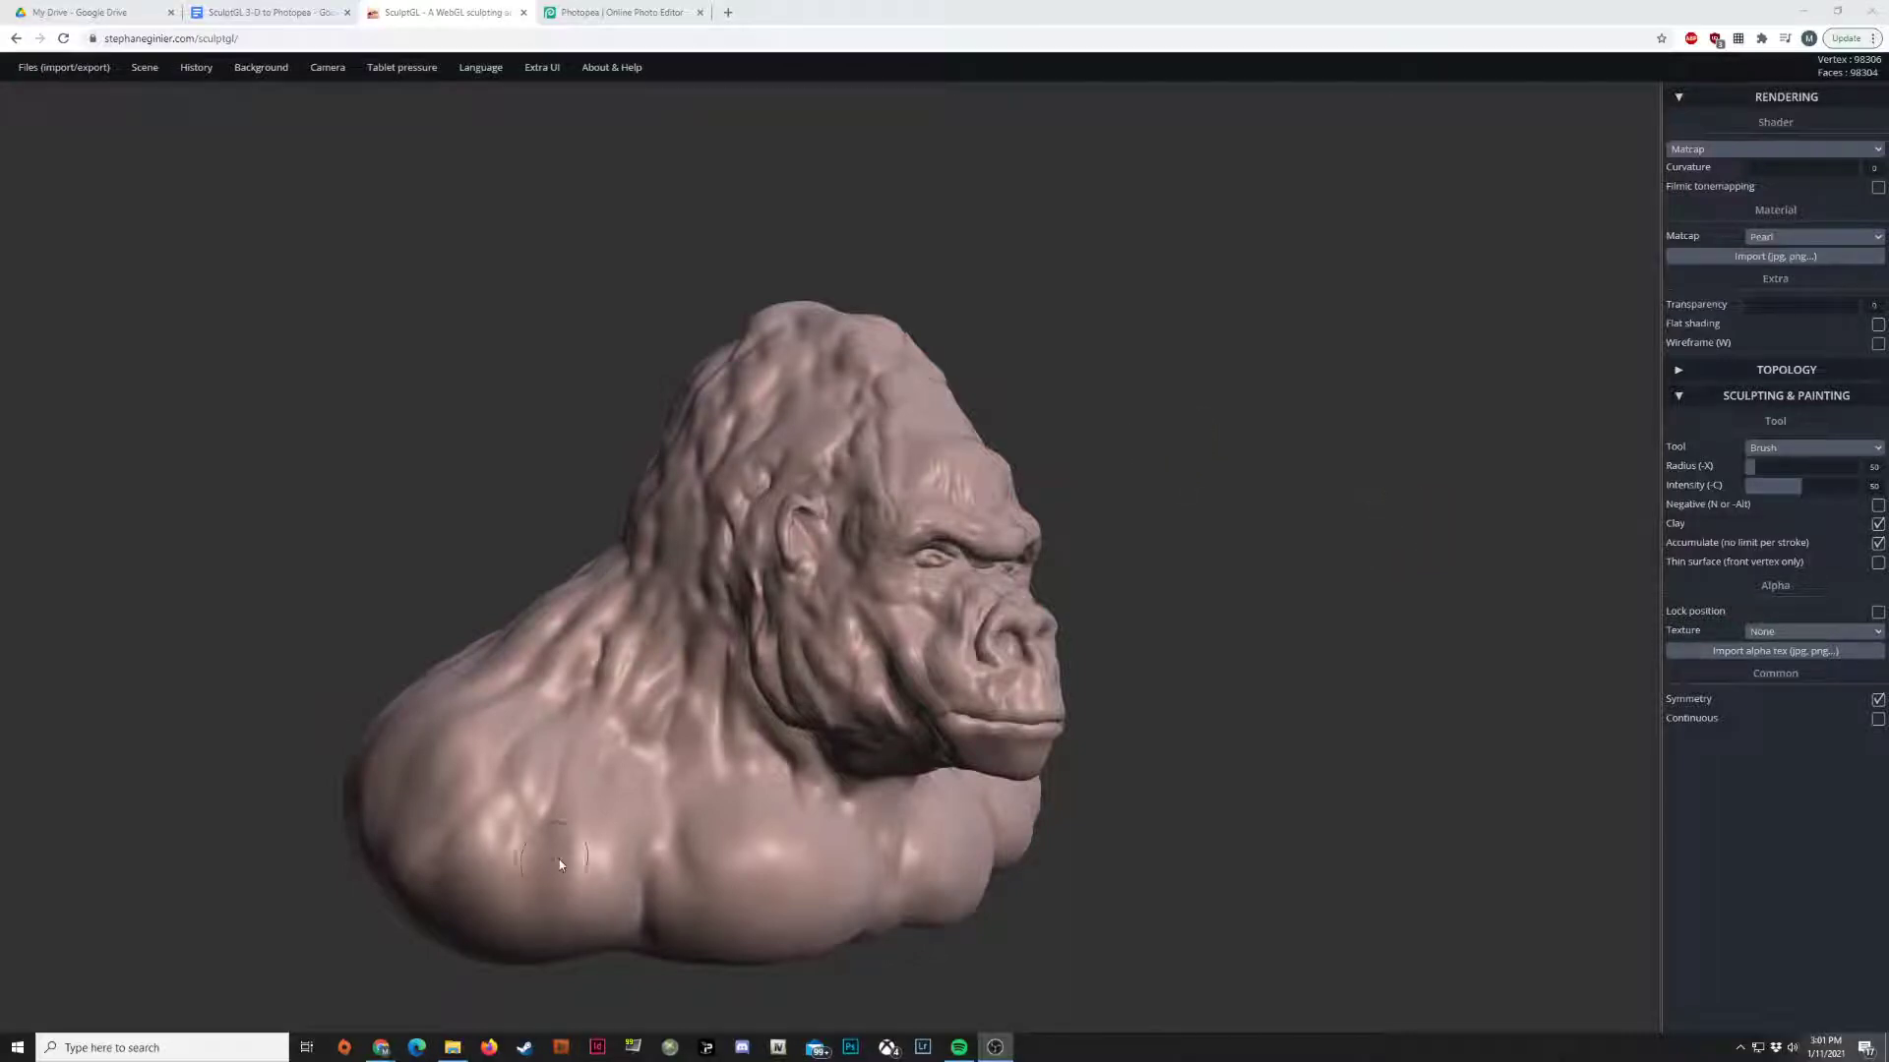
- Orbit the camera slightly around the sculpted gorilla bust
left_click_drag(558, 864, 708, 774)
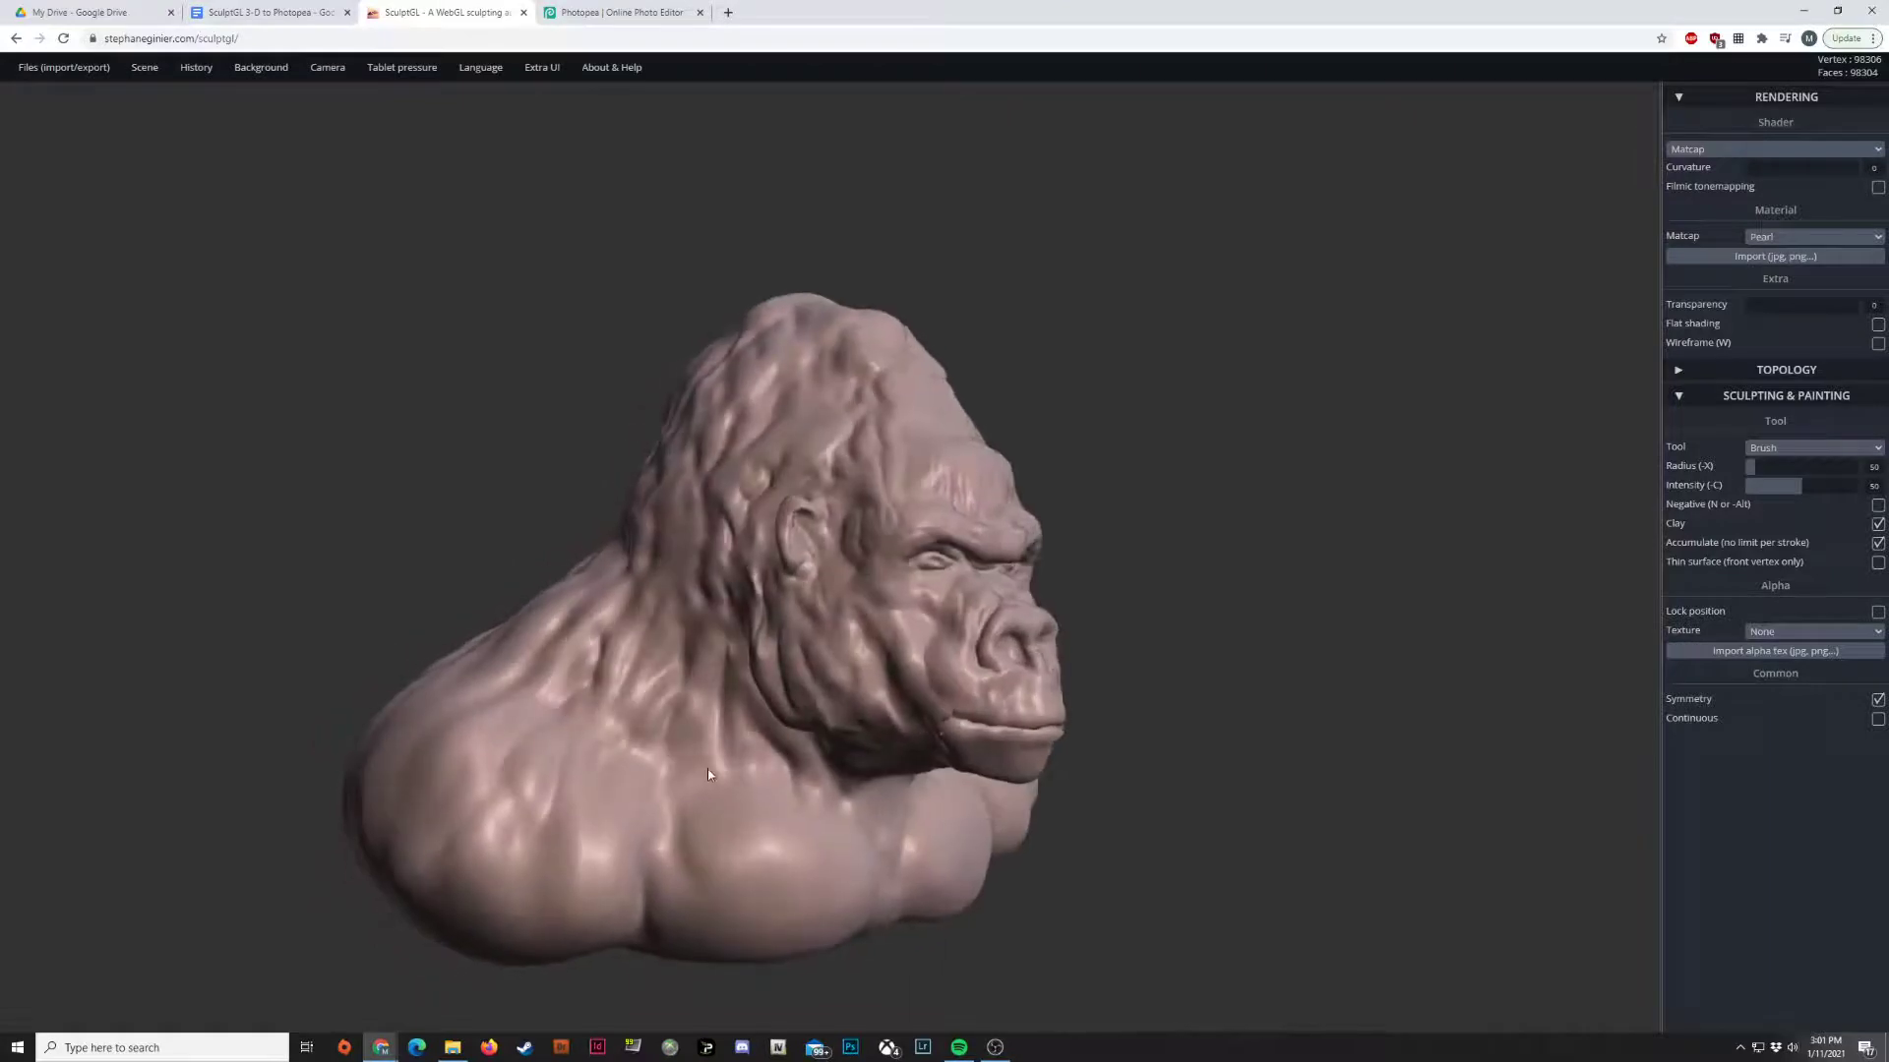
- Switch to the Photopea tab showing its empty start screen
left_click(619, 12)
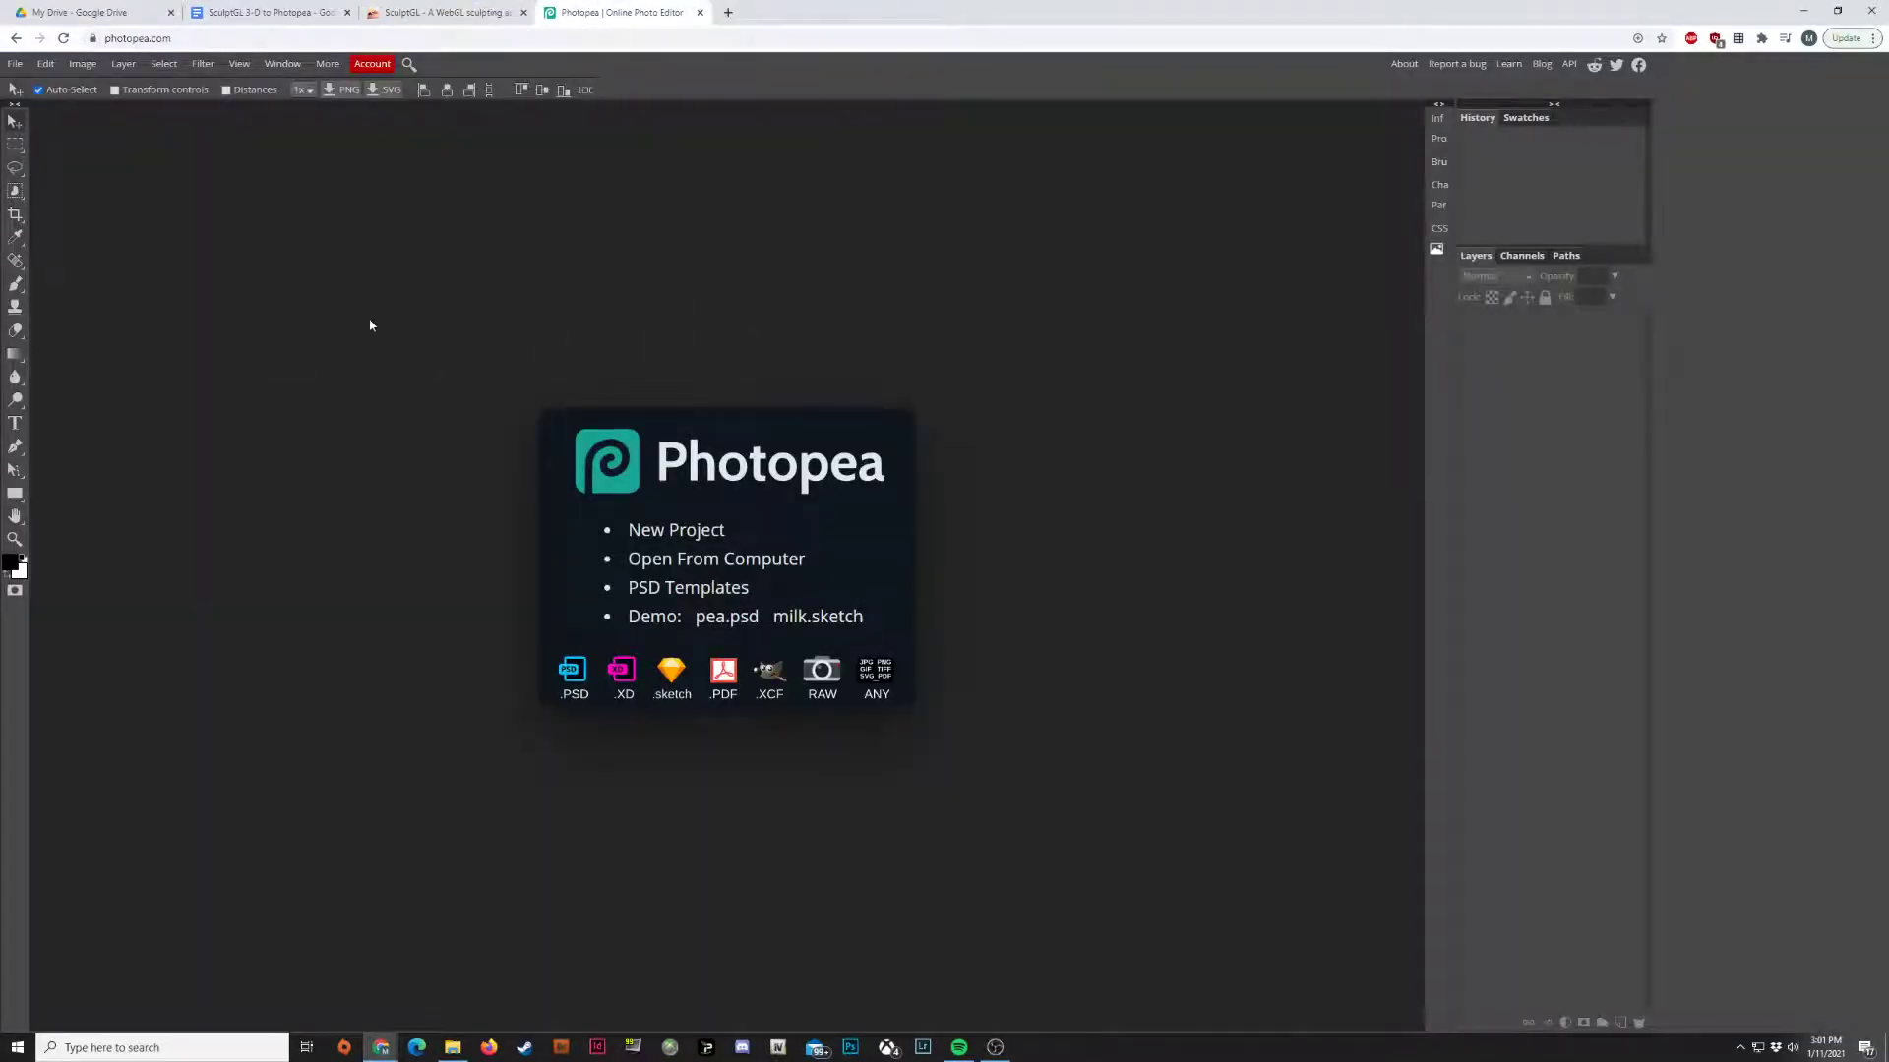
mouse_move(691, 487)
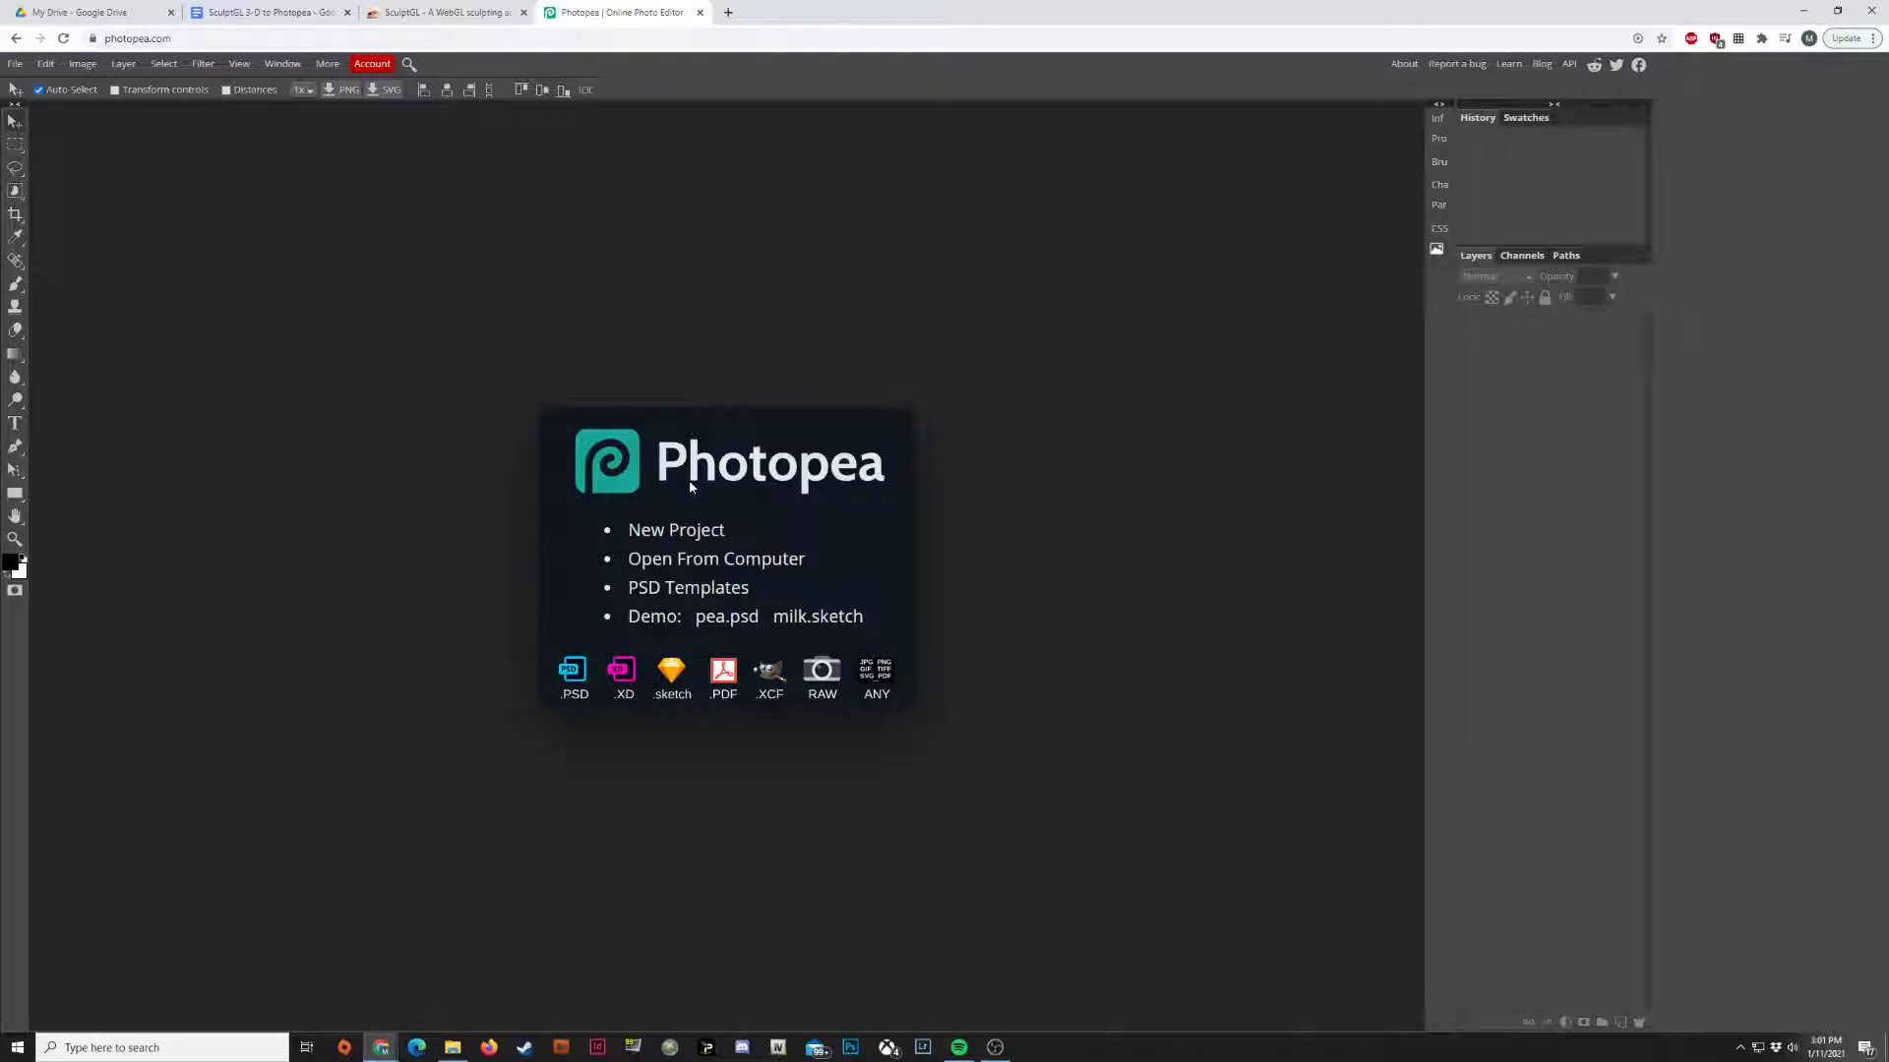
mouse_move(708, 472)
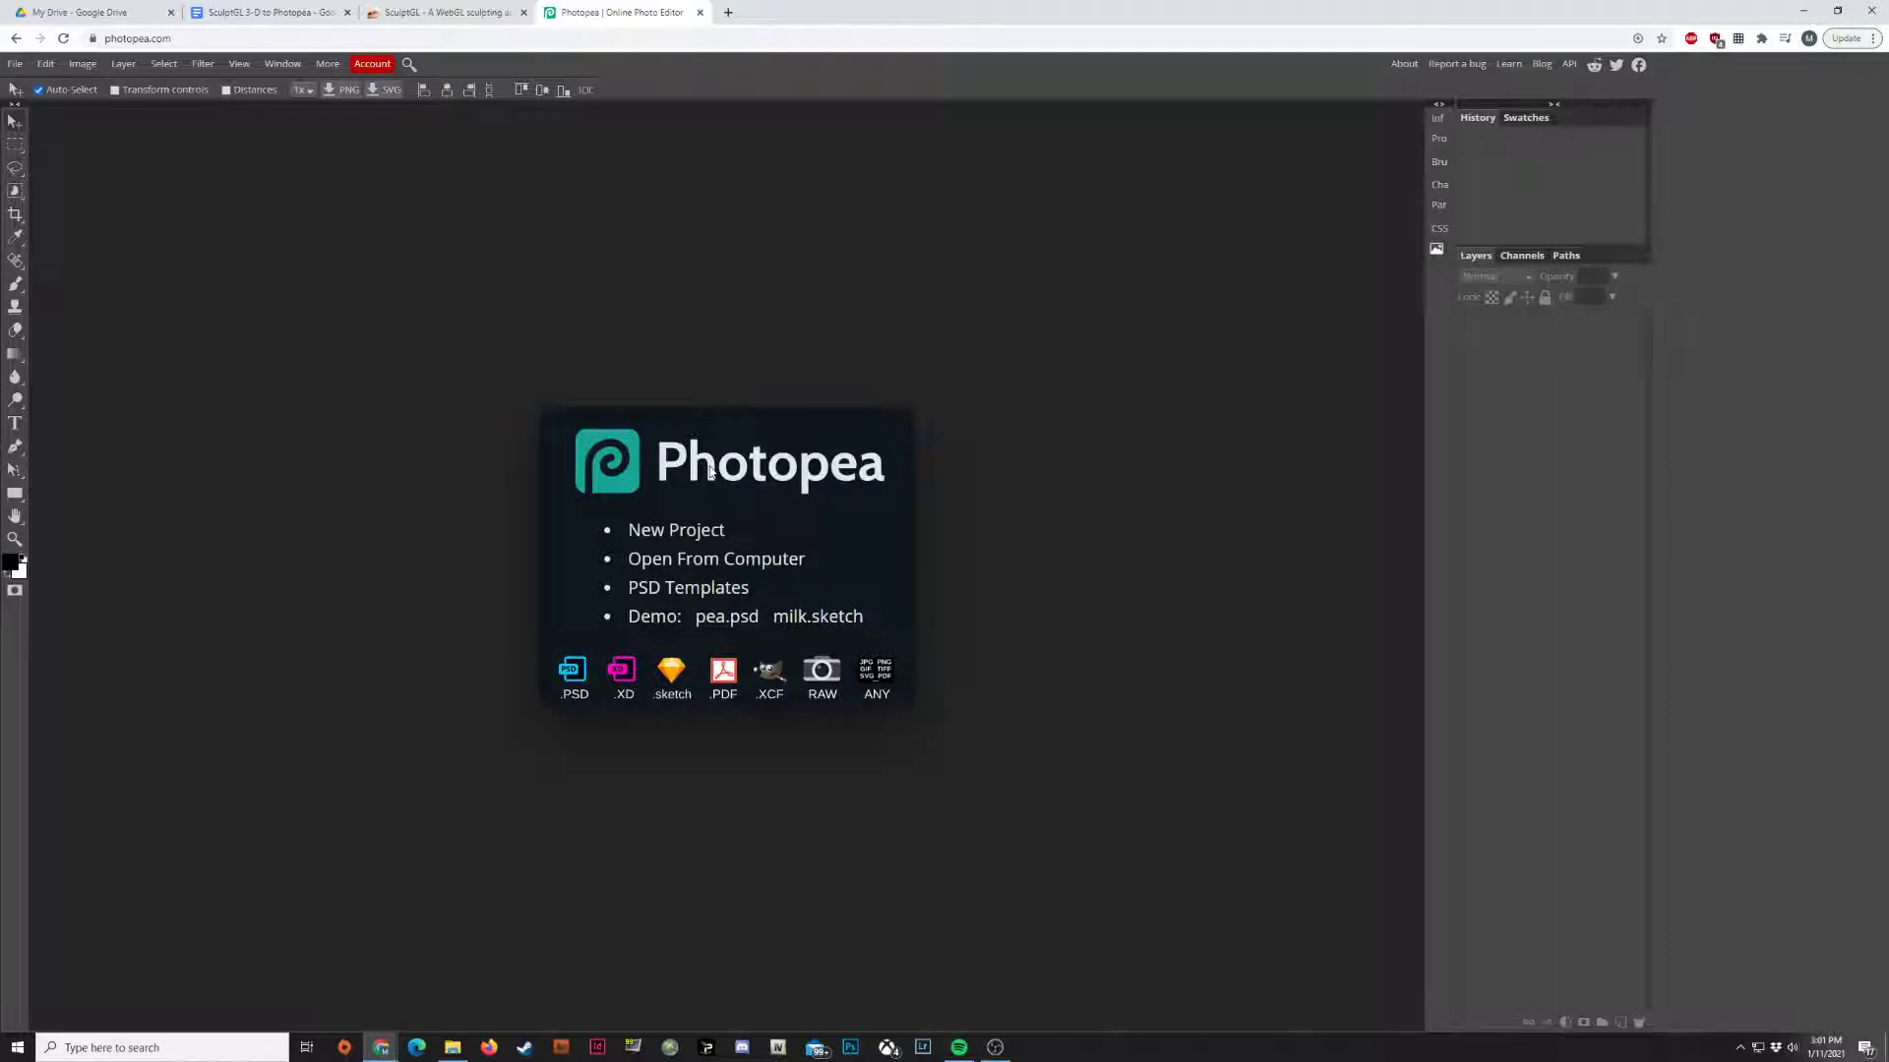
- Go back to SculptGL and orbit to a side view of the gorilla bust
left_click(444, 12)
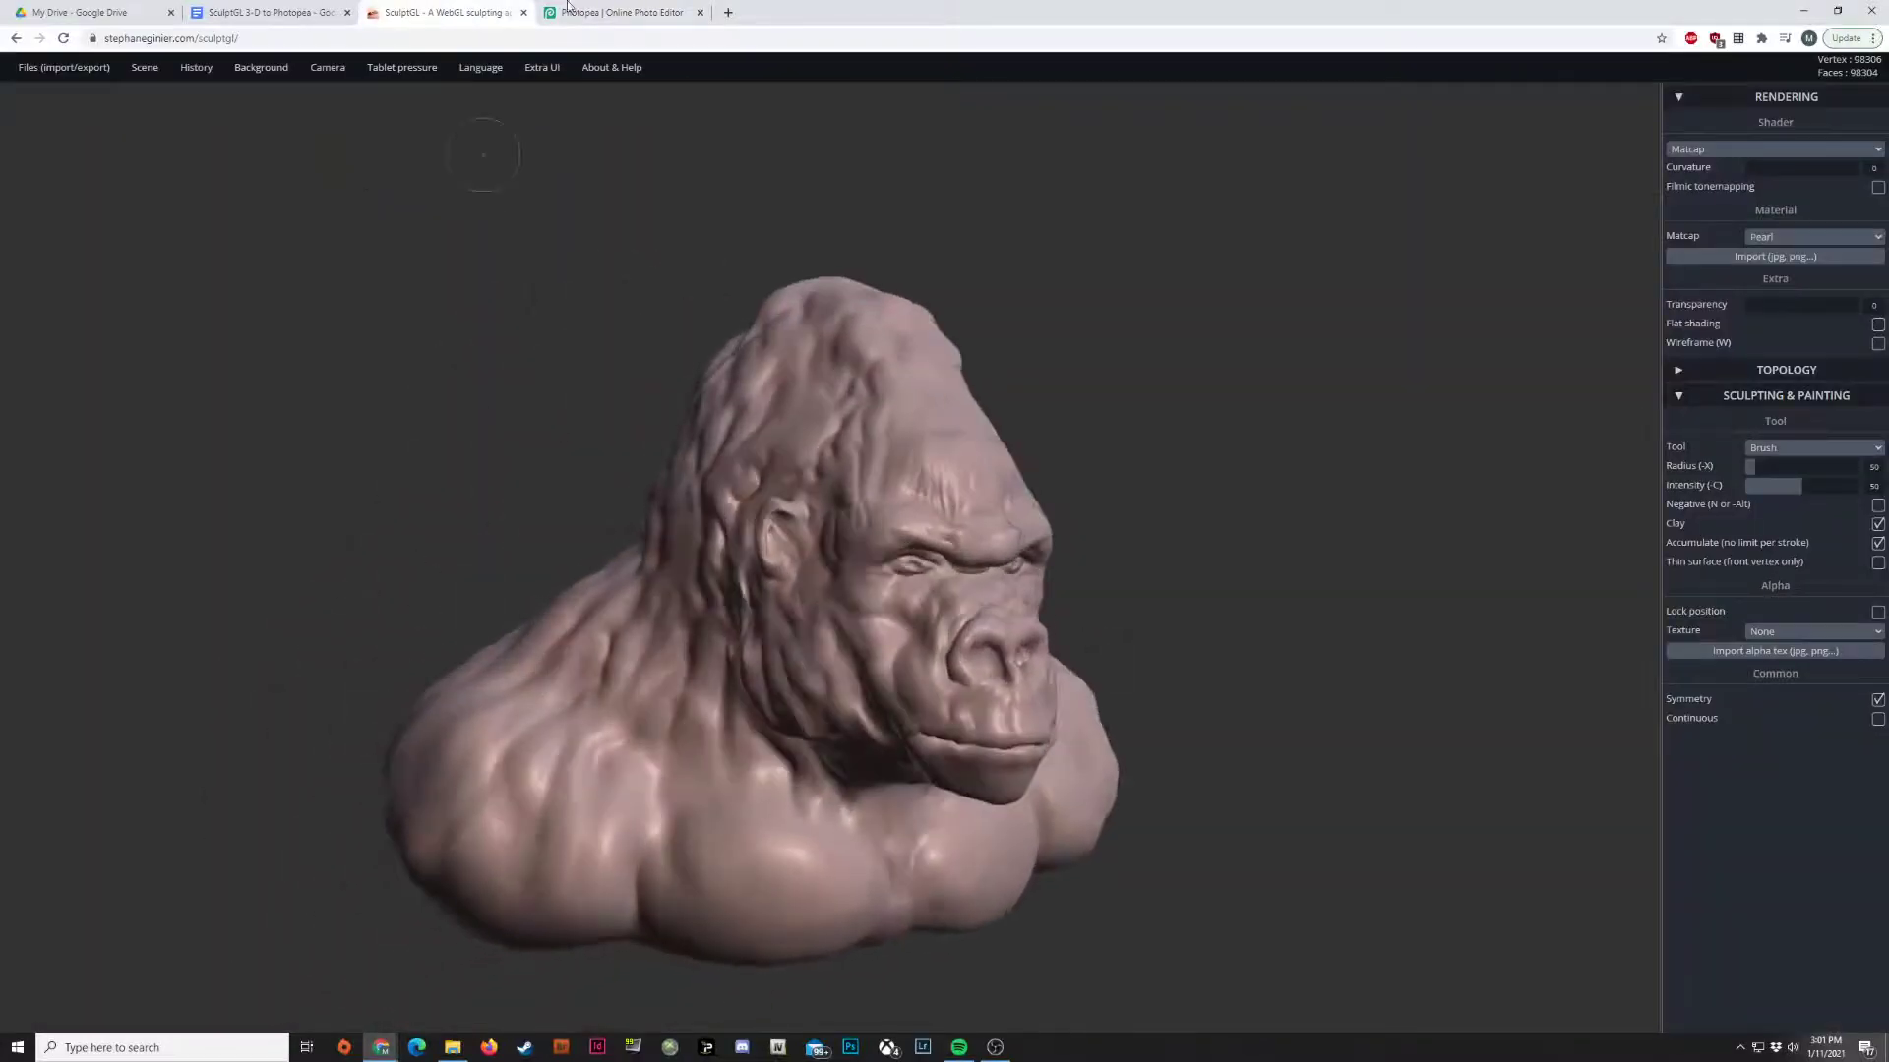
mouse_move(581, 17)
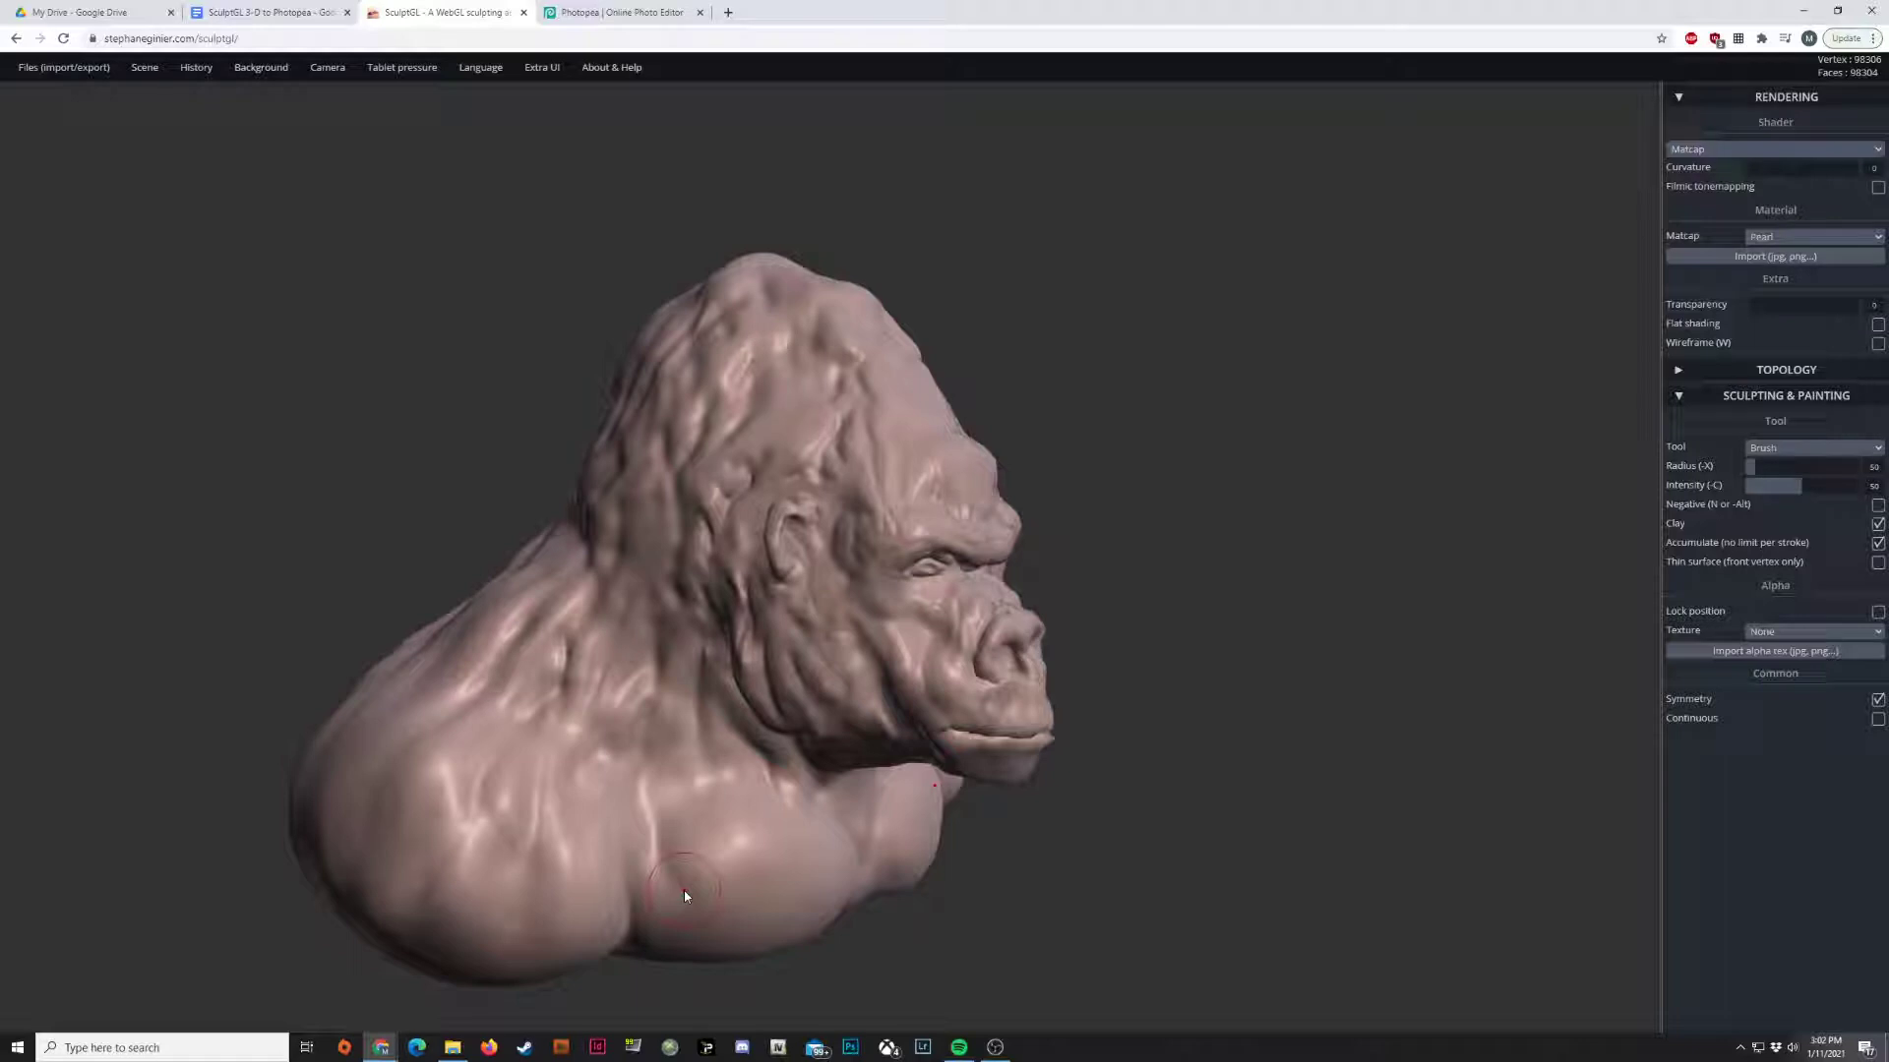
left_click_drag(685, 895, 575, 821)
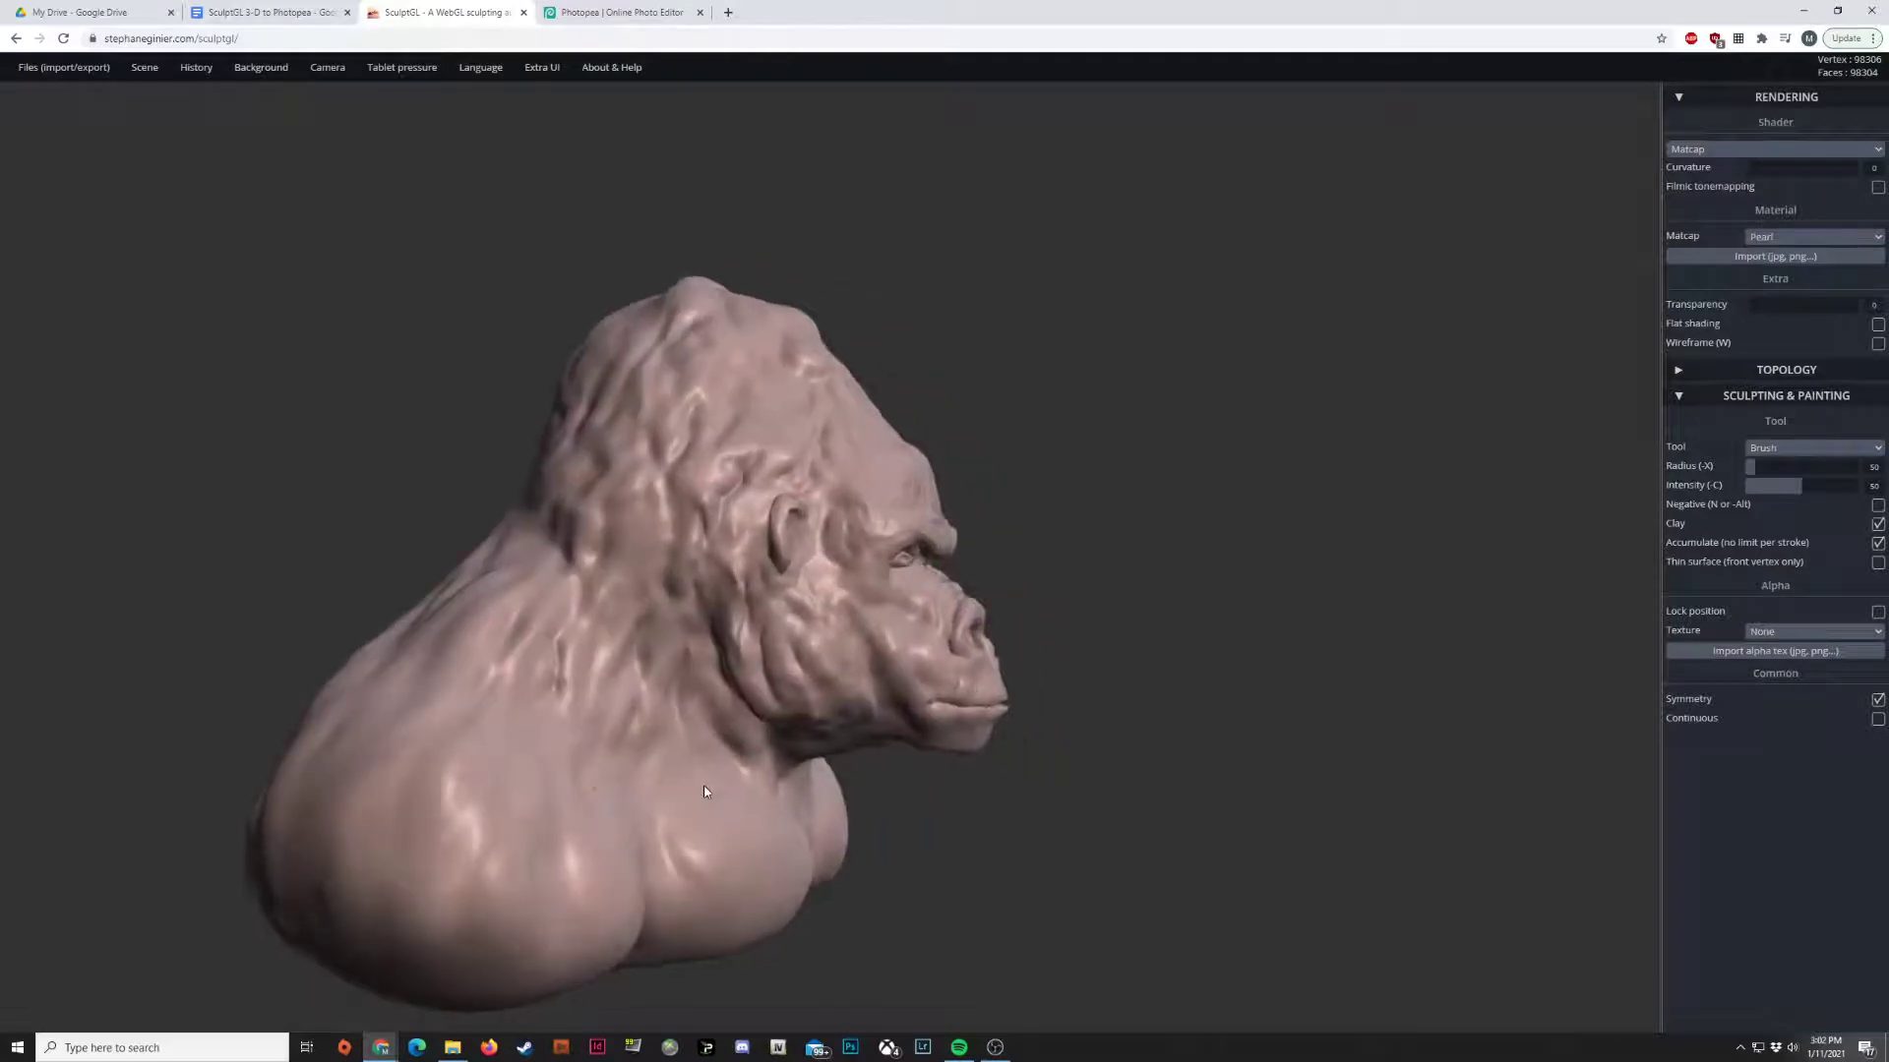
- Enable Show grid in the Scene menu to display a floor grid under the bust
left_click(621, 11)
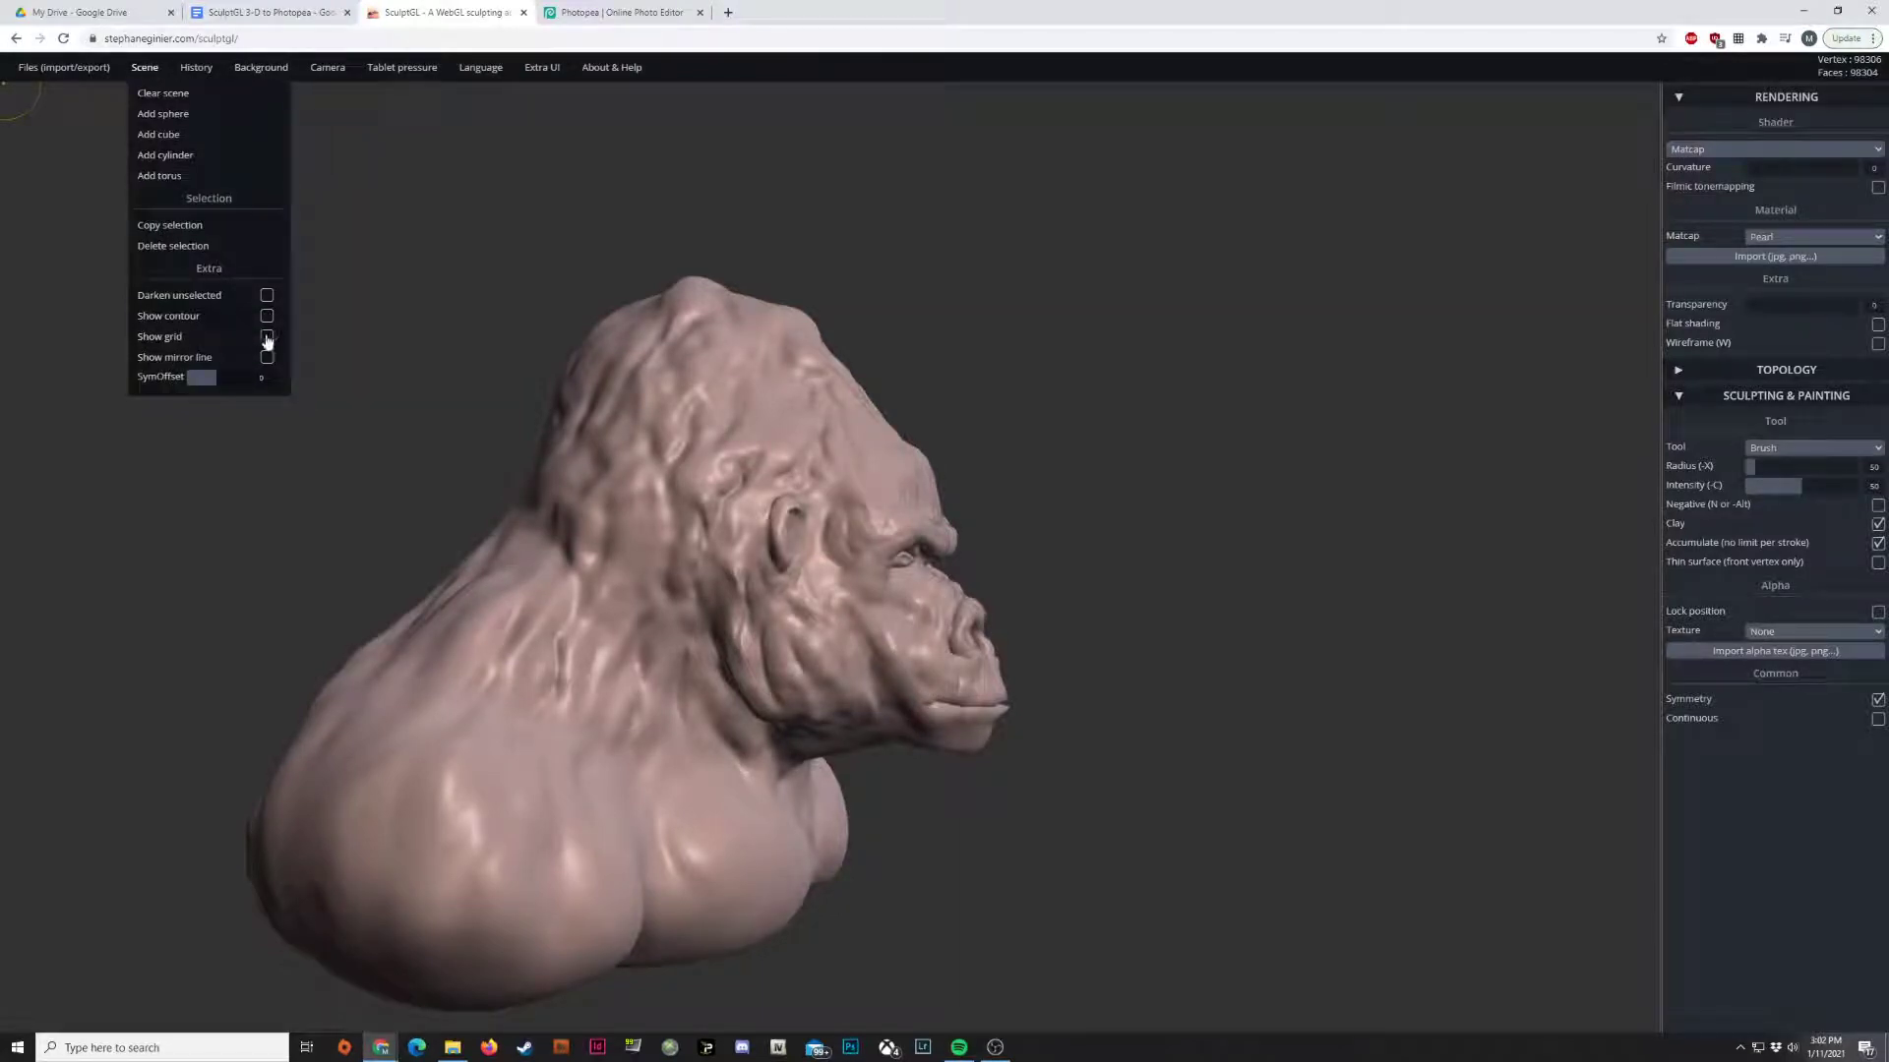
left_click(267, 336)
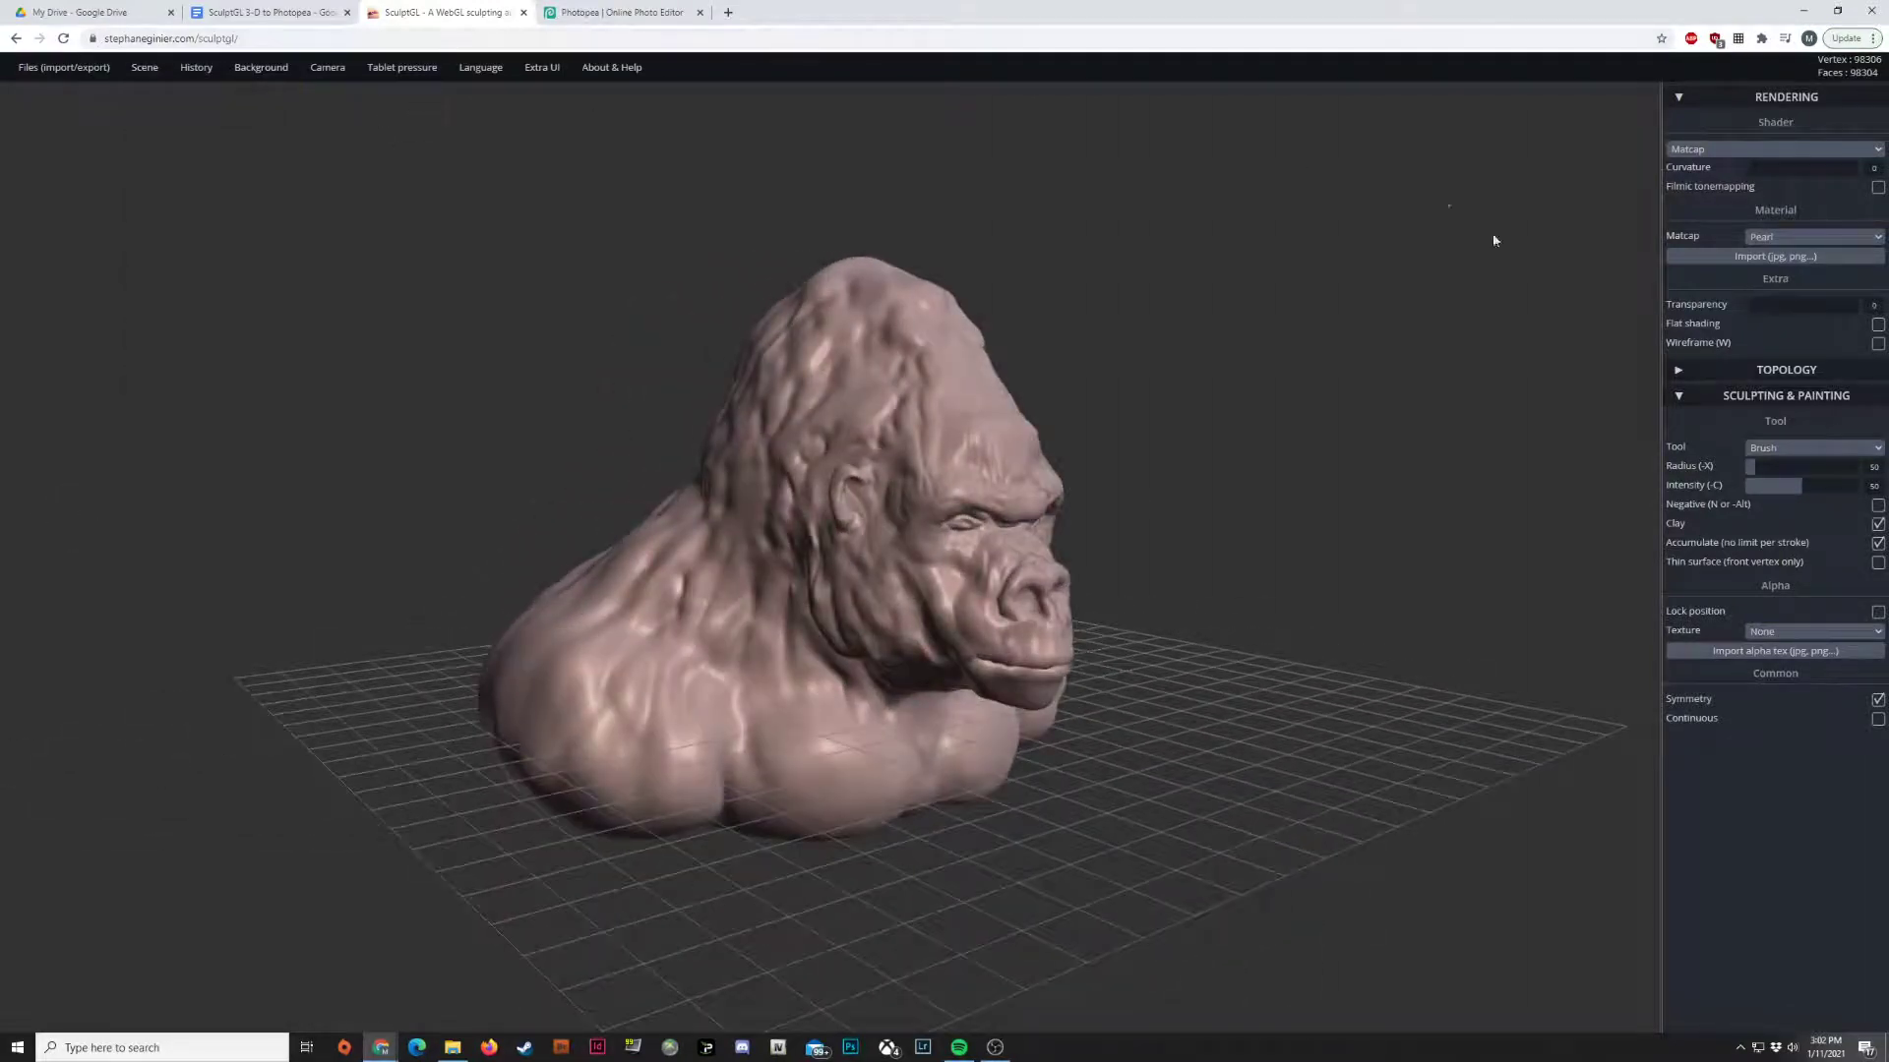
- Add two spheres with Scene > Add sphere, switch to Transform, and select the upper sphere
left_click(144, 66)
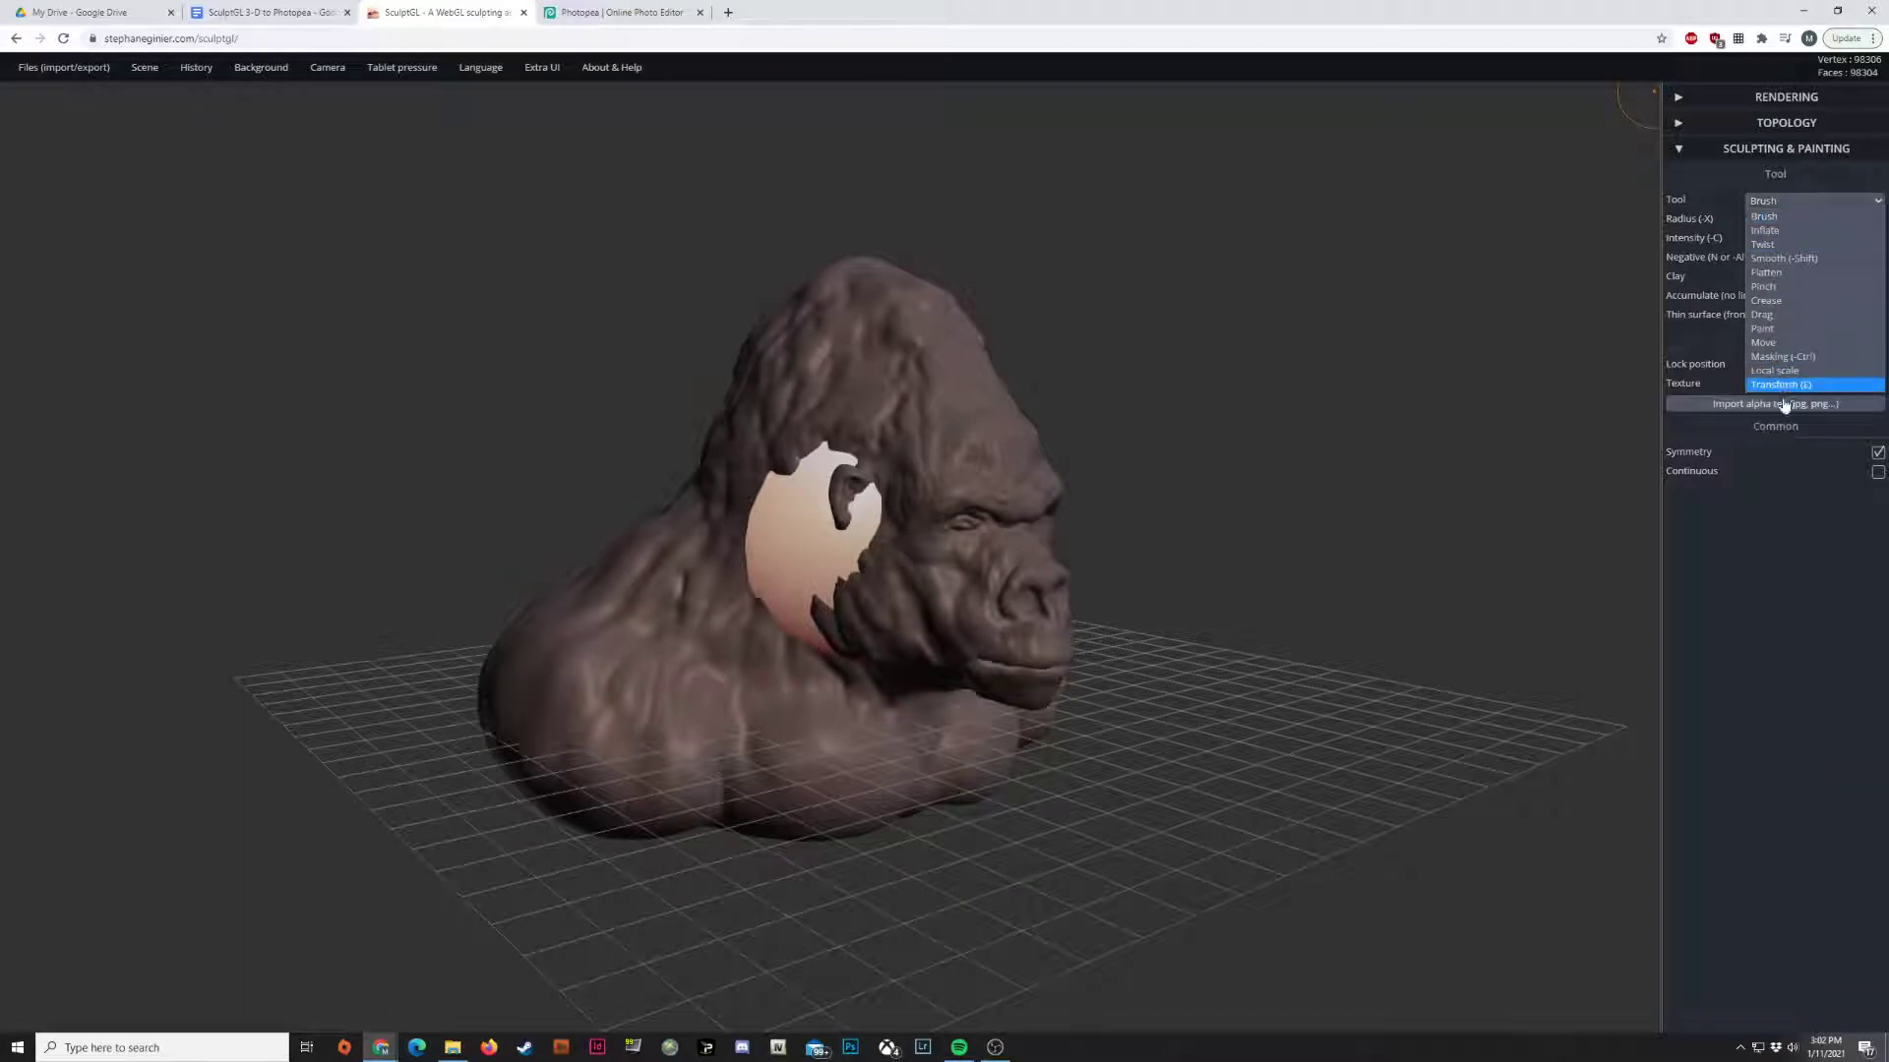
left_click(1782, 385)
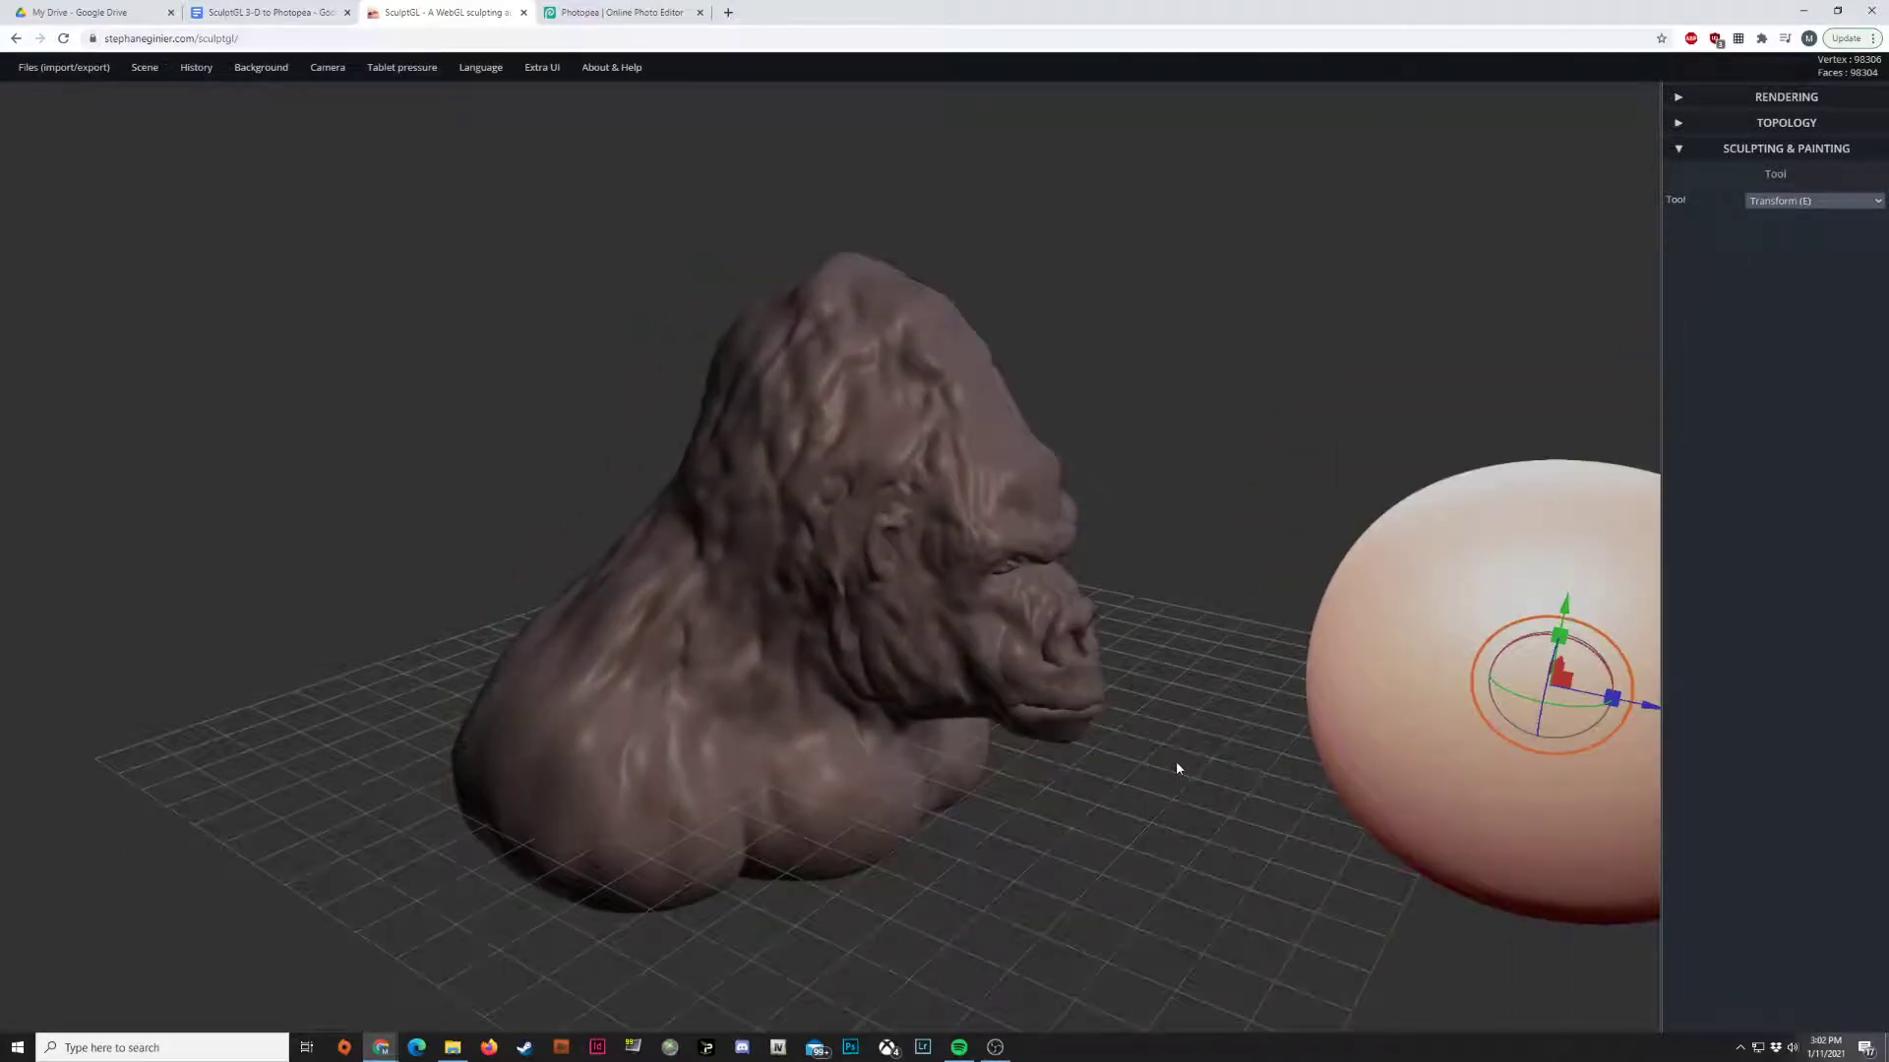
mouse_move(1084, 611)
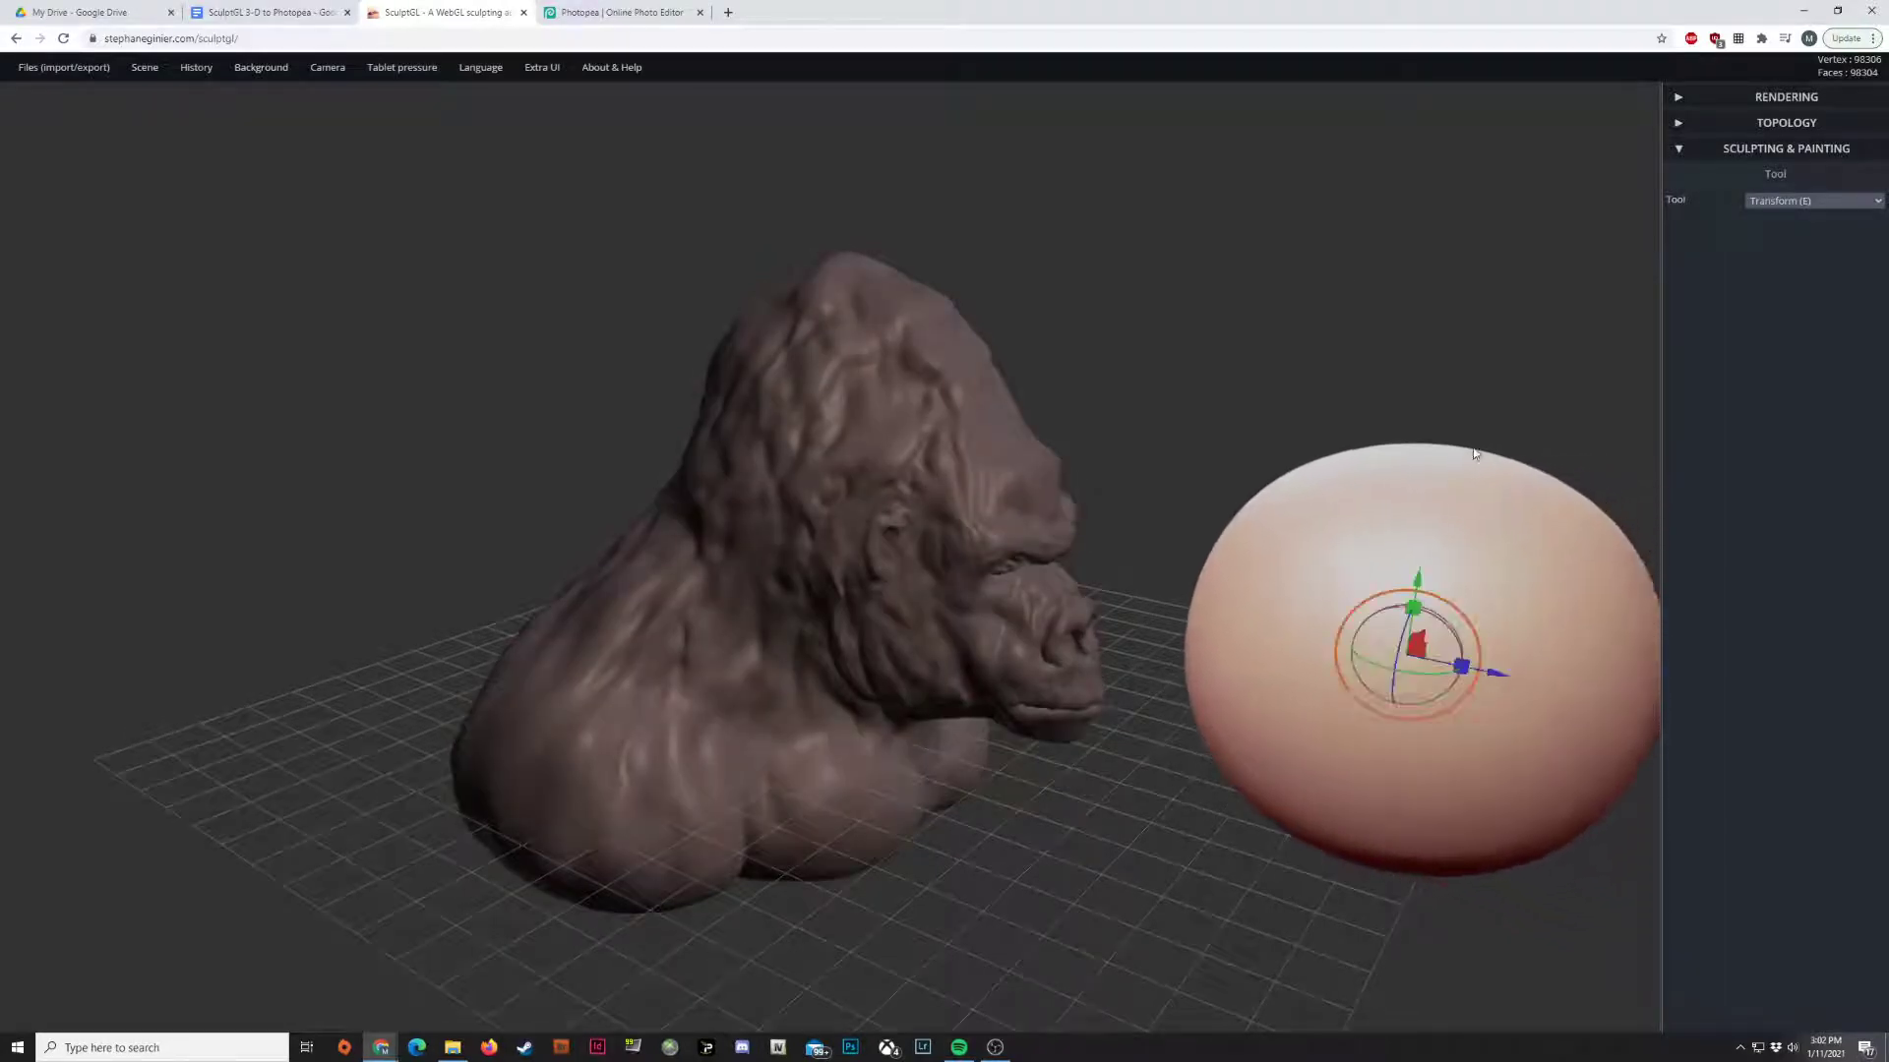
left_click(143, 65)
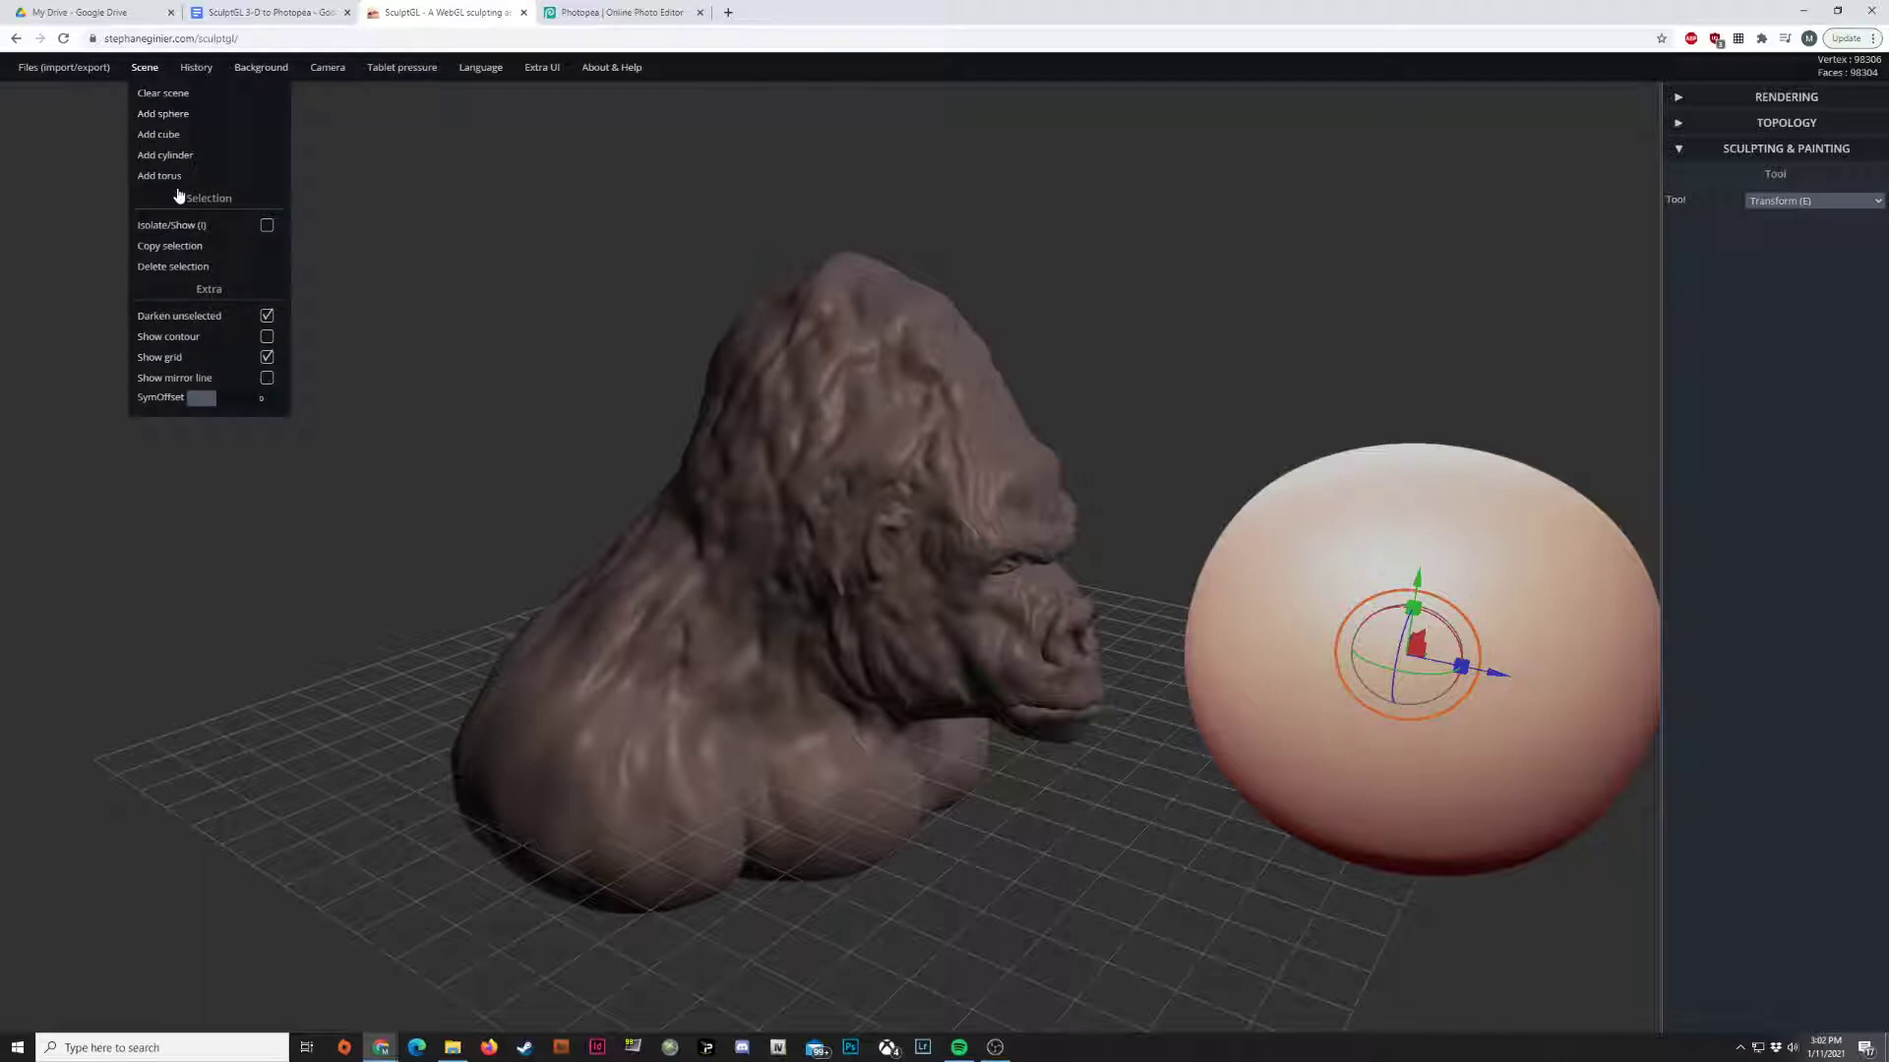
left_click(1454, 551)
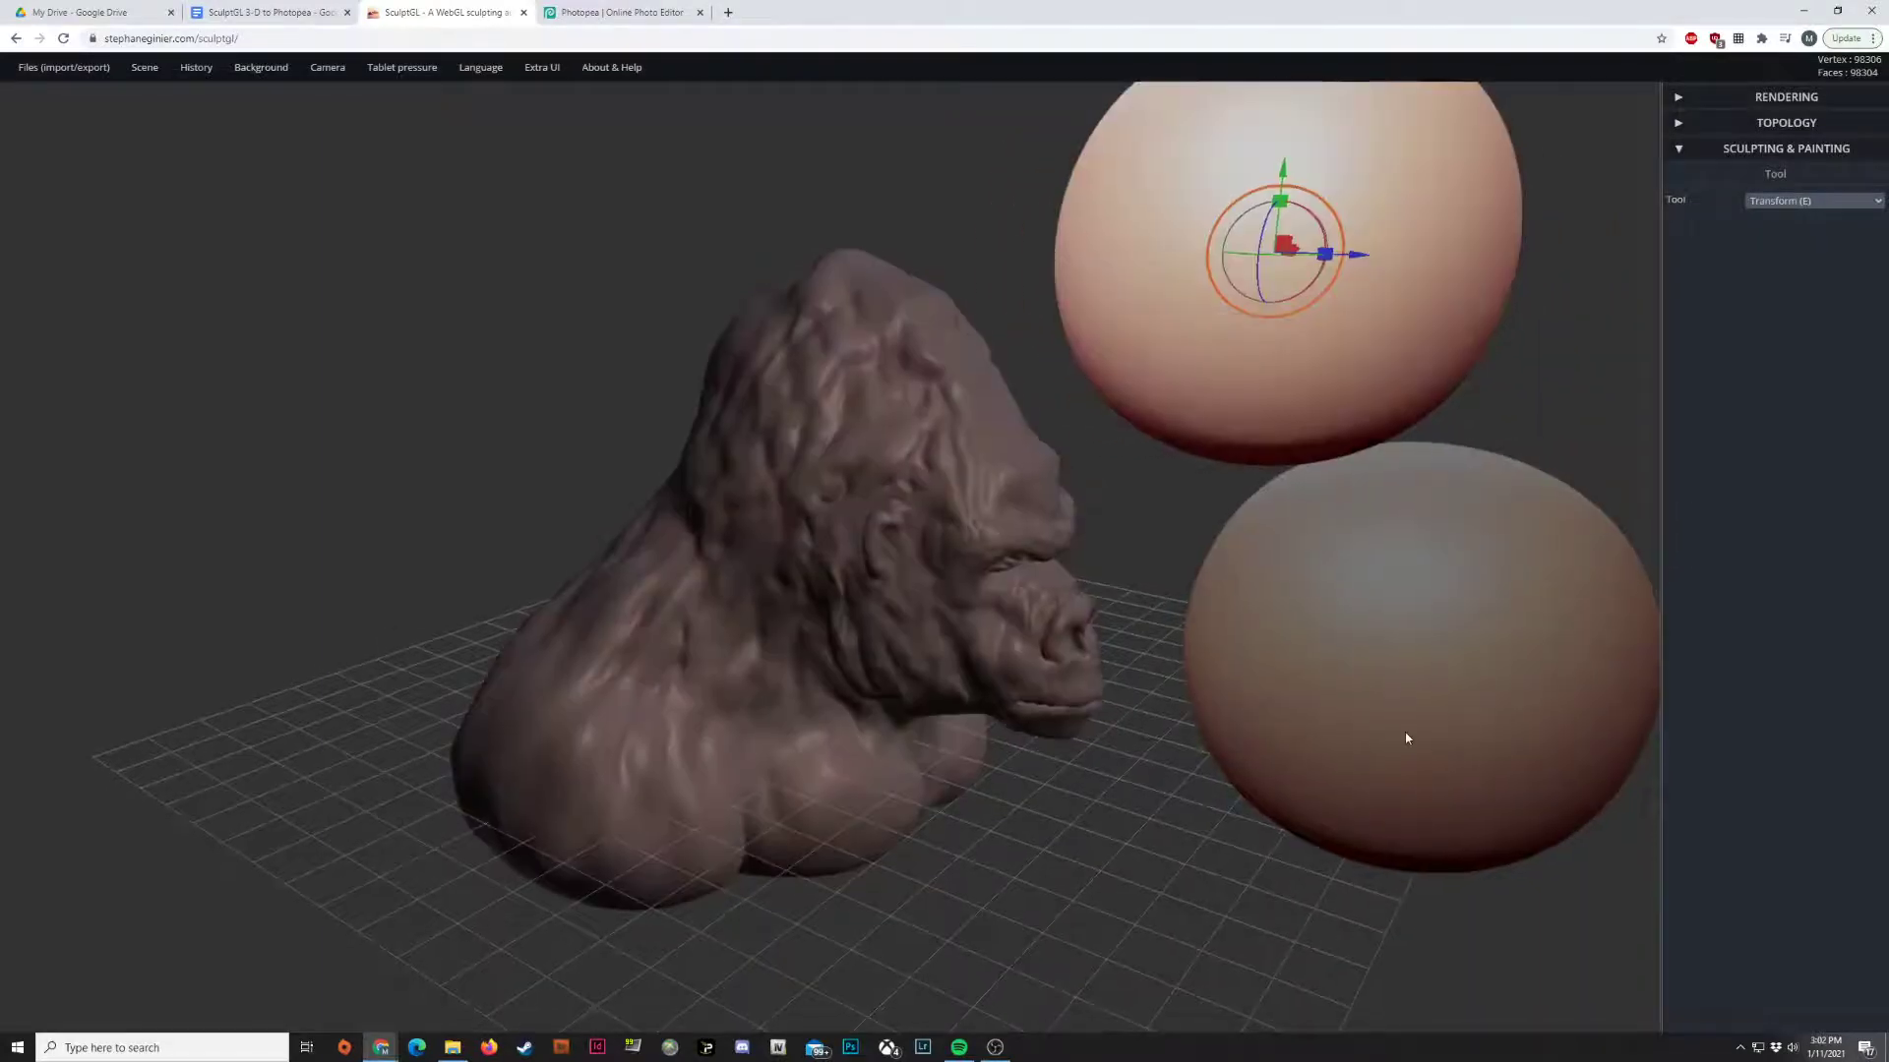
left_click_drag(1406, 739, 1227, 616)
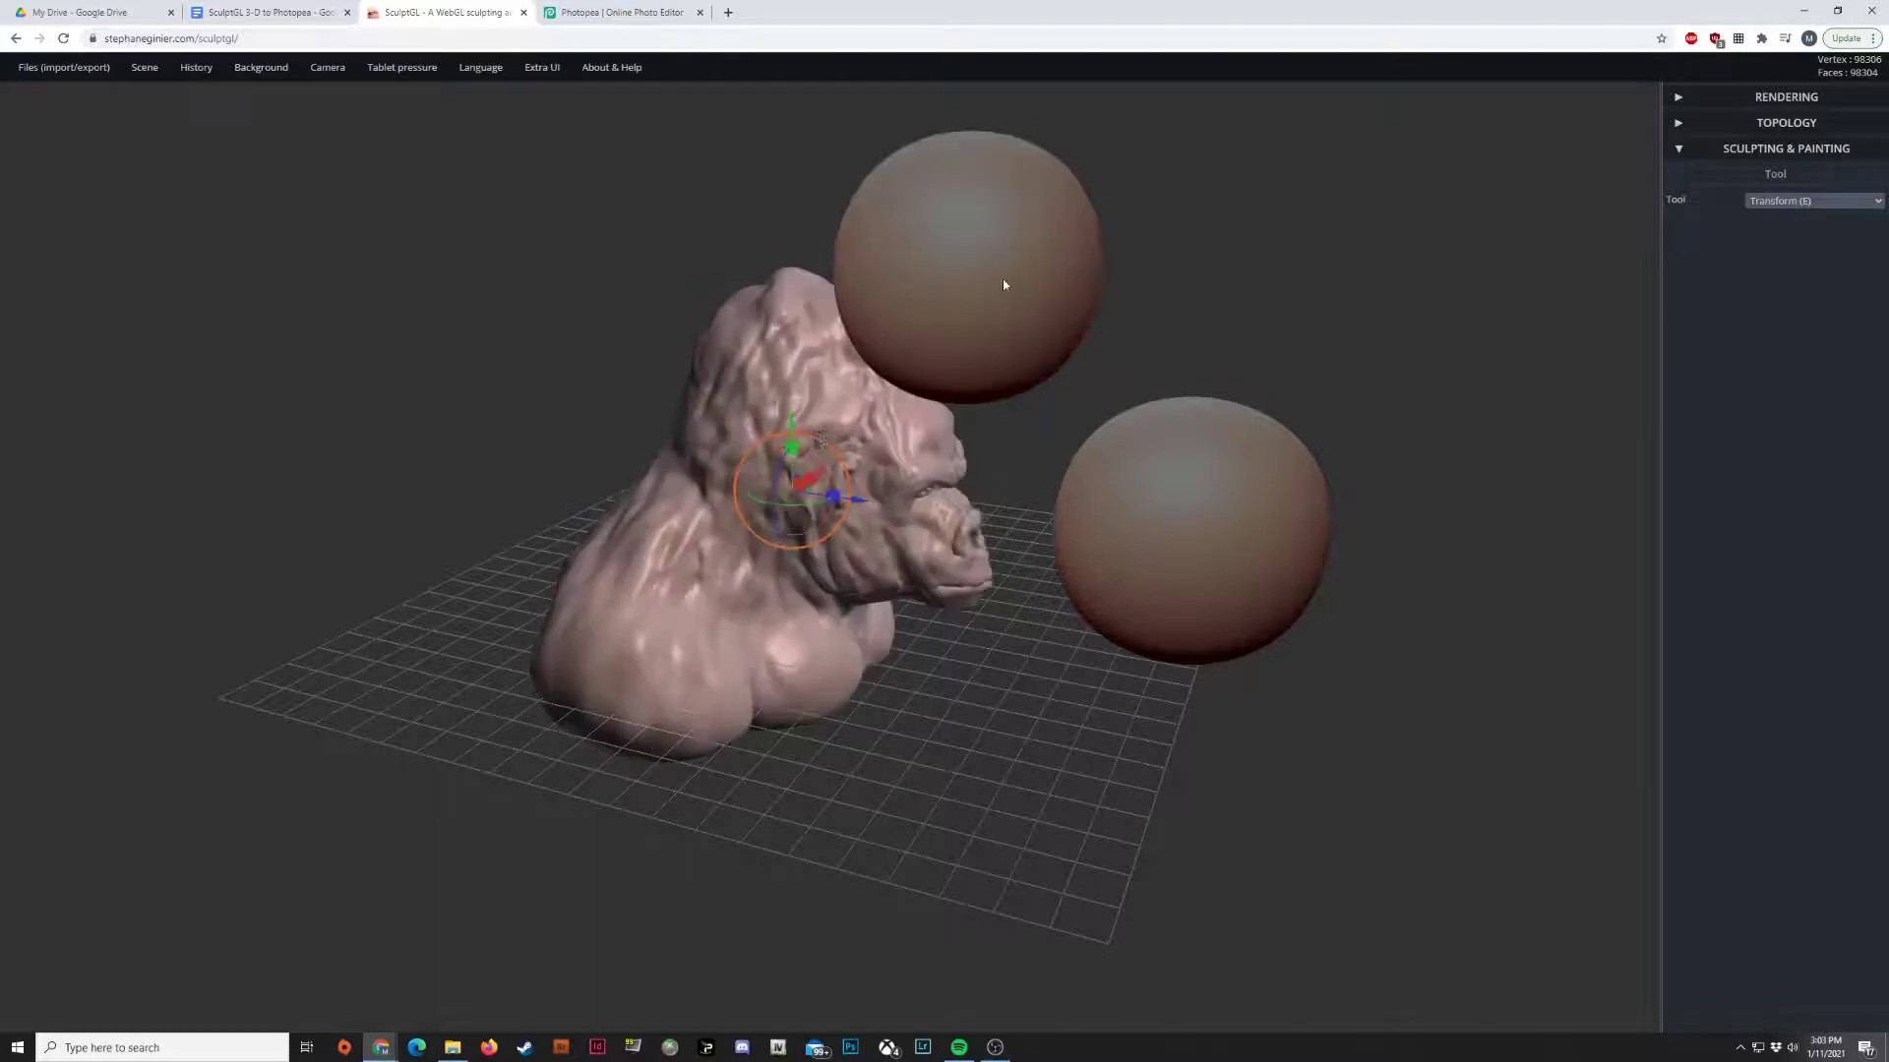
left_click(964, 241)
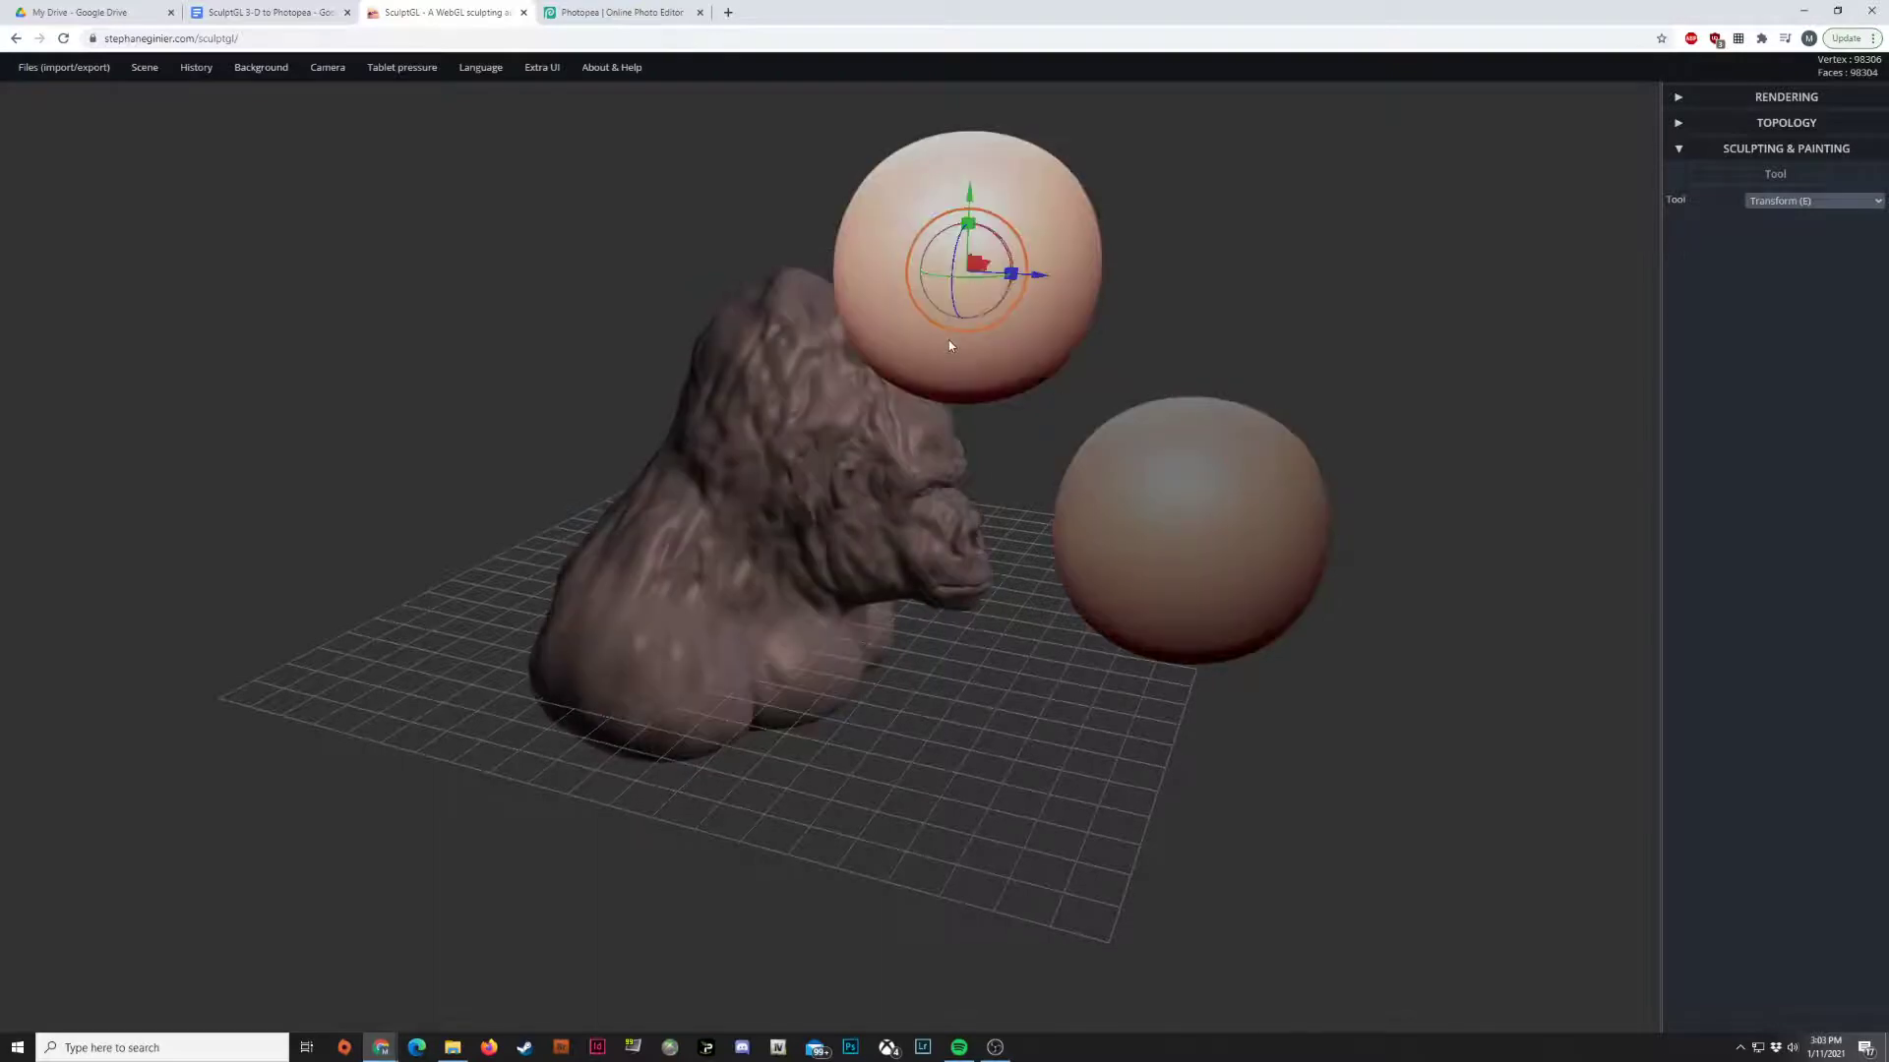
- Untick Darken unselected in the Scene menu so bust and spheres appear equally bright
left_click(63, 66)
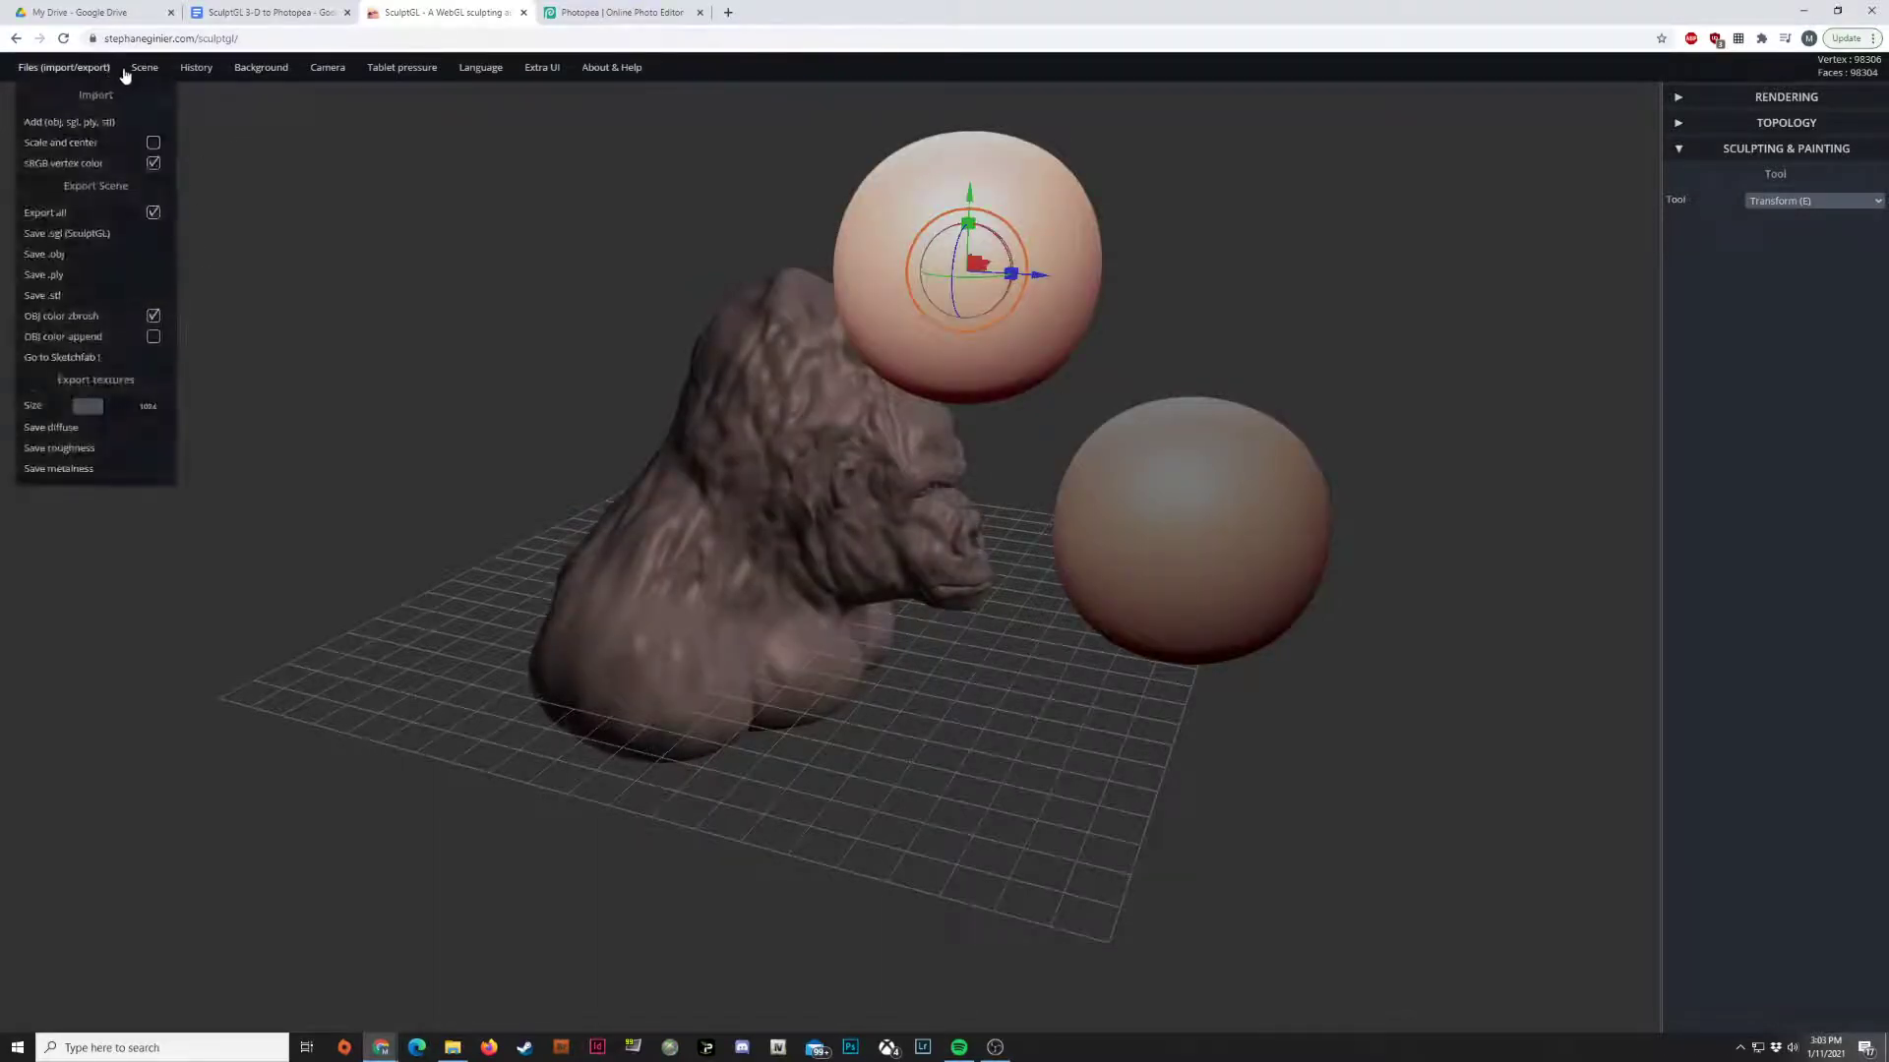
left_click(143, 66)
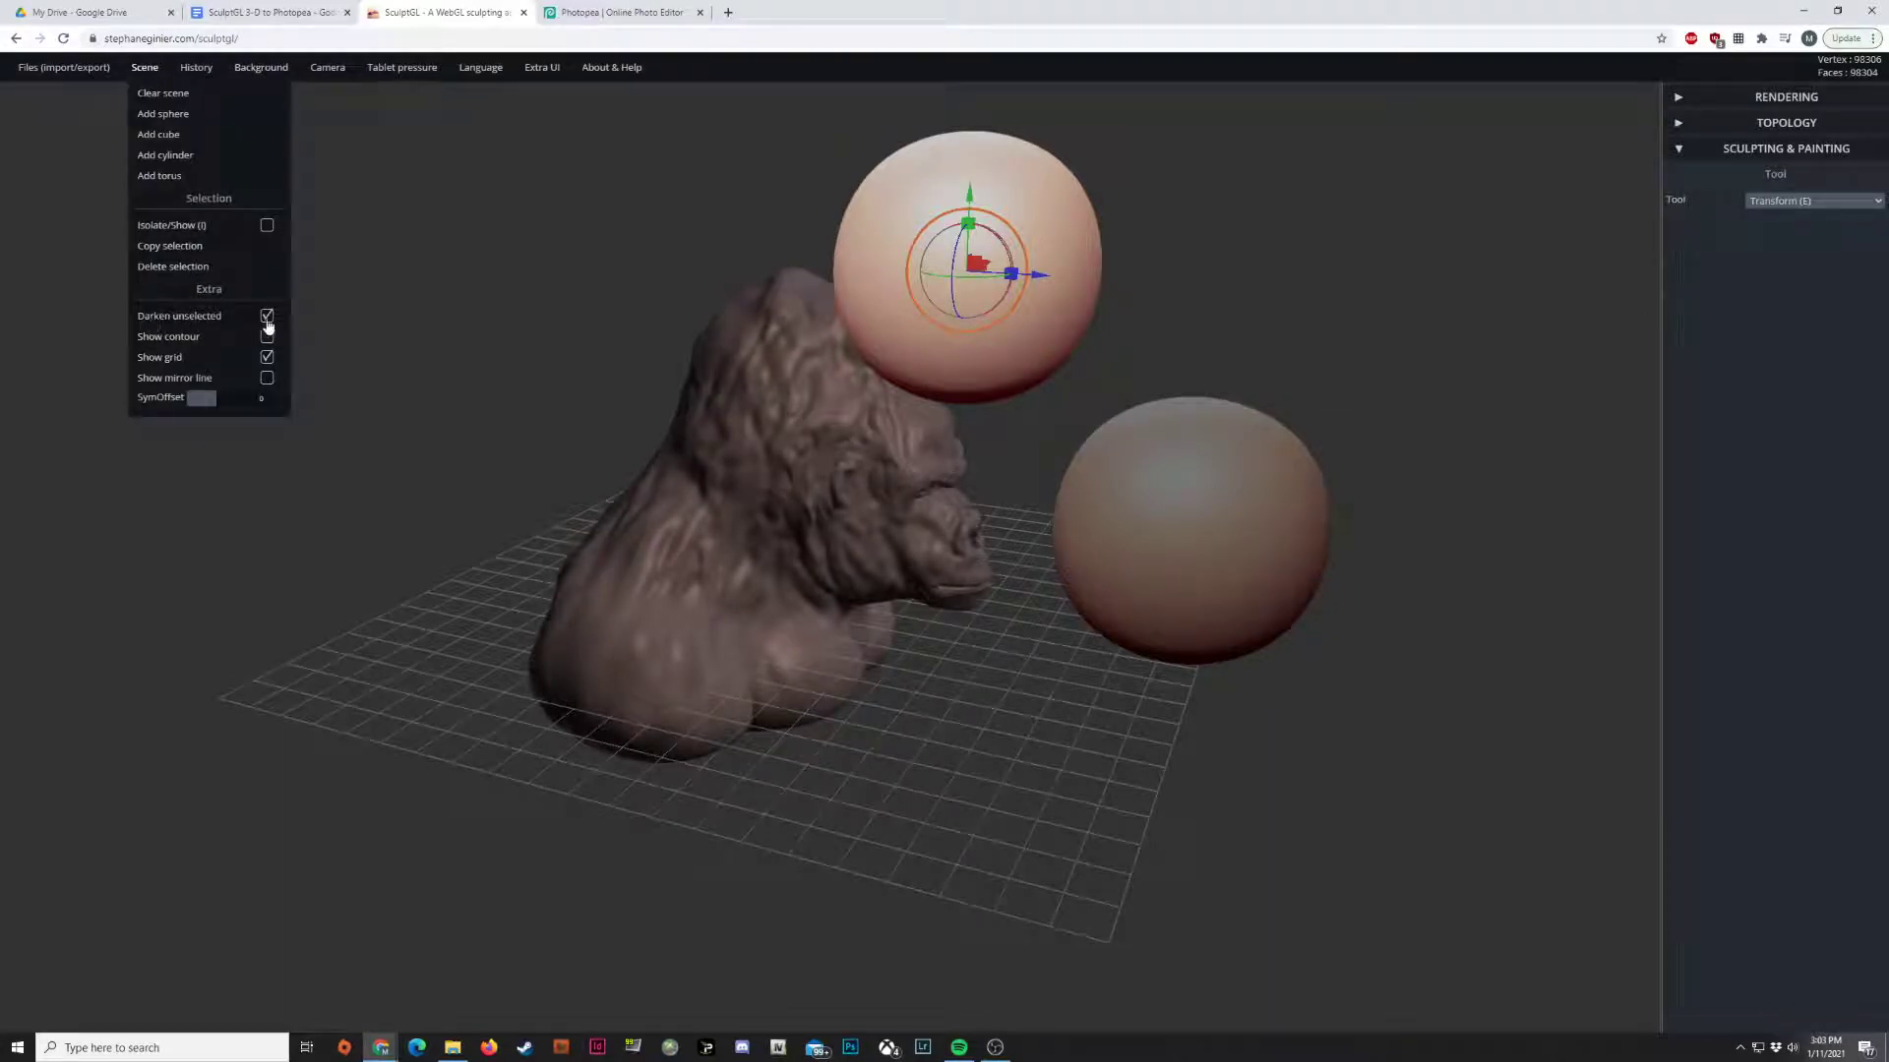
left_click(267, 315)
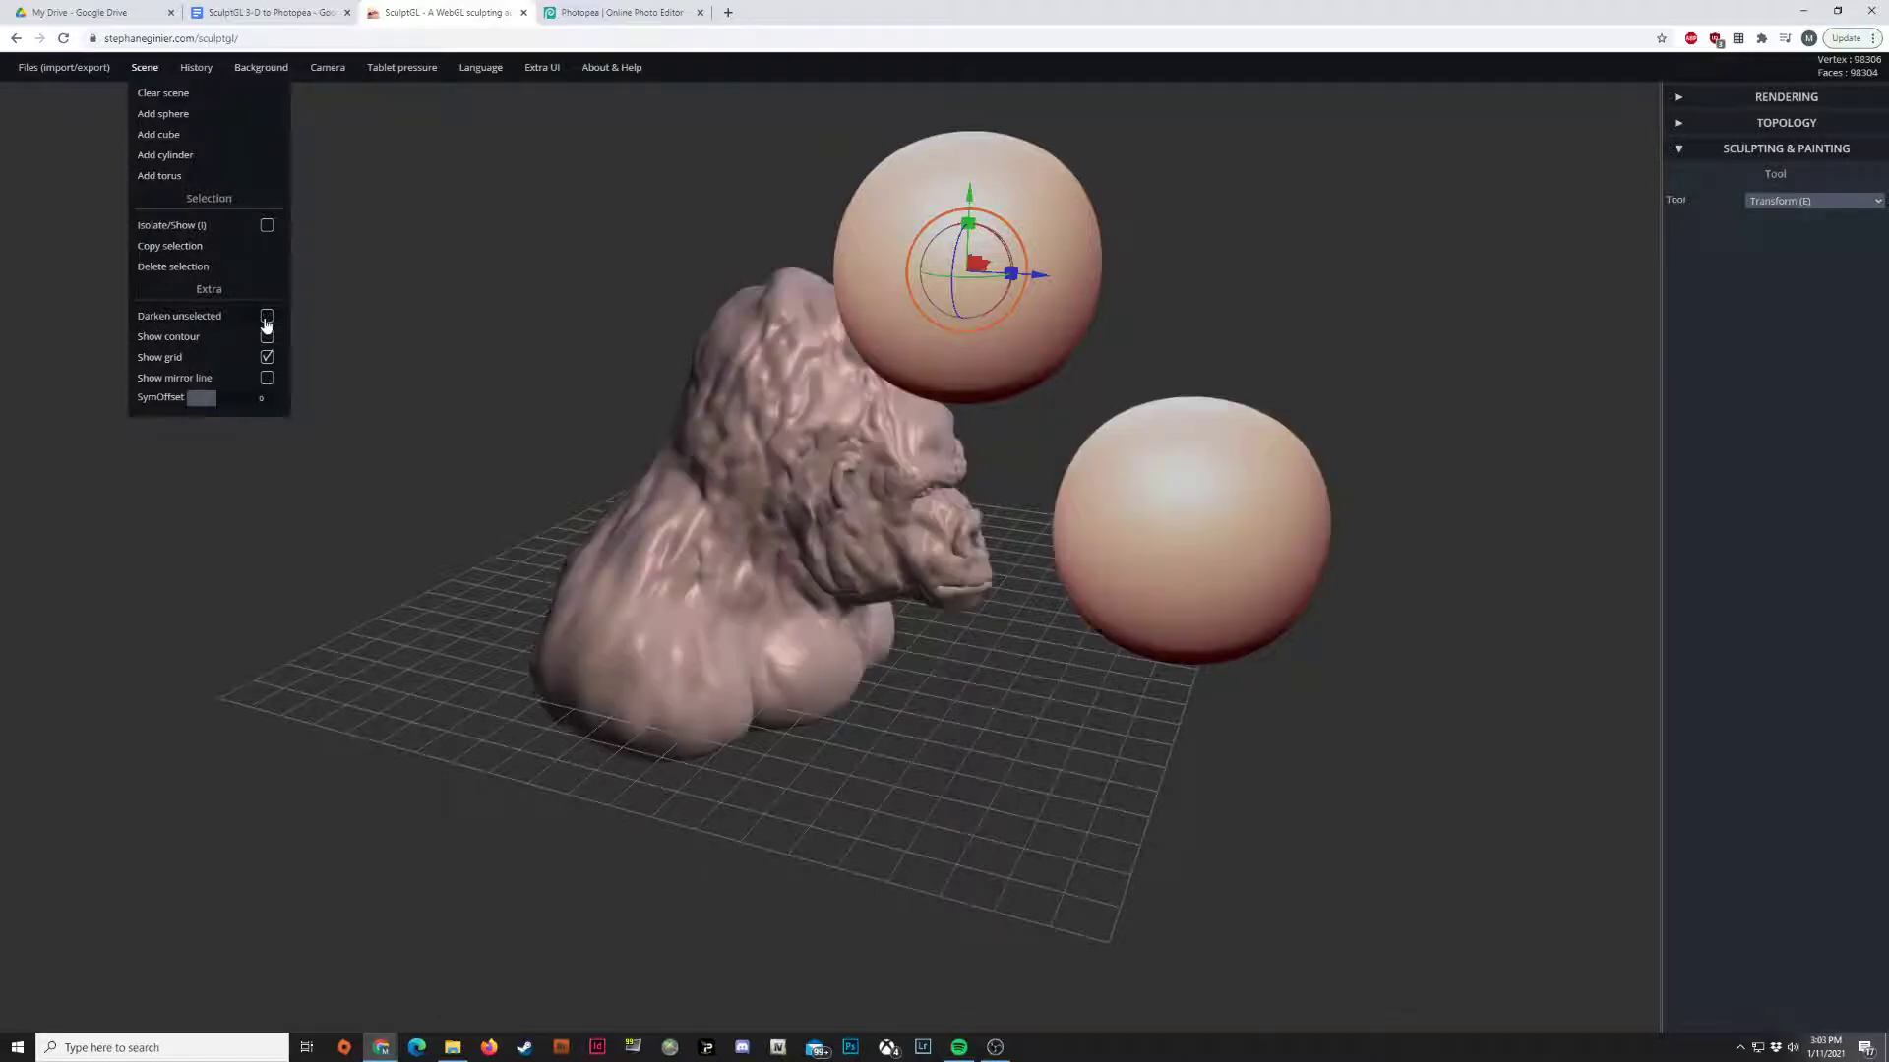
left_click(266, 316)
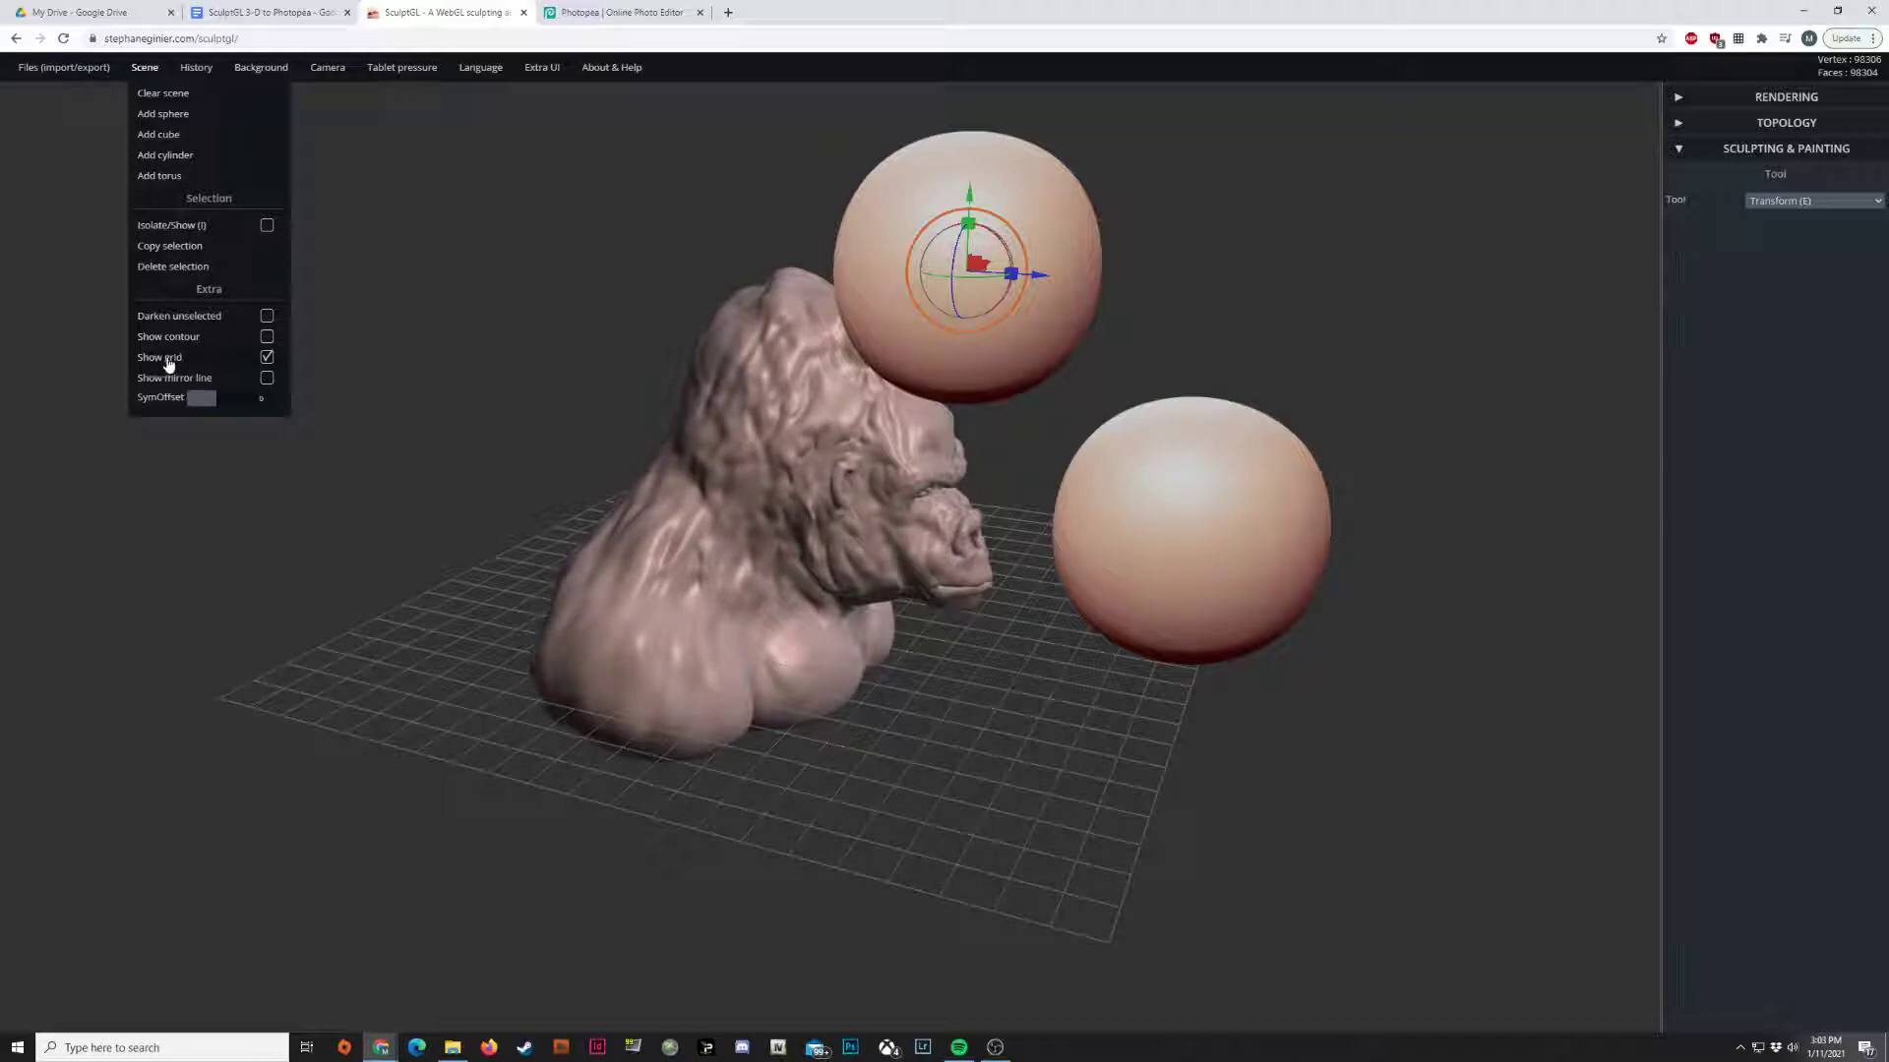
mouse_move(193, 364)
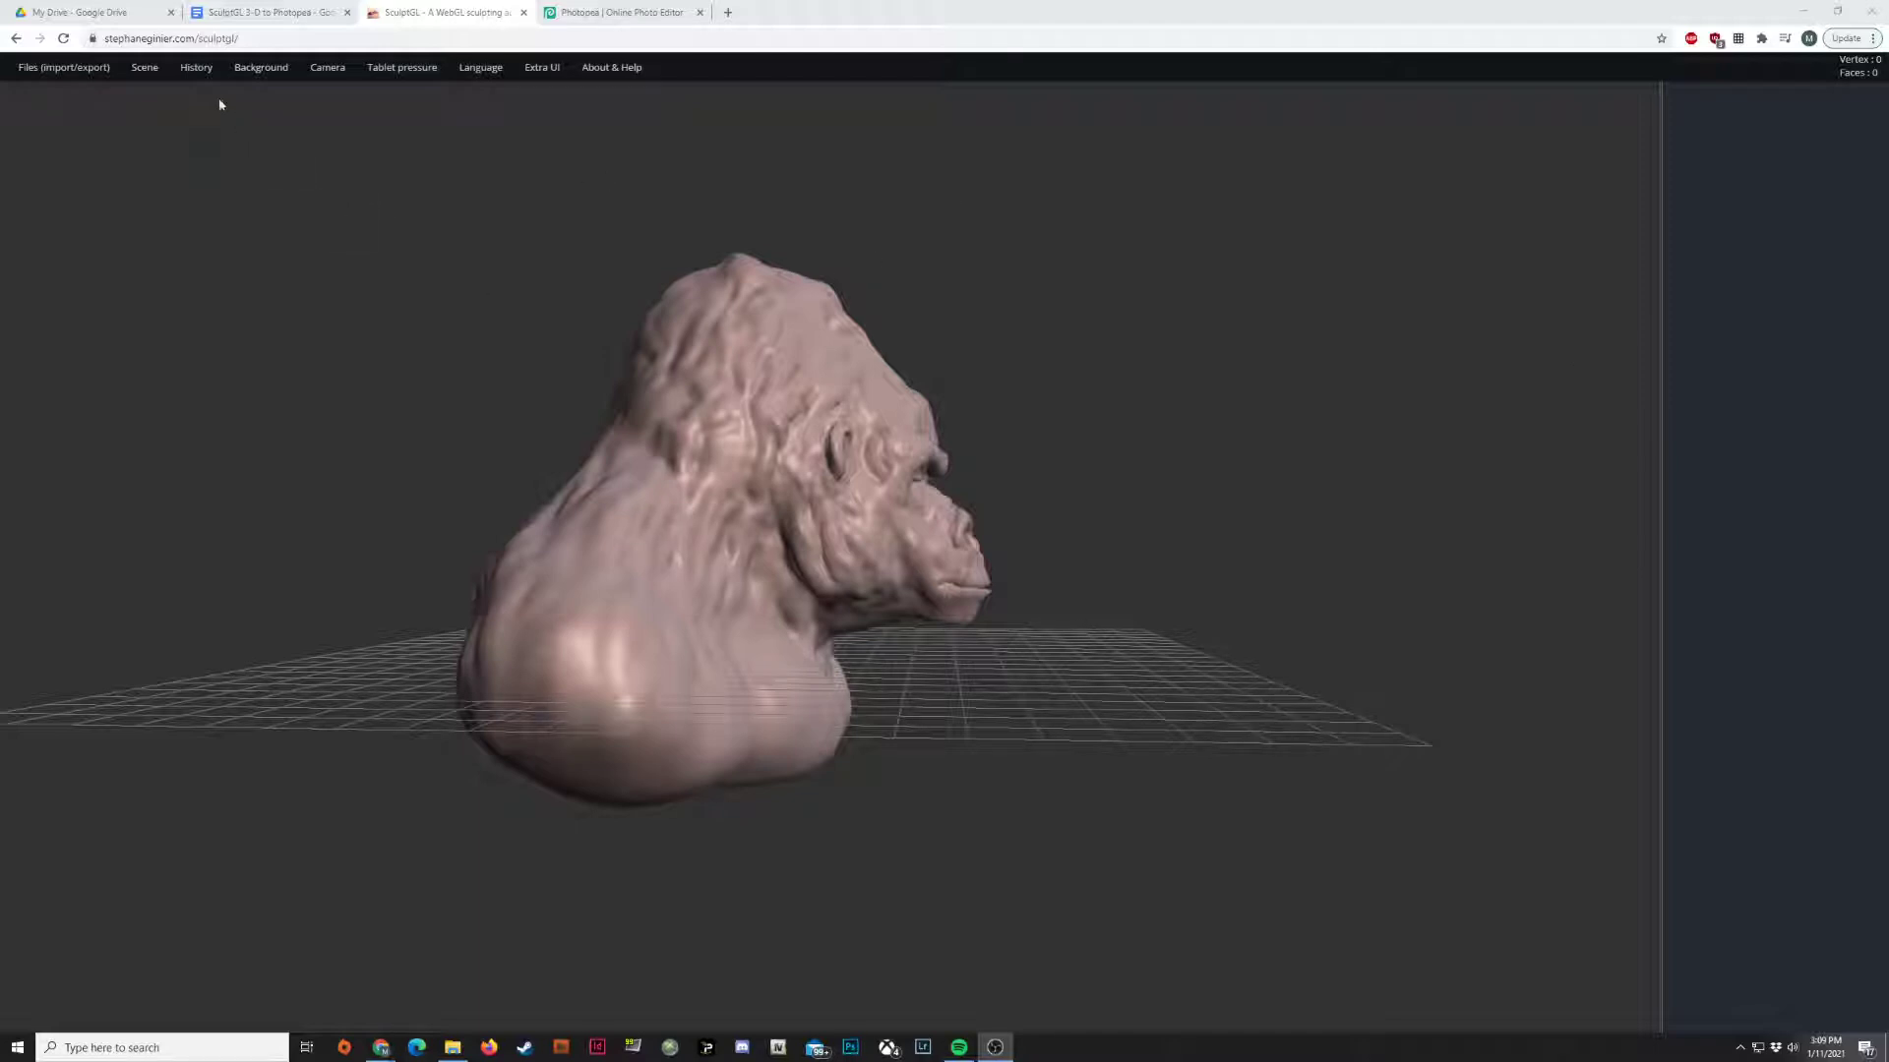
- Untick Show grid in the Scene menu and turn the bust slightly
left_click(143, 65)
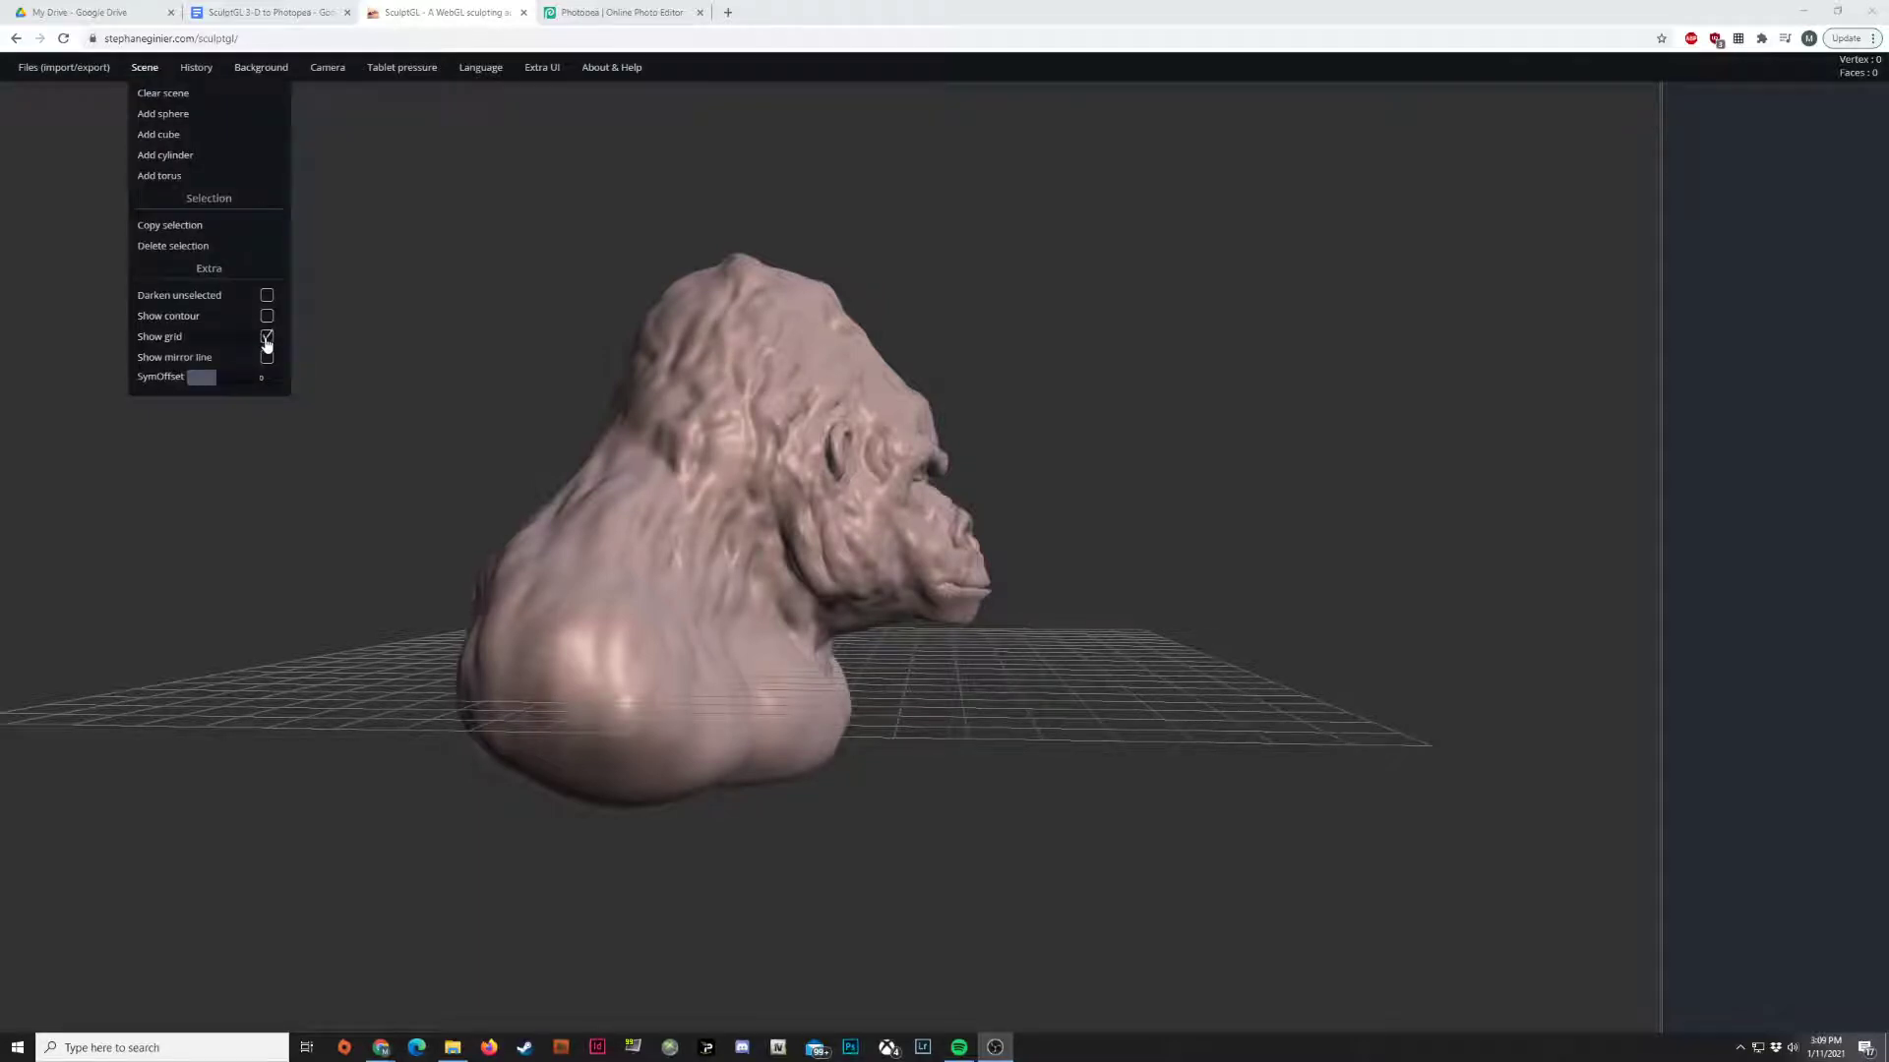
left_click(267, 336)
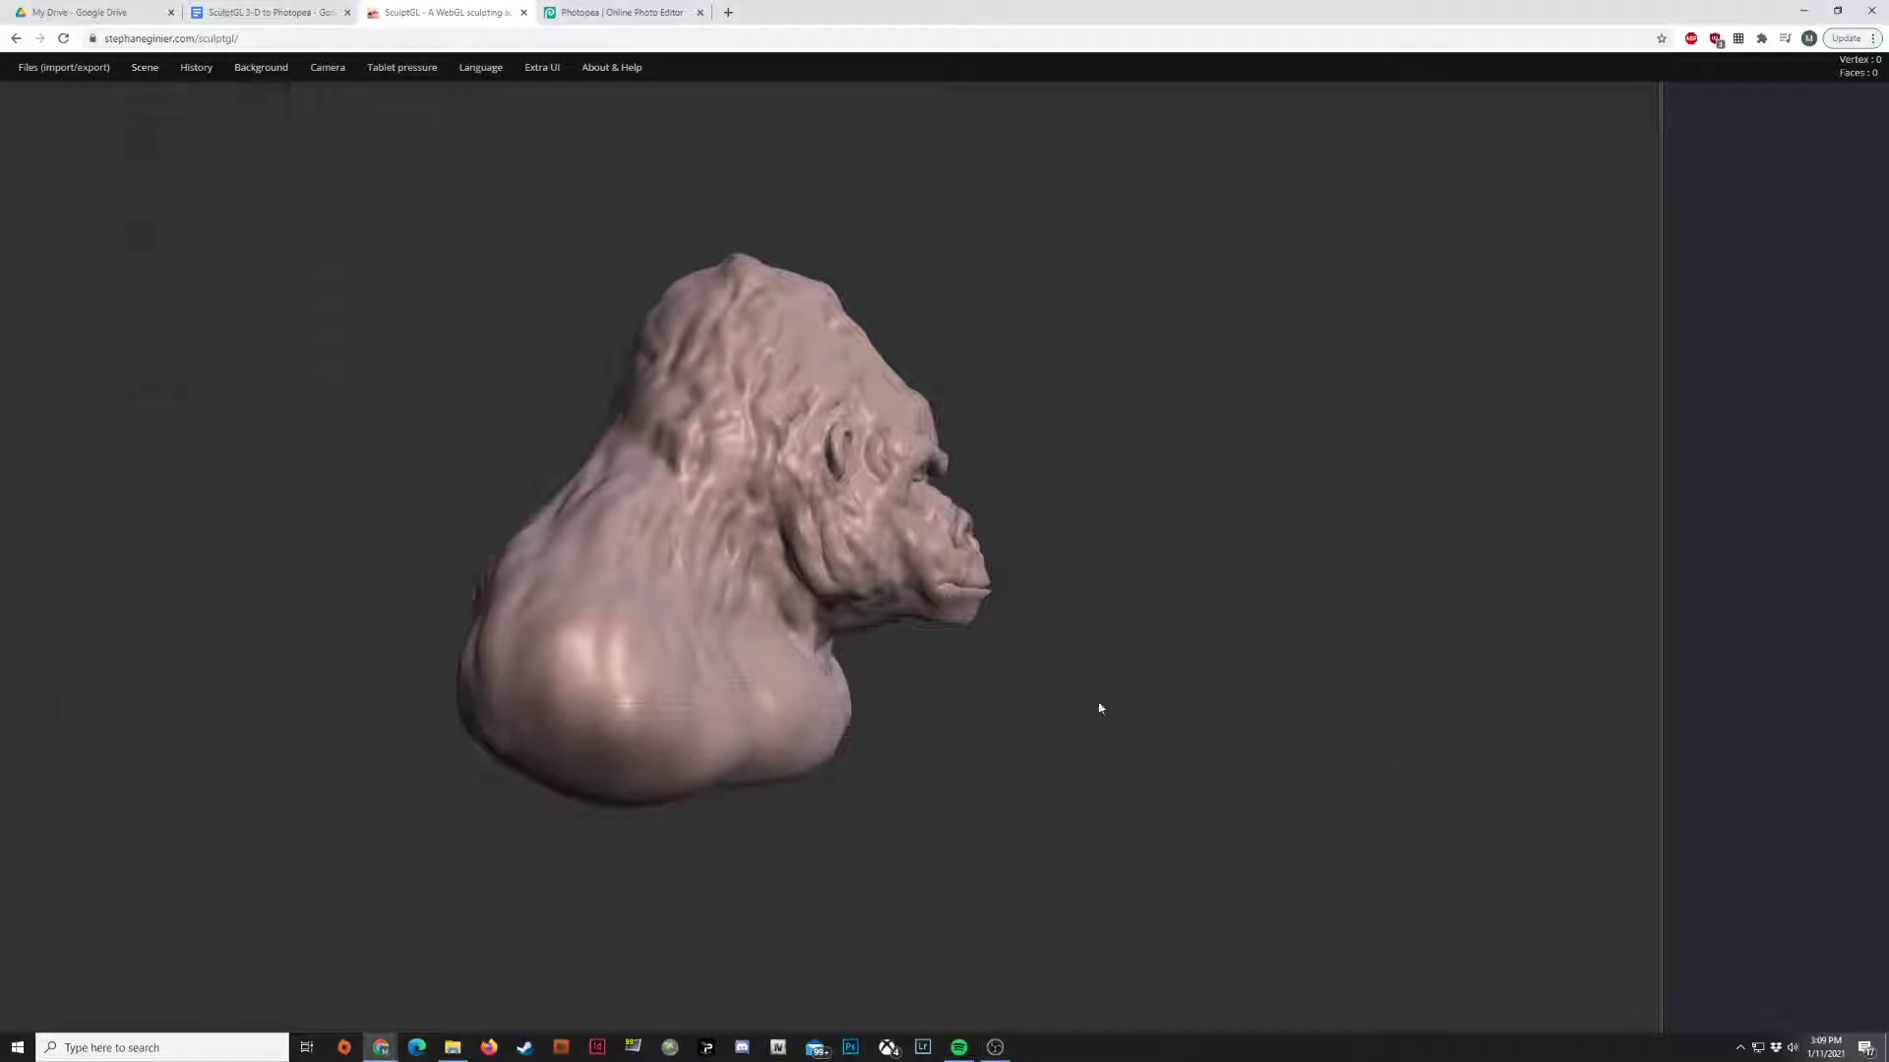
mouse_move(822, 720)
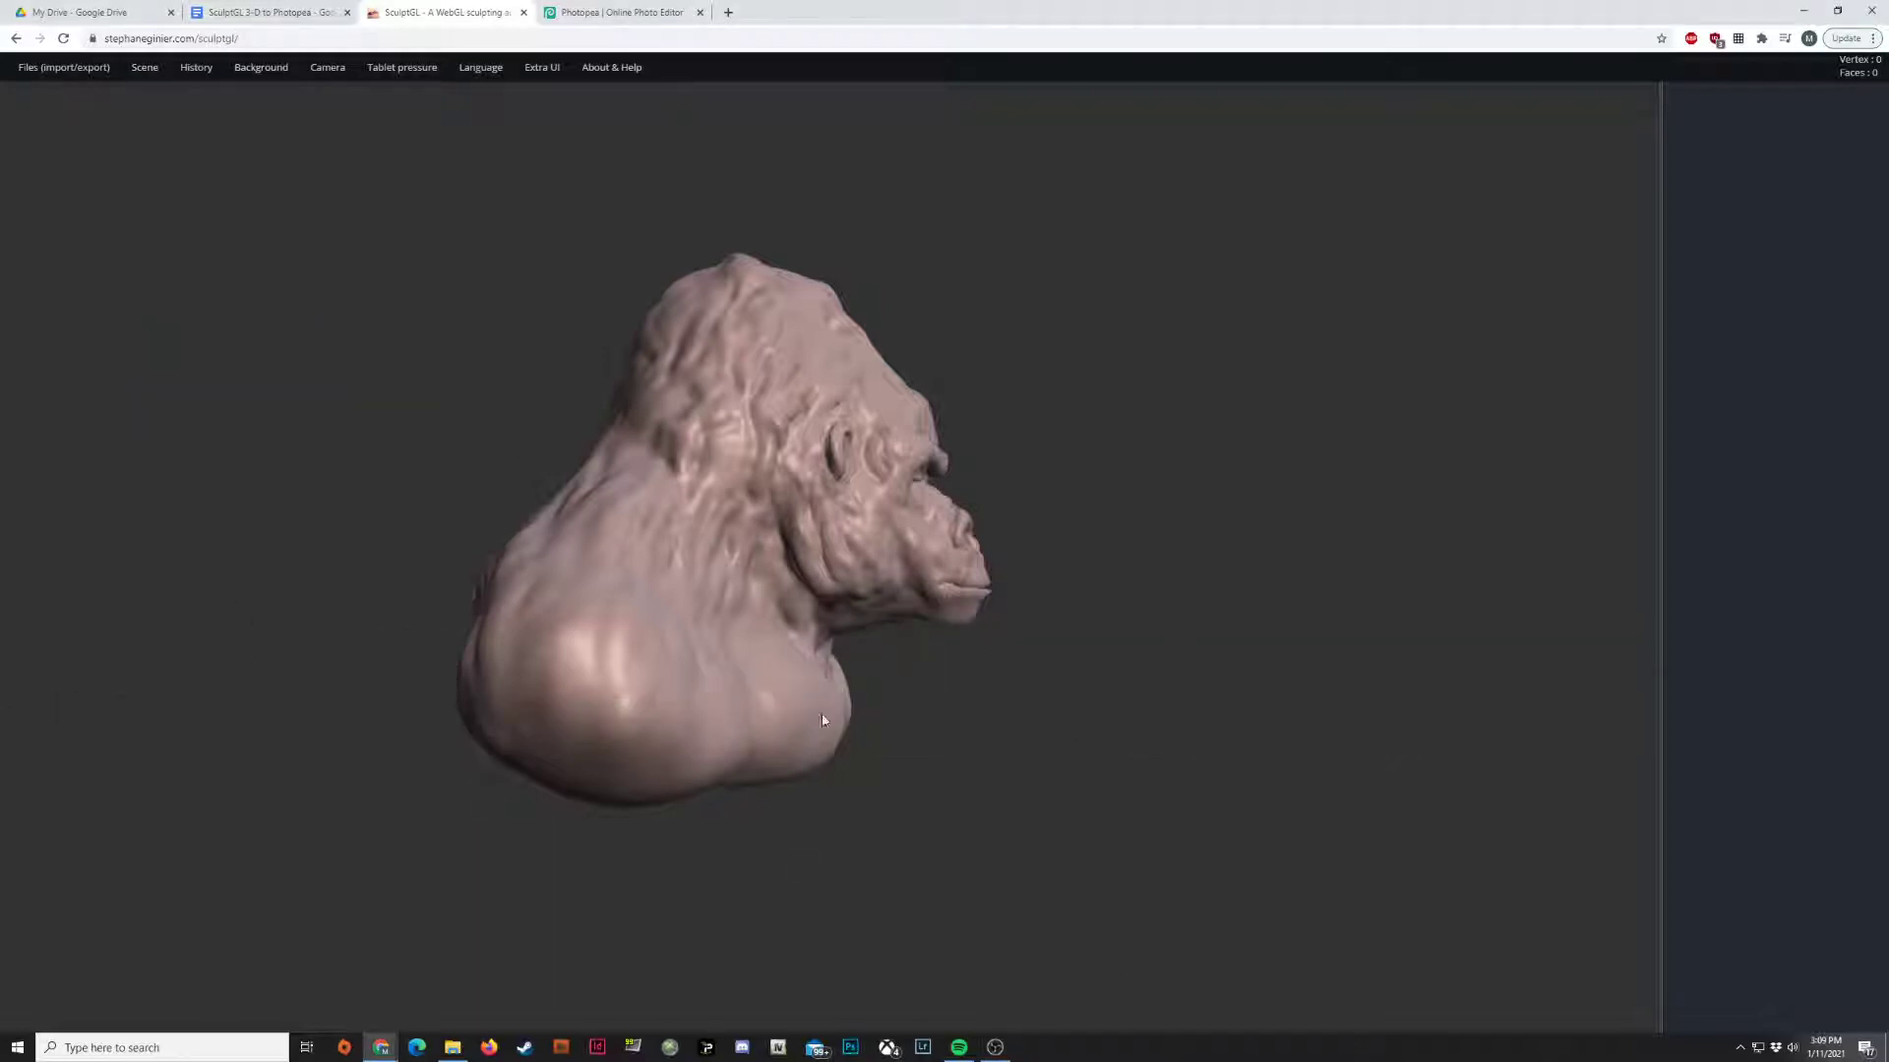
left_click_drag(825, 720, 703, 782)
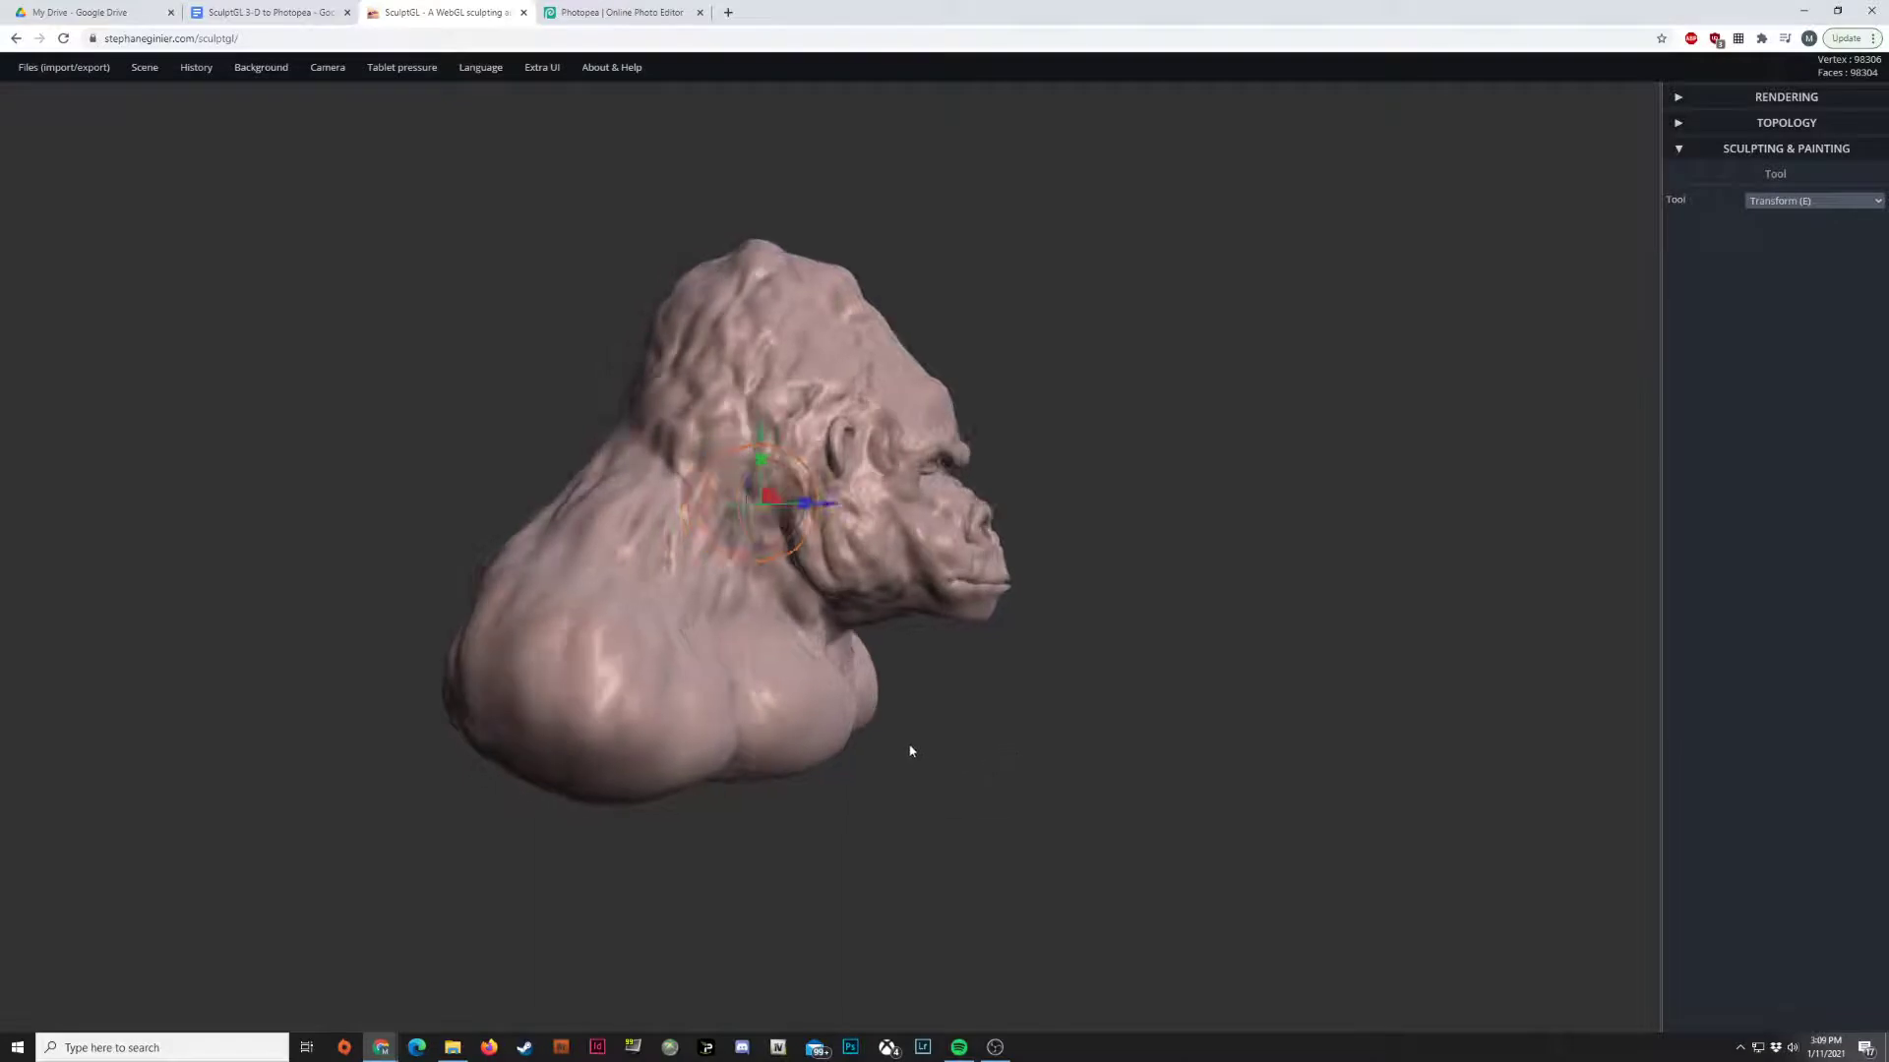
- Orbit the camera to a straight-on front view of the gorilla bust
left_click_drag(909, 750, 793, 729)
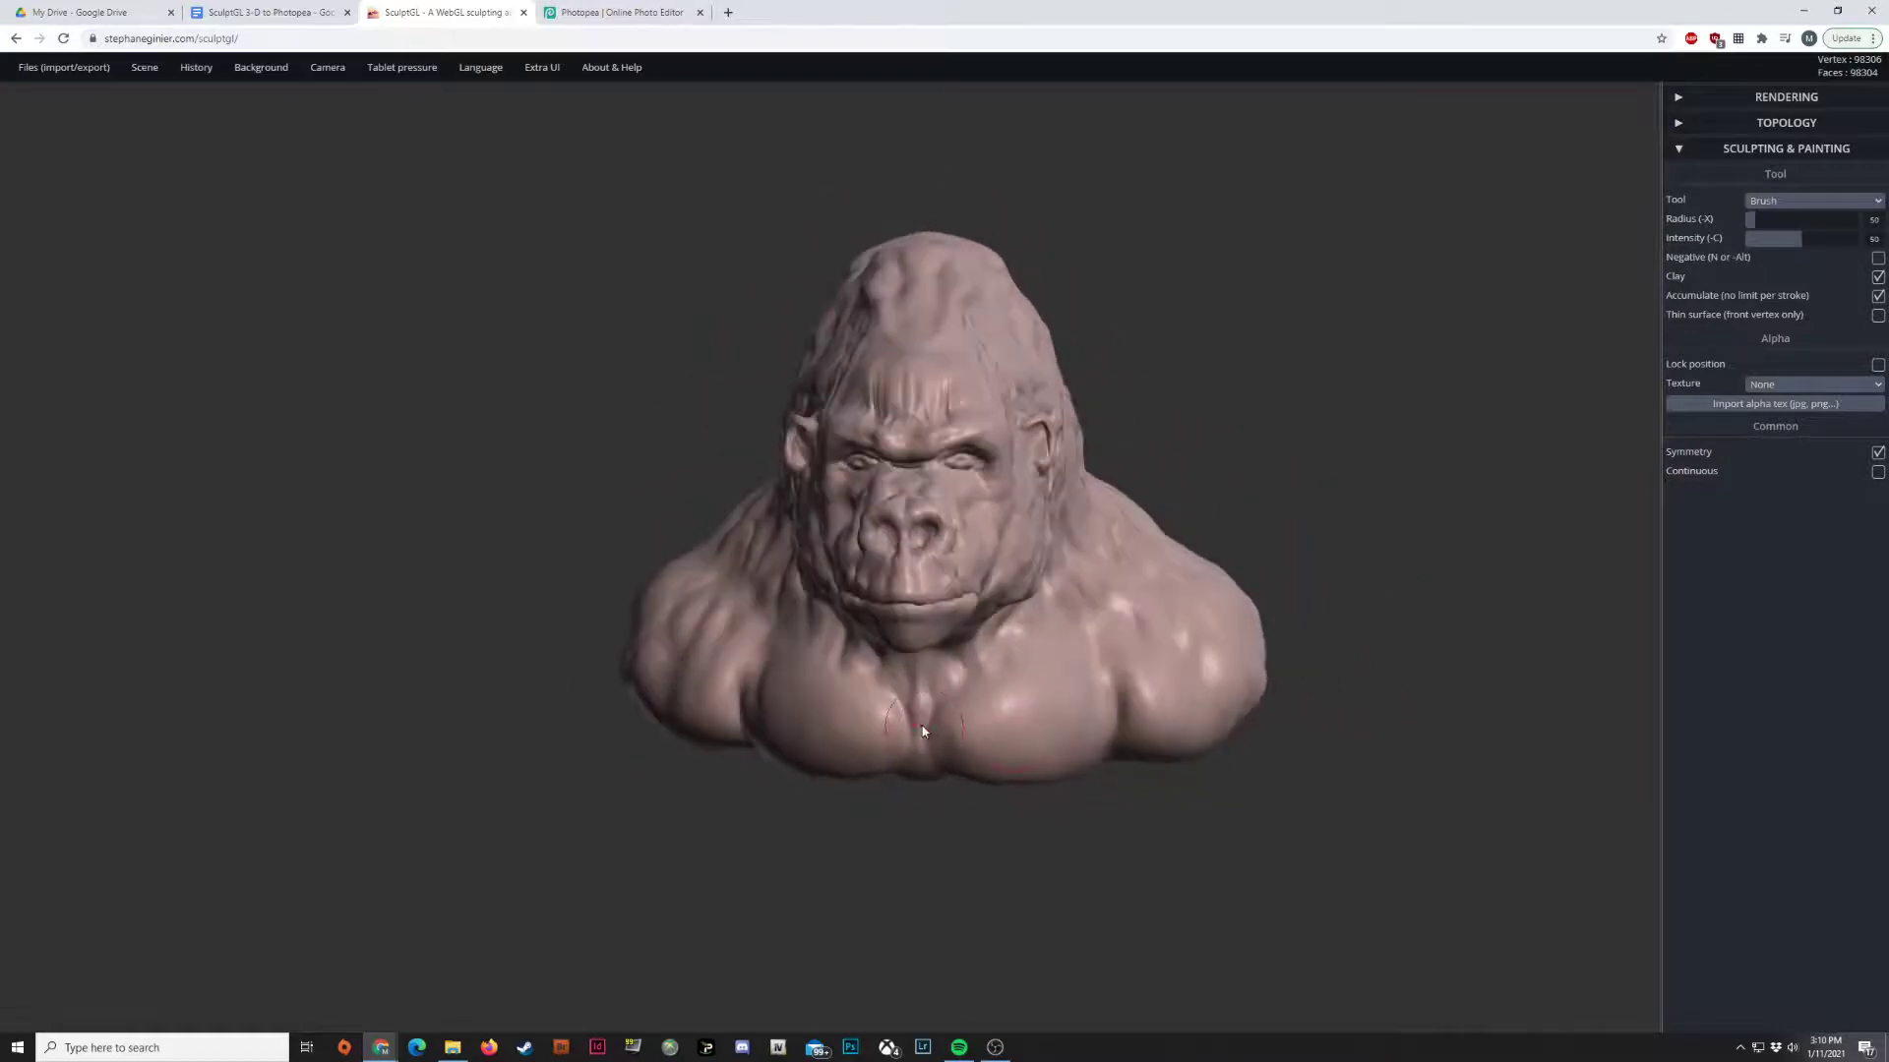
left_click_drag(922, 731, 991, 664)
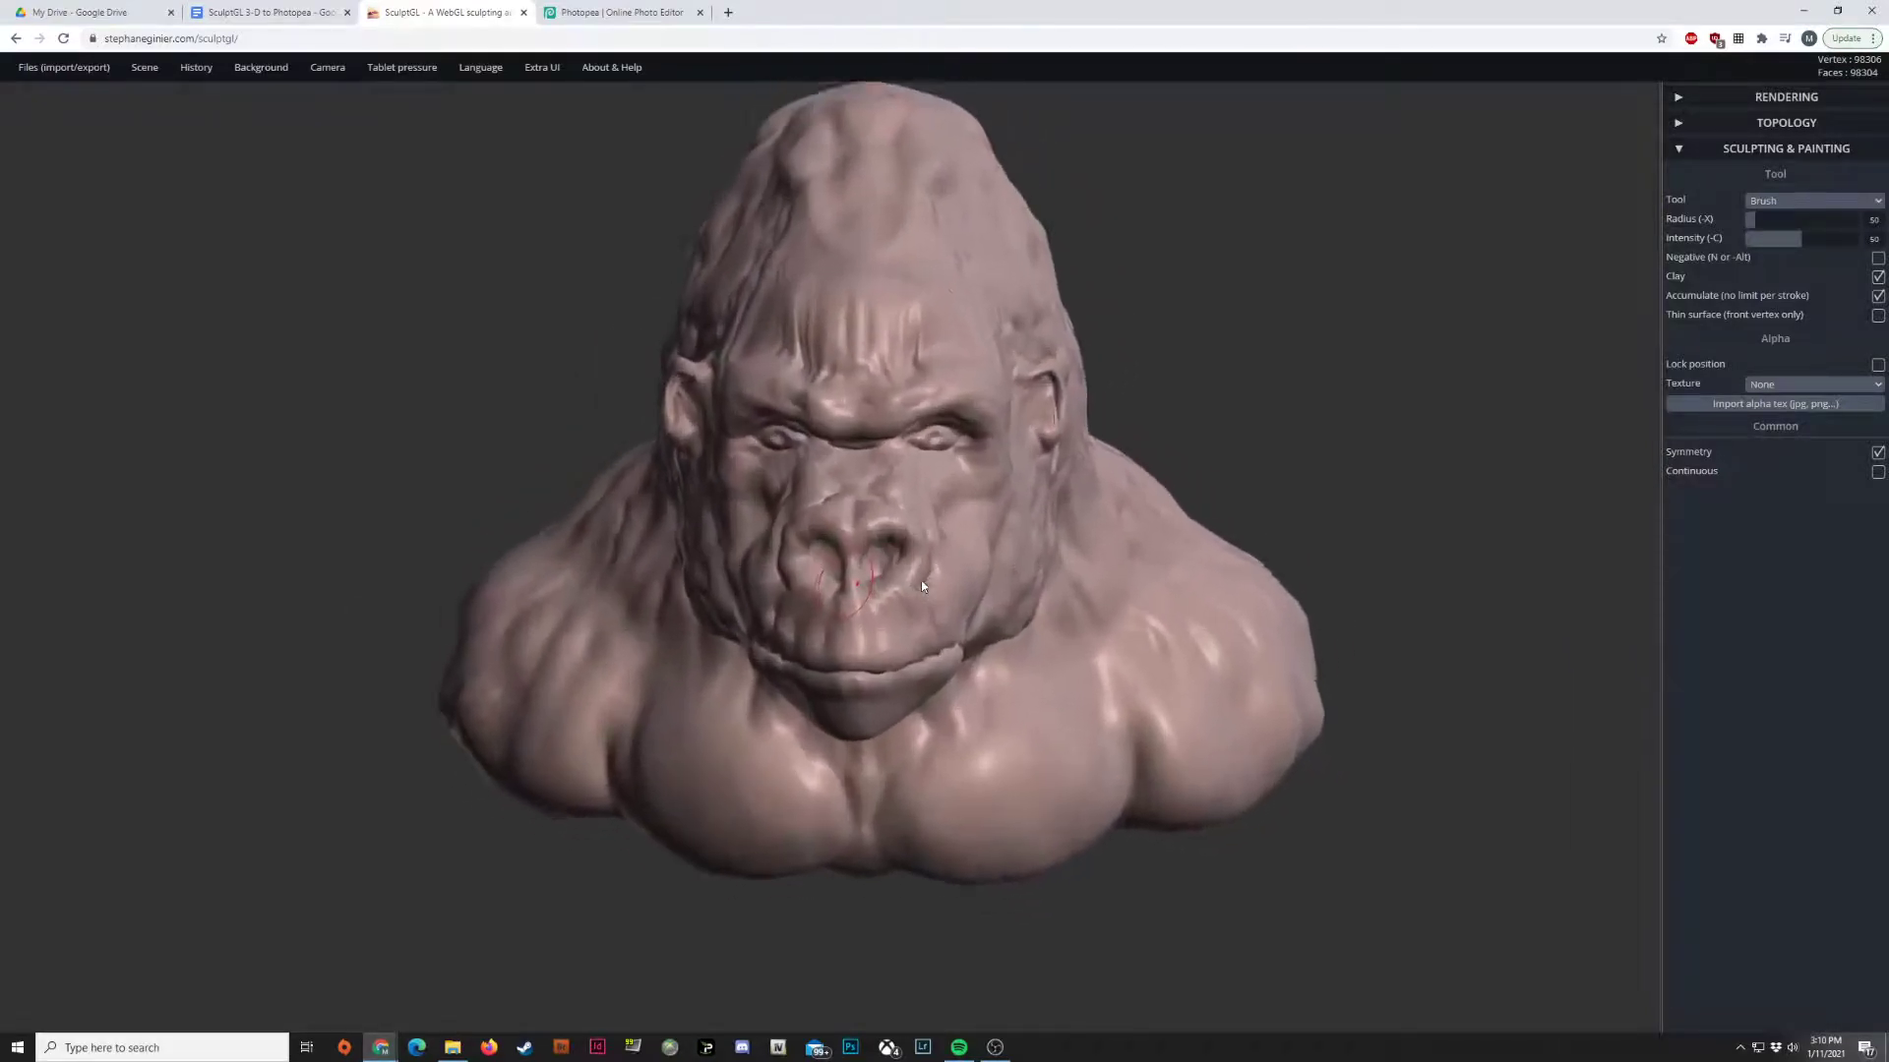
left_click_drag(921, 586, 662, 614)
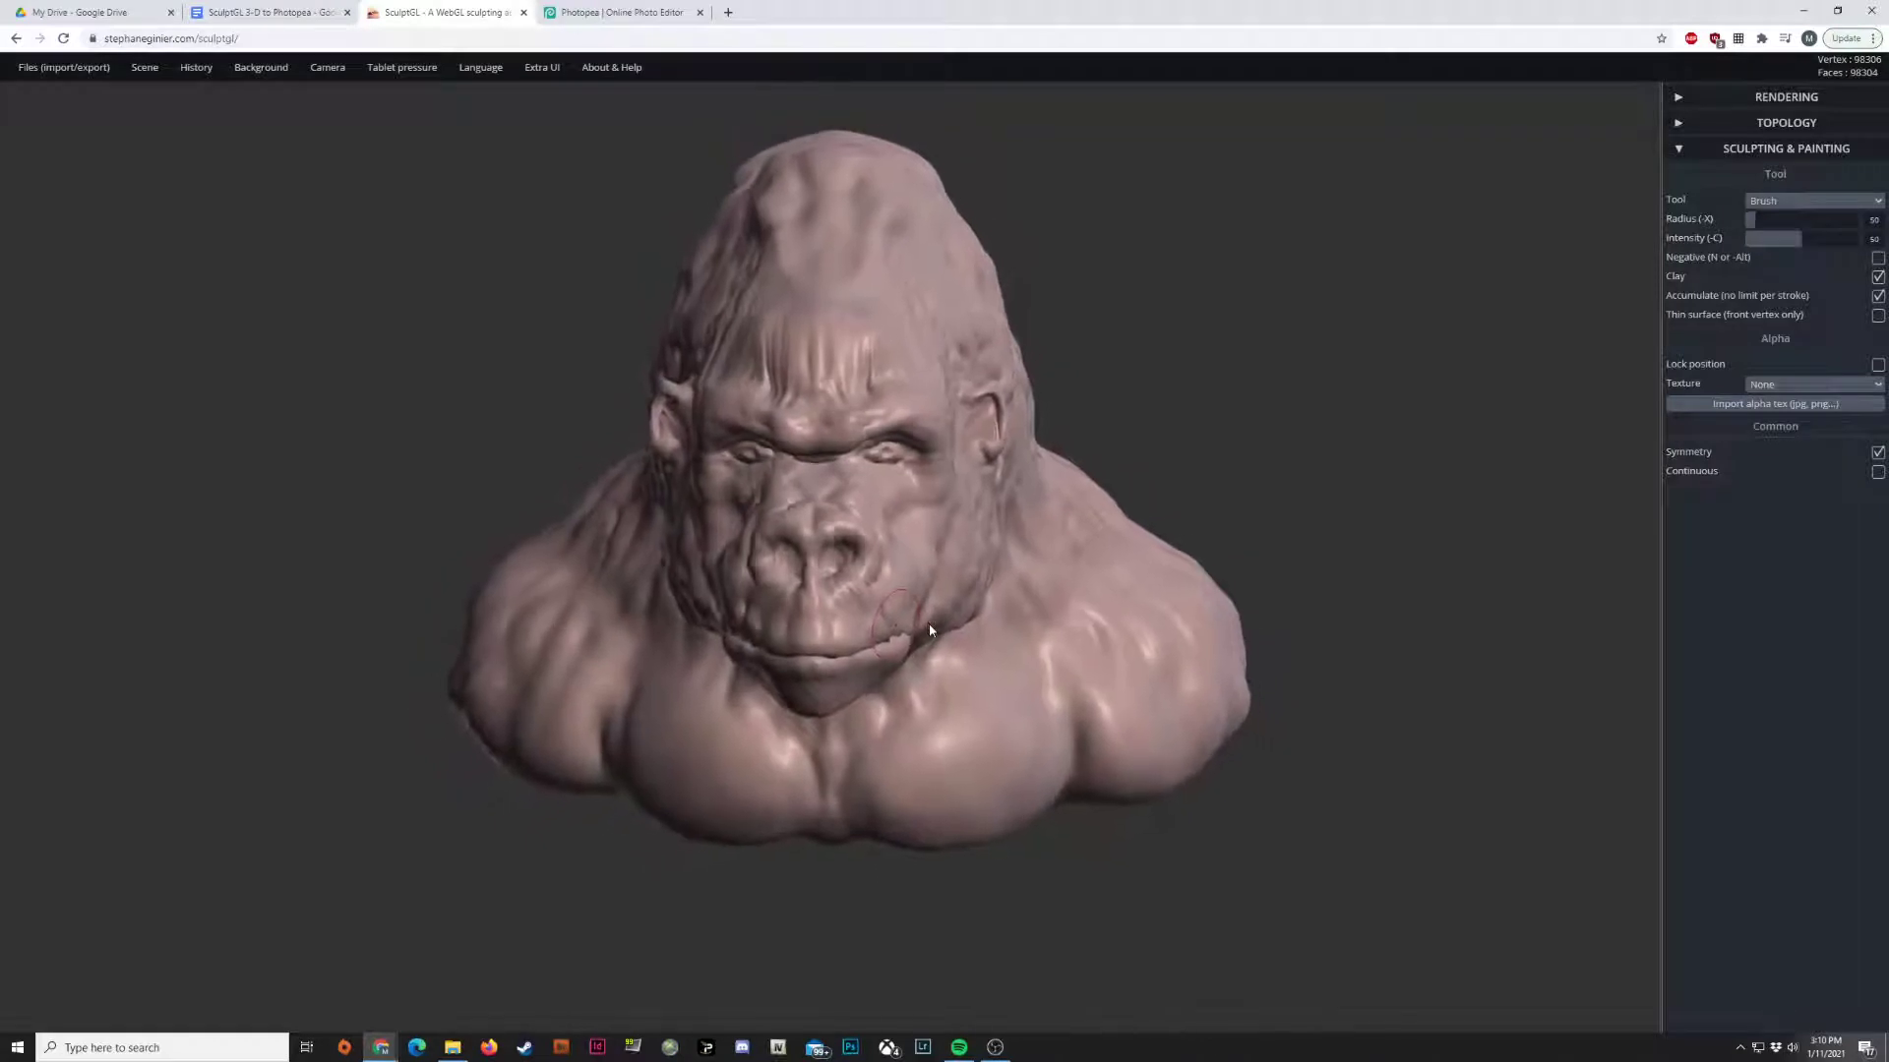
left_click_drag(927, 629, 747, 735)
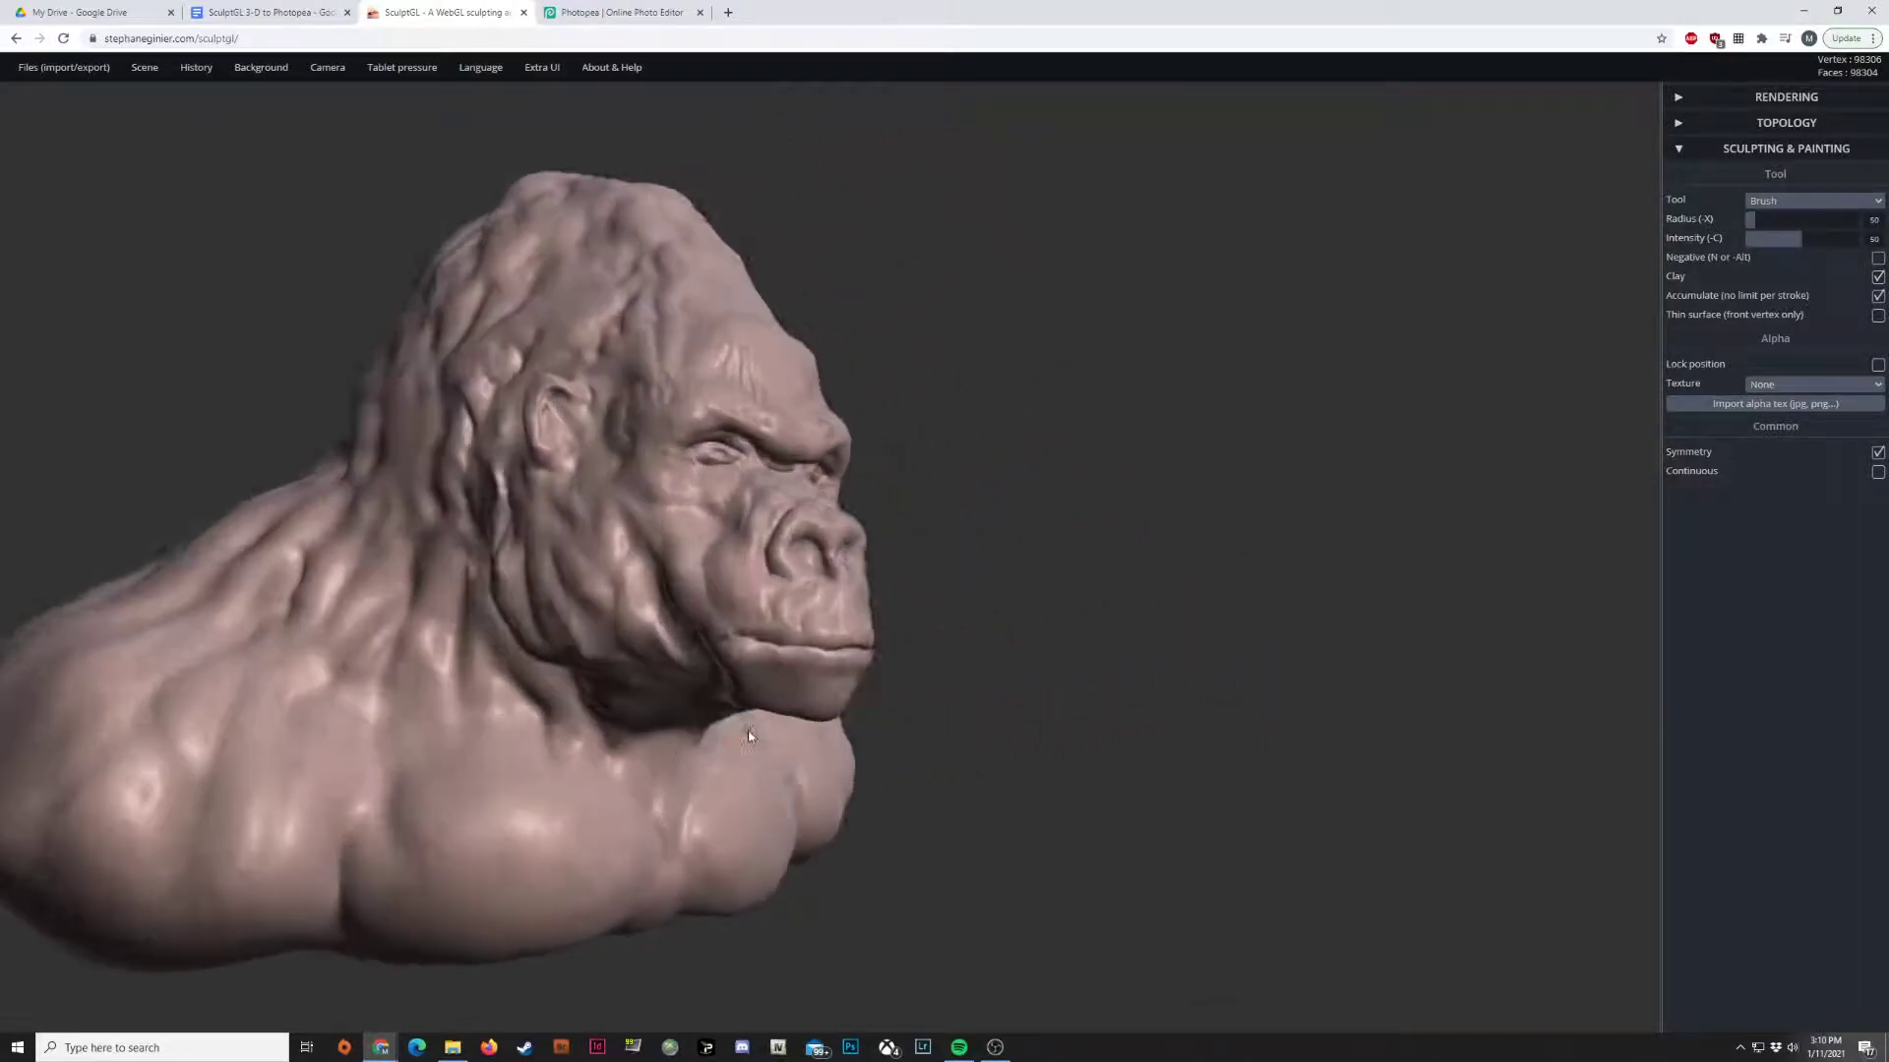
left_click_drag(746, 736, 335, 828)
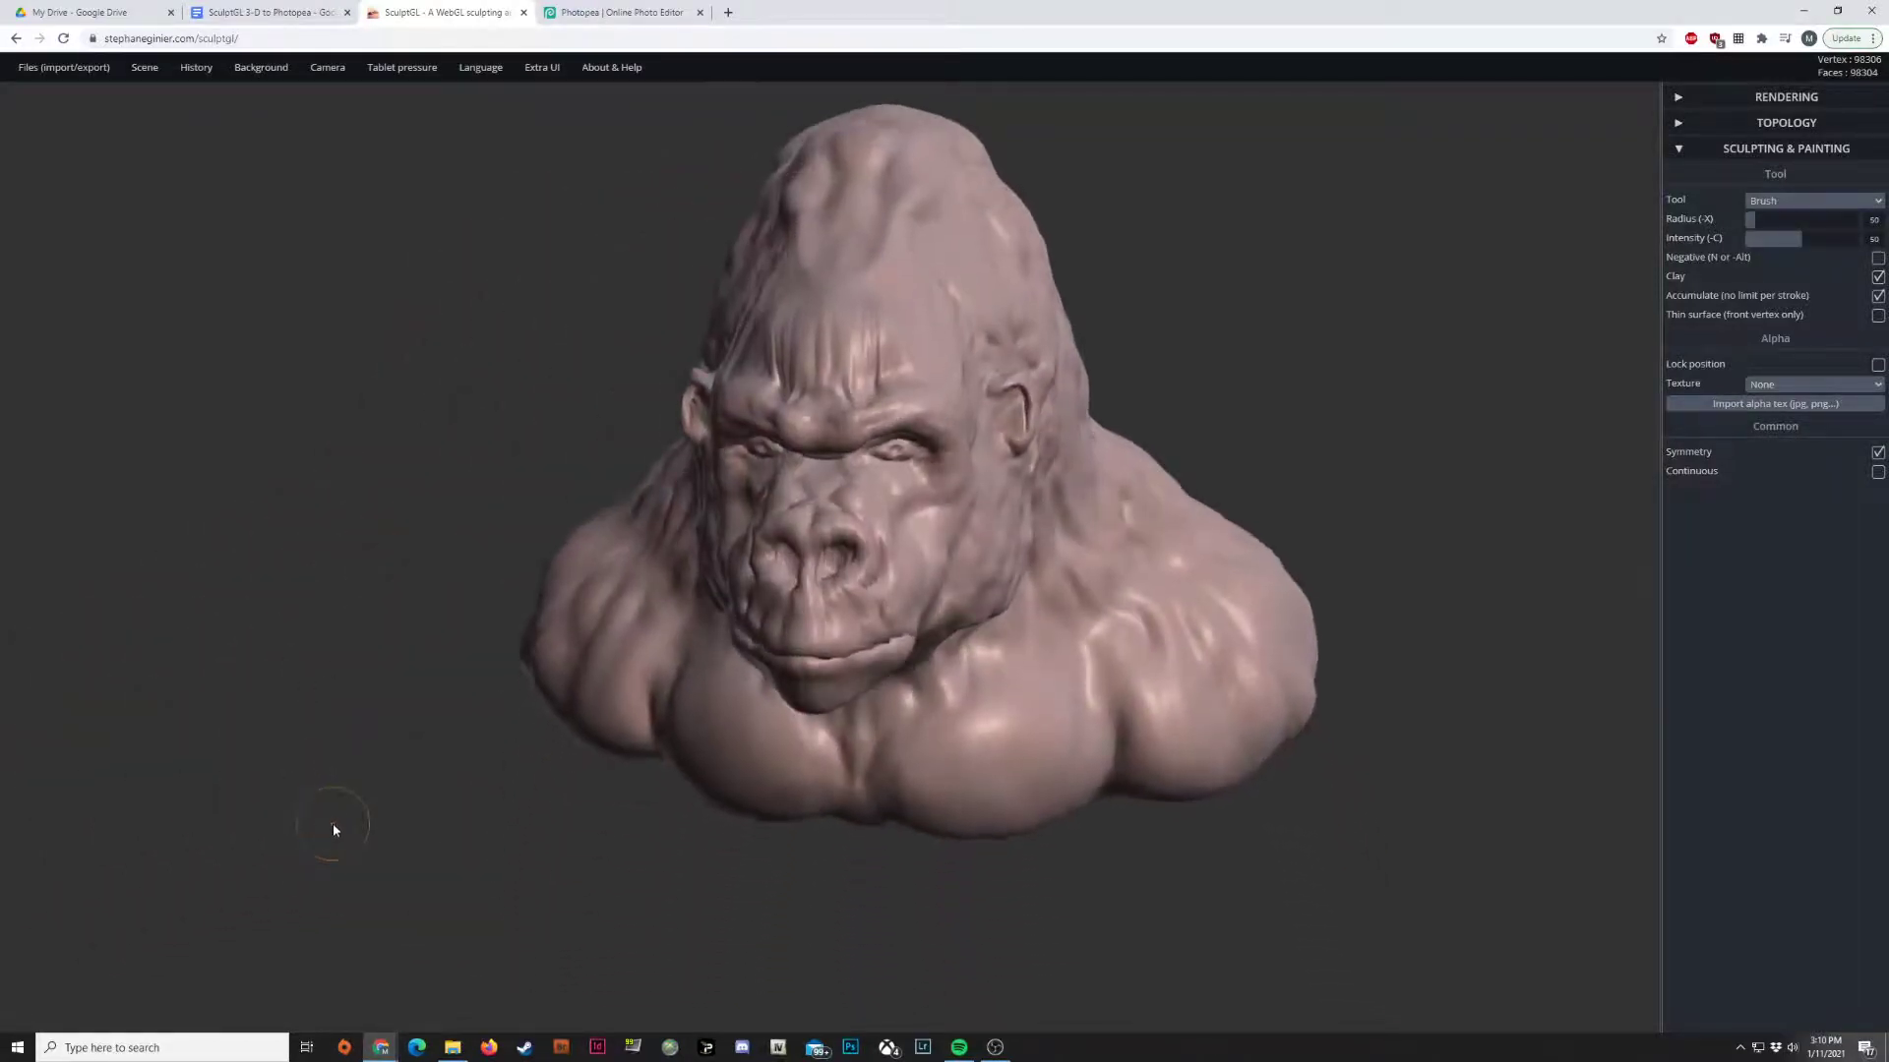
left_click_drag(335, 831, 726, 853)
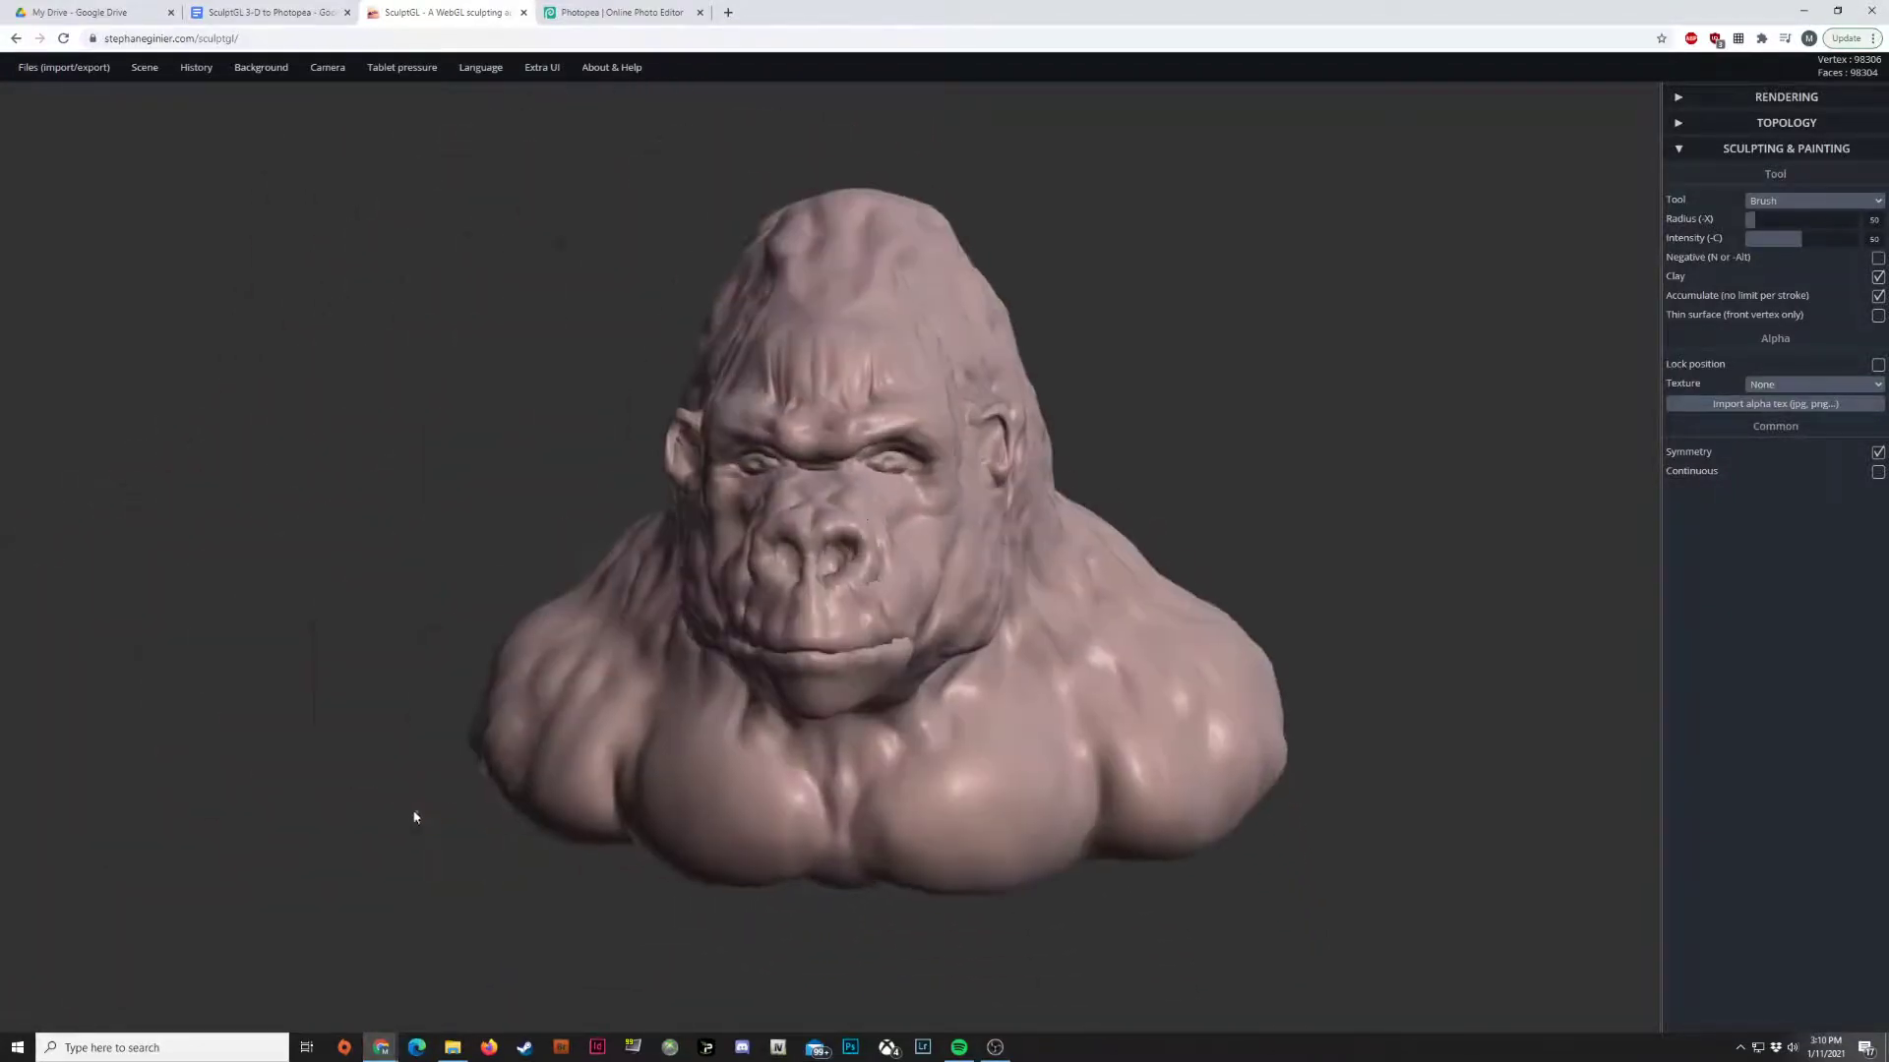
left_click_drag(413, 816, 1064, 919)
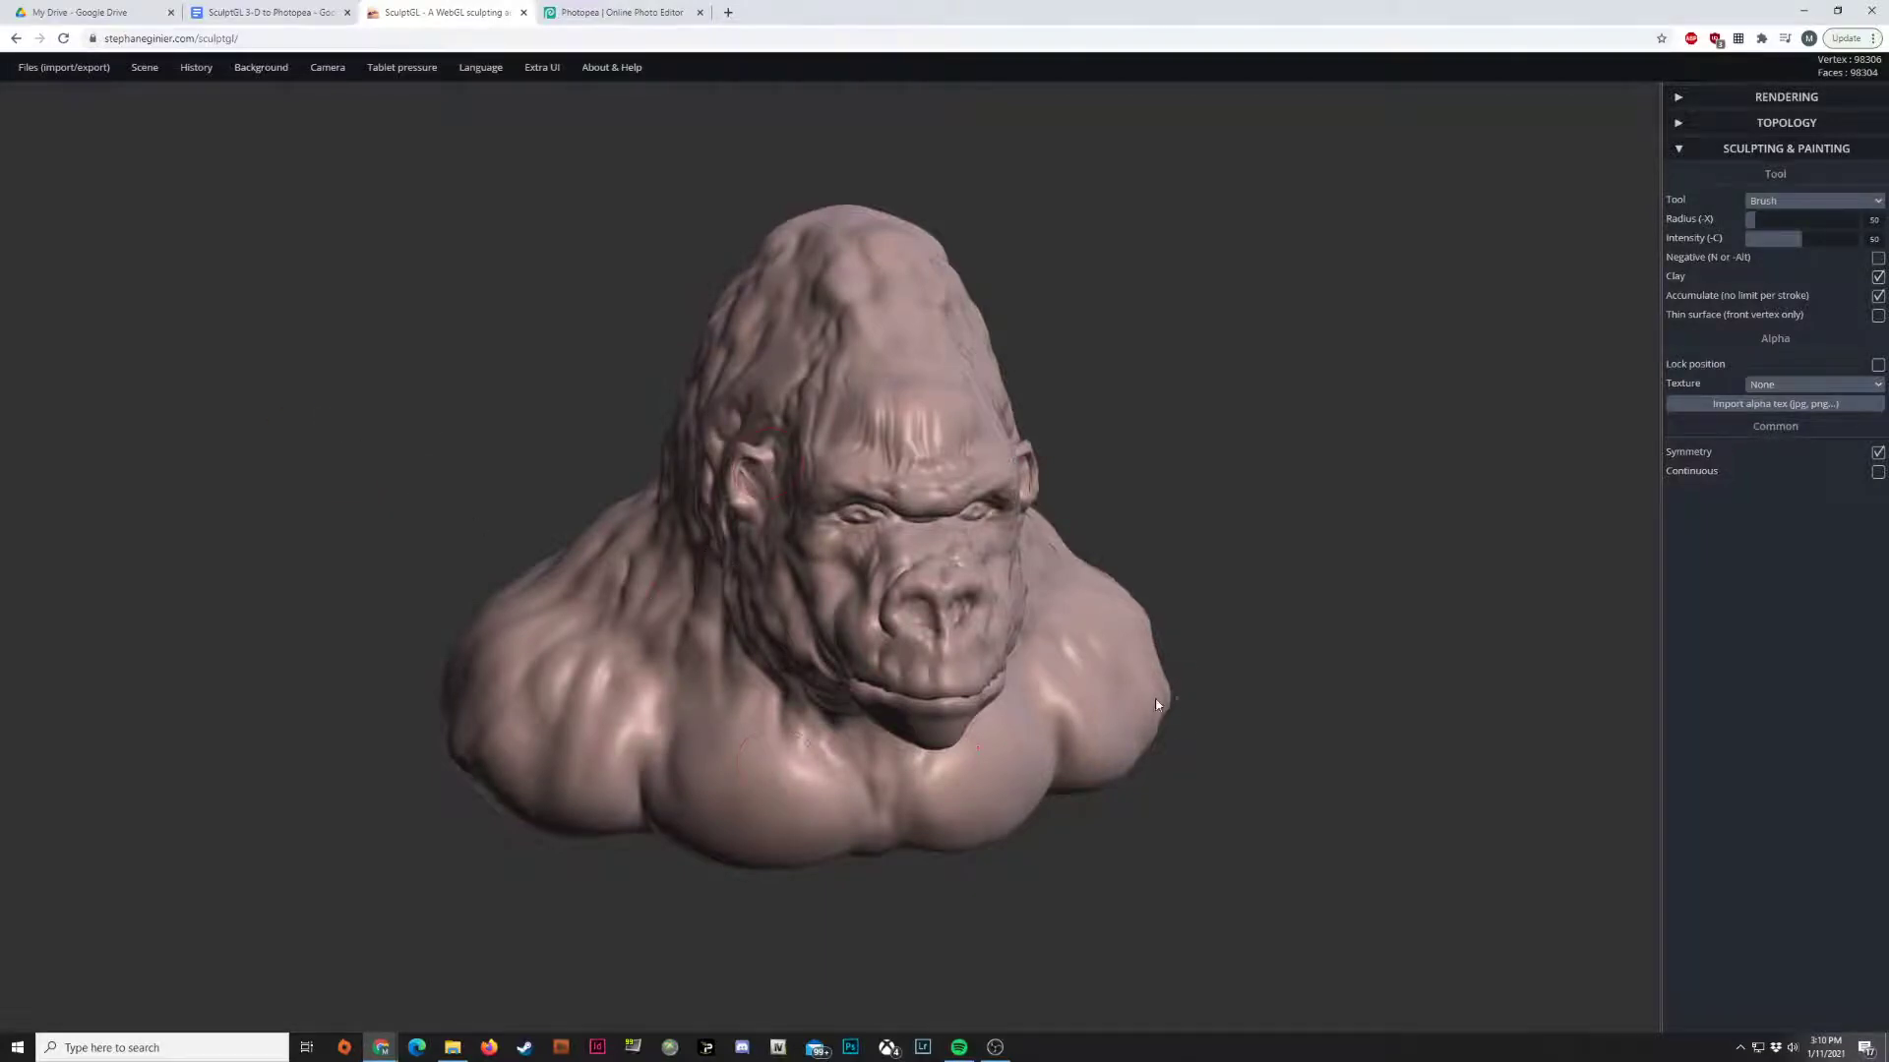
left_click_drag(1156, 704, 970, 470)
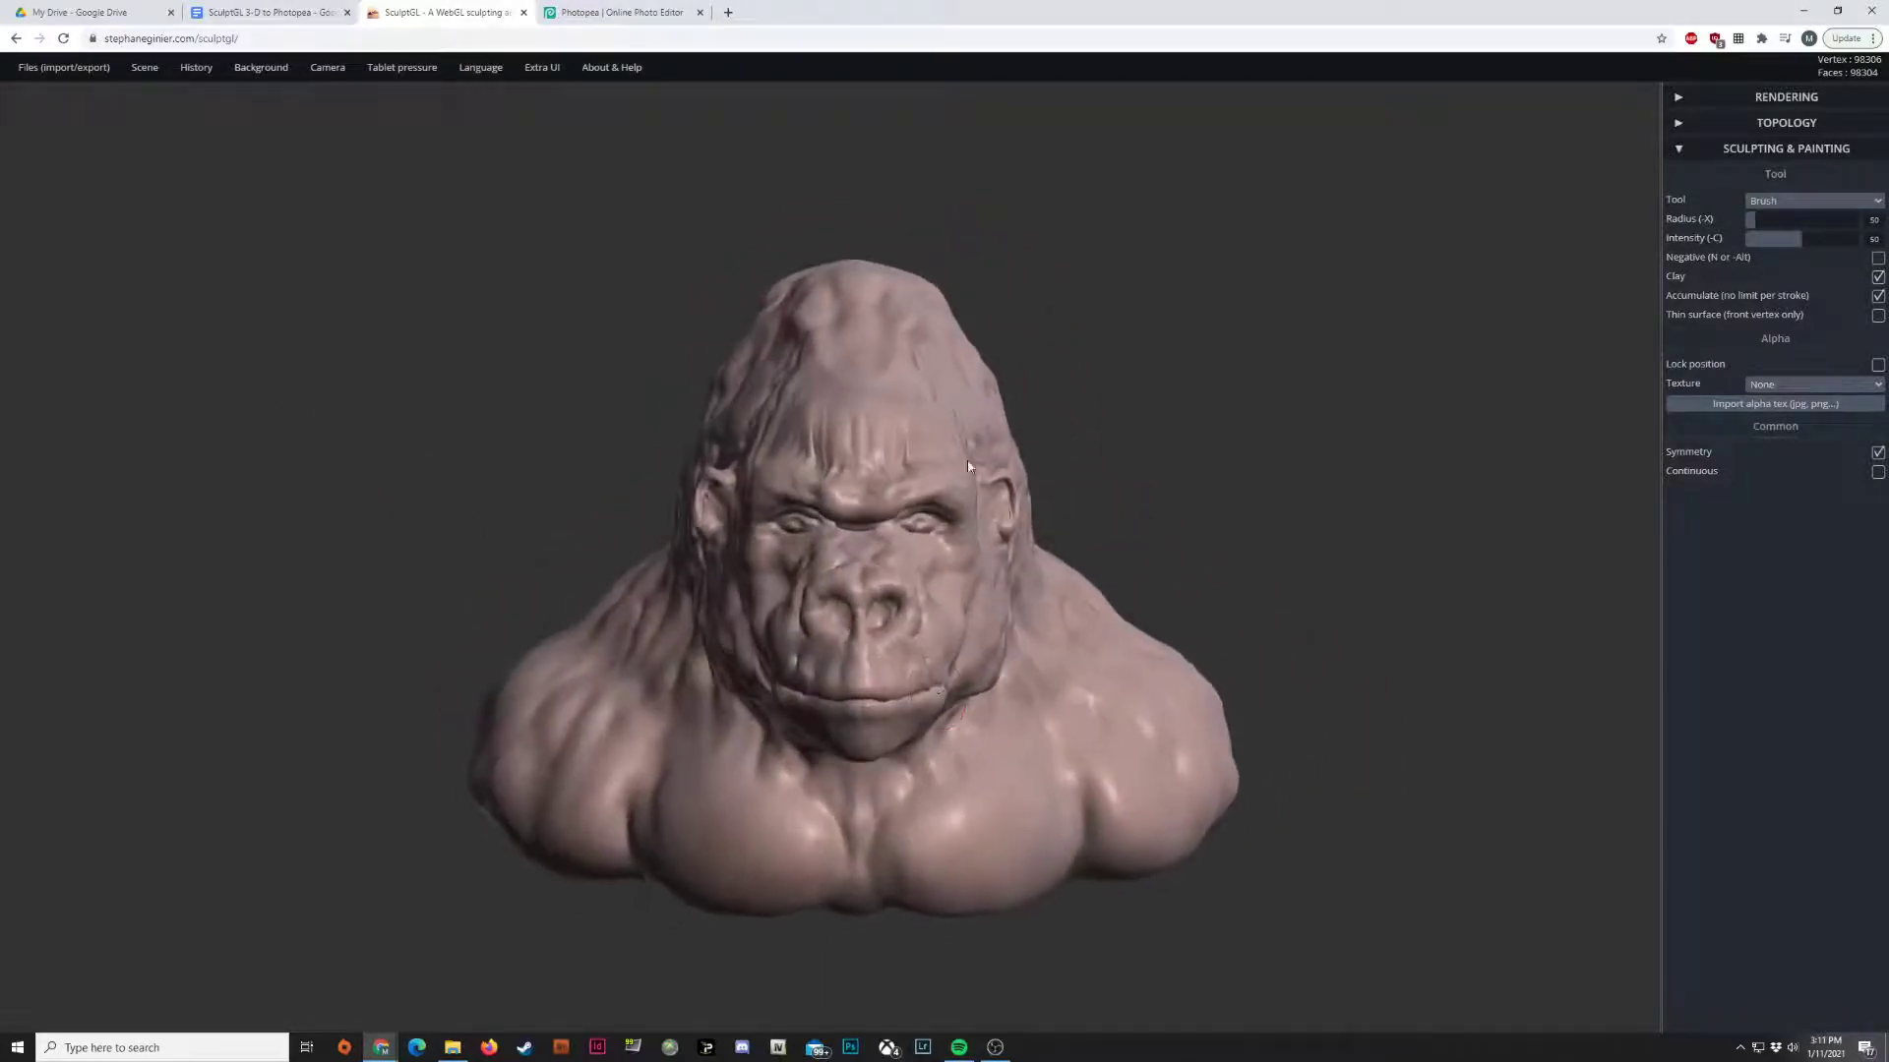
left_click_drag(969, 467, 876, 602)
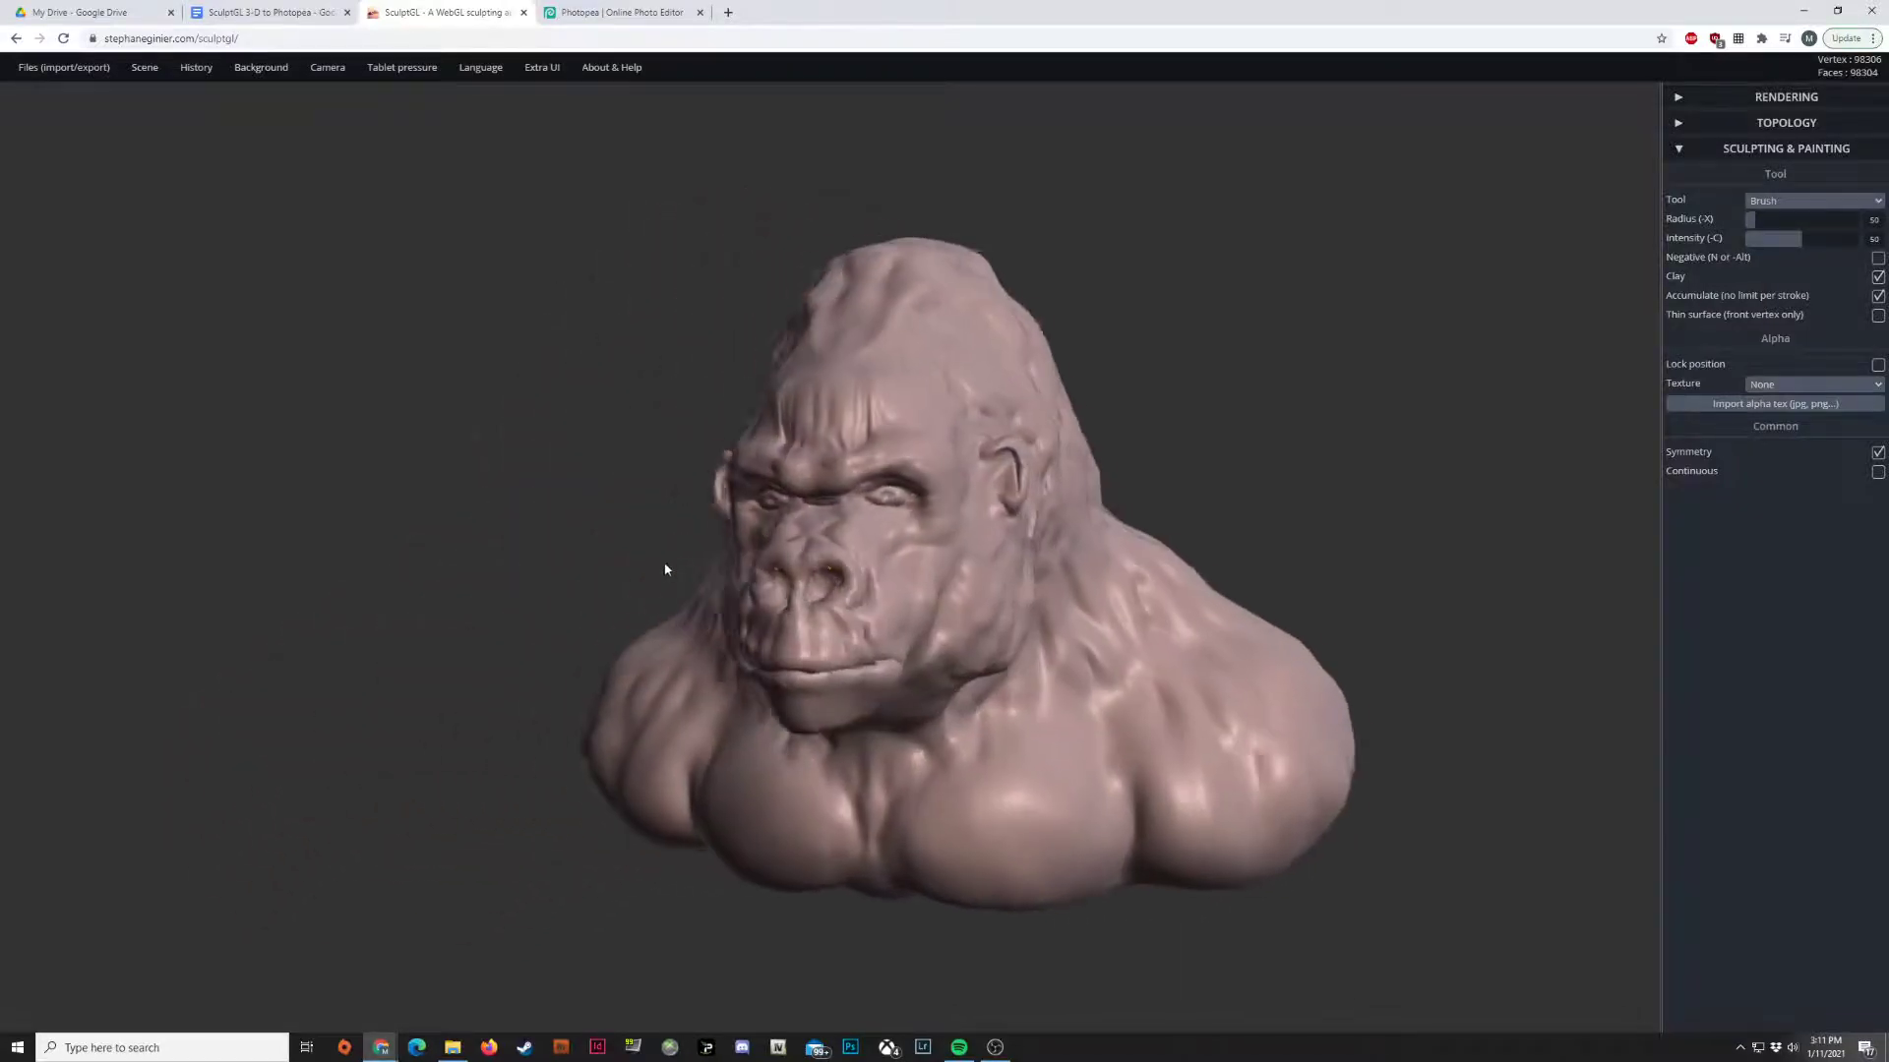
left_click_drag(662, 569, 823, 591)
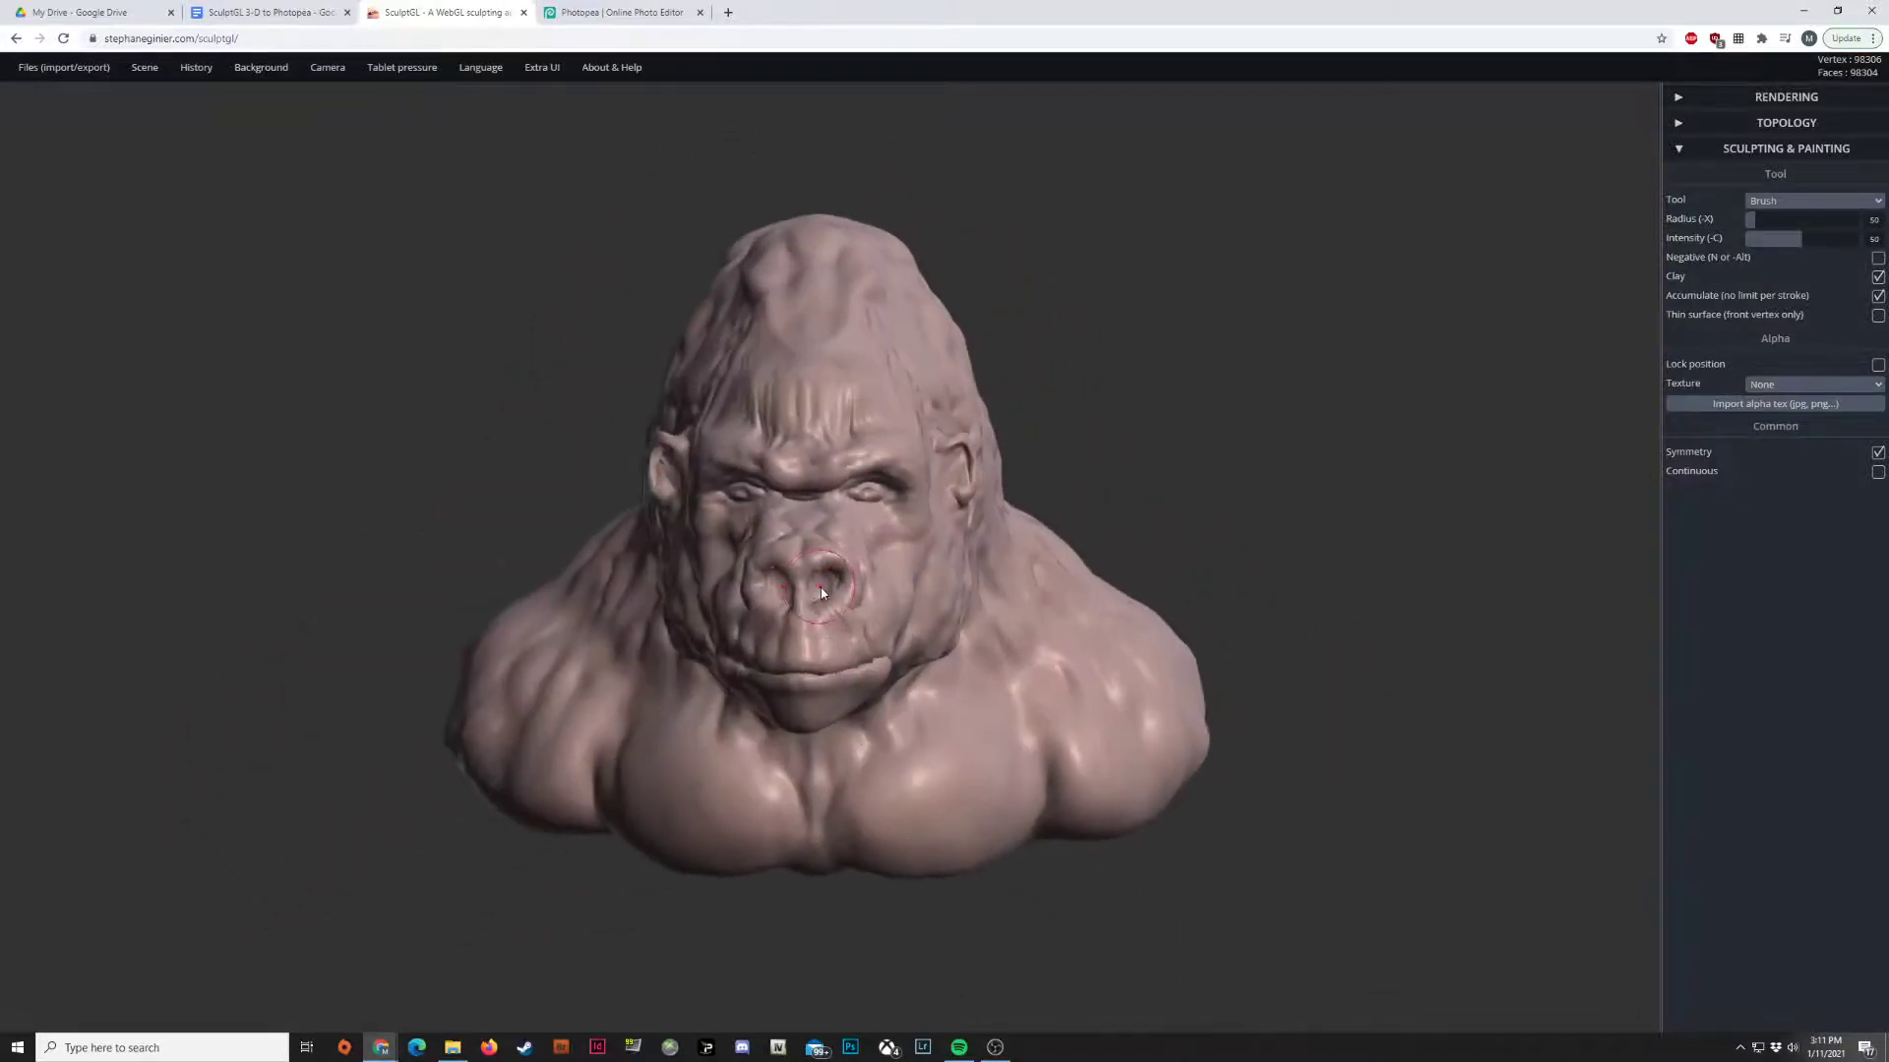
left_click_drag(821, 590, 789, 548)
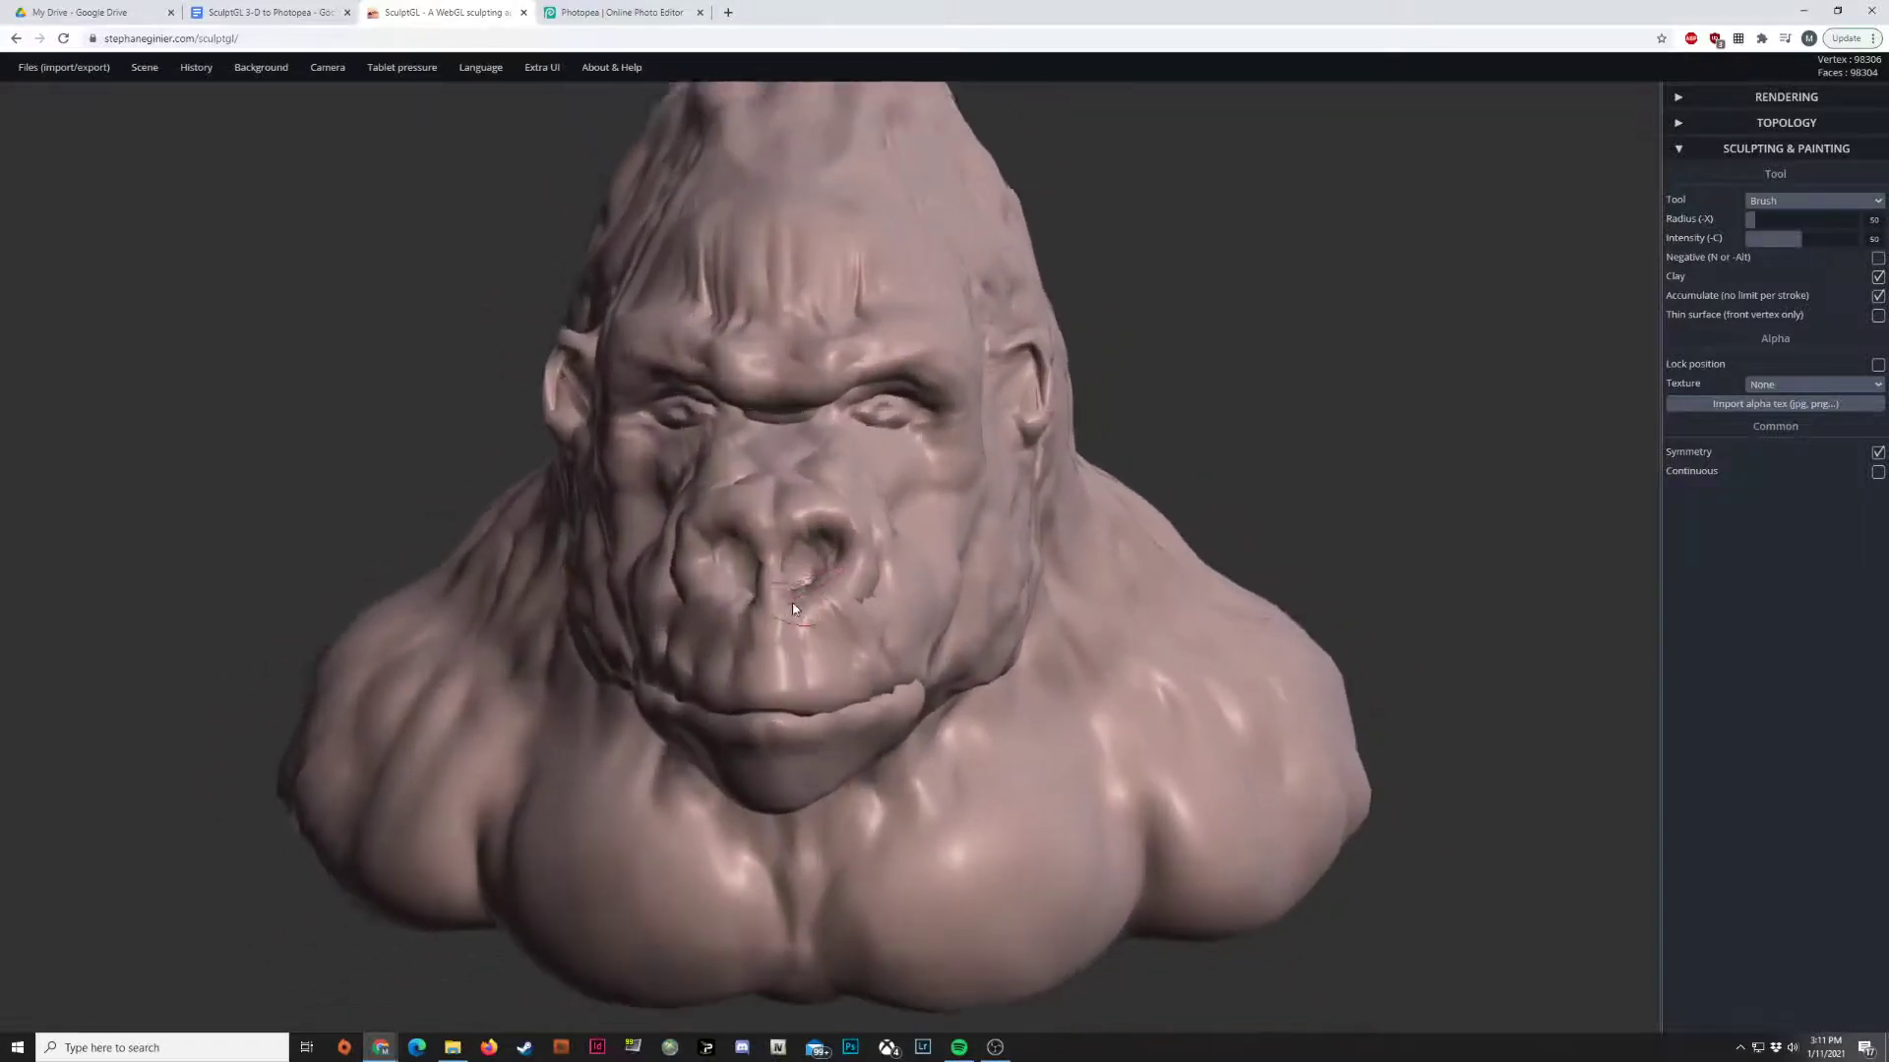
left_click_drag(793, 608, 627, 599)
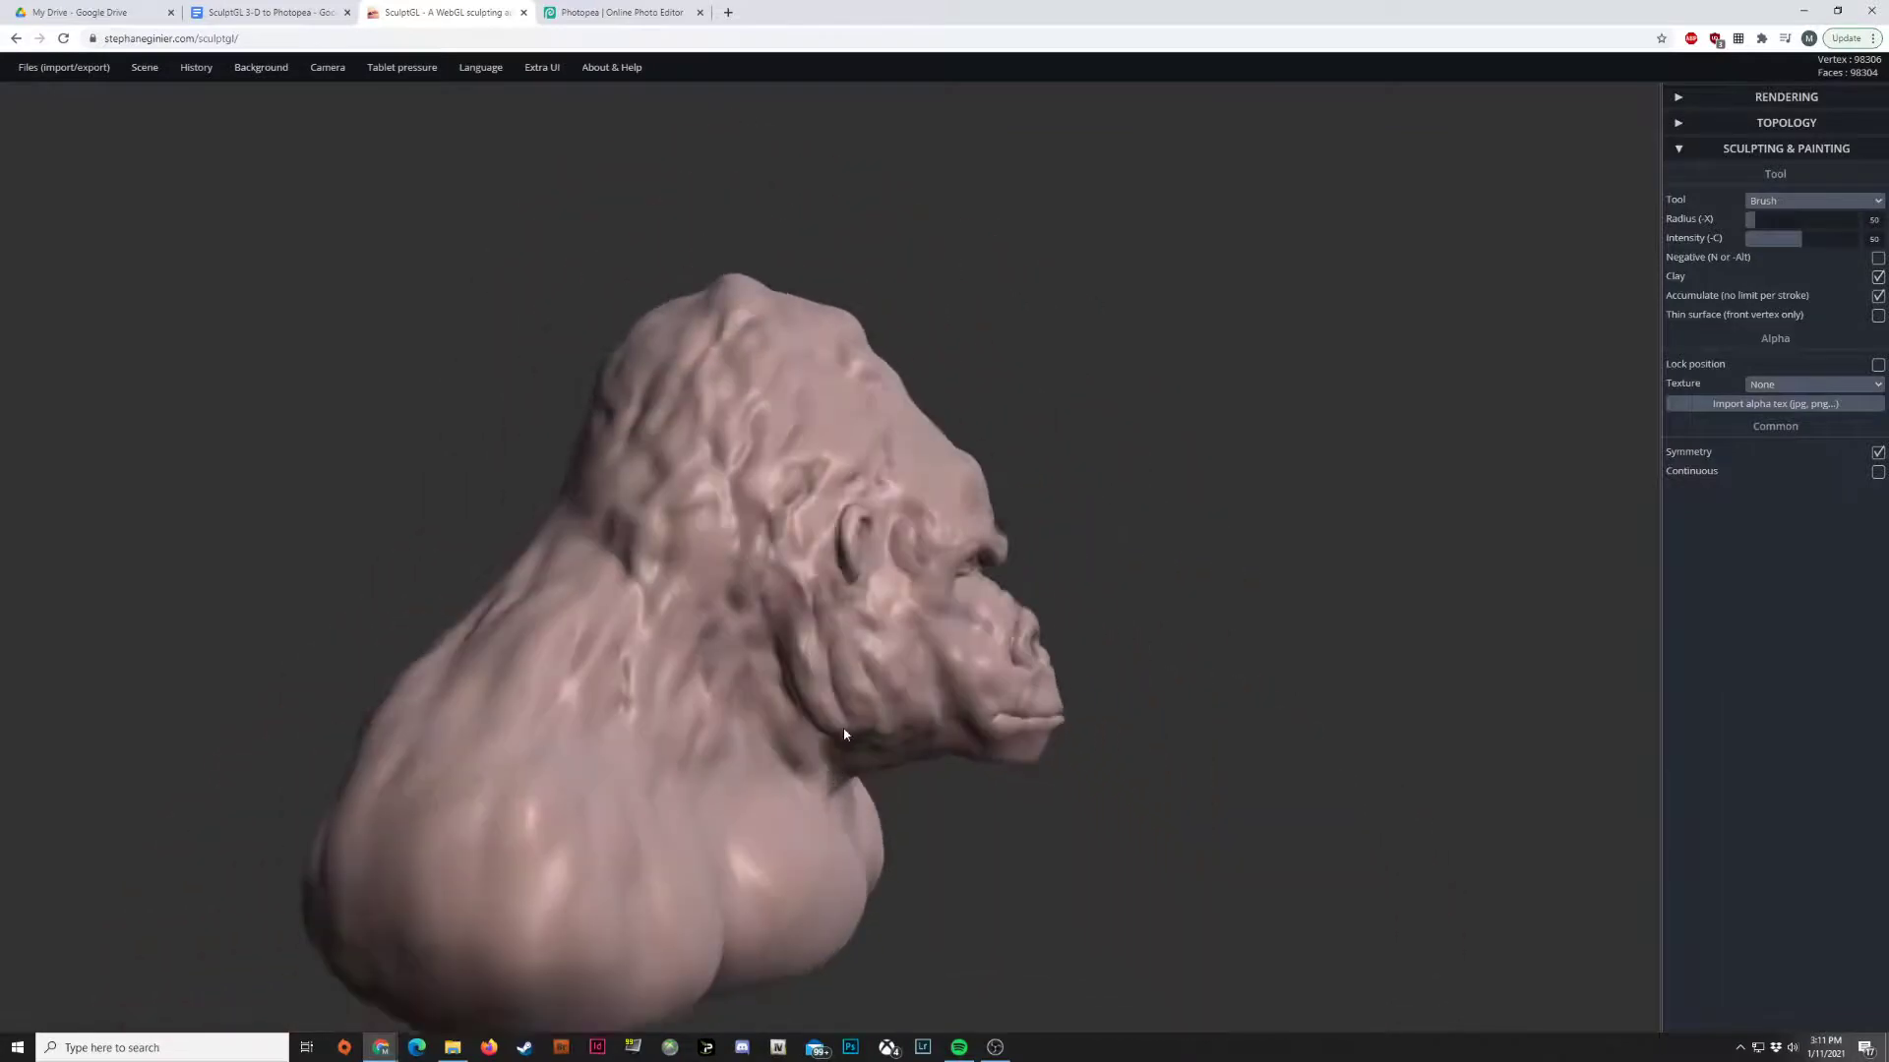
left_click_drag(843, 734, 644, 720)
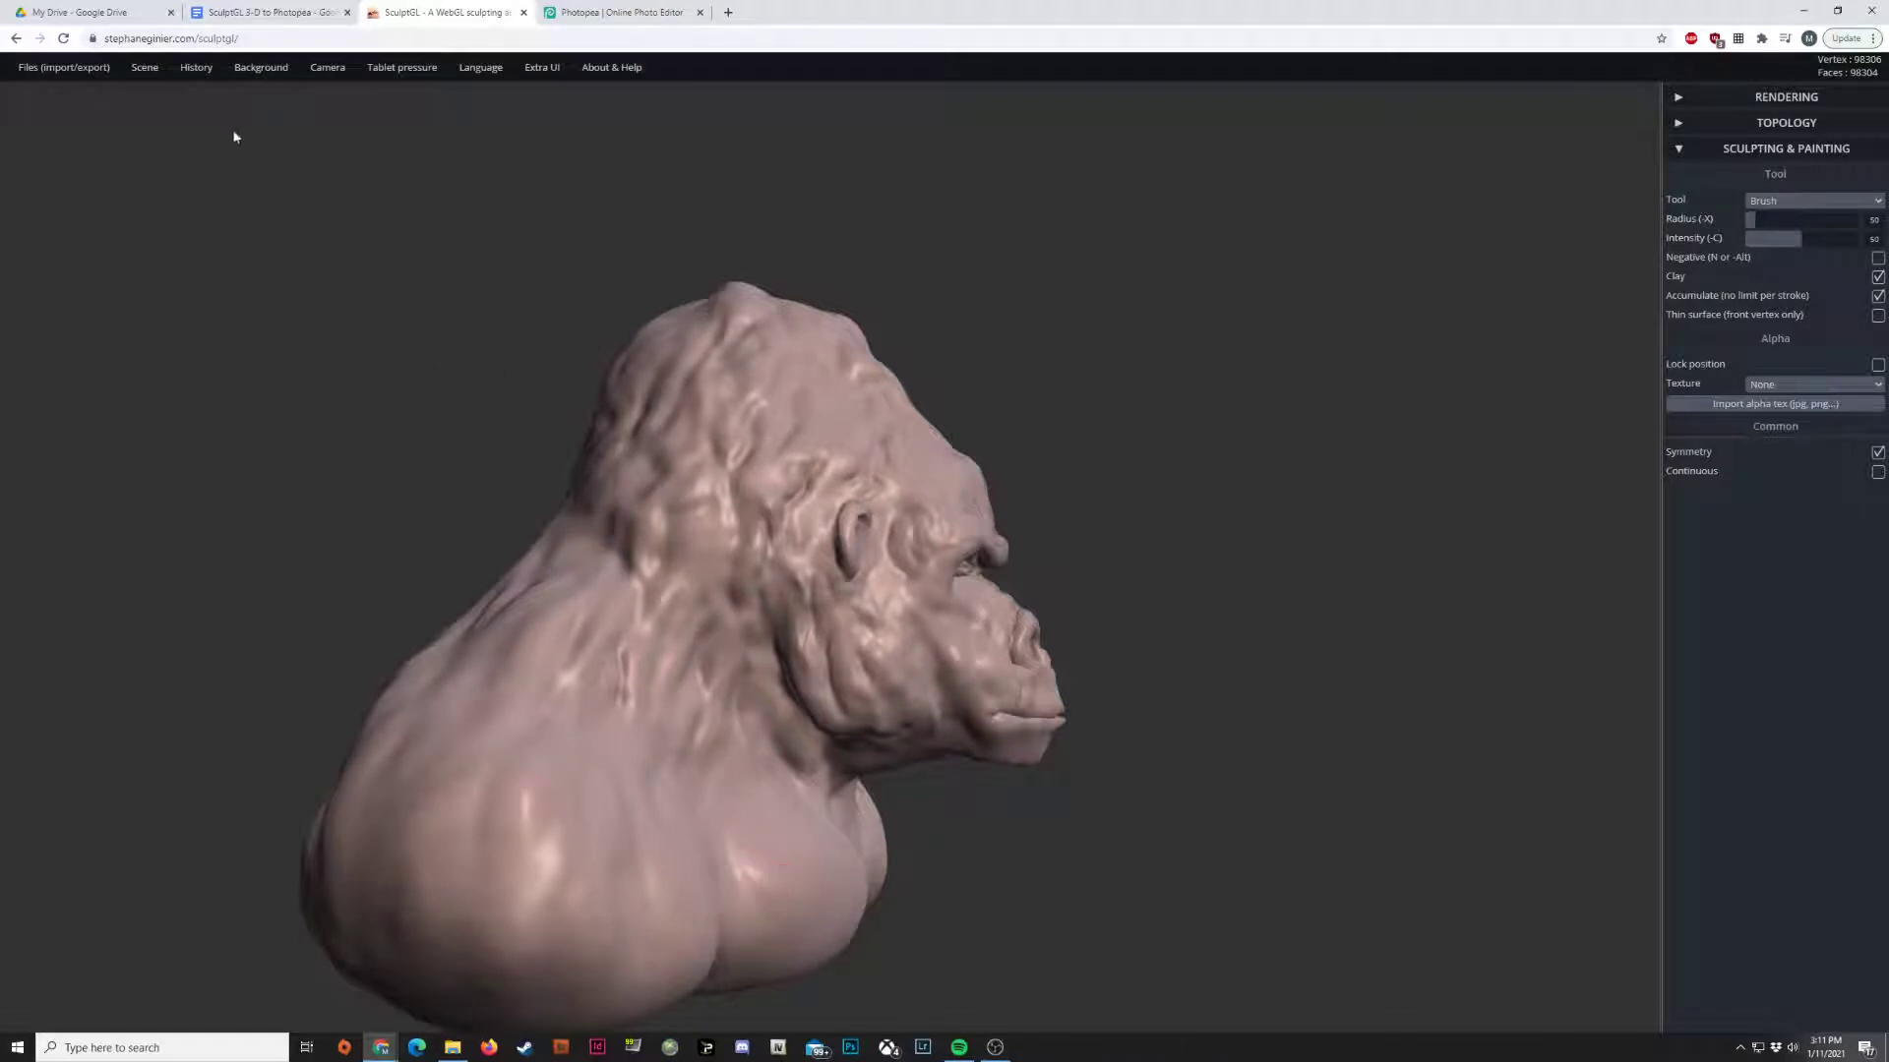
mouse_move(922, 175)
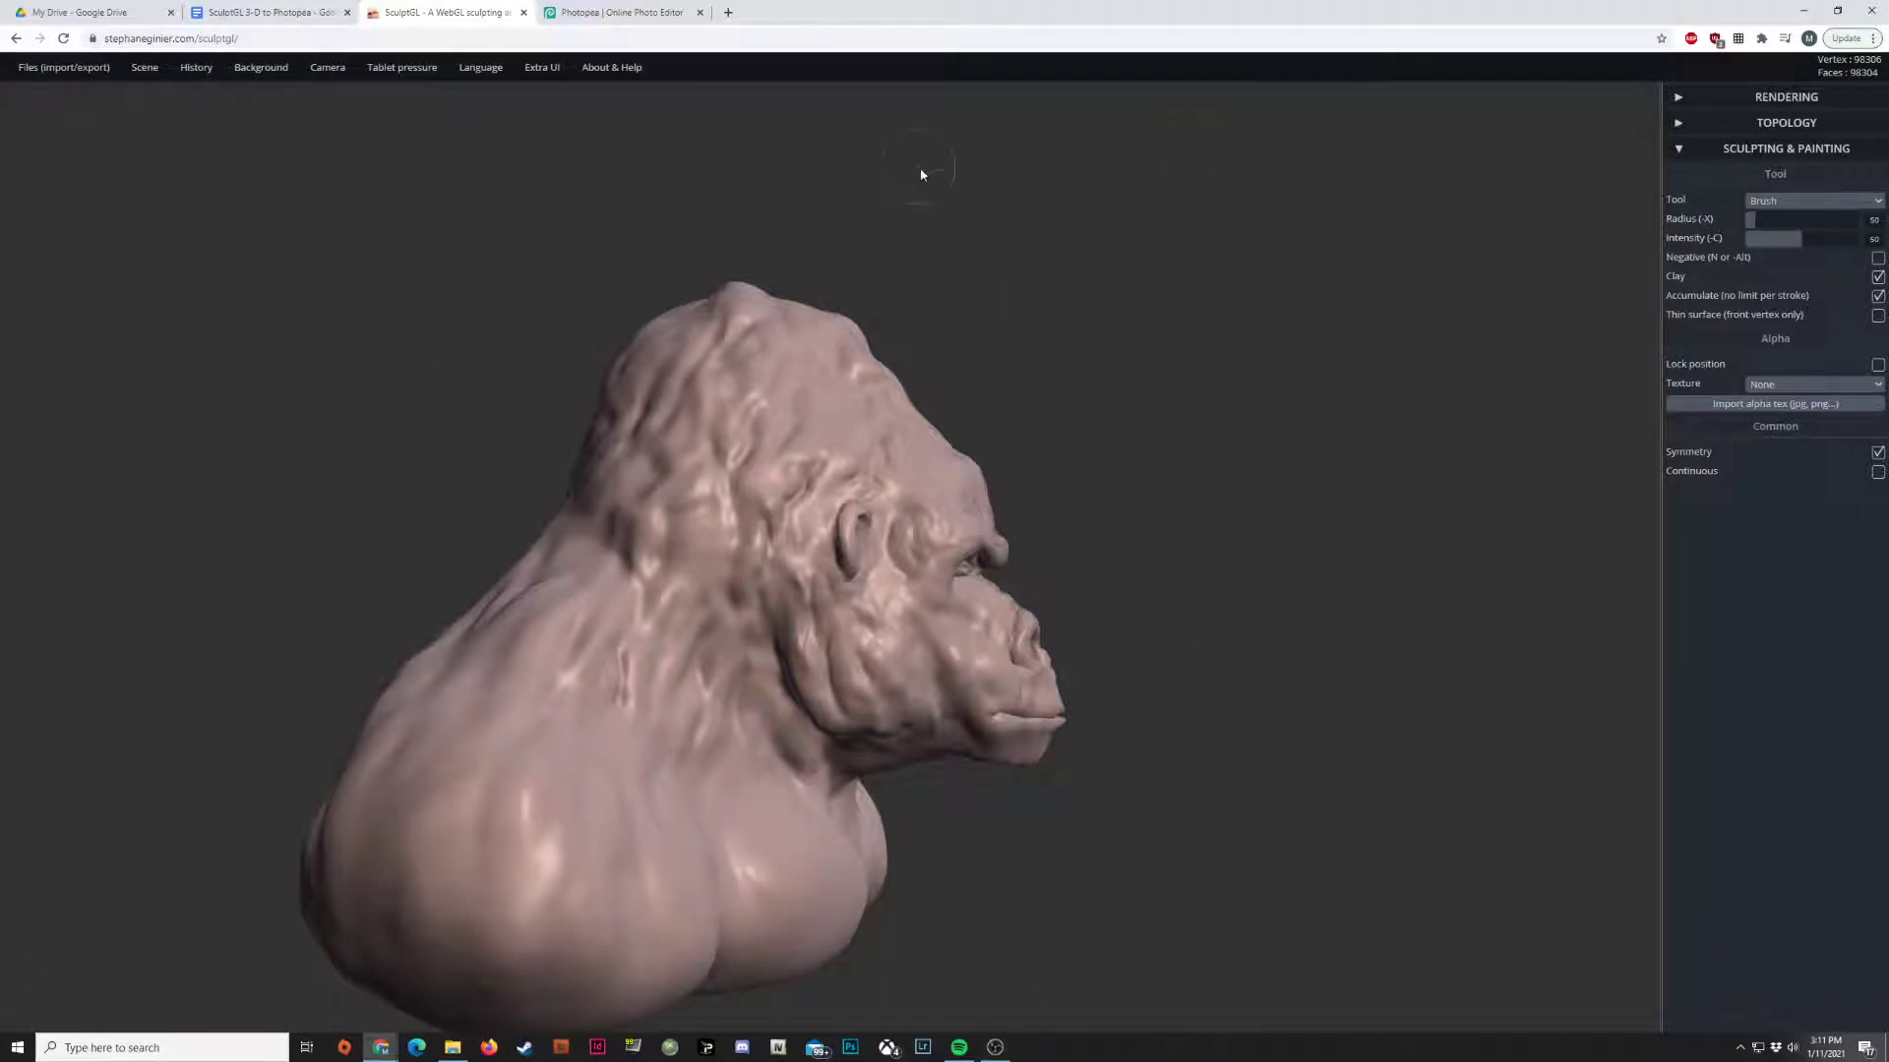
mouse_move(848, 745)
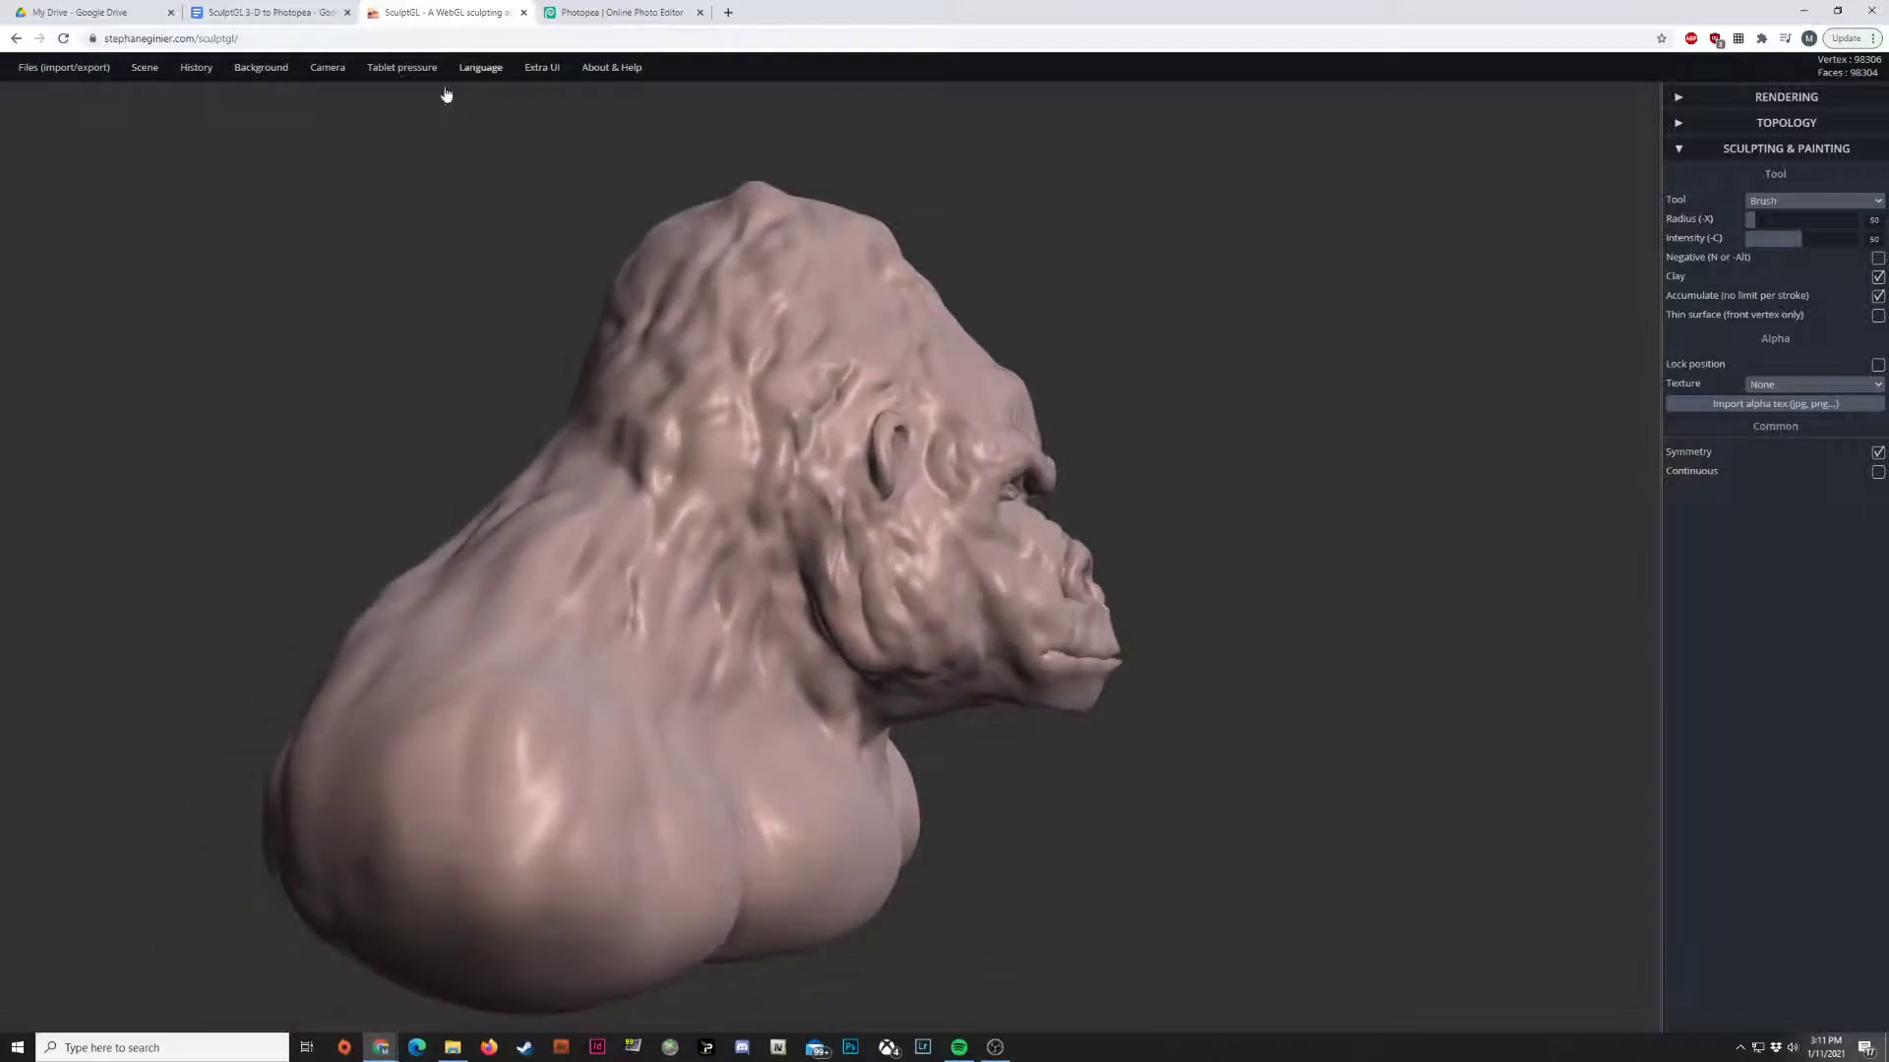
mouse_move(1336, 348)
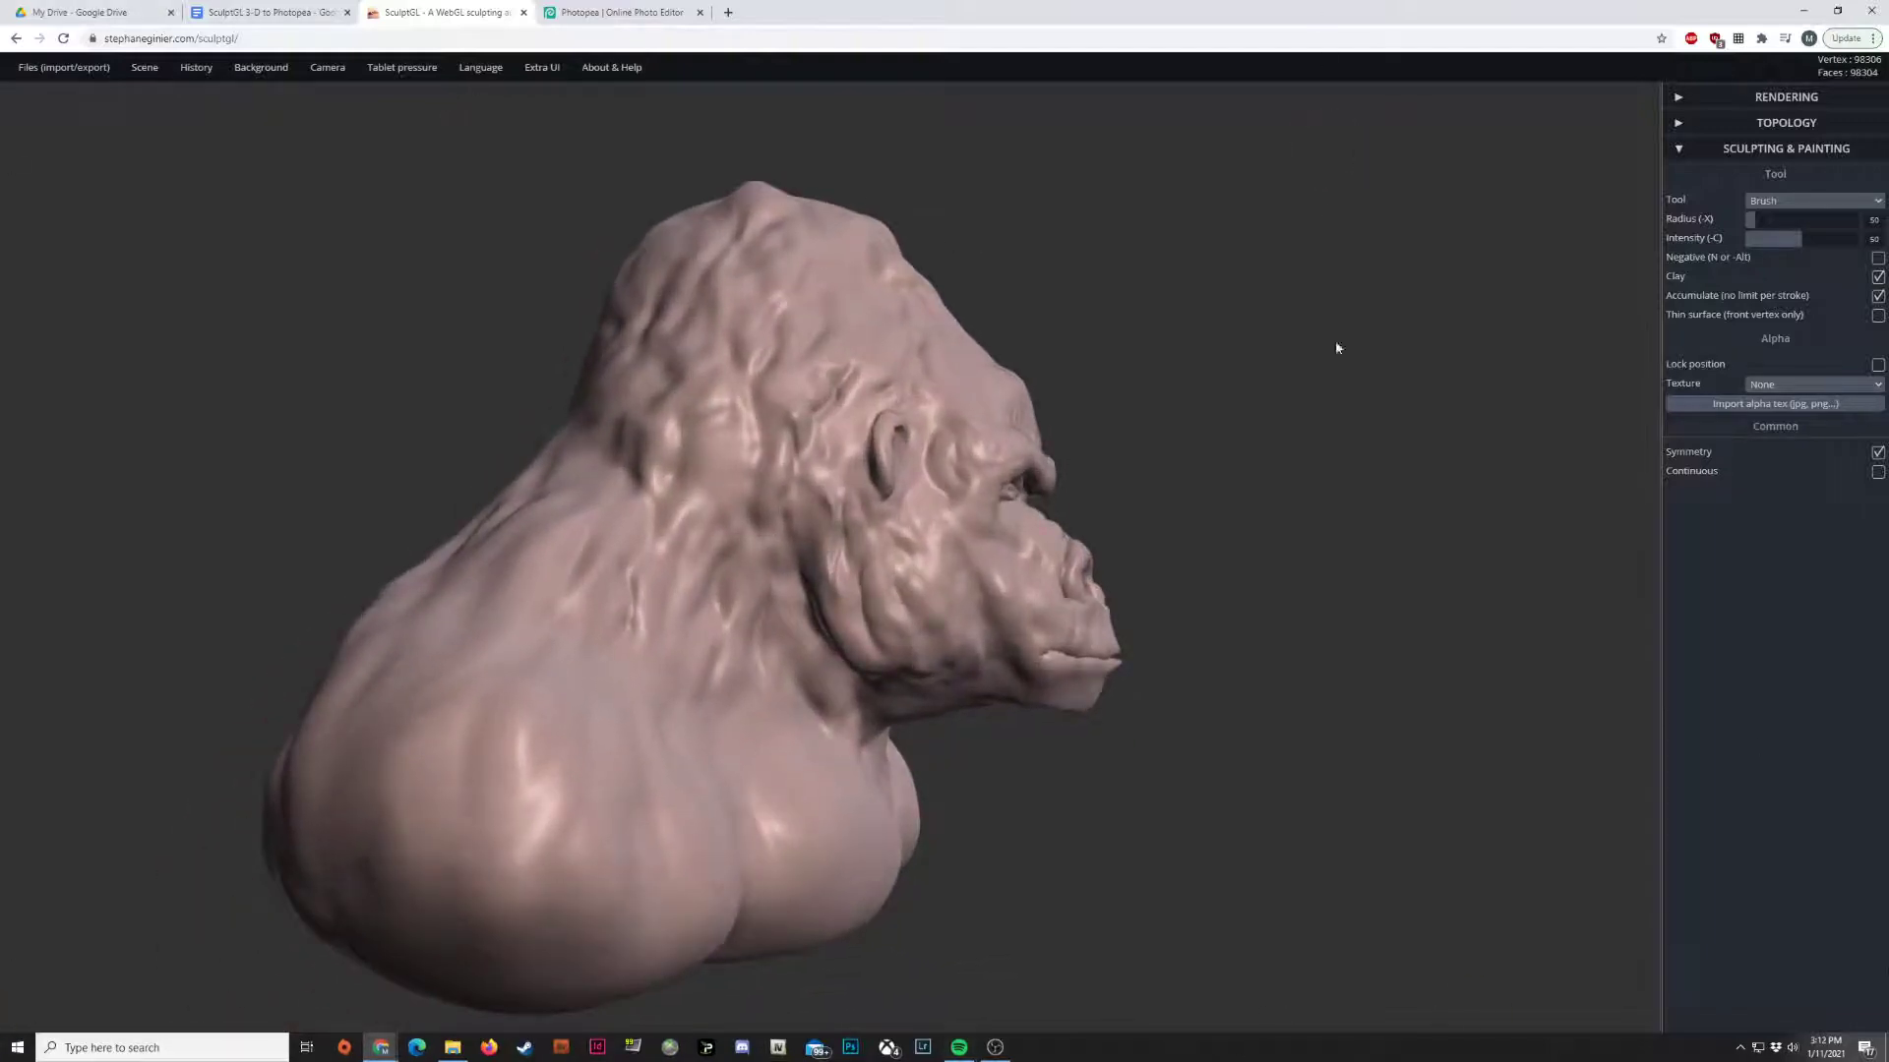
left_click(619, 12)
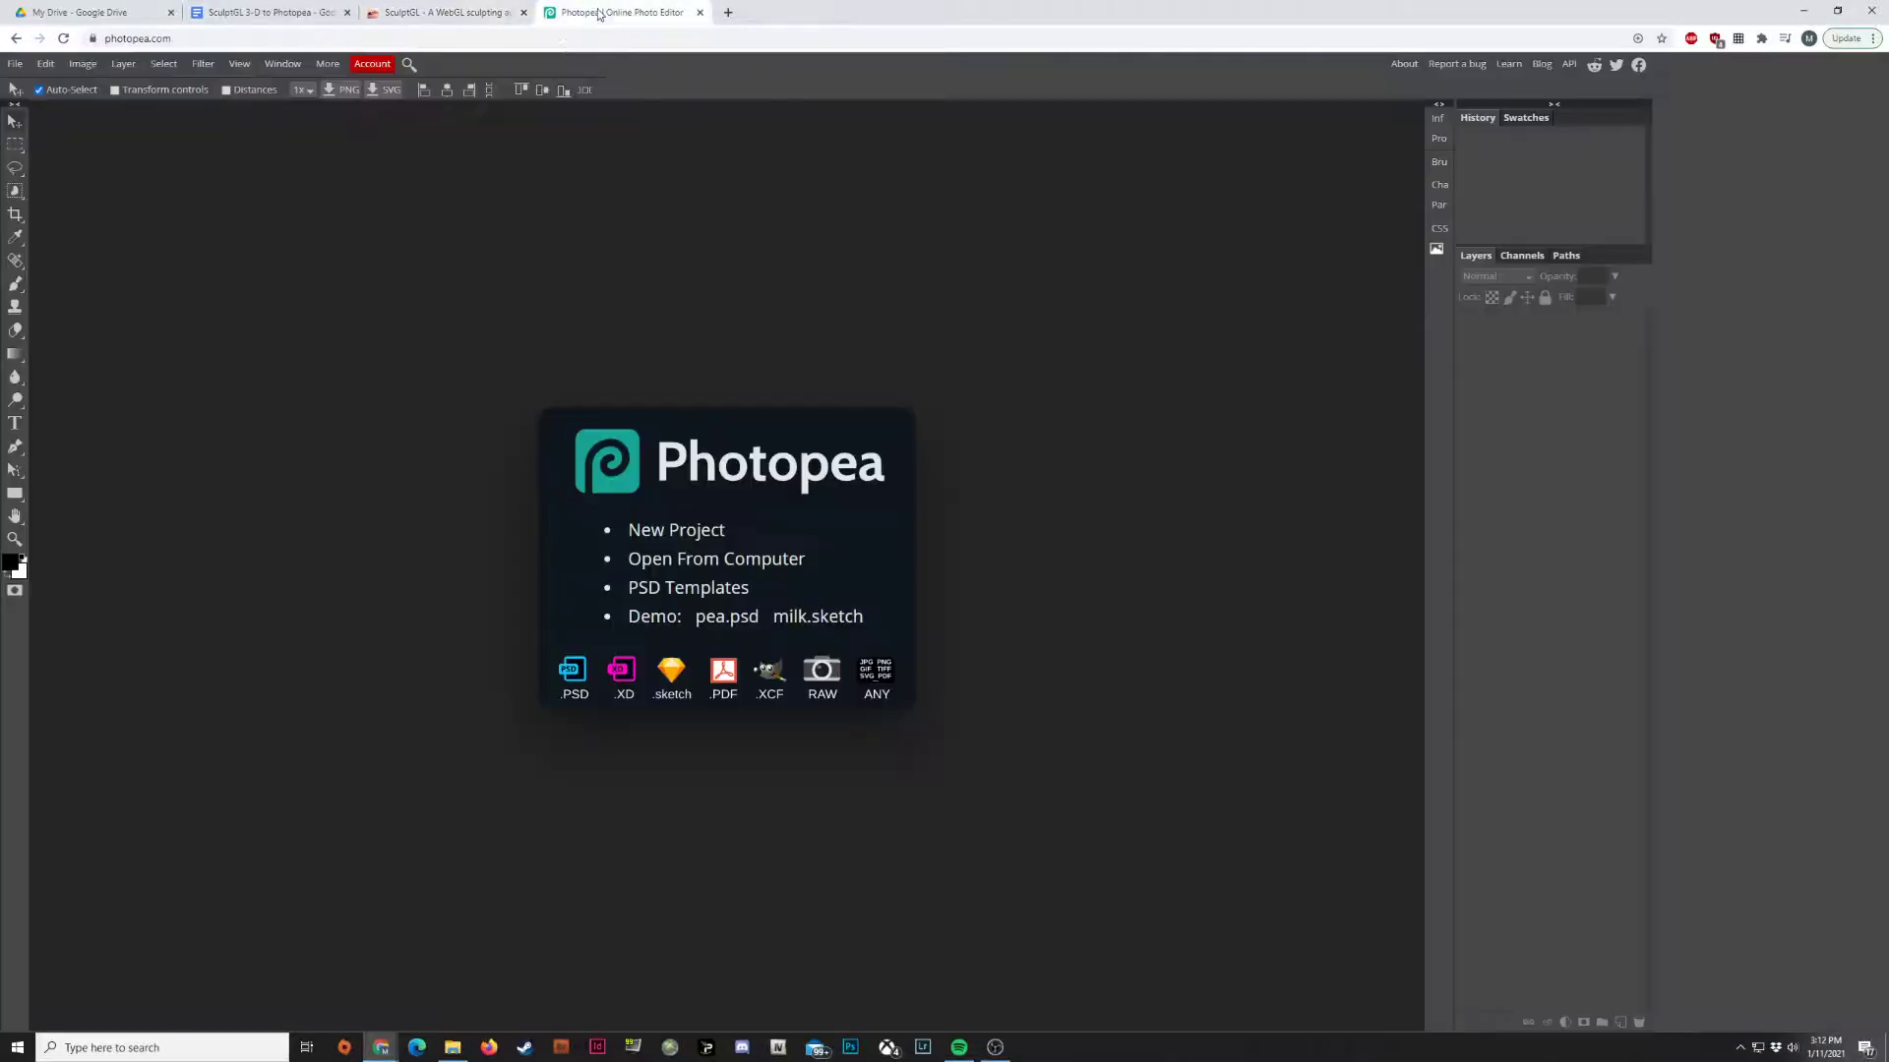
left_click(446, 12)
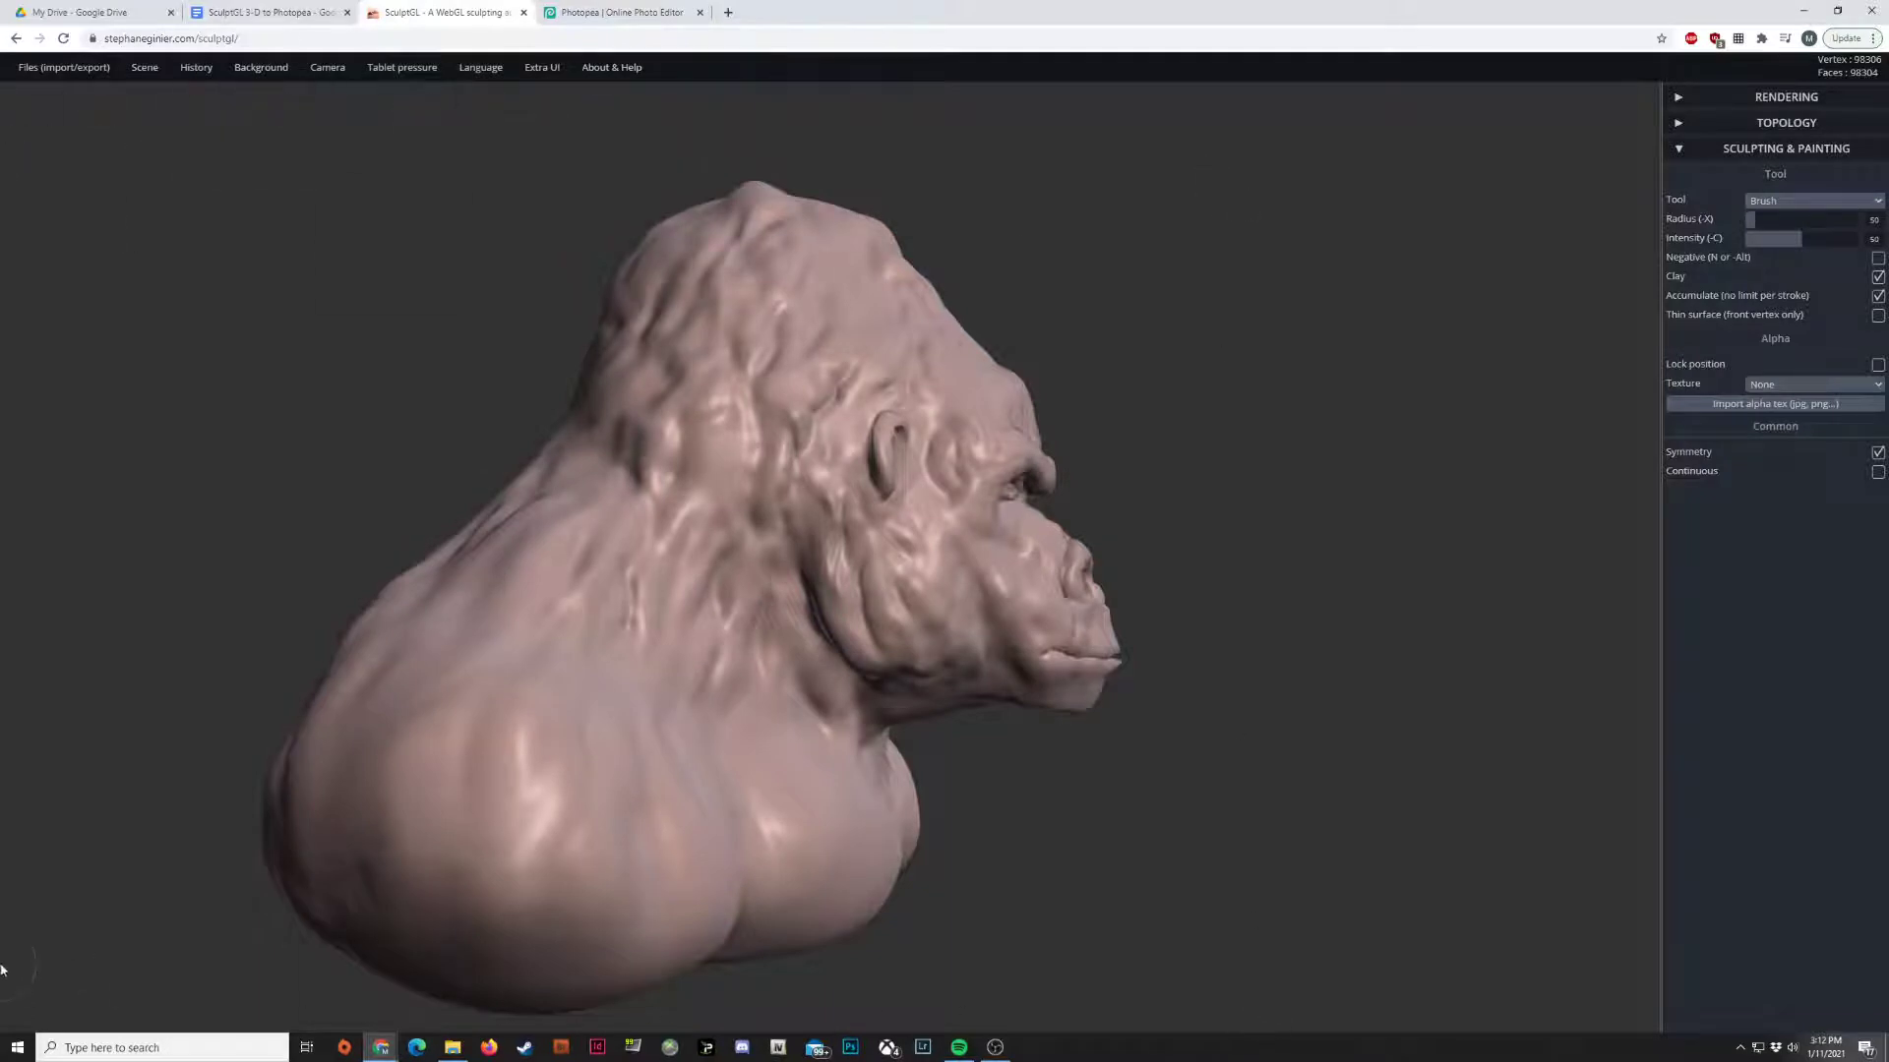
mouse_move(1201, 109)
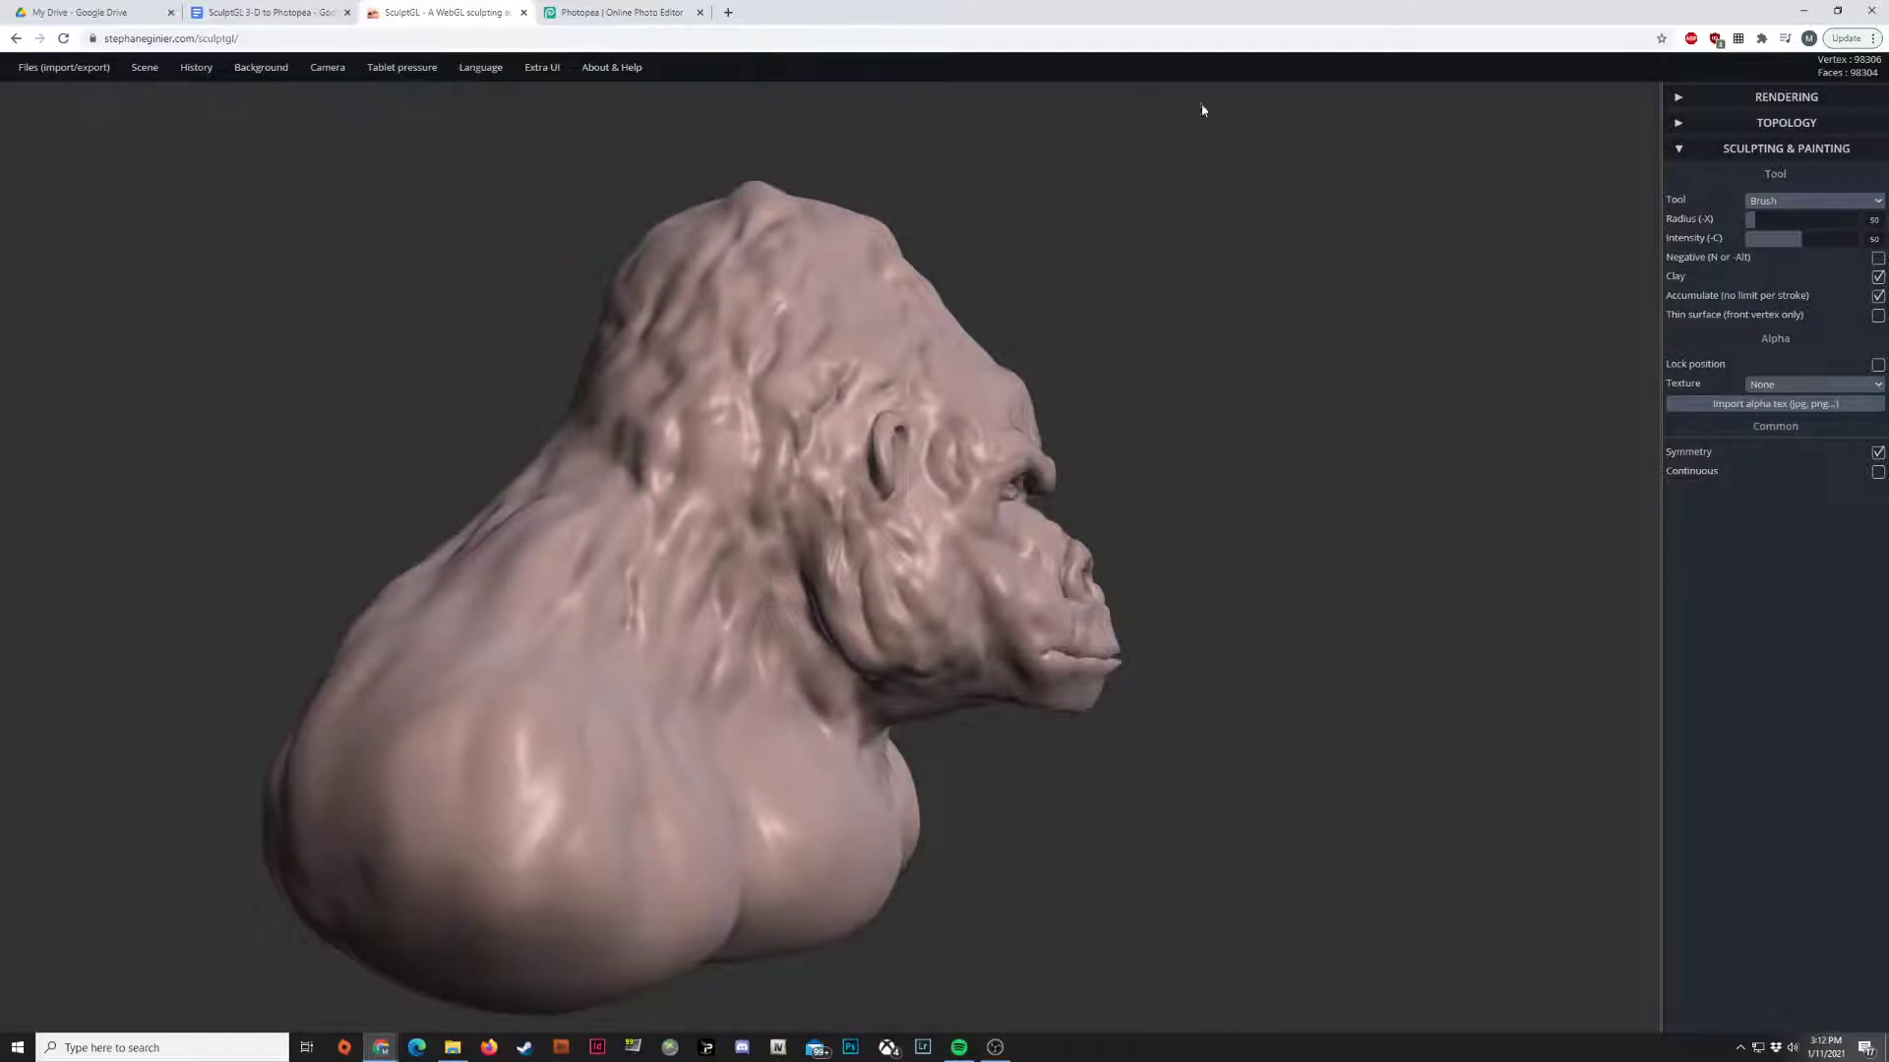
mouse_move(1383, 1018)
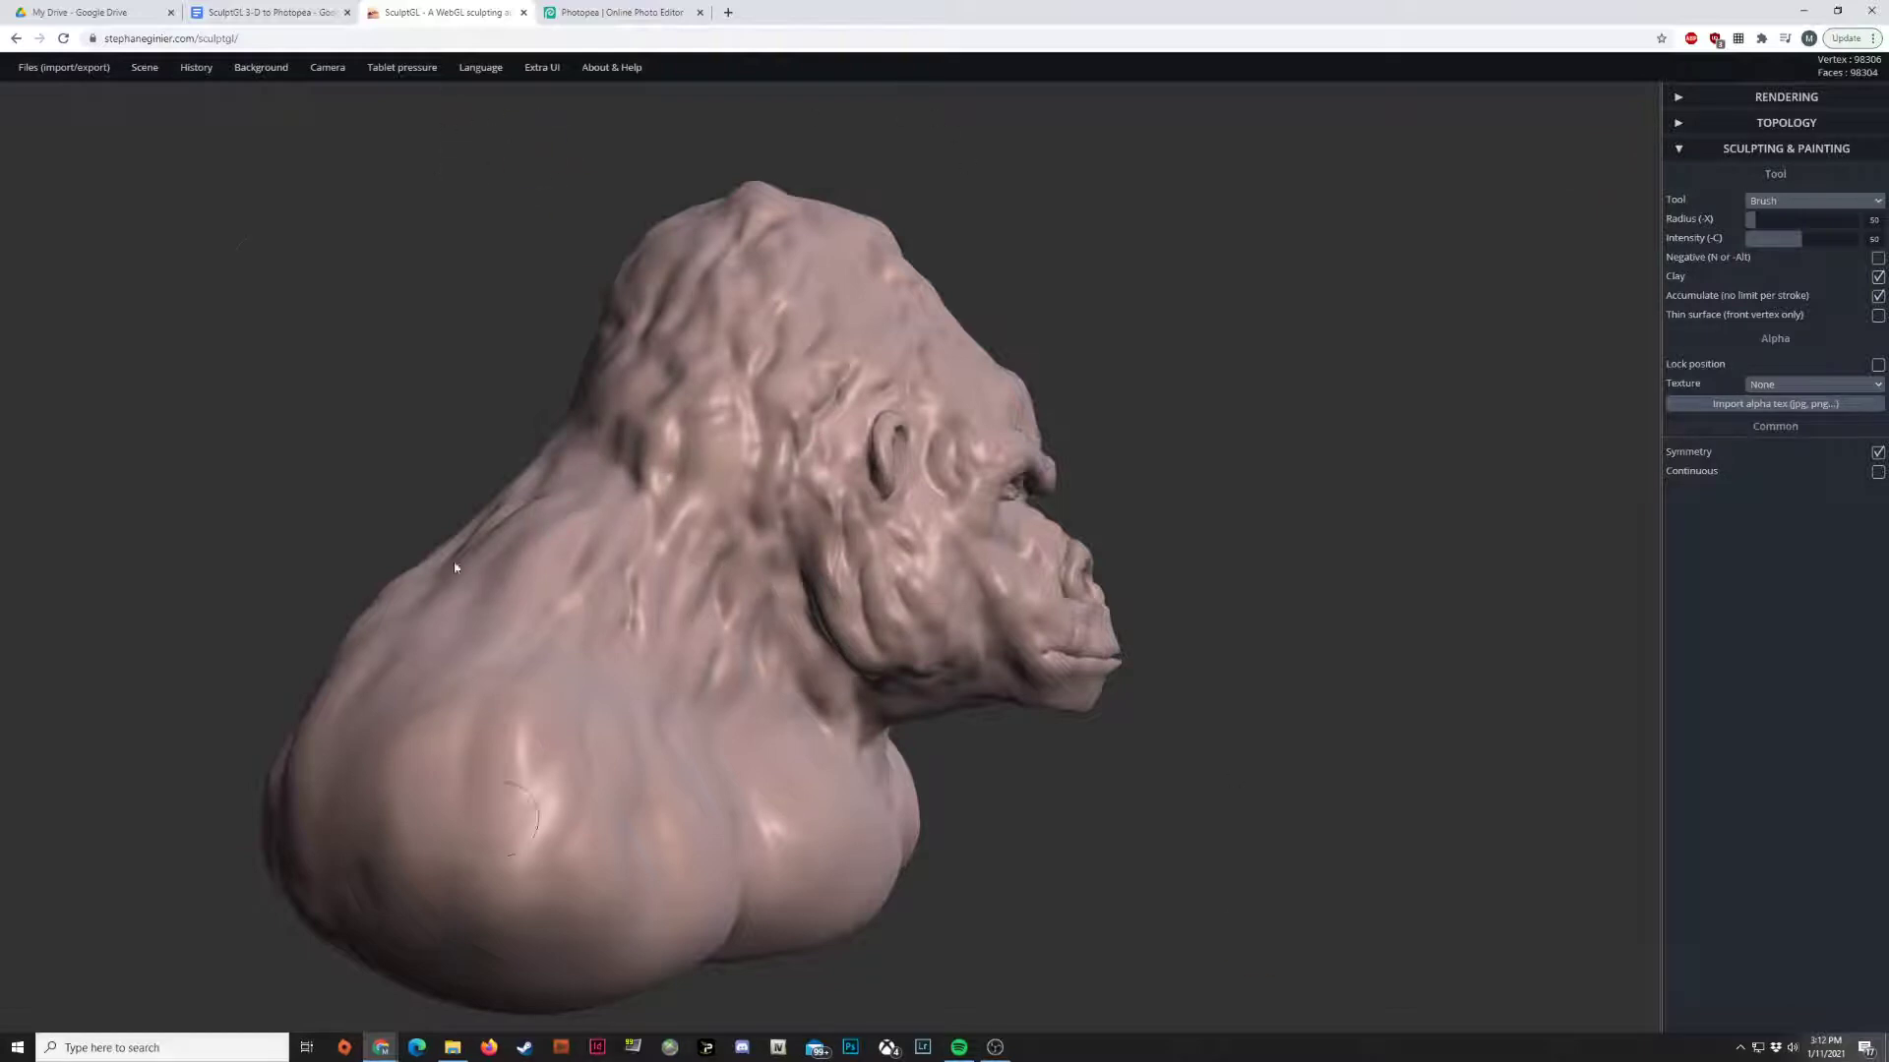
mouse_move(669, 434)
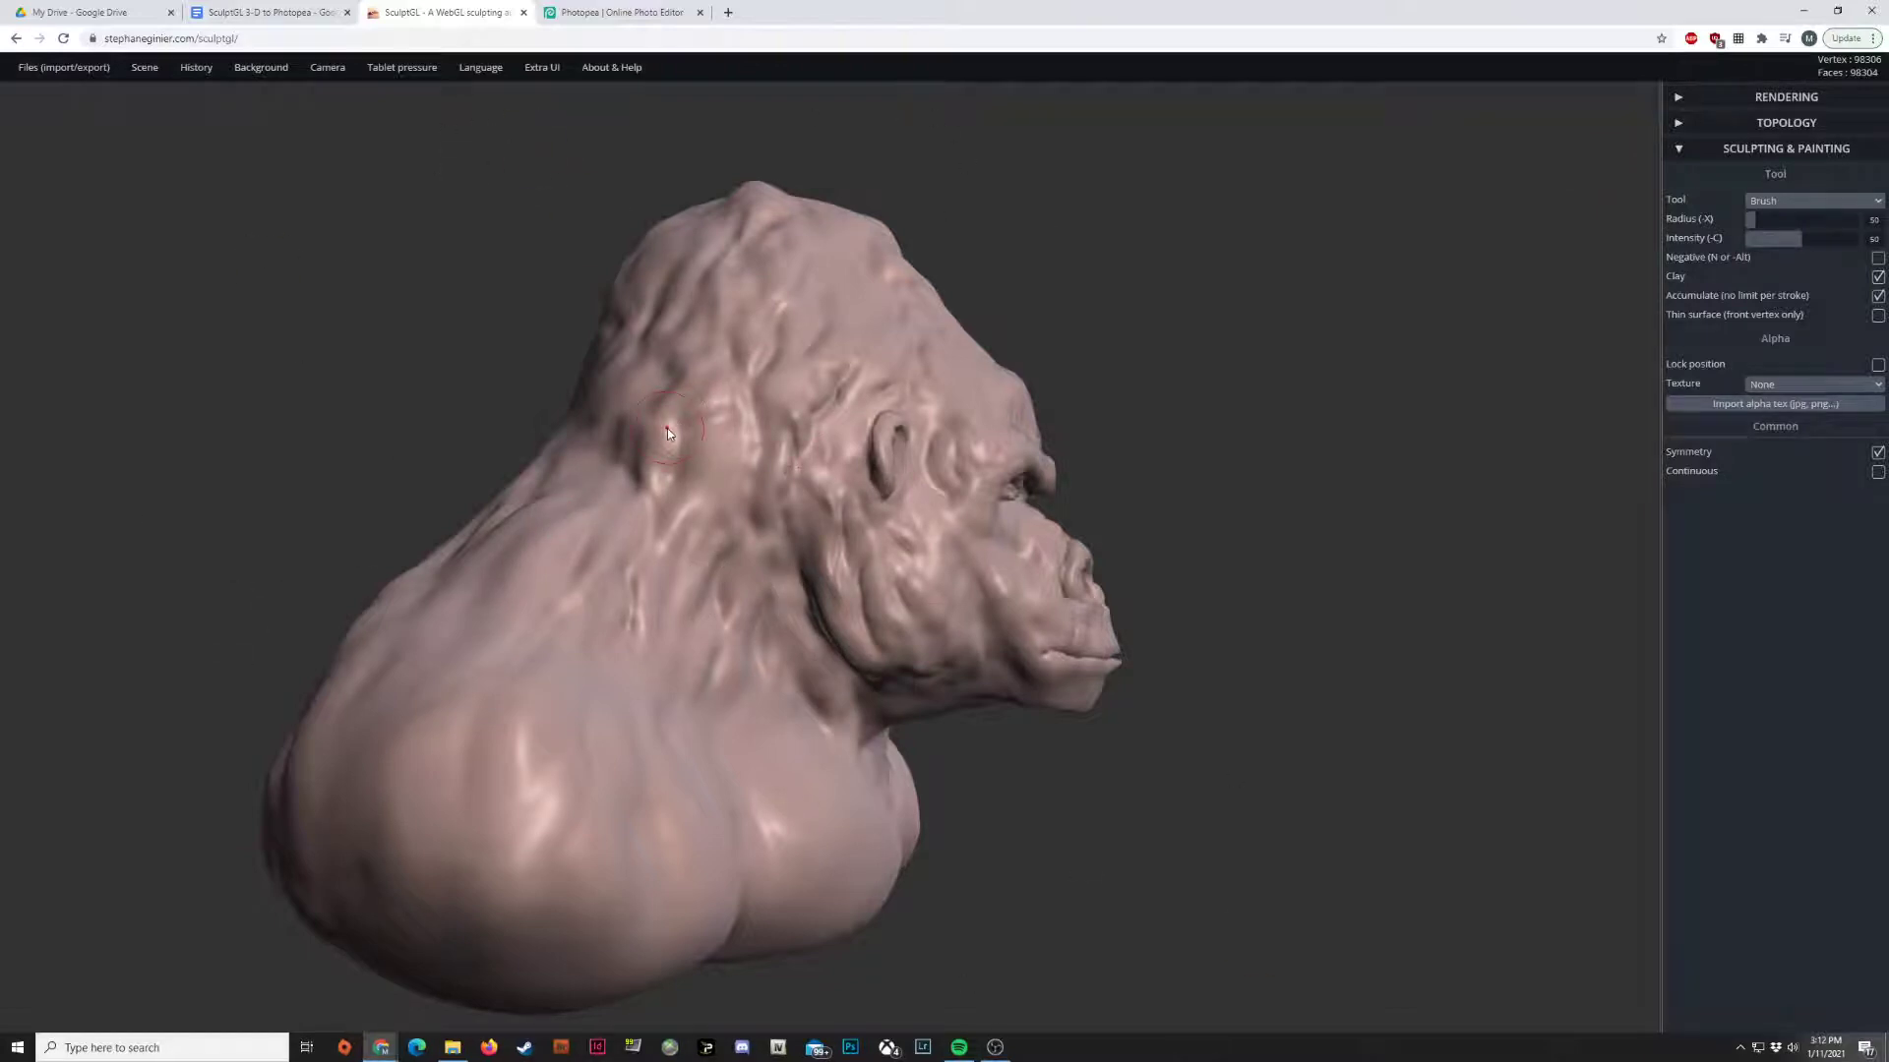
- Expand the Rendering section to reveal the shader and Matcap material settings
left_click(1787, 96)
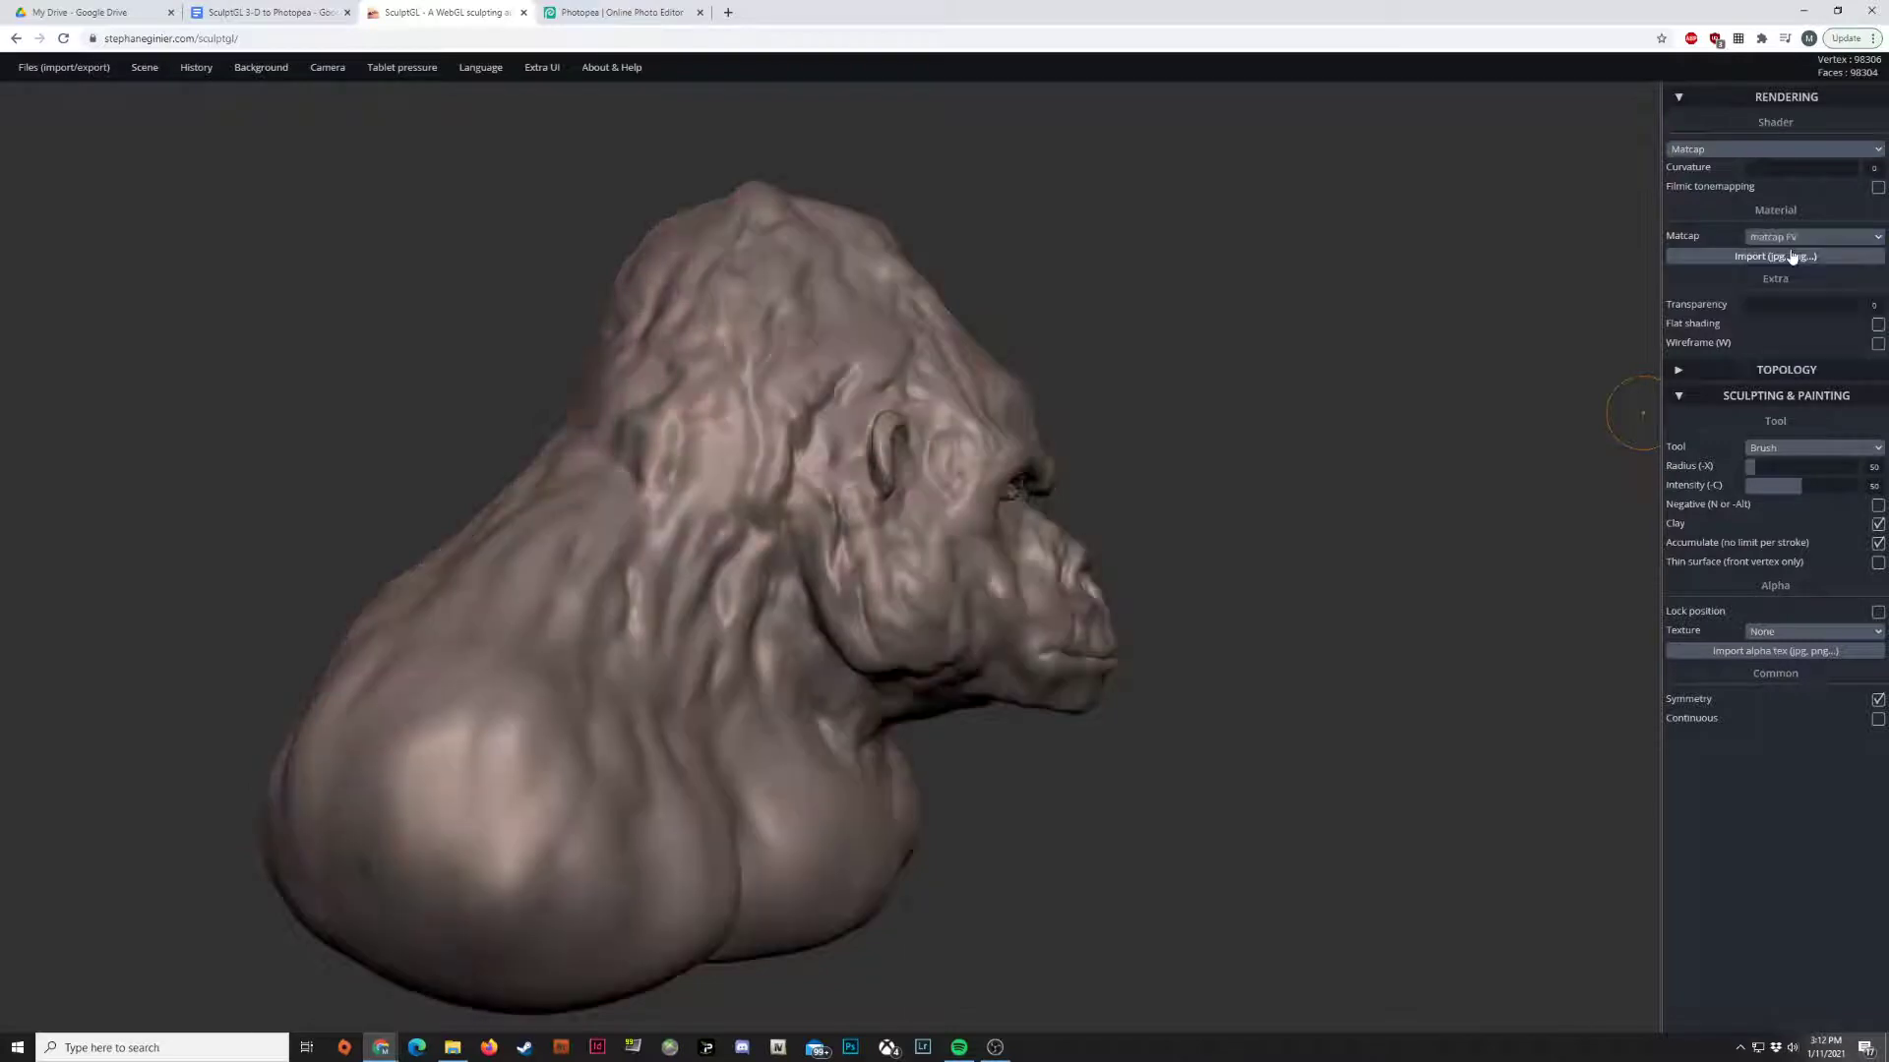
- Cycle the bust through red clay, skin, Pearl, Clay and Skin matcaps
left_click(1813, 236)
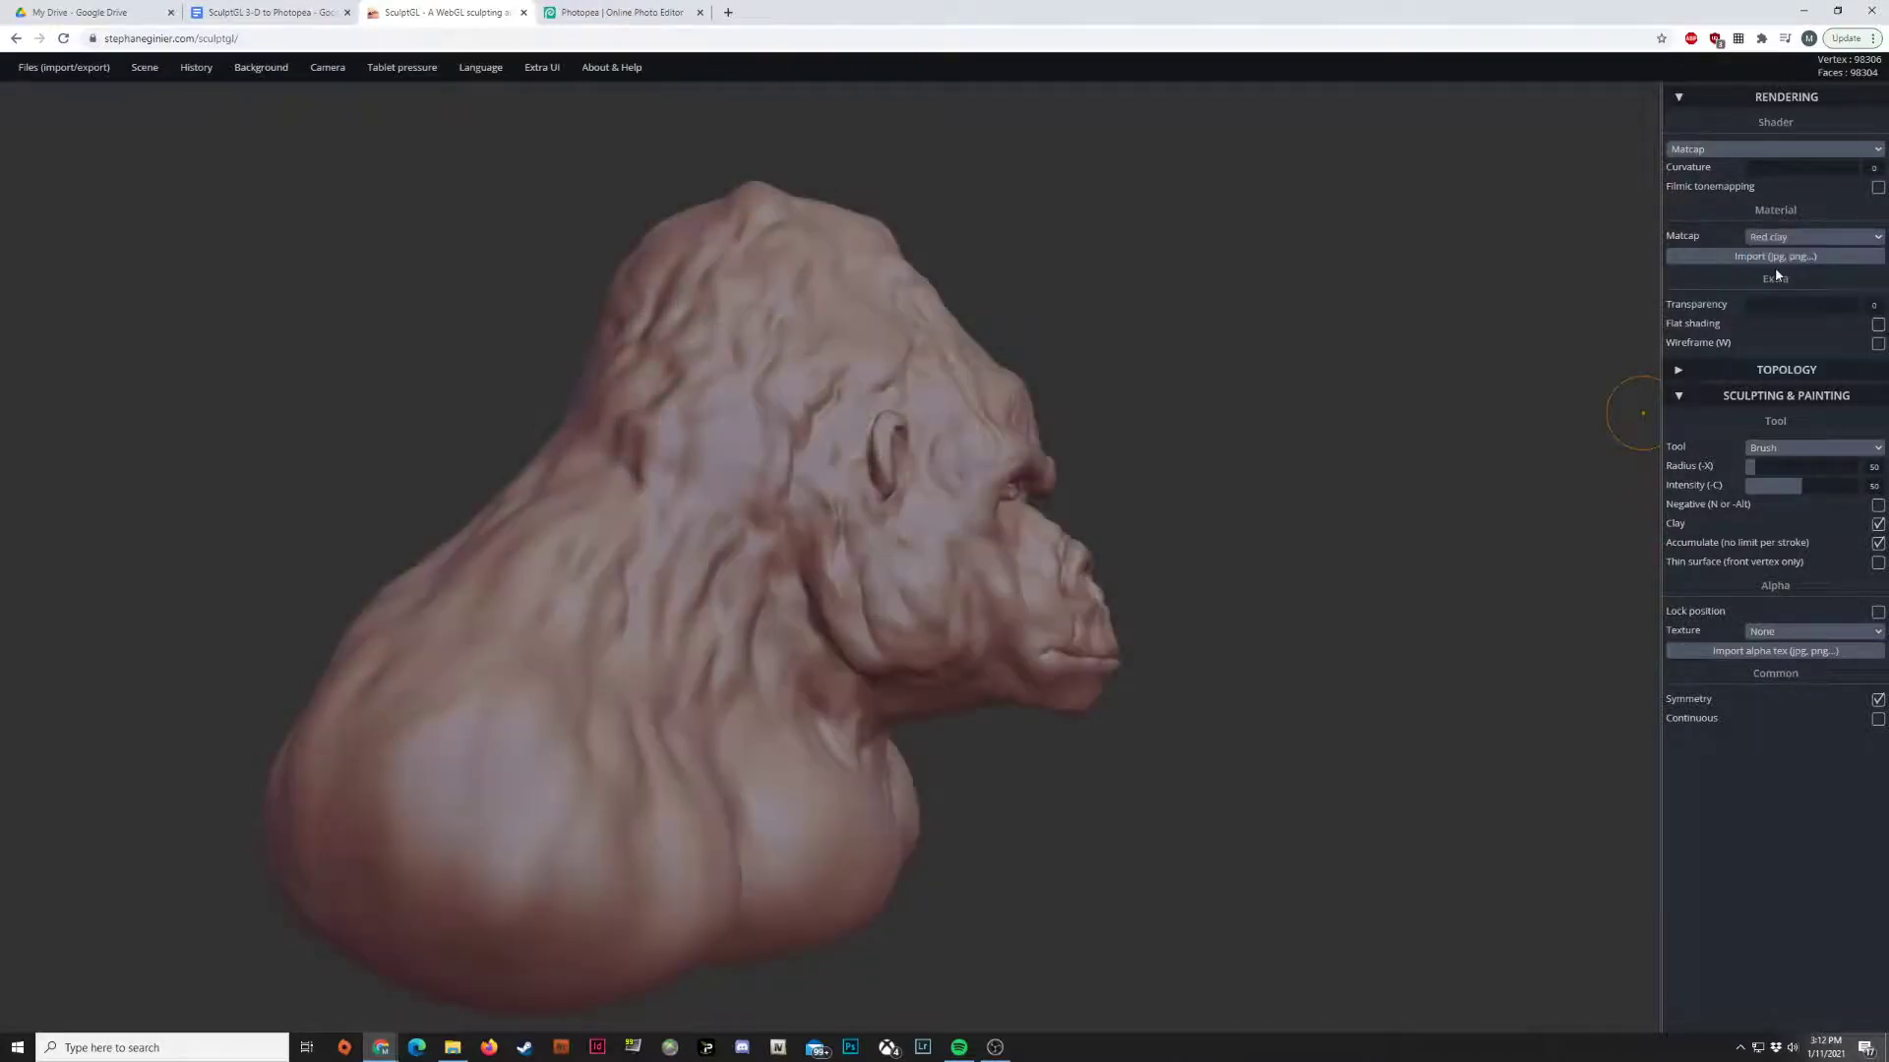
left_click(1813, 236)
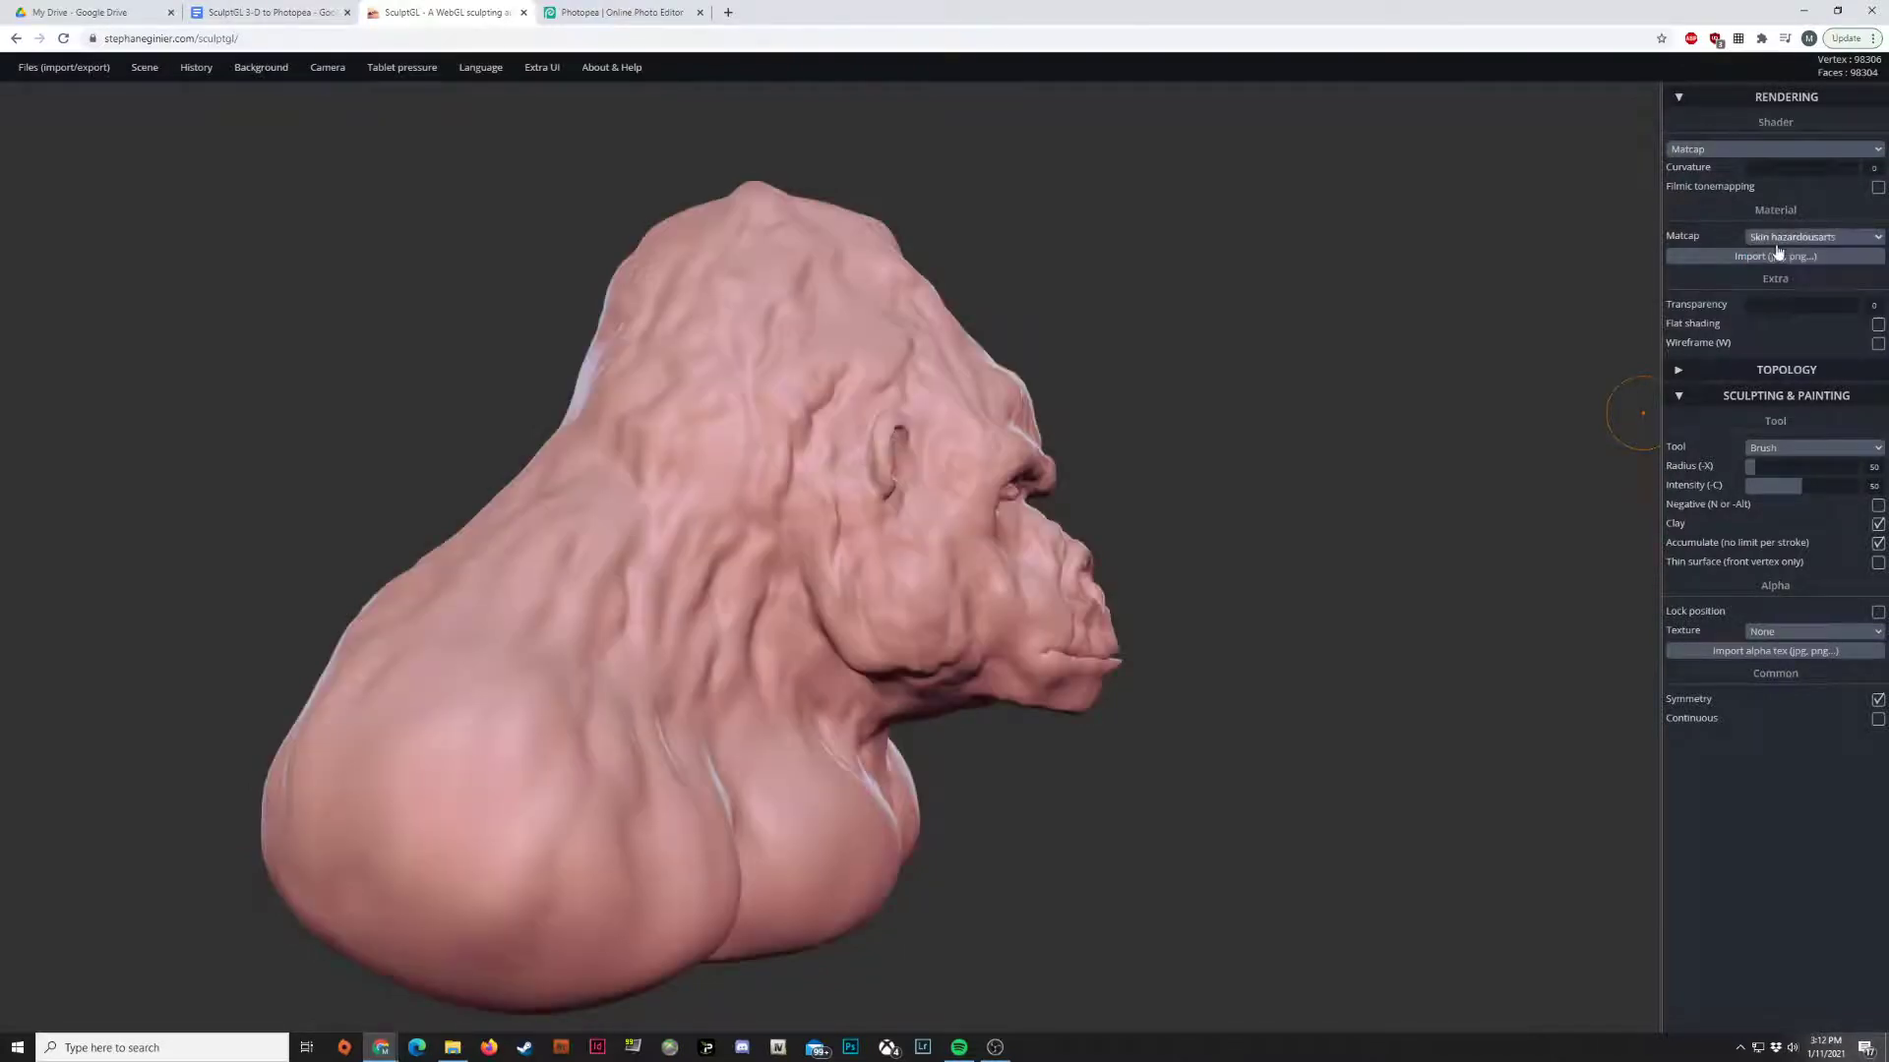
left_click(1813, 236)
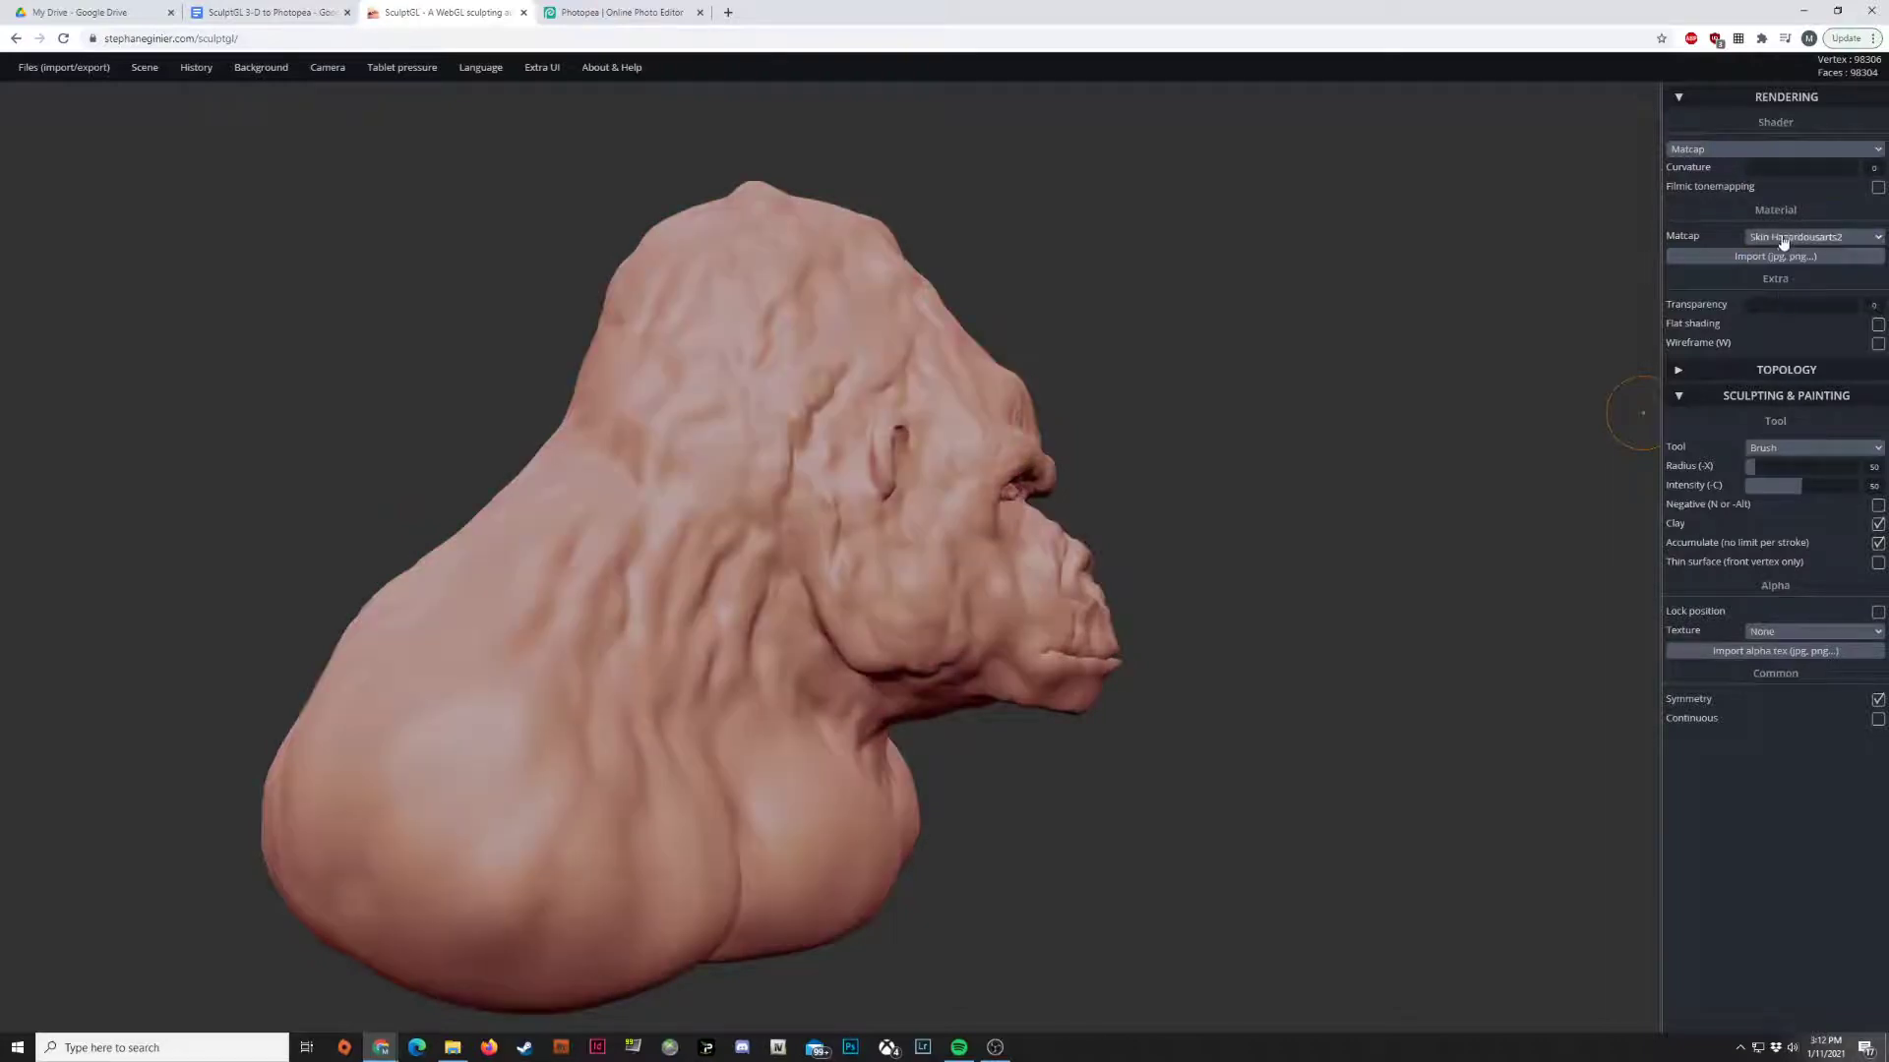
left_click(1813, 236)
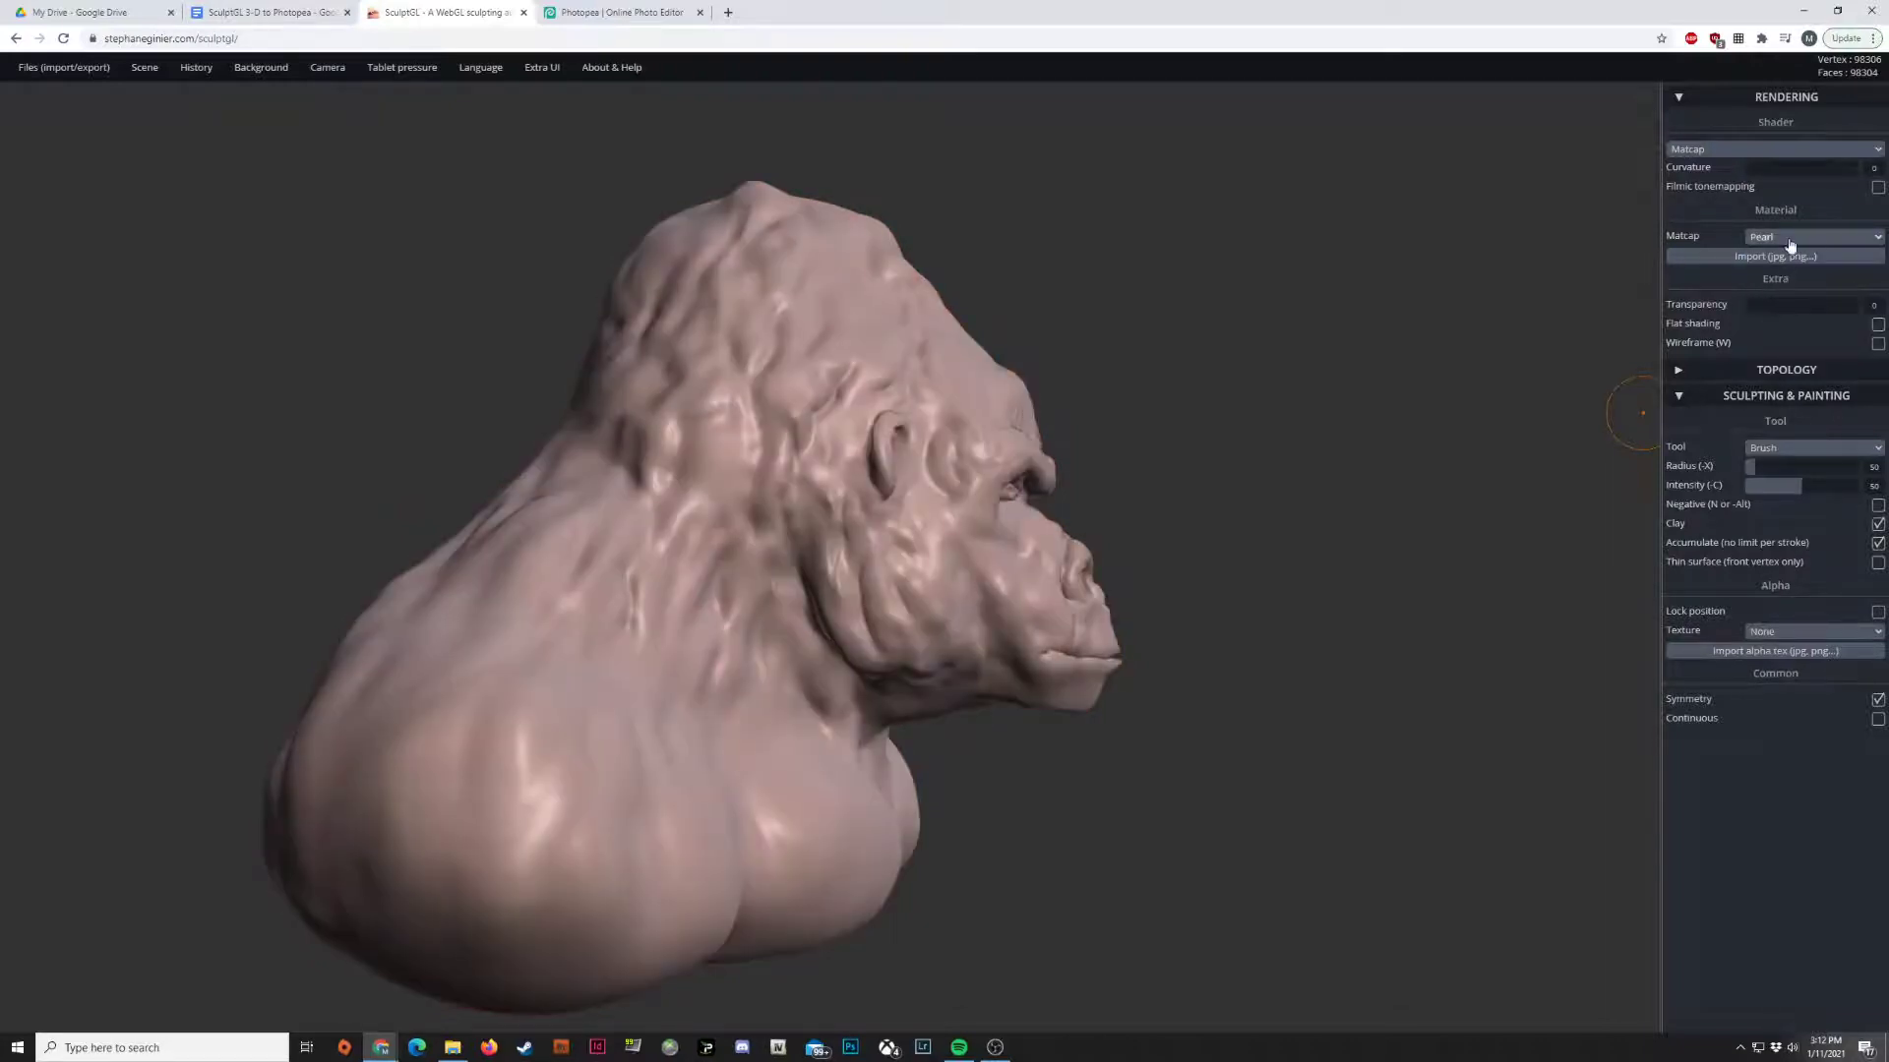
left_click(1813, 236)
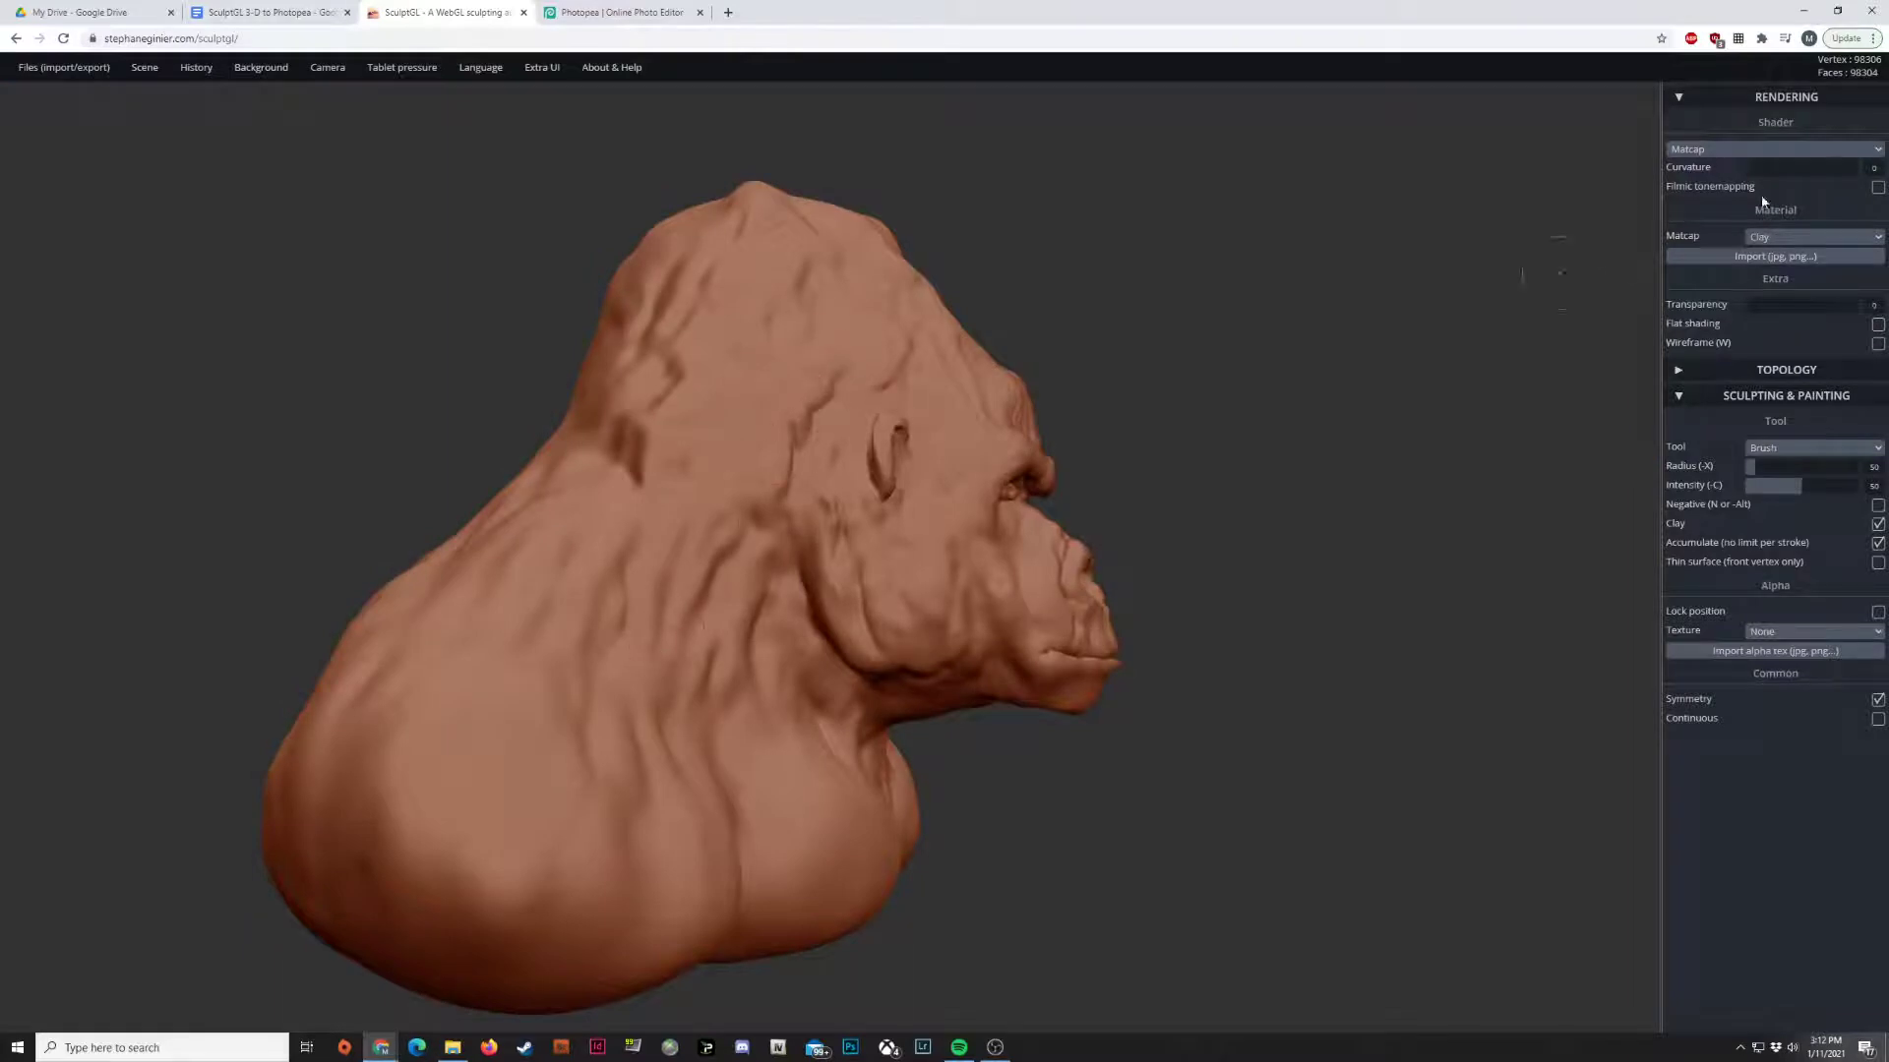
left_click(1813, 236)
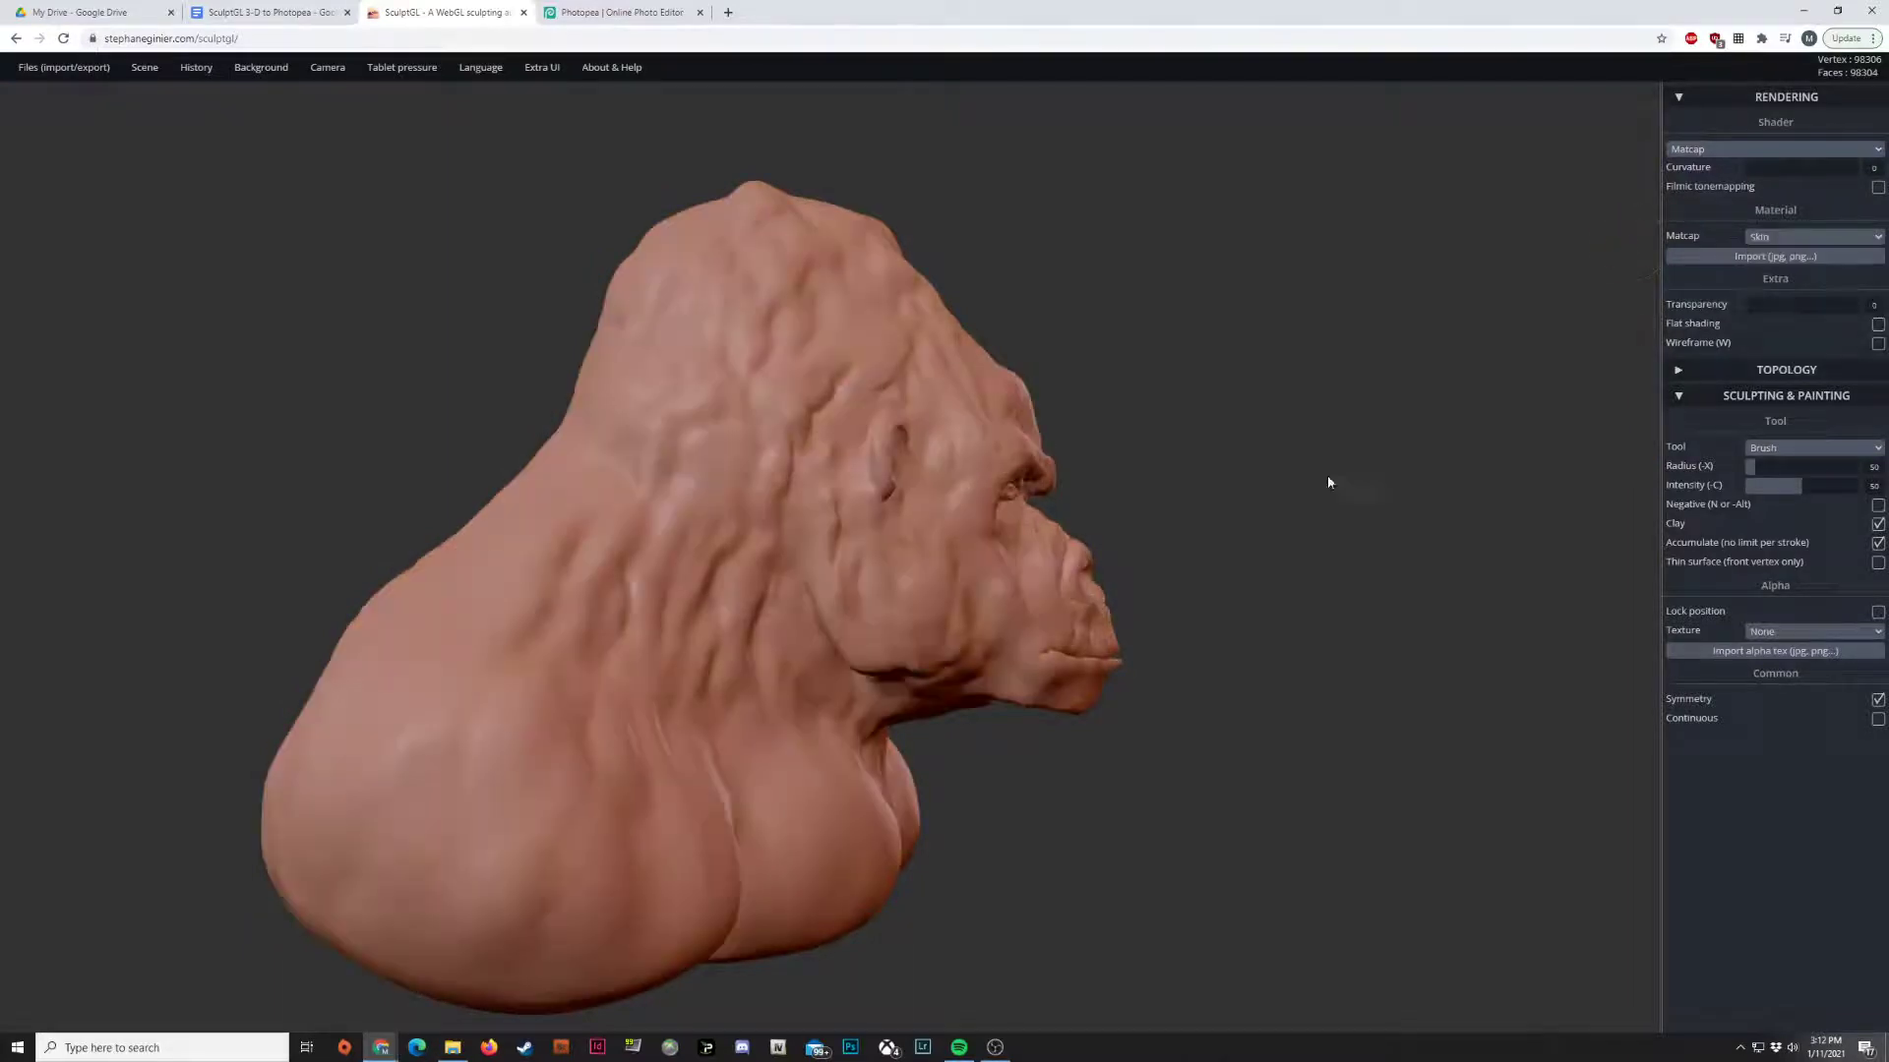
- Try the Green and White matcaps, then revert to Green and Skin
left_click(1813, 235)
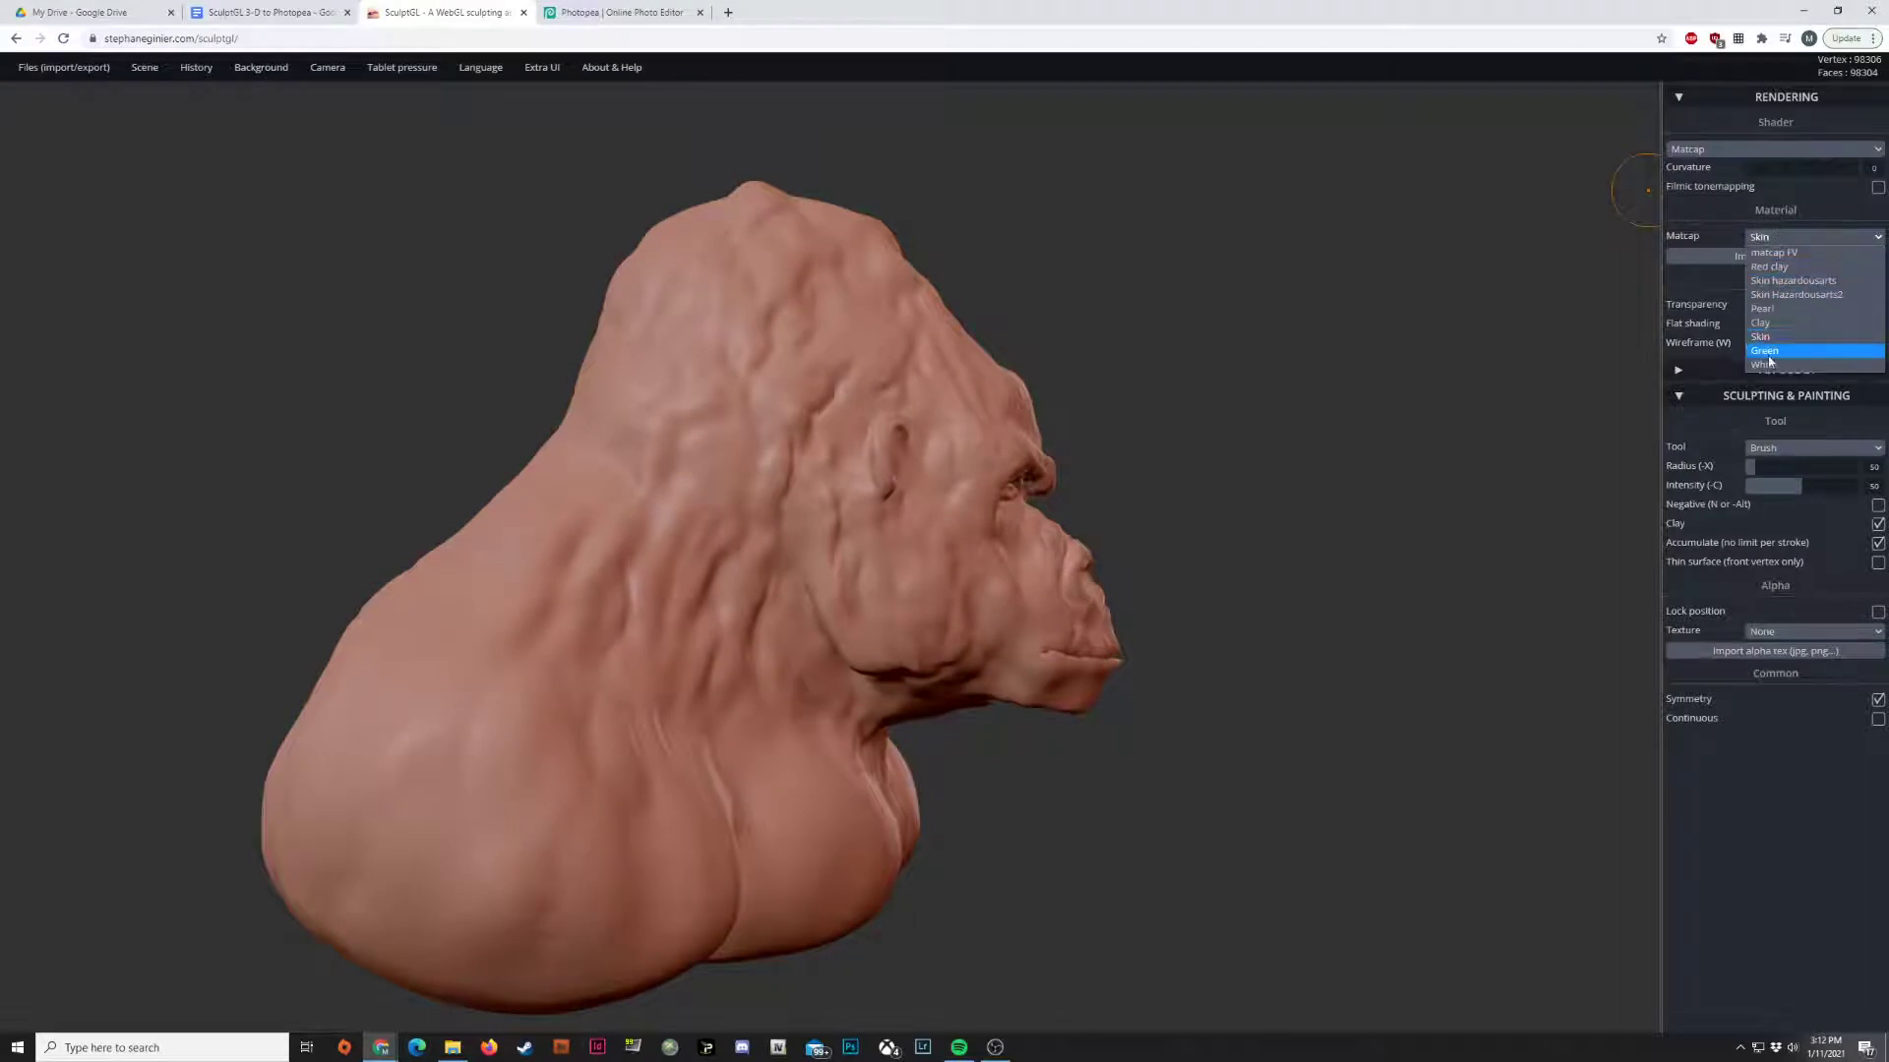
left_click(1764, 351)
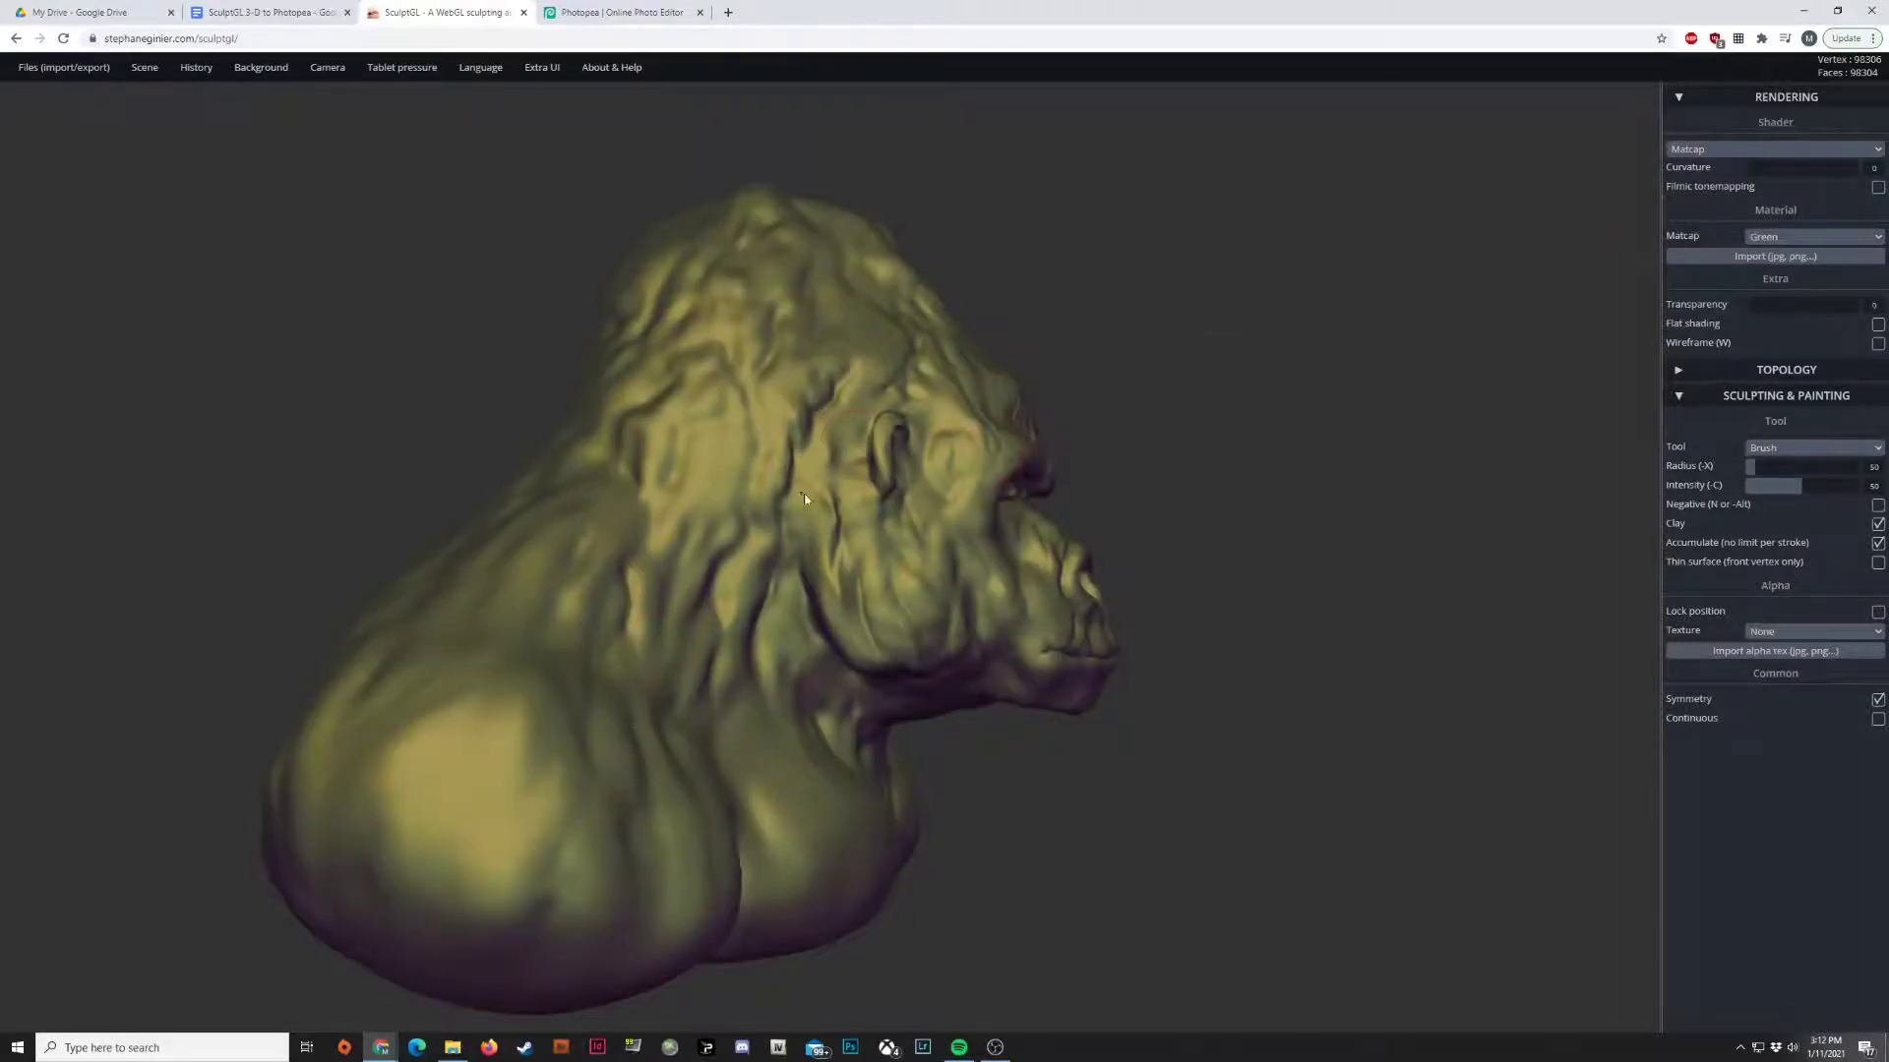
left_click(1813, 235)
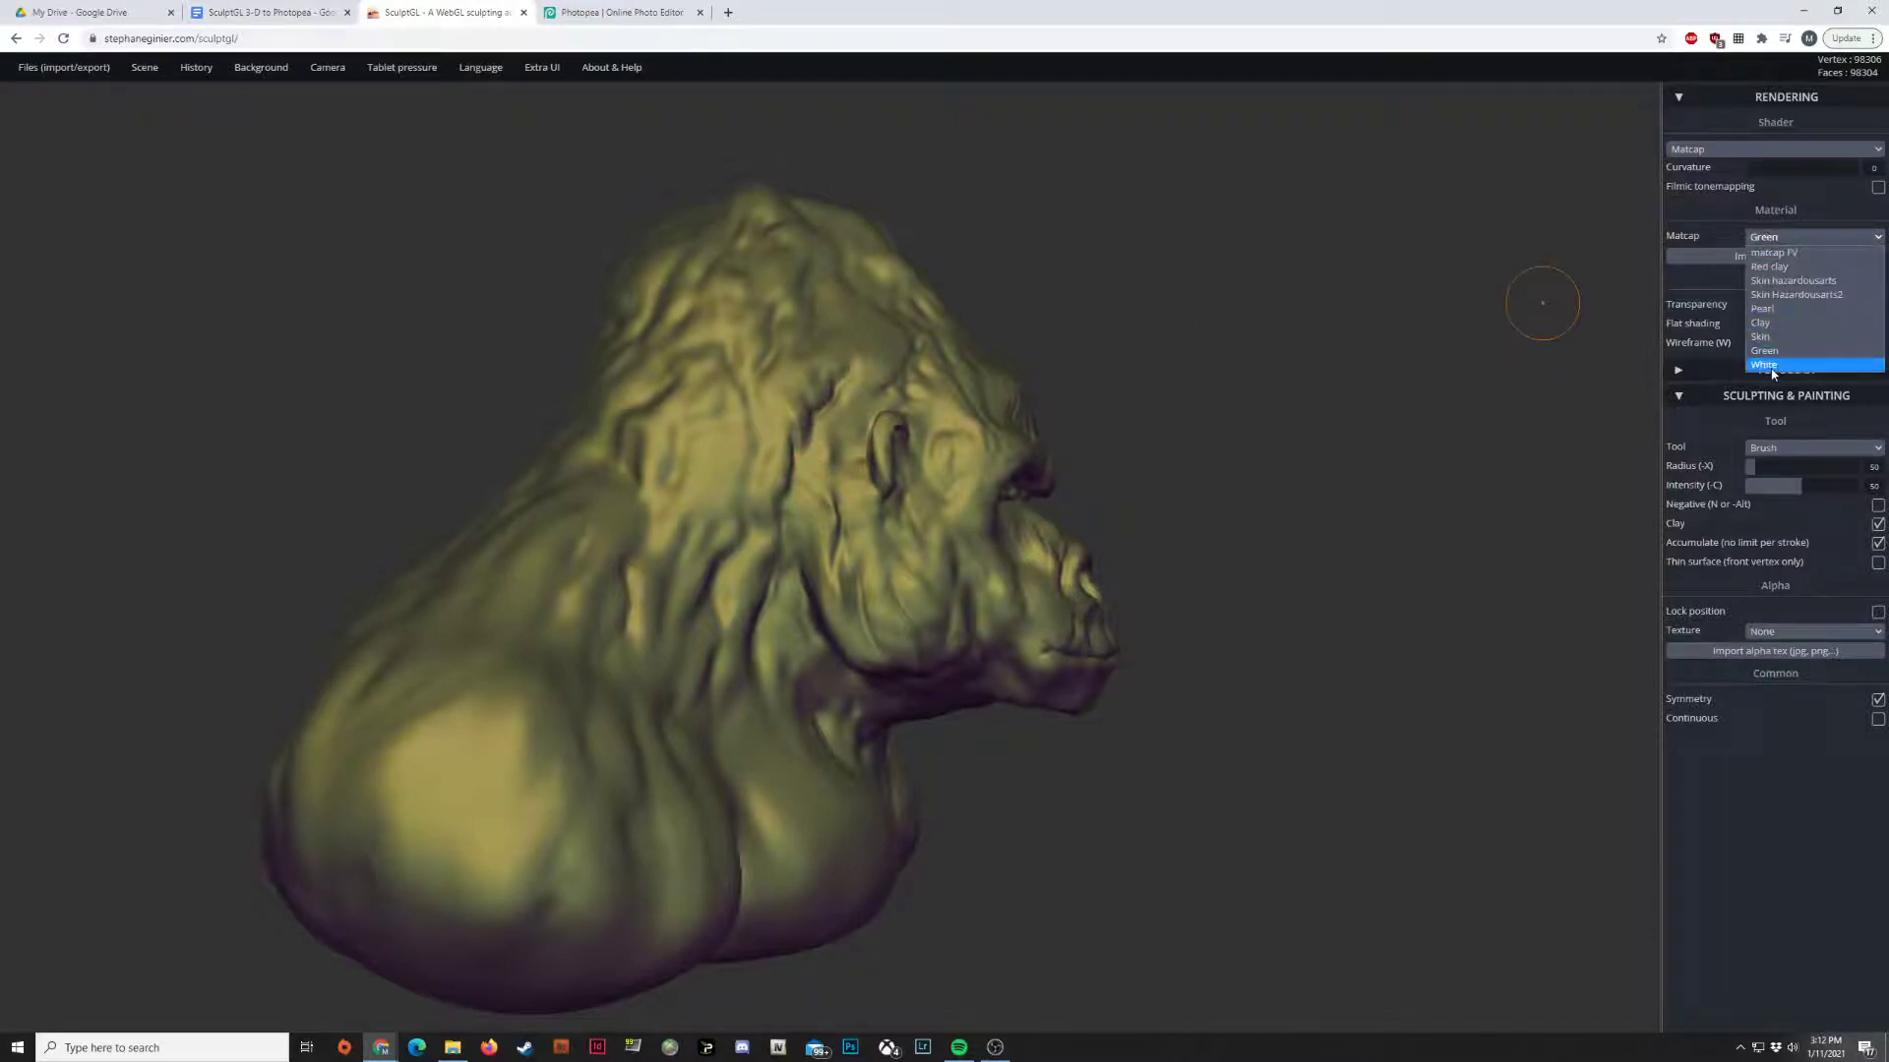
left_click(1764, 364)
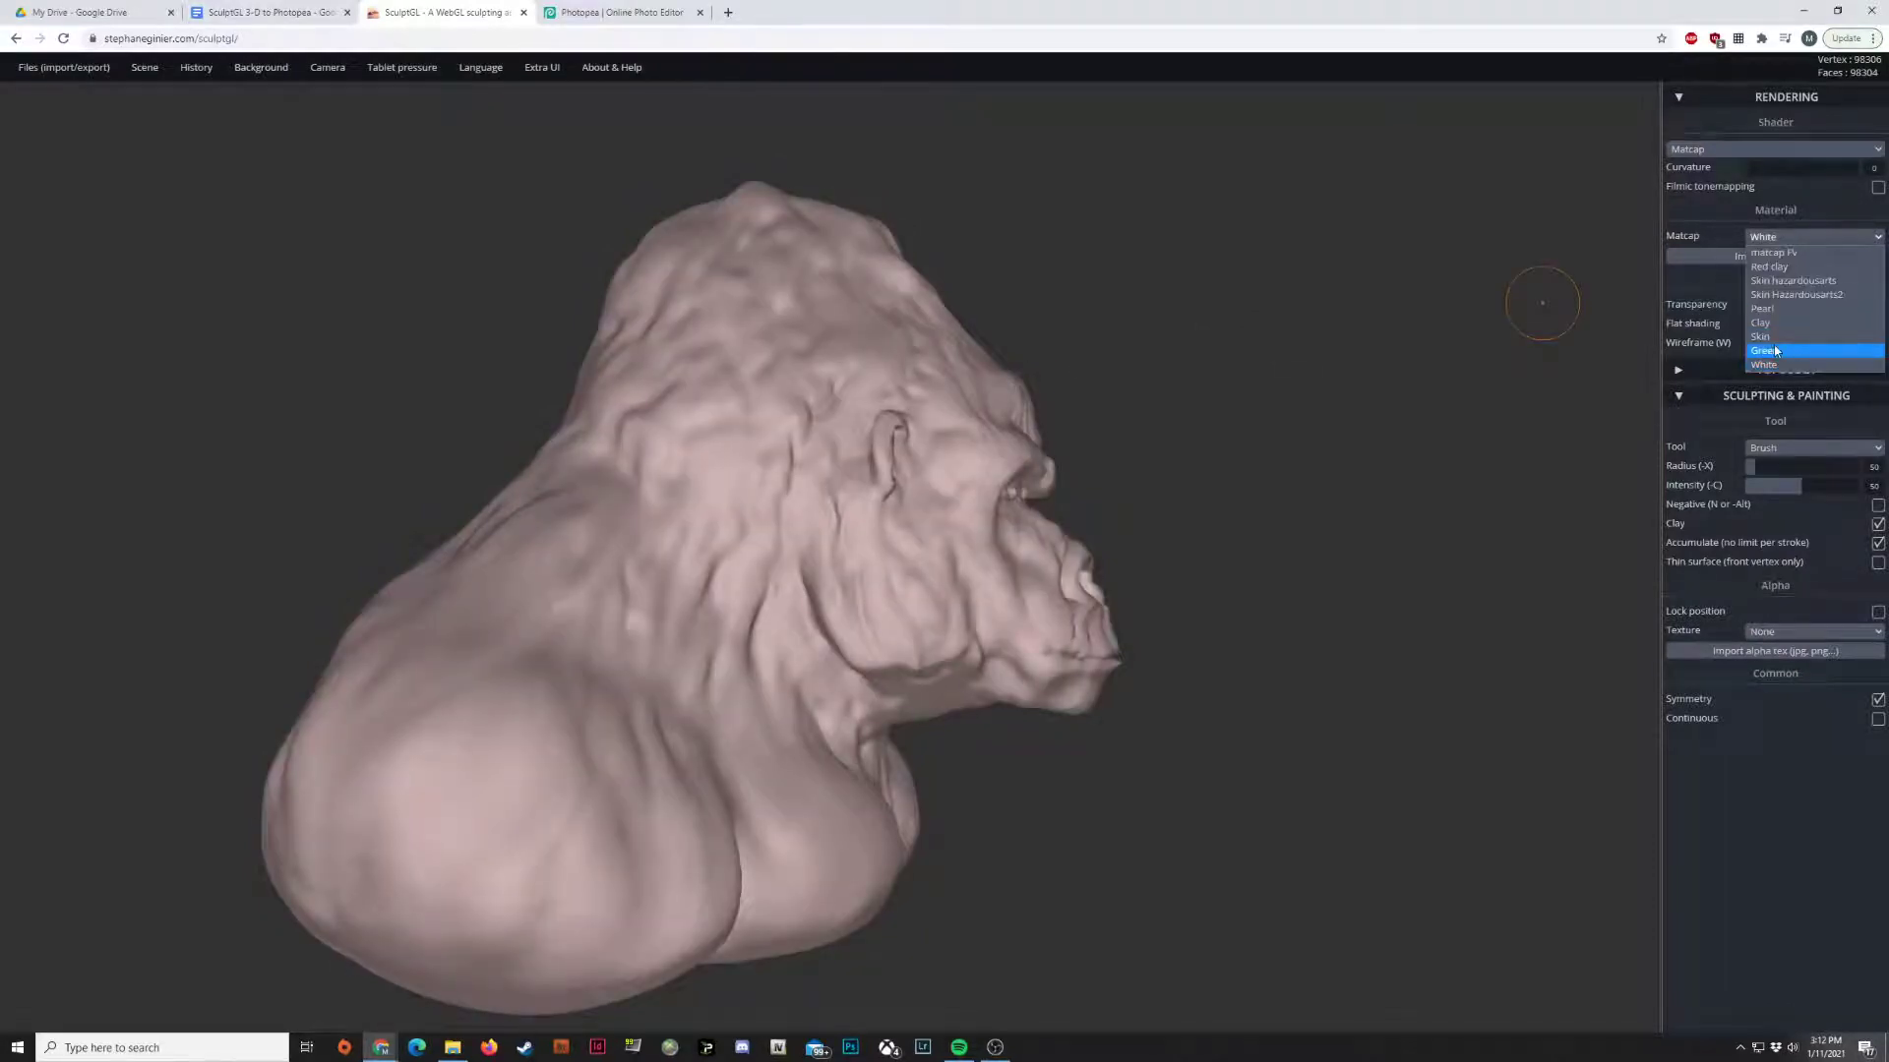
left_click(1762, 351)
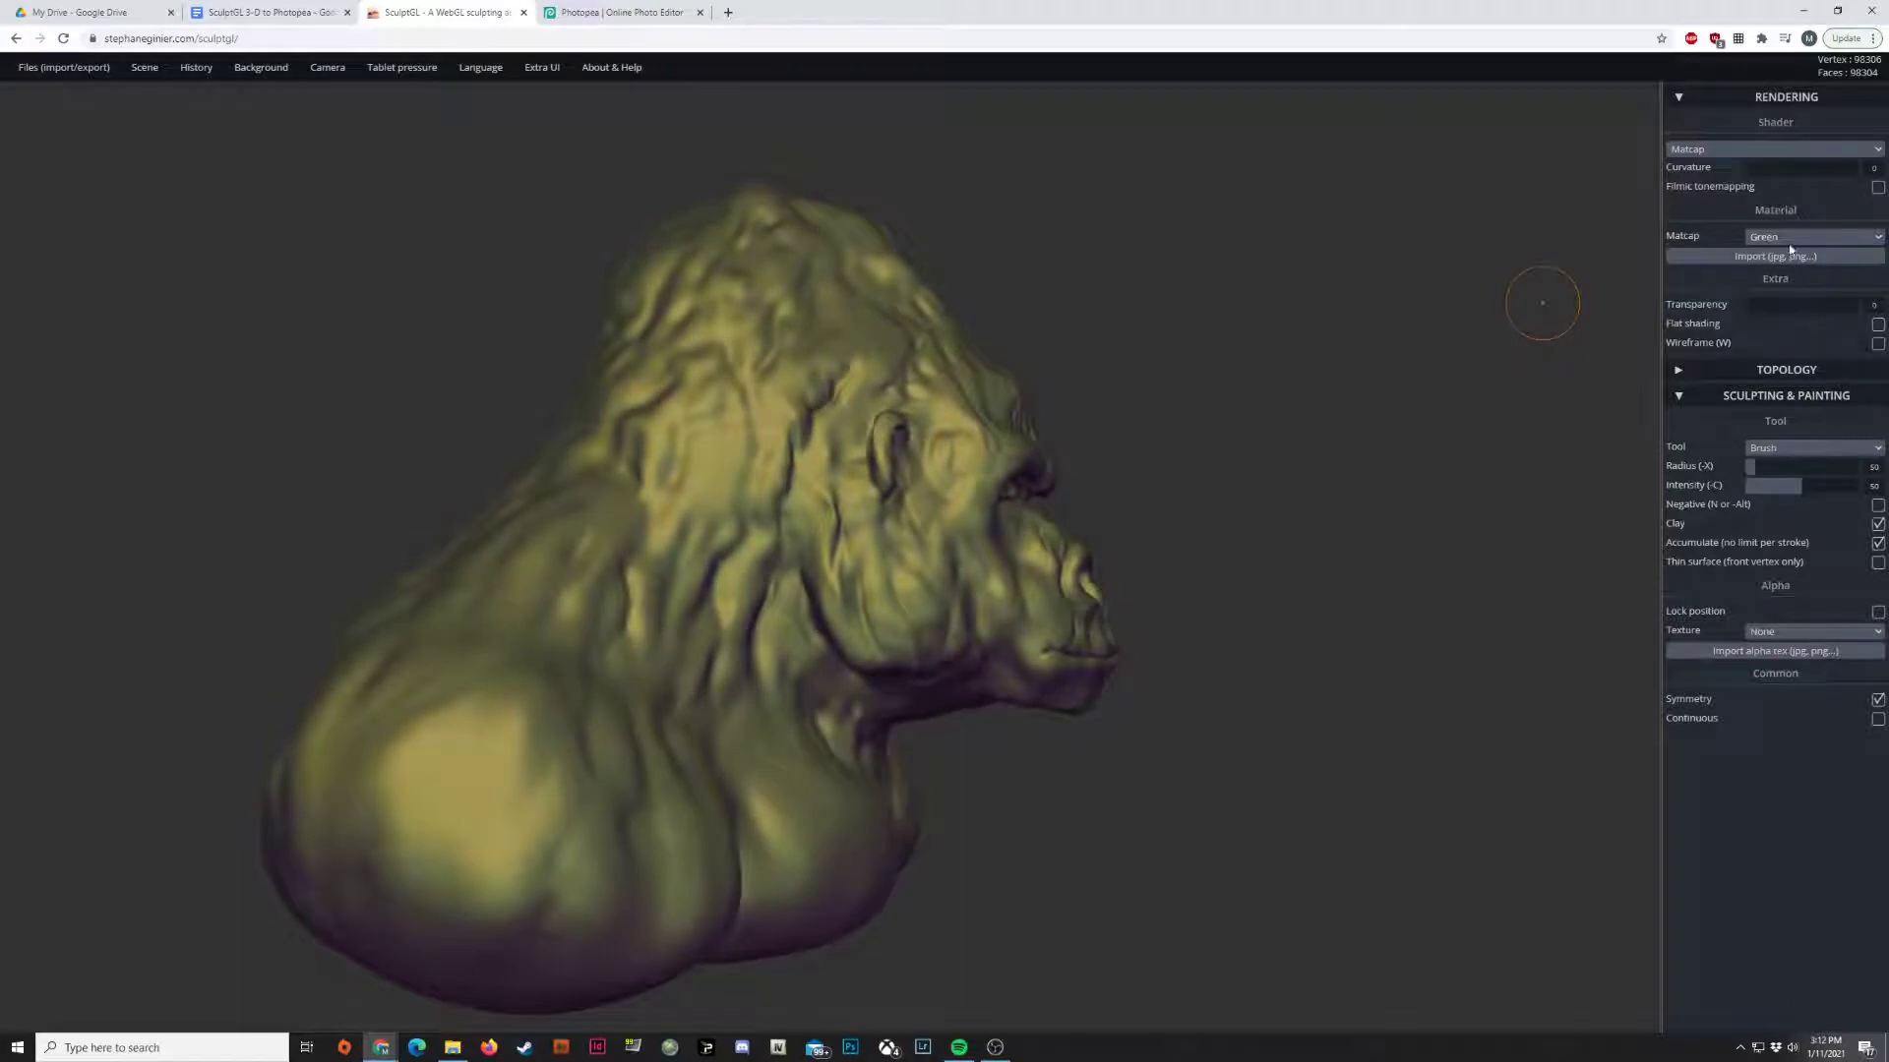
left_click(1813, 236)
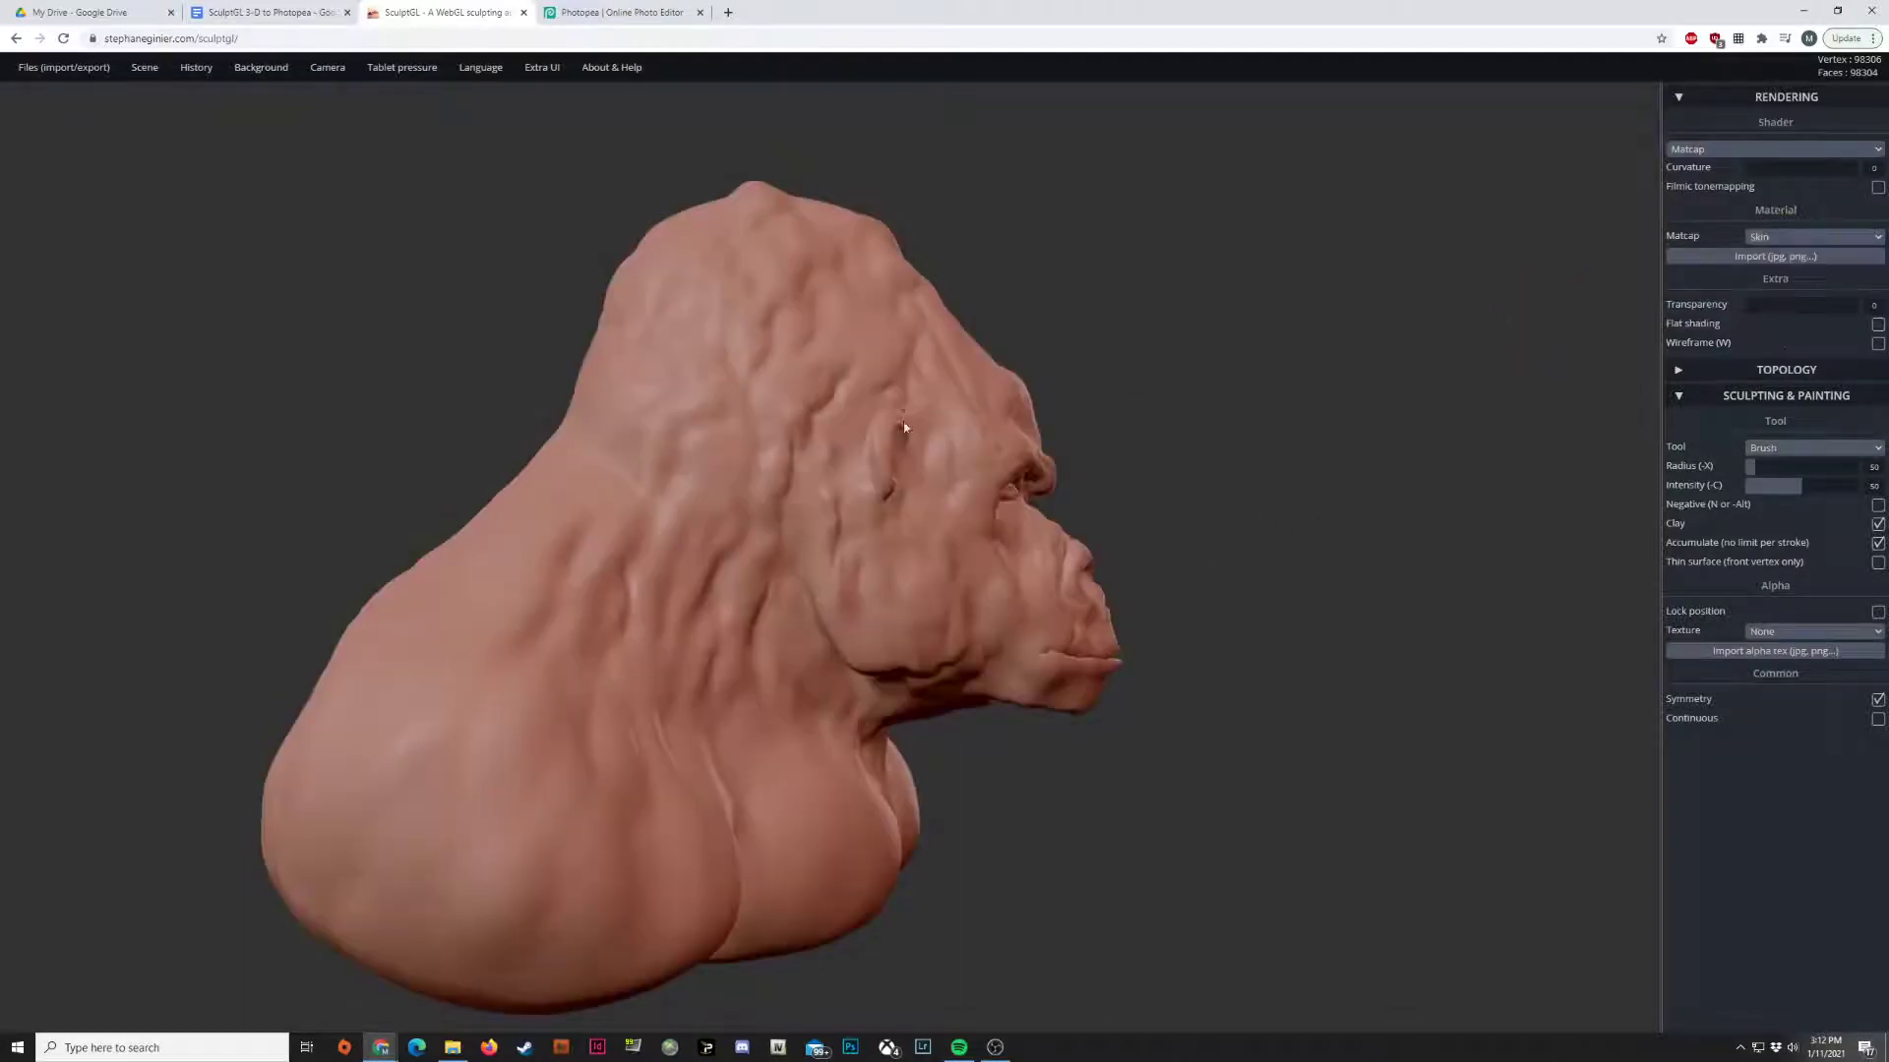
- Apply the Clay matcap, then settle on the pale Pearl matcap
left_click(1807, 235)
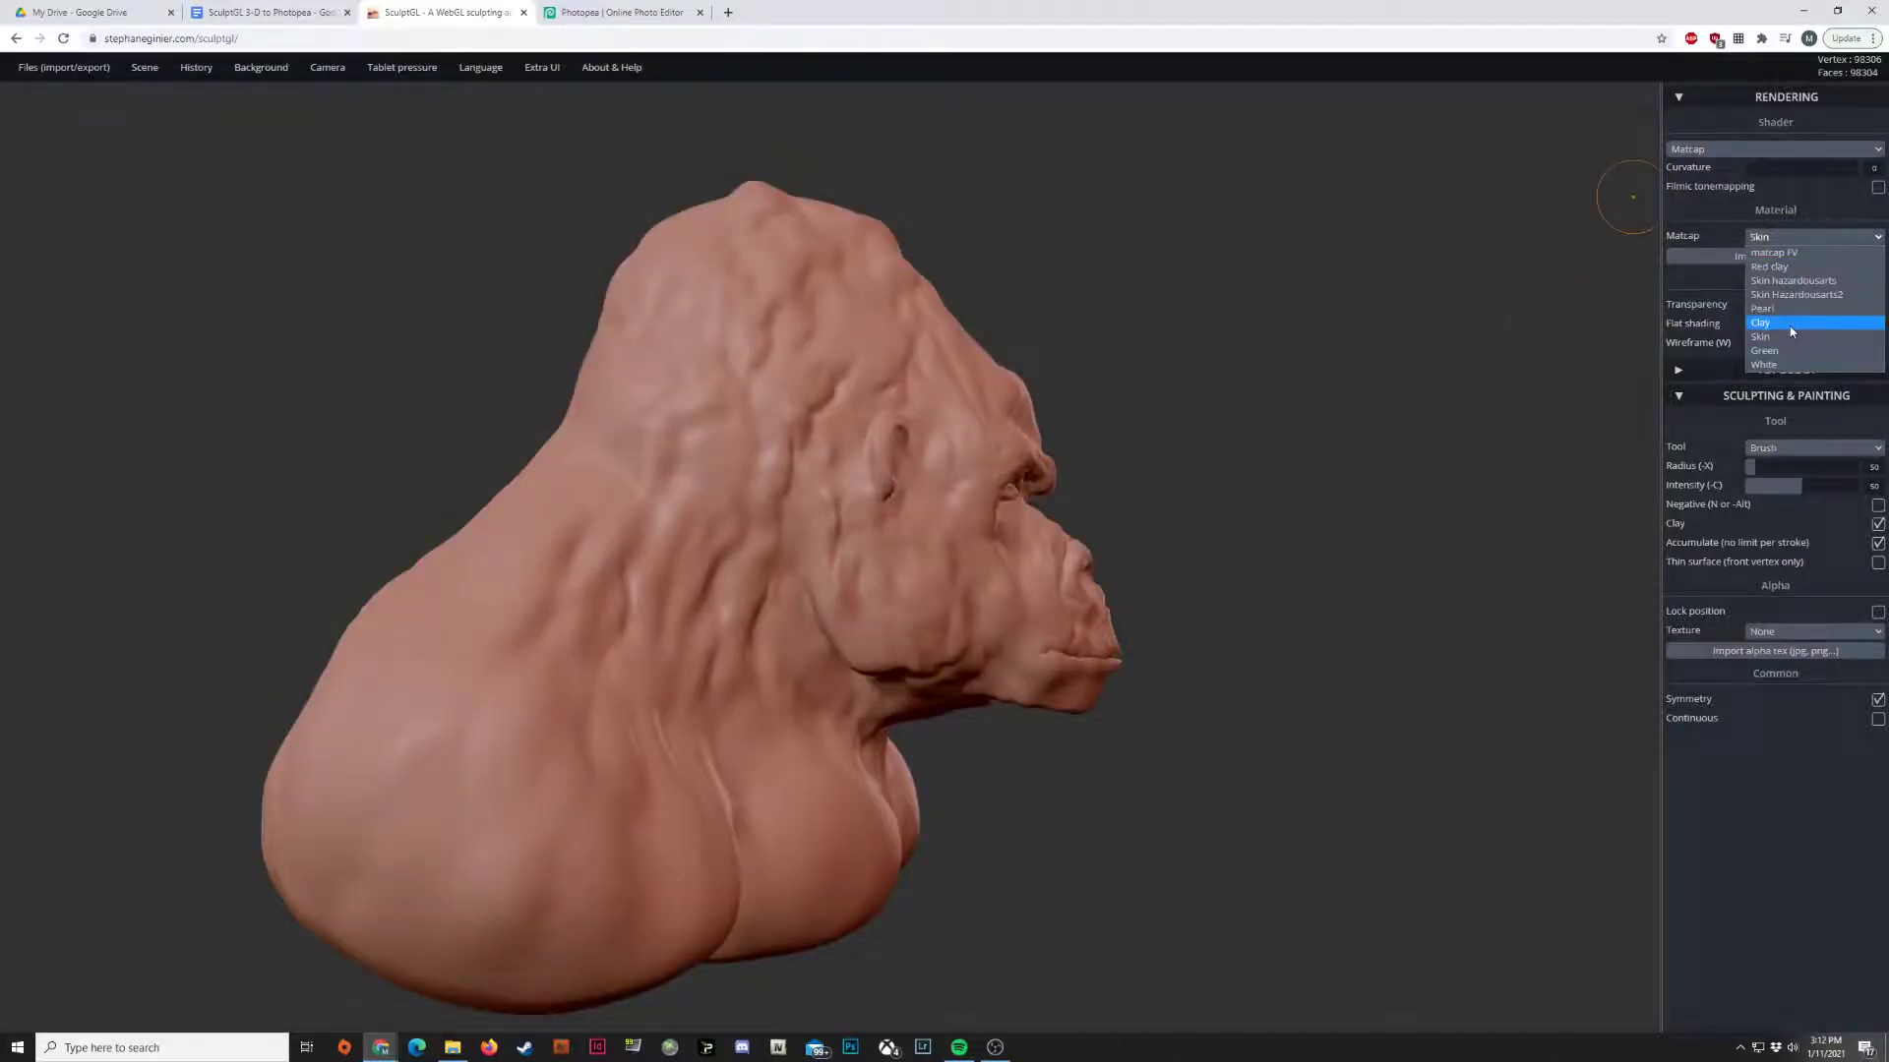
left_click(1760, 322)
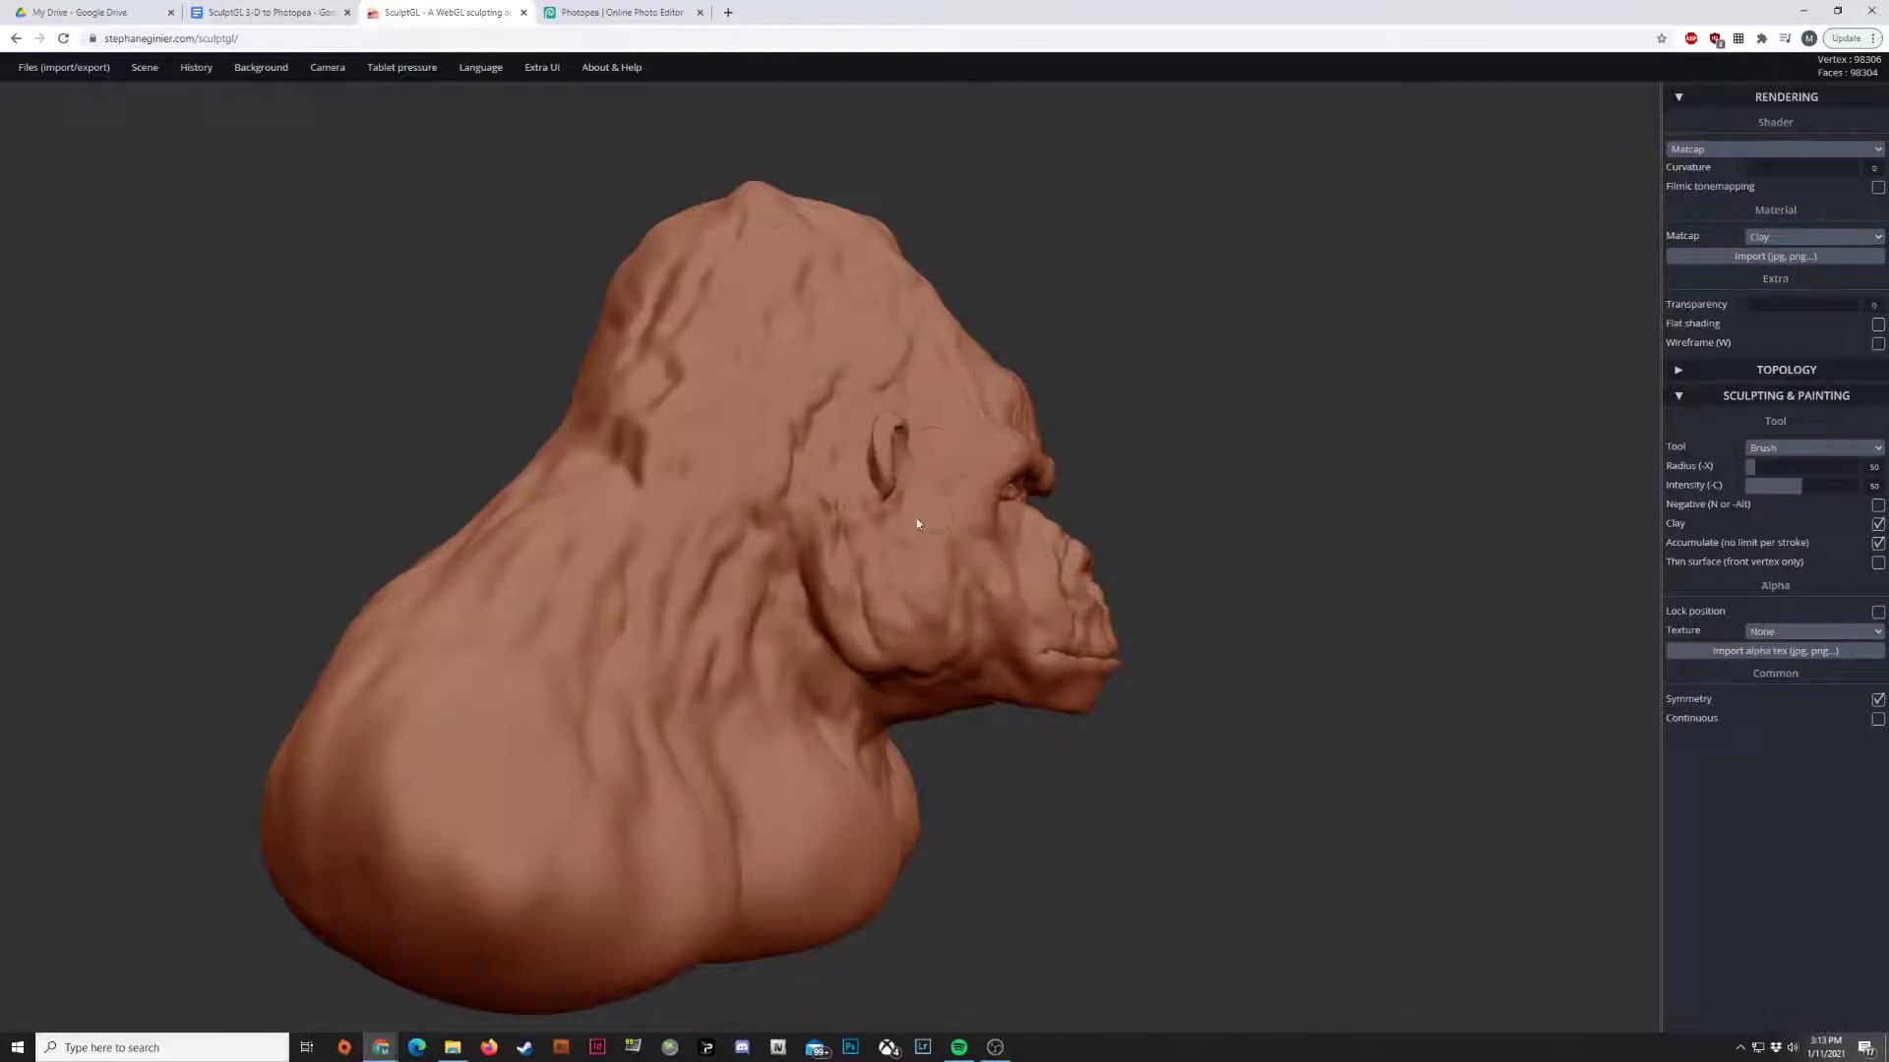
left_click(1813, 236)
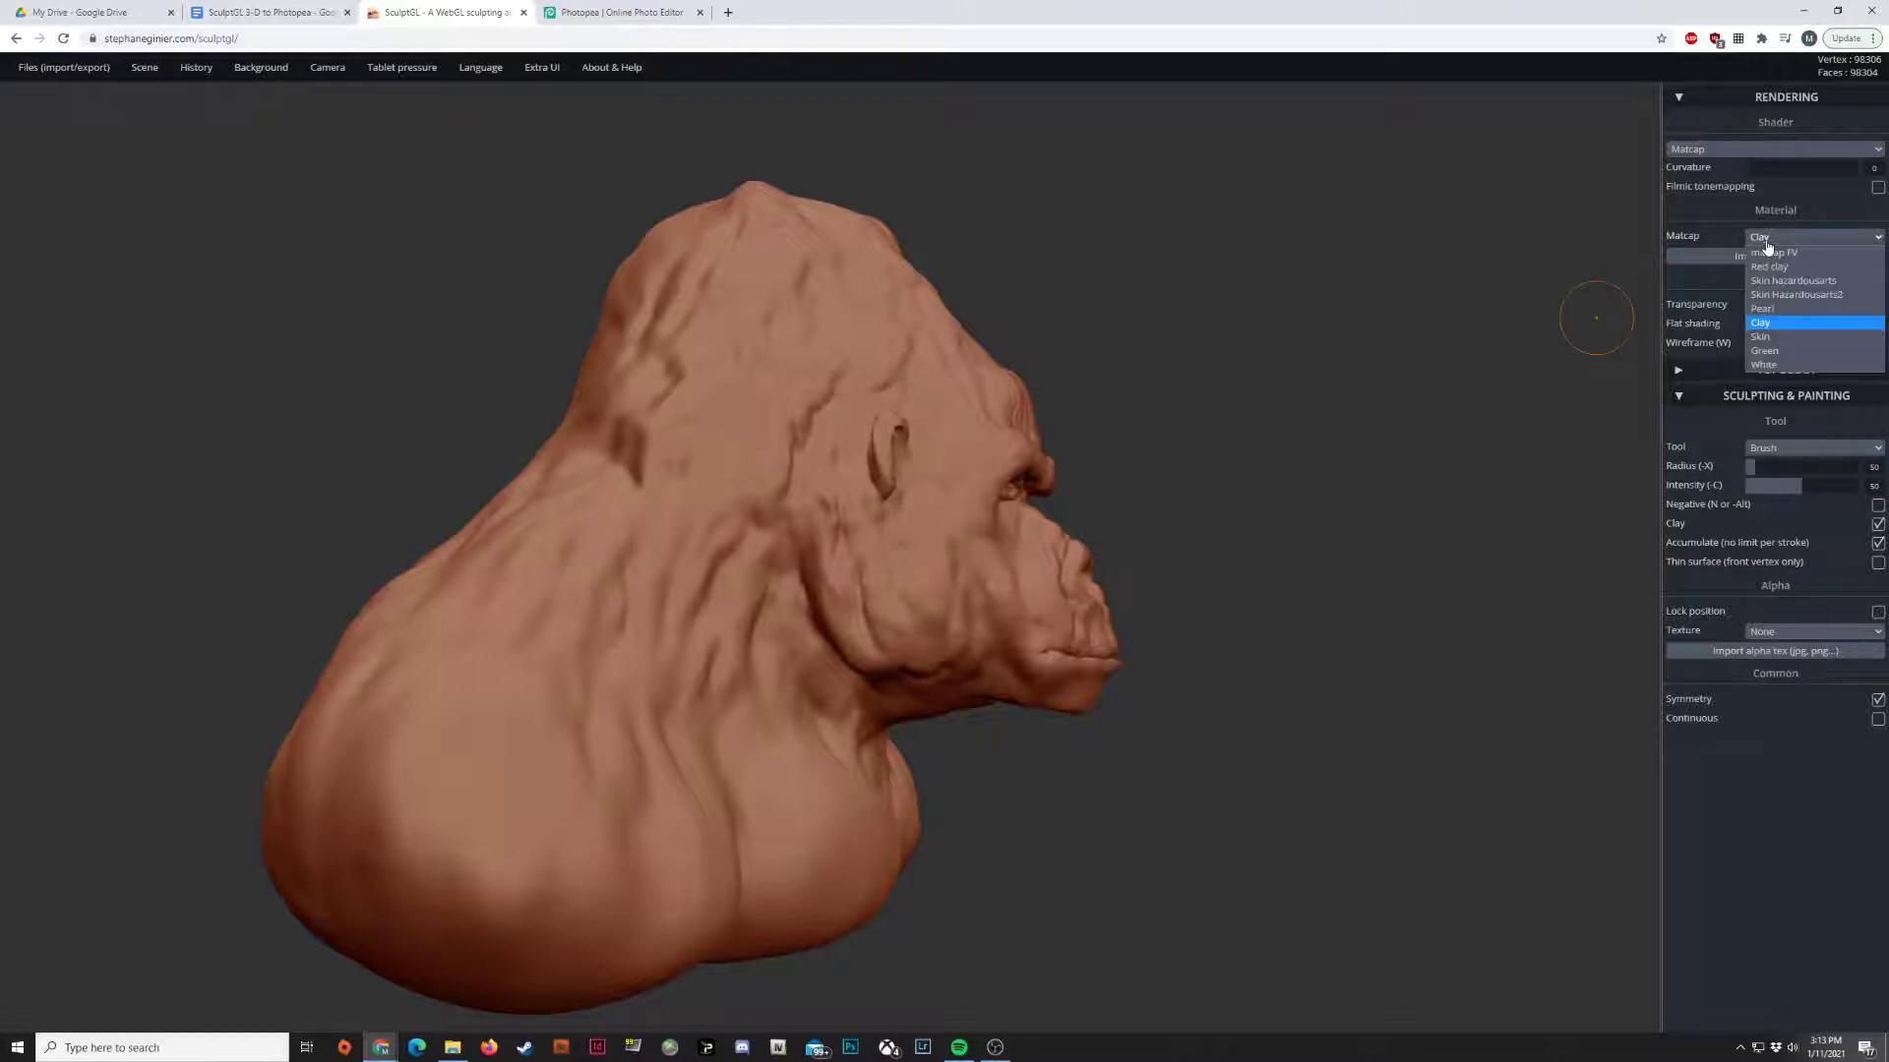
mouse_move(1791, 336)
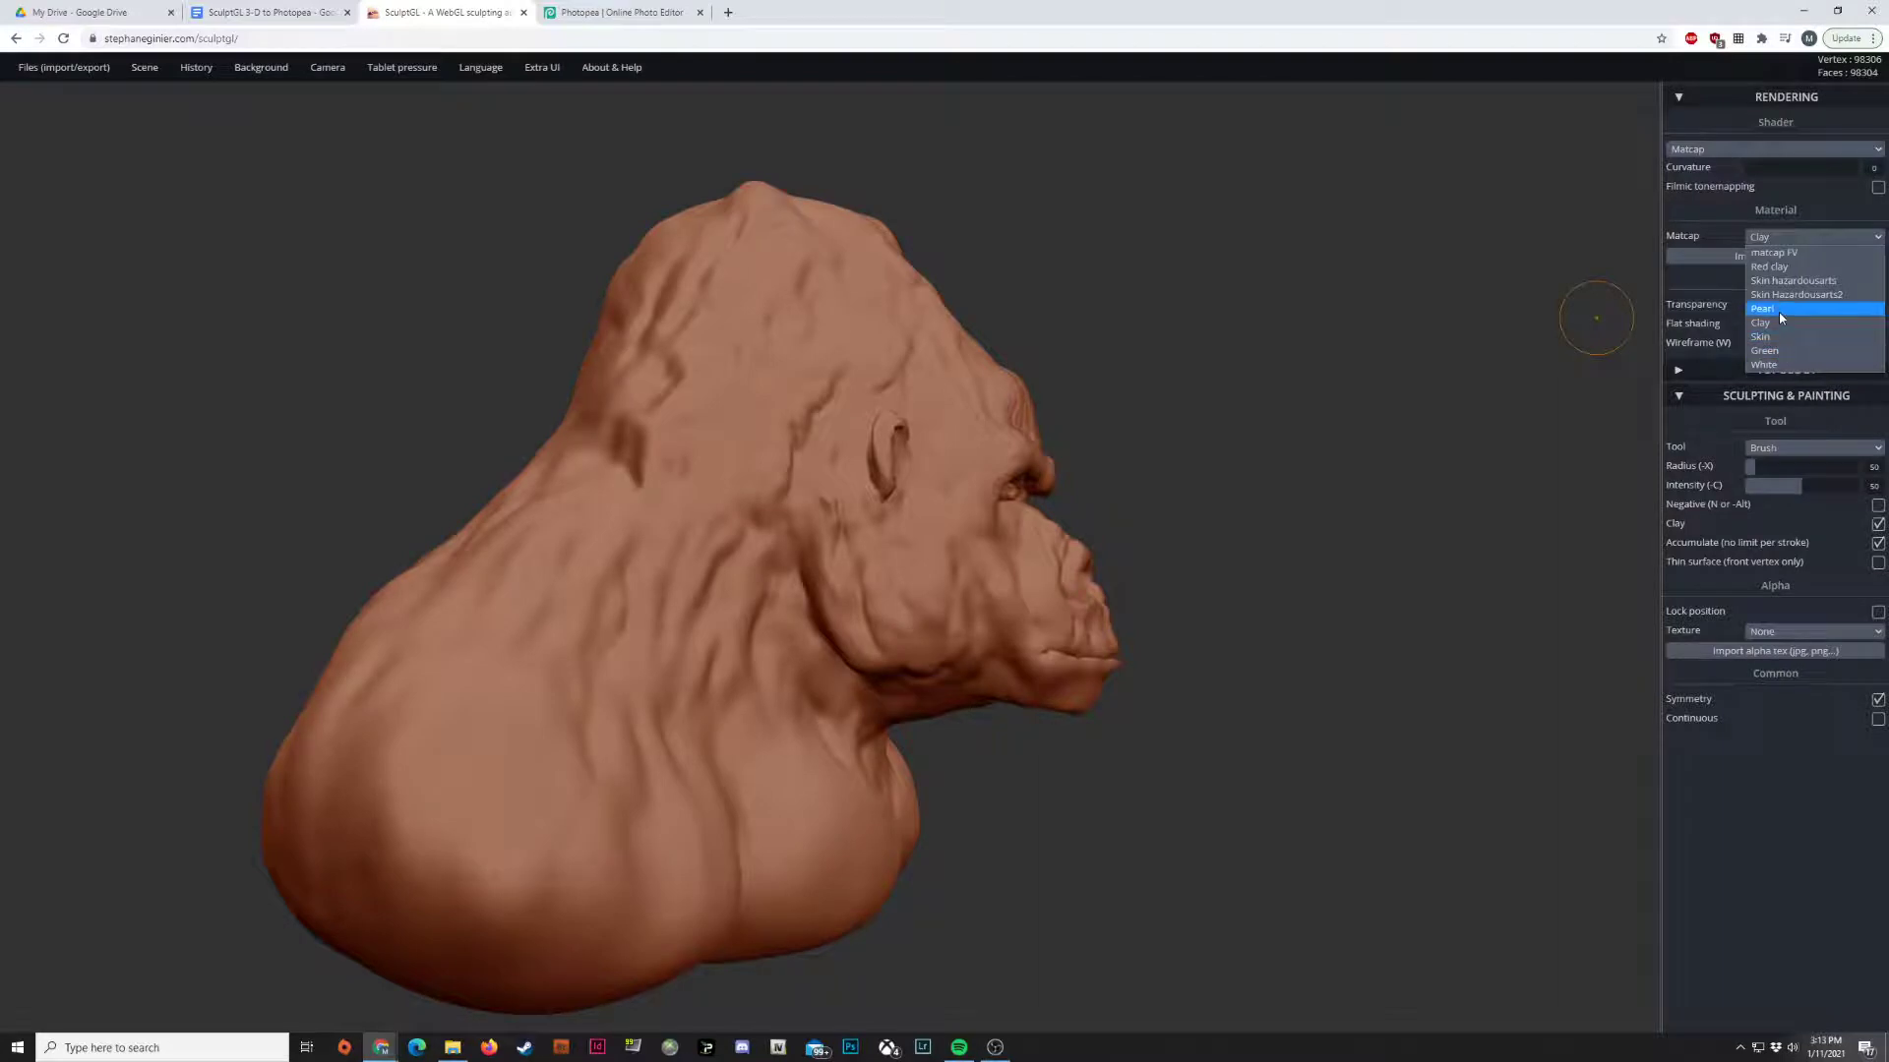
left_click(1761, 308)
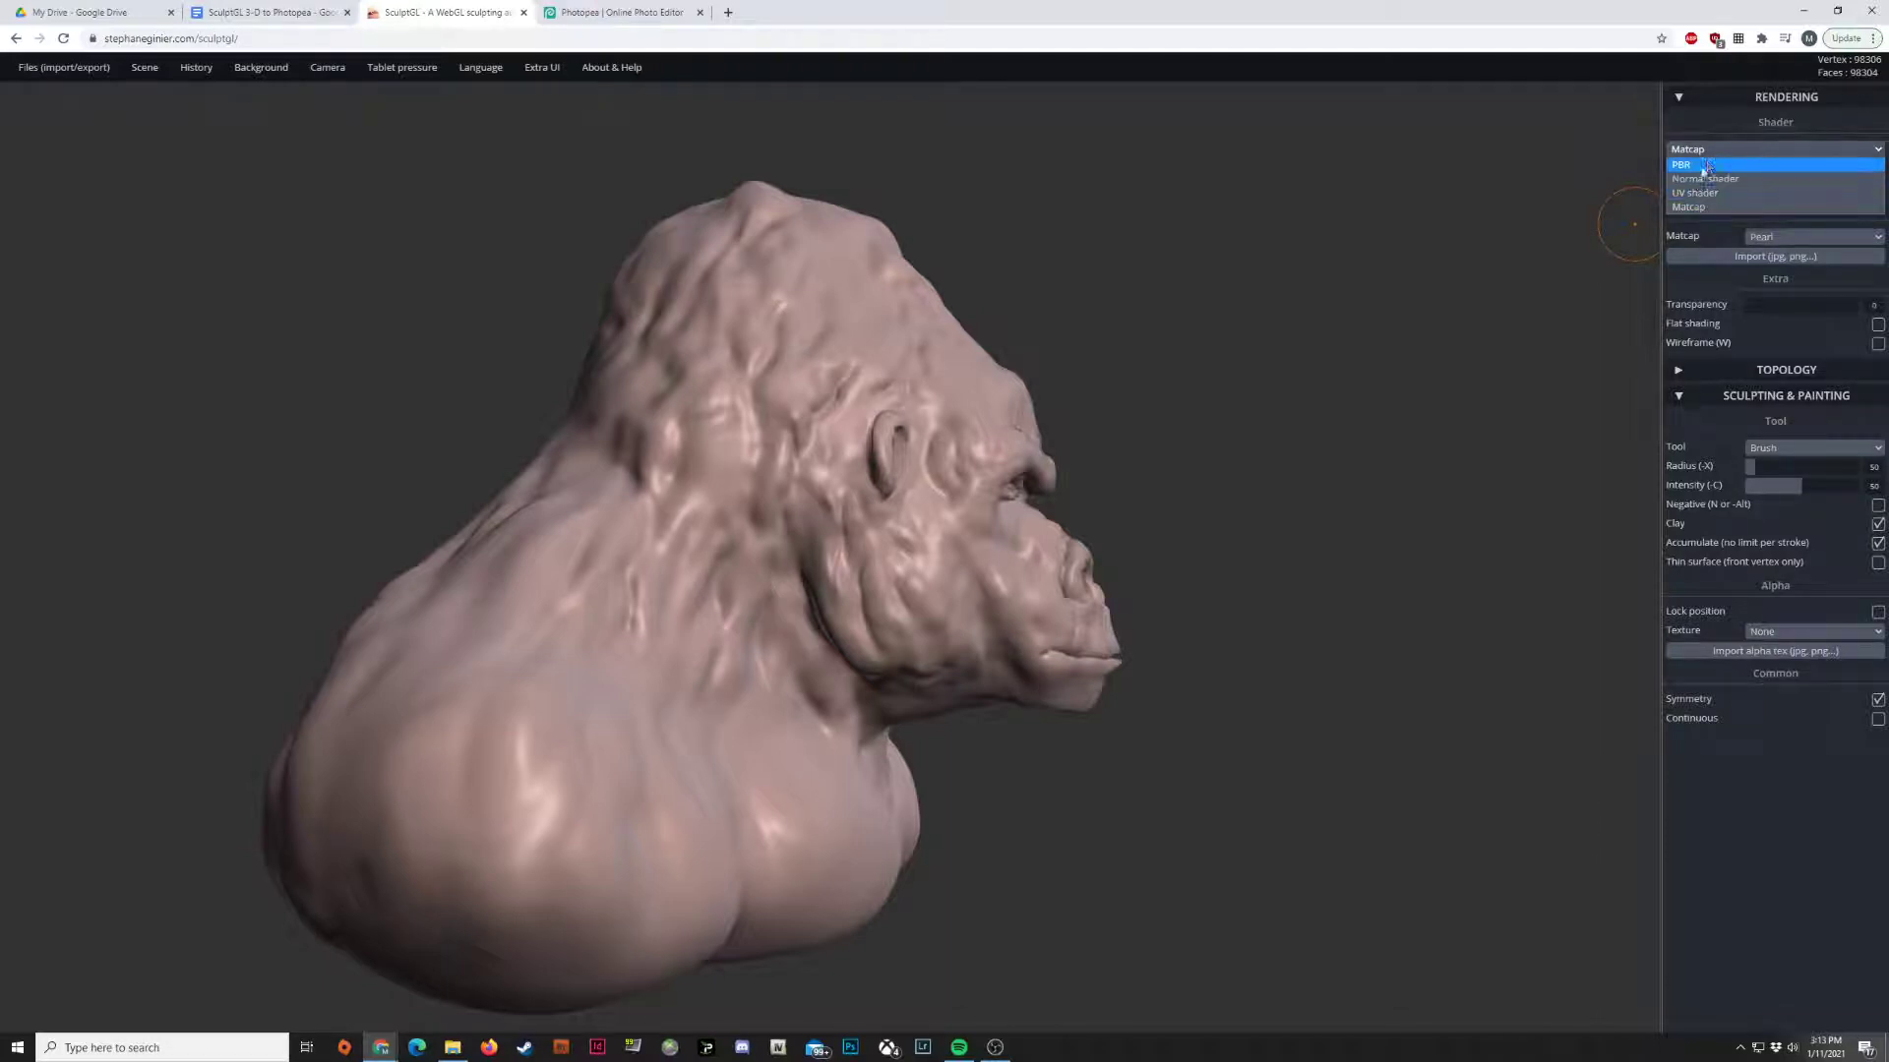
- Apply Normal shader to the gorilla bust and orbit it to a side view
left_click(1705, 178)
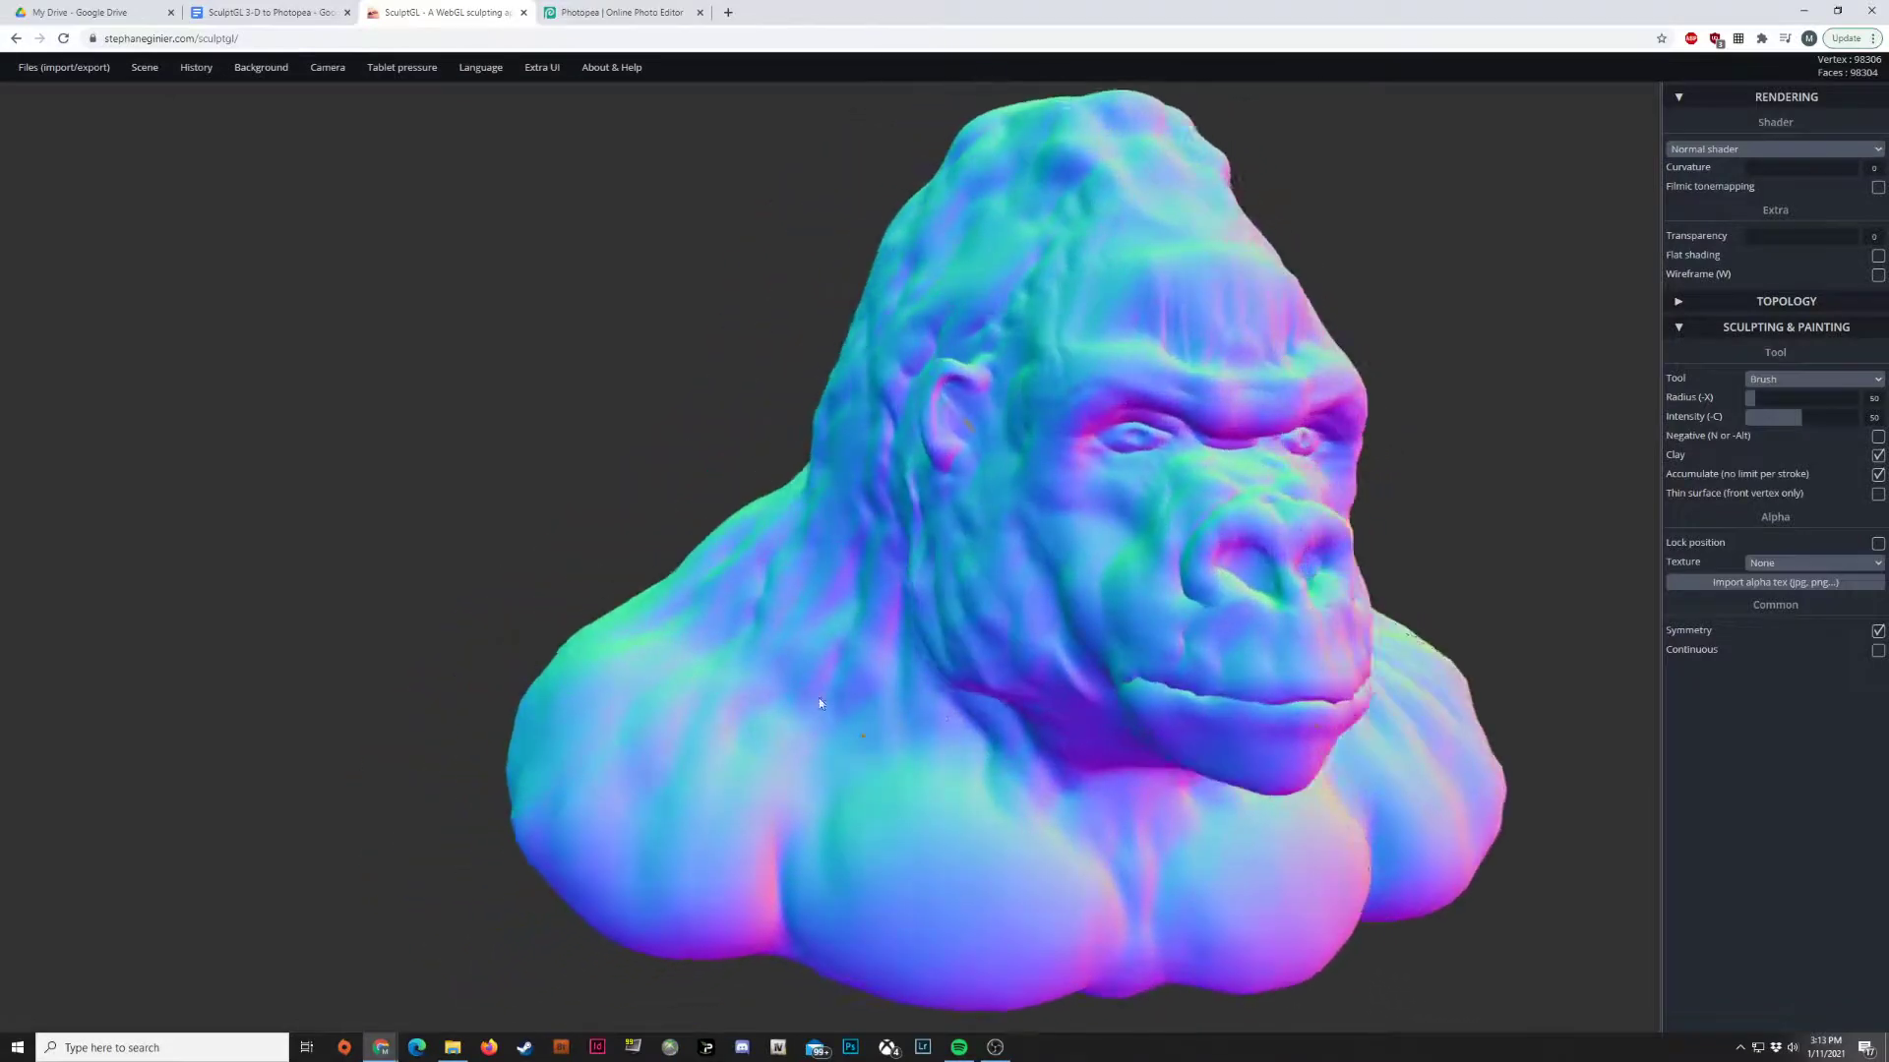
left_click_drag(820, 704, 1163, 741)
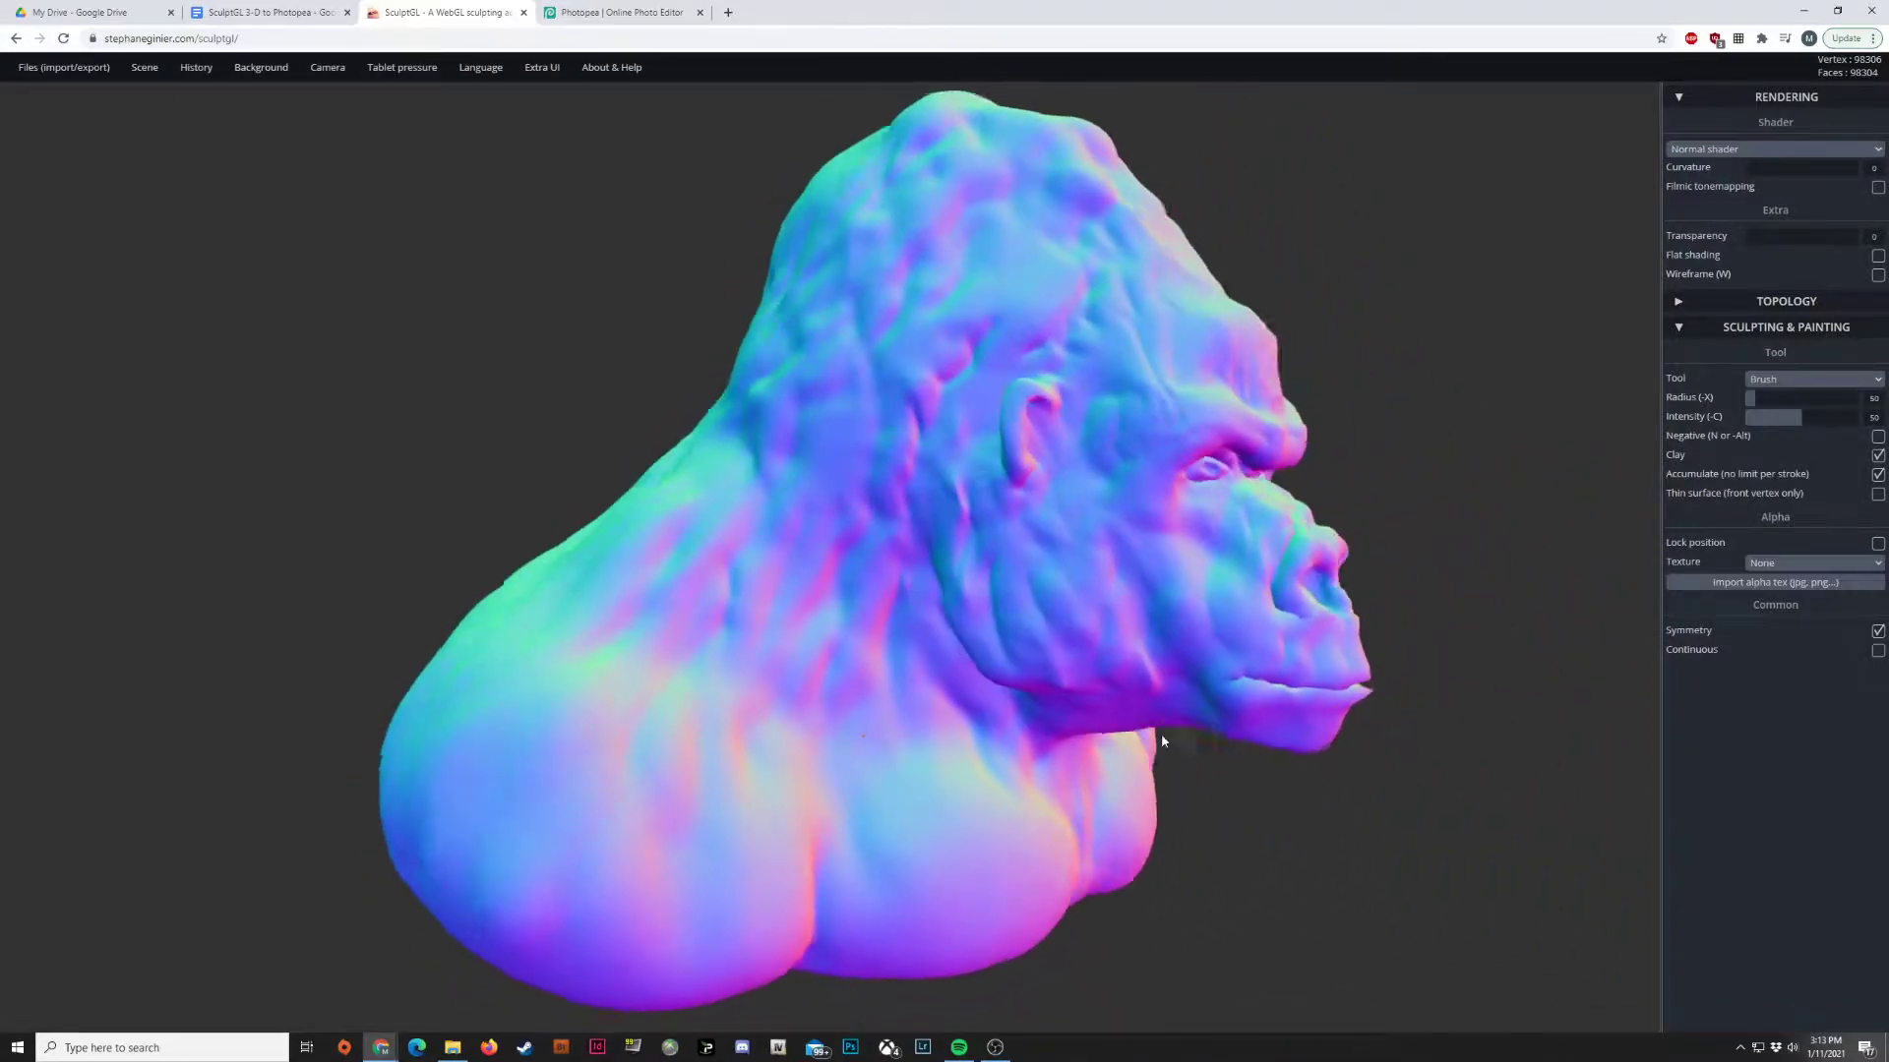
left_click_drag(1162, 740, 970, 729)
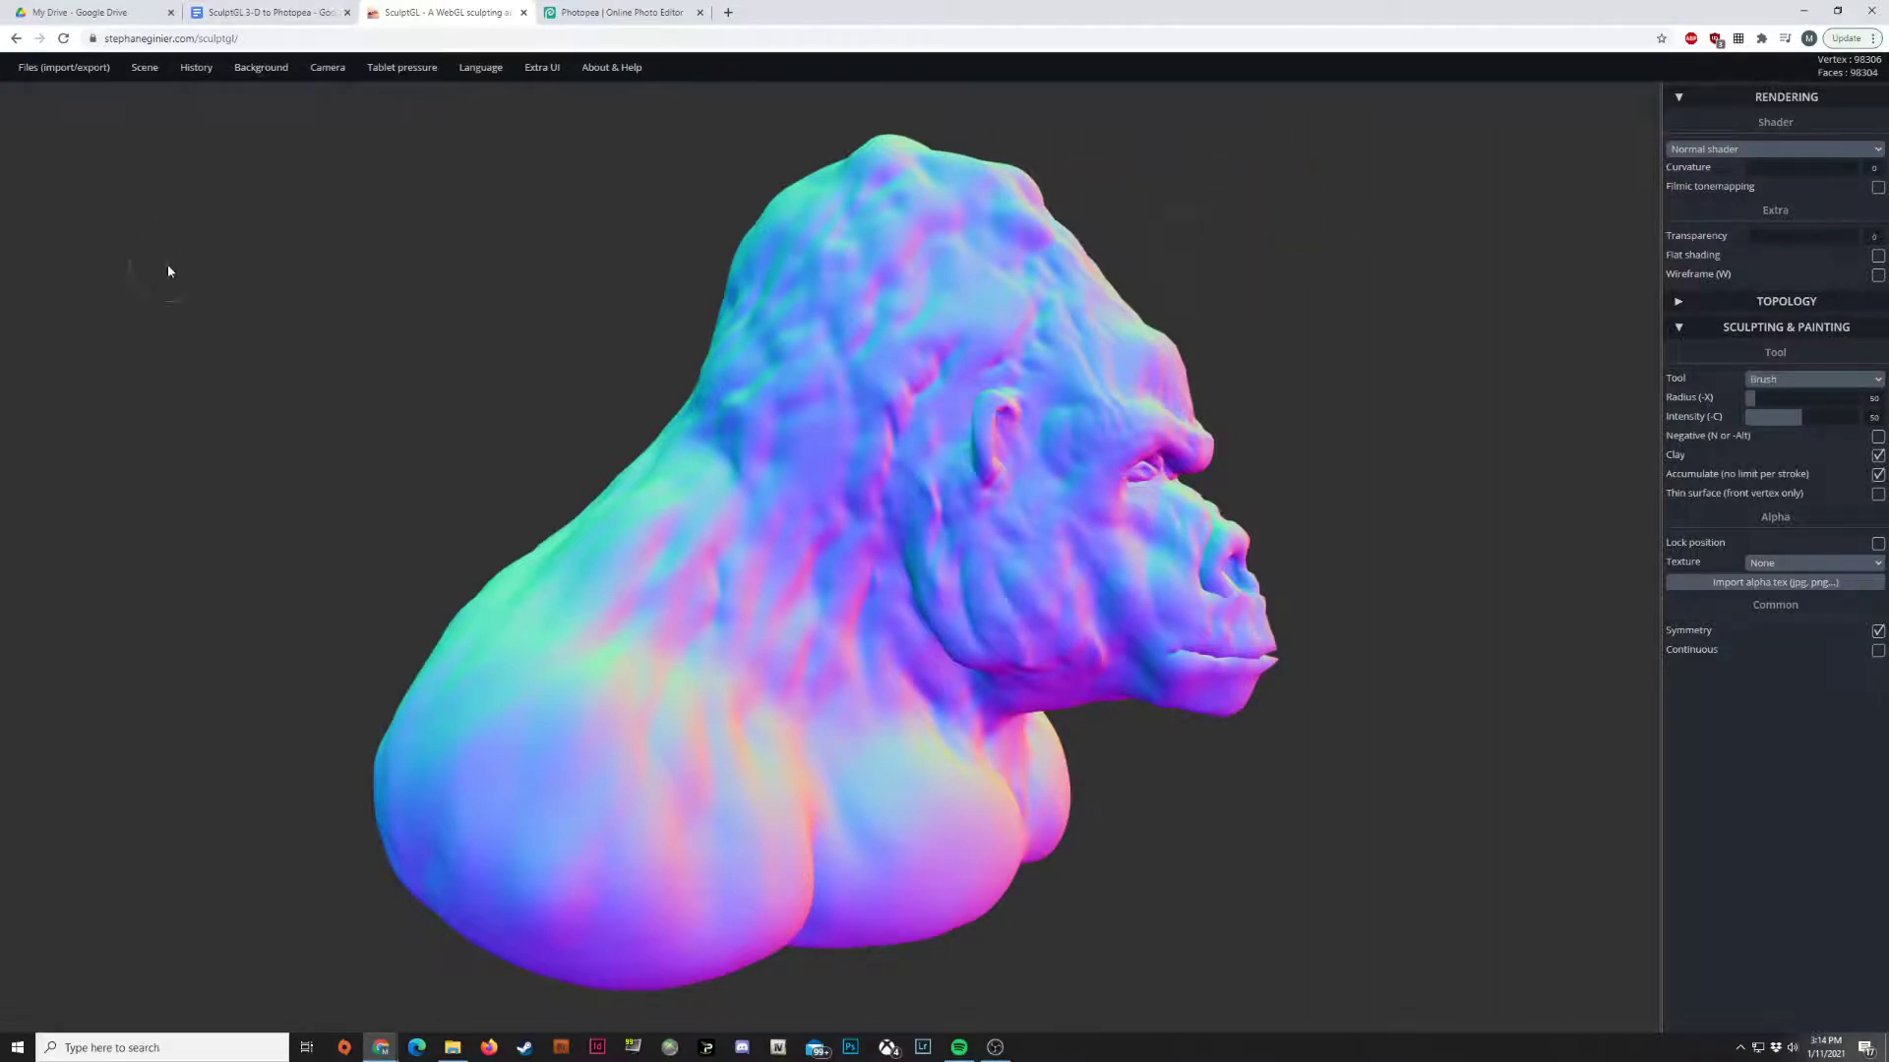
- Restore Matcap shading on the bust and open the Background settings
left_click(1770, 149)
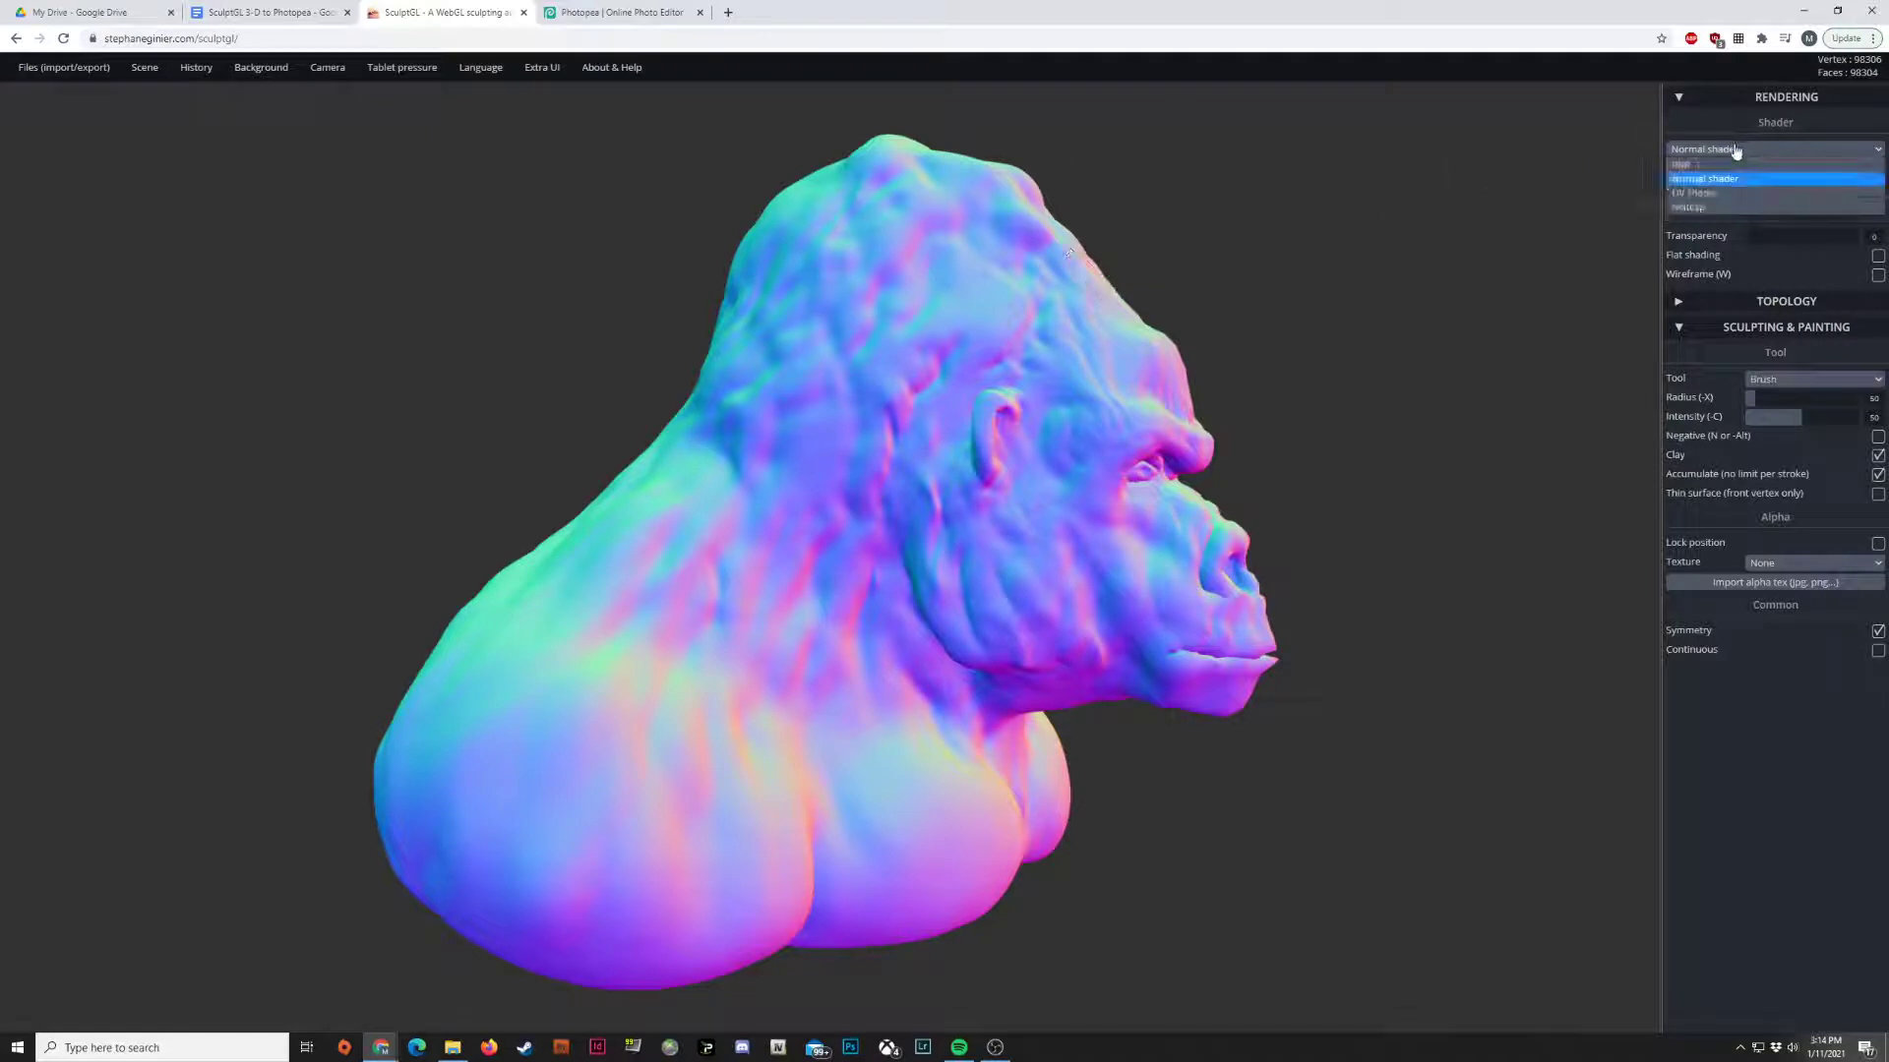
left_click(1688, 206)
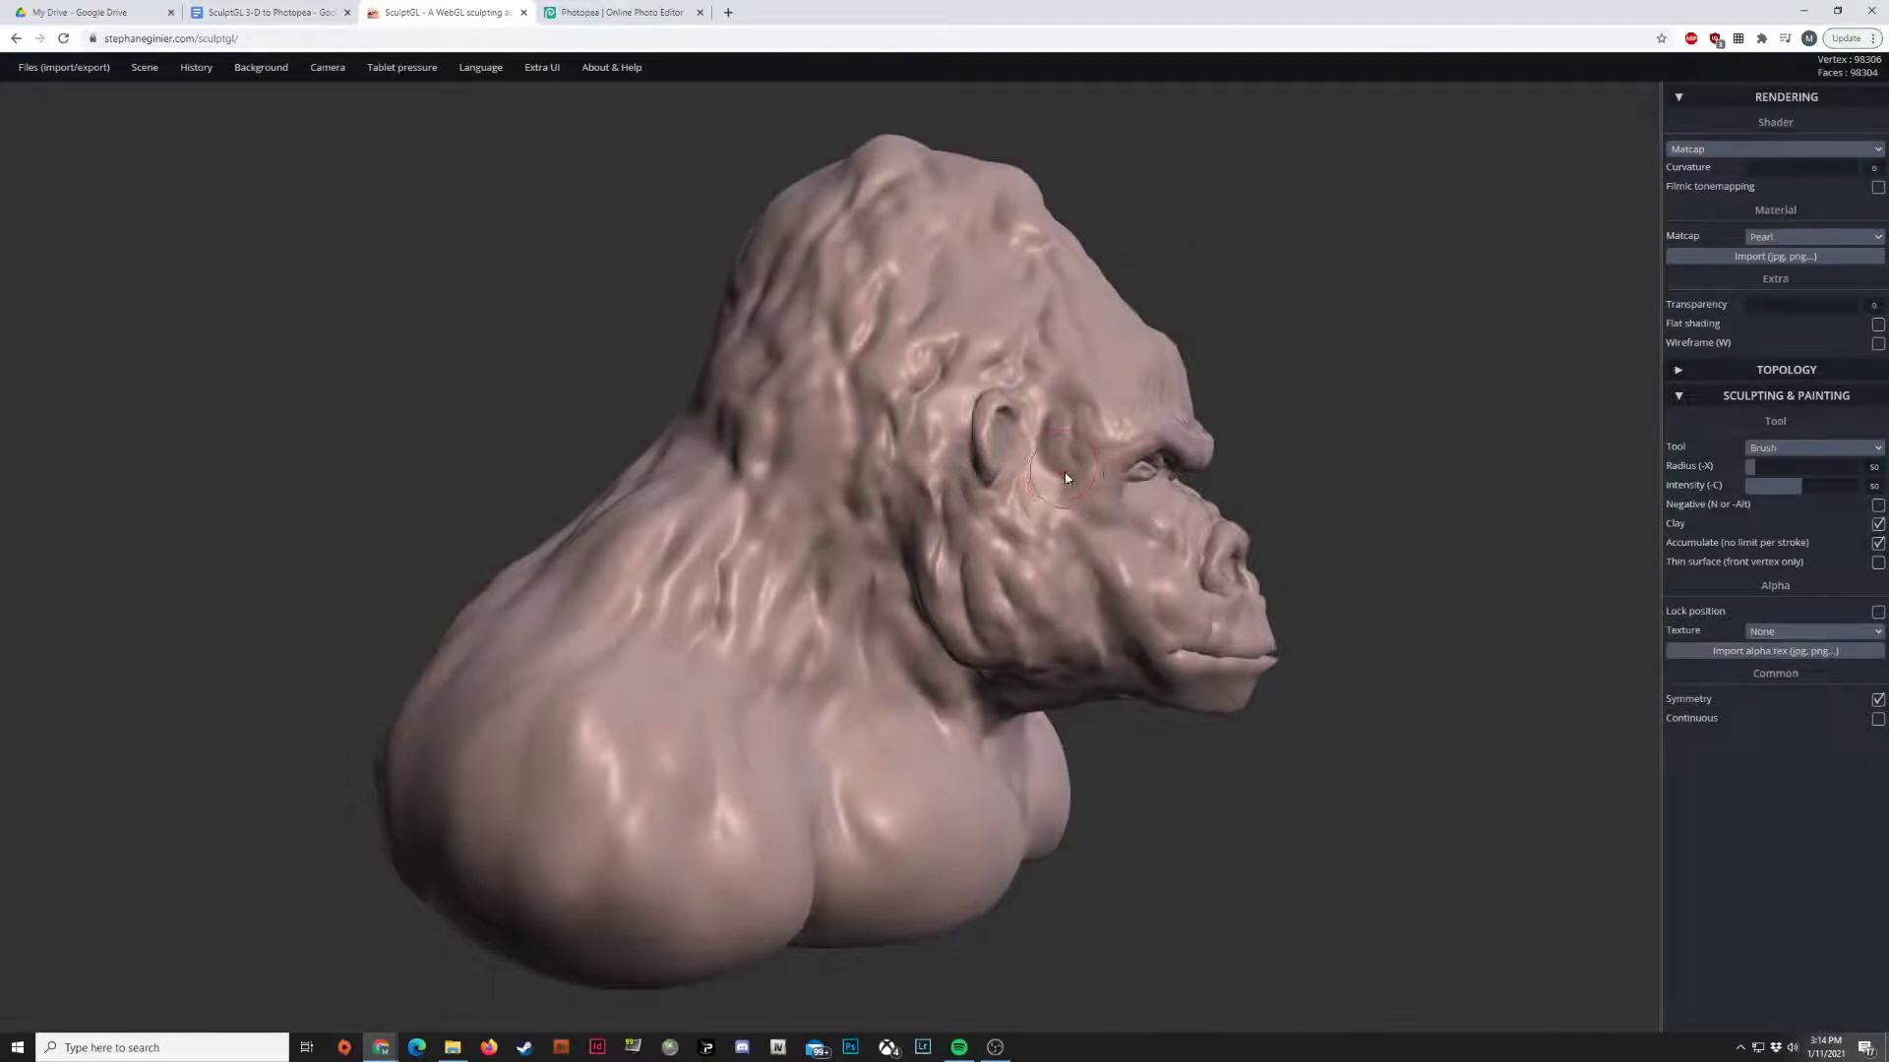
left_click(260, 66)
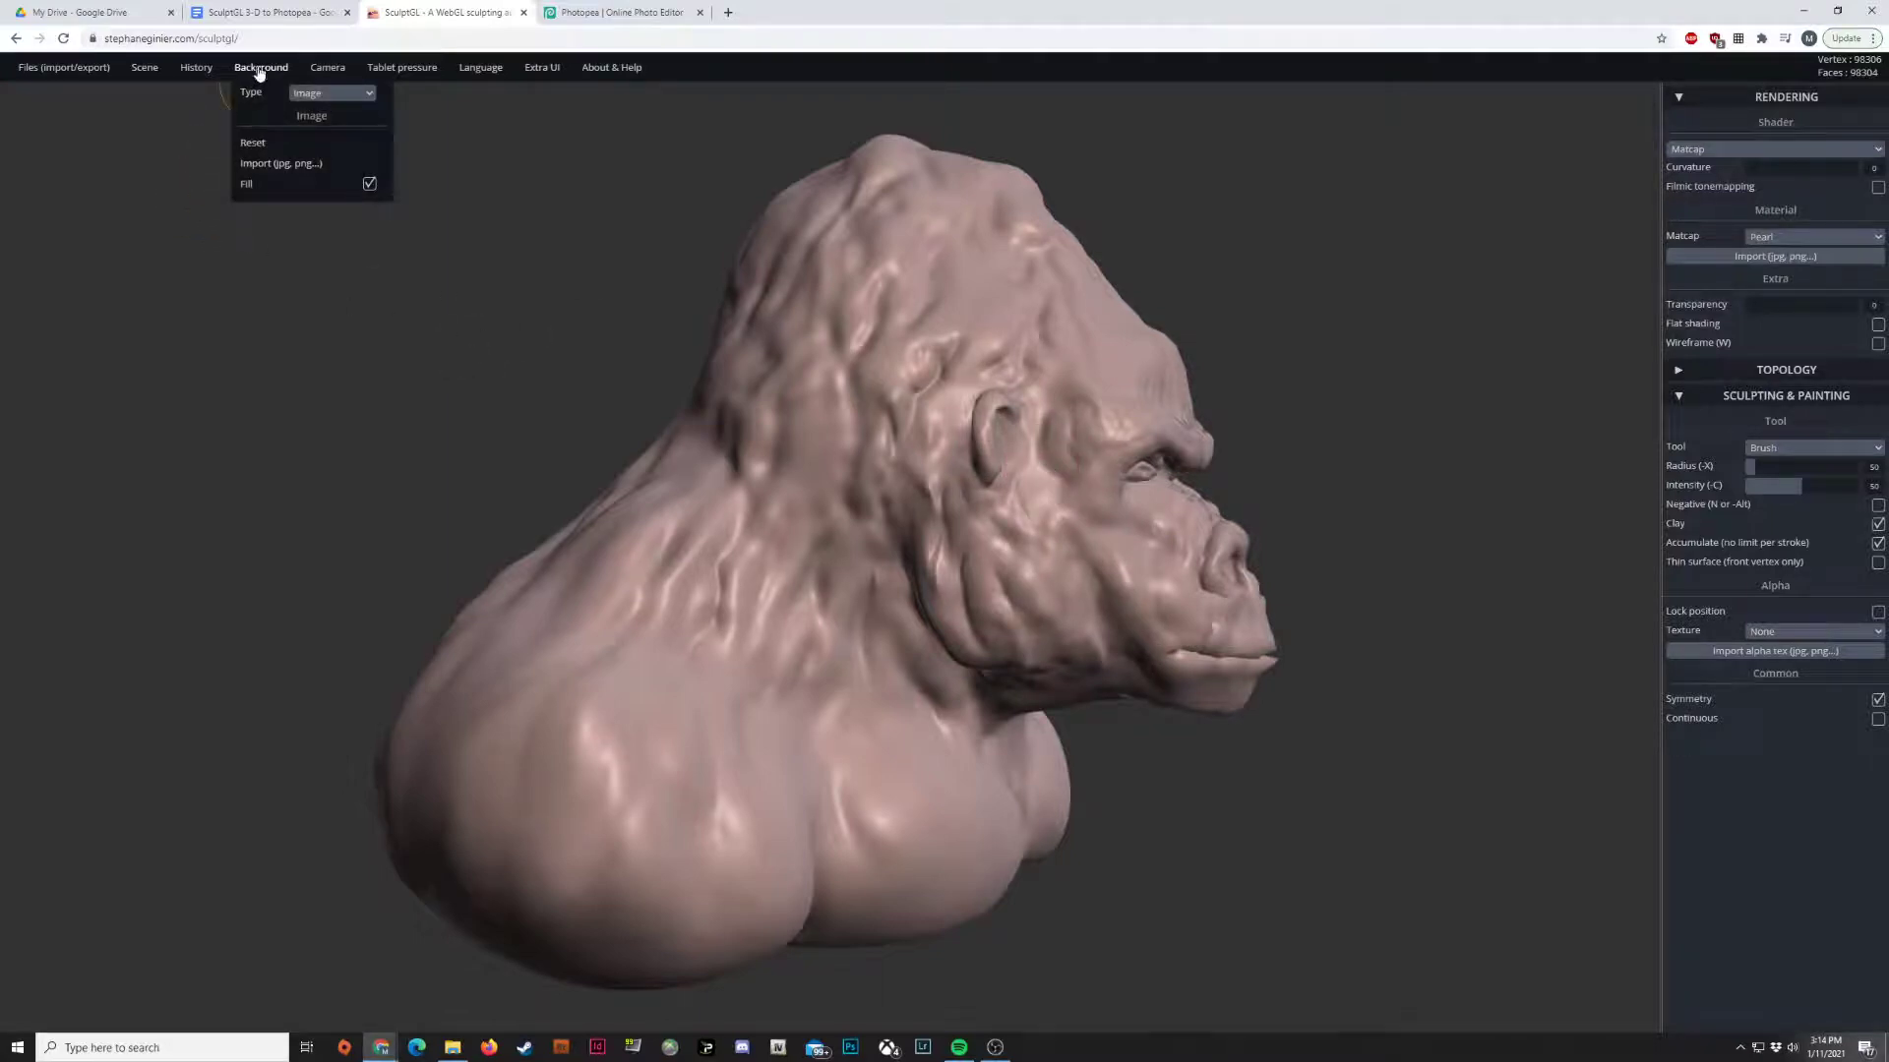
- Try the Environment background type, revert it, and reapply Normal shading to the bust
left_click(331, 92)
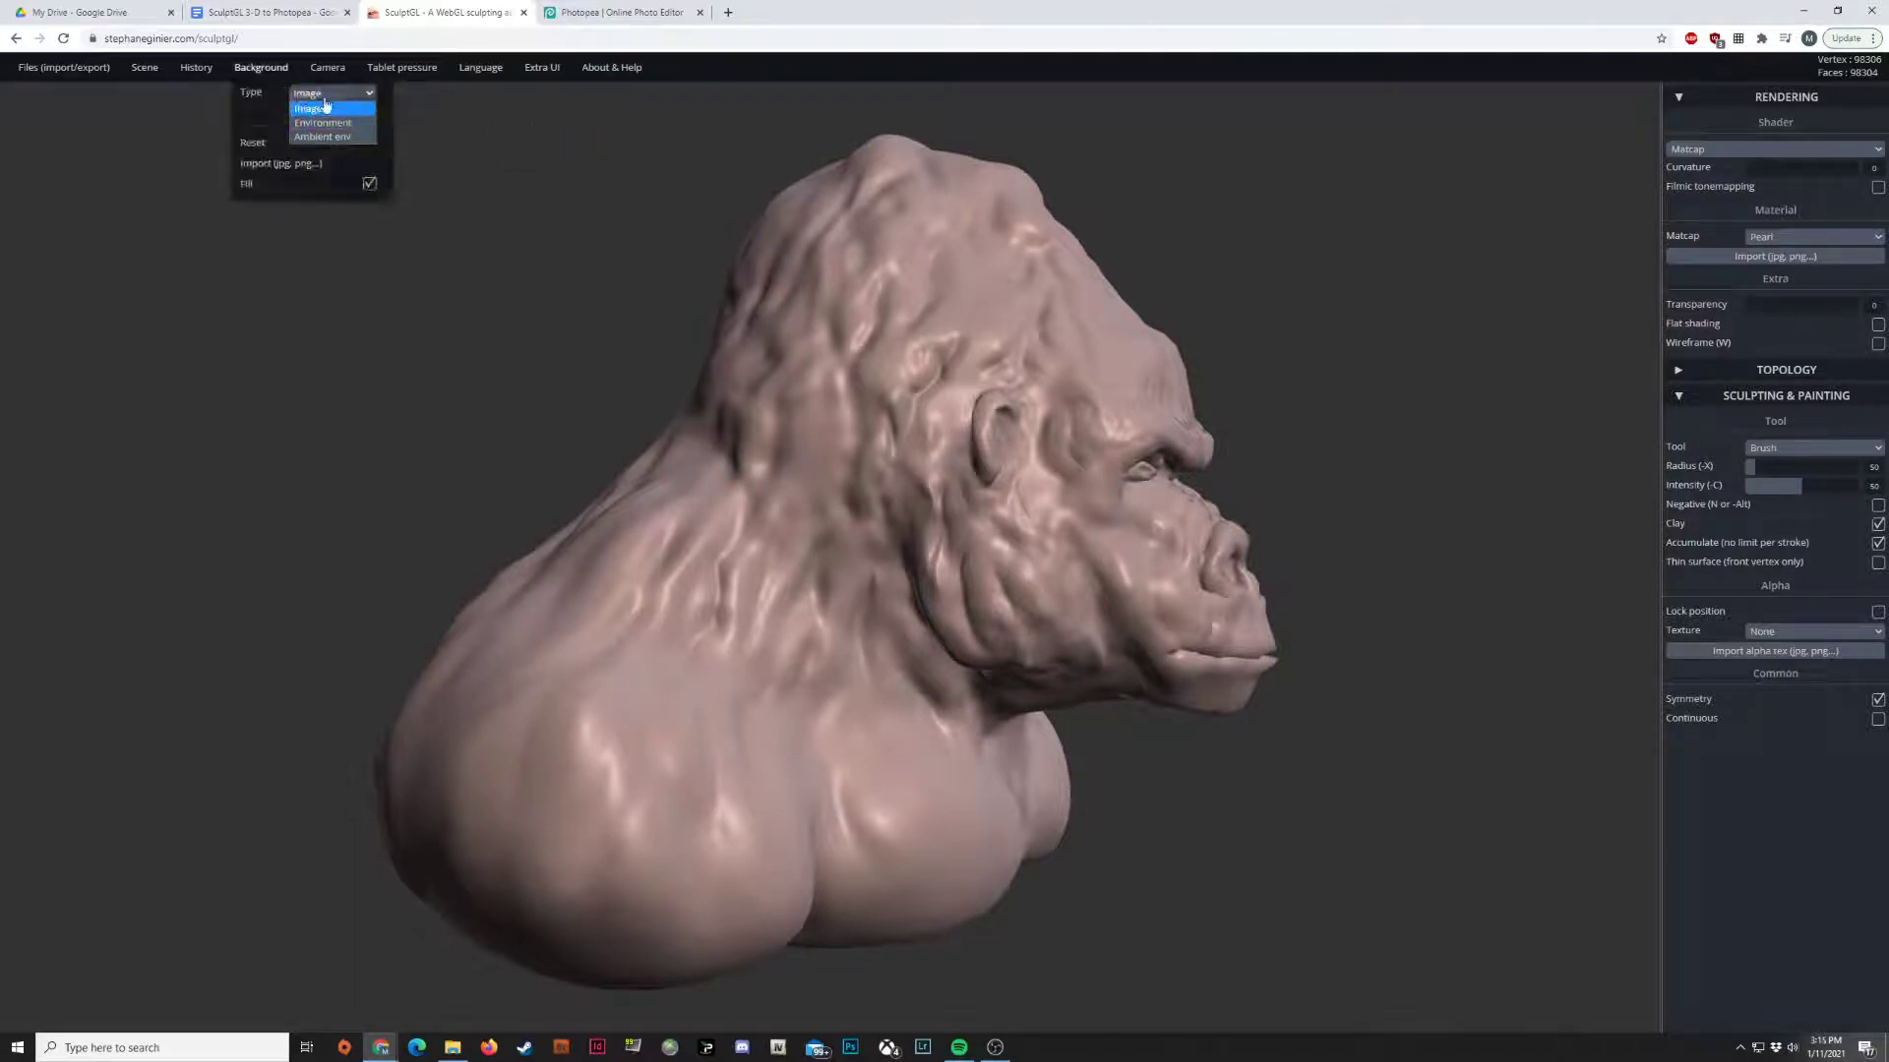
left_click(321, 122)
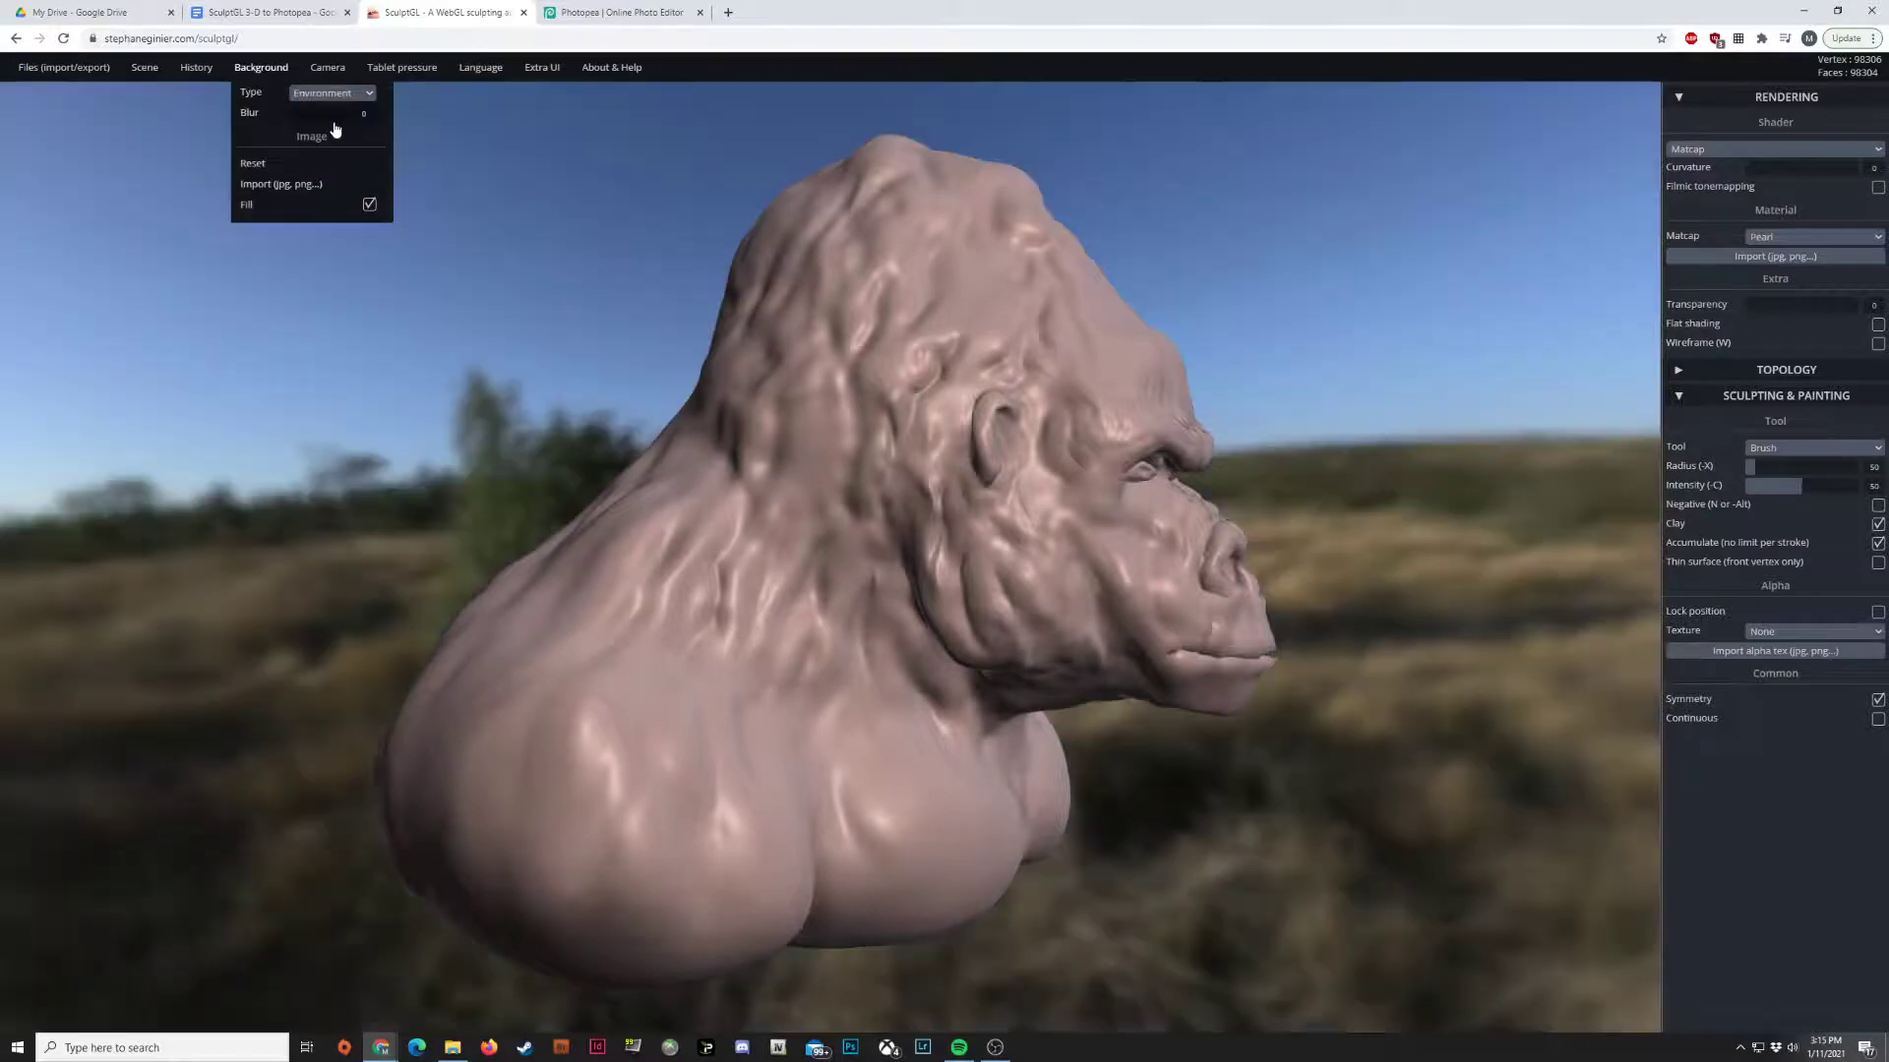
left_click(1123, 297)
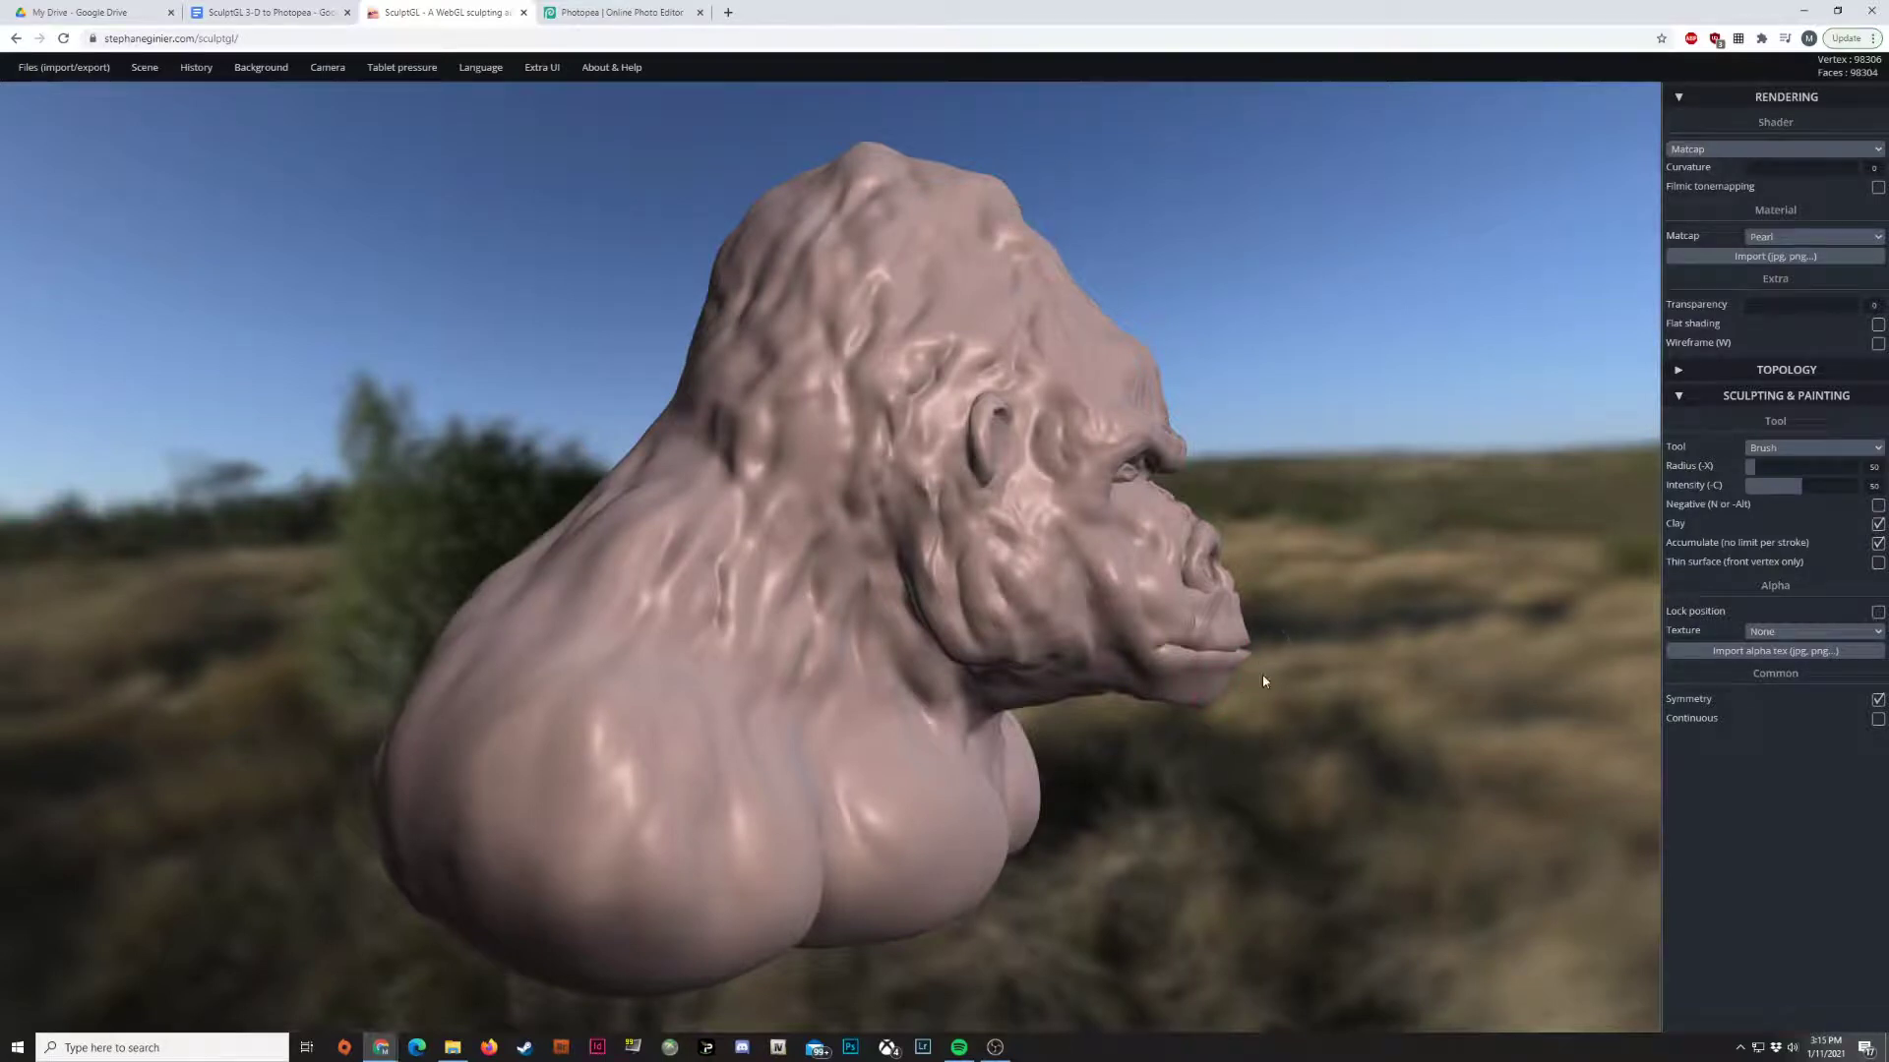
left_click(260, 66)
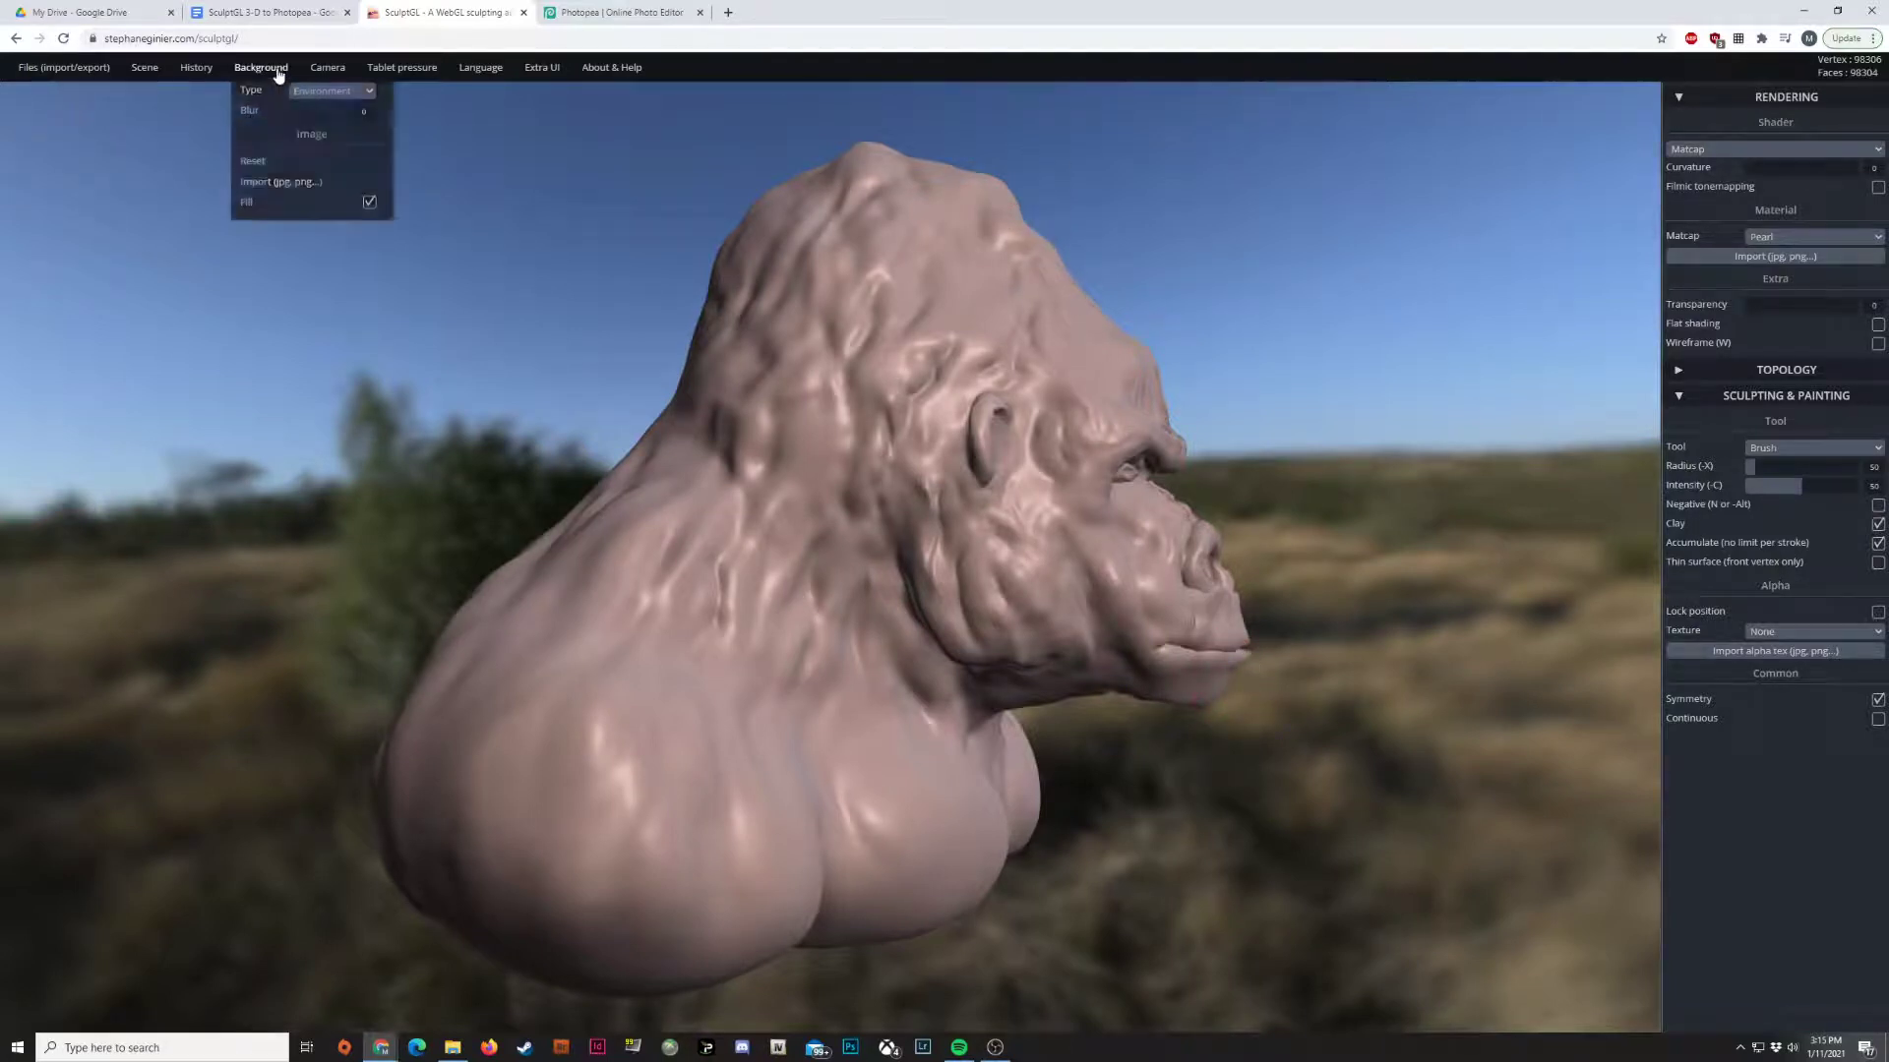
left_click(328, 91)
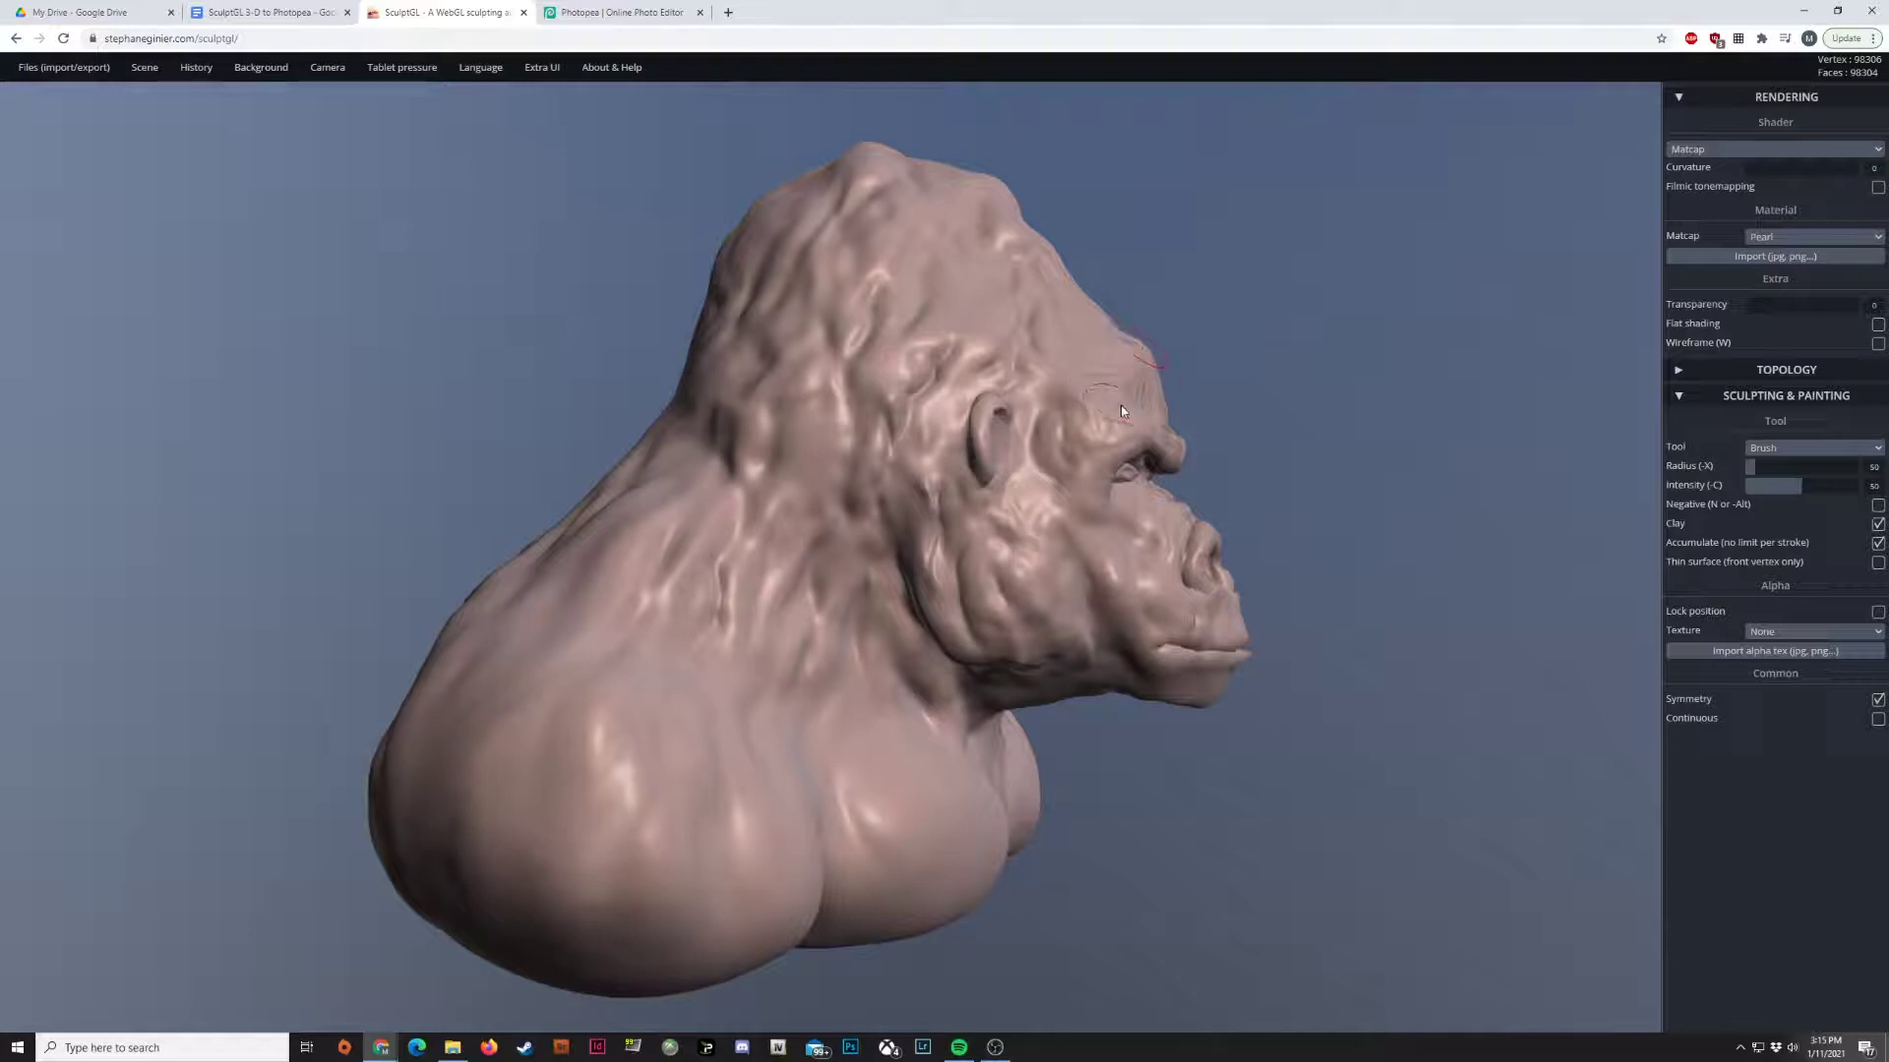
left_click(260, 66)
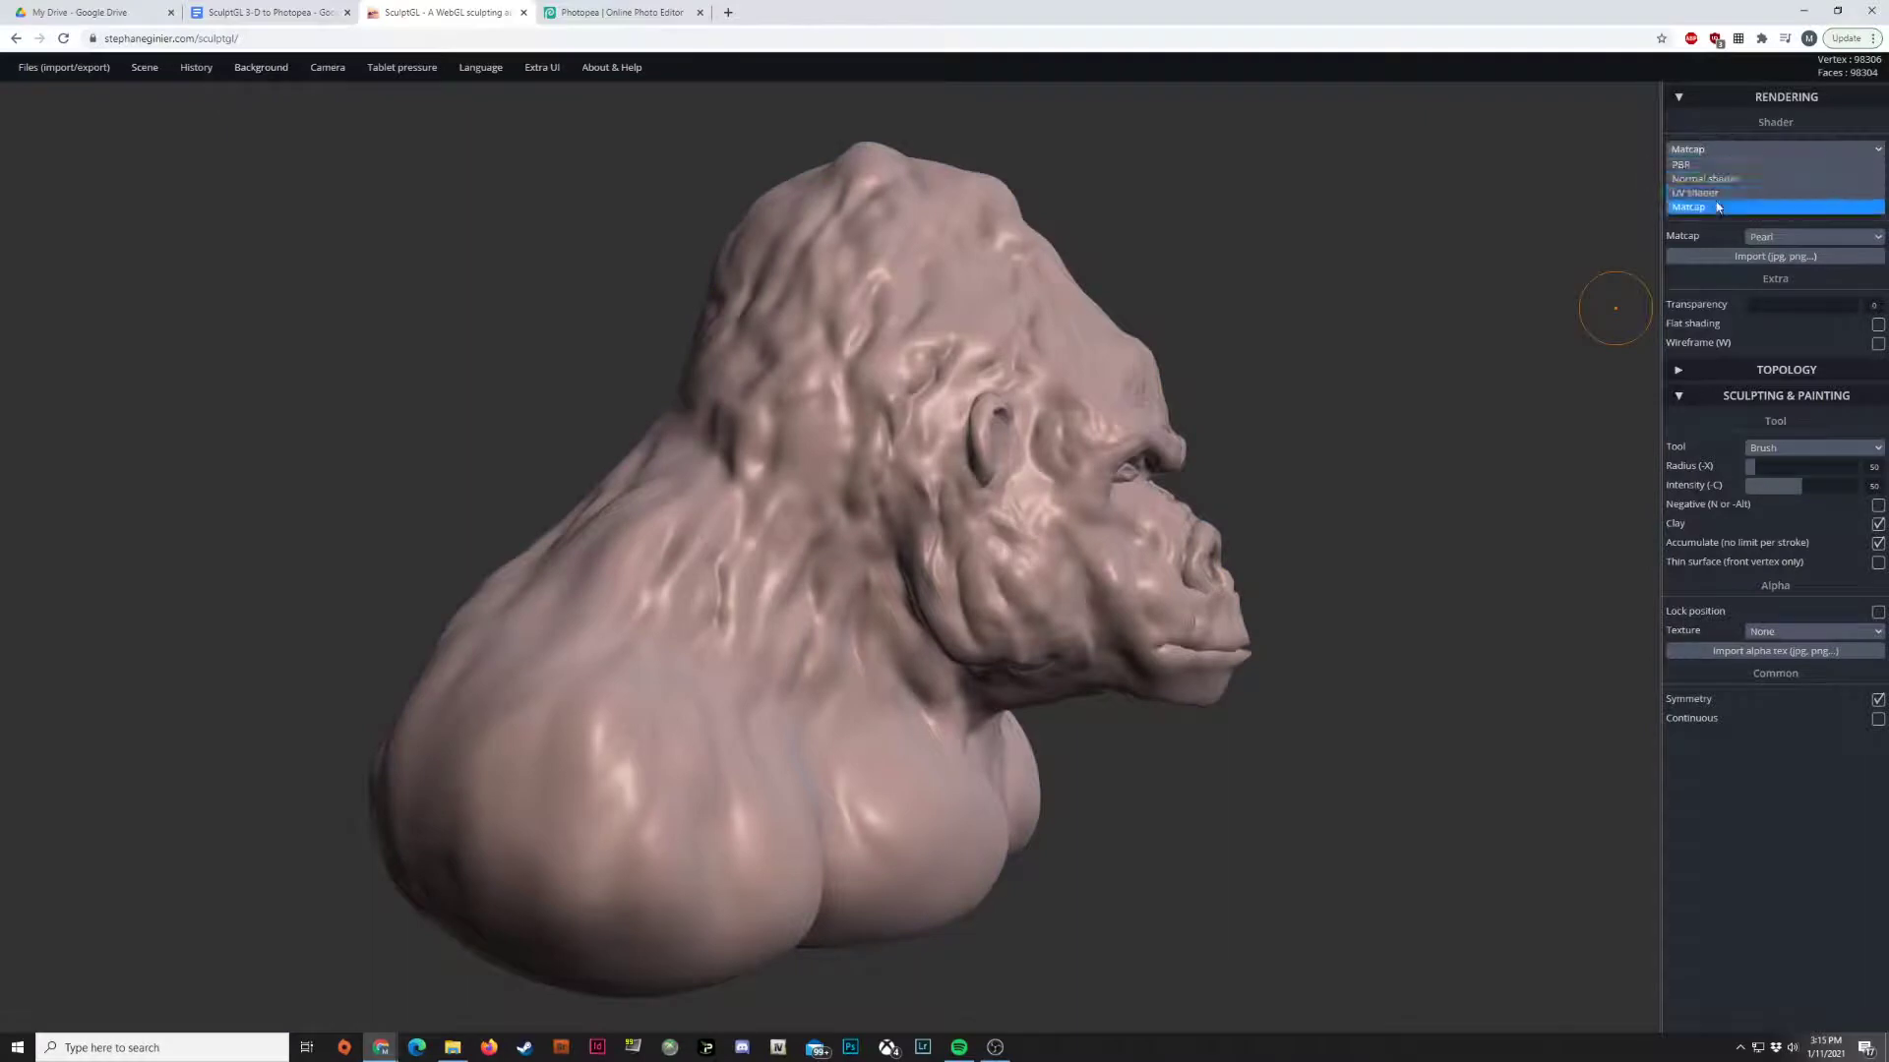
left_click(1705, 178)
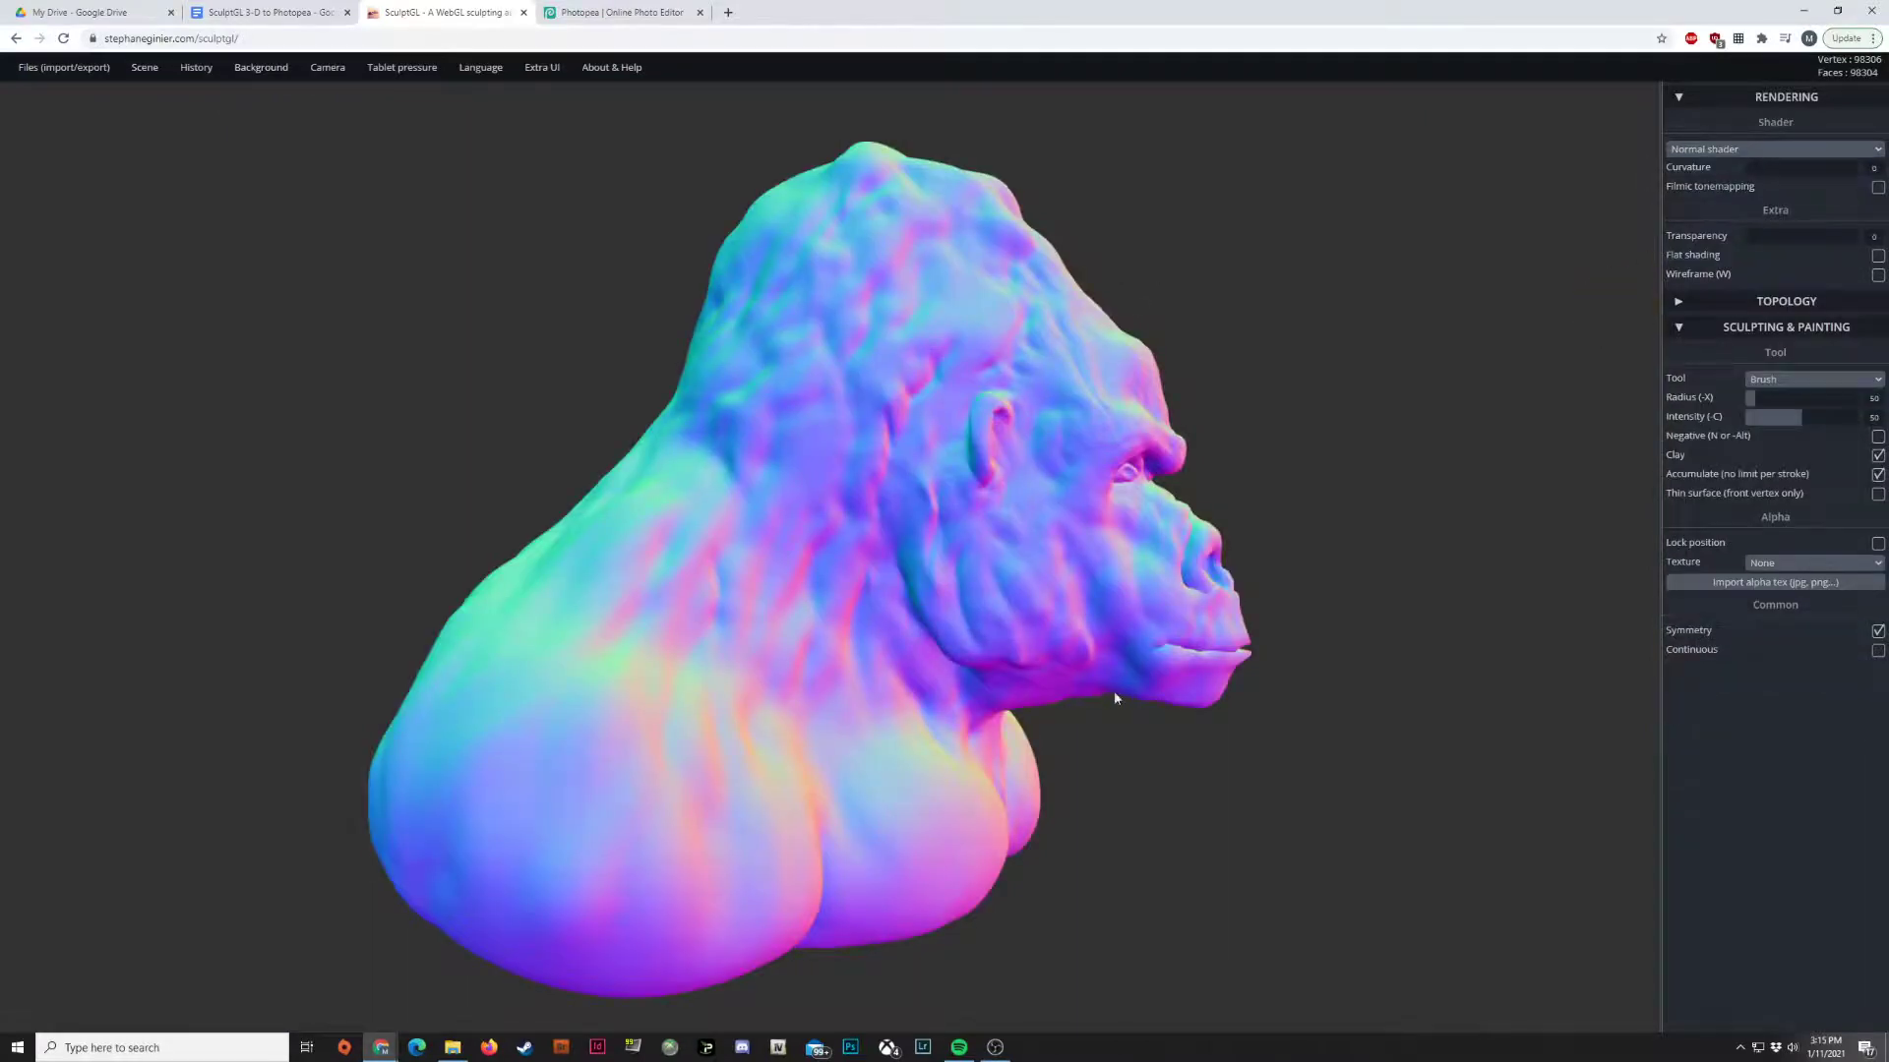
mouse_move(498, 353)
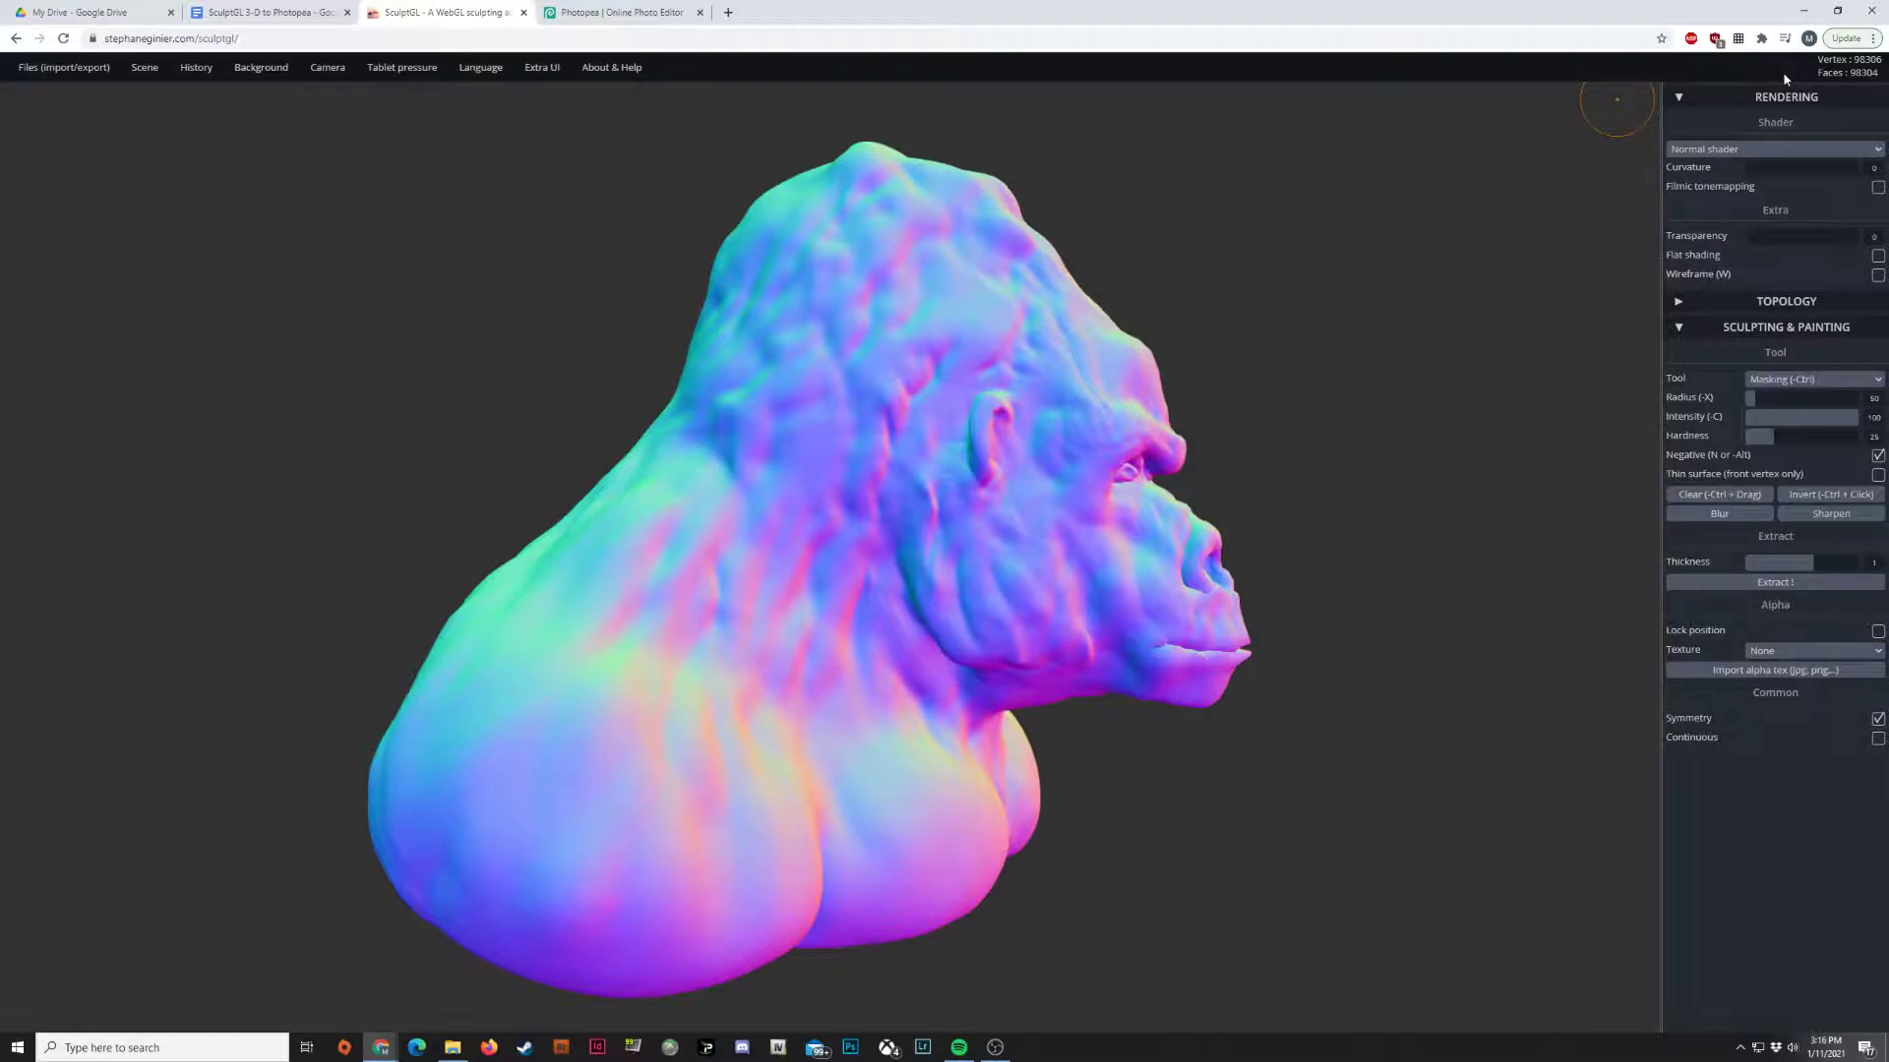
left_click(1807, 378)
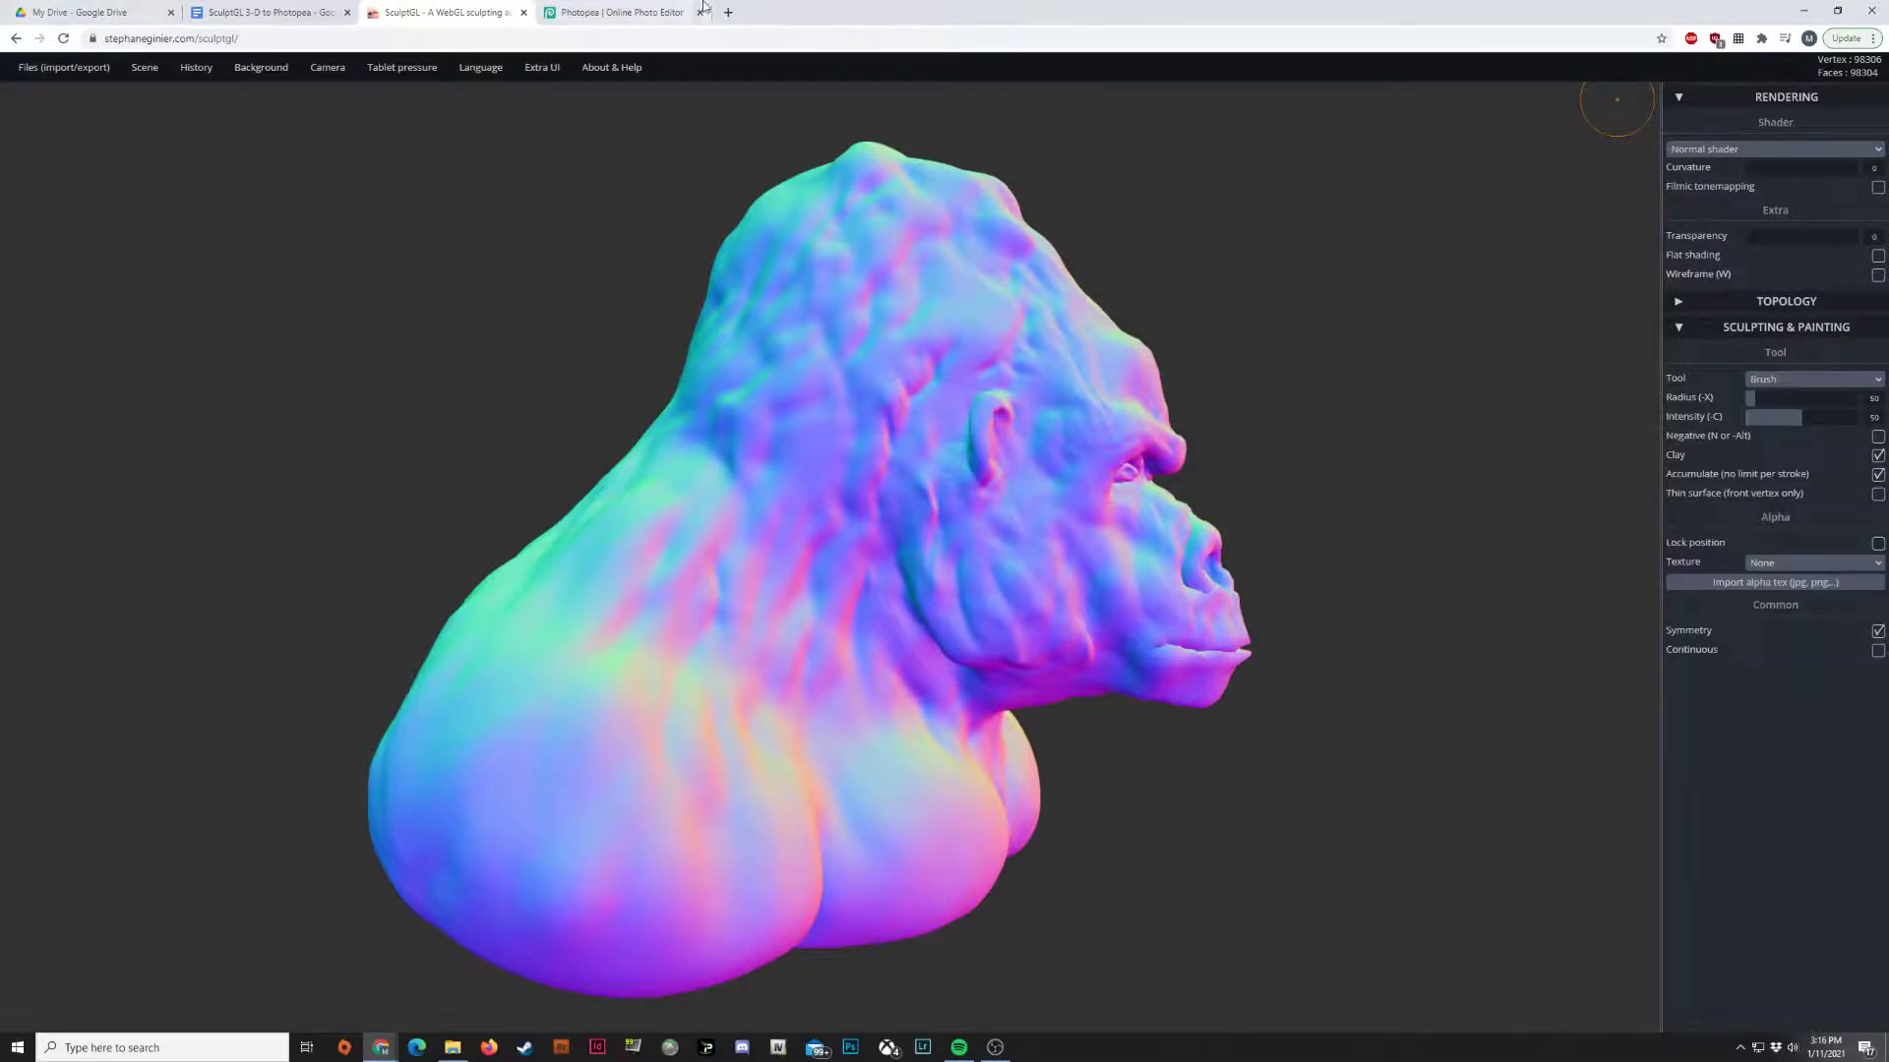
- Search Google in a new tab for Chromebook switch window key and view image results
left_click(728, 12)
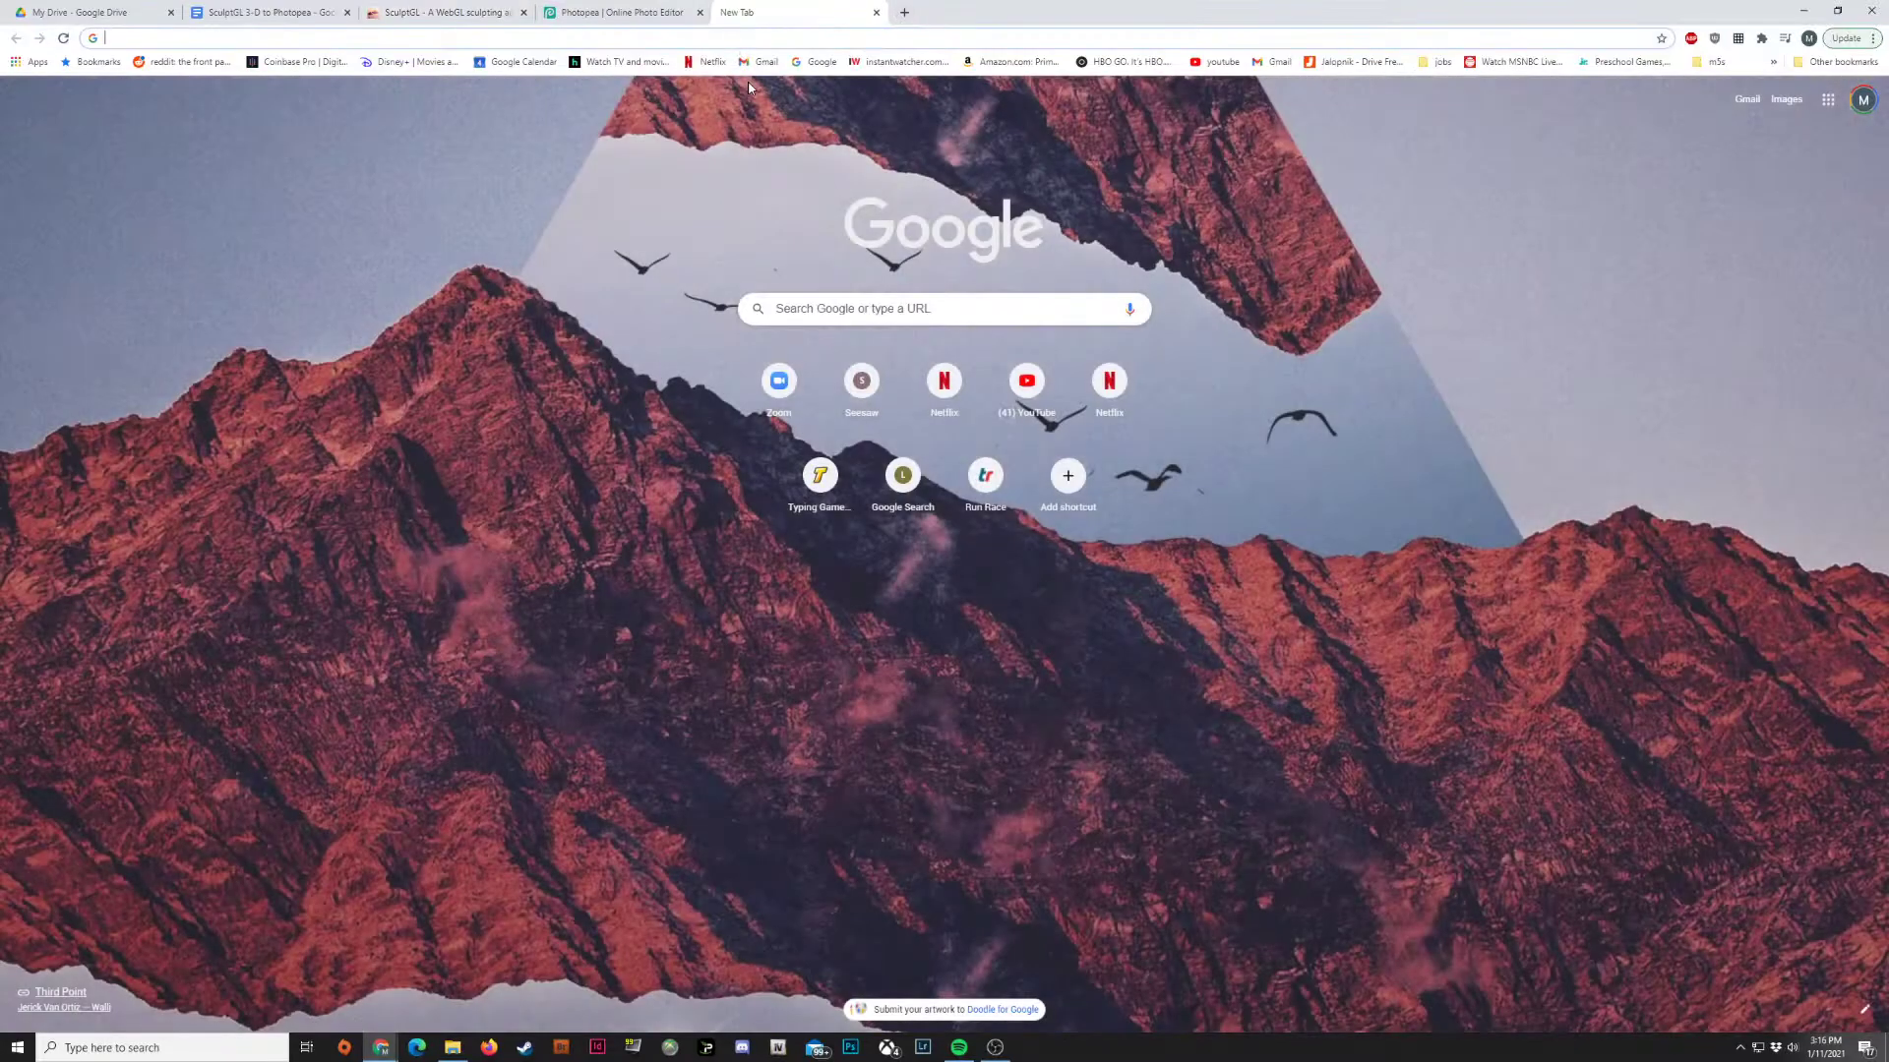
type("chrome book switch")
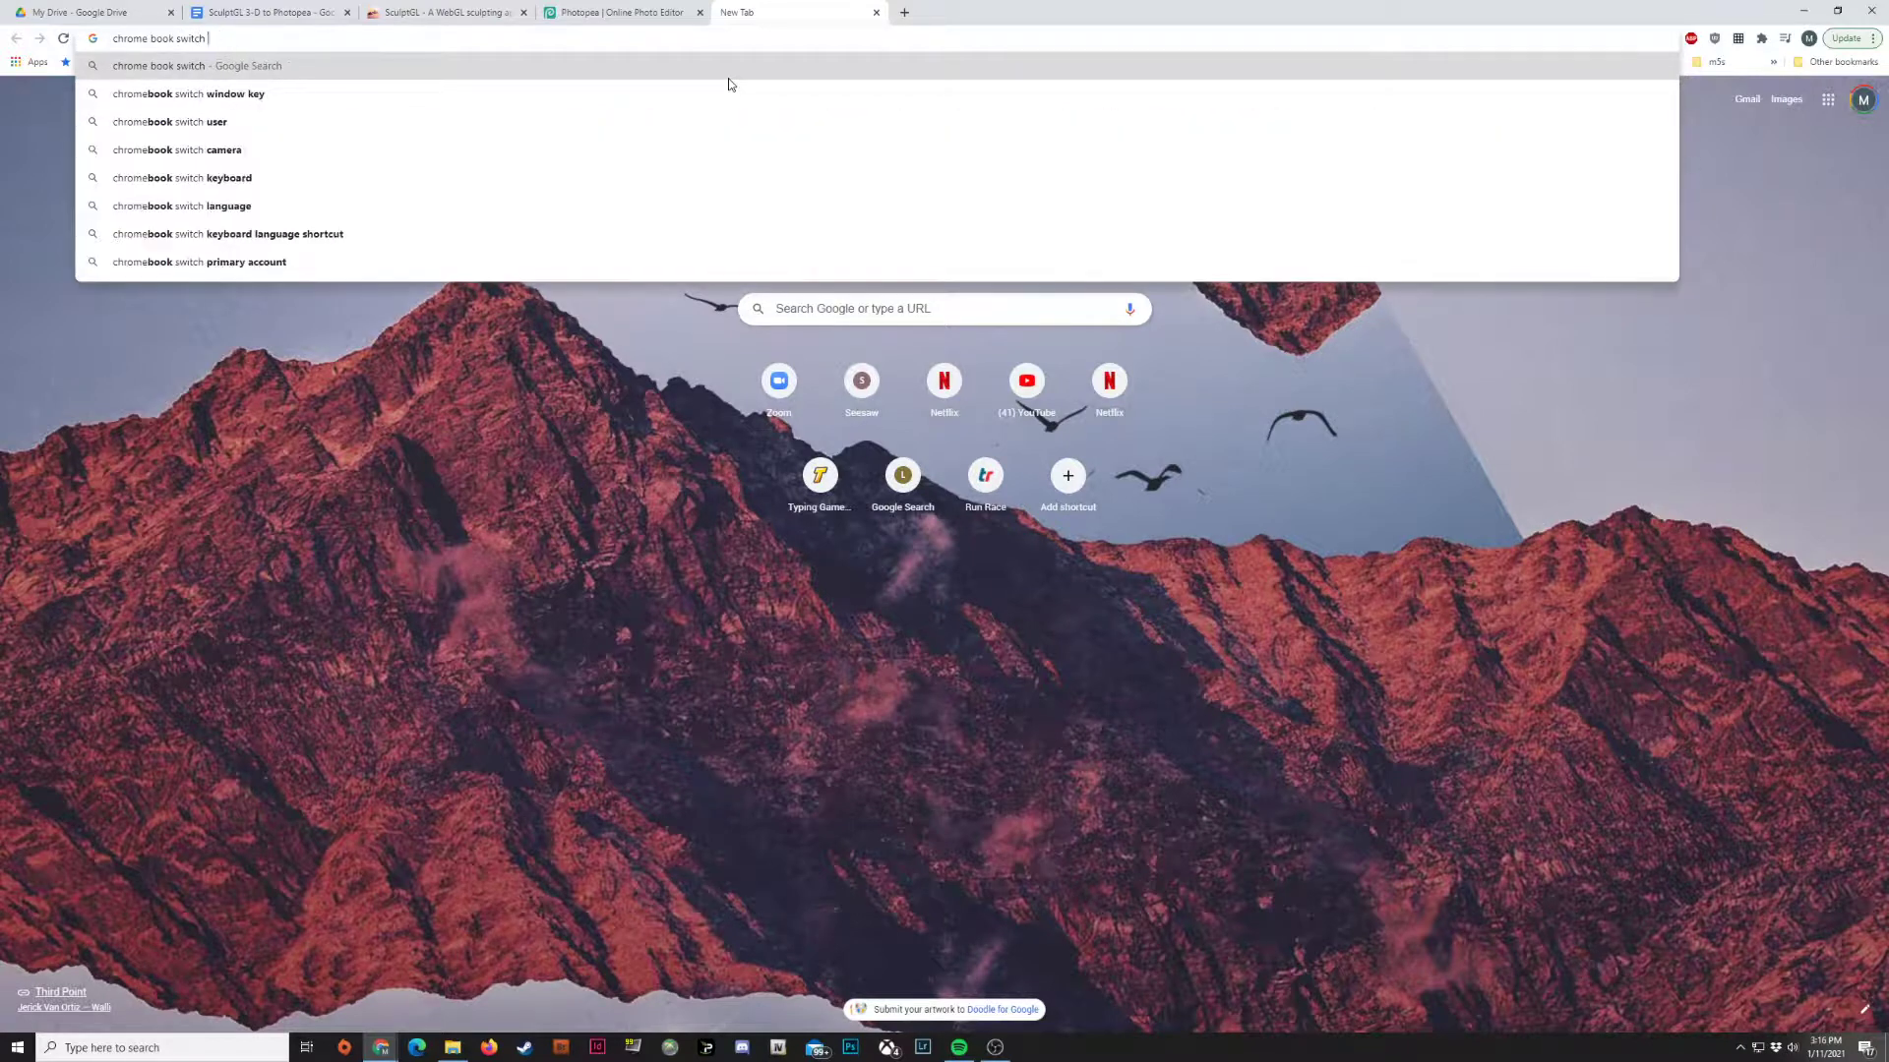
left_click(187, 94)
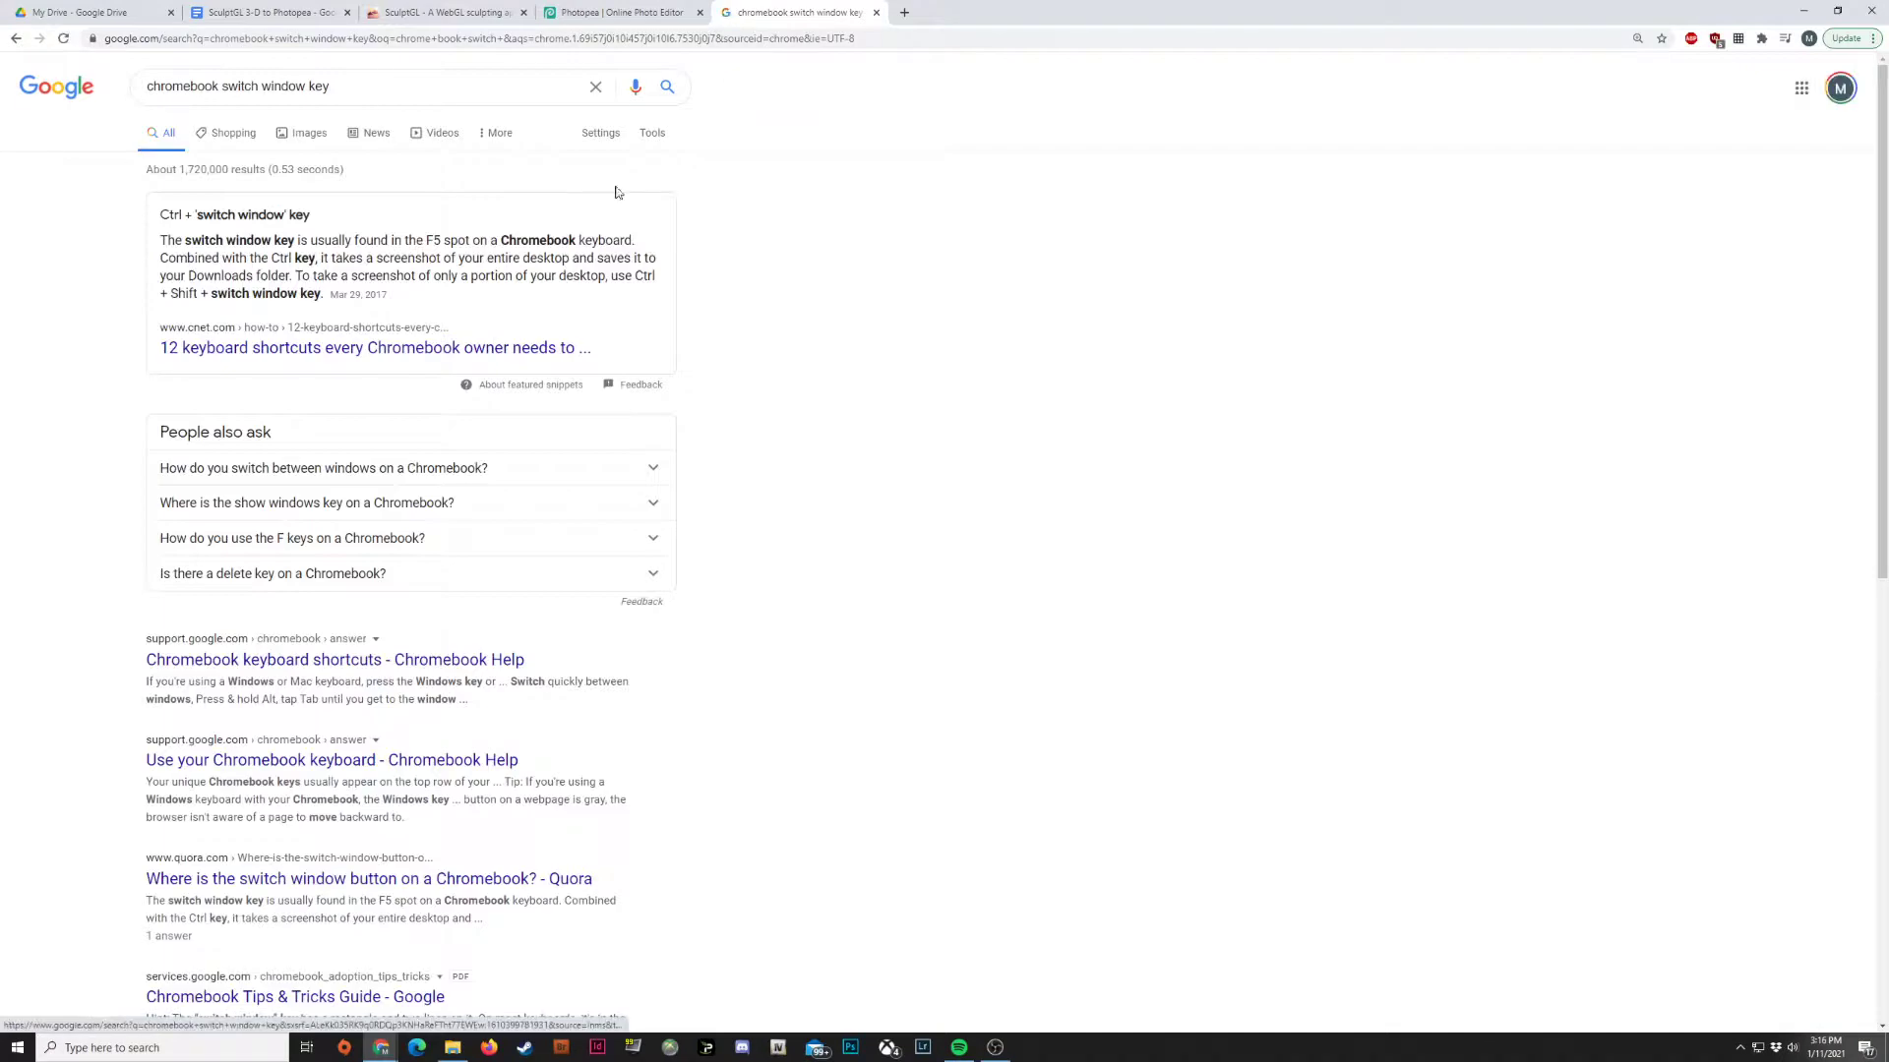
left_click(310, 133)
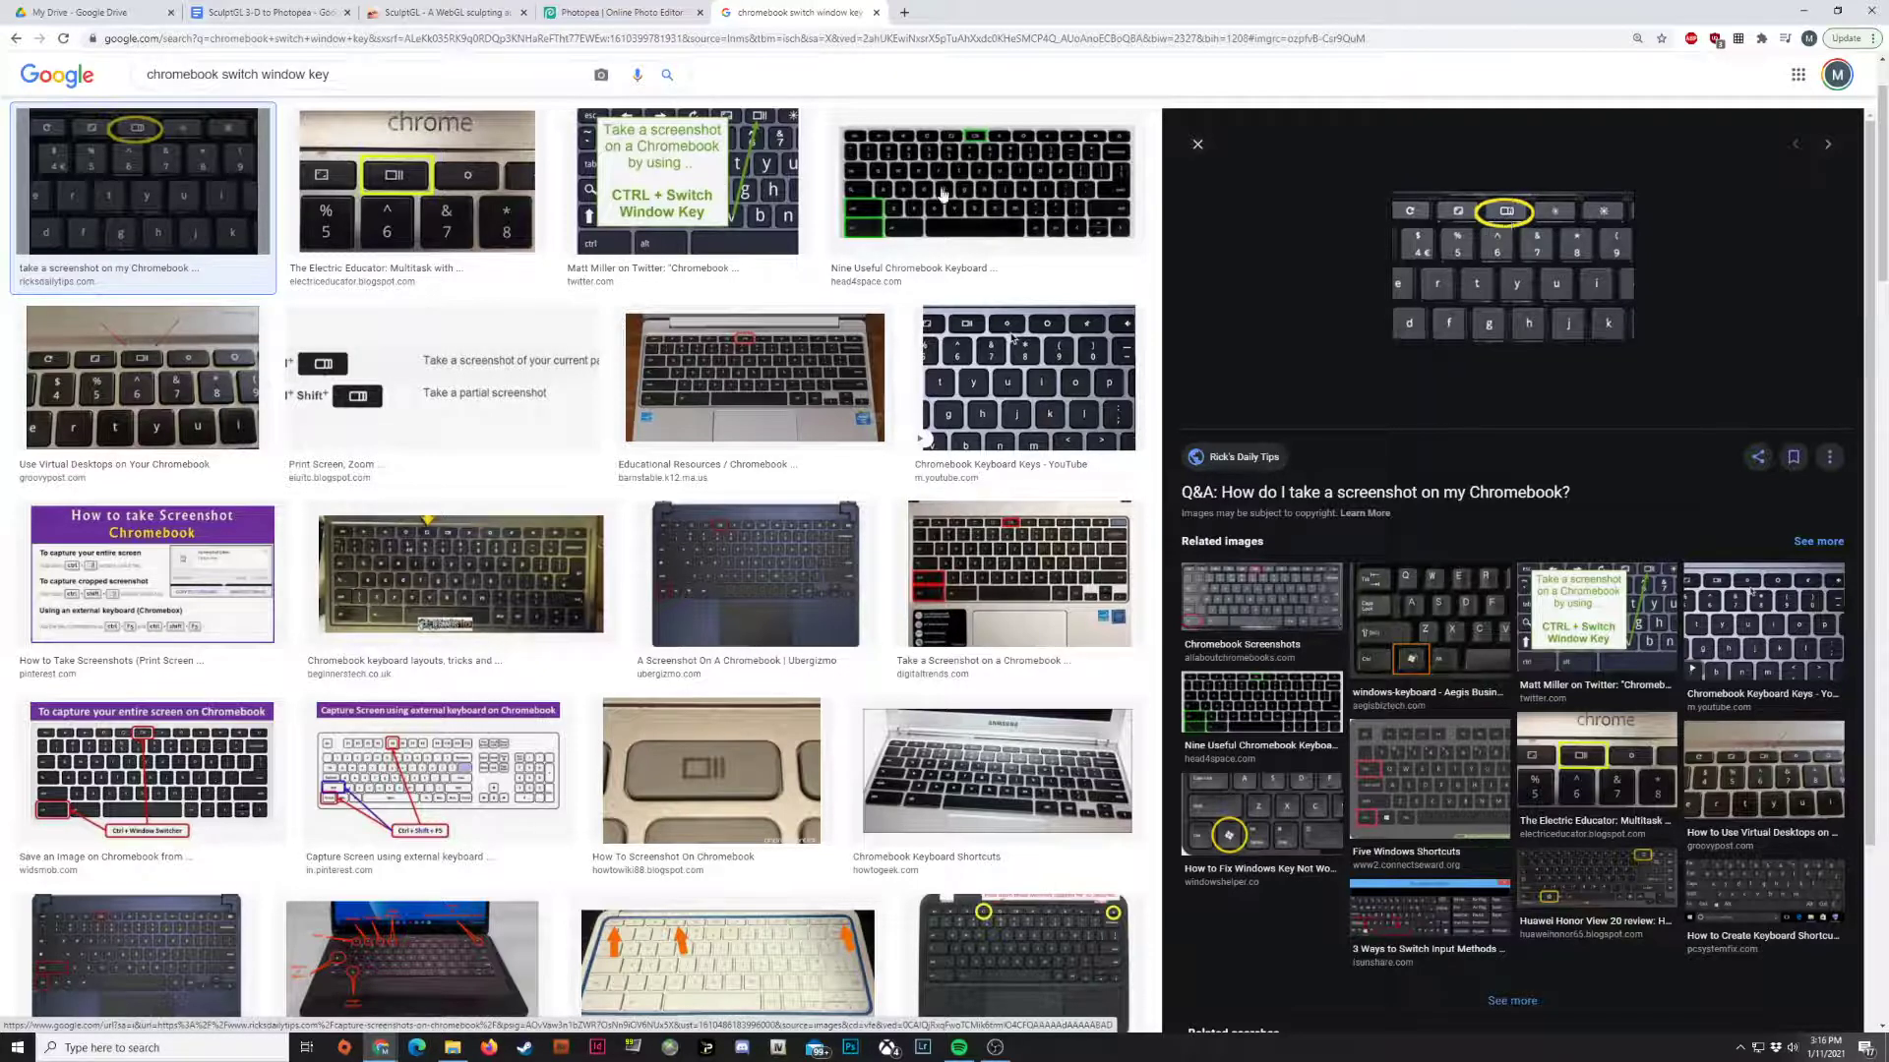
left_click(620, 11)
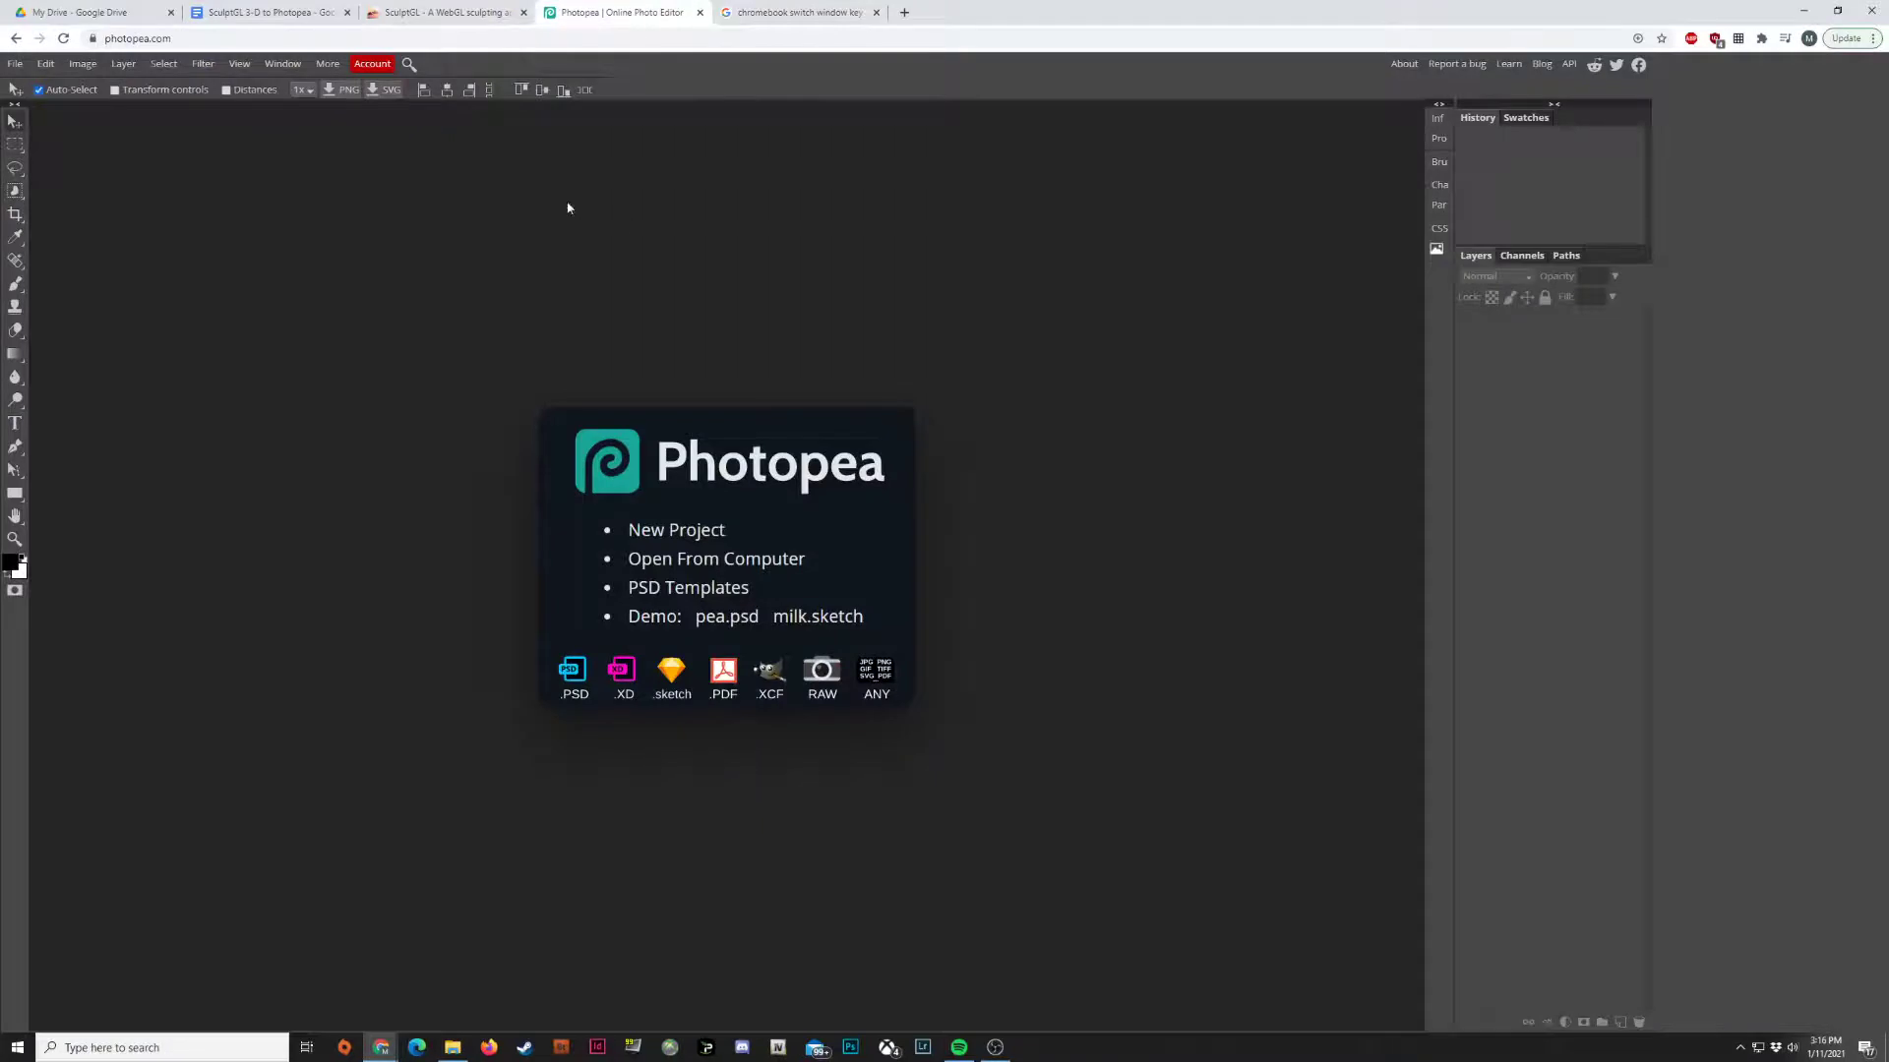
left_click(446, 12)
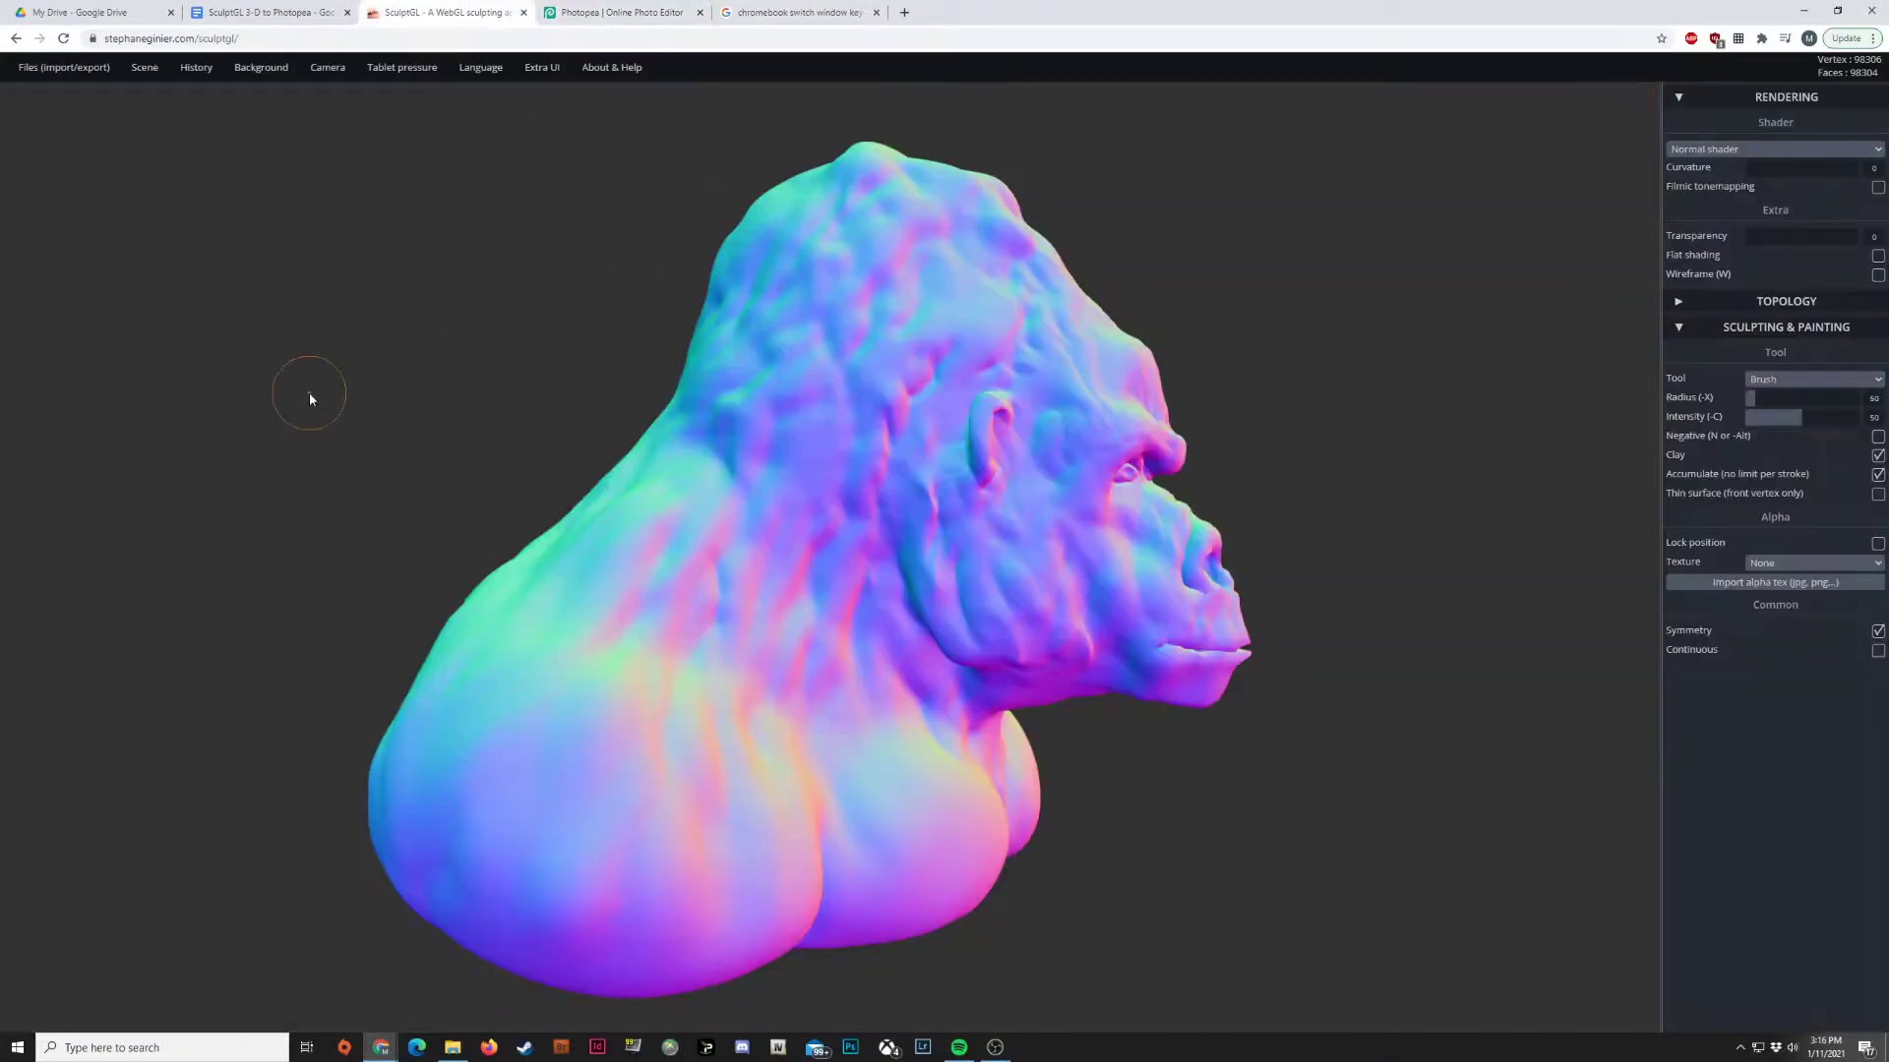
left_click(1807, 377)
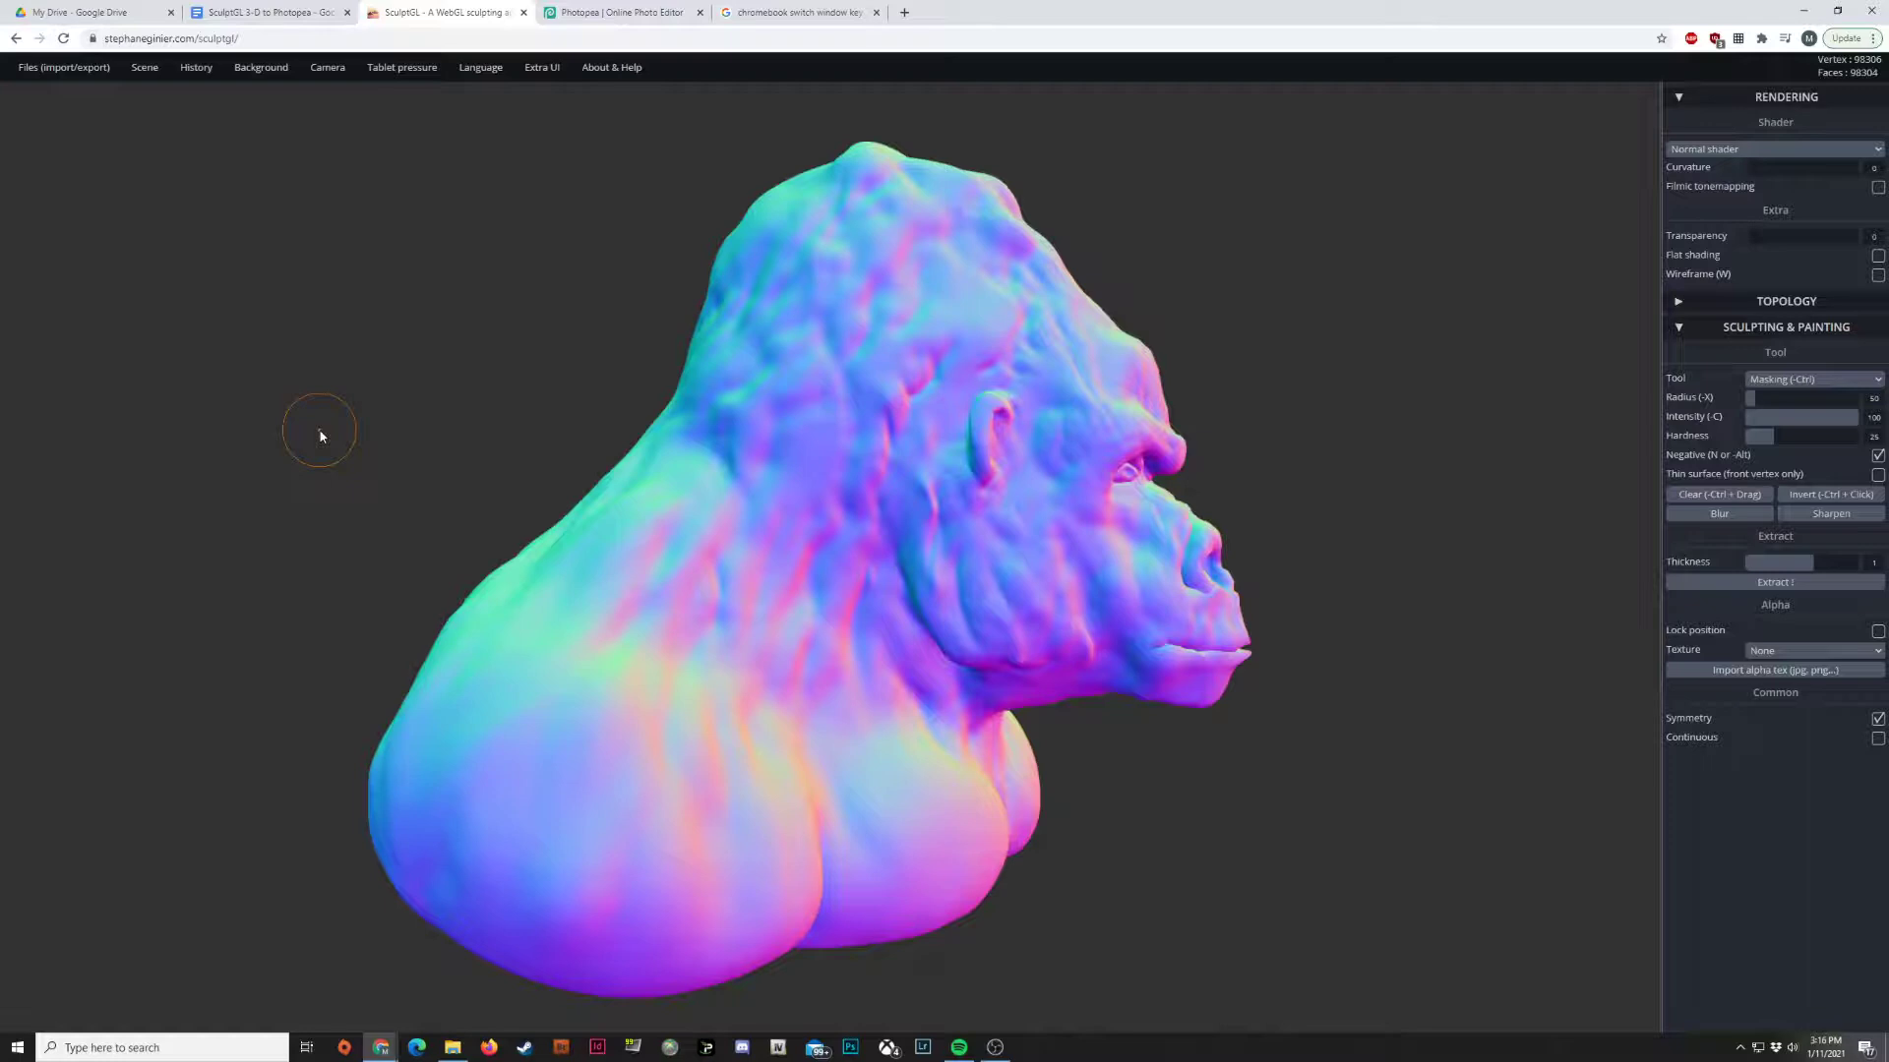
left_click(1813, 378)
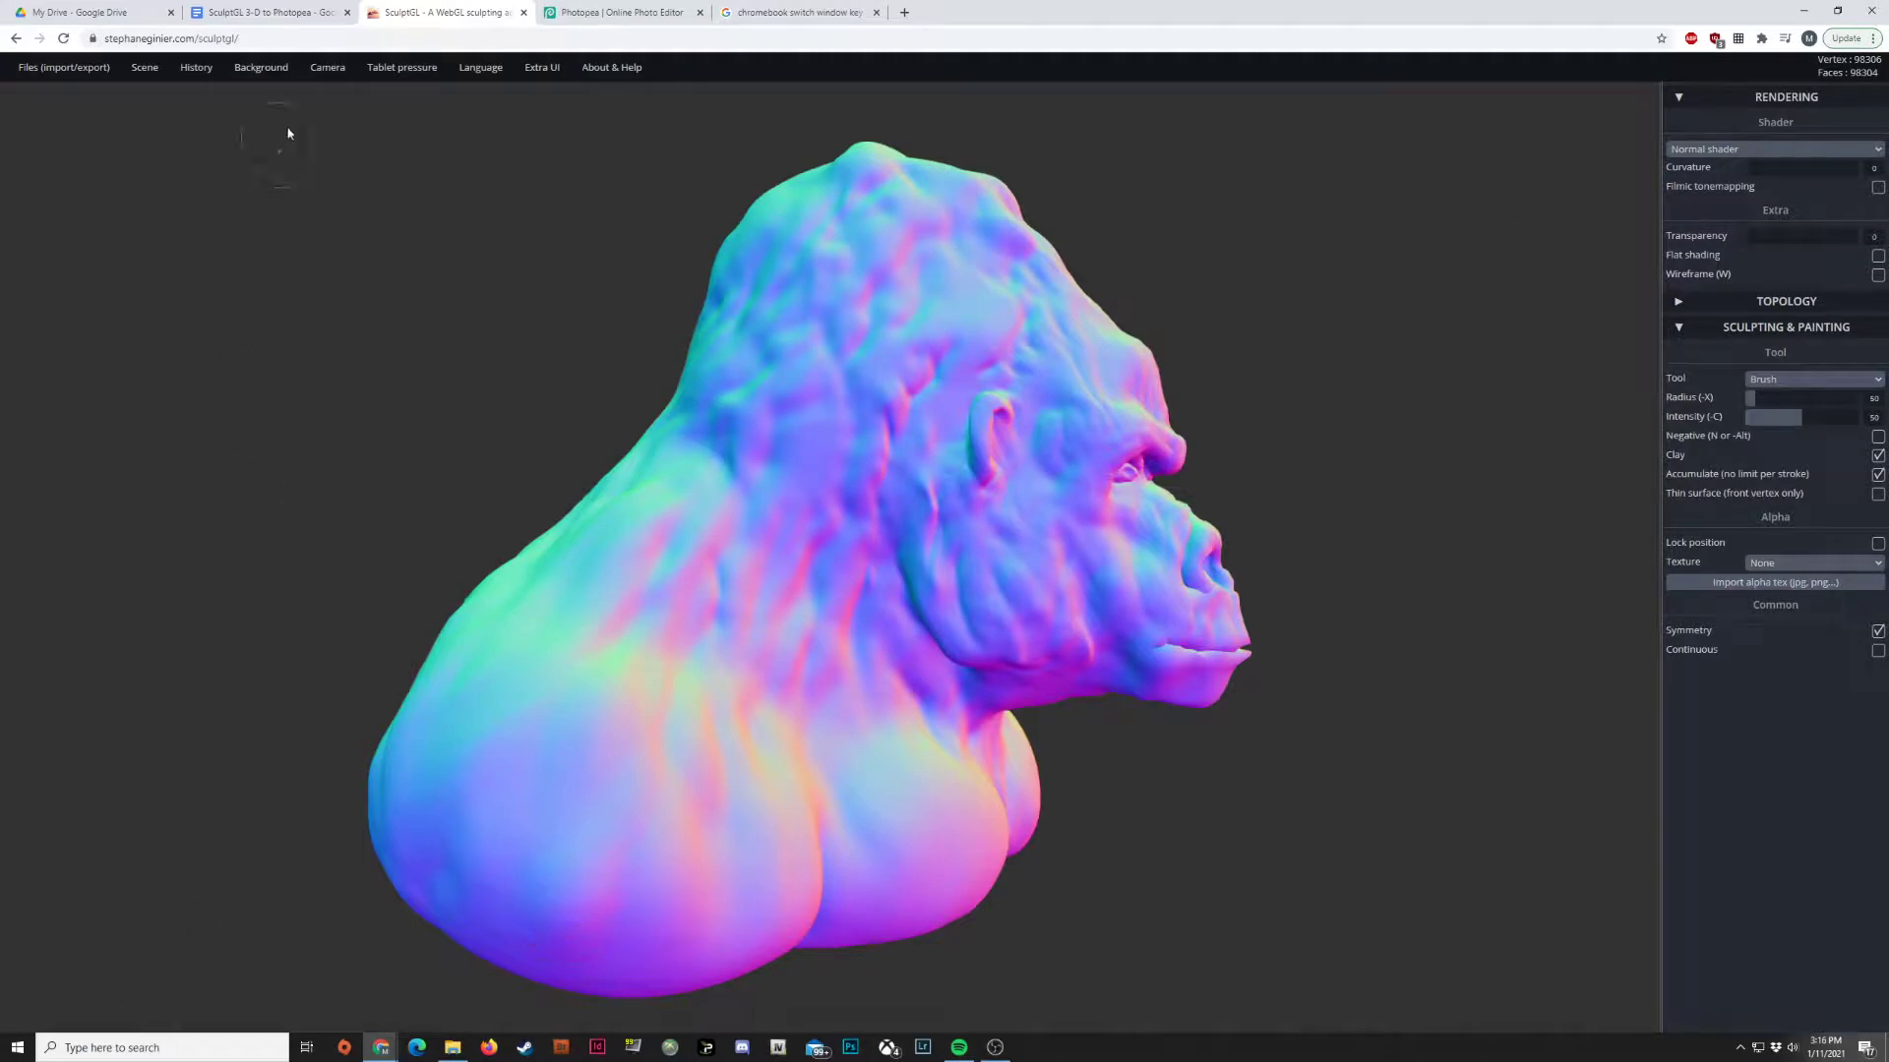
mouse_move(278, 962)
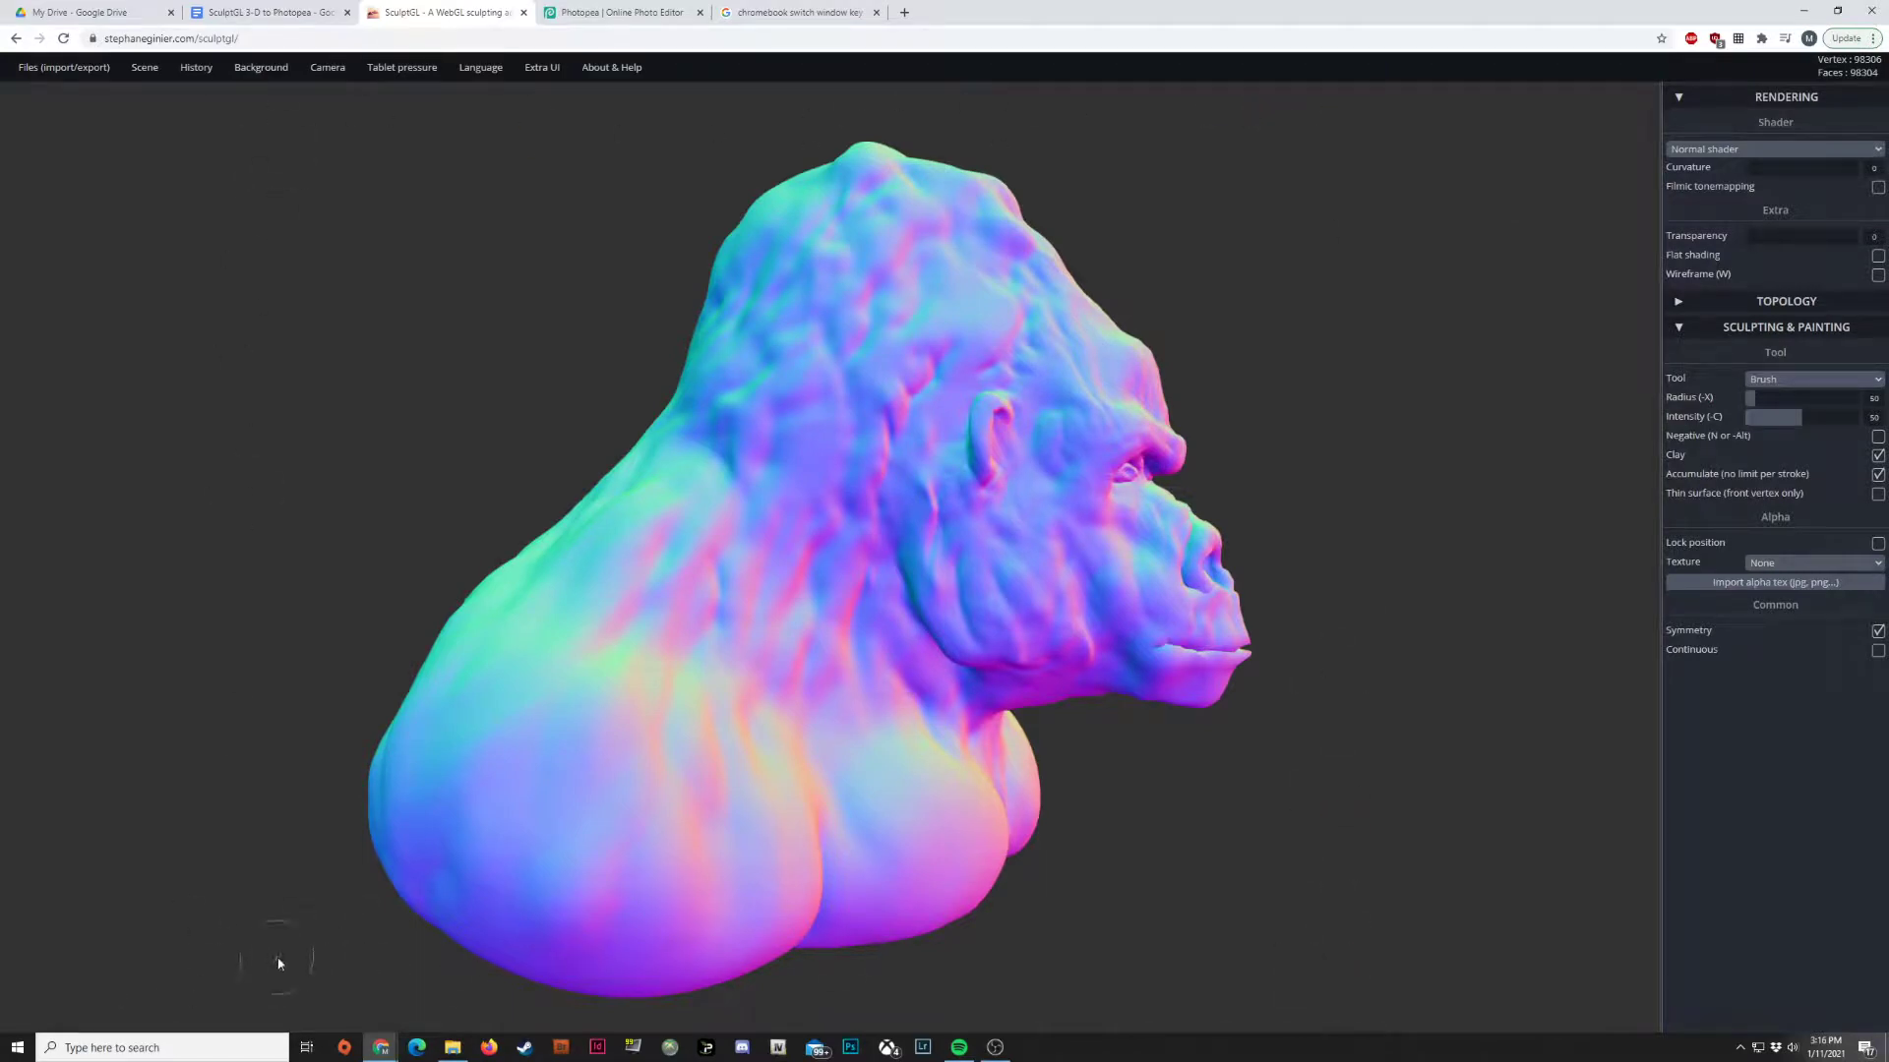
mouse_move(662, 1033)
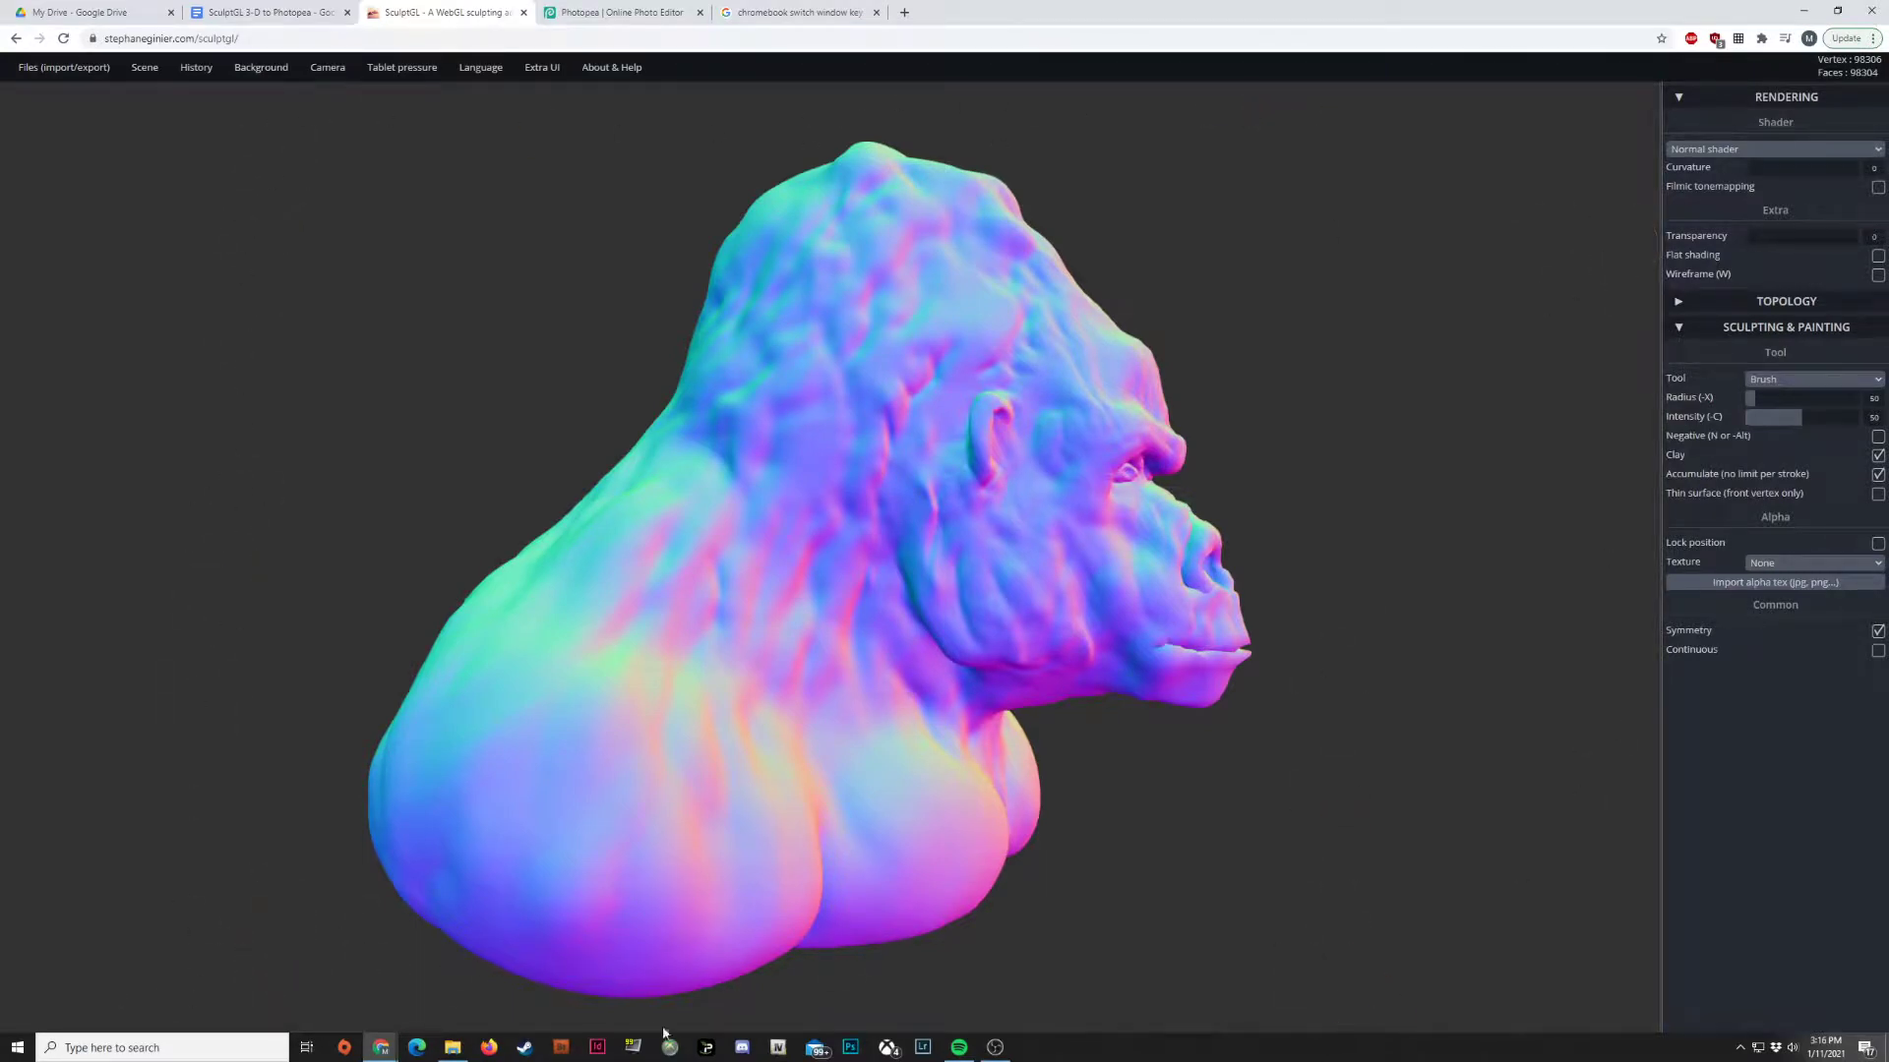
mouse_move(383, 296)
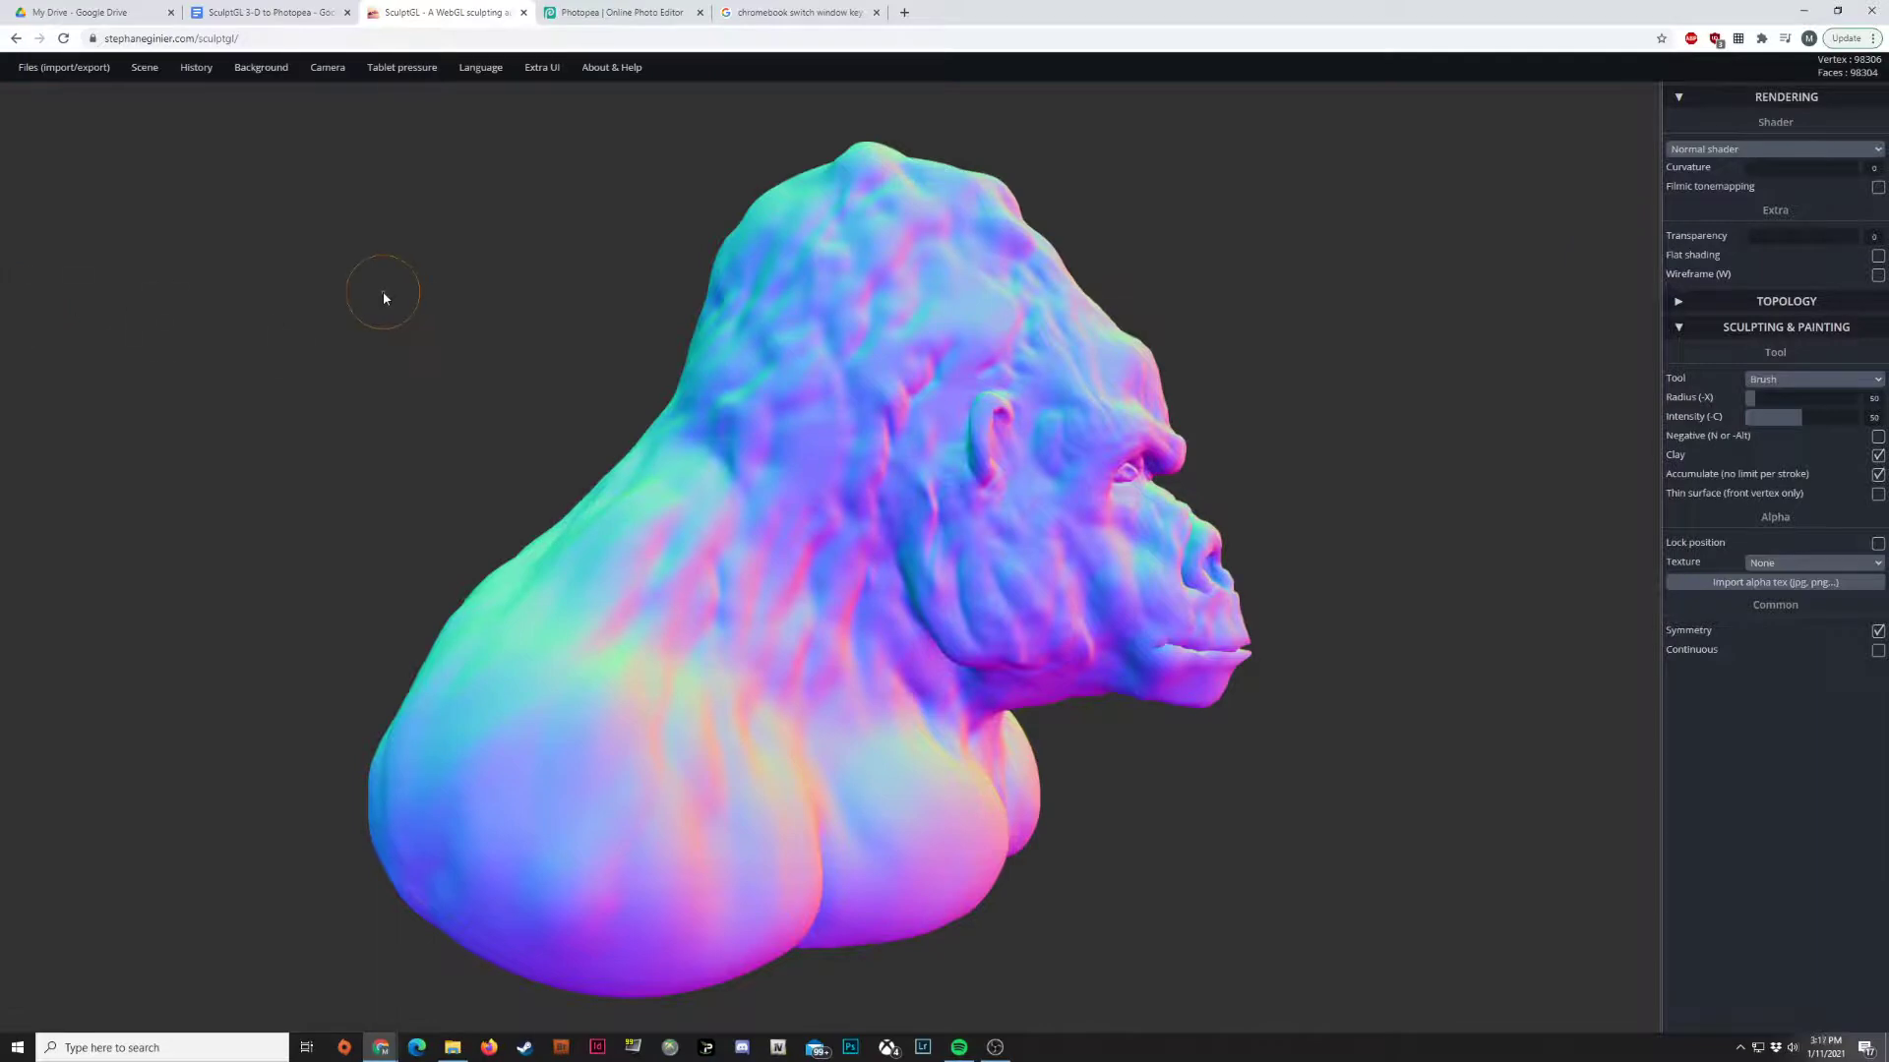
left_click(1813, 378)
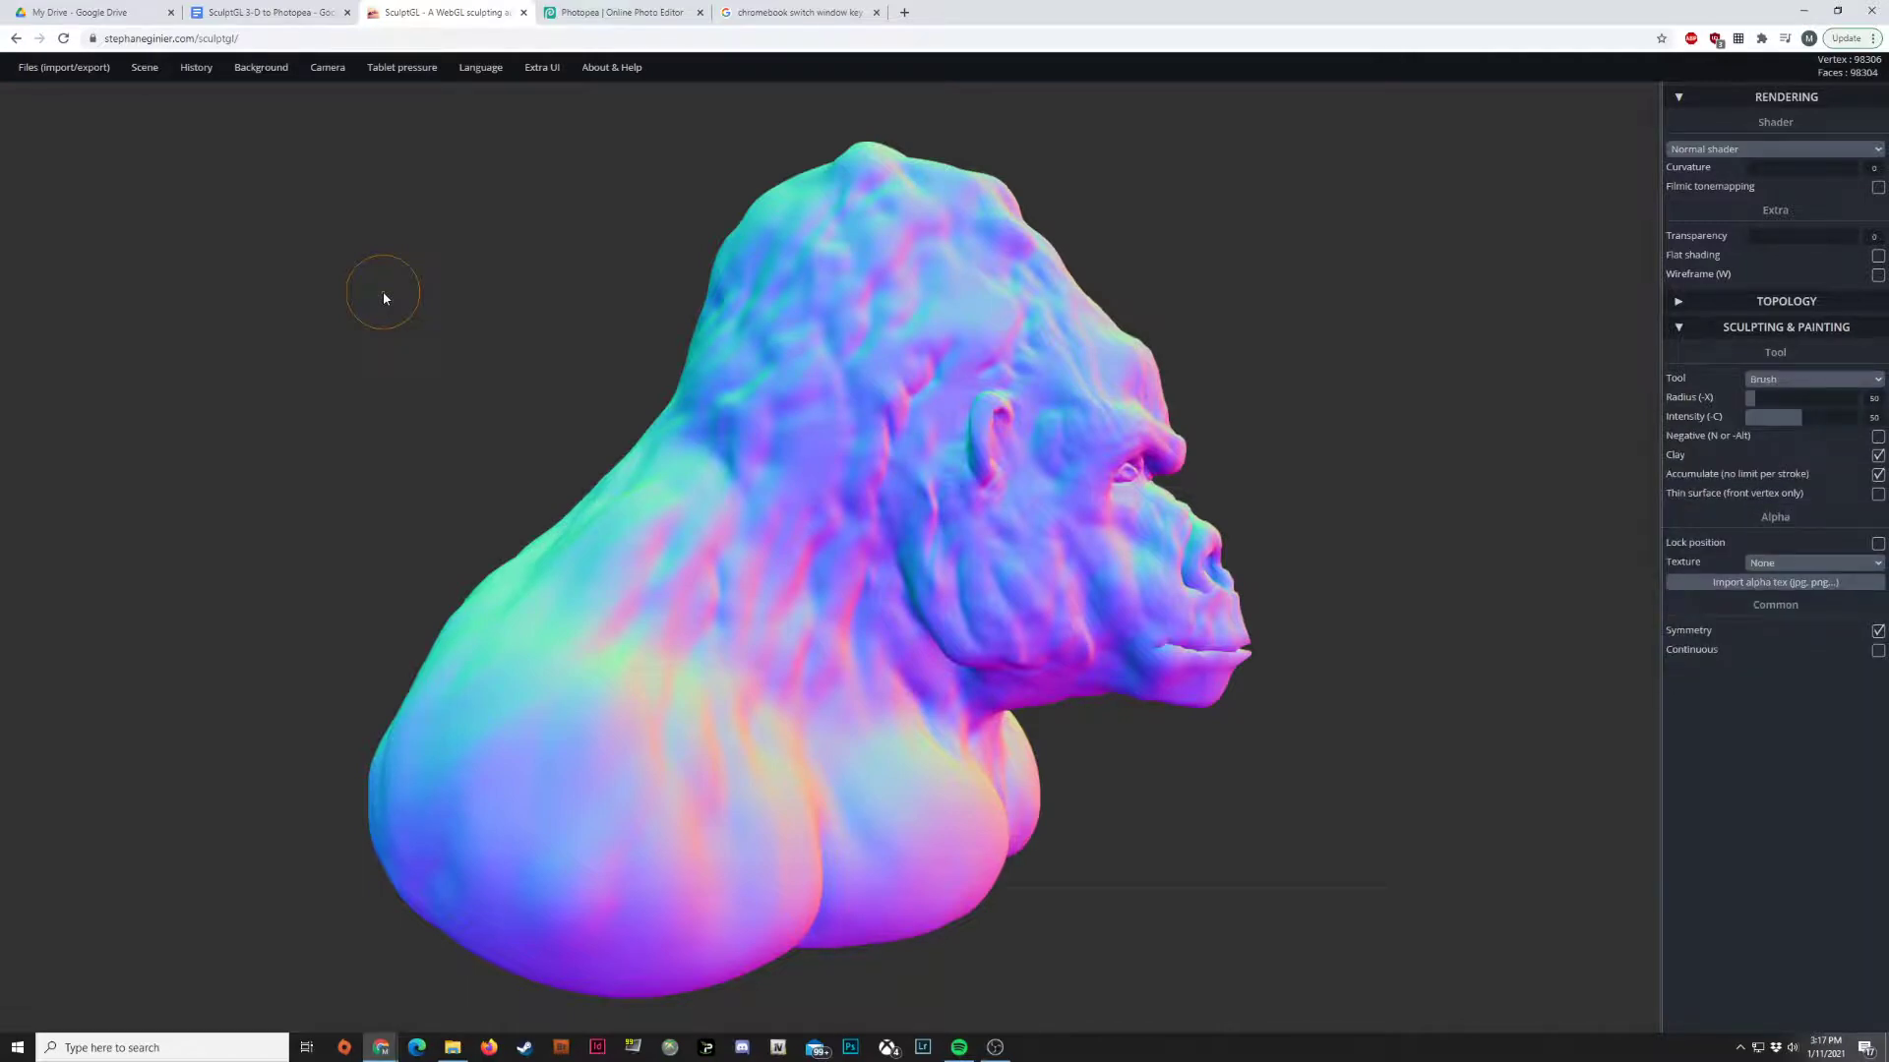
mouse_move(370, 129)
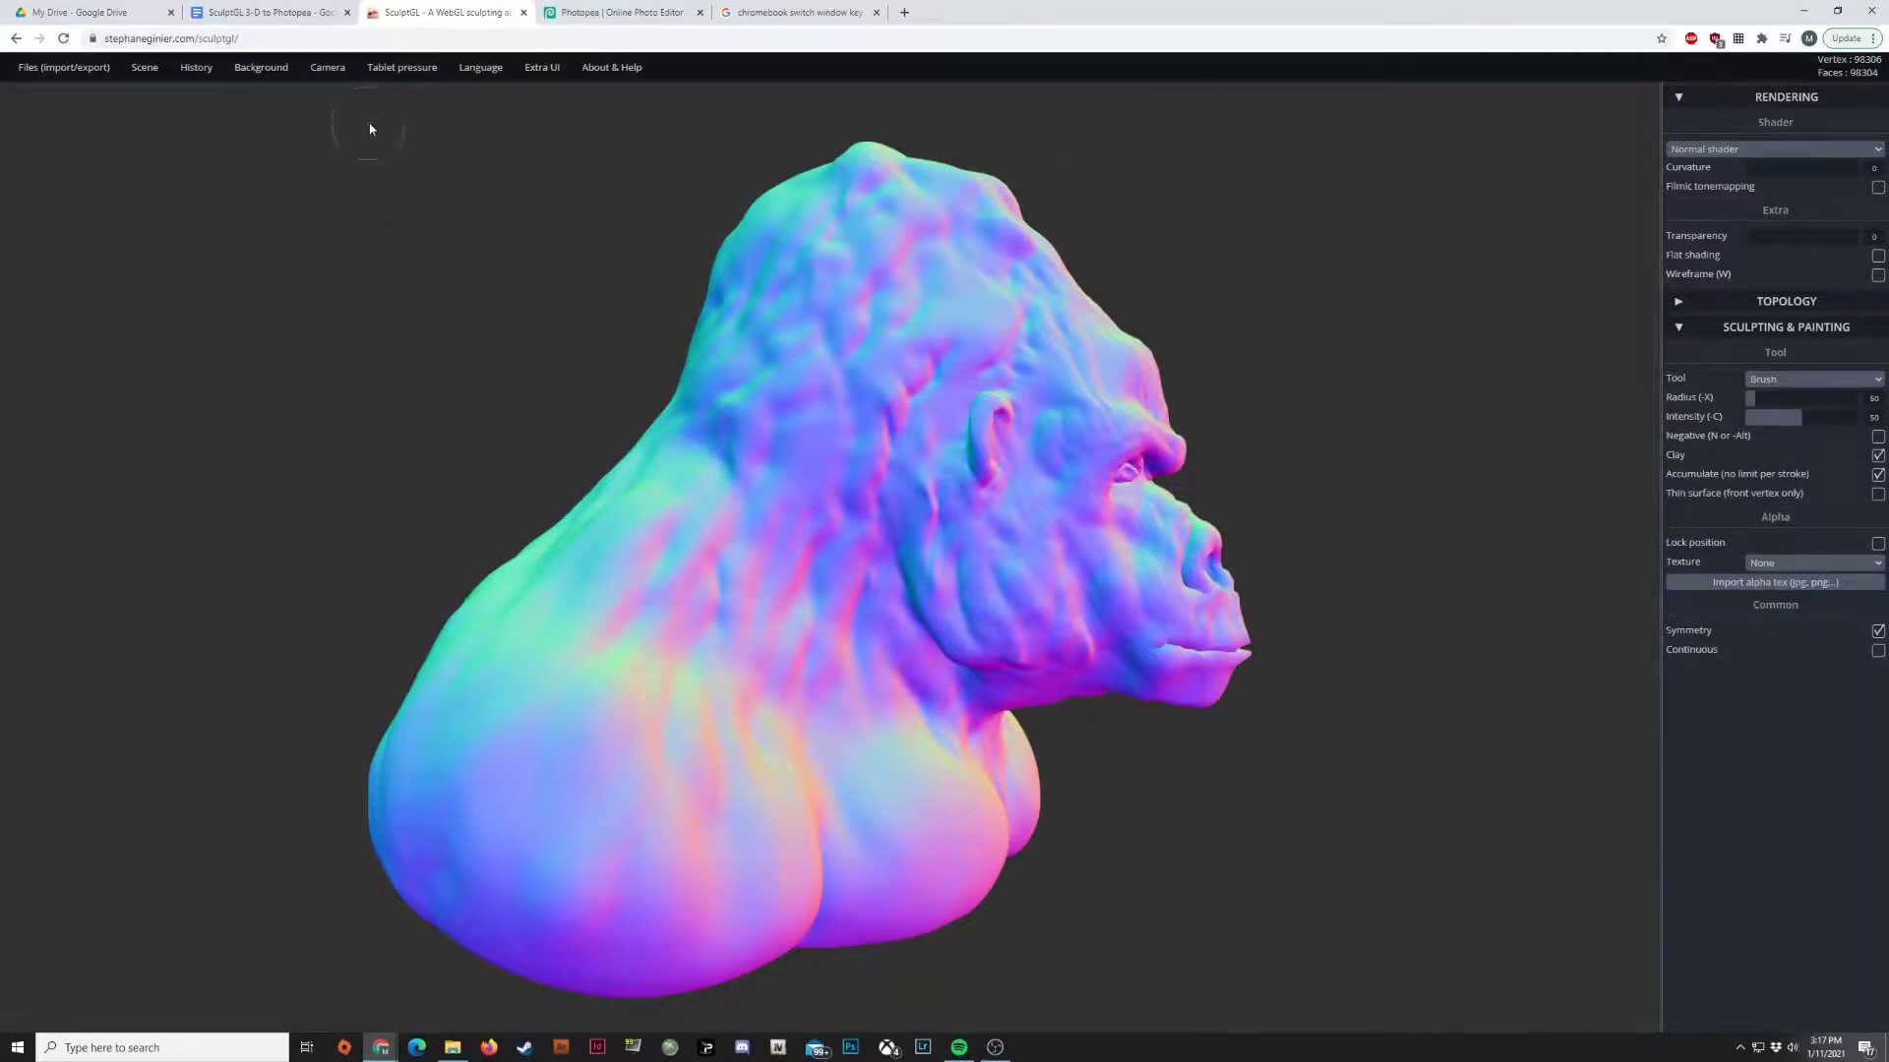
left_click(260, 66)
type("snipp")
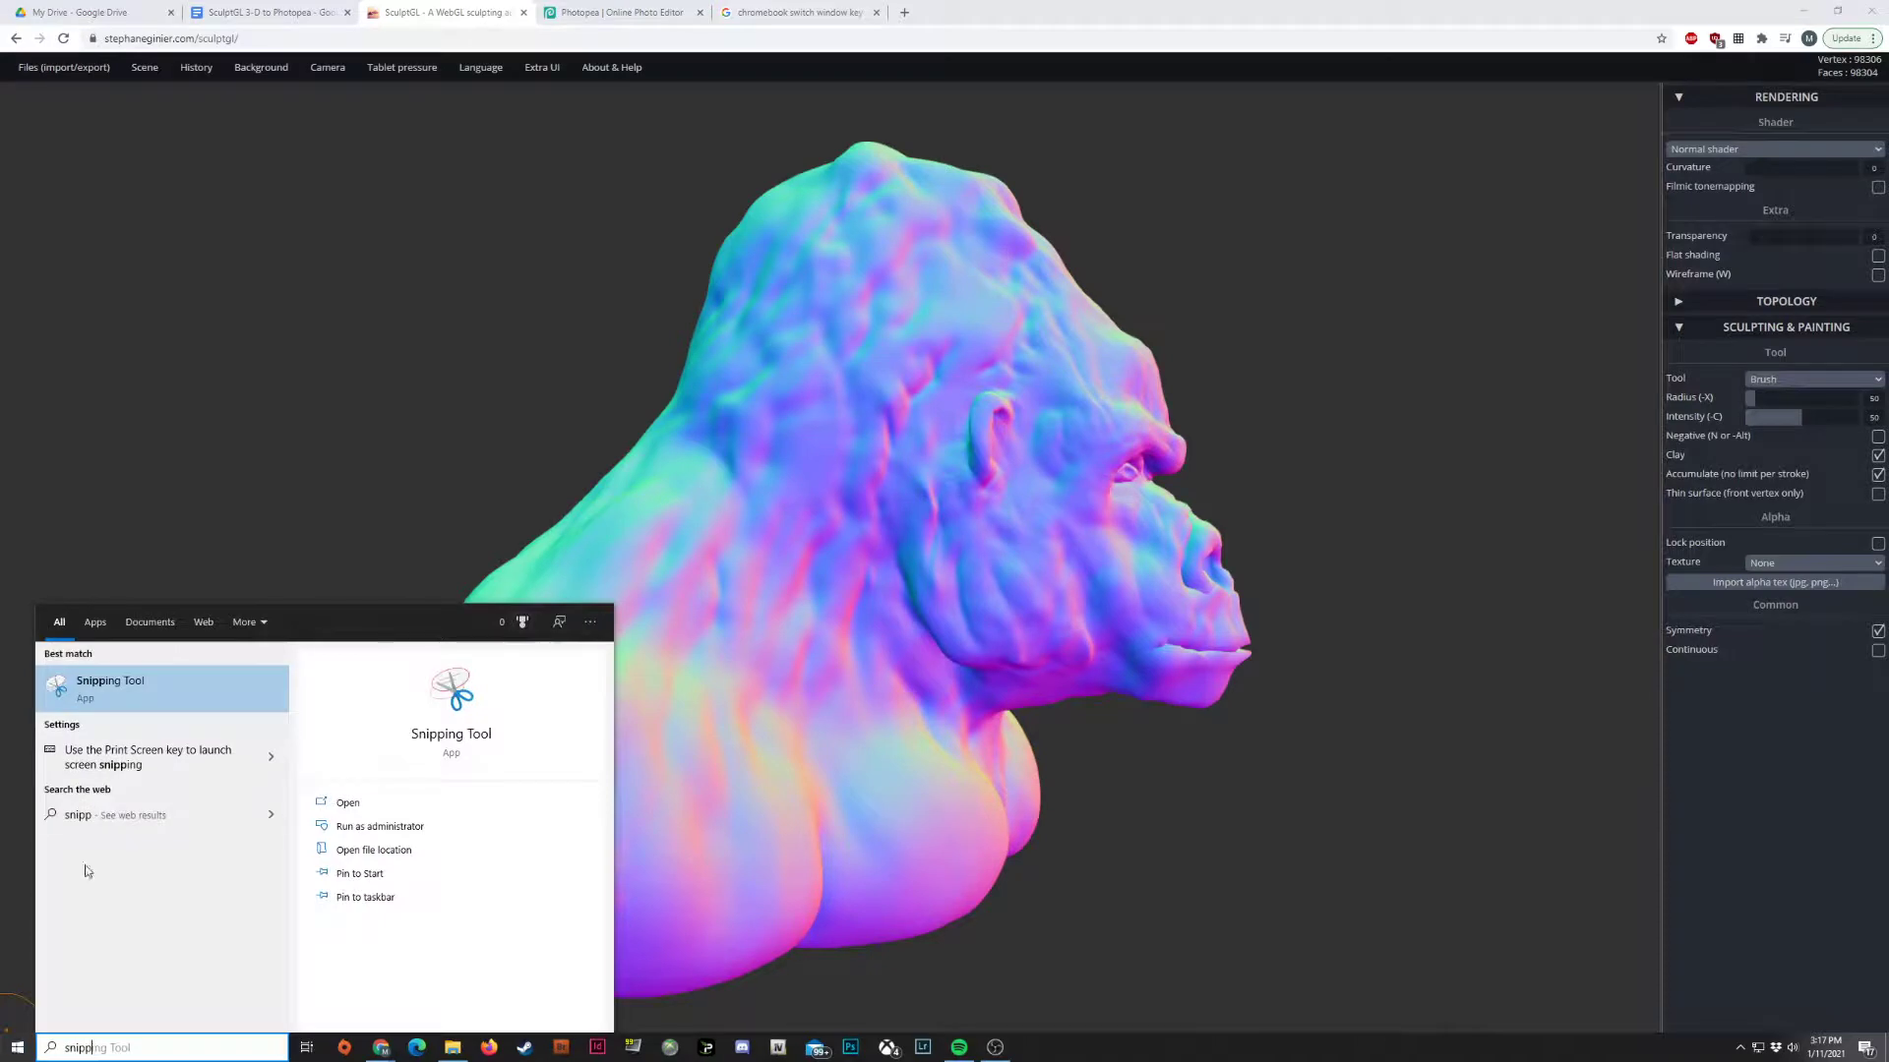
- Launch Snipping Tool, snip the normal-shaded gorilla bust, and open the File menu
left_click(109, 687)
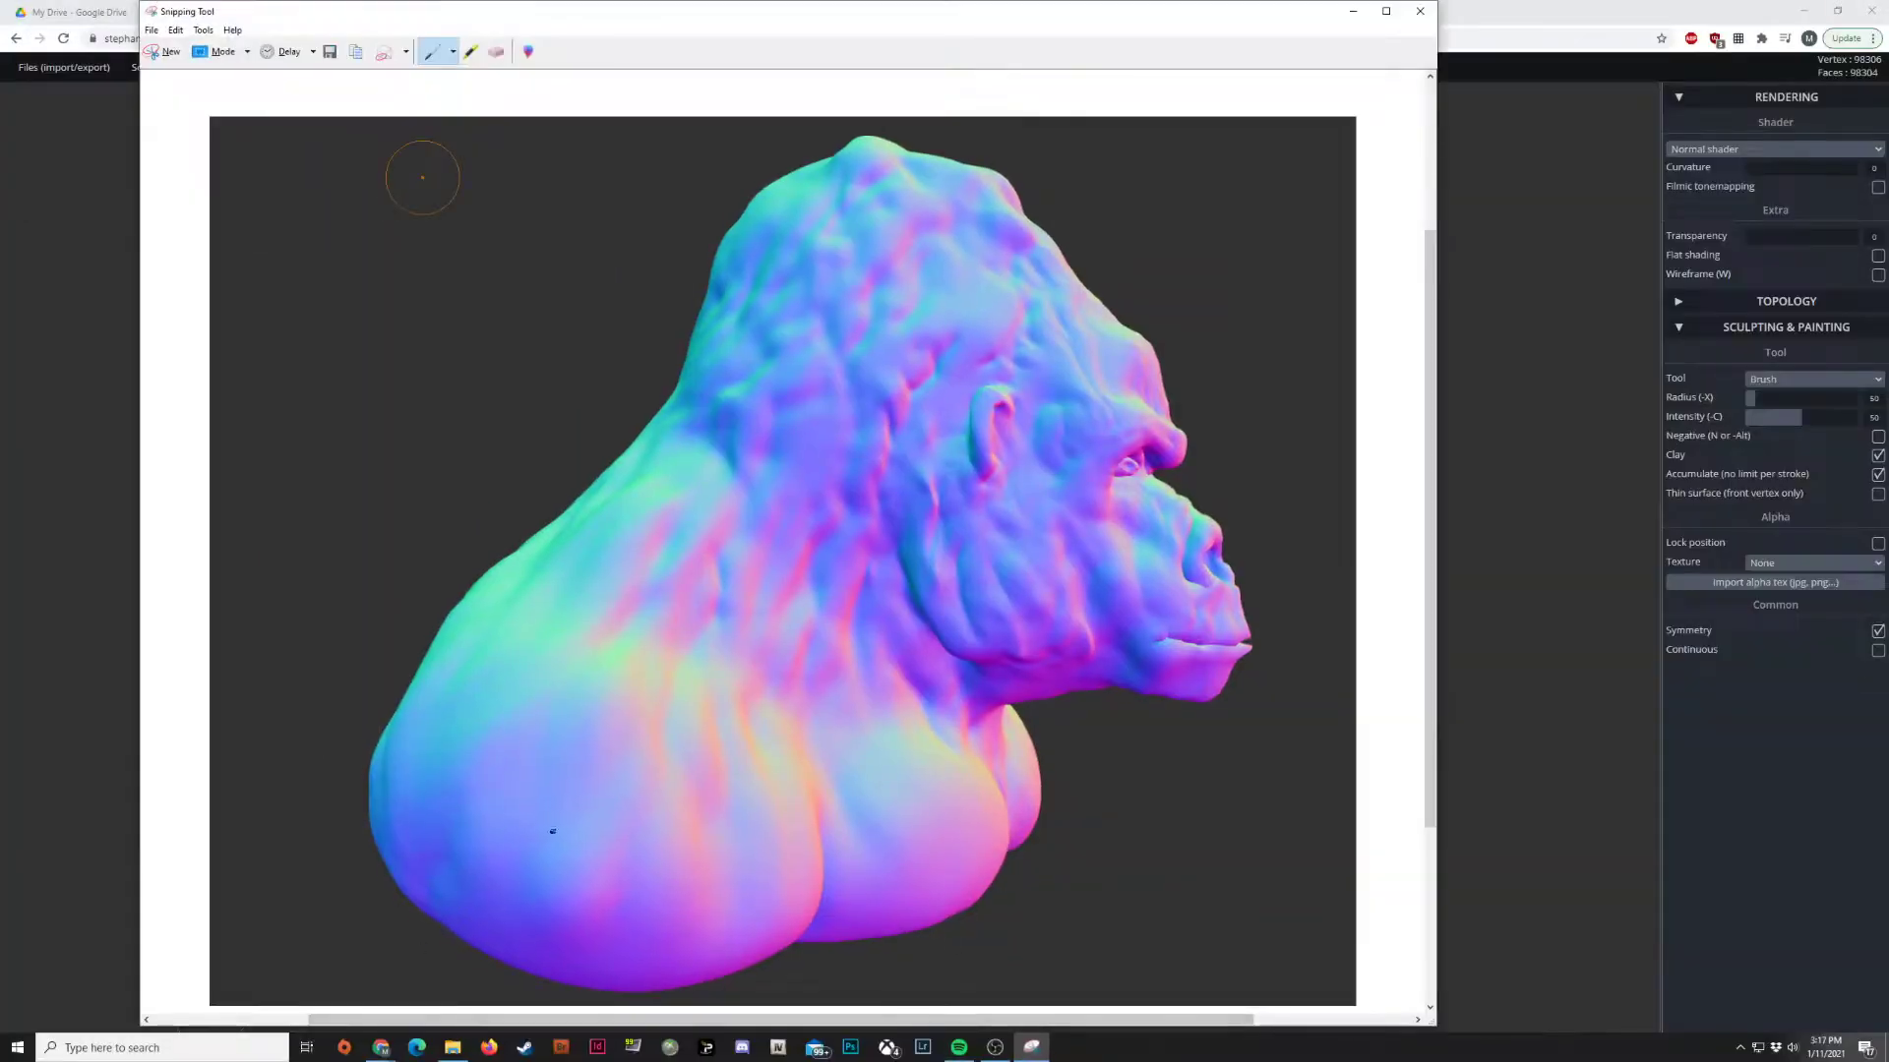
left_click(152, 30)
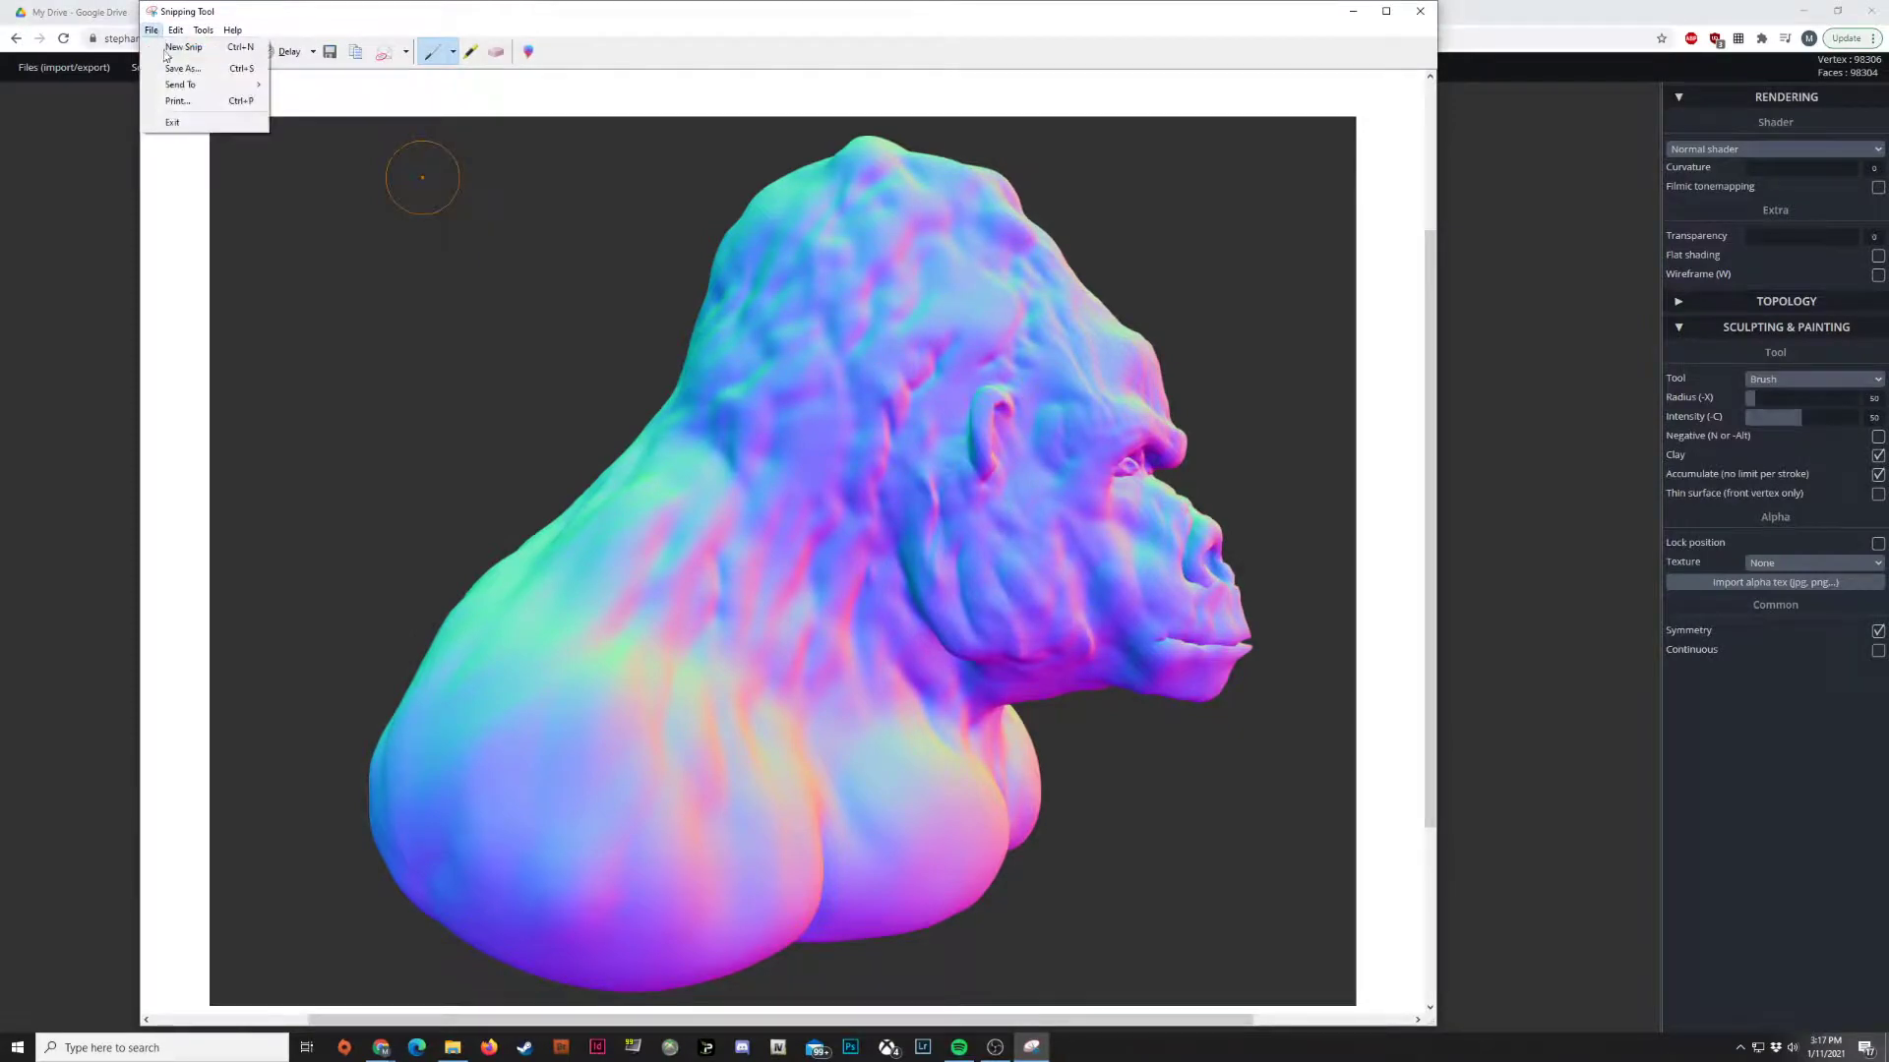
mouse_move(179, 84)
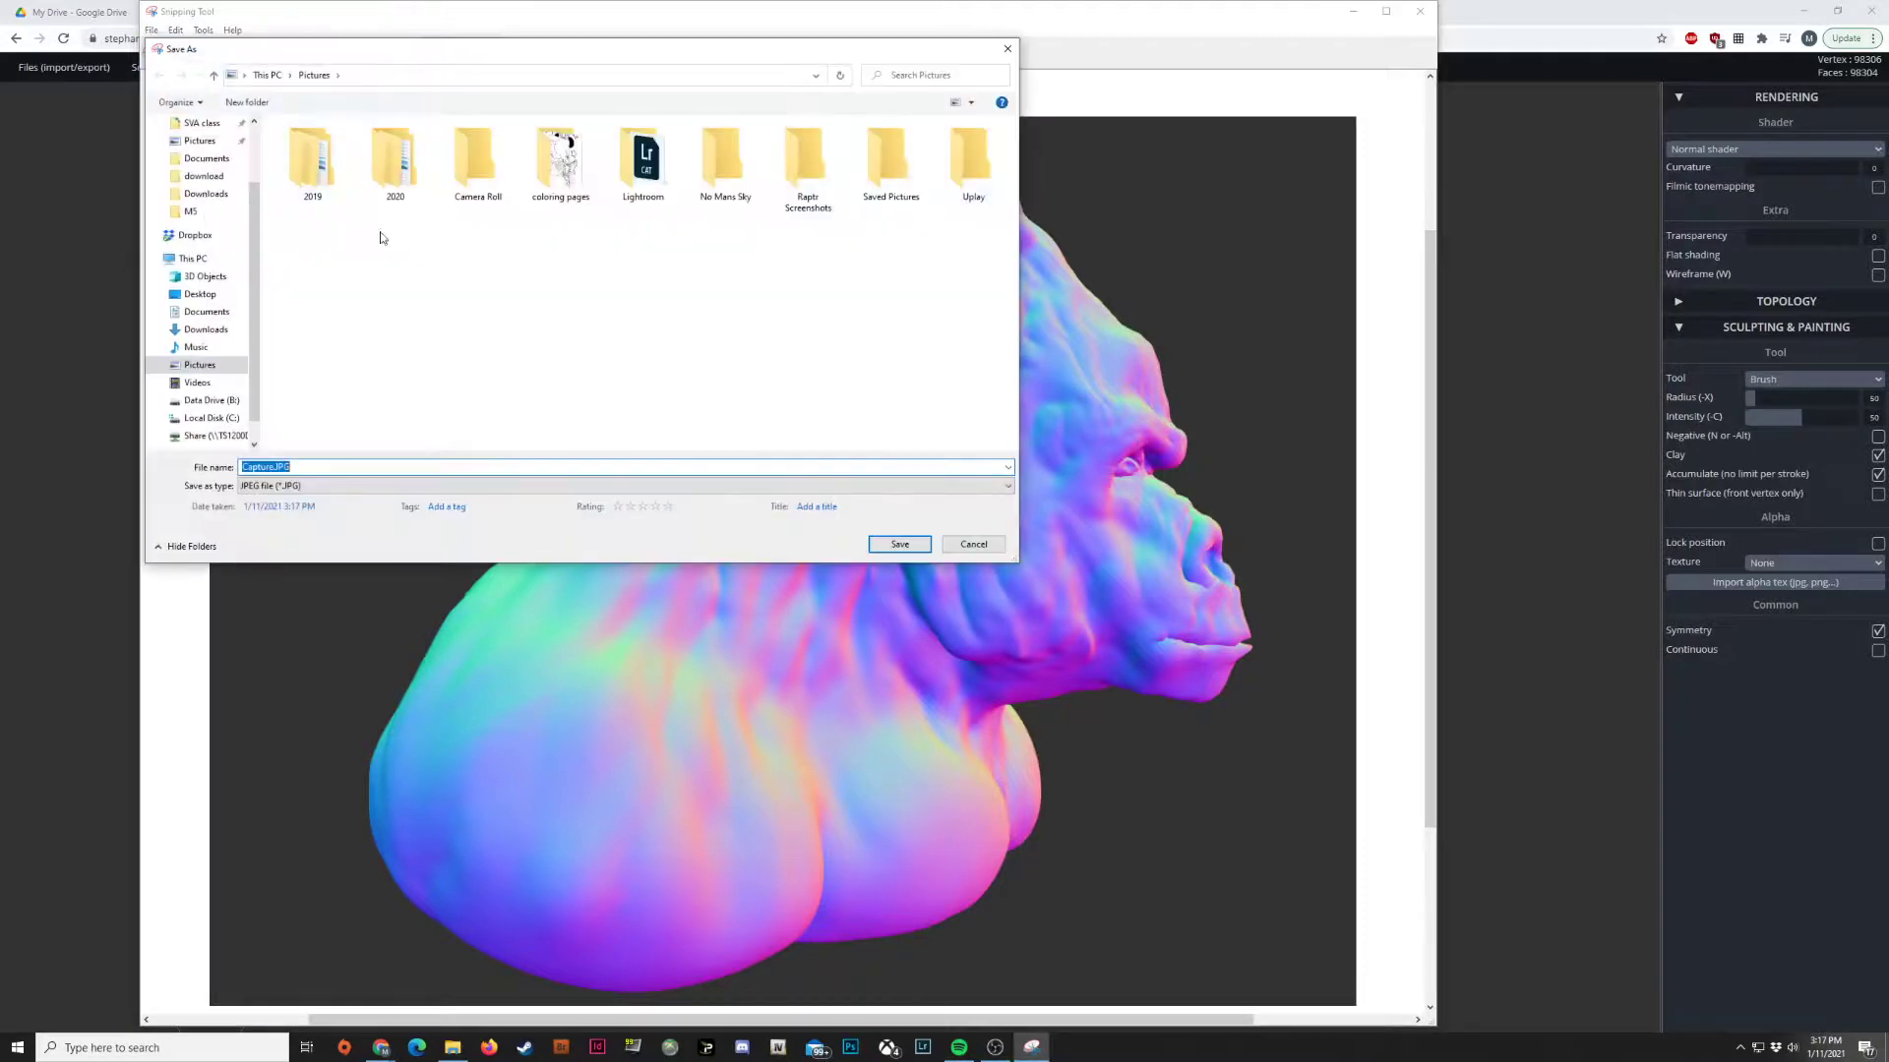
- Save the snip as JPEG 'gorilla screenshot' on the Desktop
left_click(192, 258)
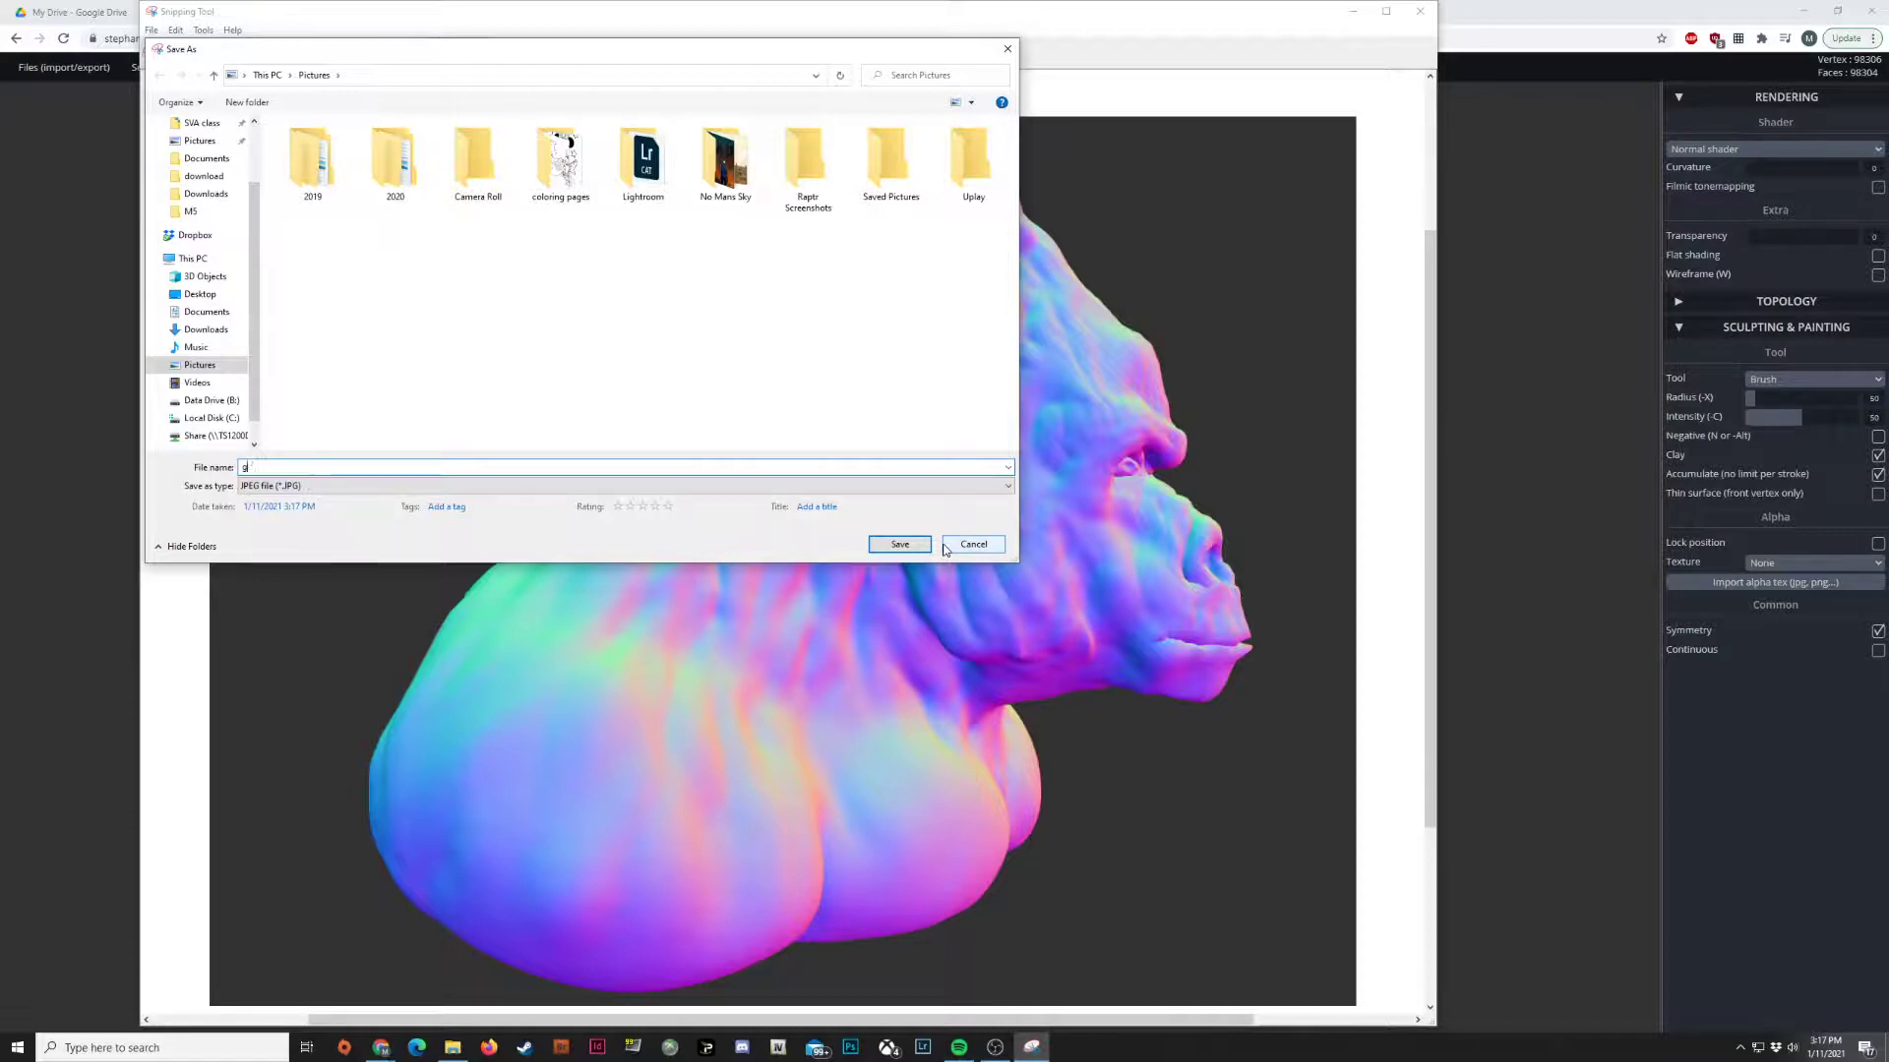
type("gorilla")
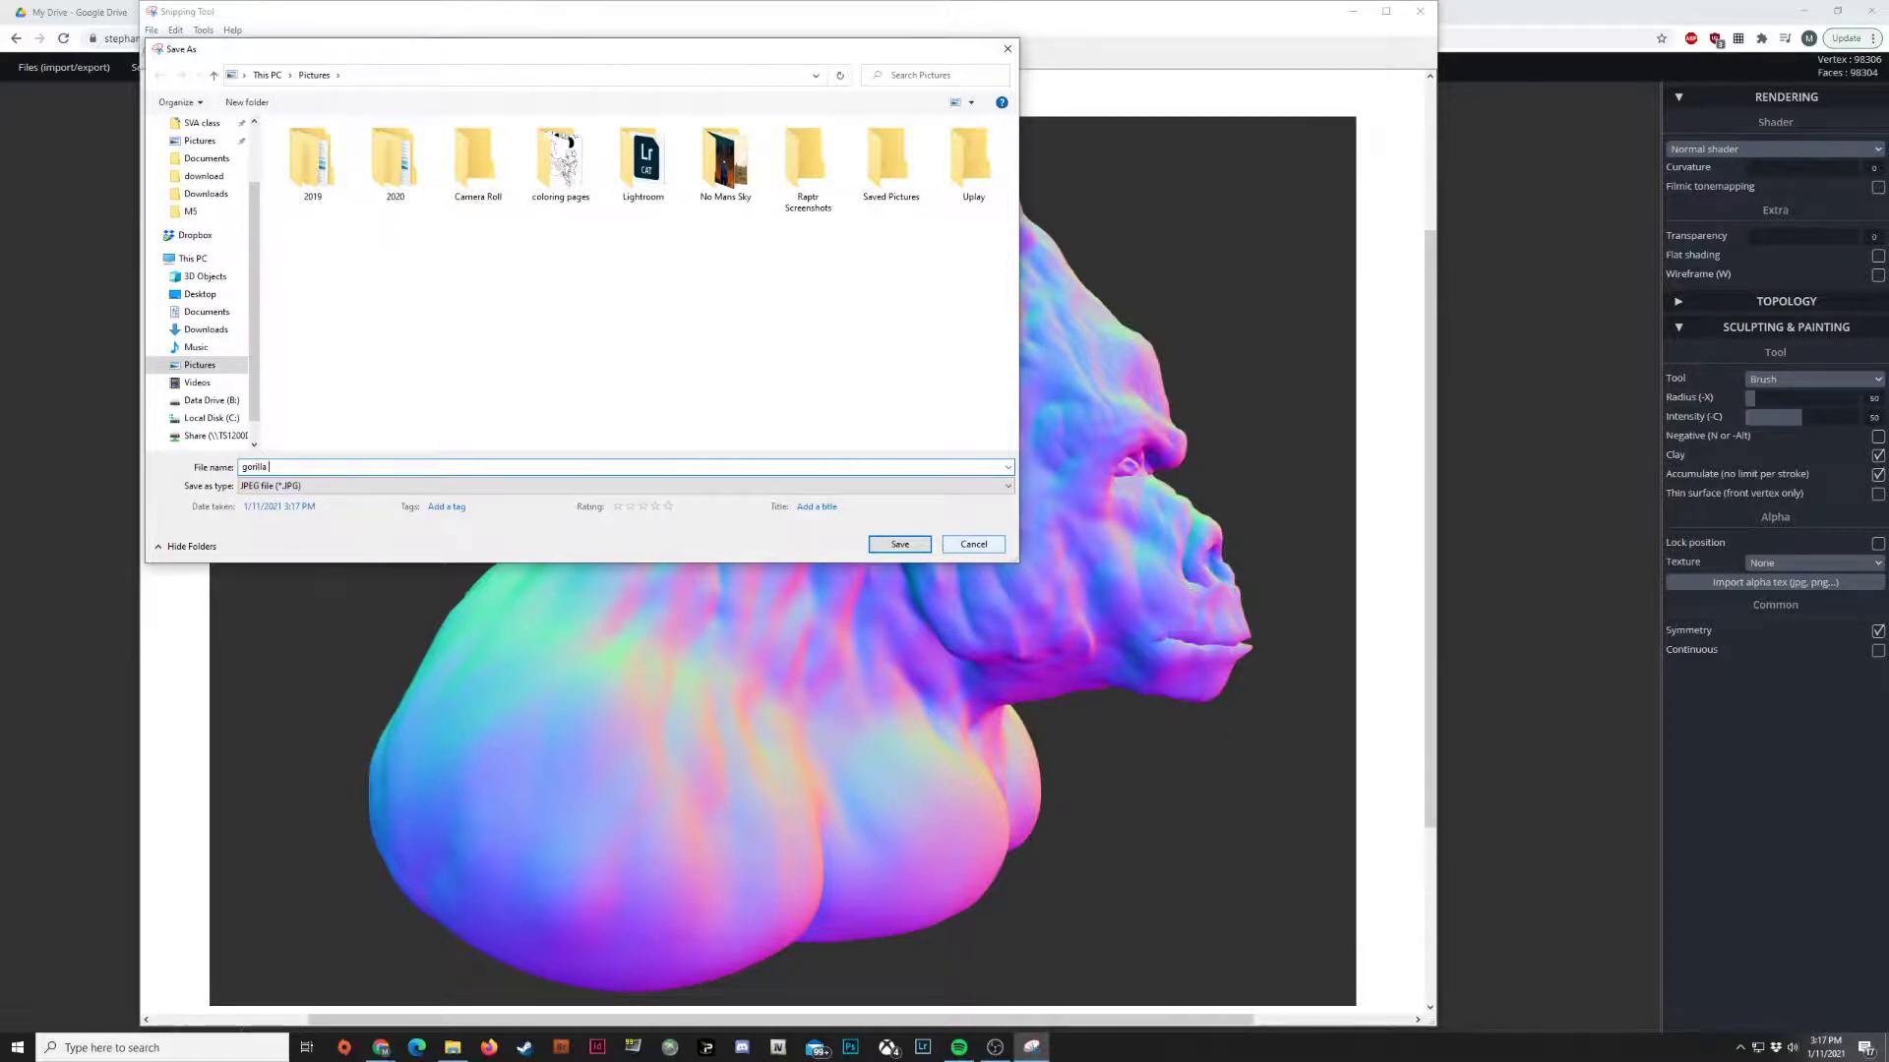
type("screenshot")
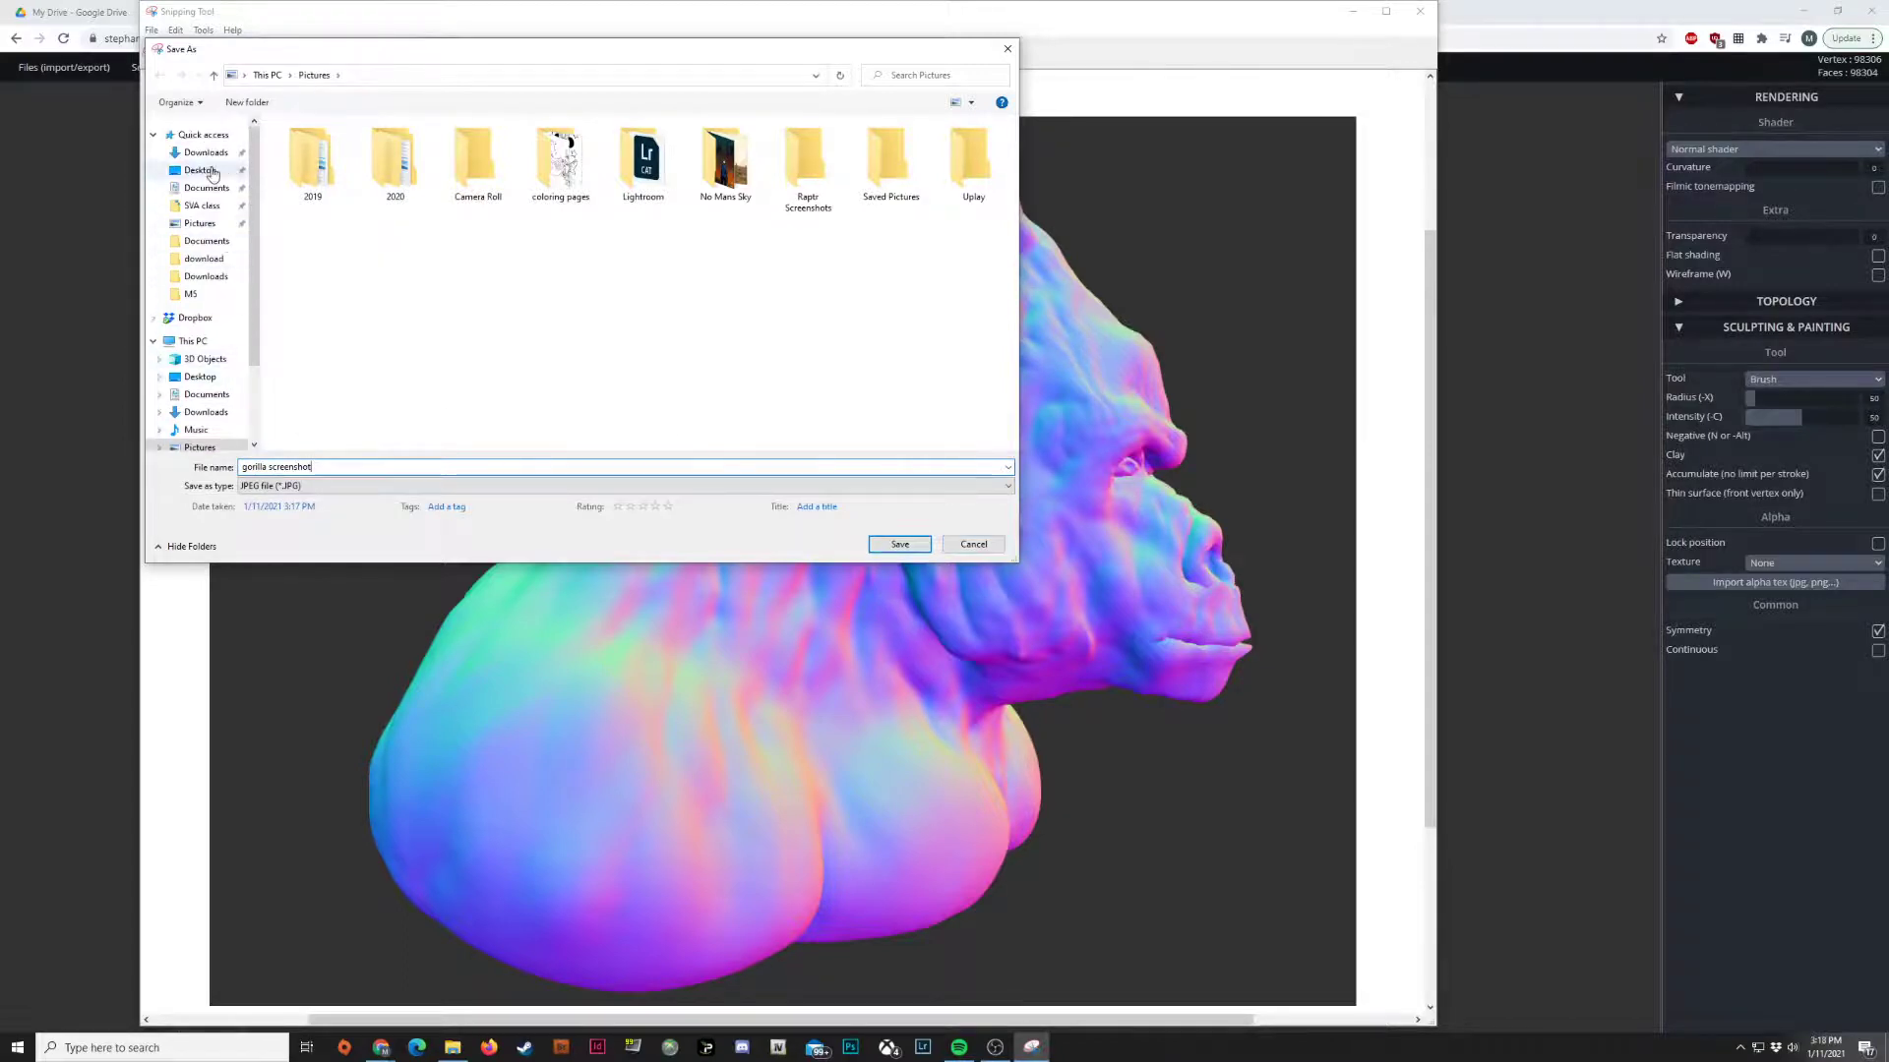
left_click(199, 170)
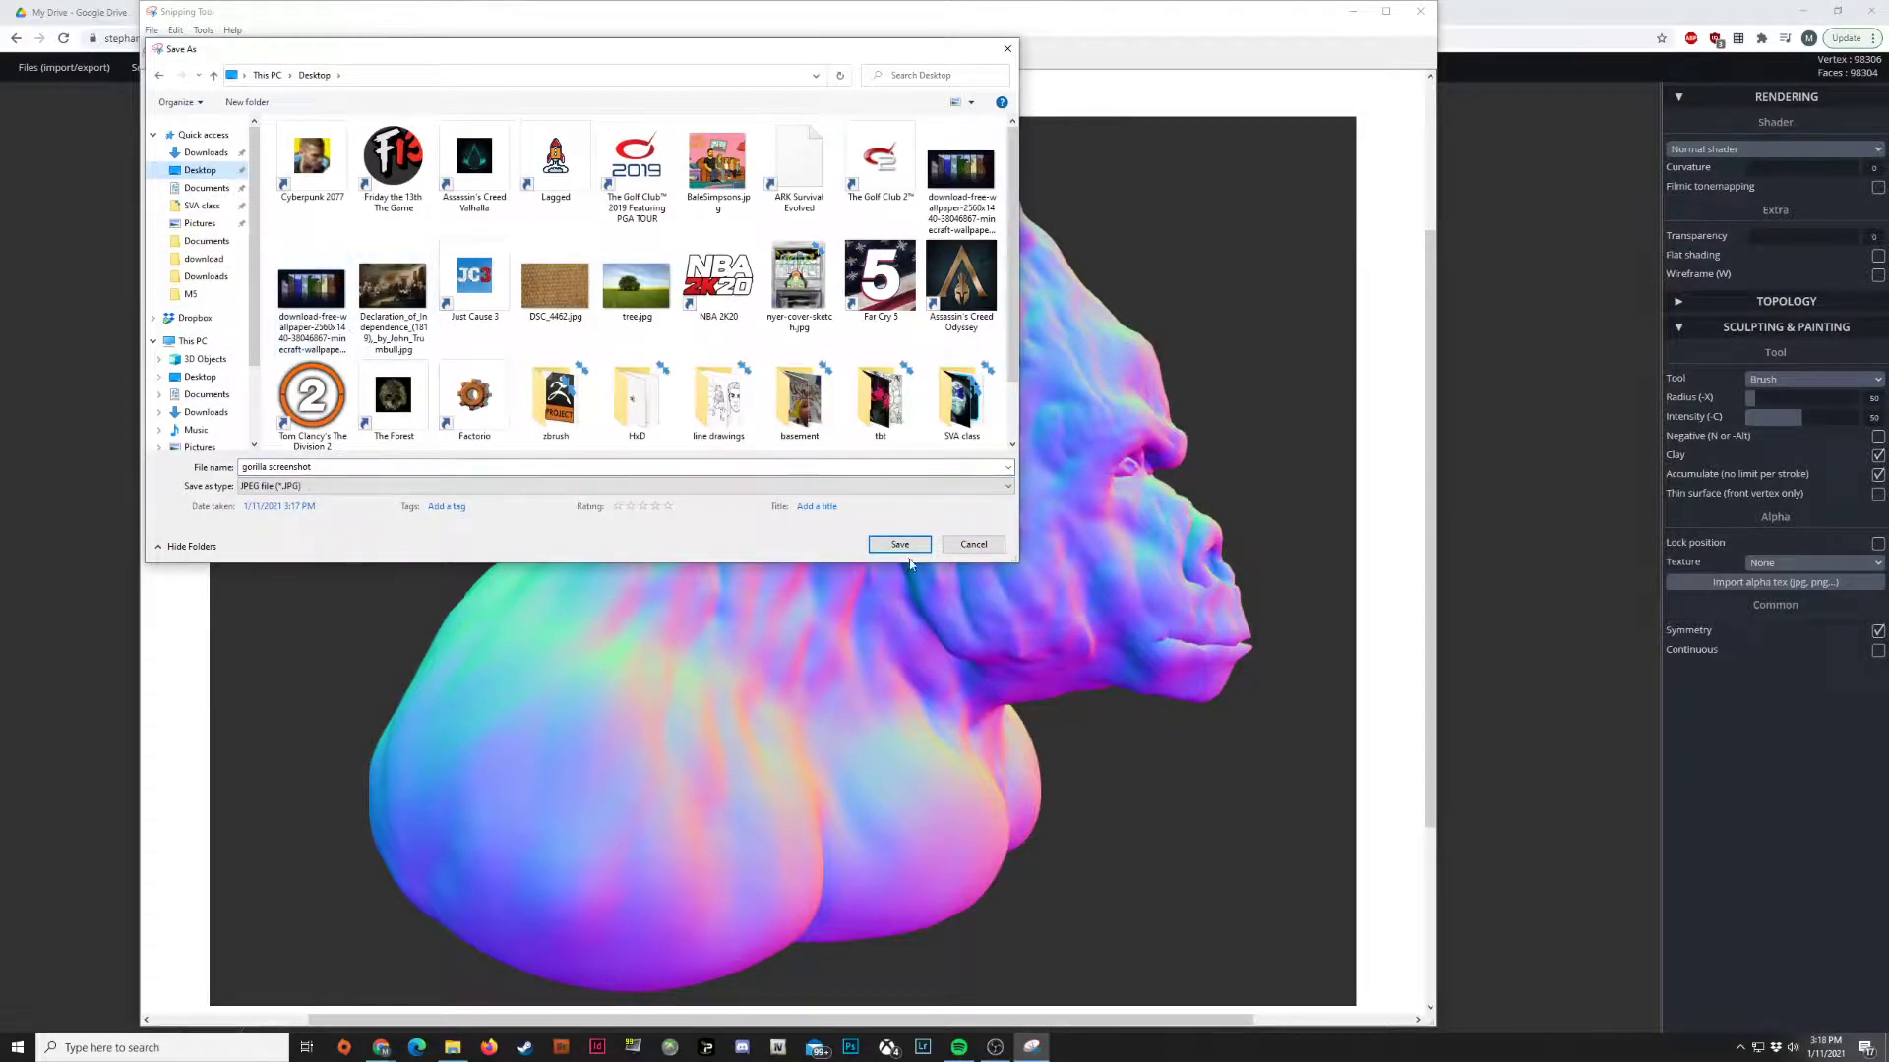
left_click(898, 544)
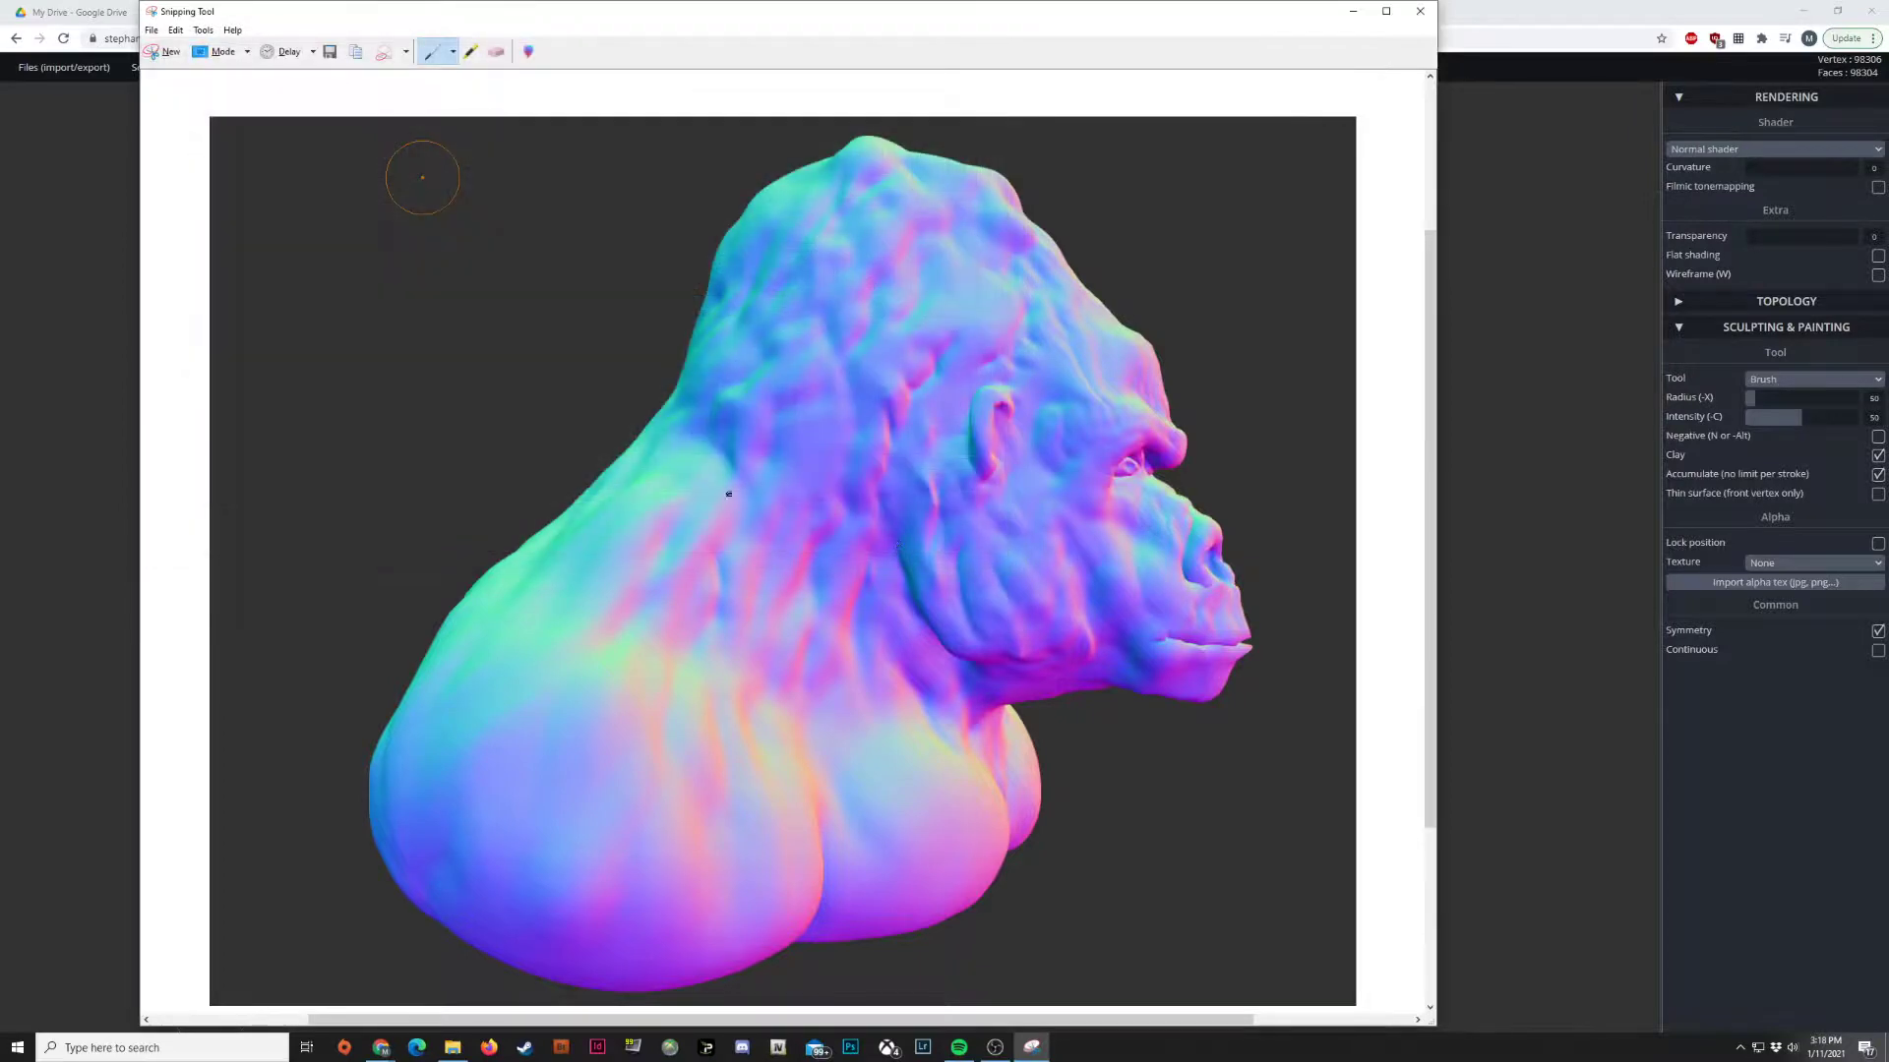
left_click(63, 66)
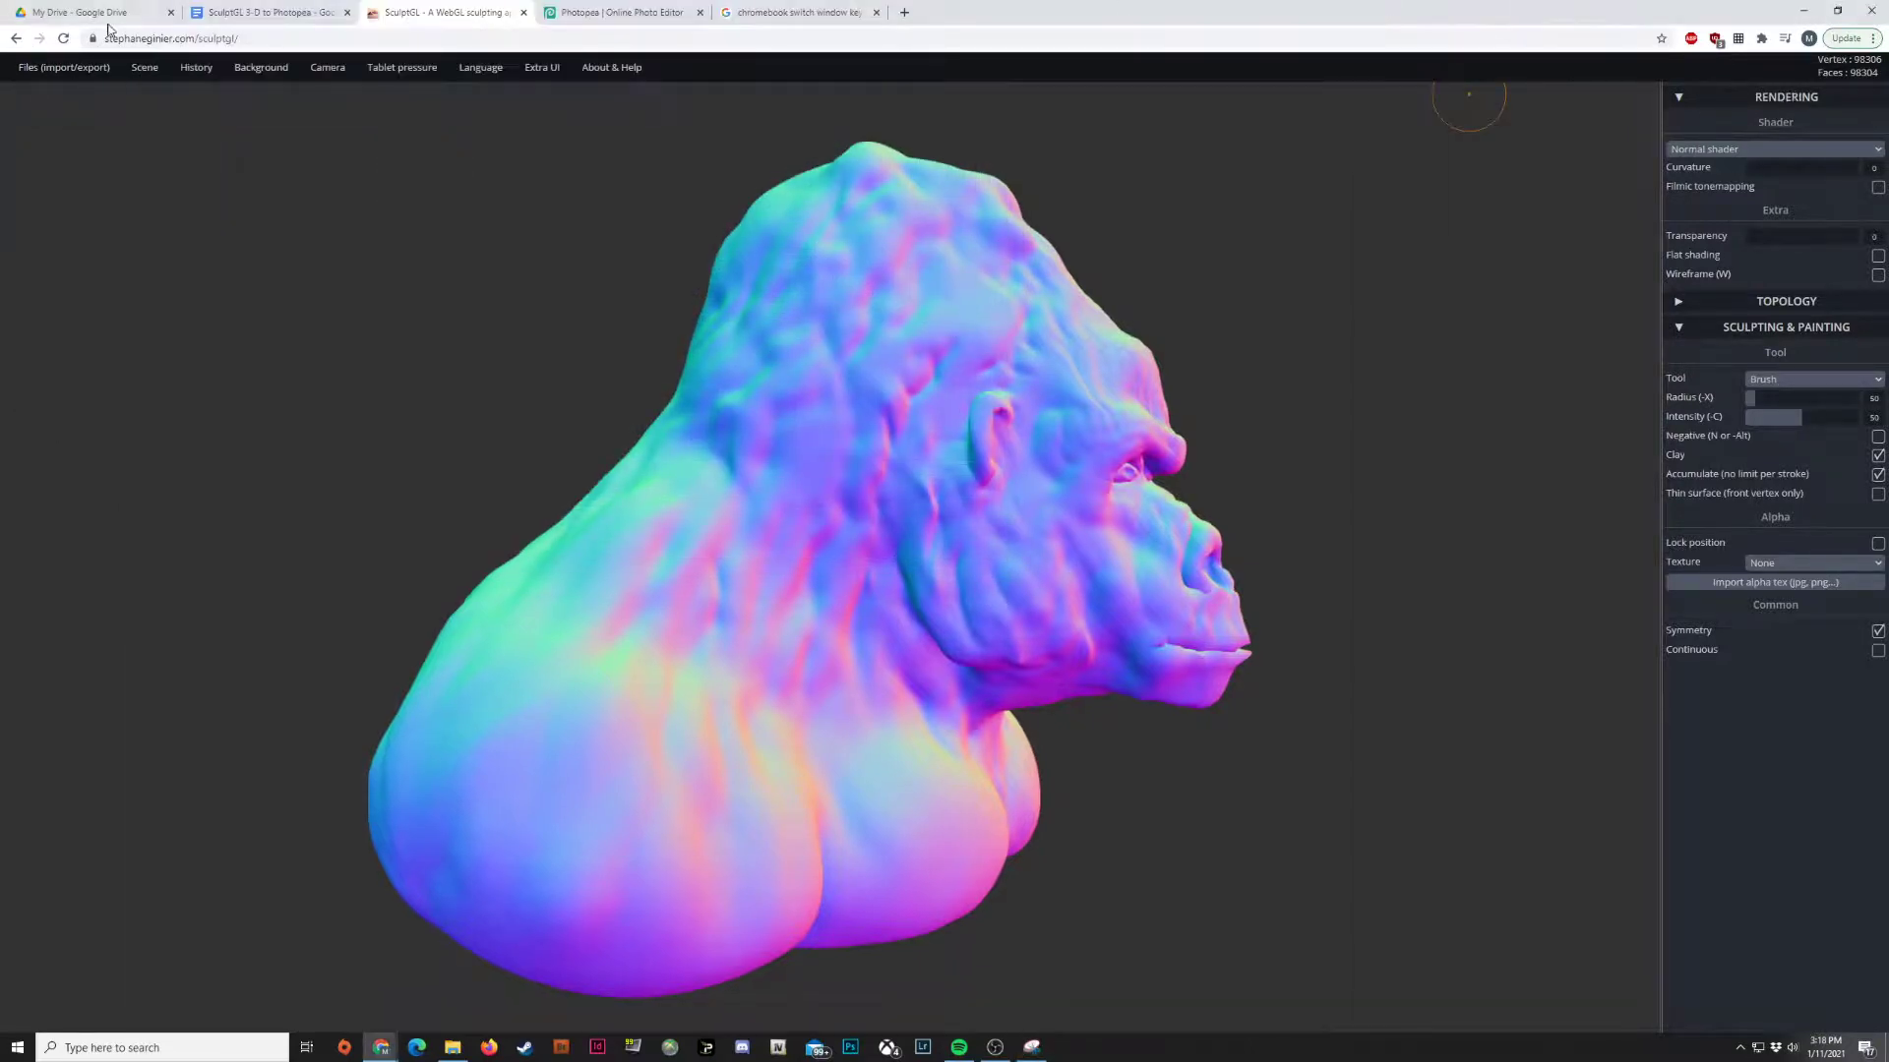
- Switch to the Photopea tab and open the New Project window
left_click(622, 12)
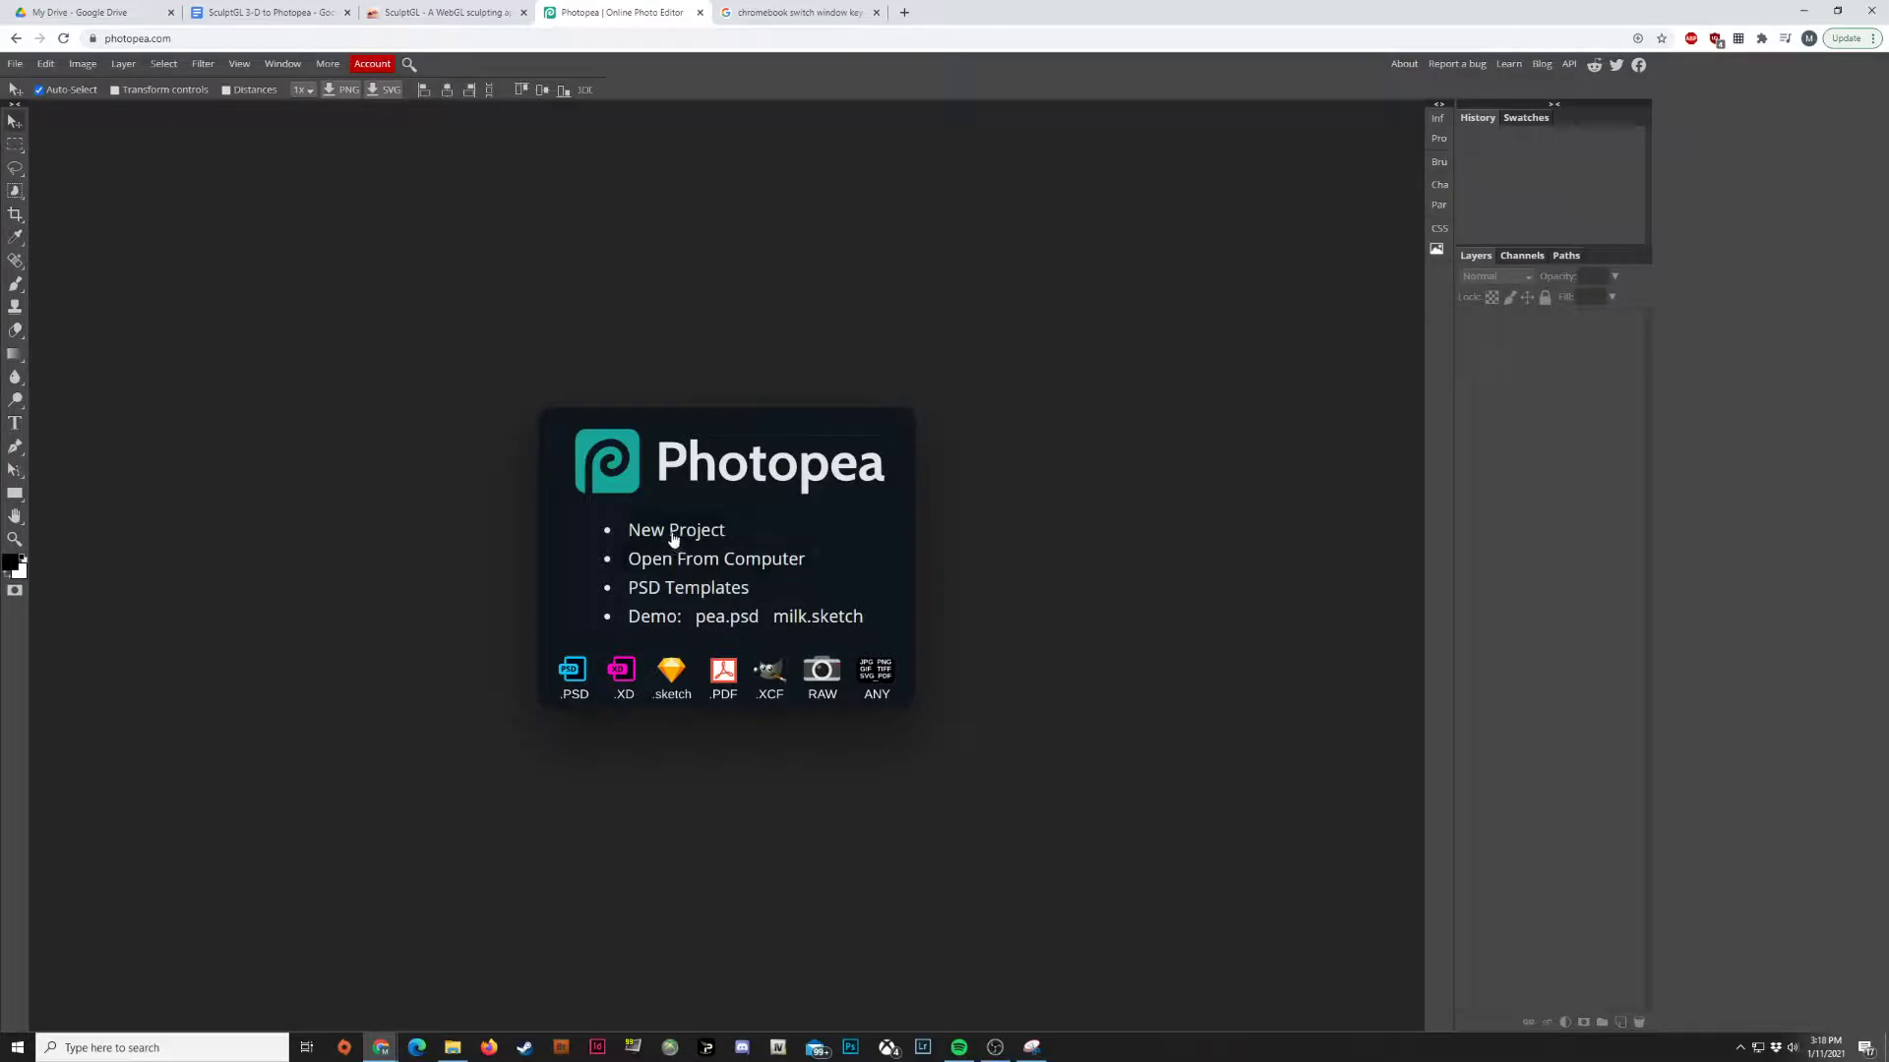
left_click(676, 530)
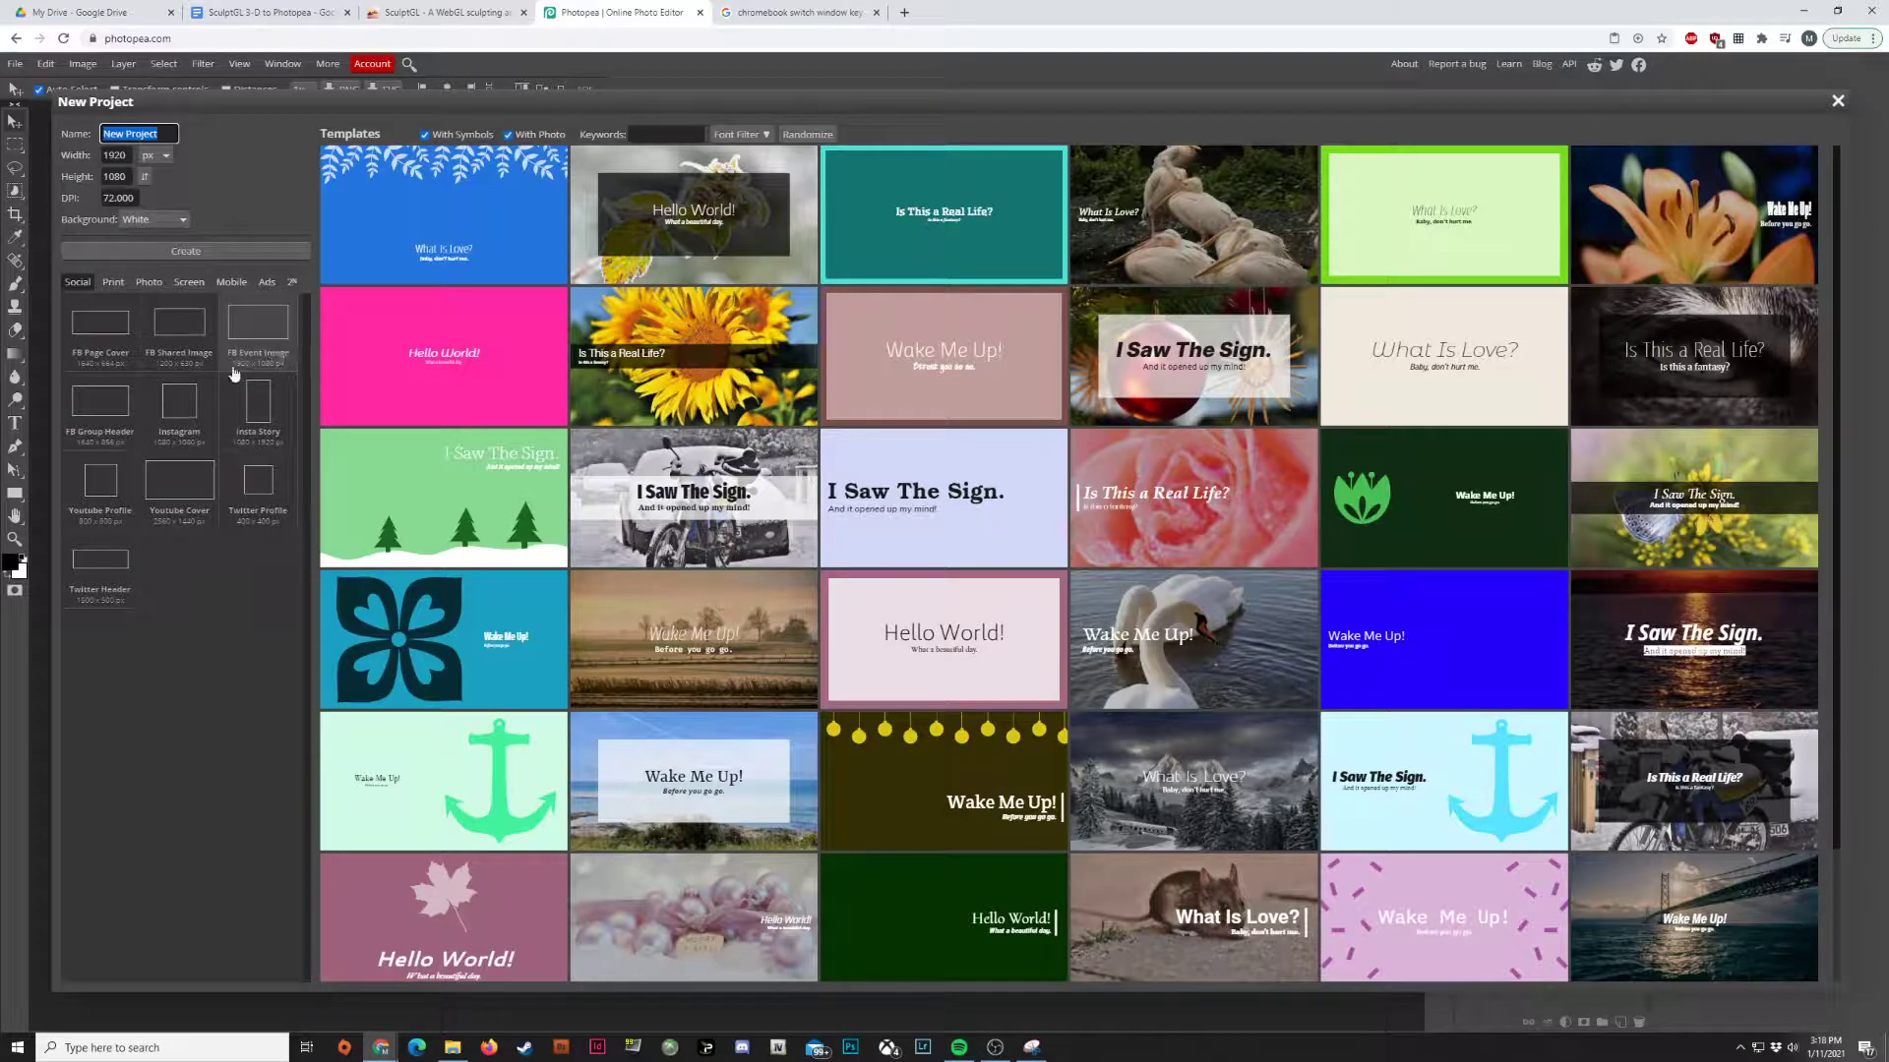
mouse_move(257, 338)
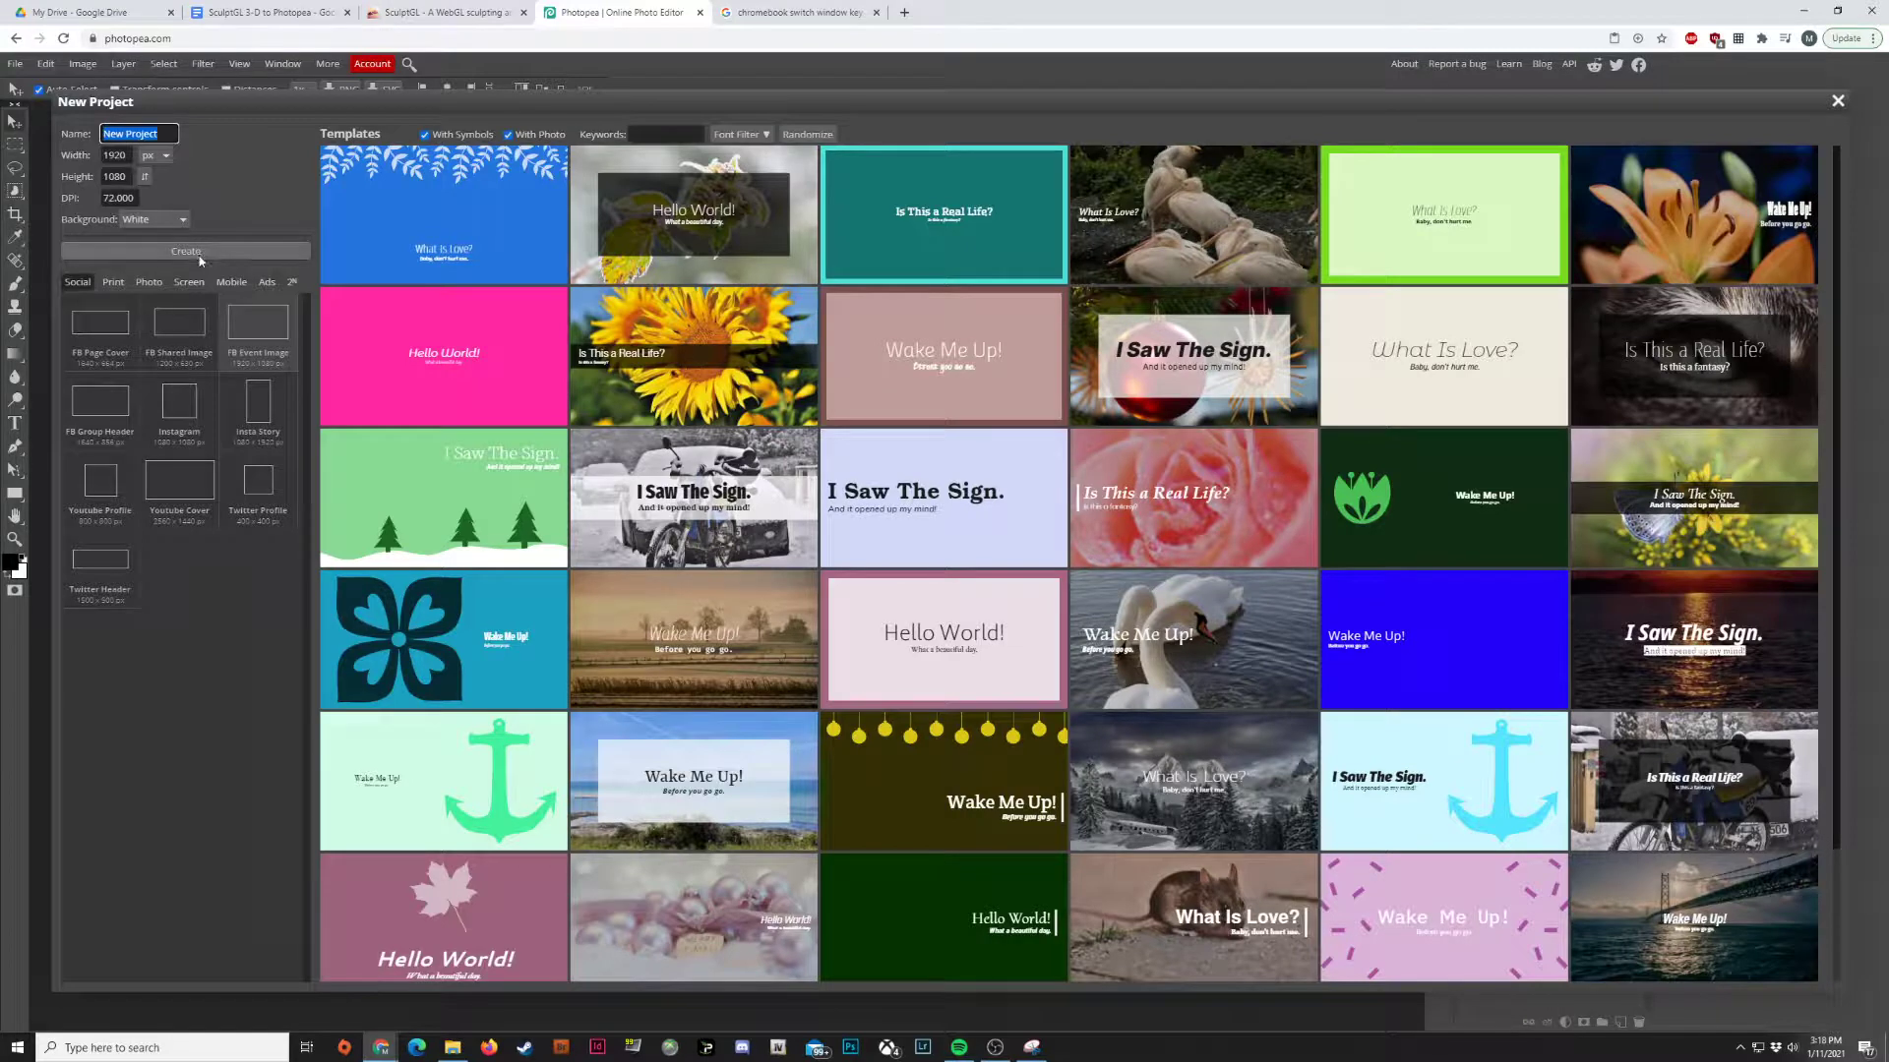
- Create the 1920x1080 white canvas and place 'gorilla screenshot' via File > Open & Place
left_click(186, 251)
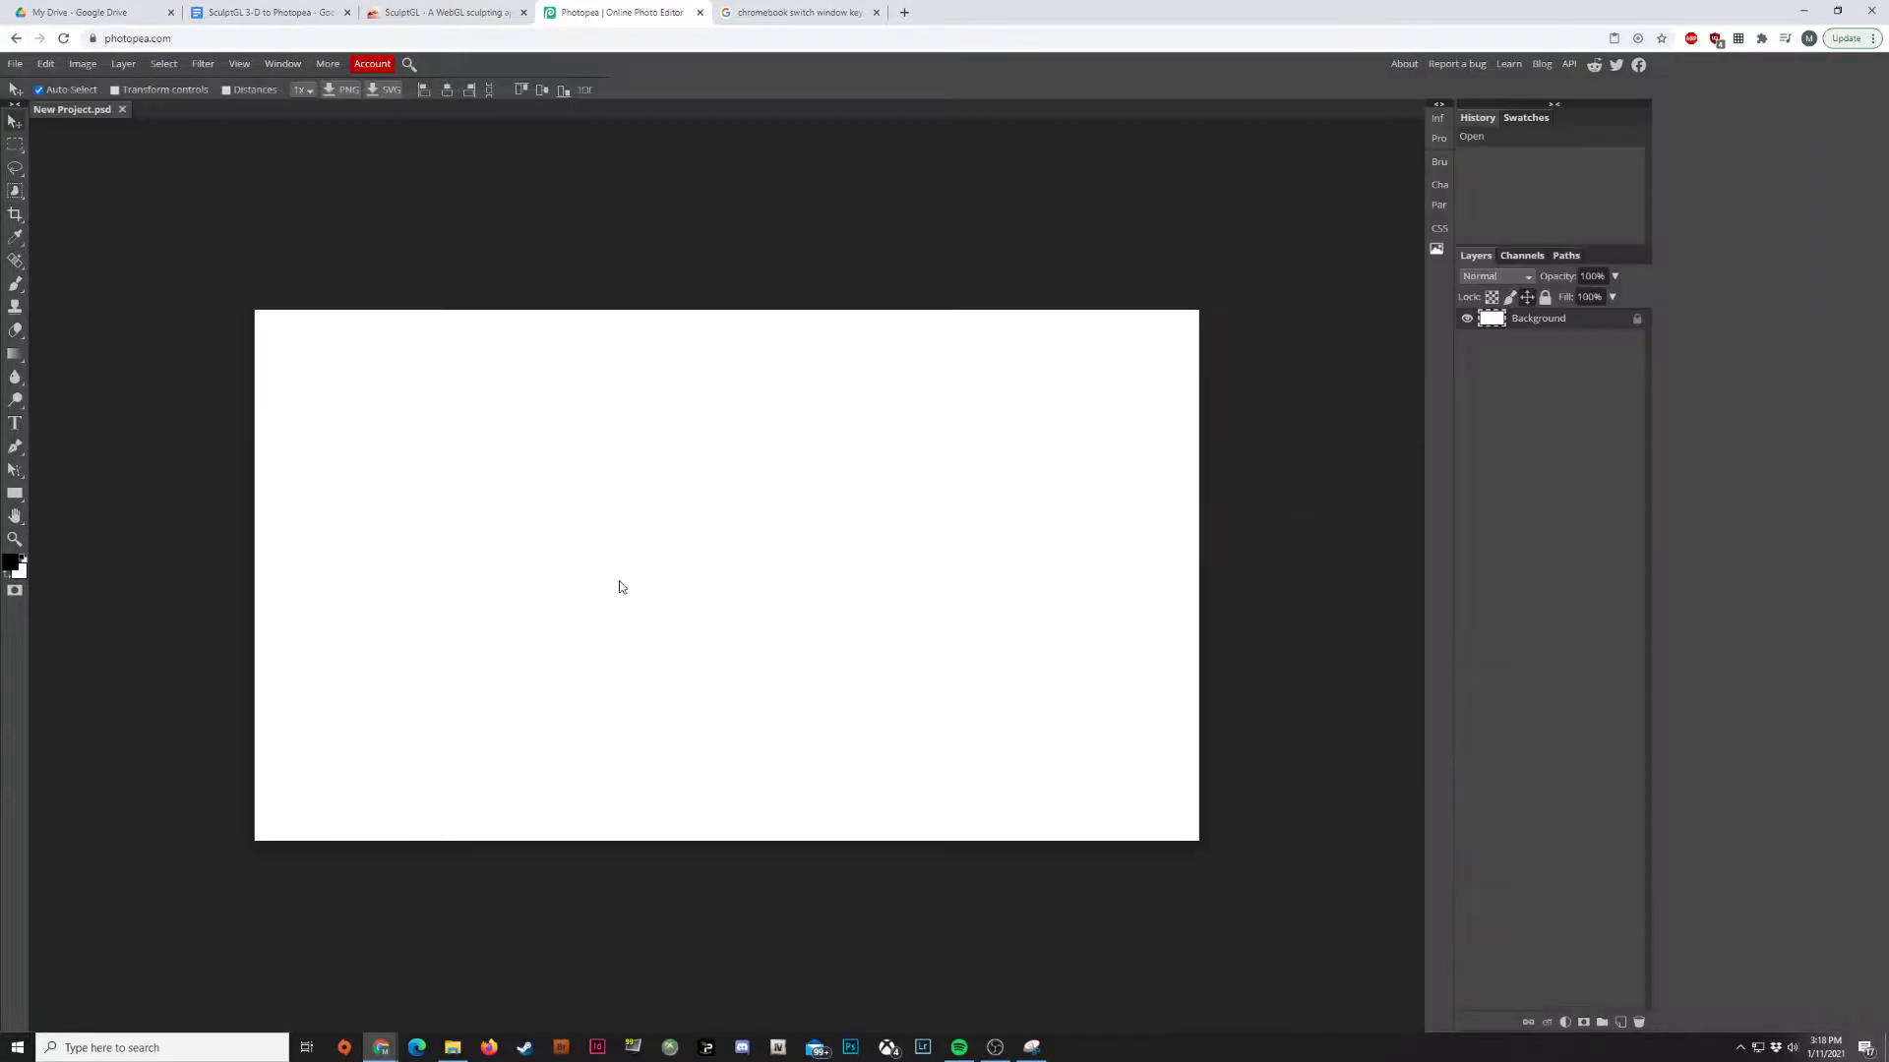
mouse_move(193, 498)
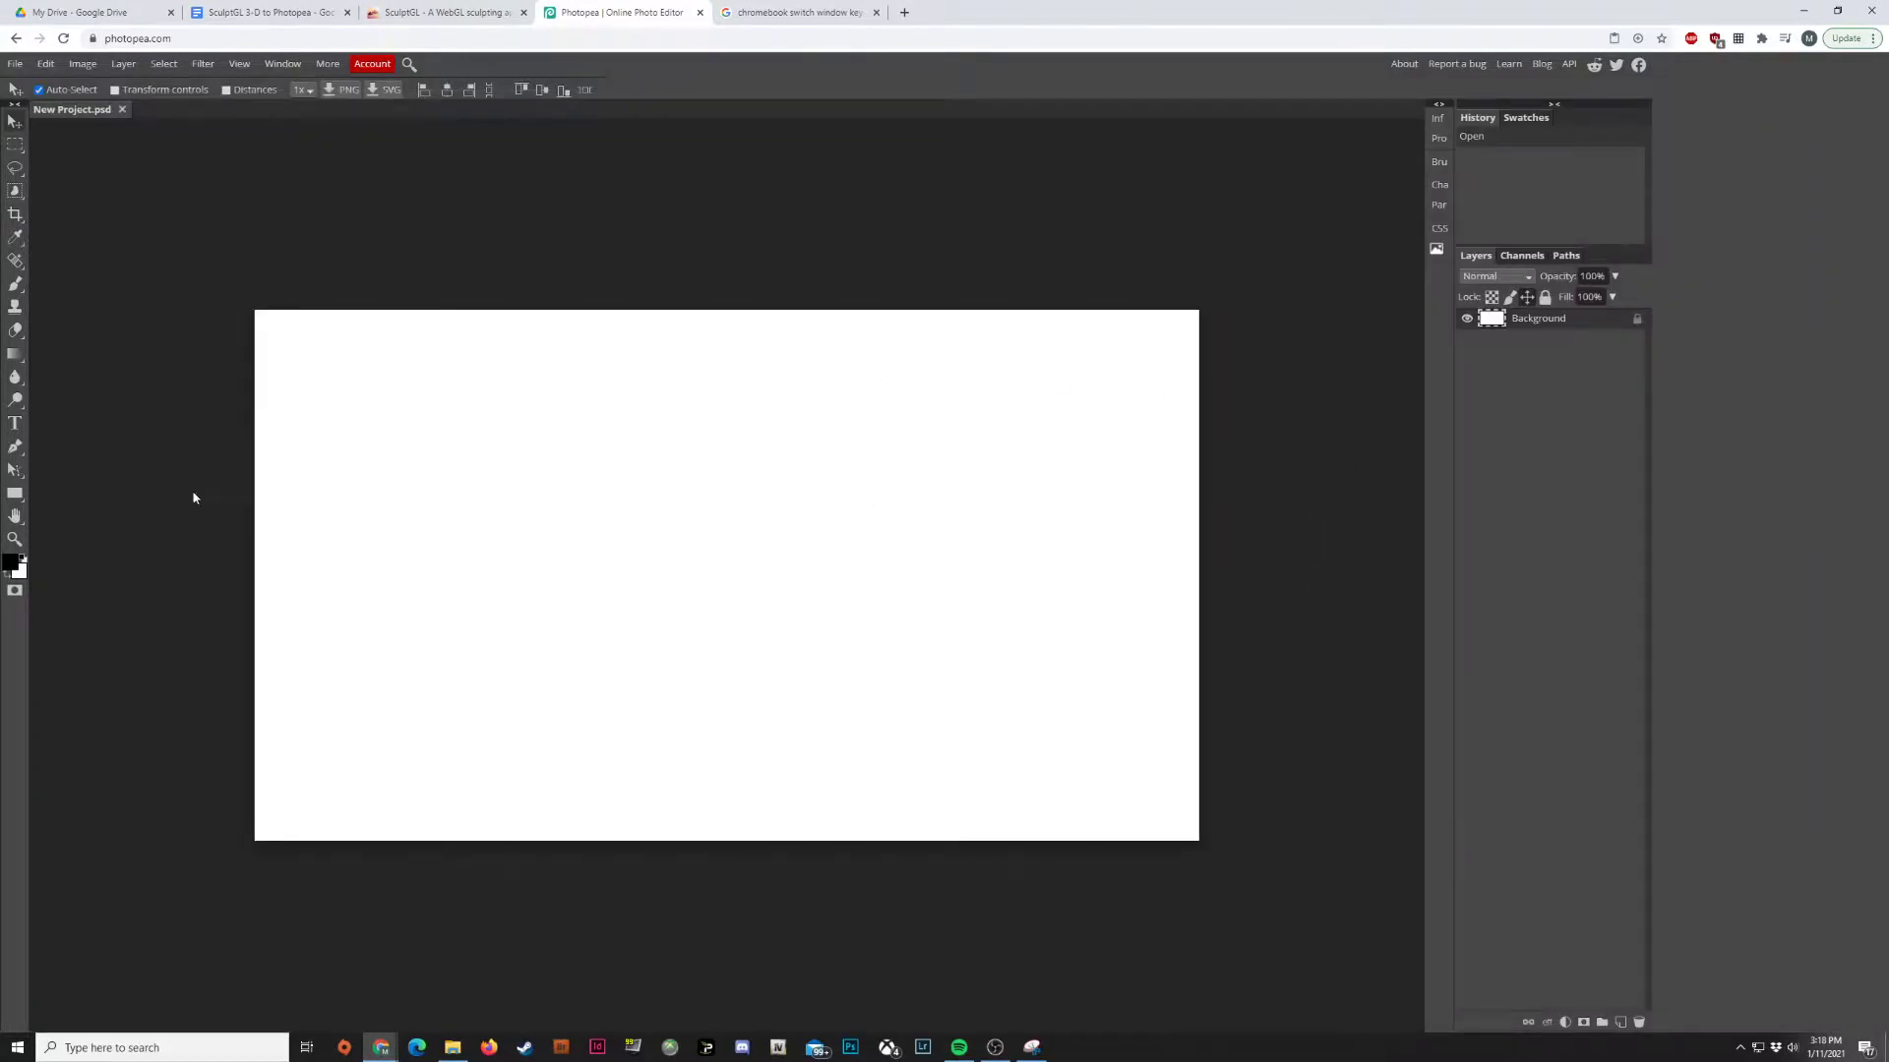
left_click(16, 63)
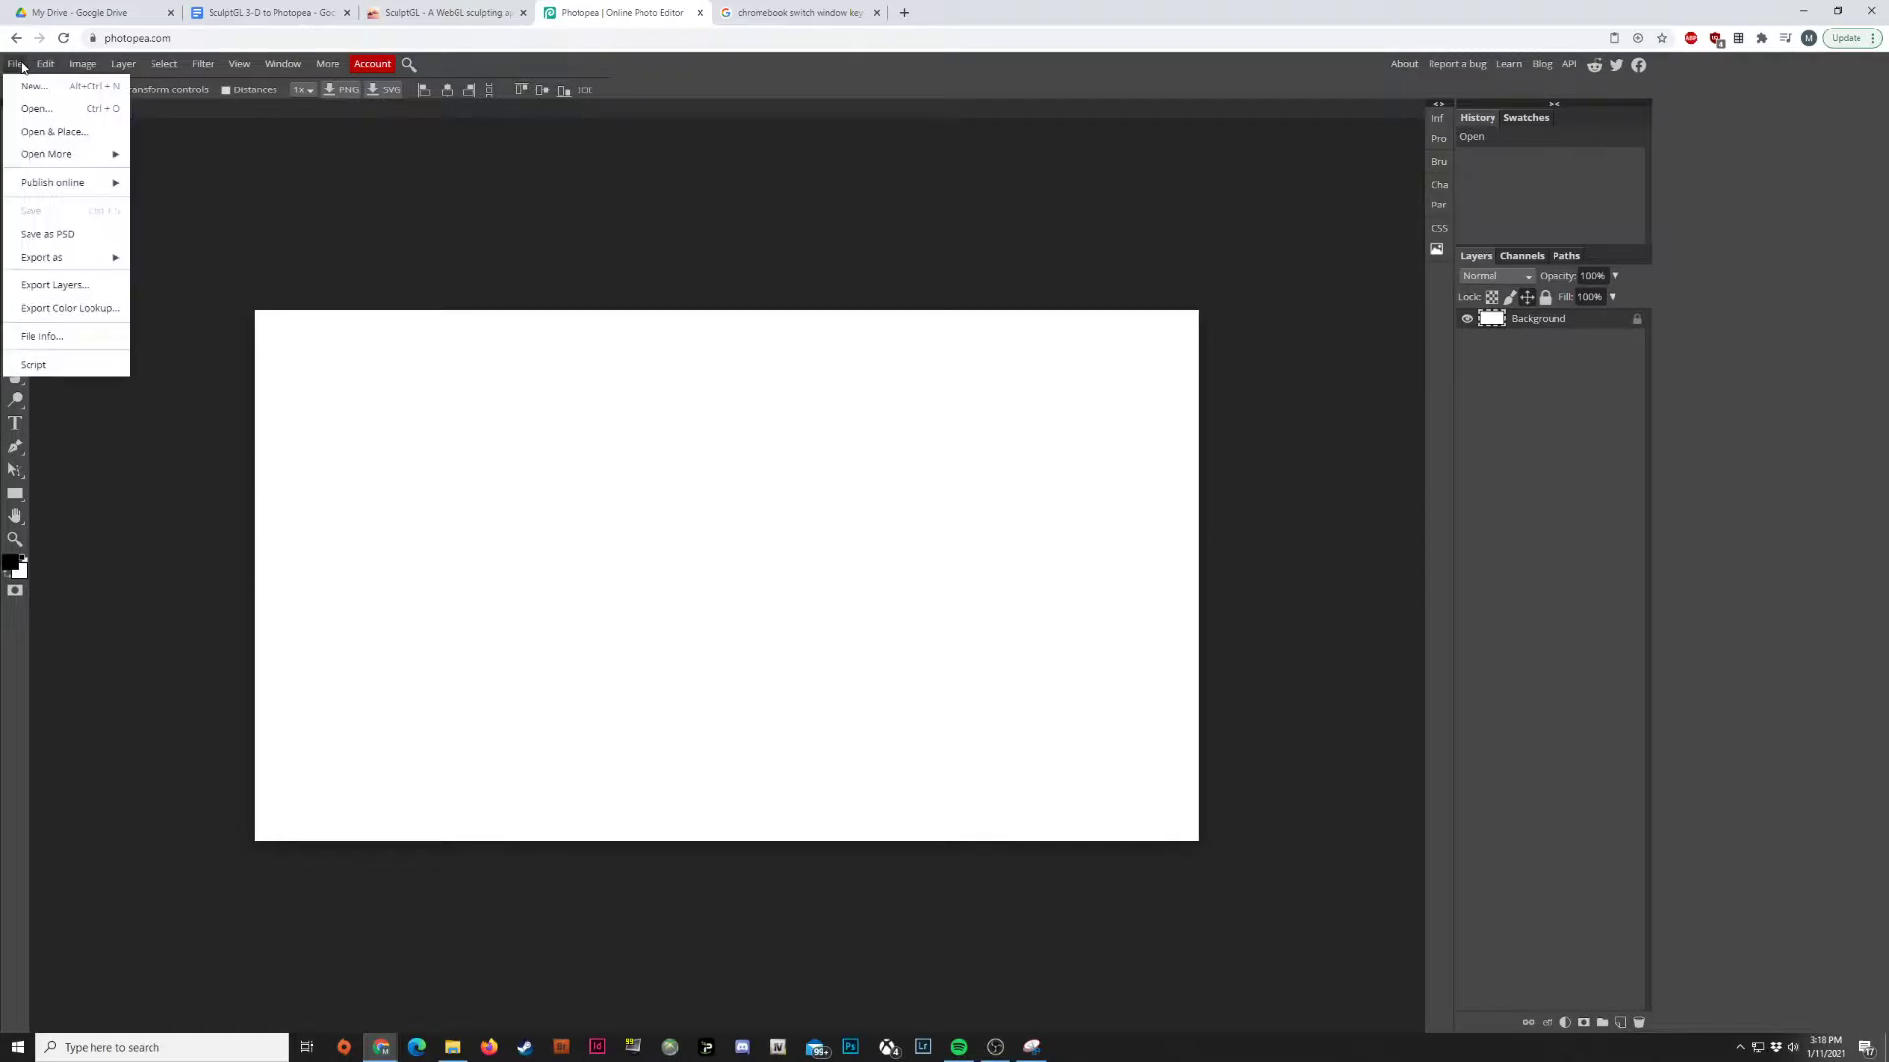
mouse_move(53, 131)
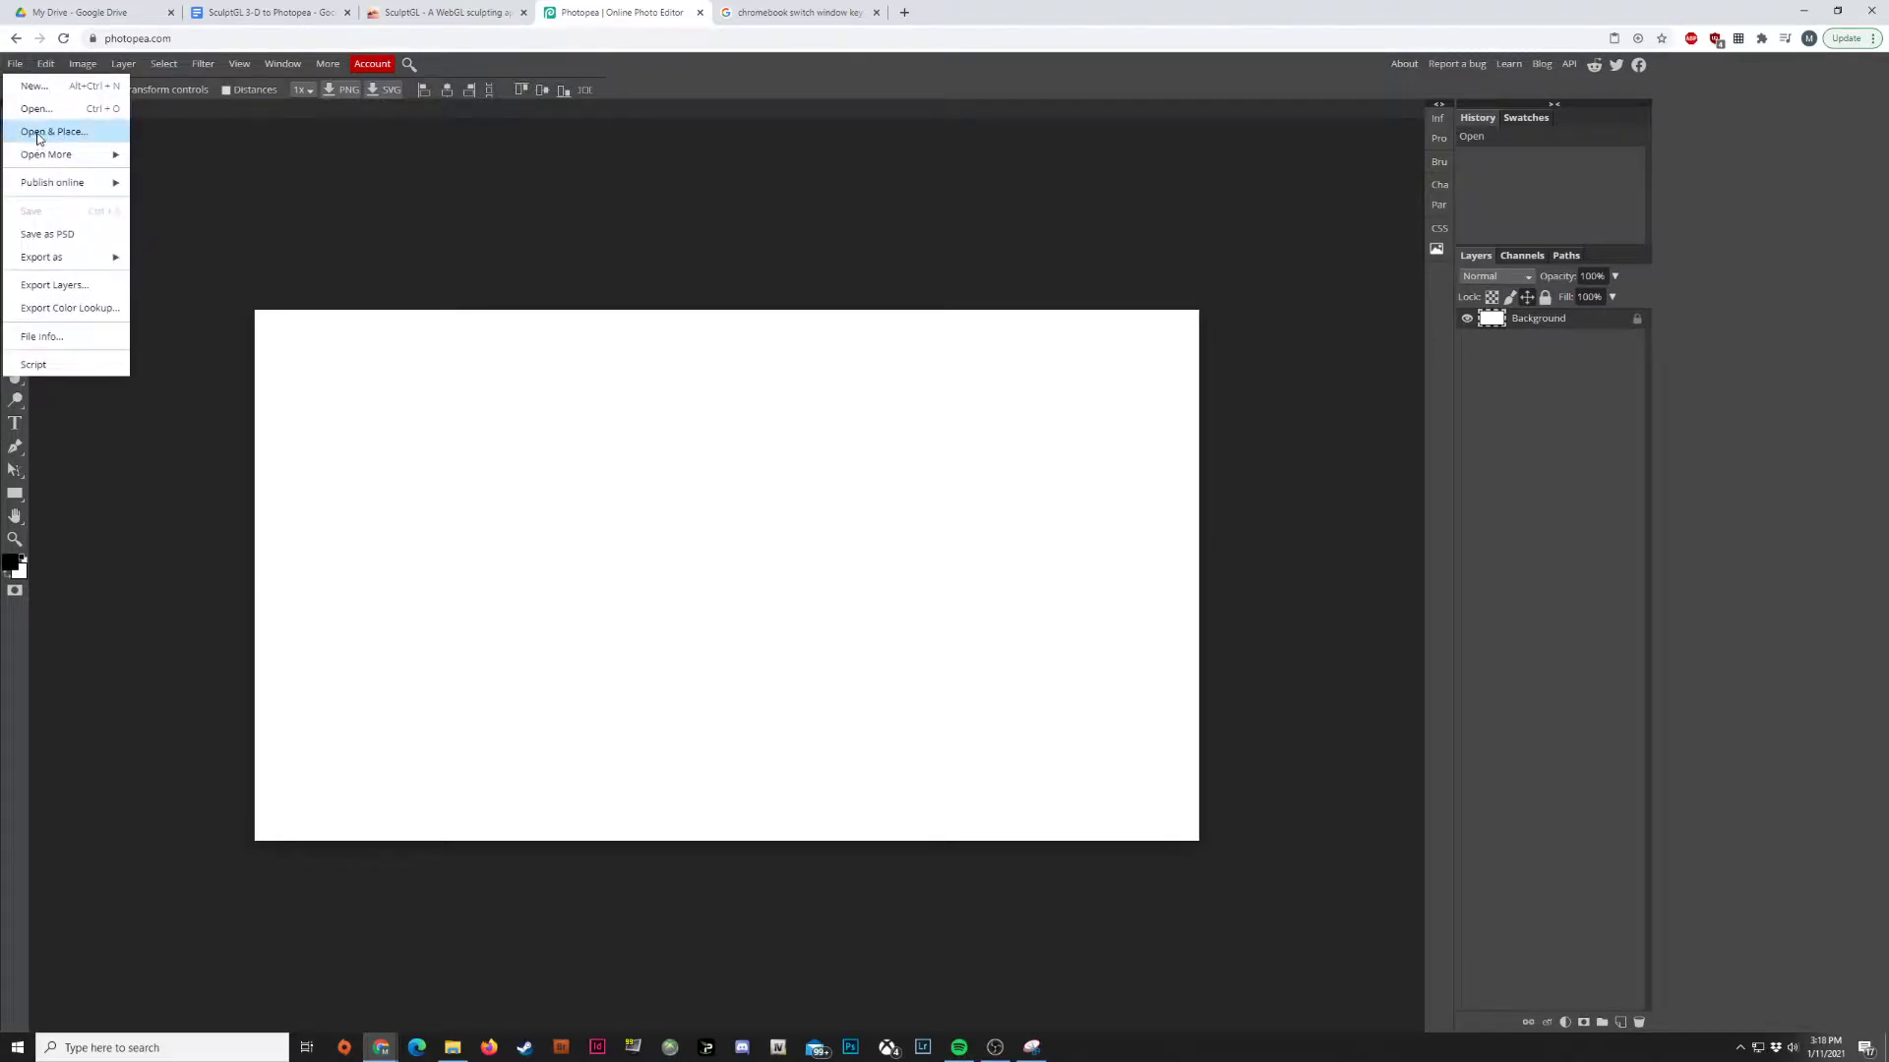
mouse_move(35, 109)
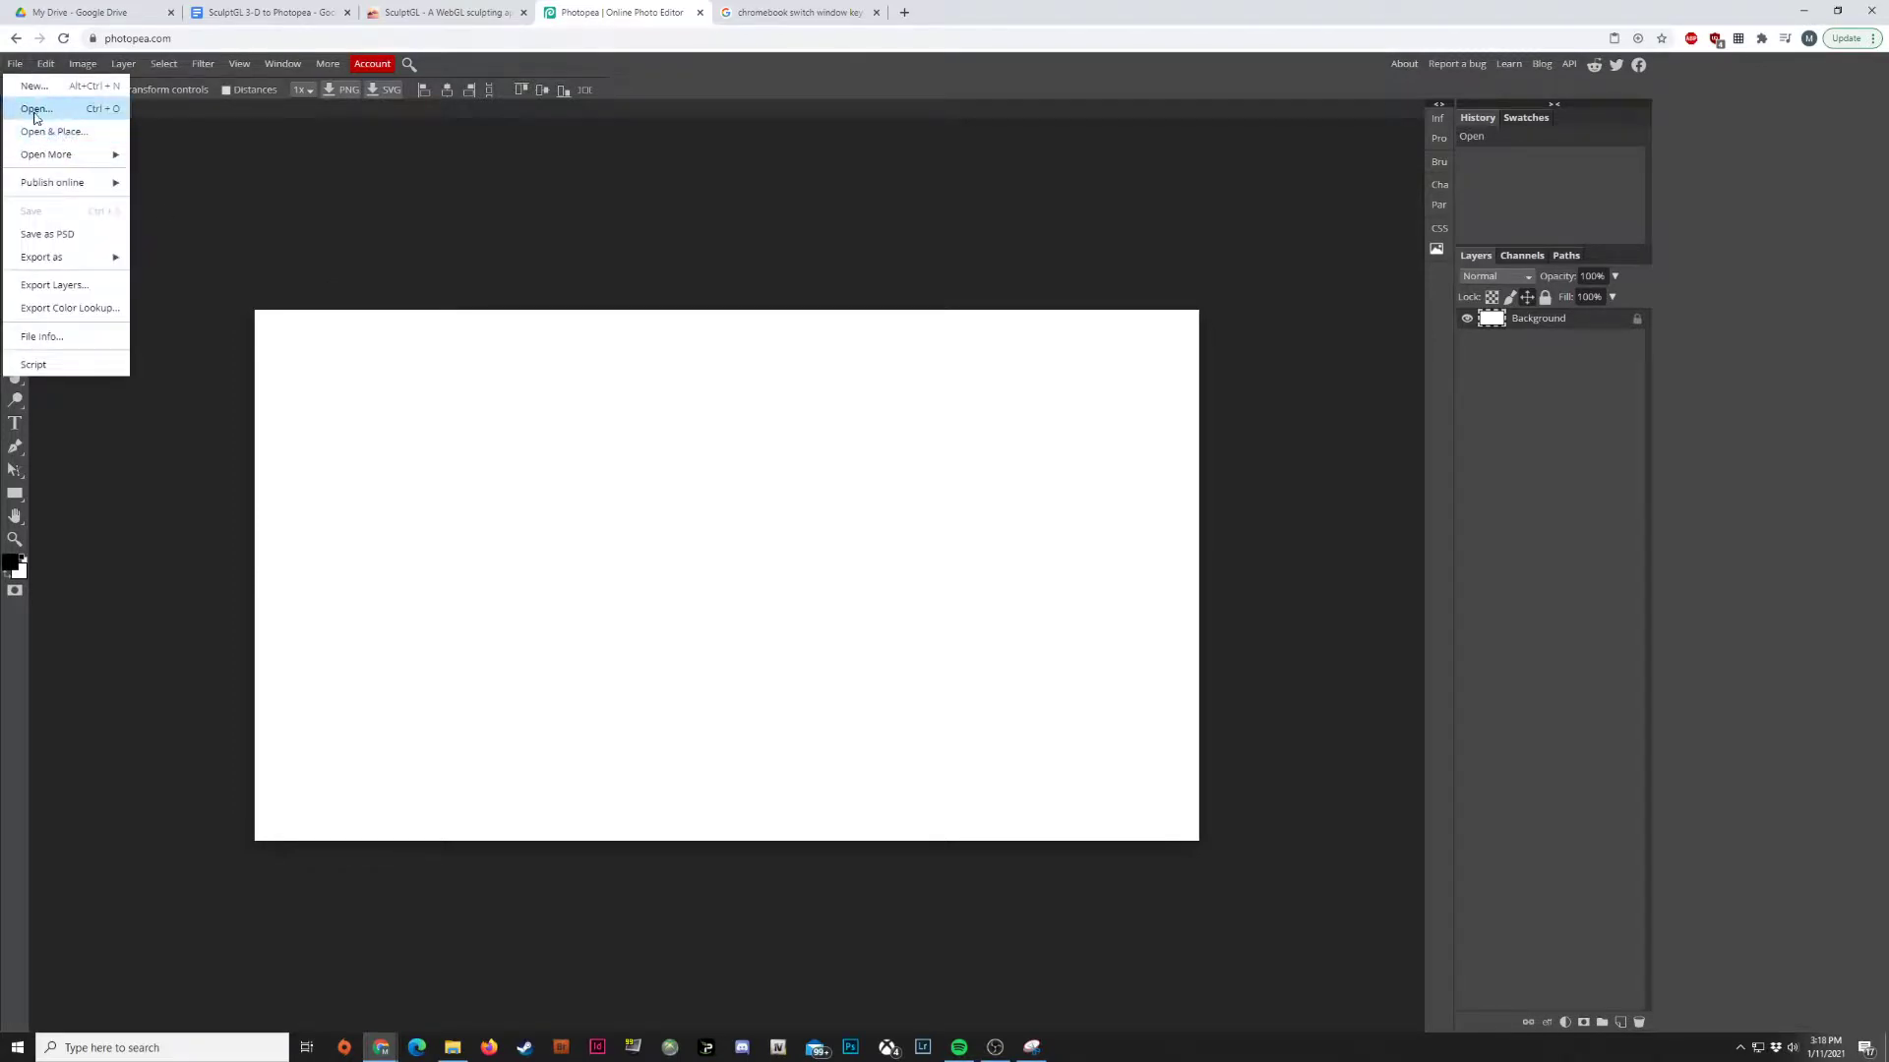
mouse_move(53, 131)
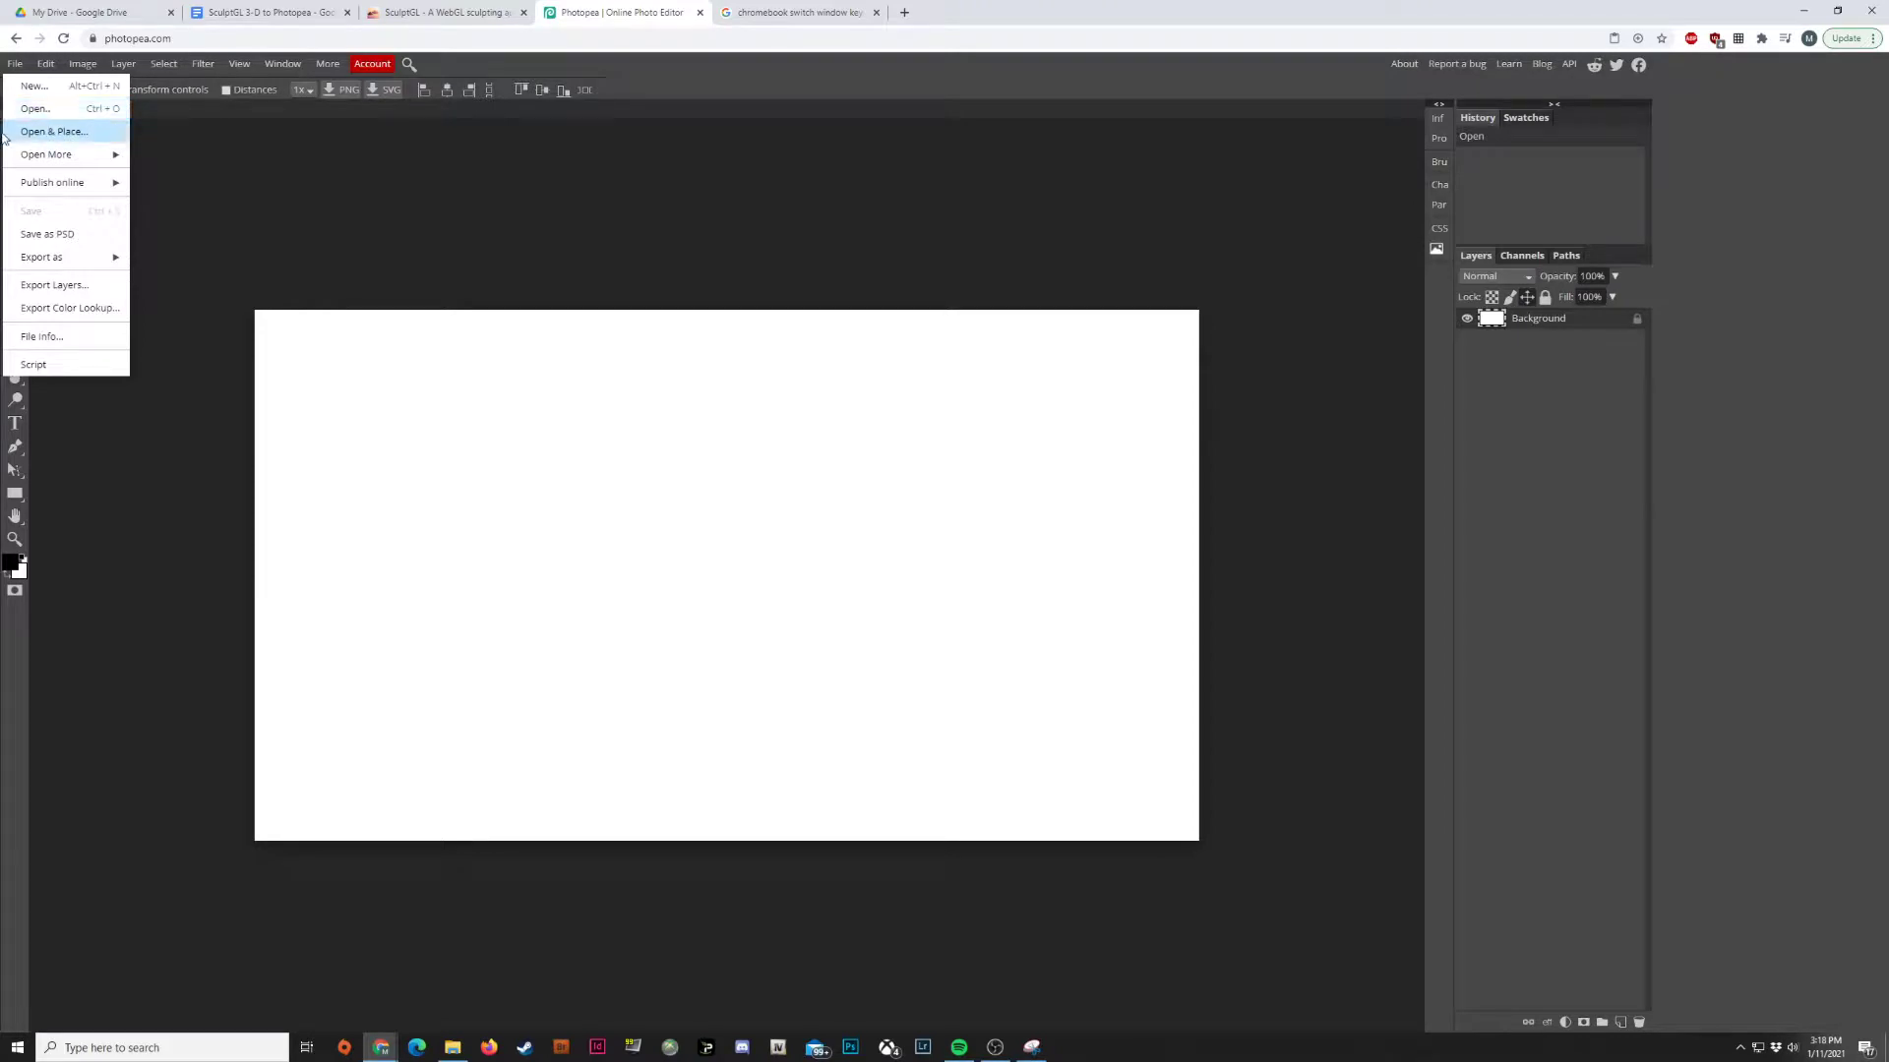
left_click(35, 108)
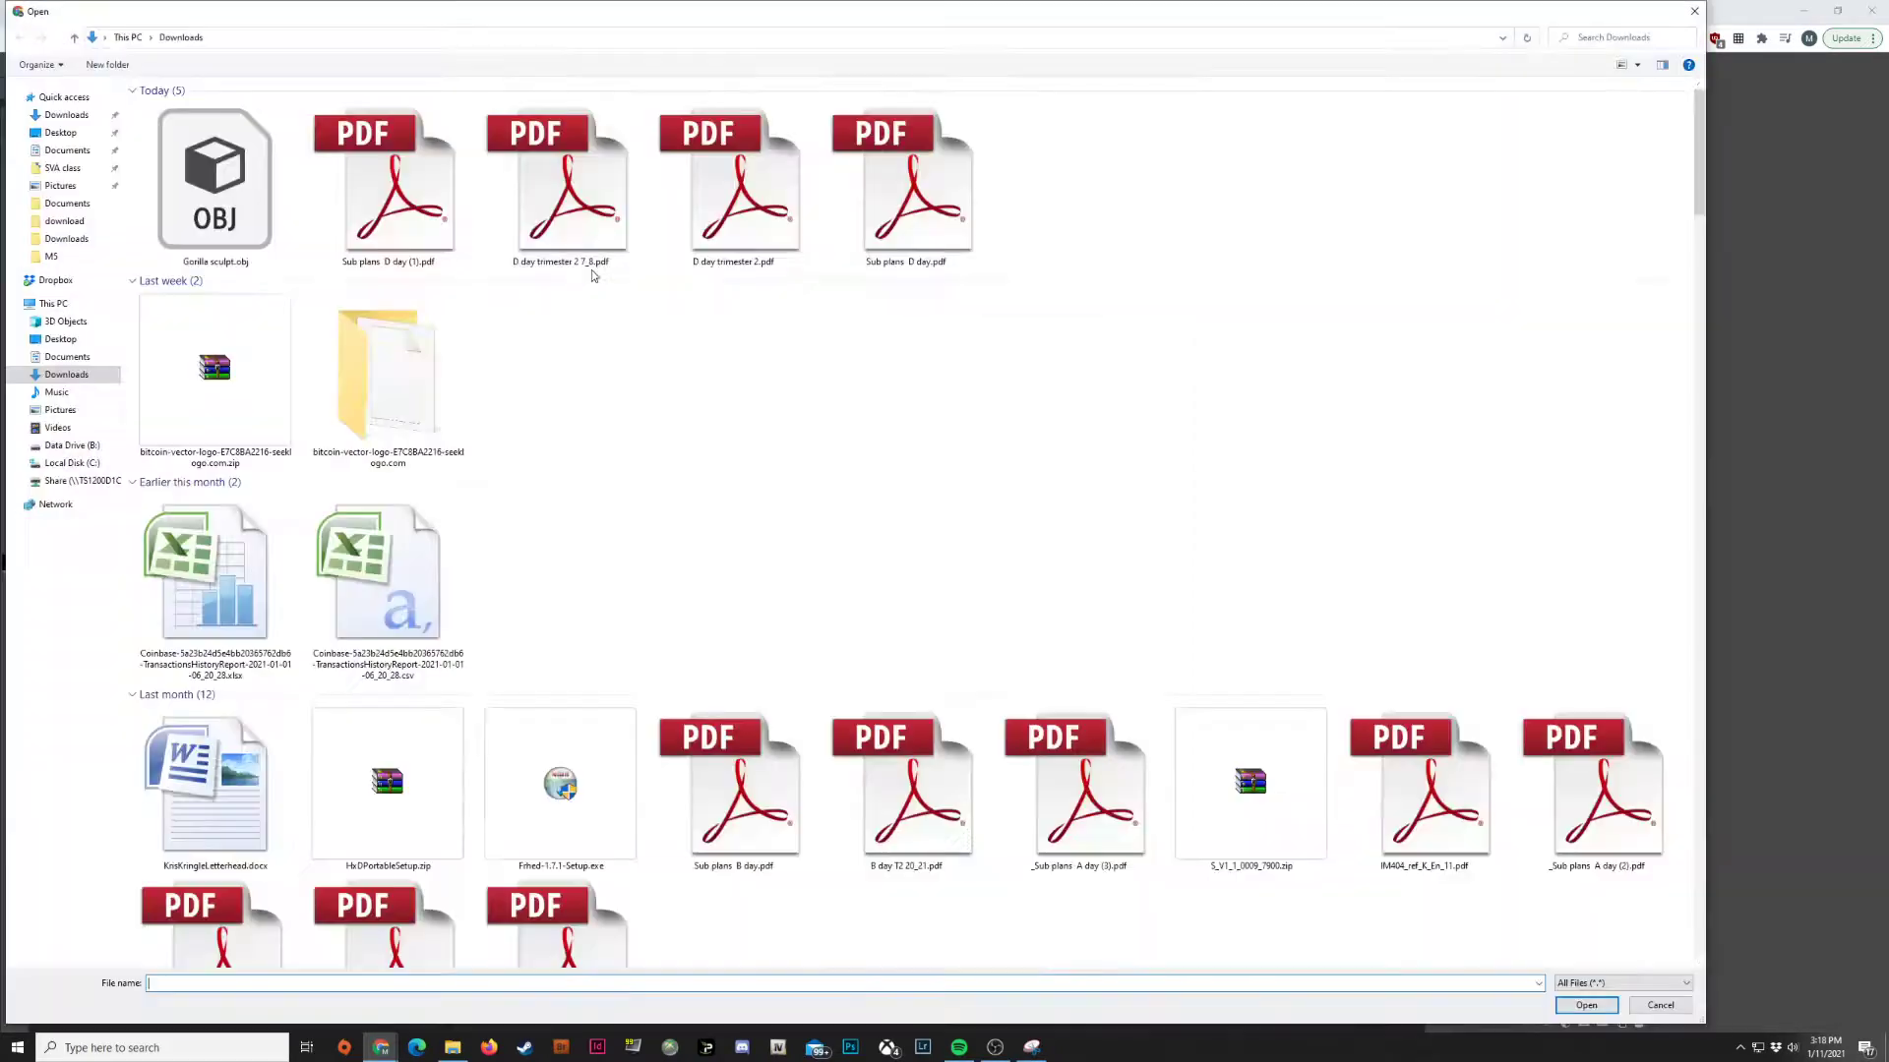
left_click(59, 133)
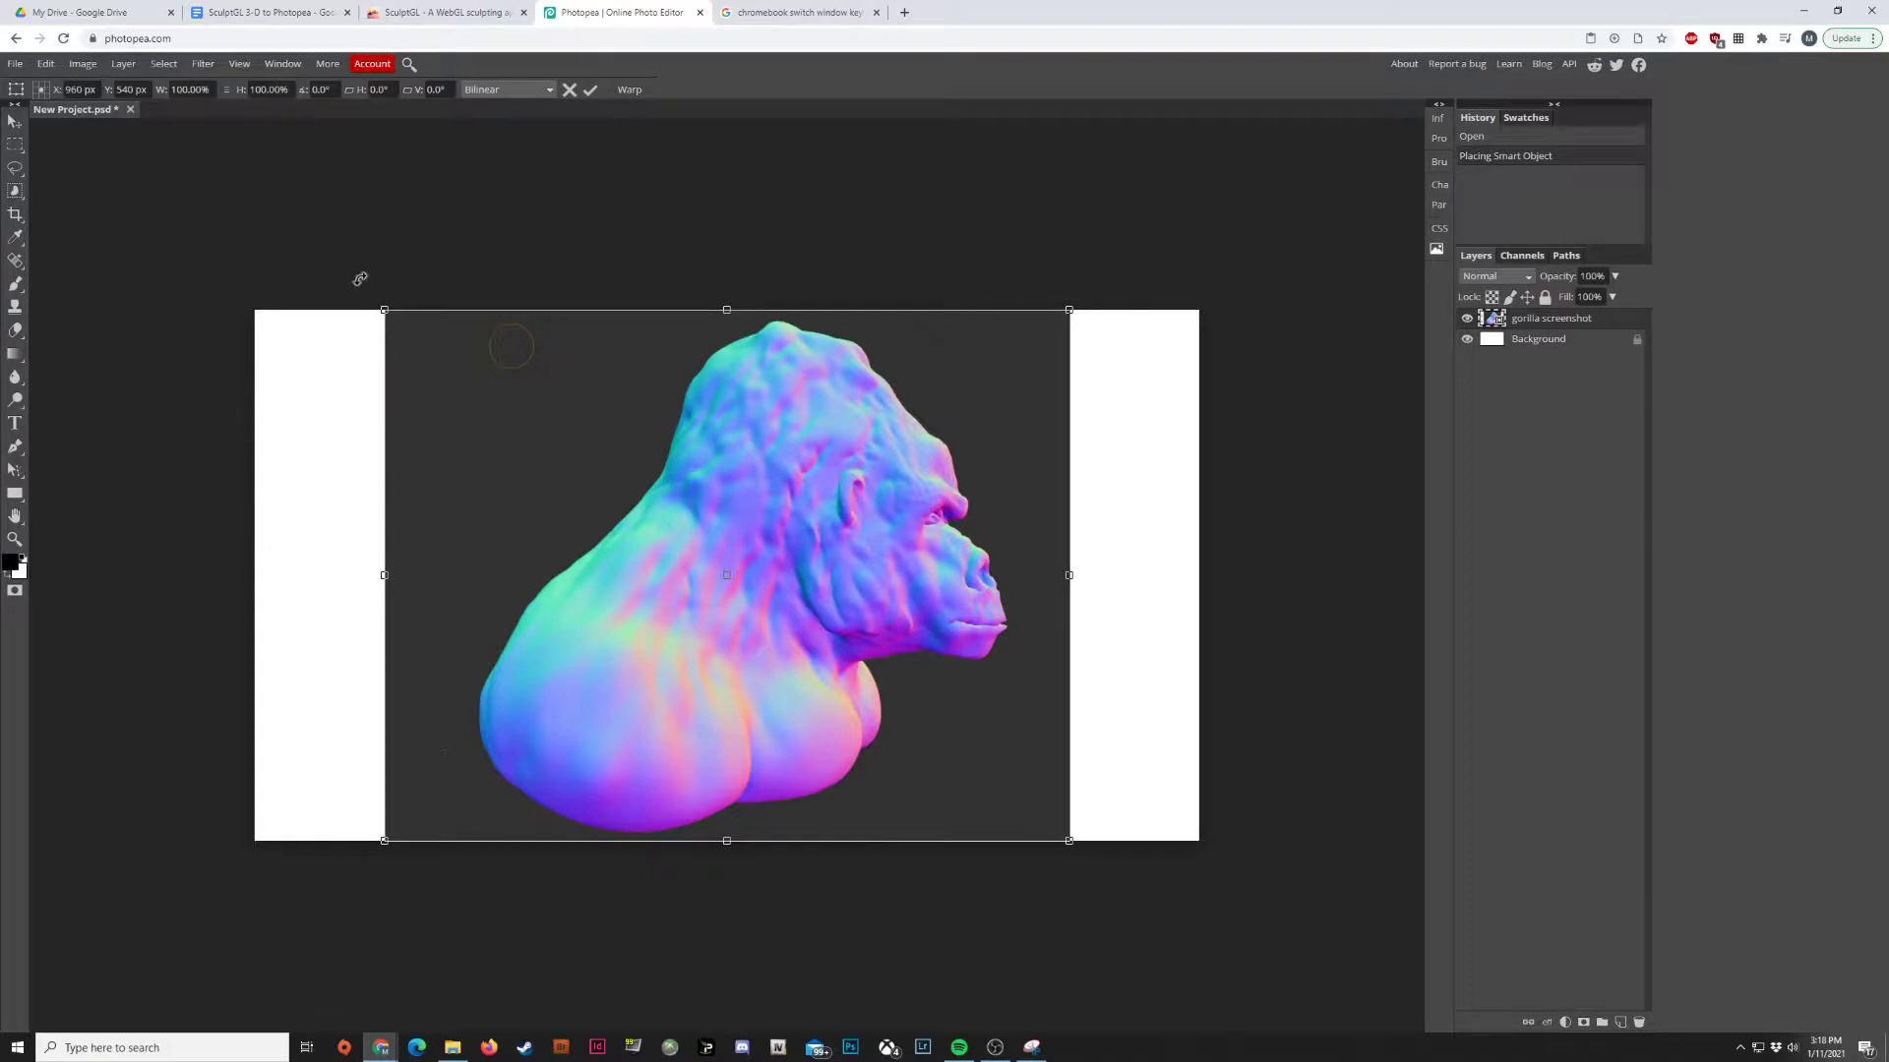
mouse_move(588, 398)
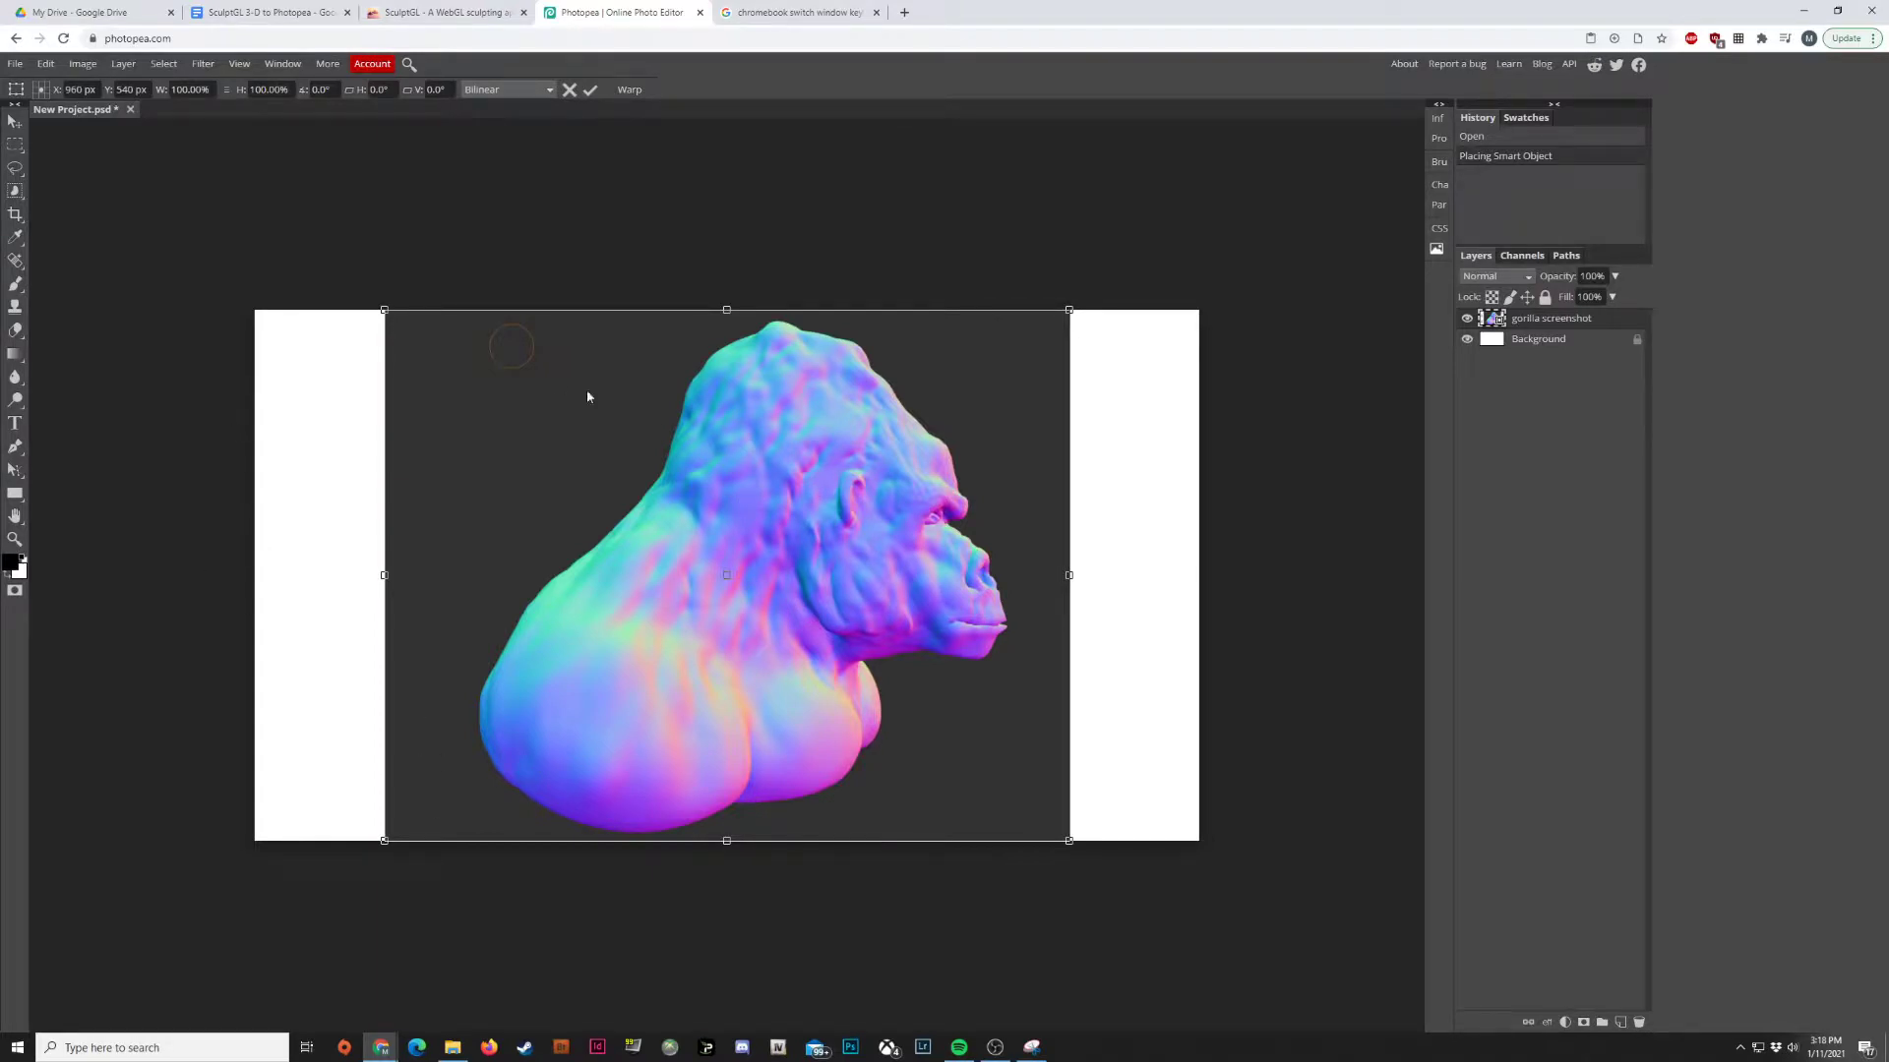
- Position and confirm the placed gorilla screenshot, then nudge it slightly left
left_click_drag(588, 396, 999, 571)
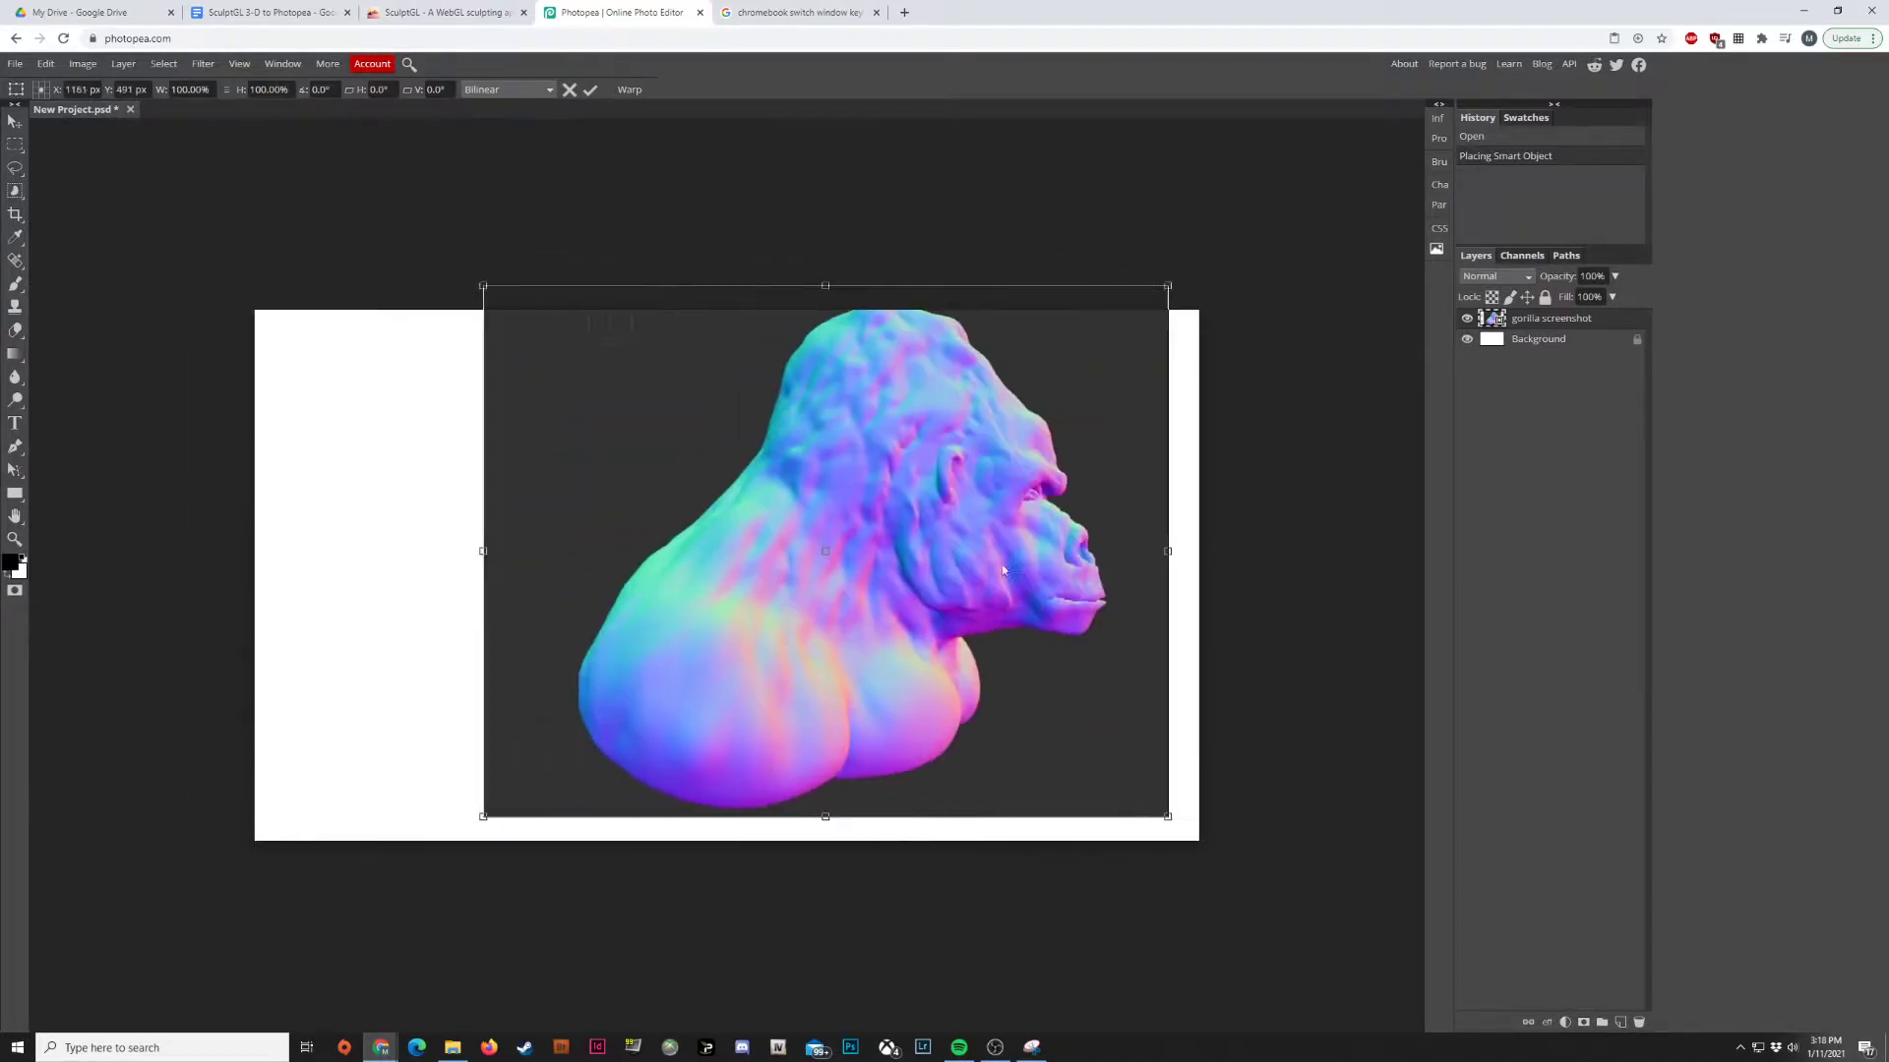
left_click_drag(825, 550, 825, 574)
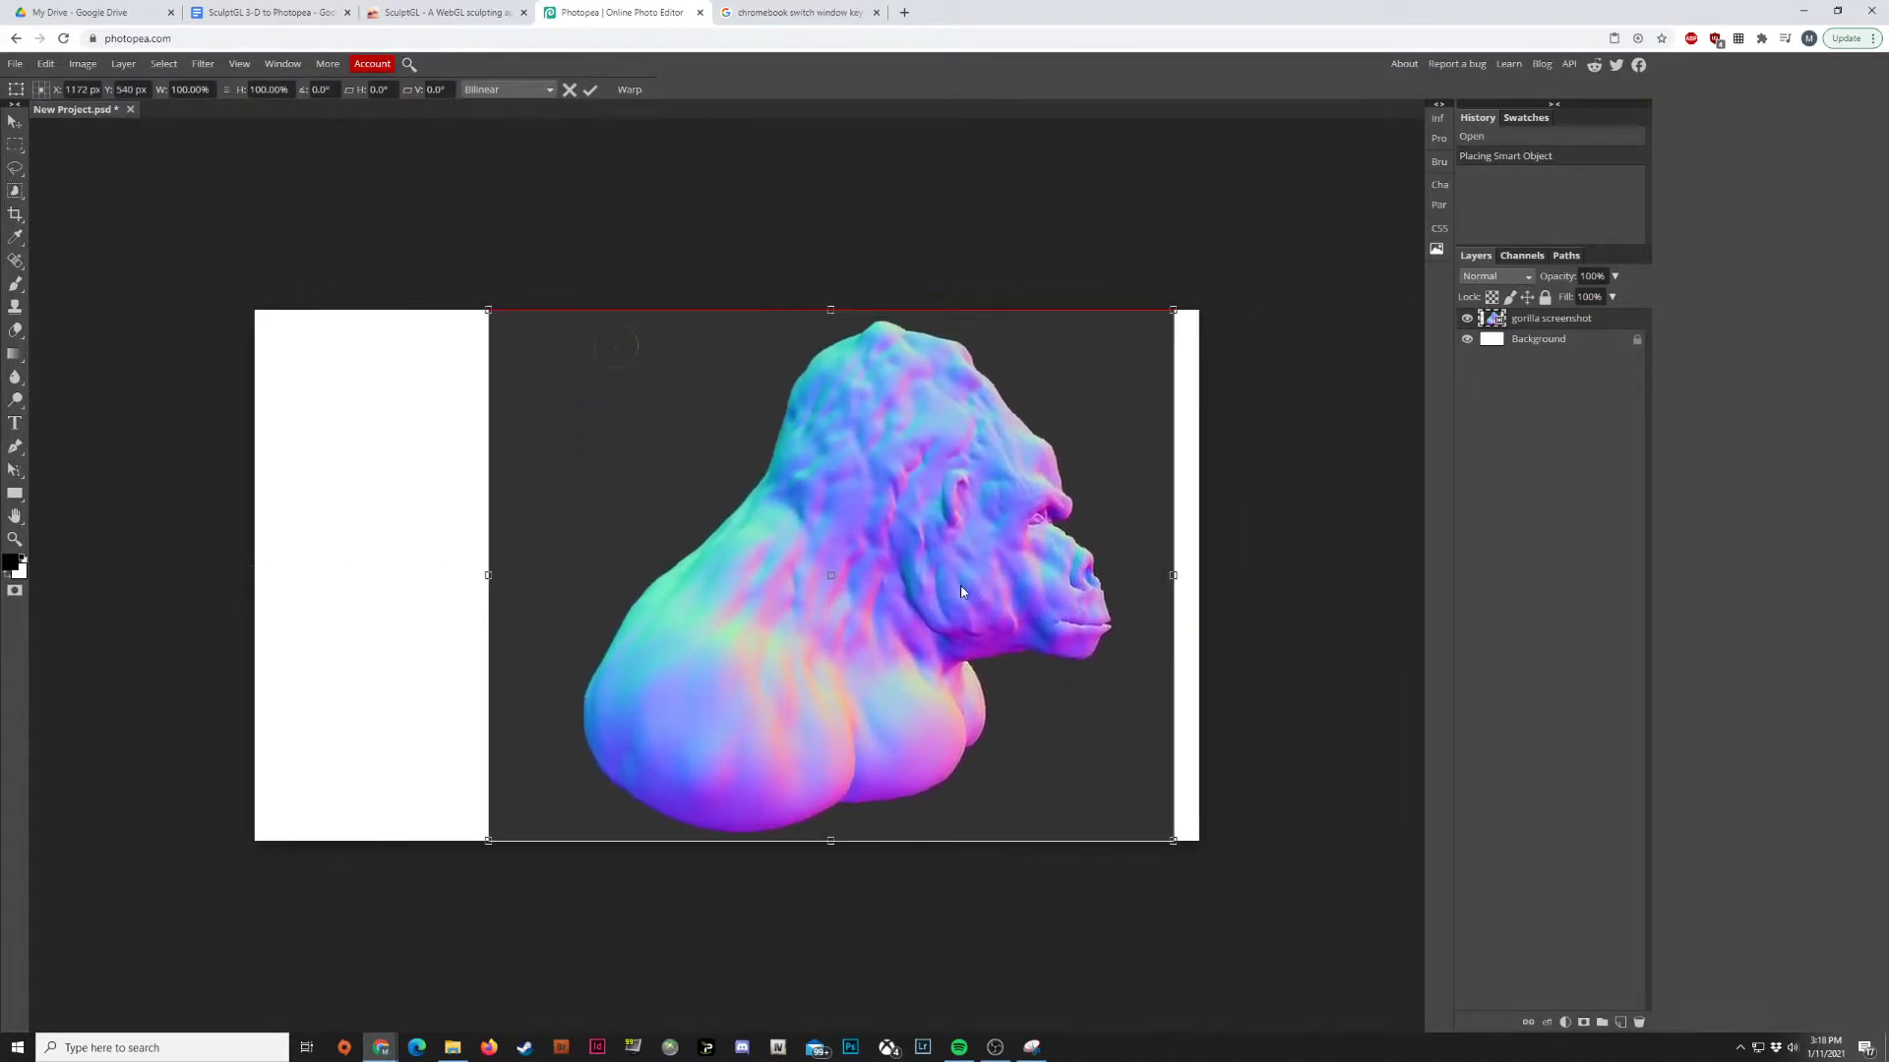
left_click_drag(961, 591, 859, 579)
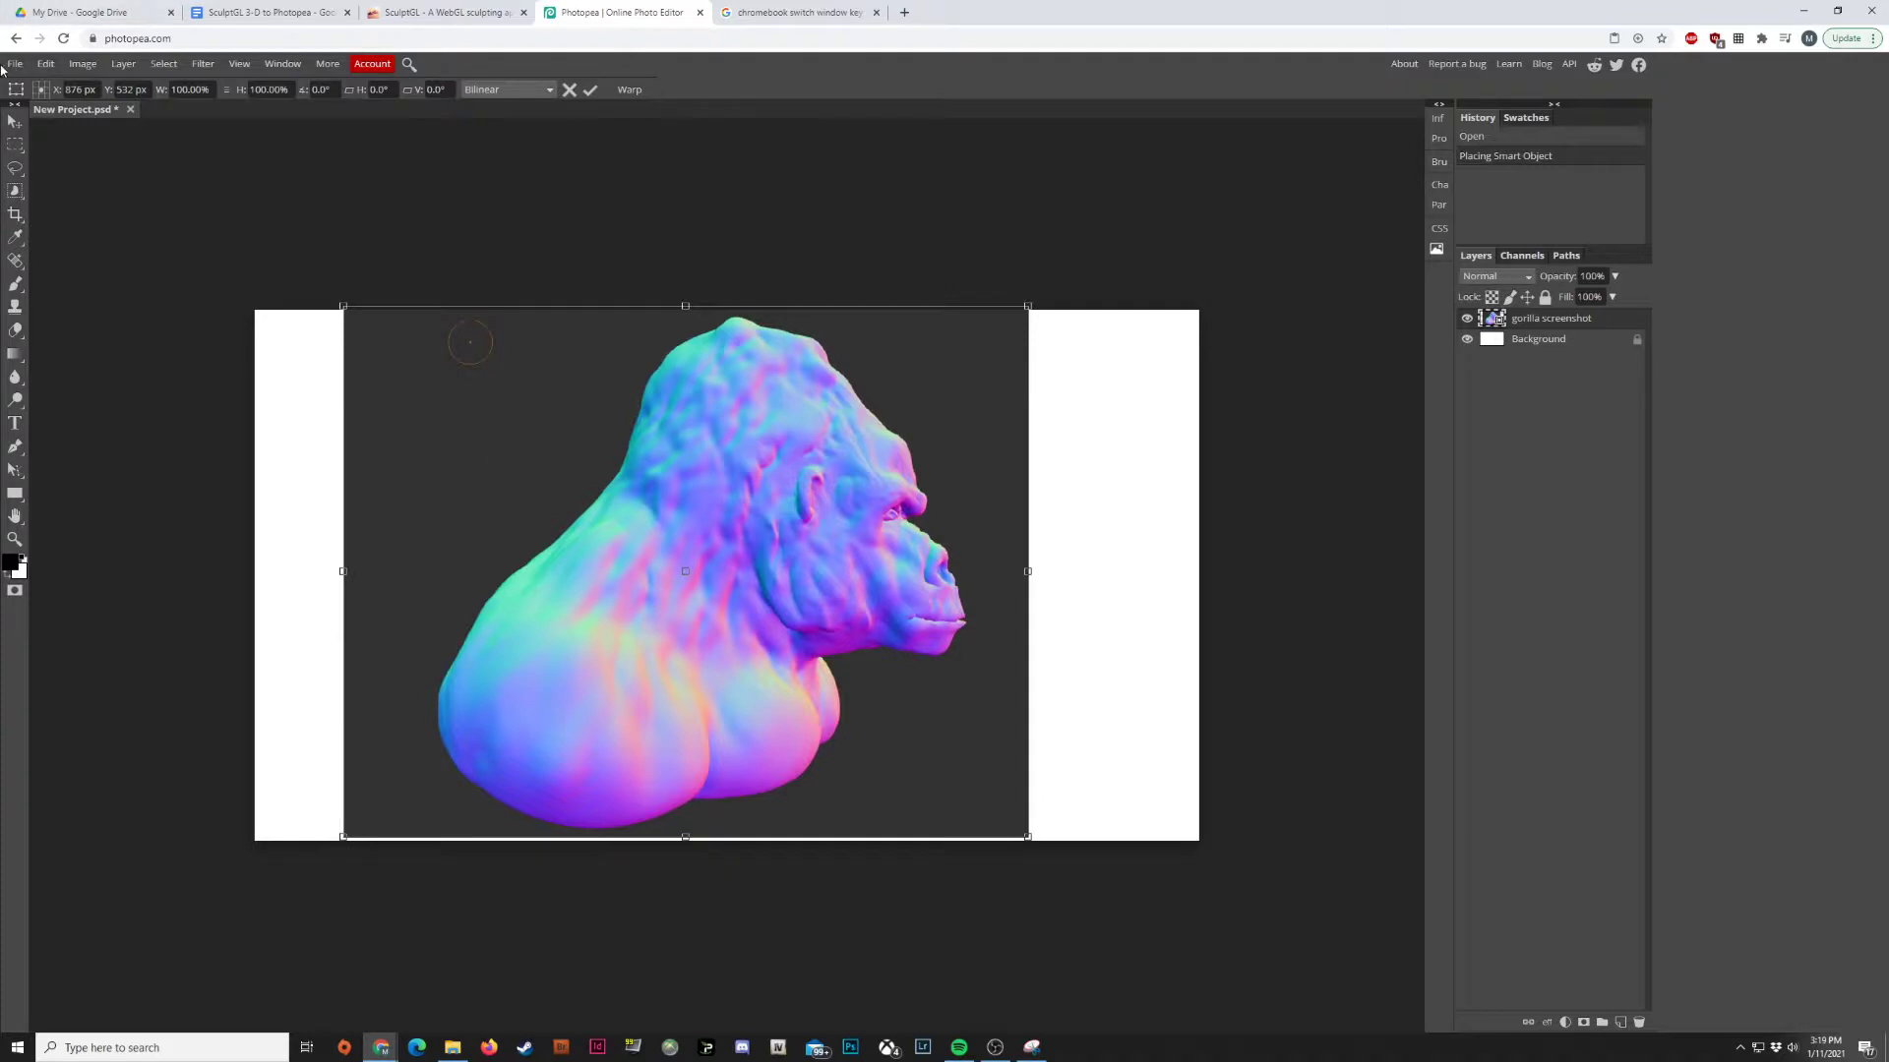
left_click(15, 64)
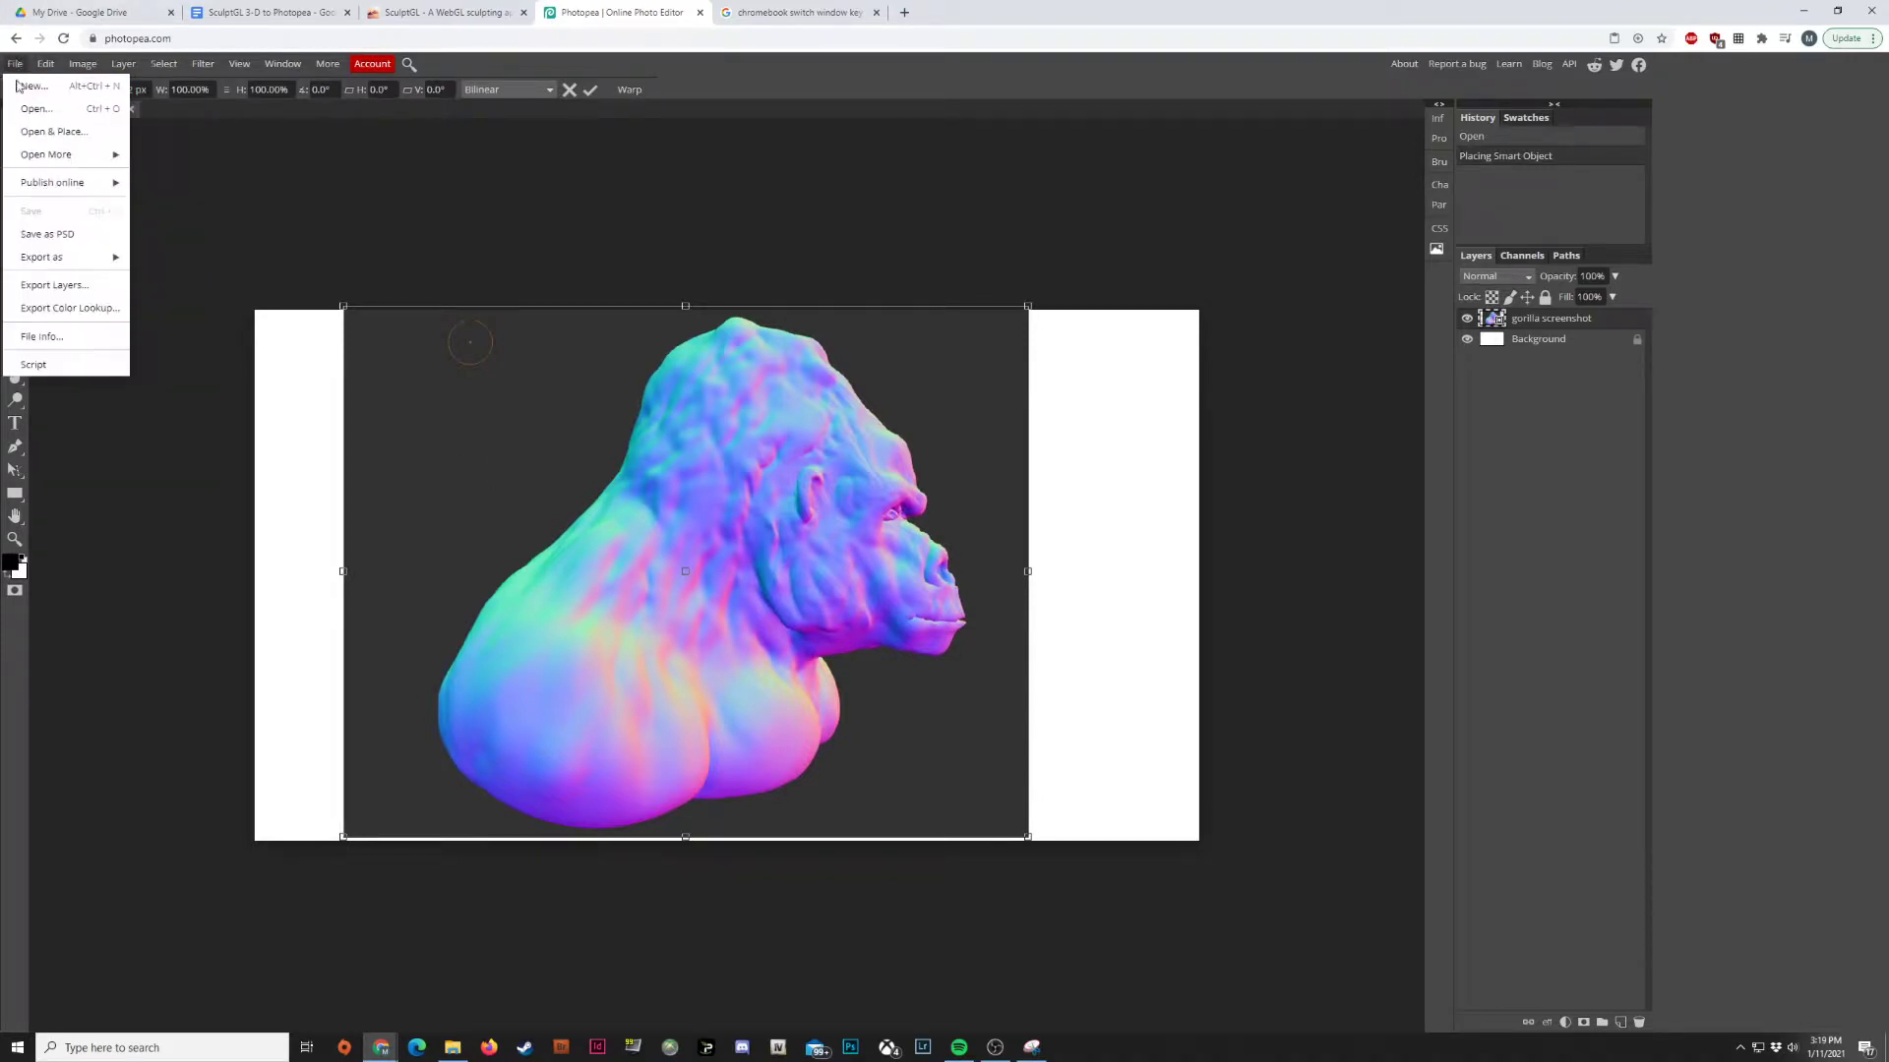
mouse_move(53, 129)
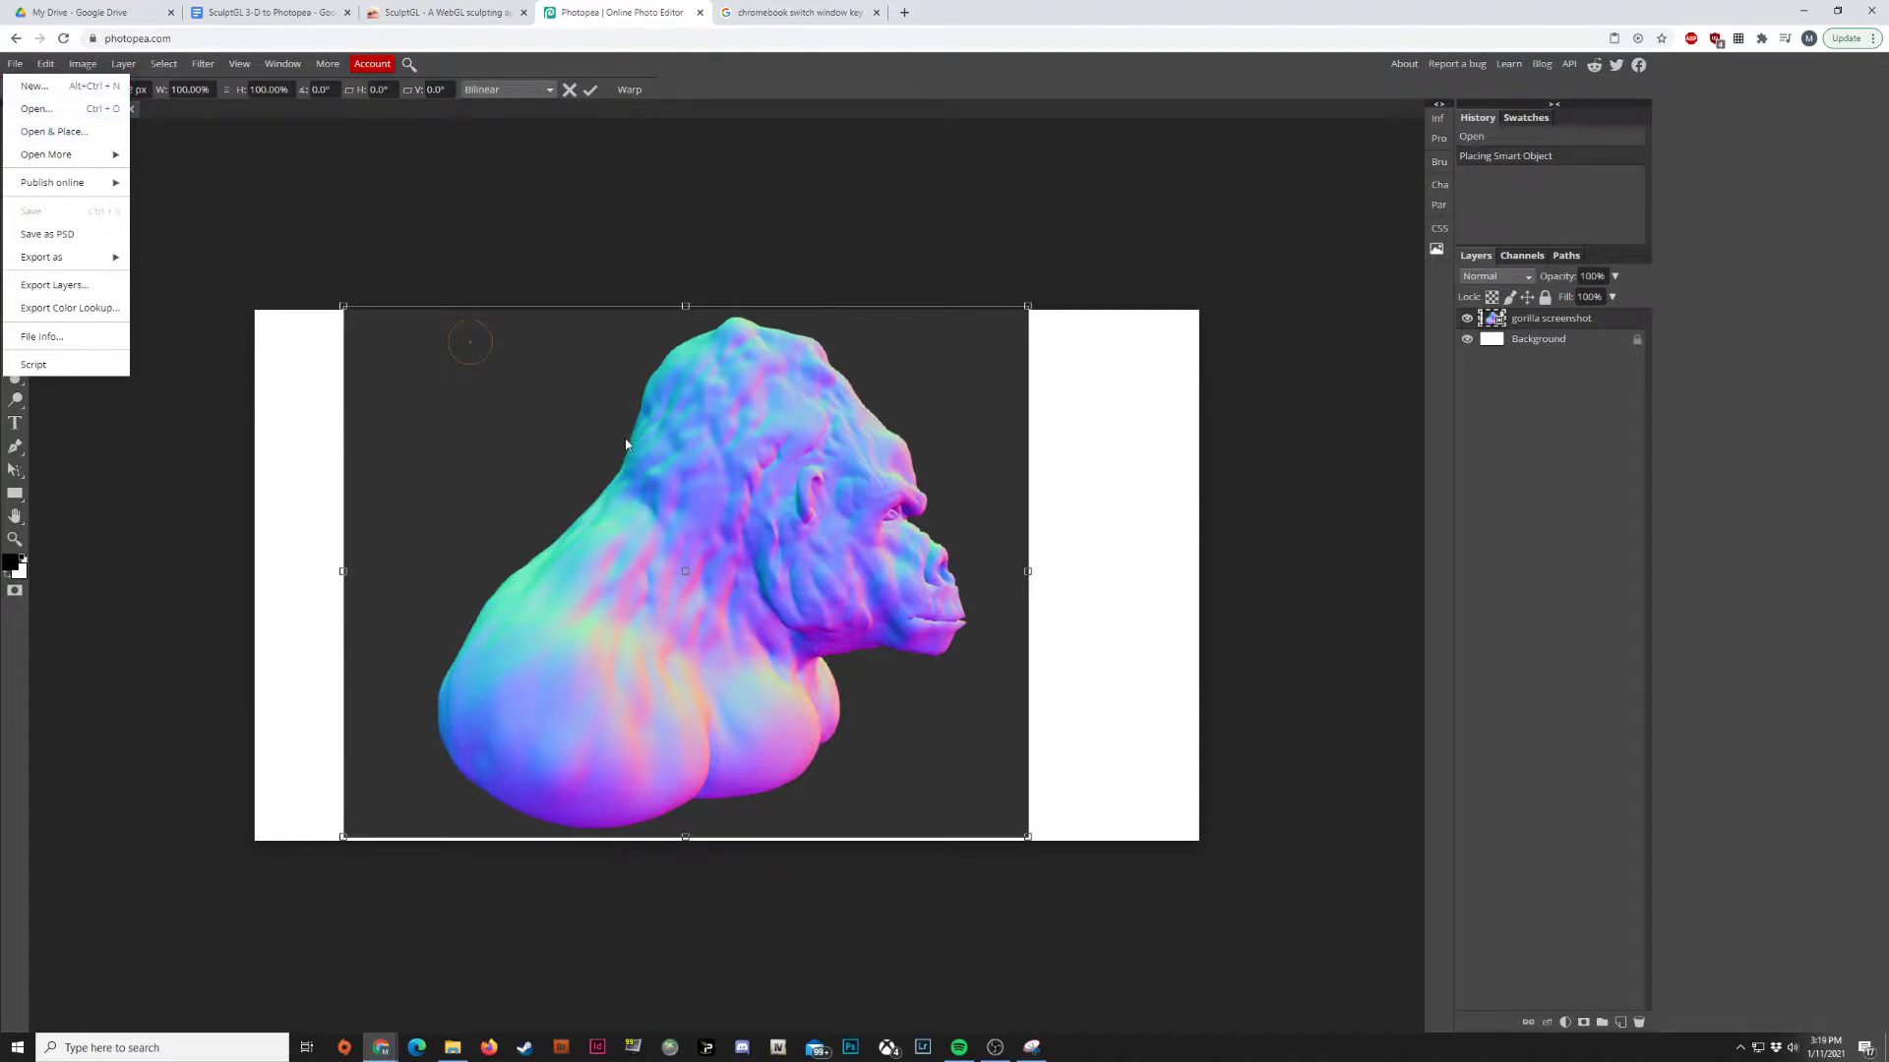
left_click(44, 64)
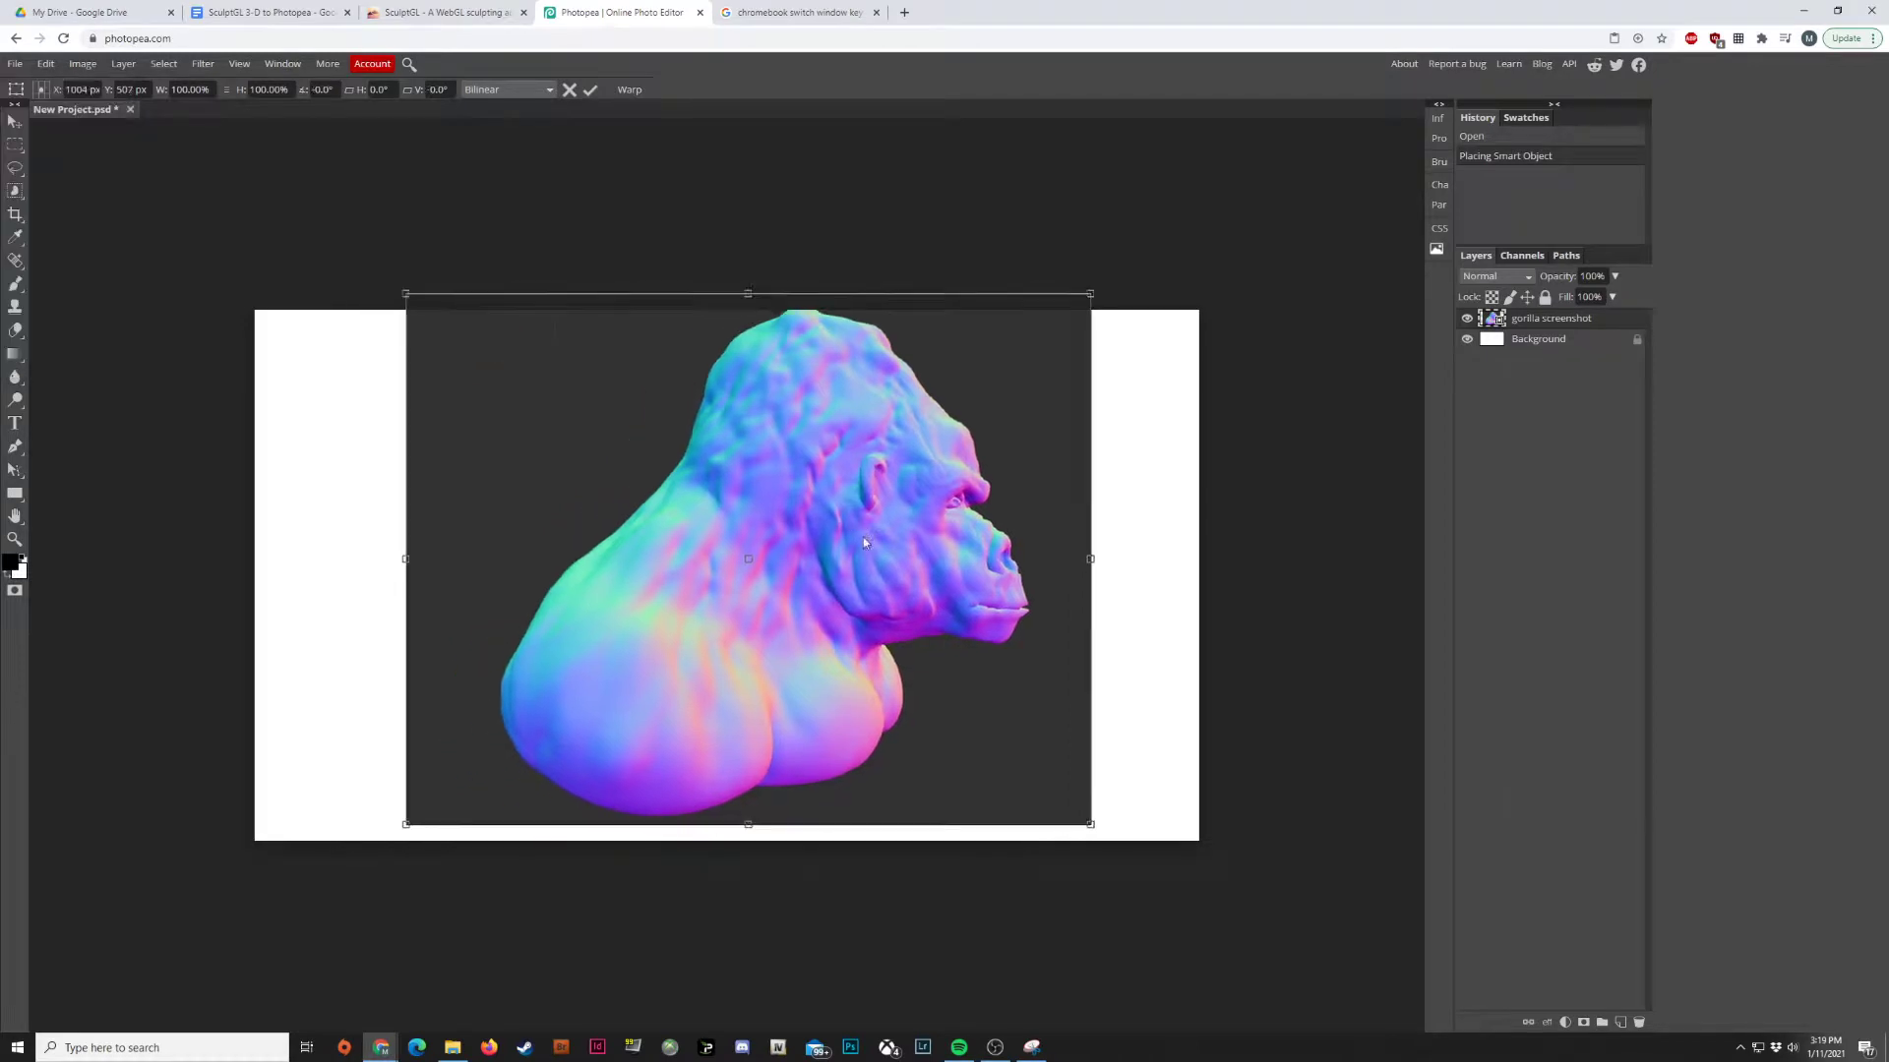
left_click_drag(864, 543, 762, 567)
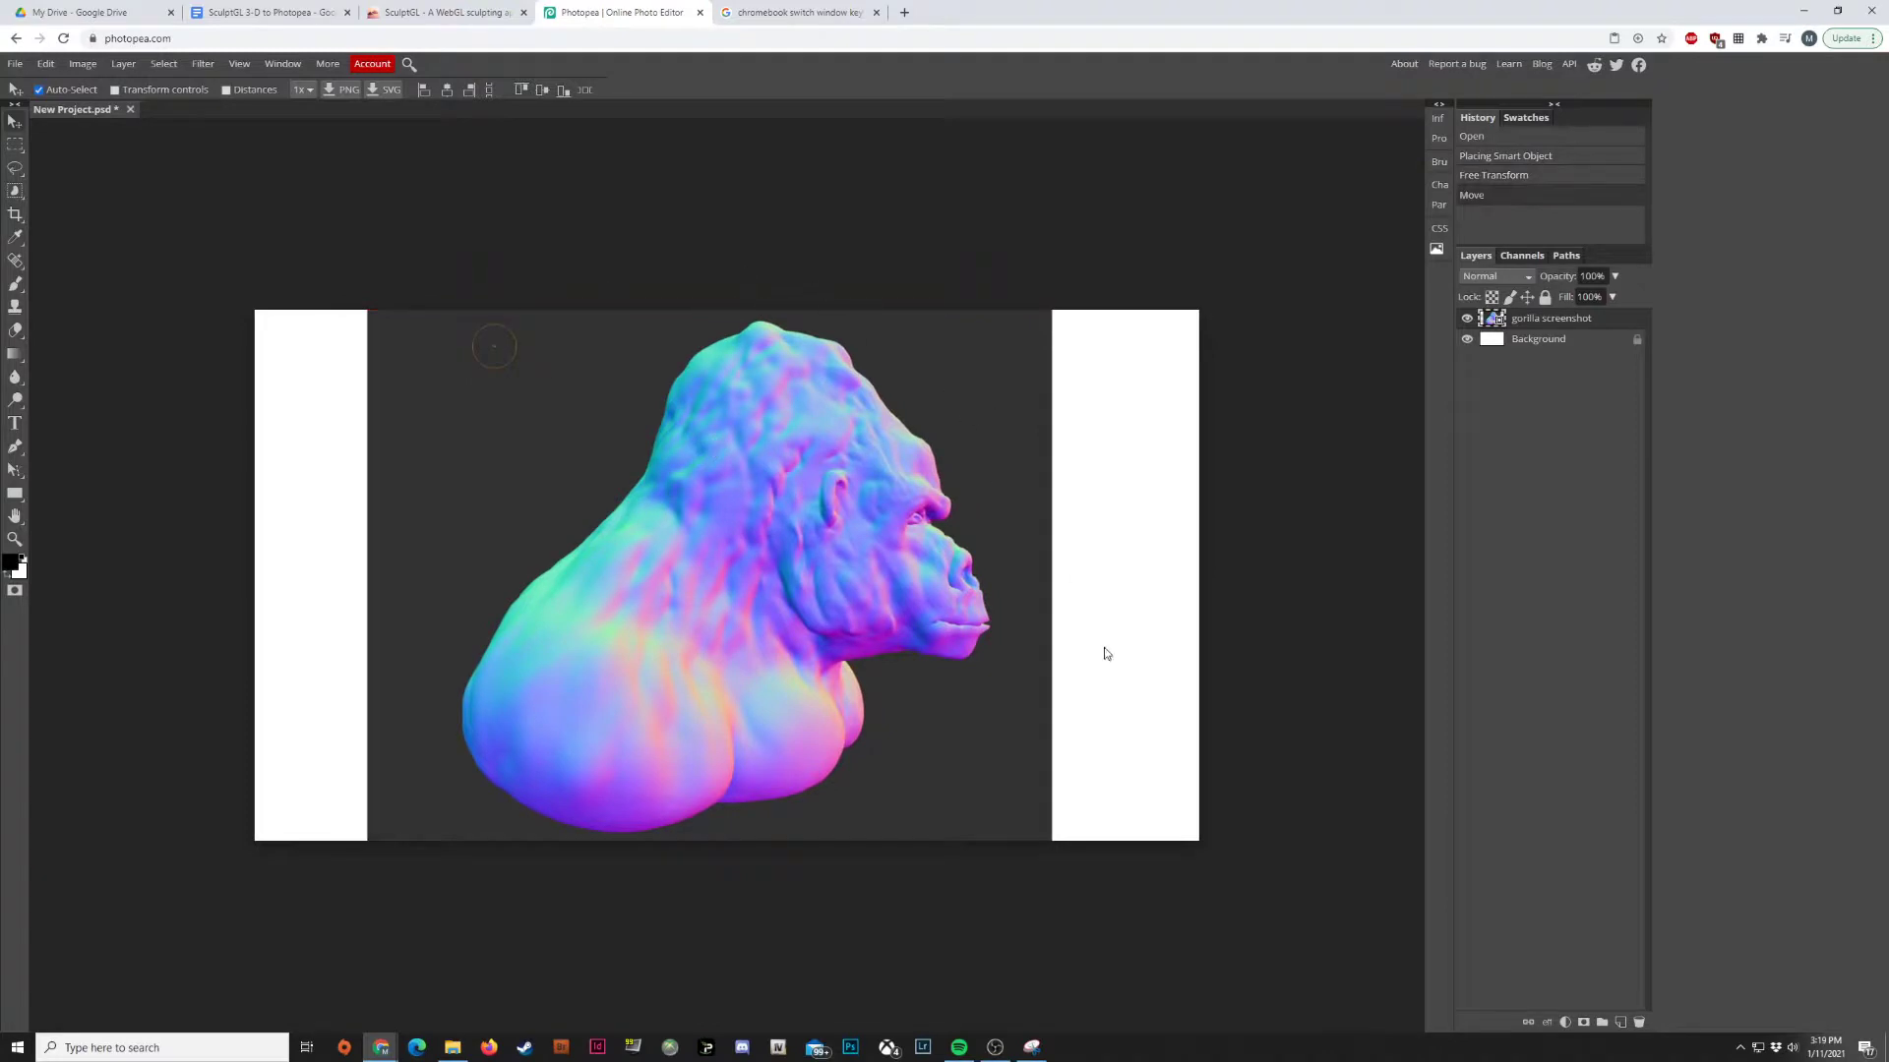
mouse_move(874, 740)
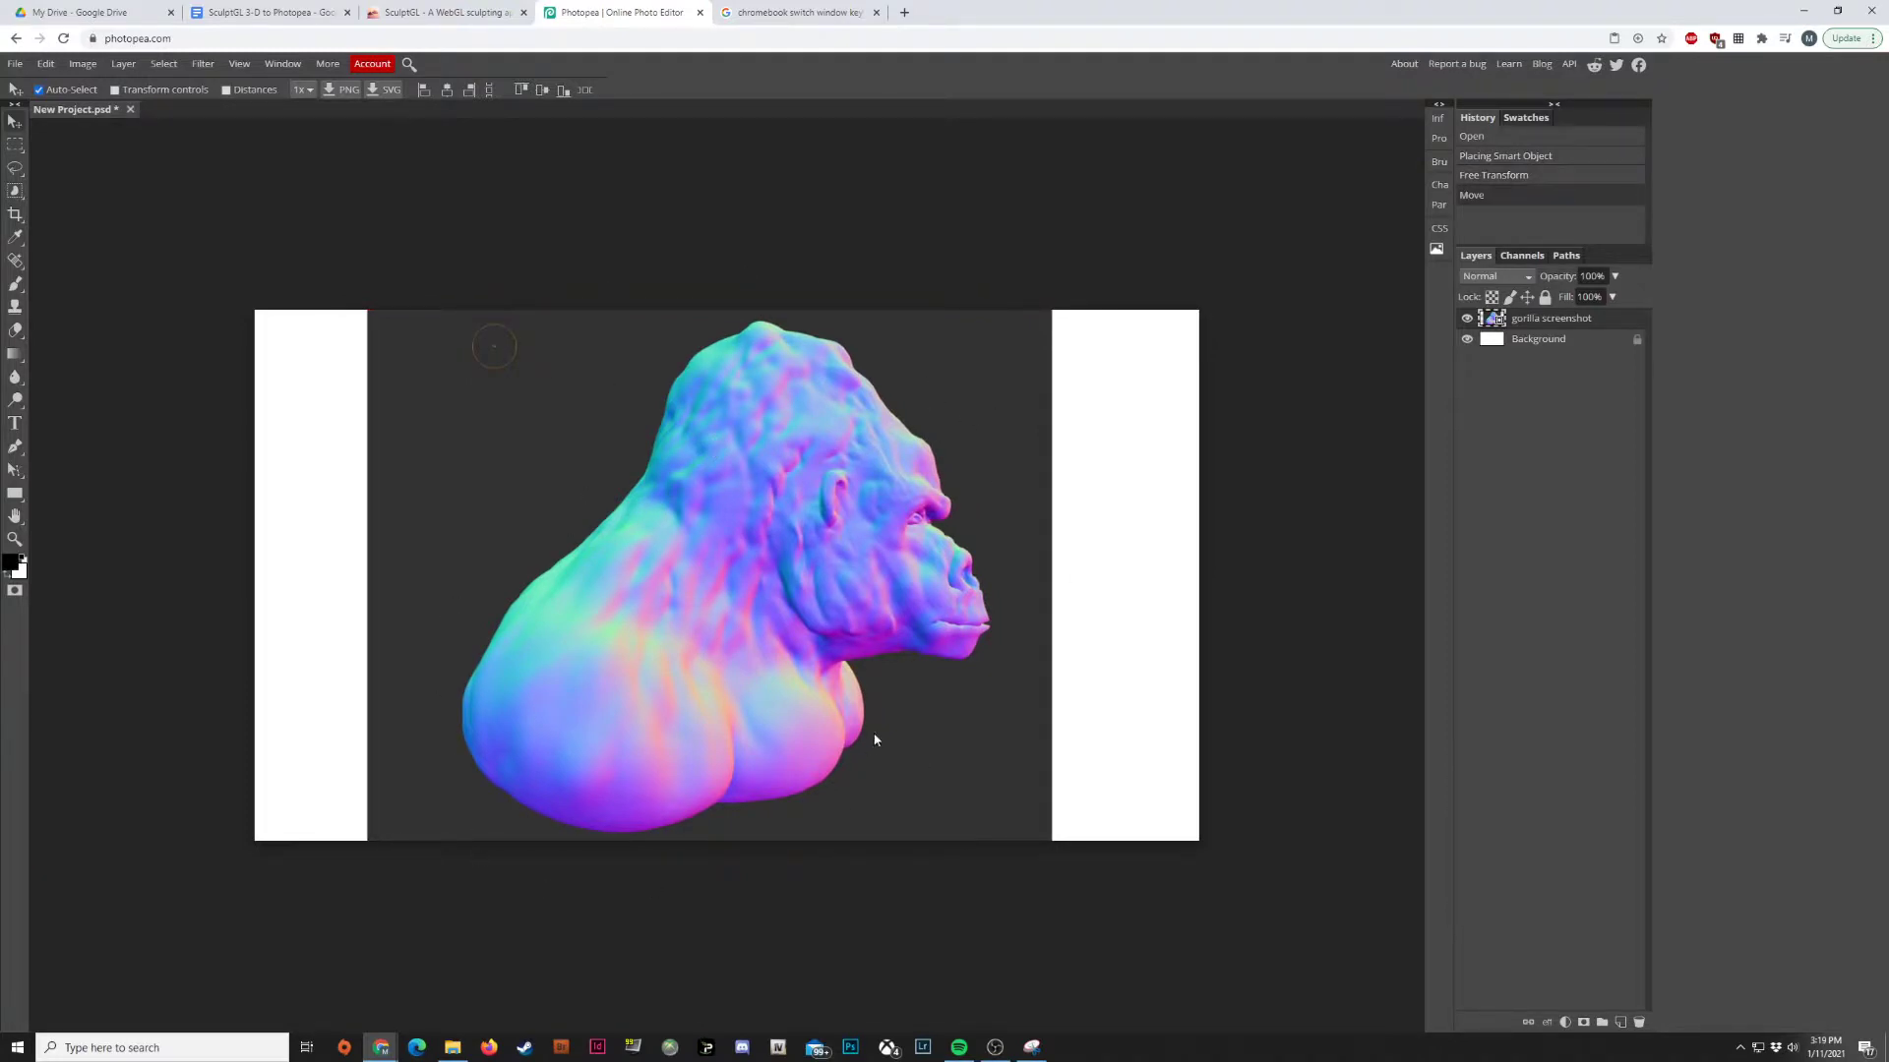
mouse_move(836, 324)
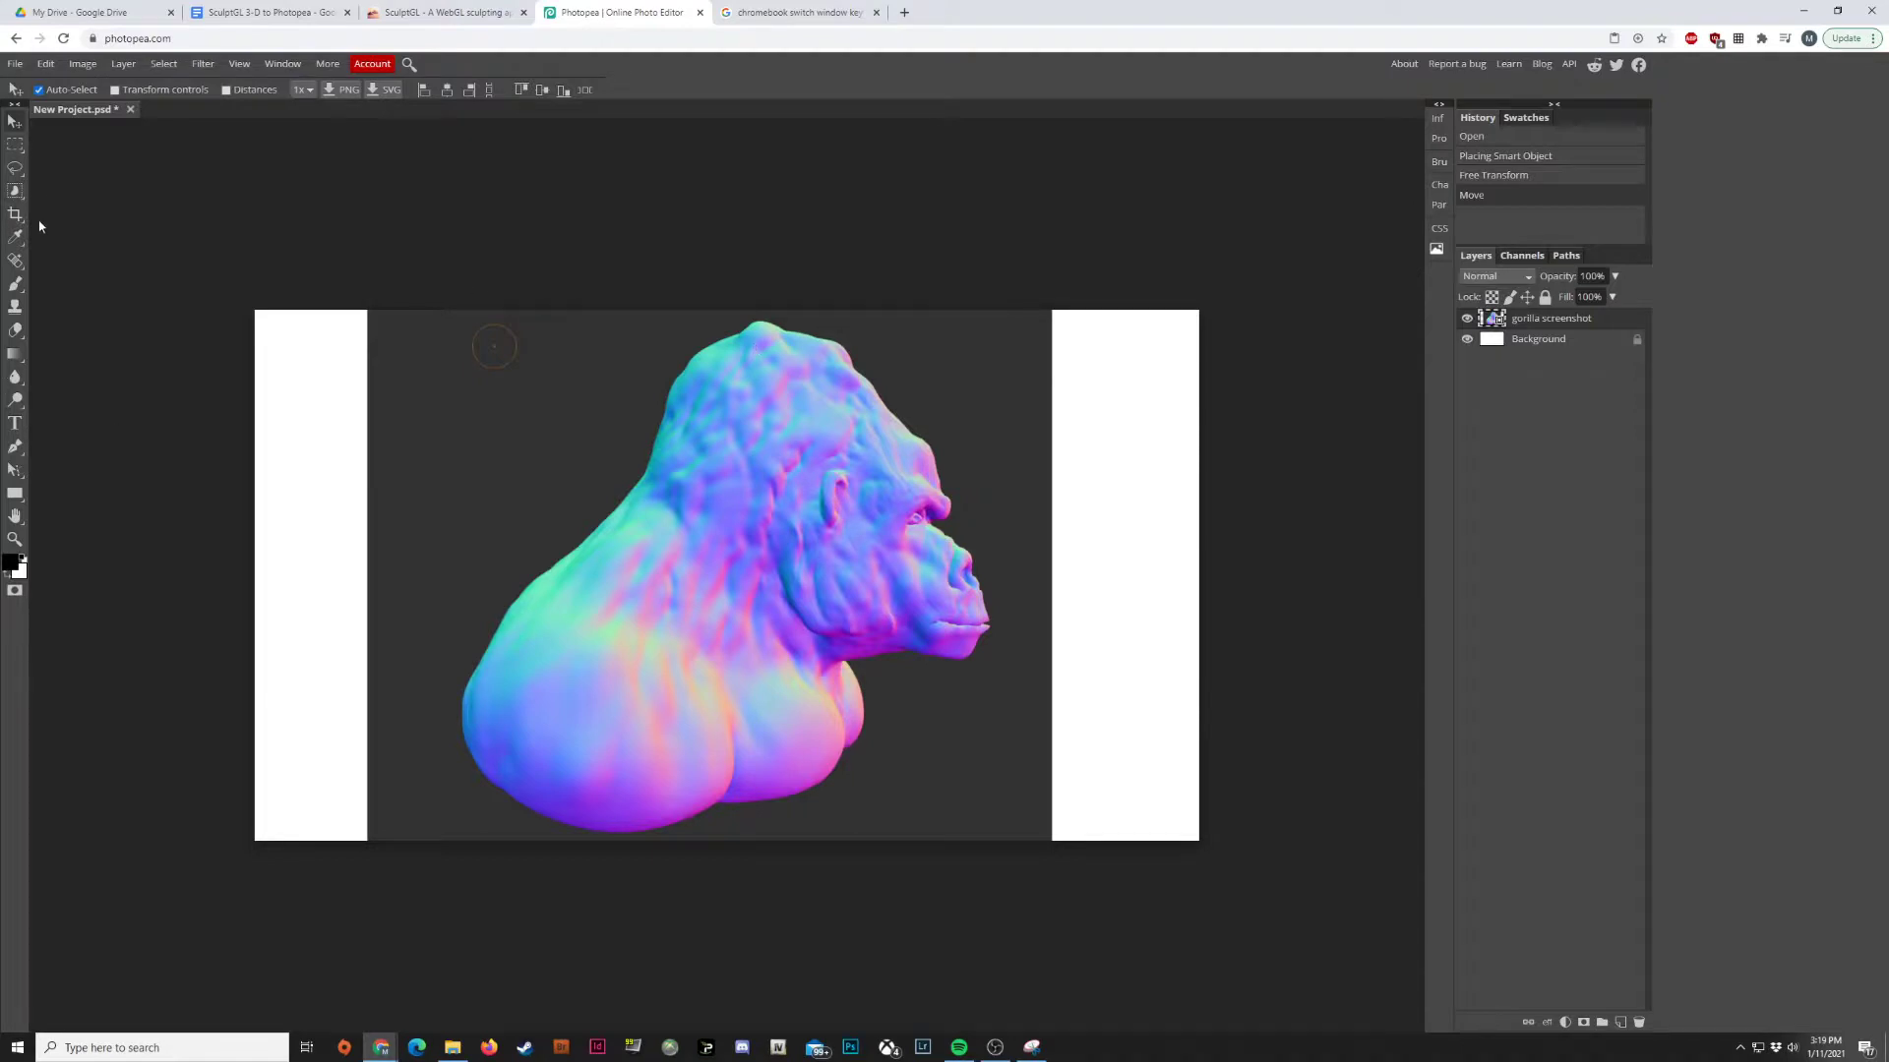
mouse_move(21, 334)
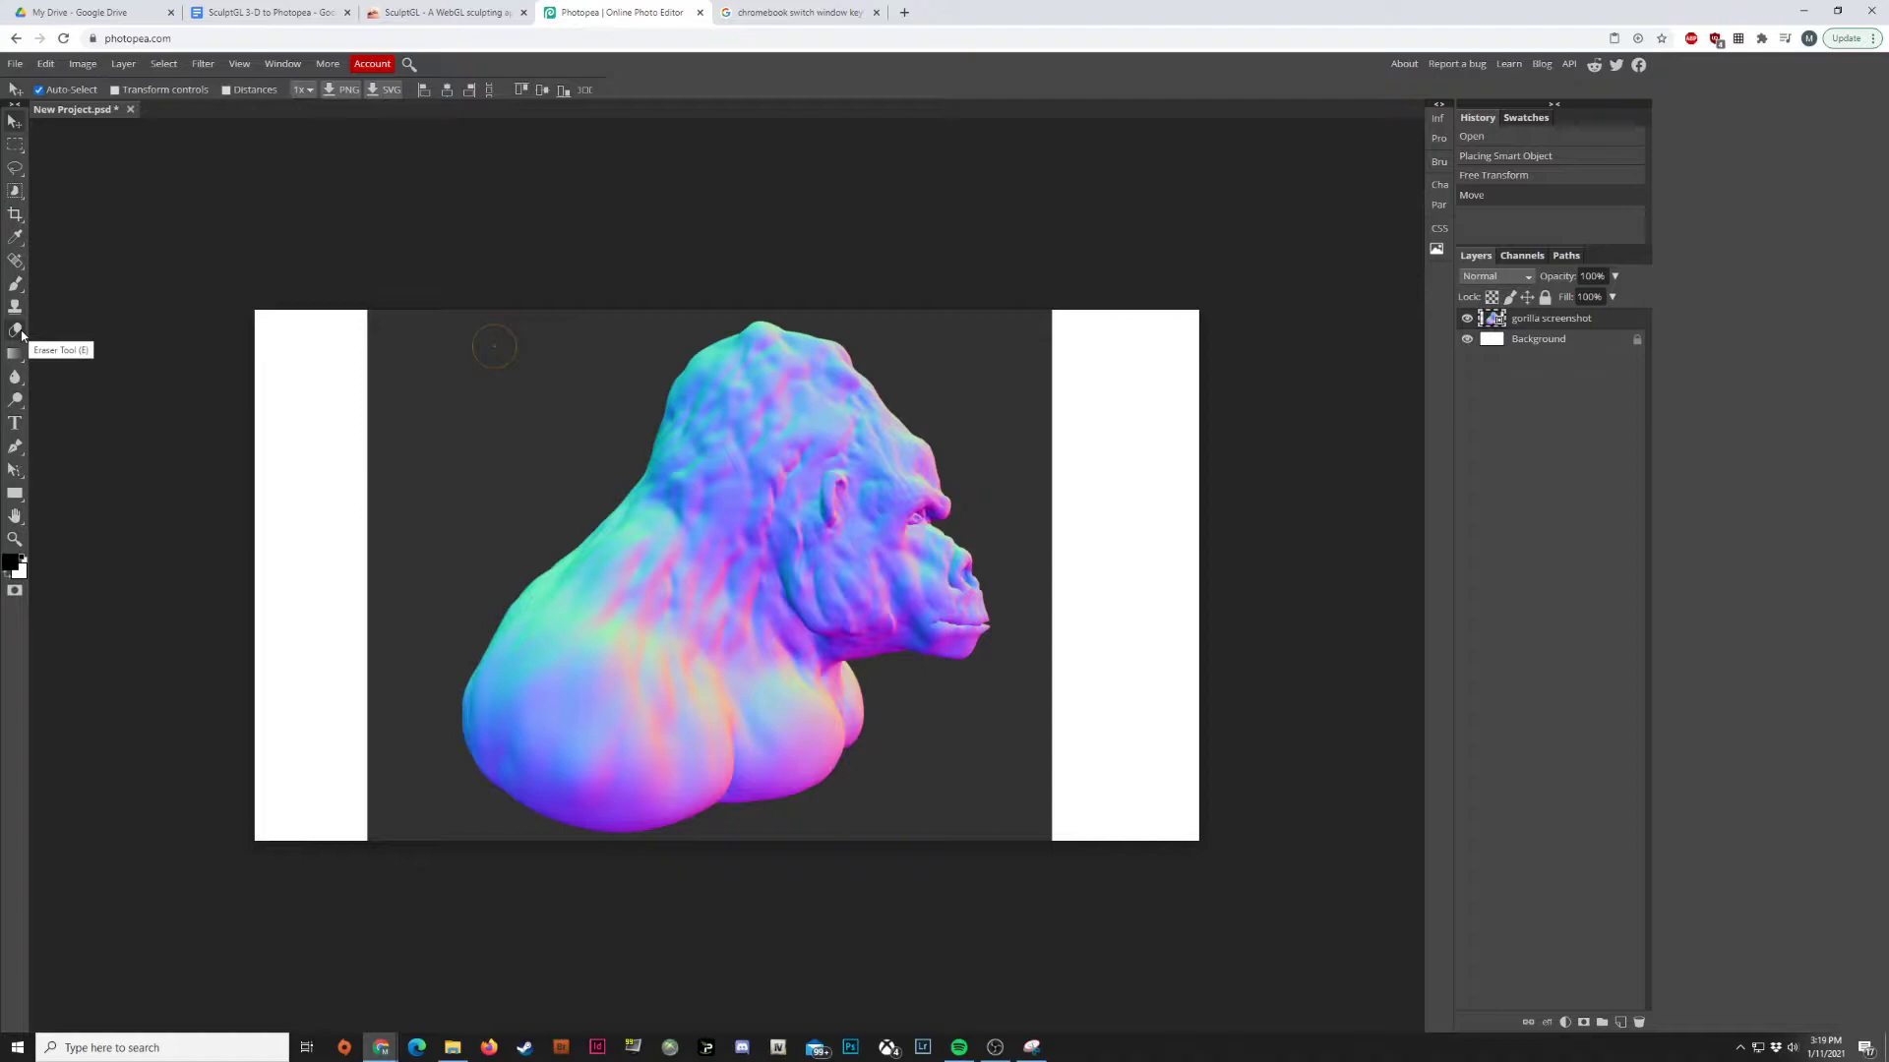
- Rasterize the gorilla layer for the Eraser and trial-erase the dark backdrop around the gorilla
left_click(17, 285)
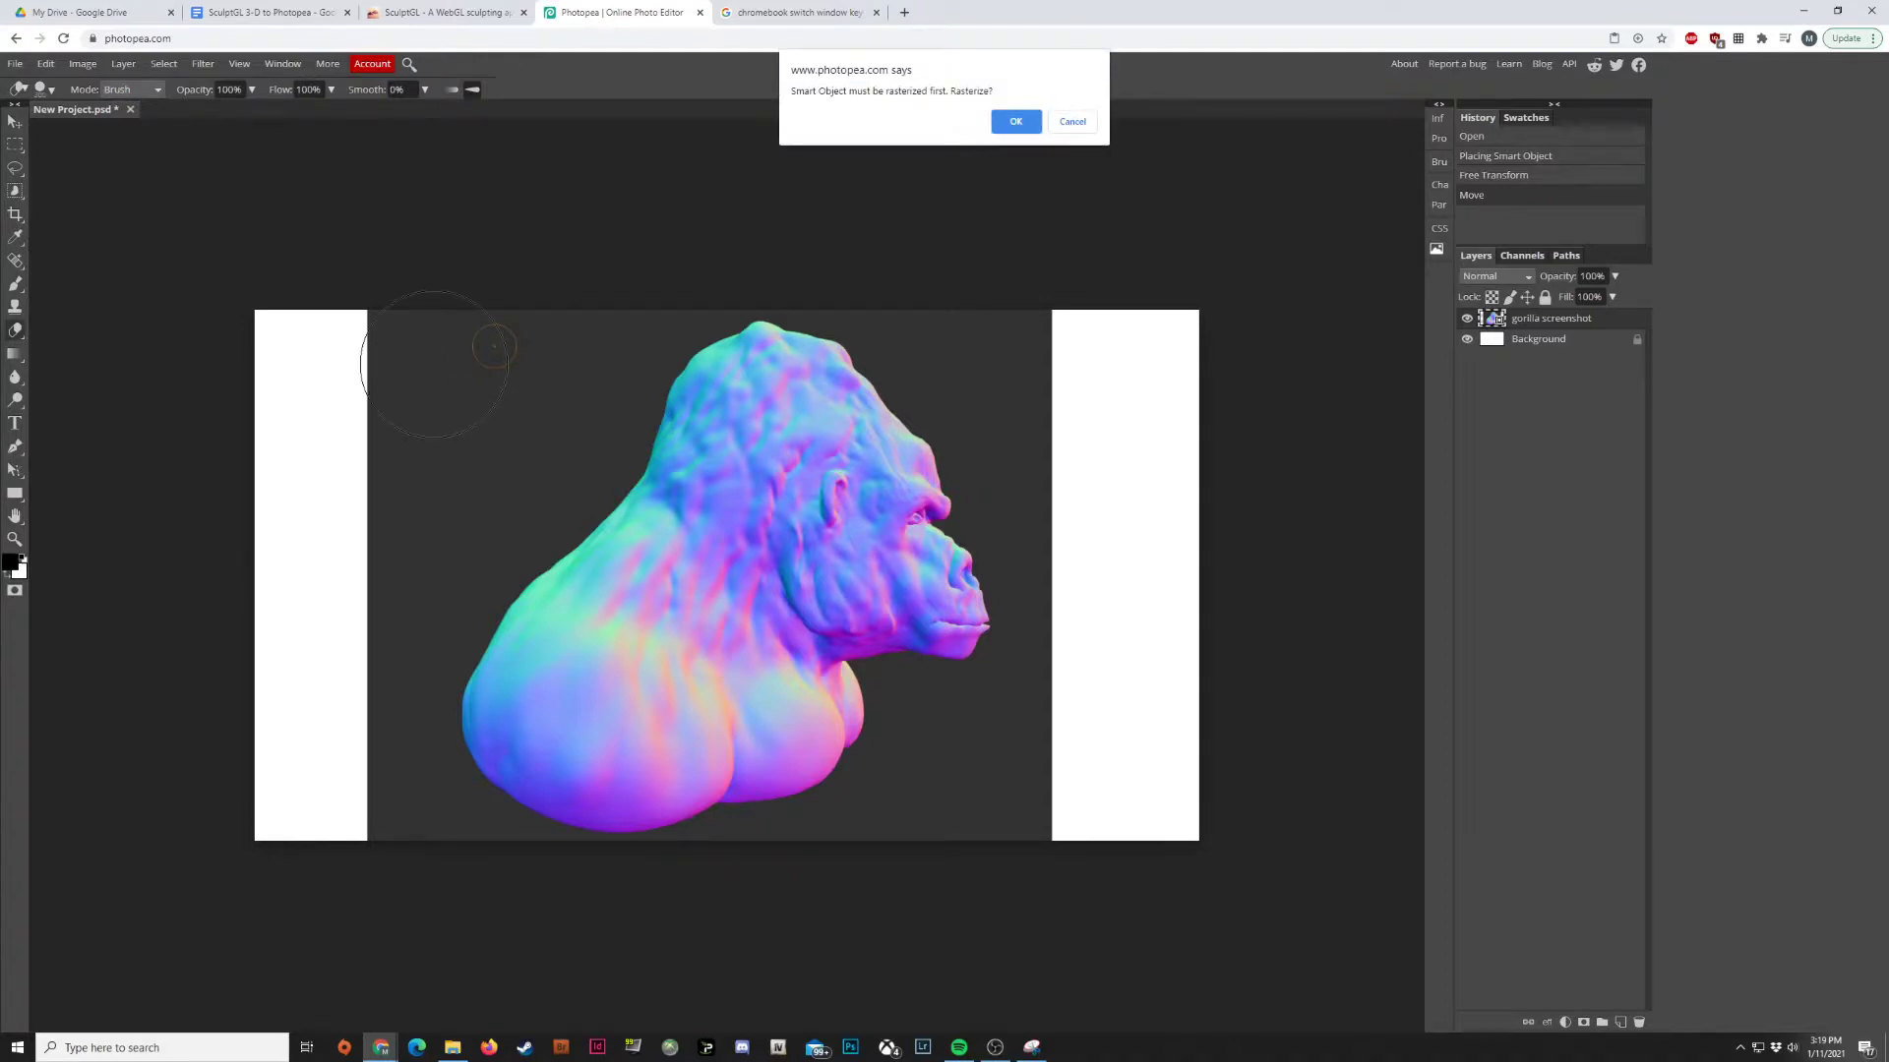
mouse_move(788, 81)
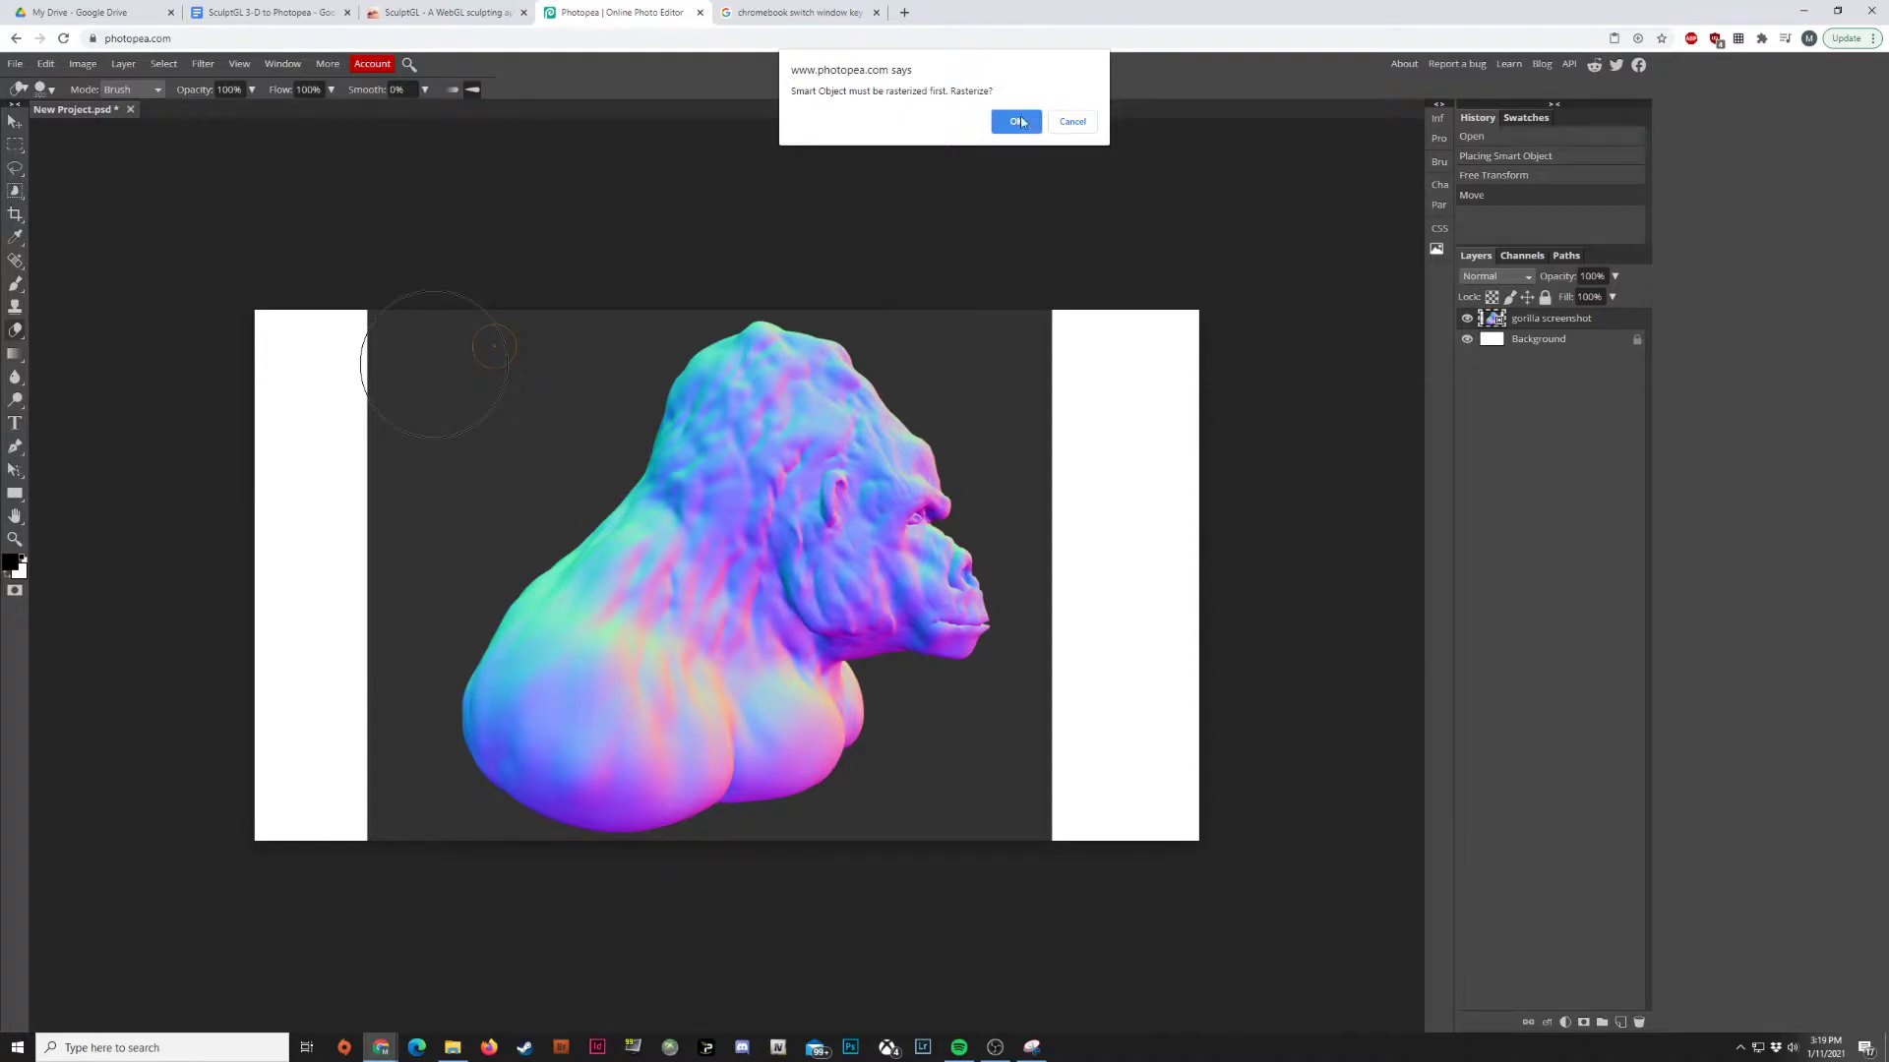
left_click(1013, 120)
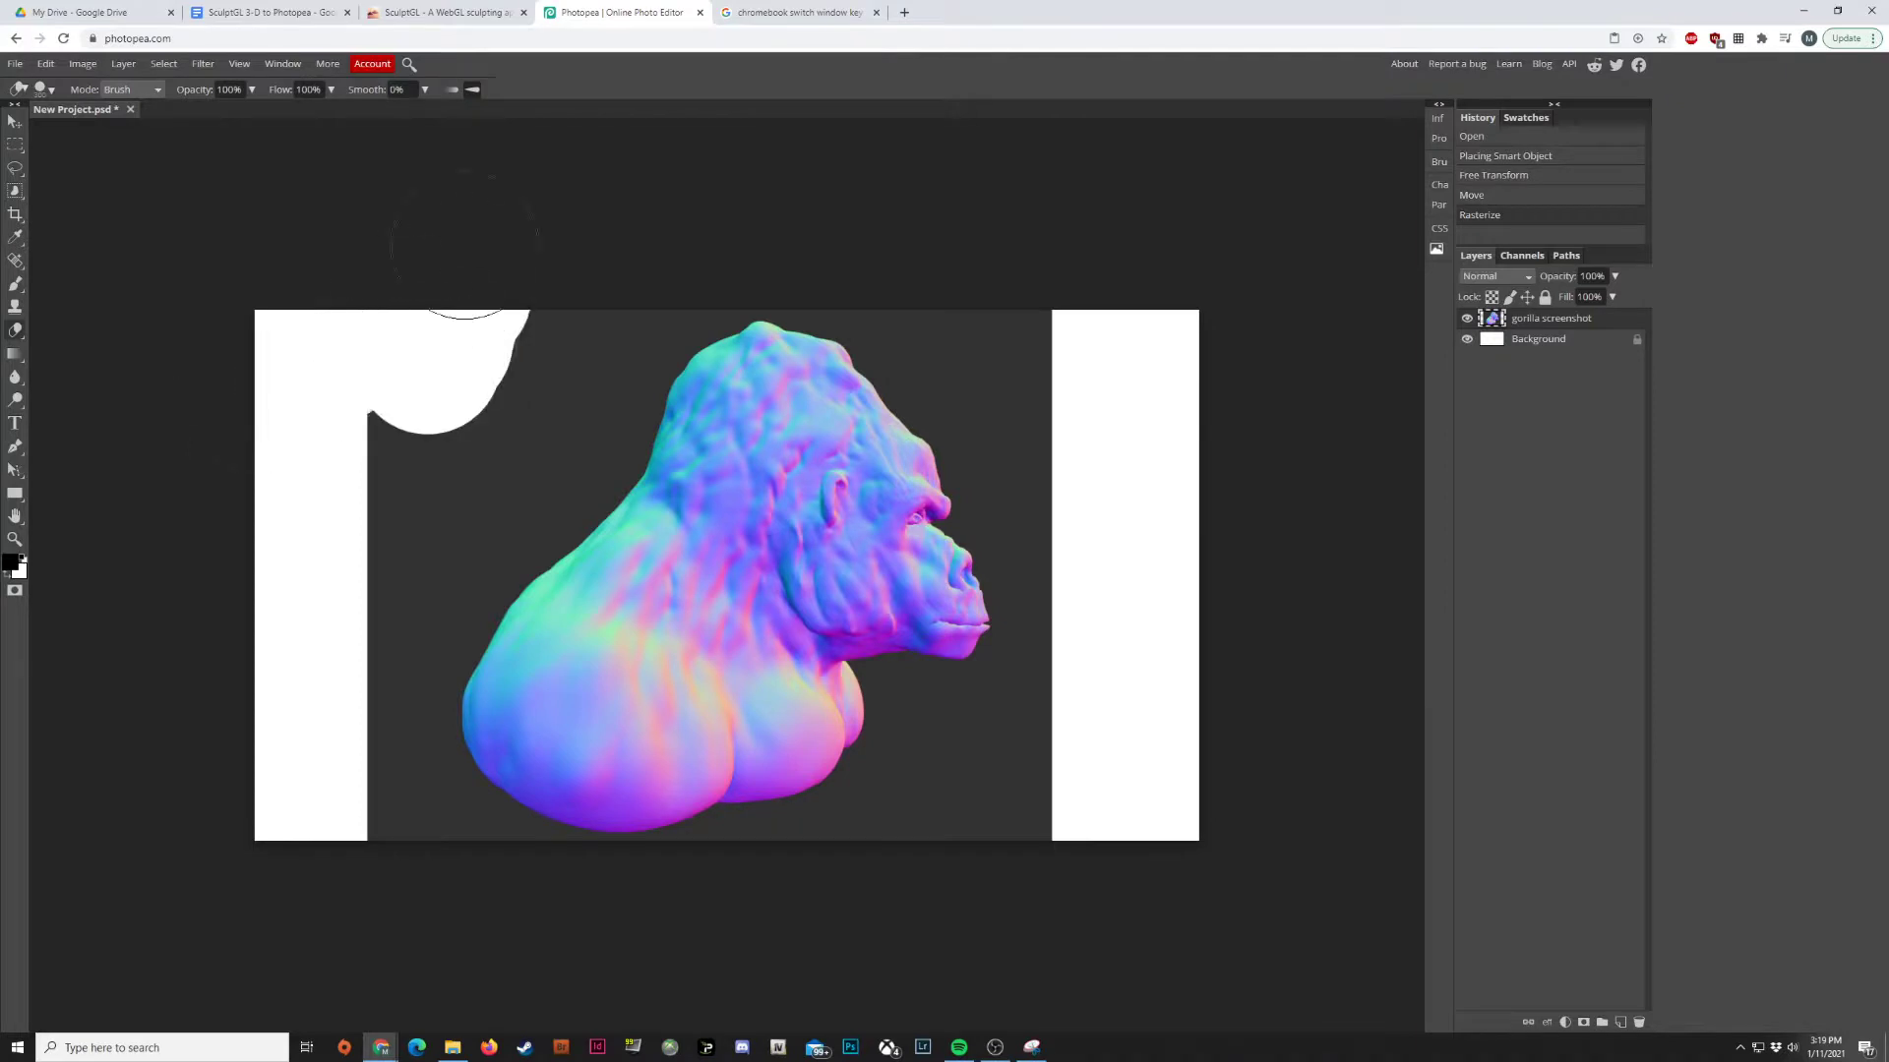
left_click_drag(457, 326, 361, 675)
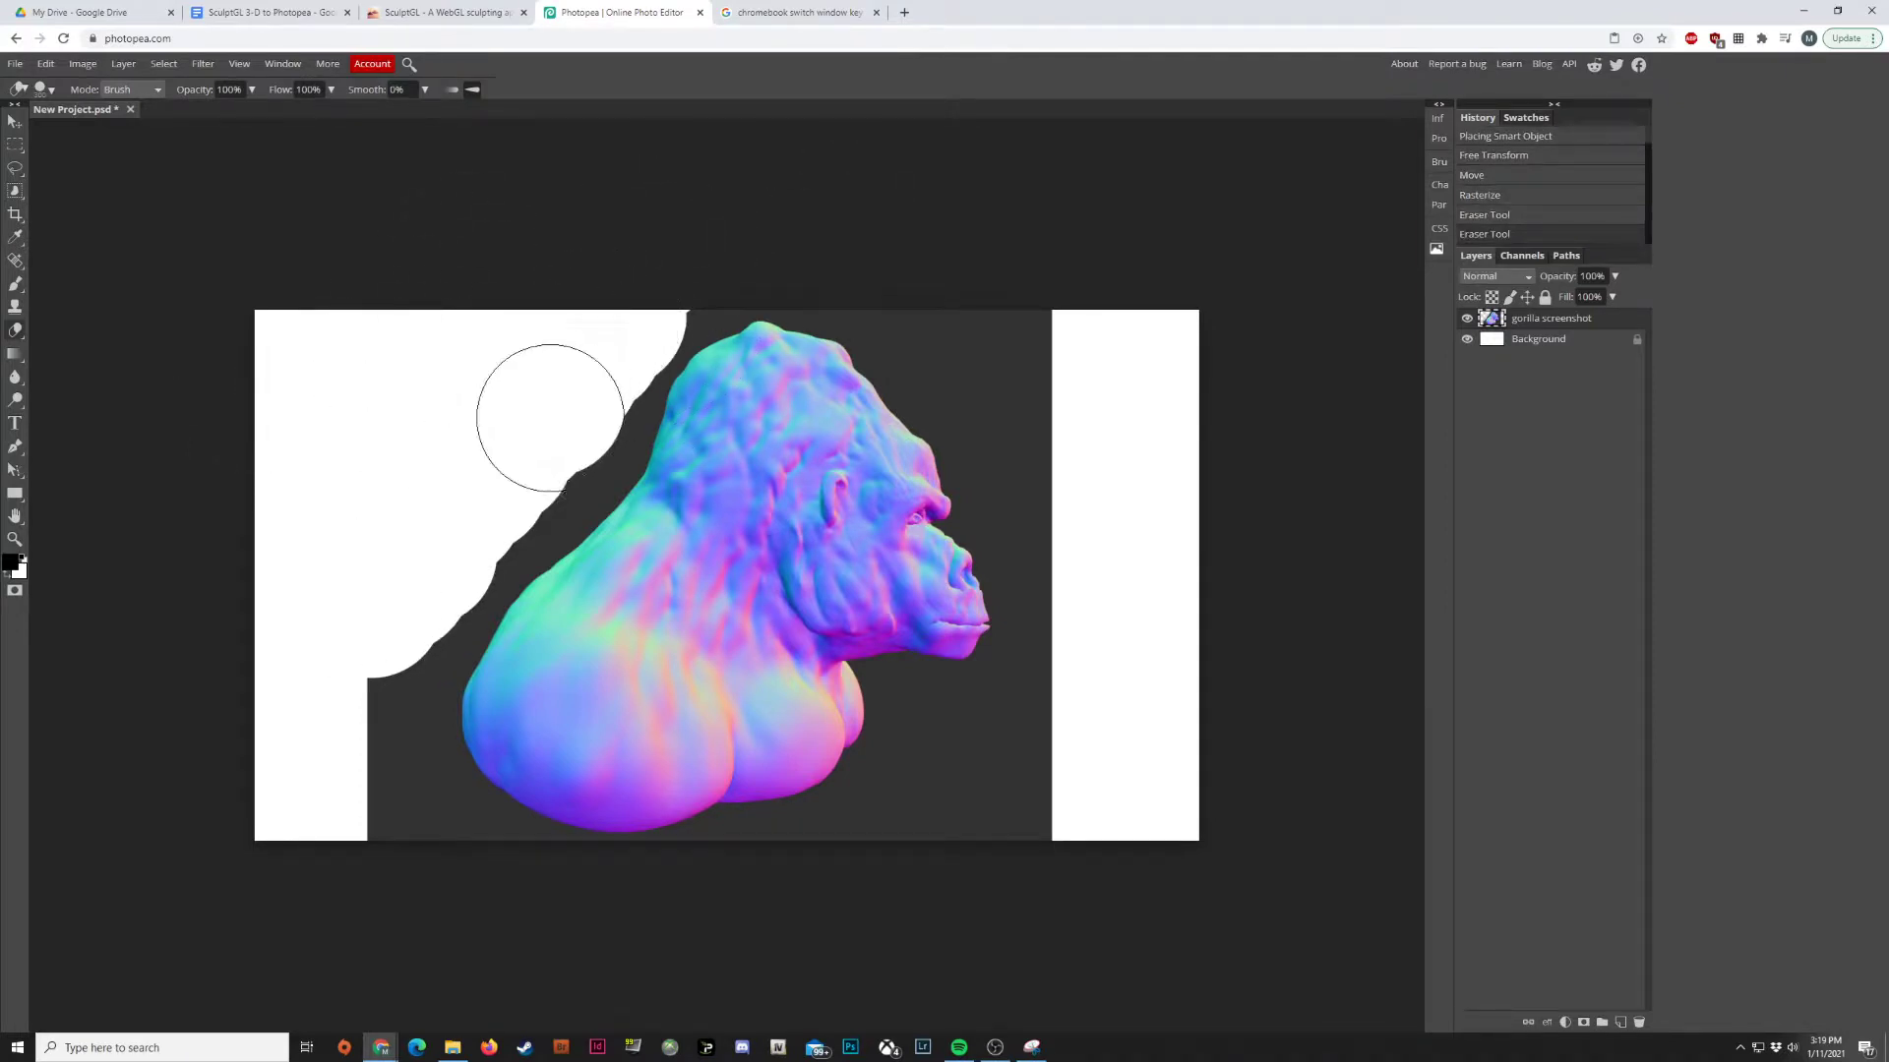
left_click_drag(550, 418, 380, 735)
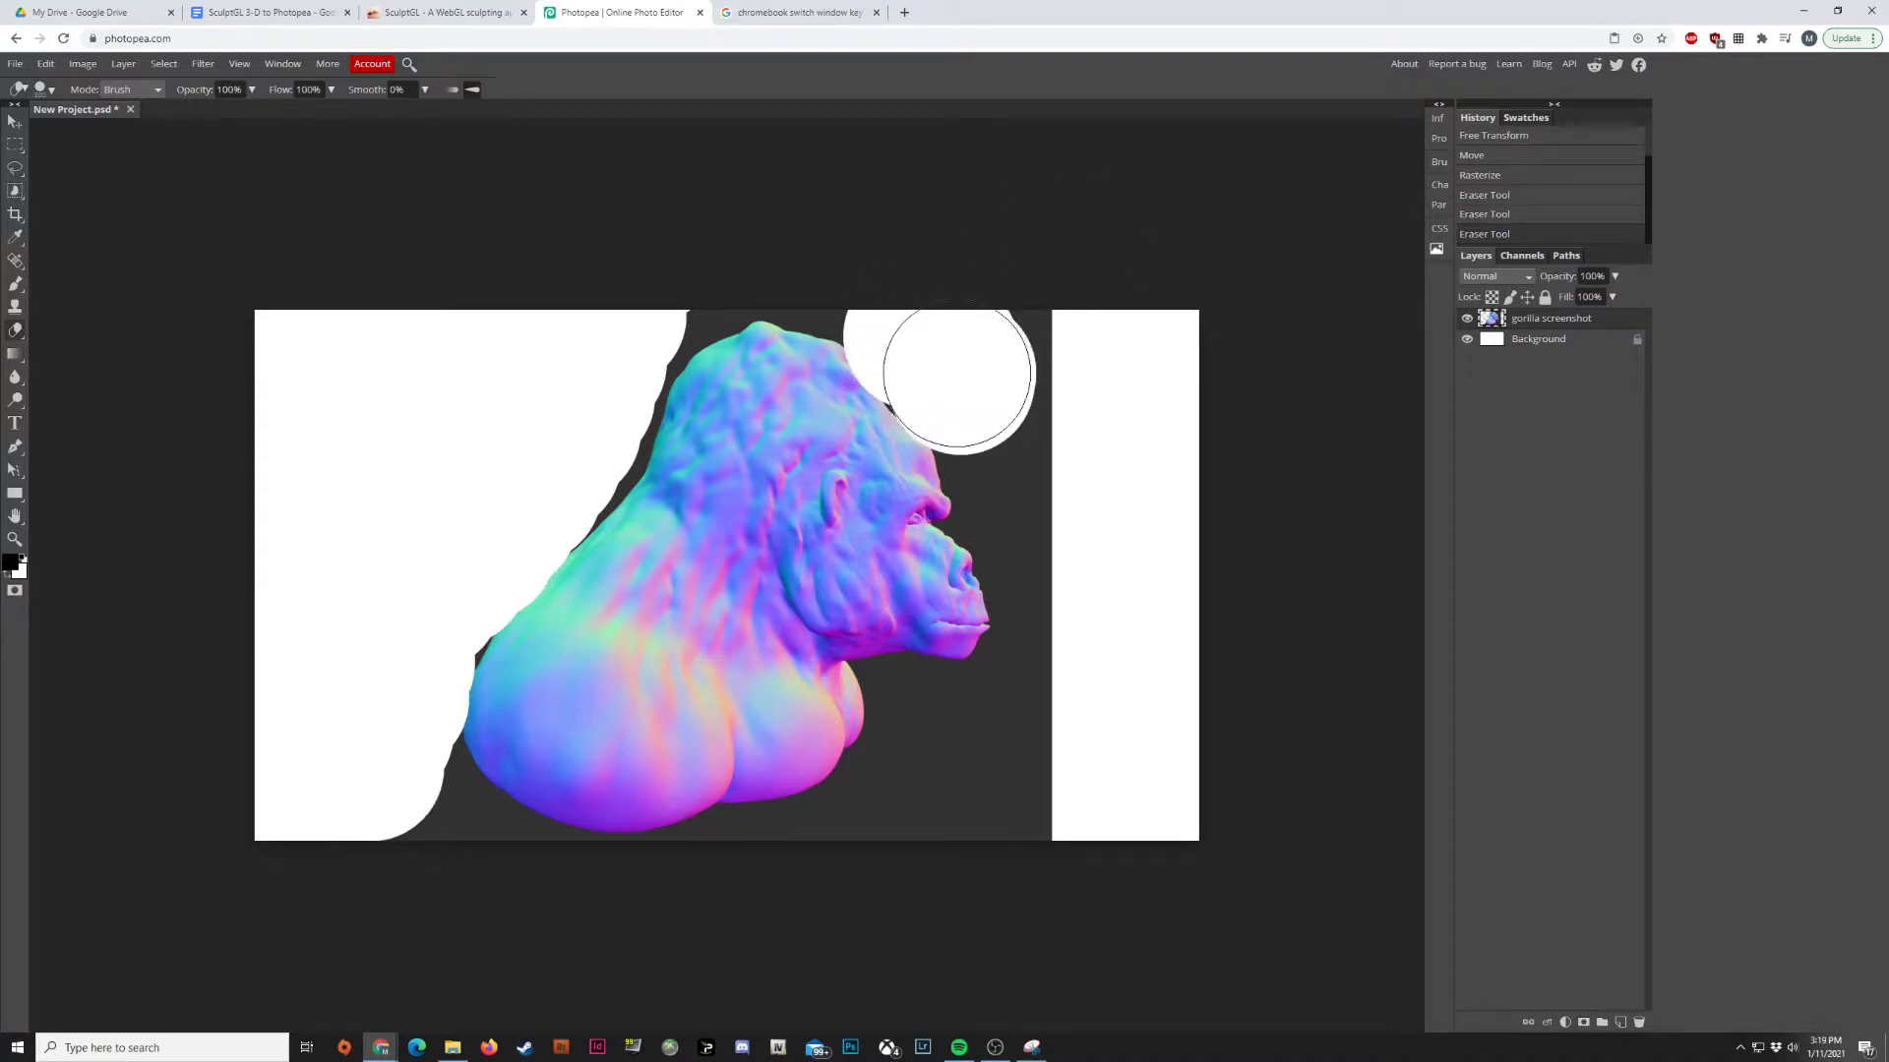
left_click_drag(957, 374, 1008, 457)
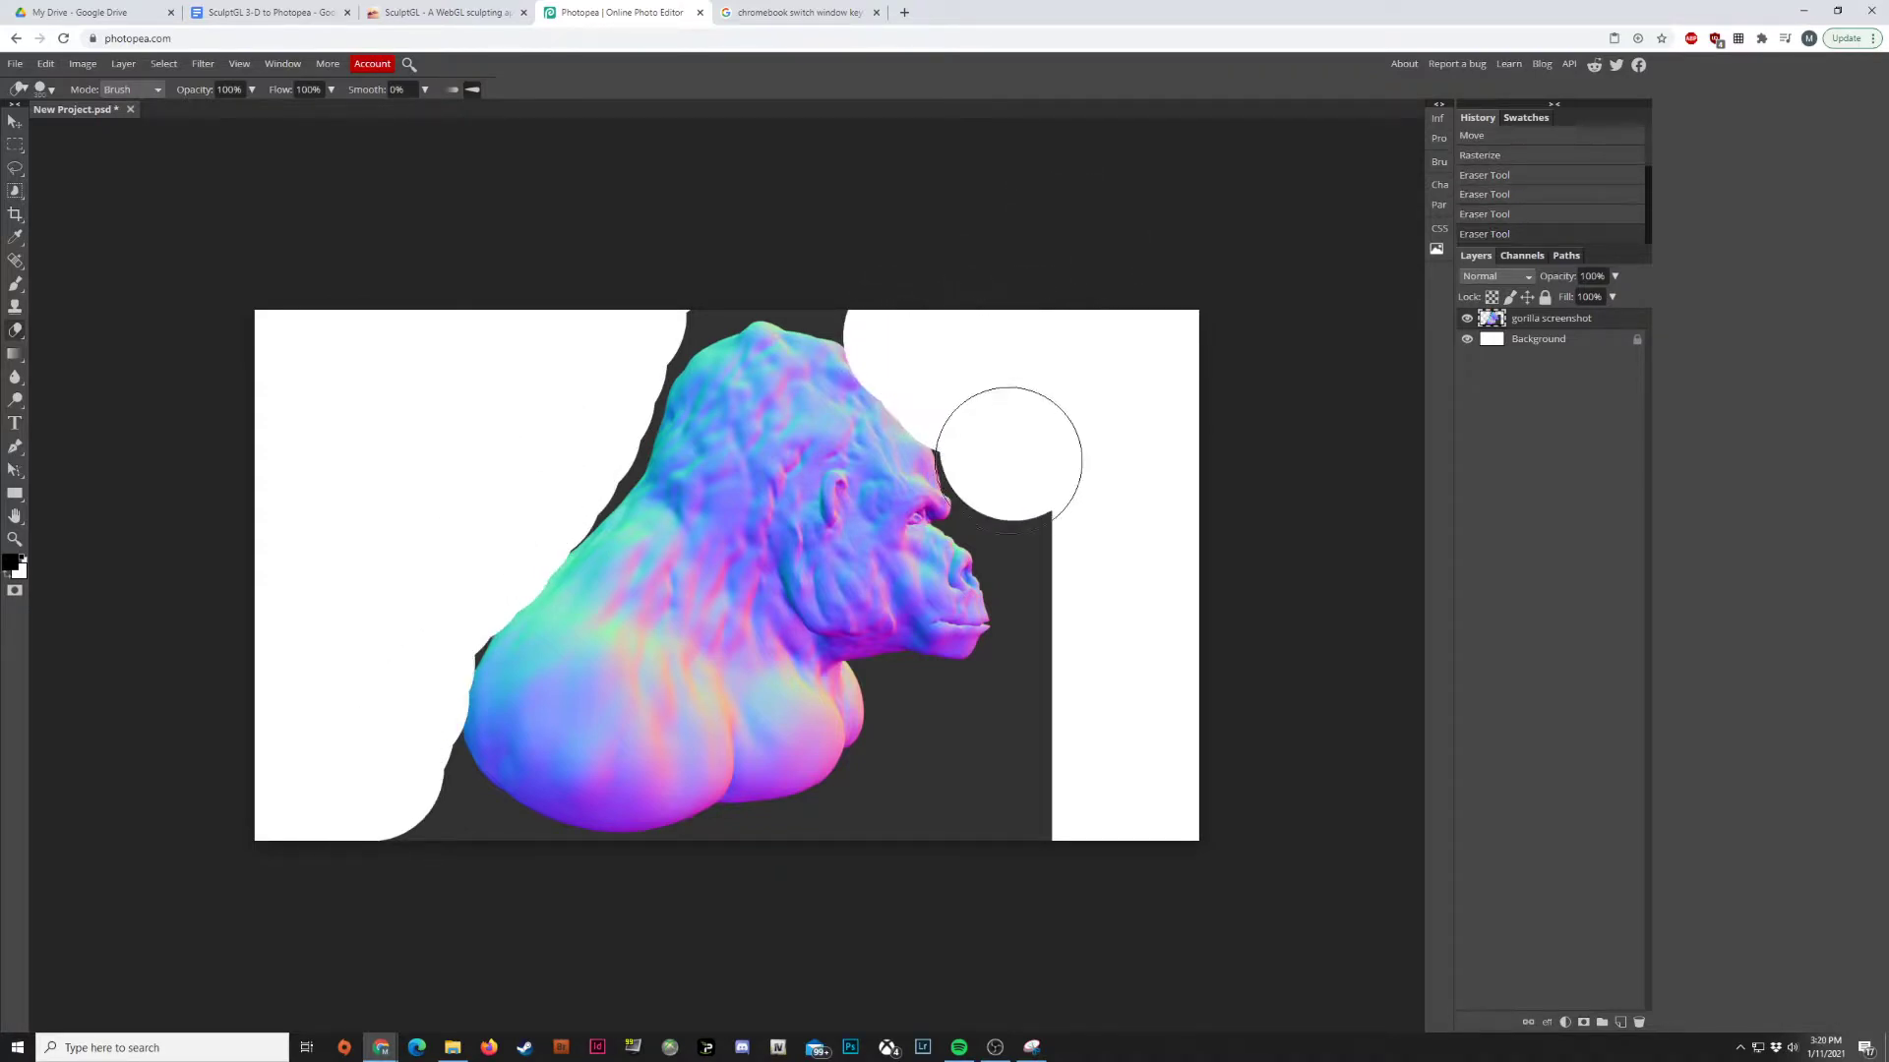
left_click_drag(1005, 457, 1034, 753)
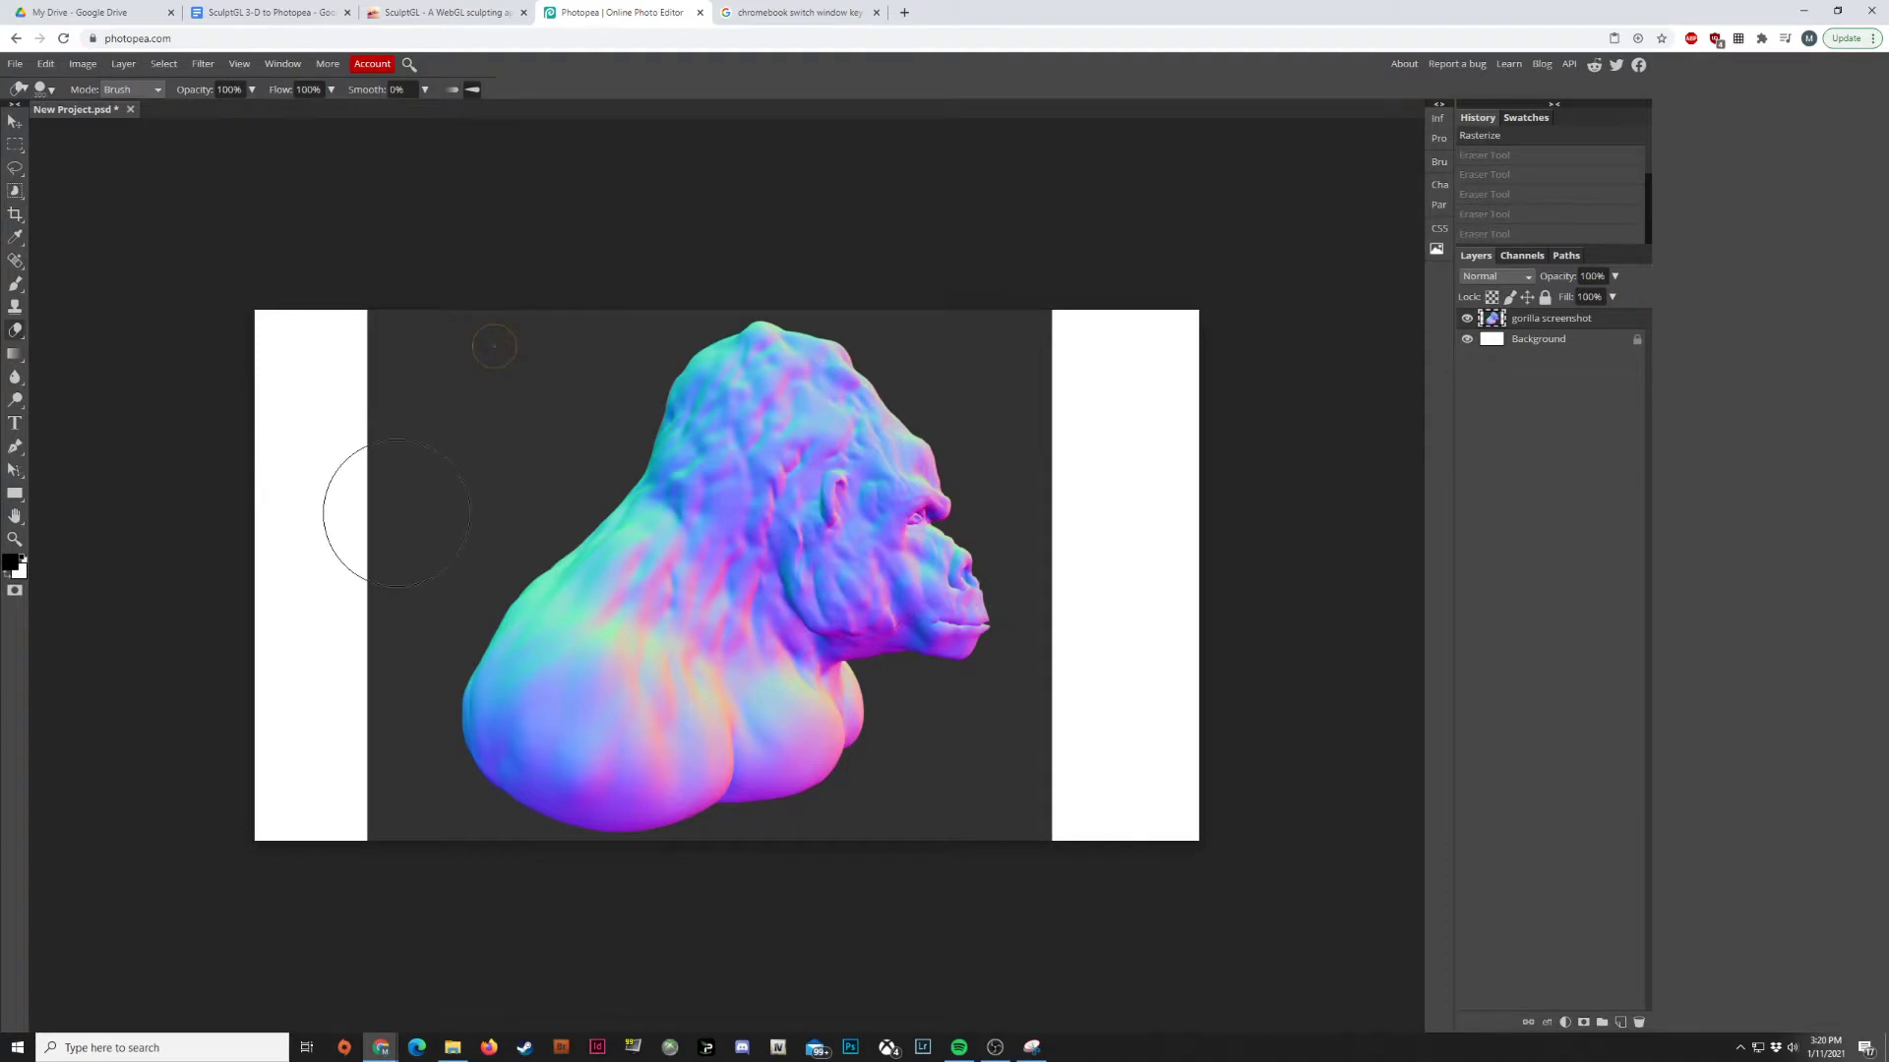
- Choose Quick Selection from the selection tools flyout in Photopea's toolbar
left_click(16, 192)
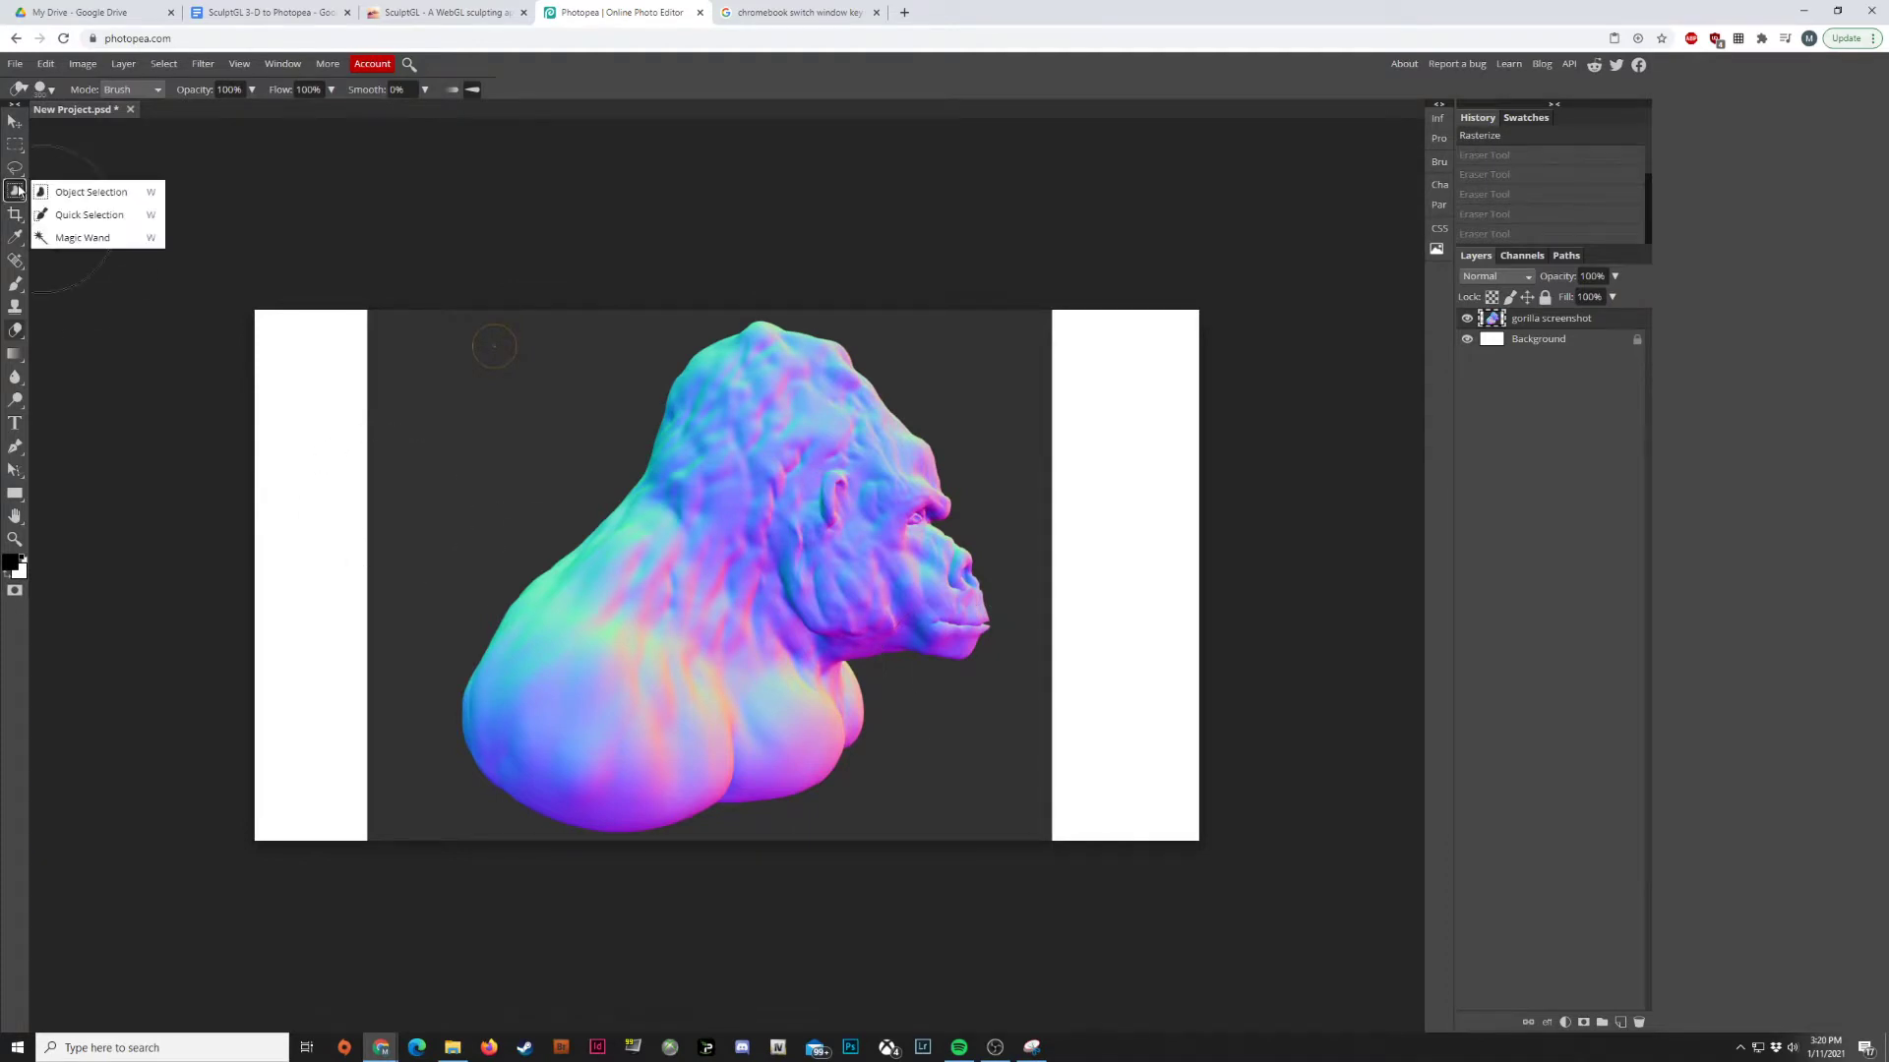
mouse_move(91, 214)
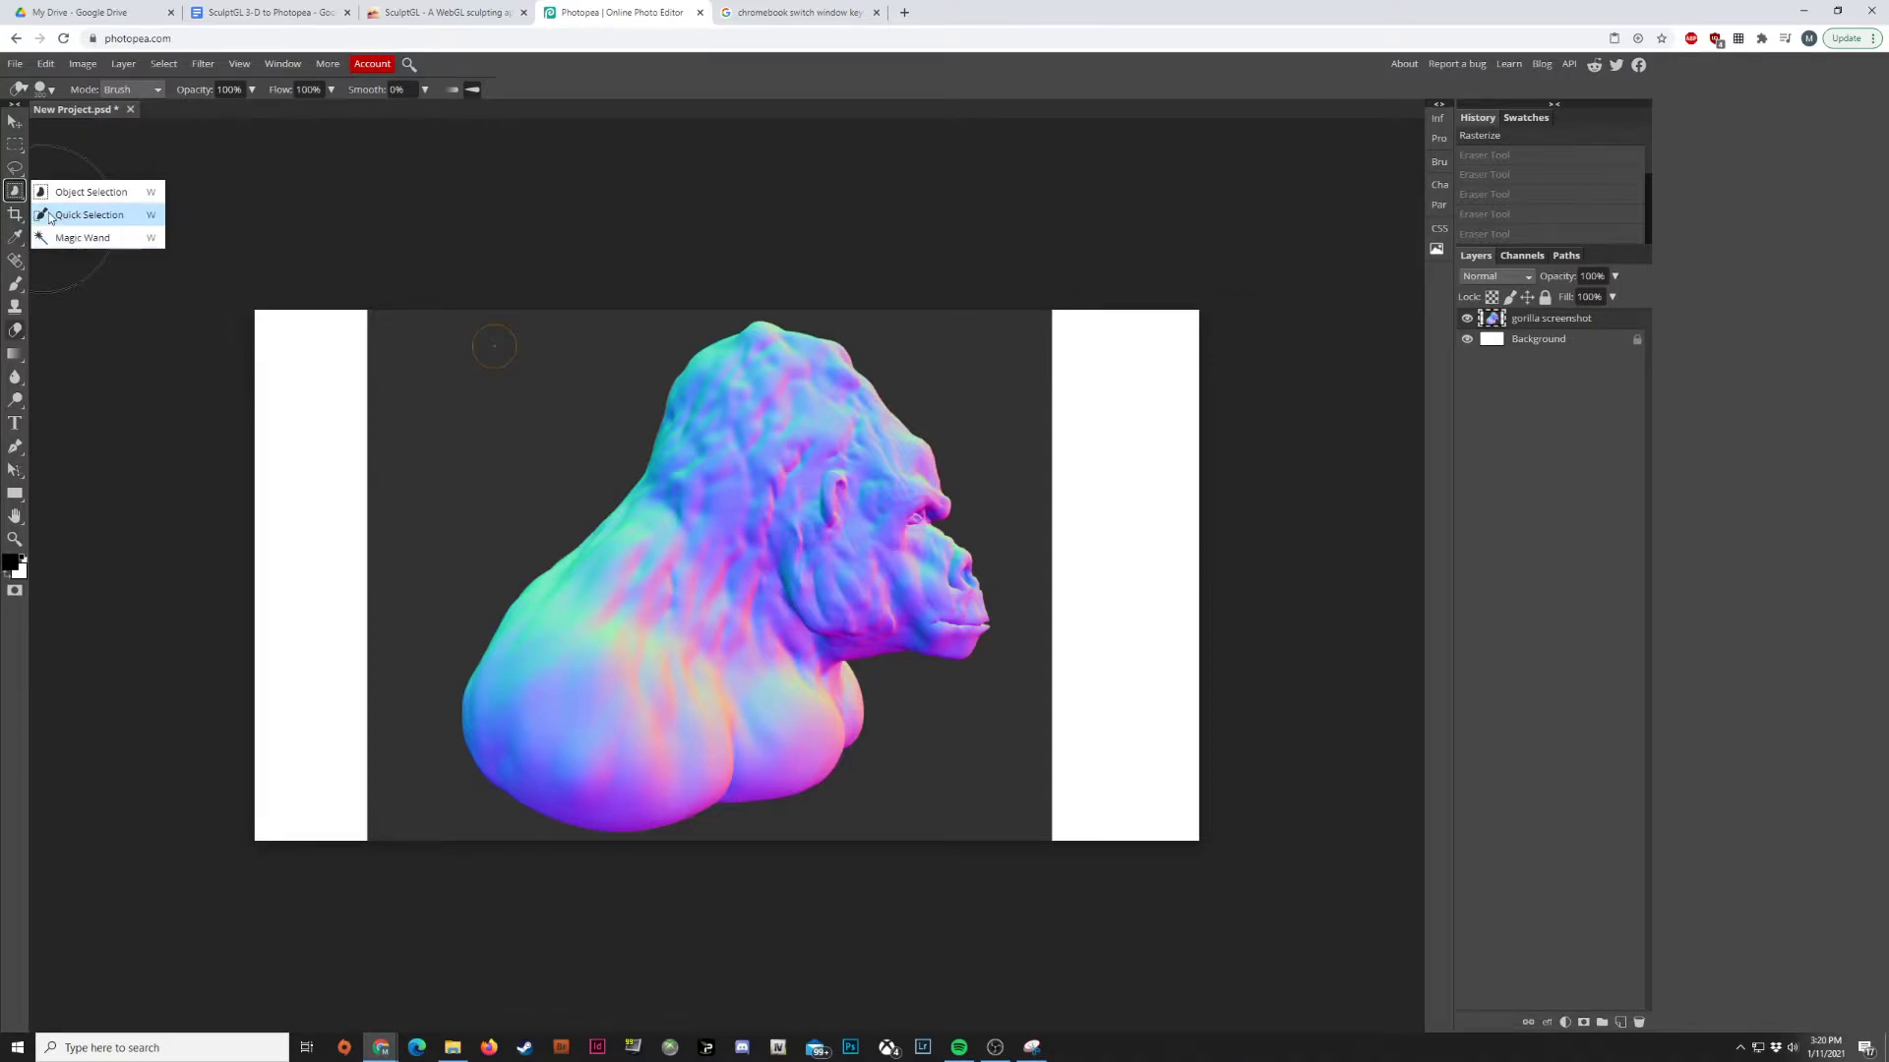
mouse_move(76, 214)
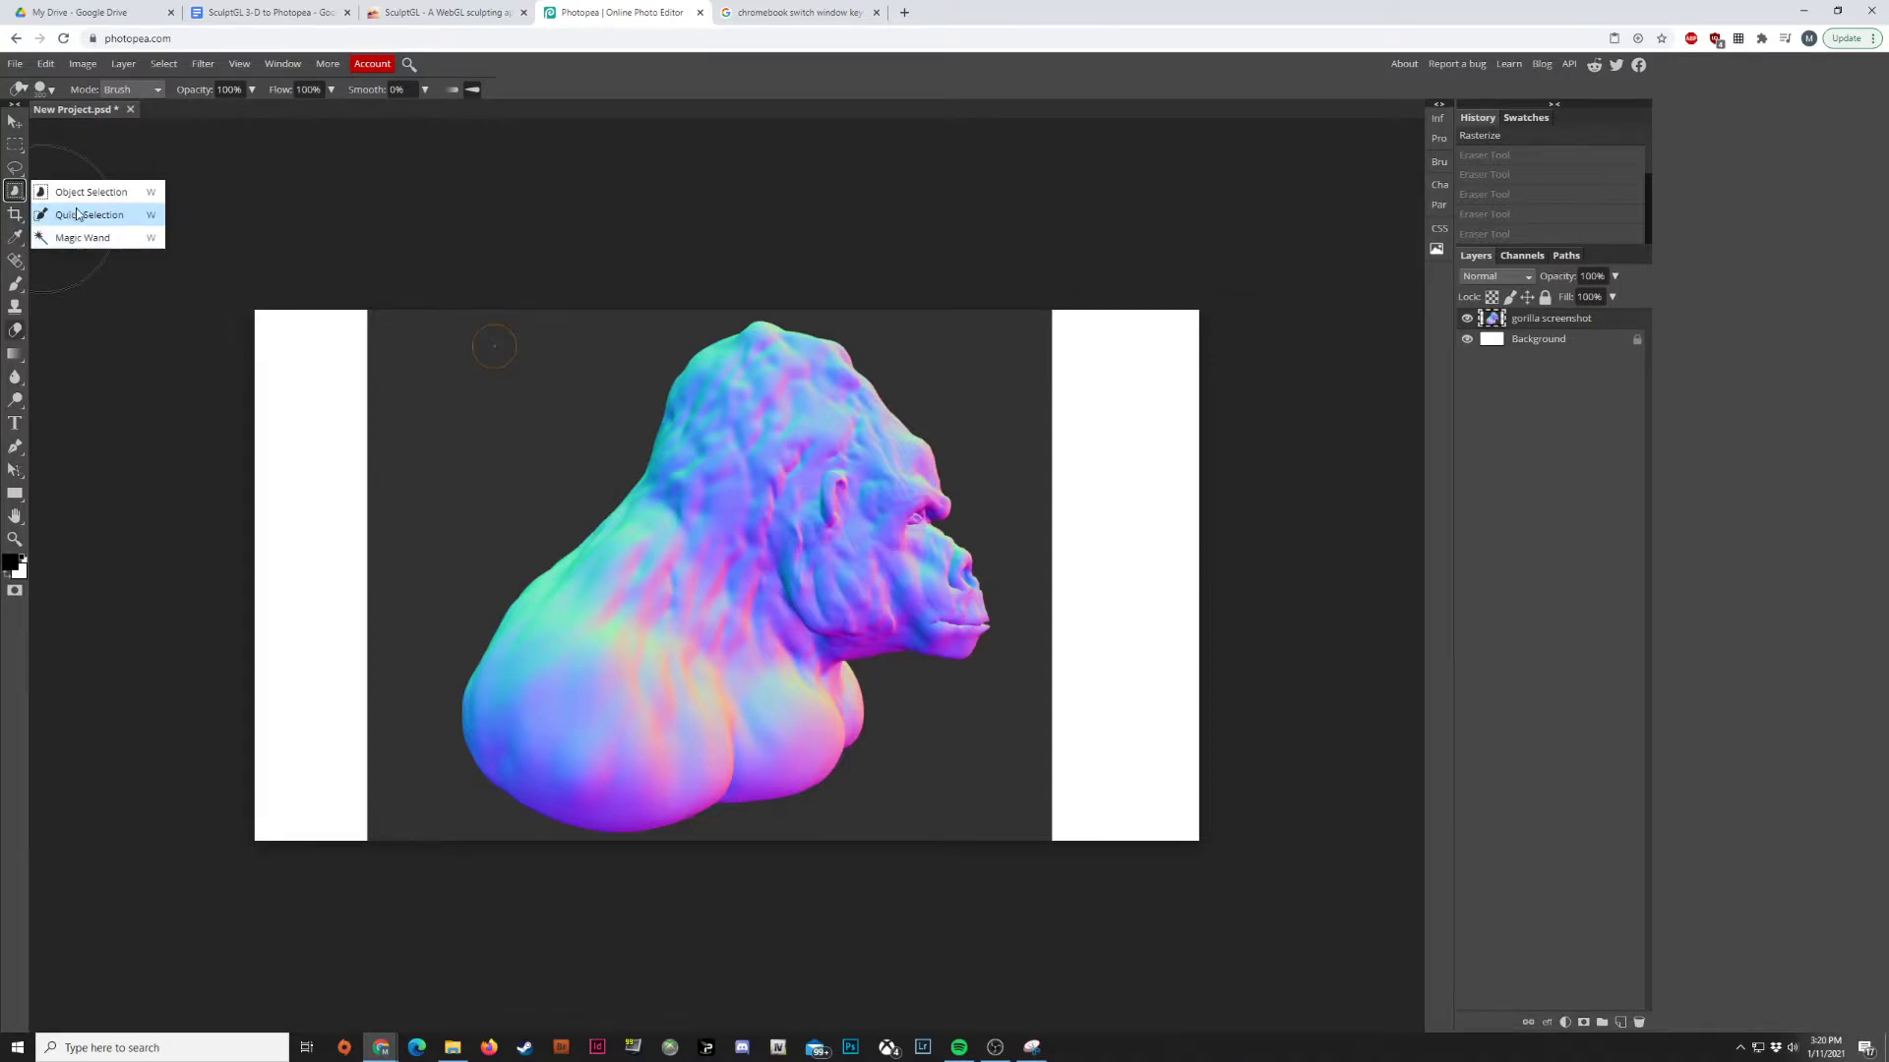
left_click(97, 215)
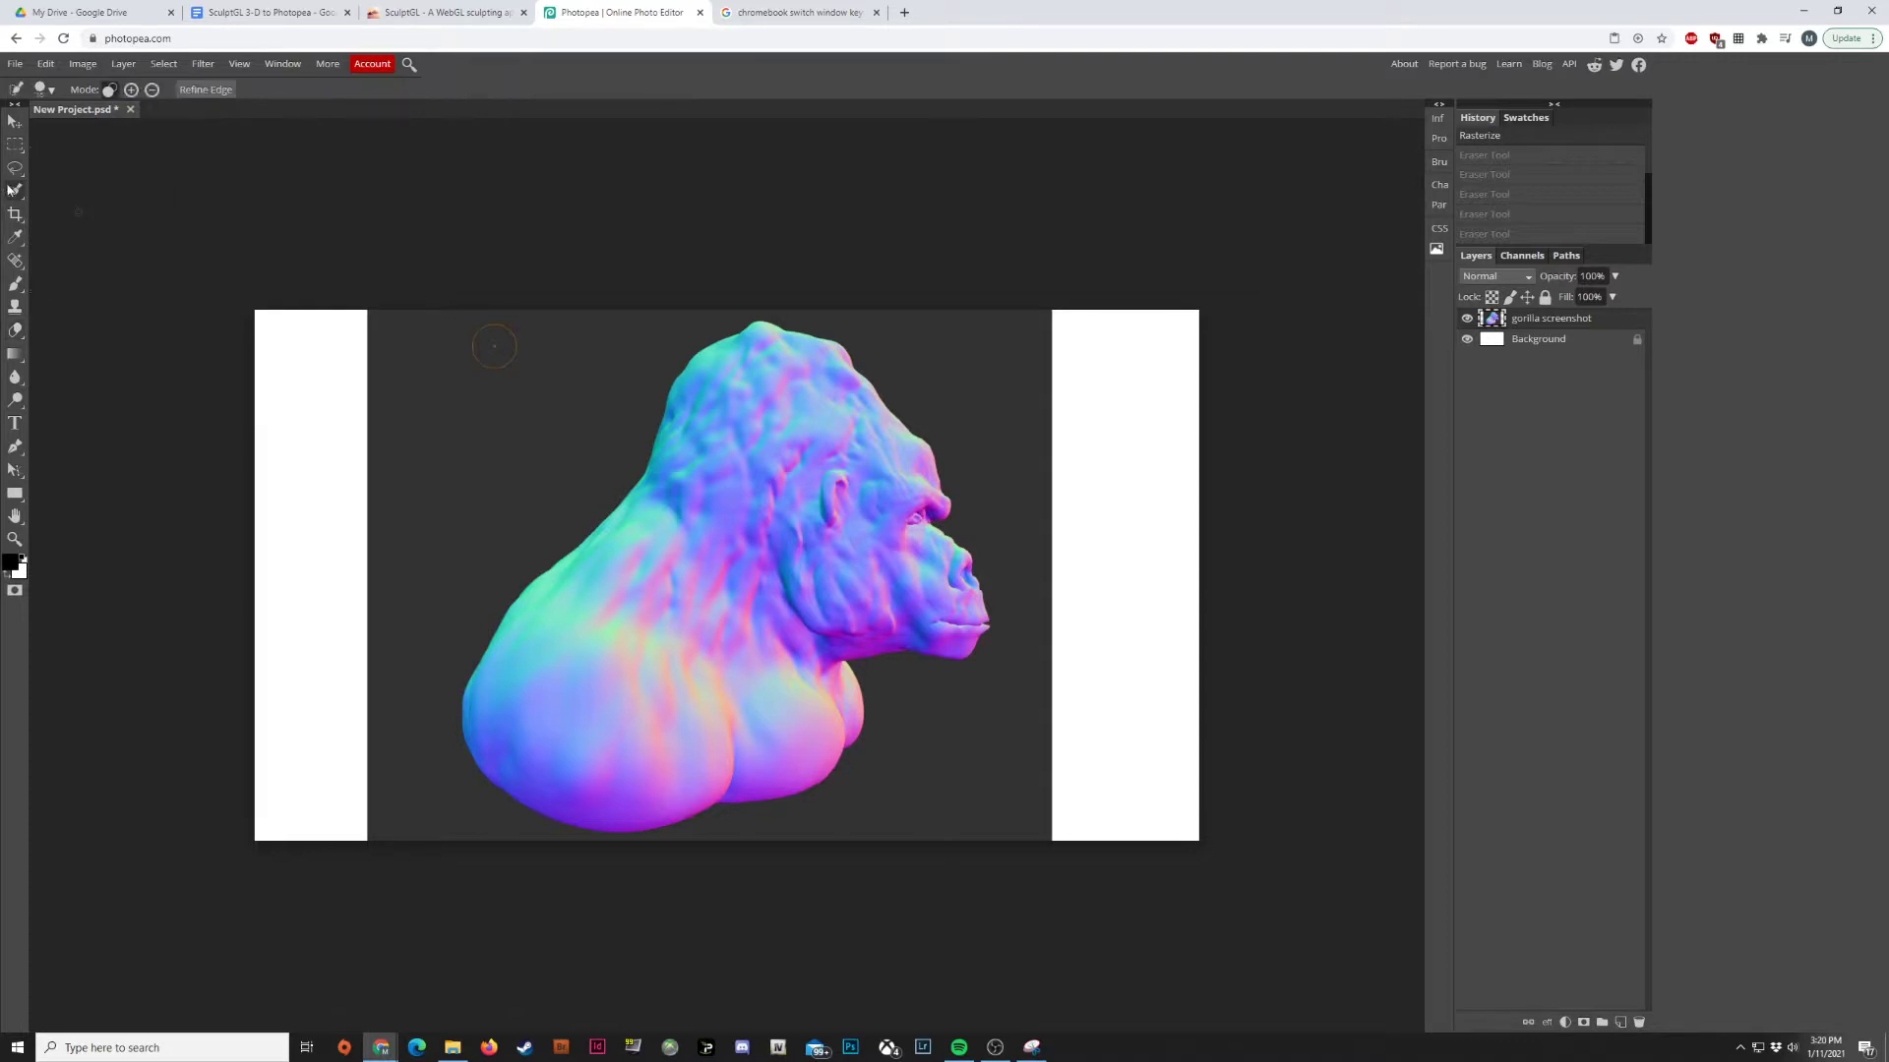
left_click(16, 190)
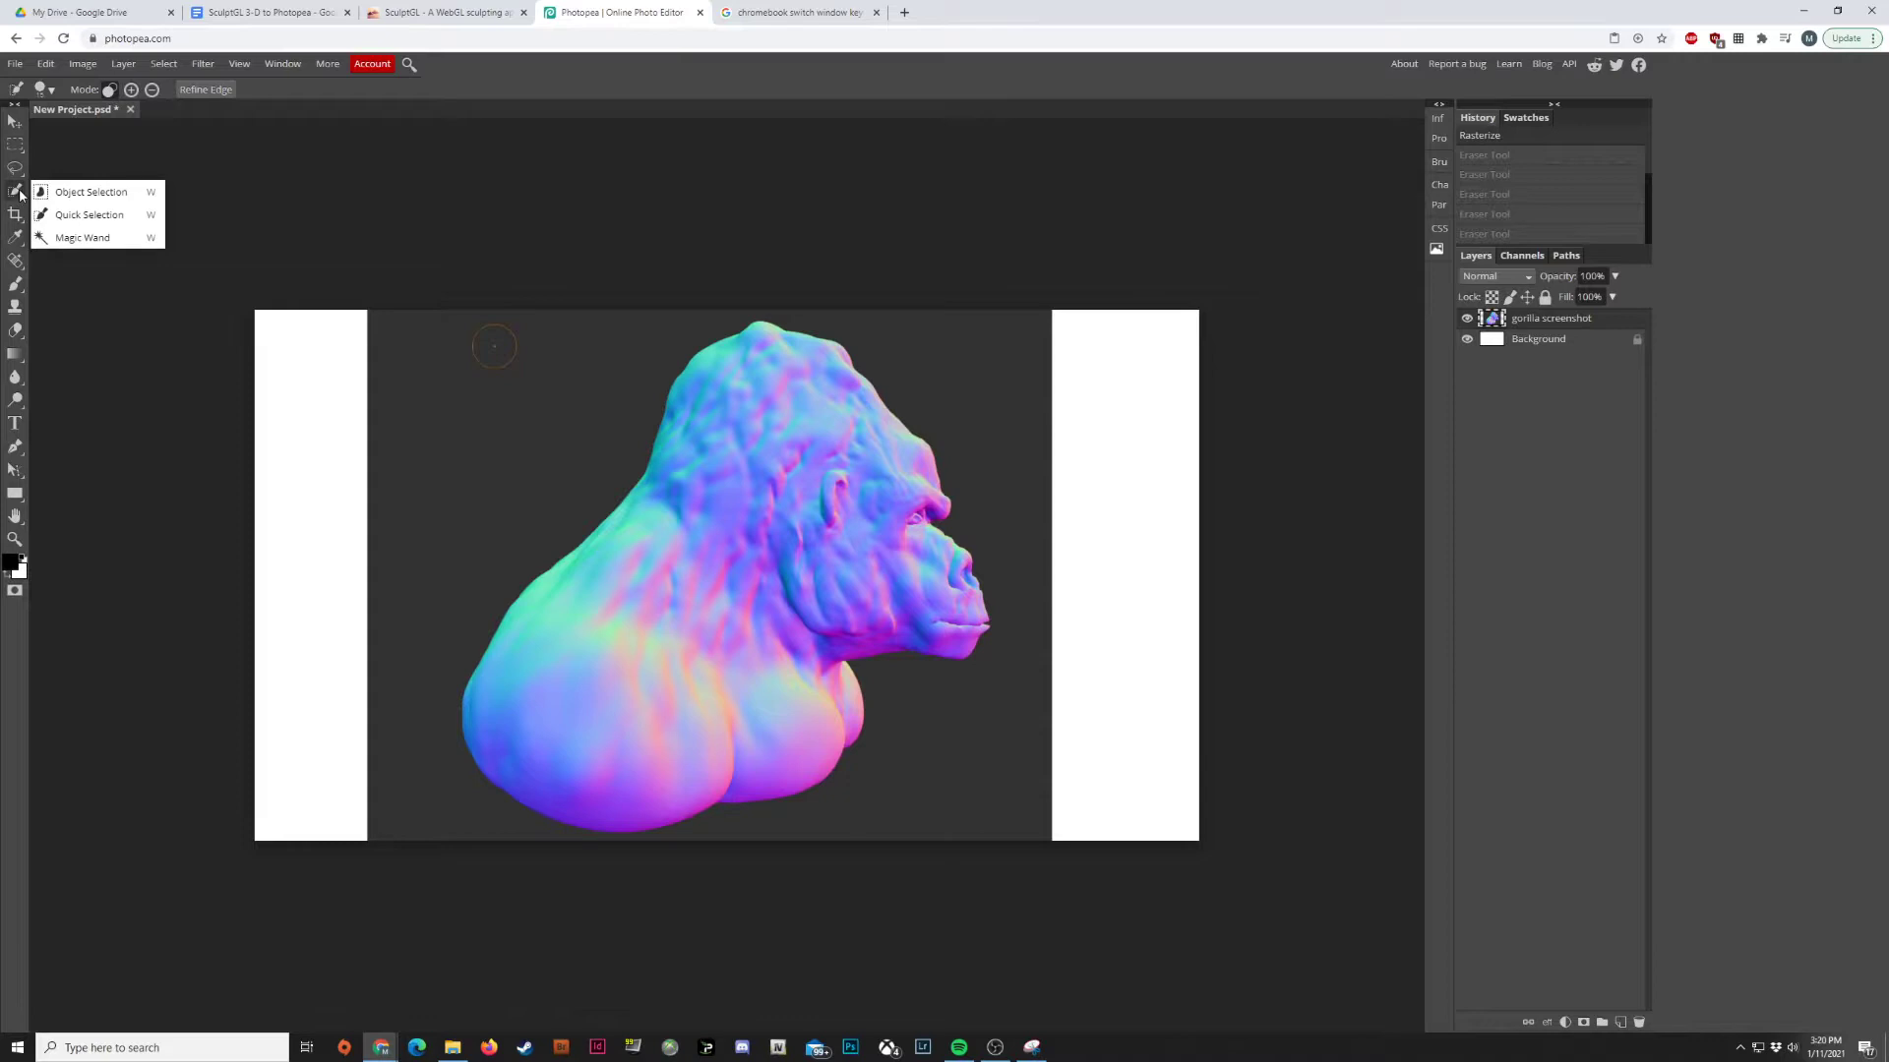
mouse_move(91, 192)
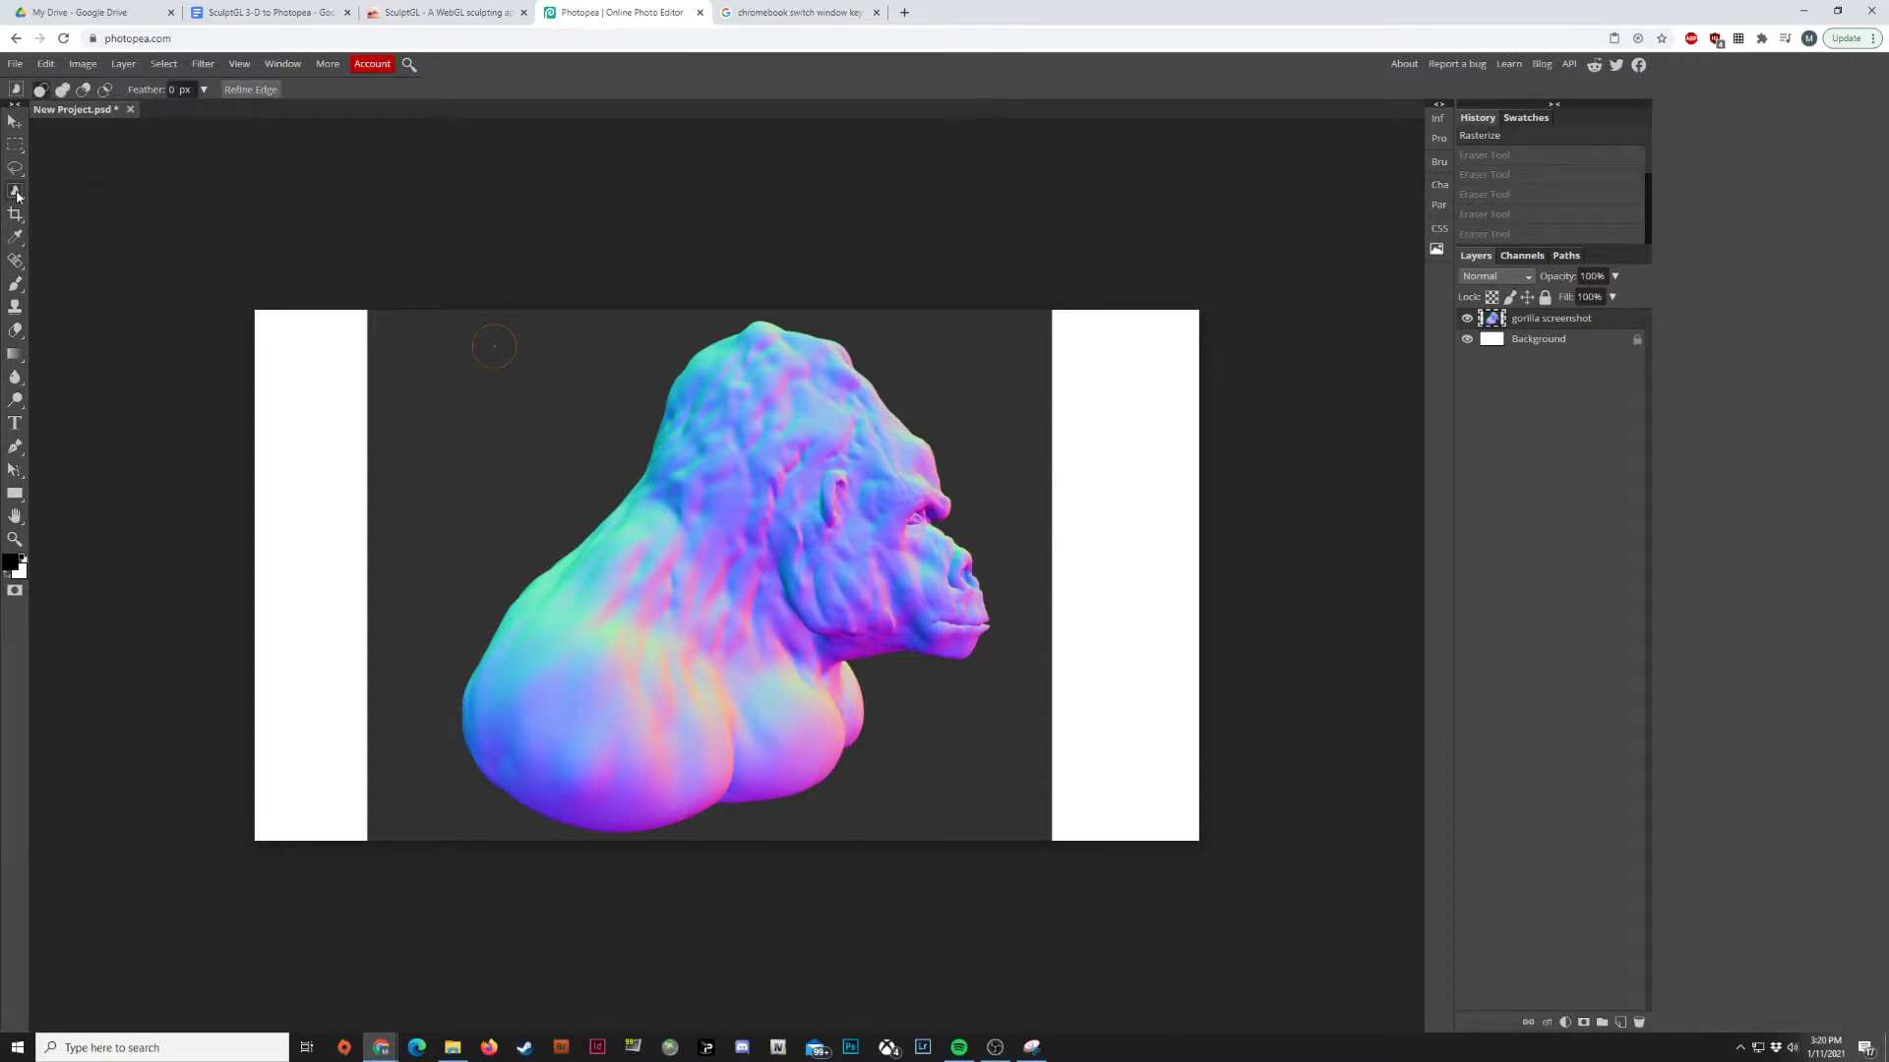
left_click(17, 192)
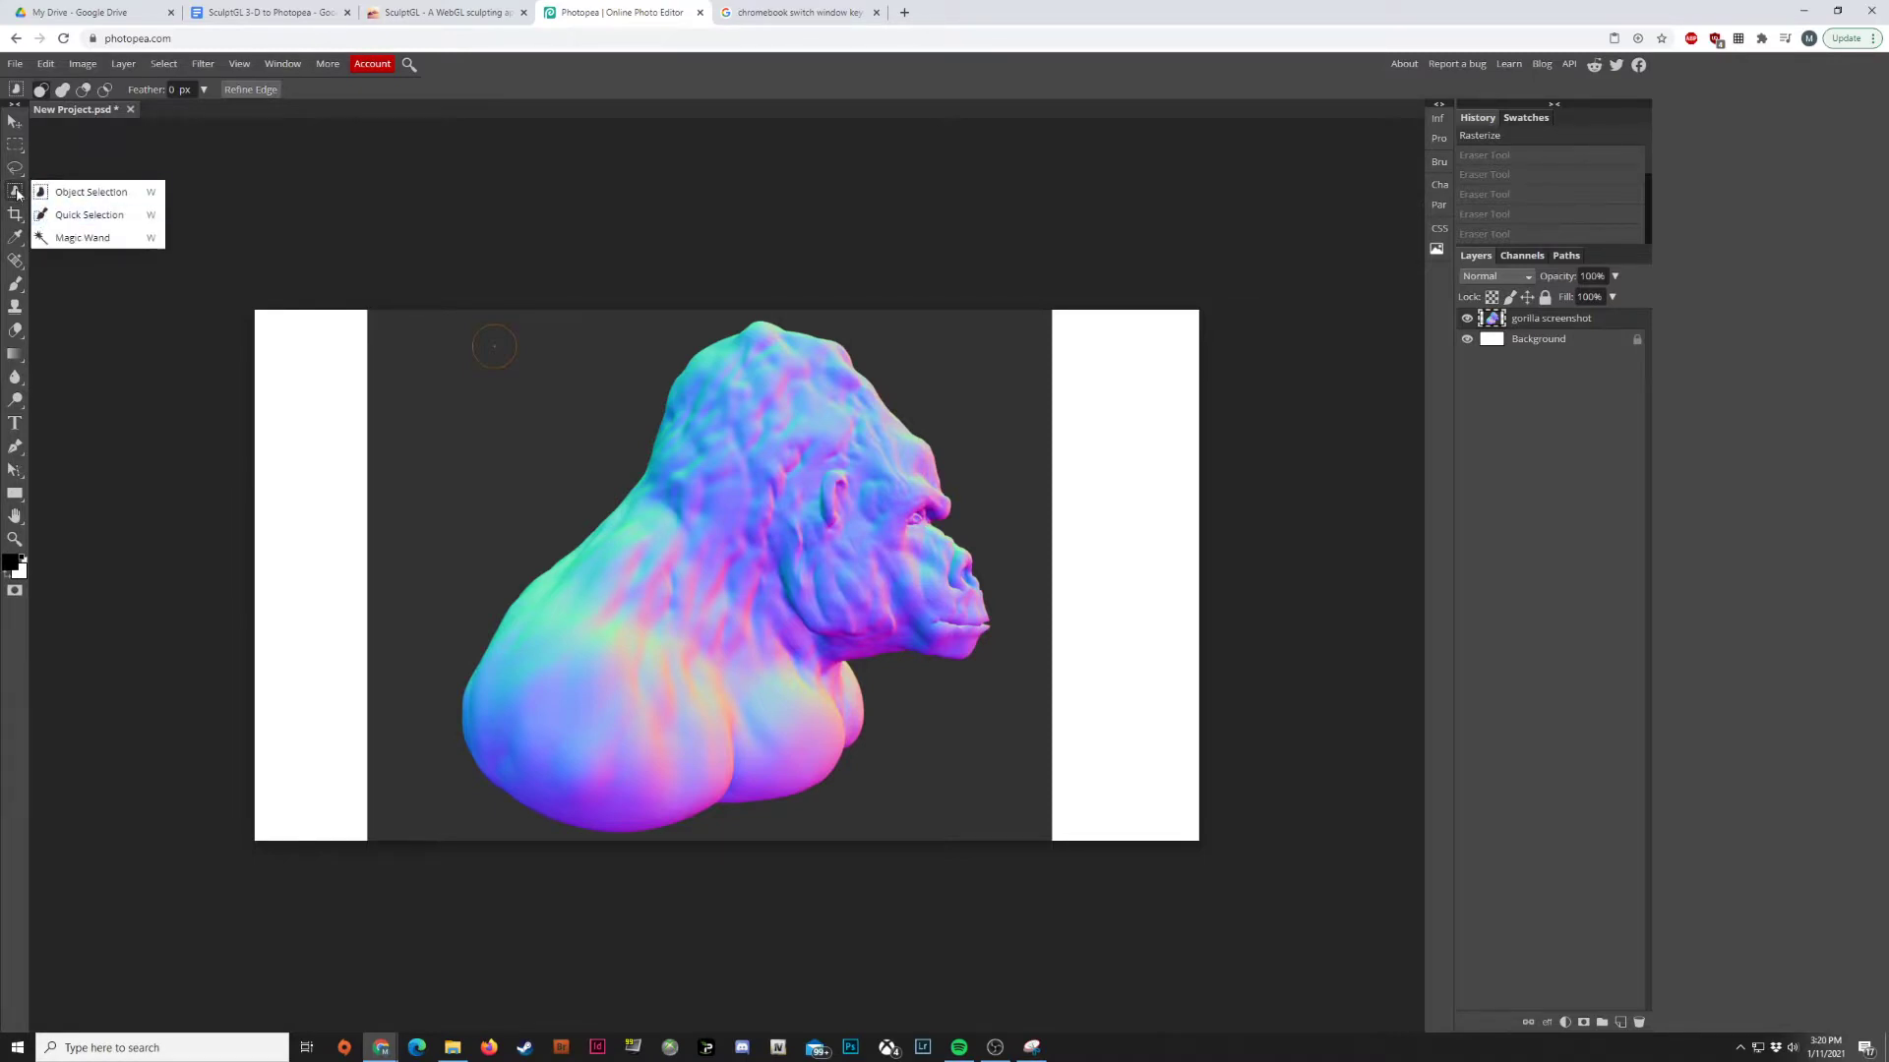
mouse_move(91, 215)
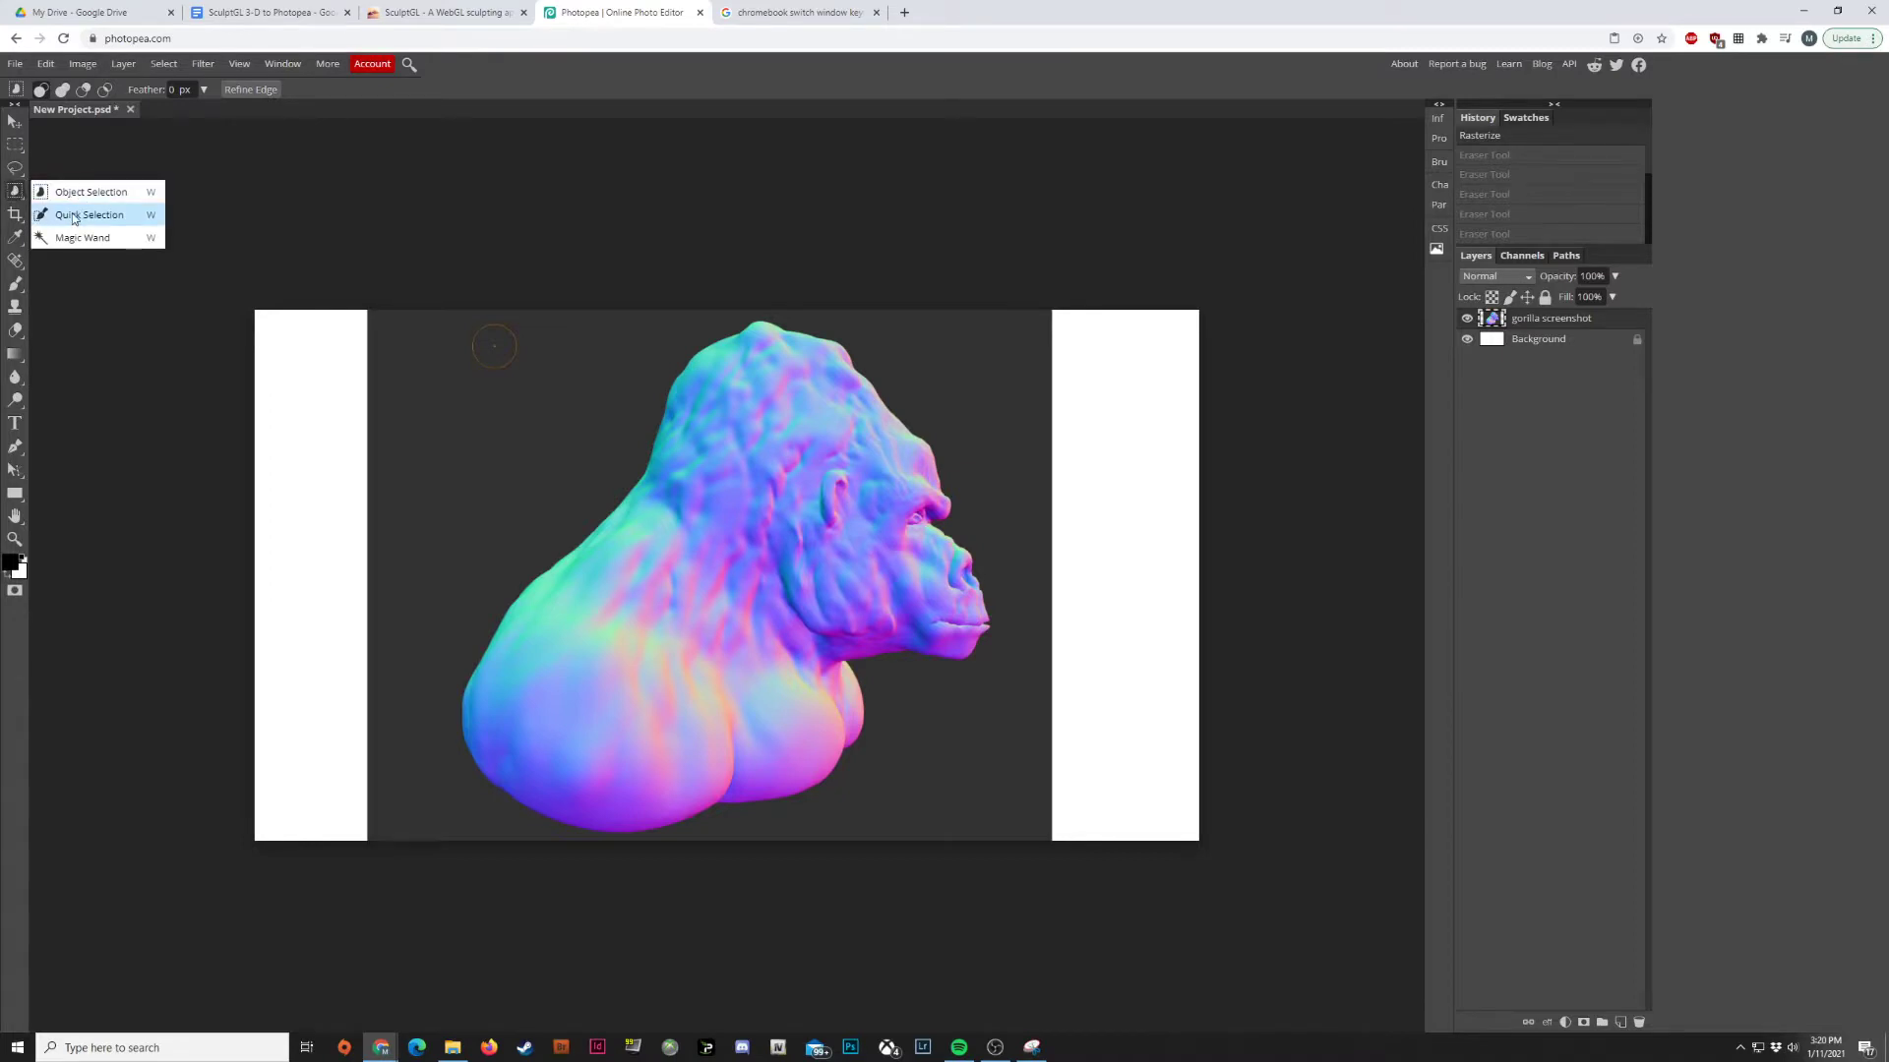
left_click(82, 237)
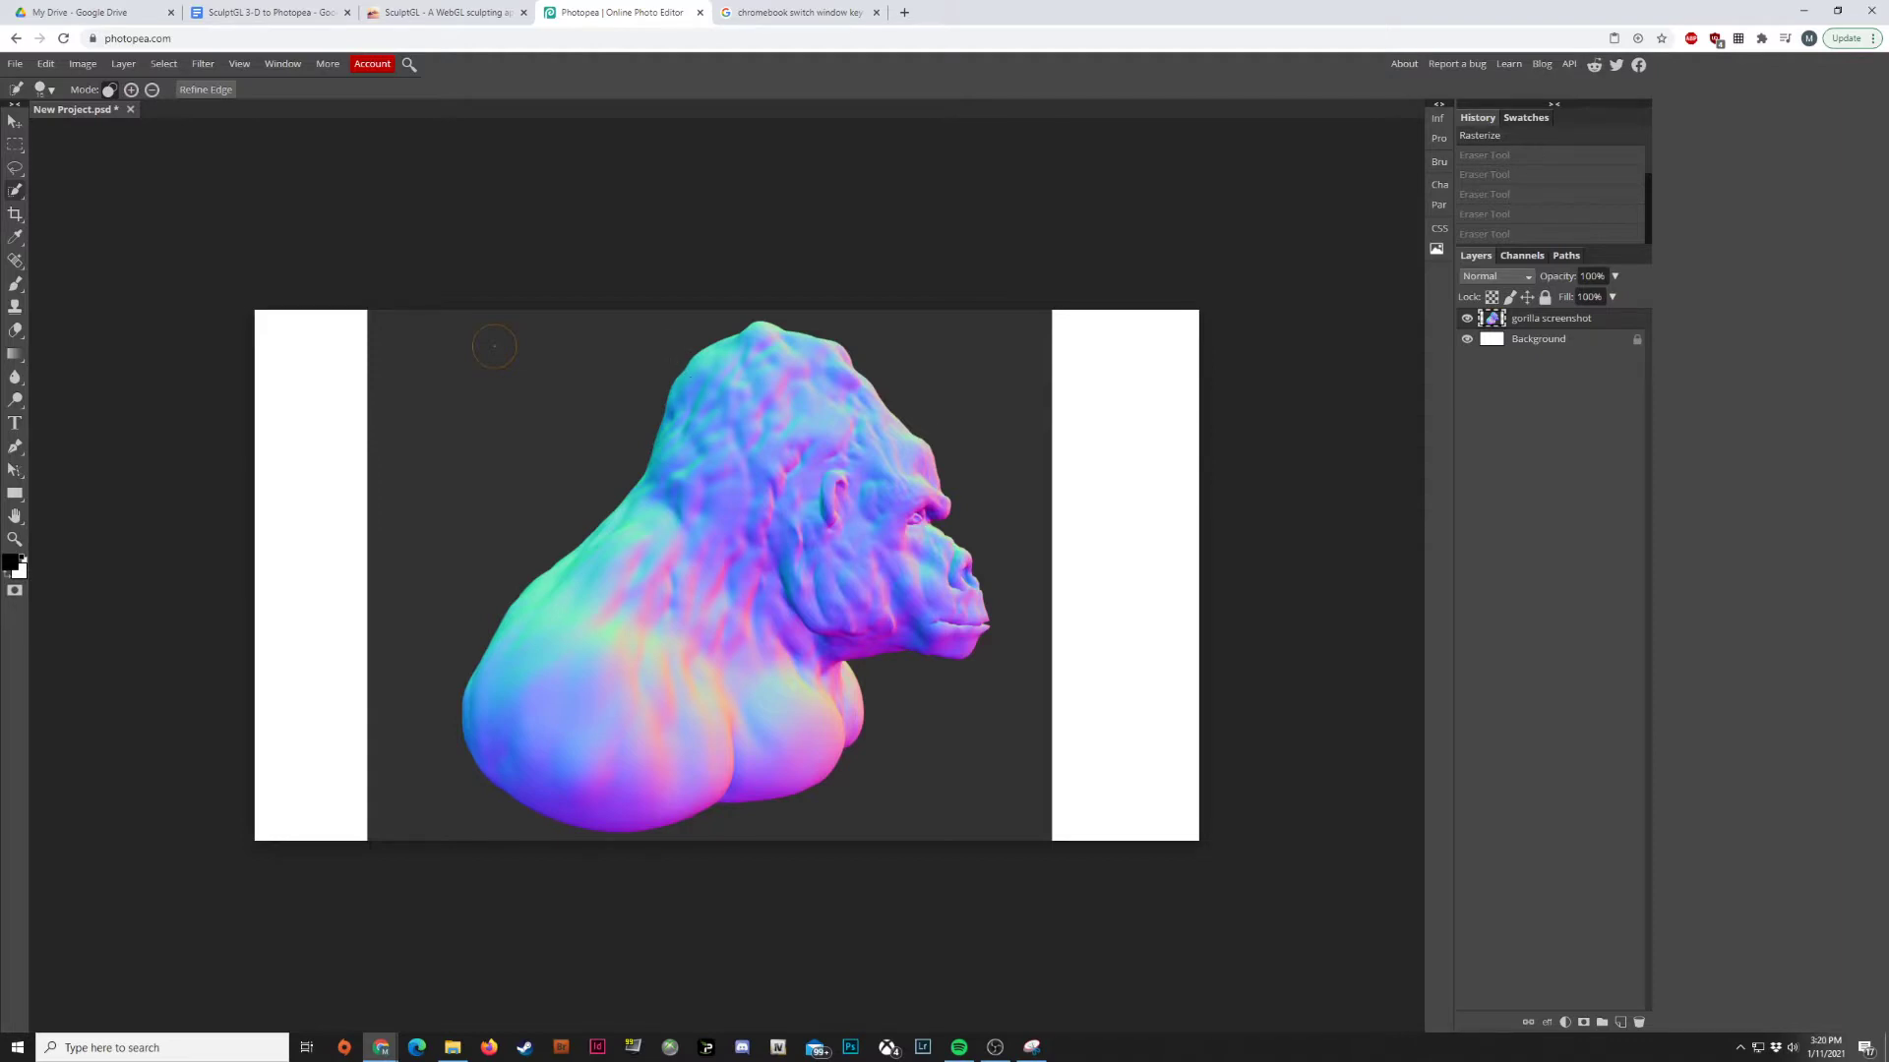
mouse_move(742, 430)
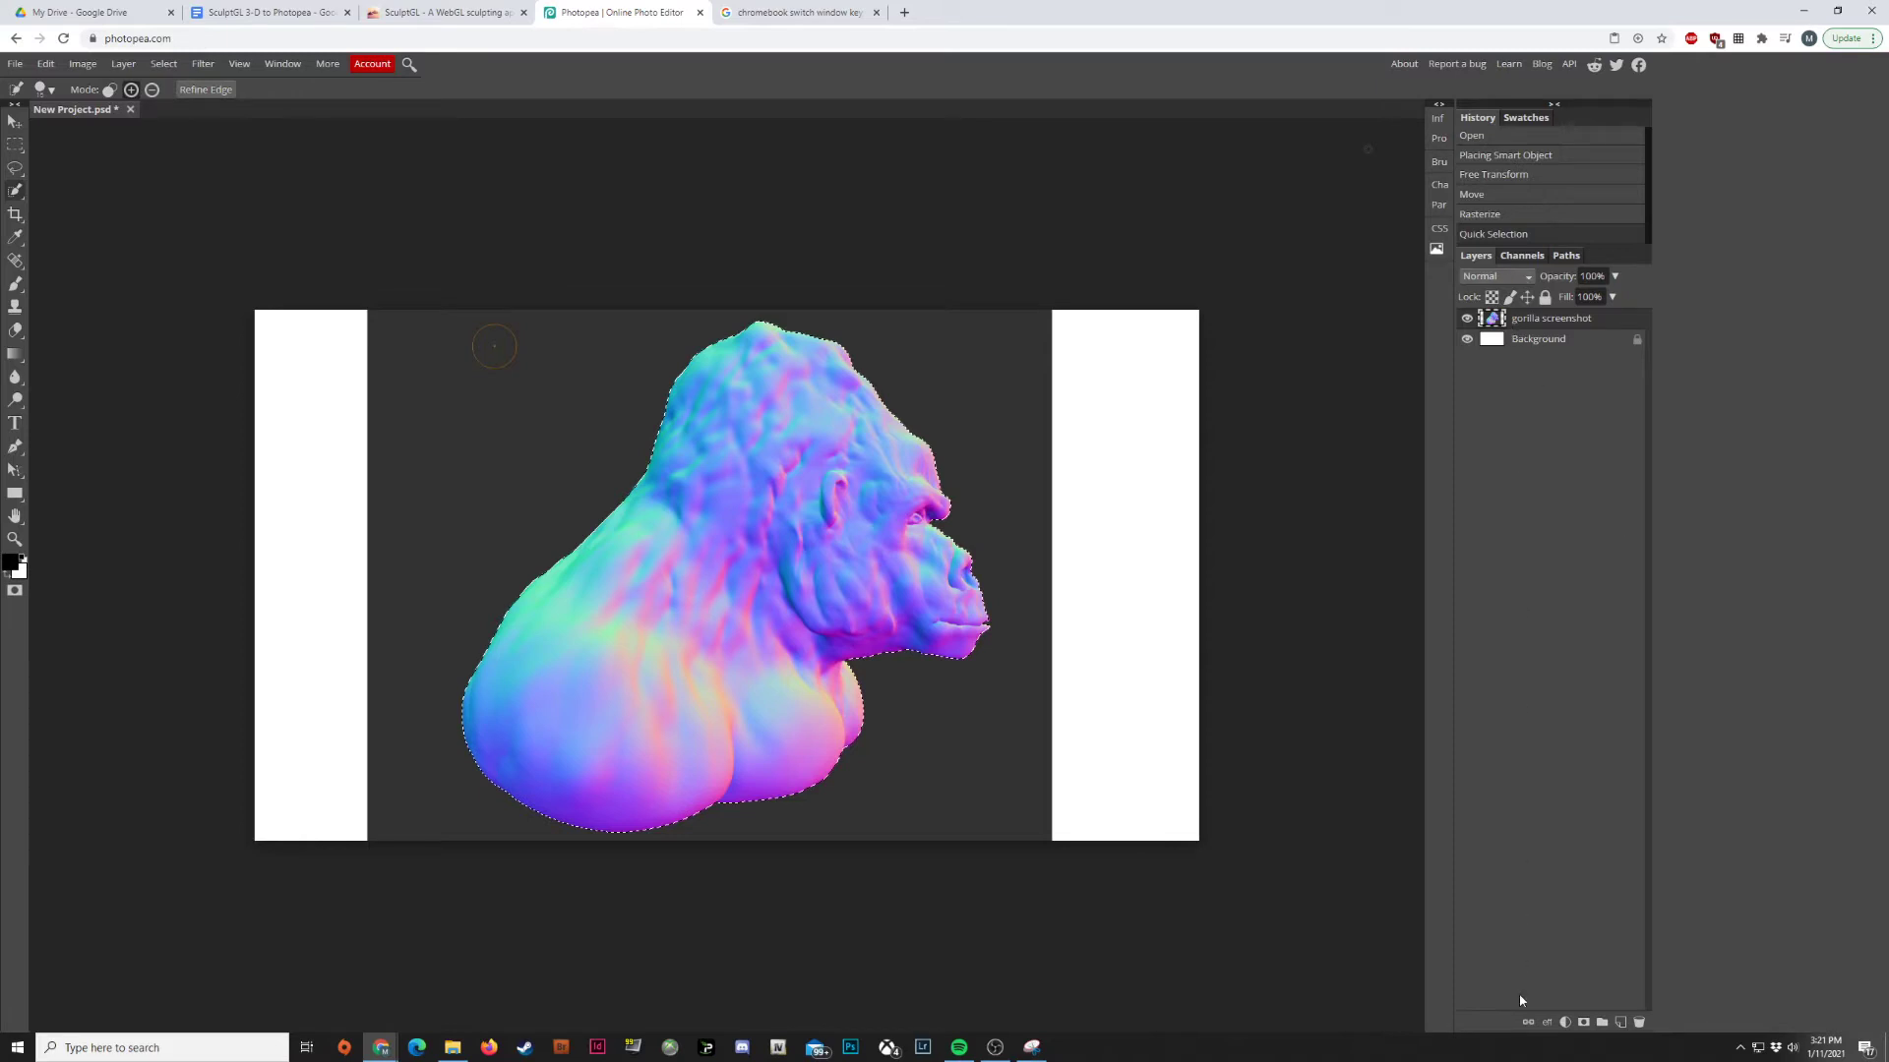
mouse_move(1585, 1021)
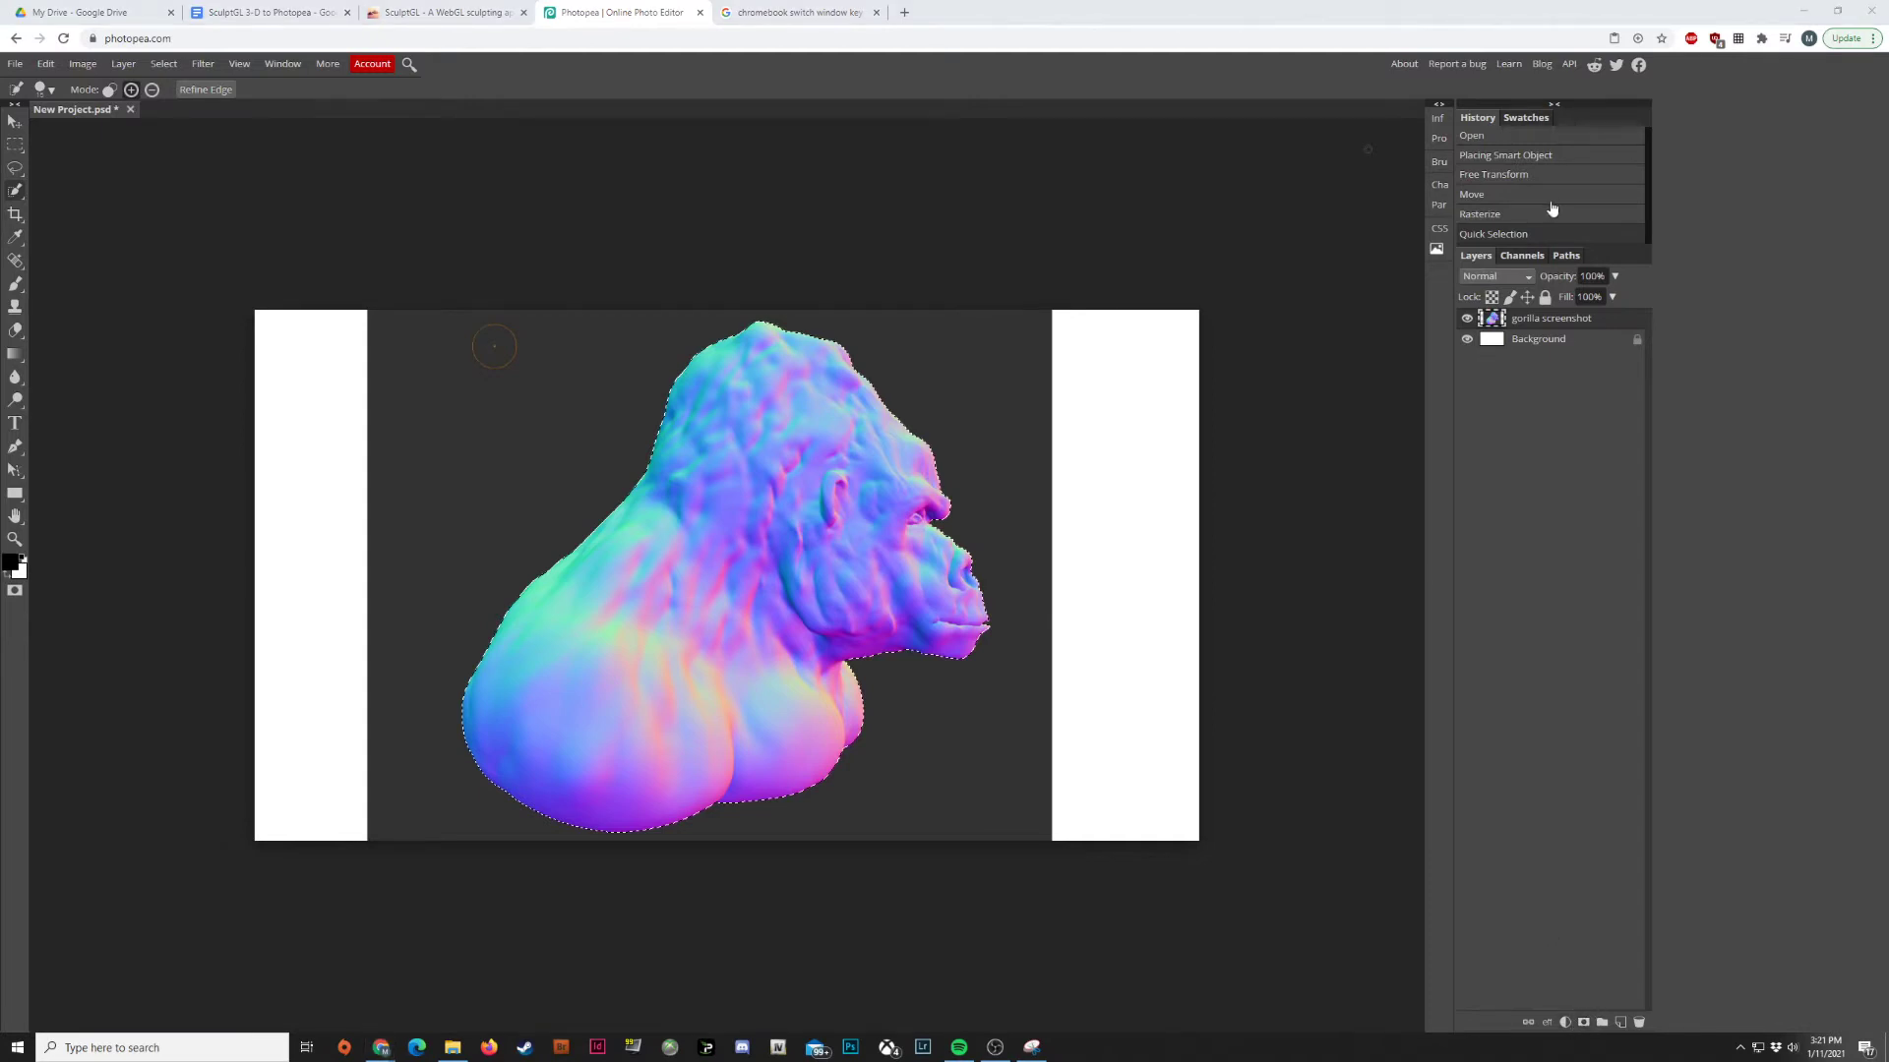
mouse_move(1533, 249)
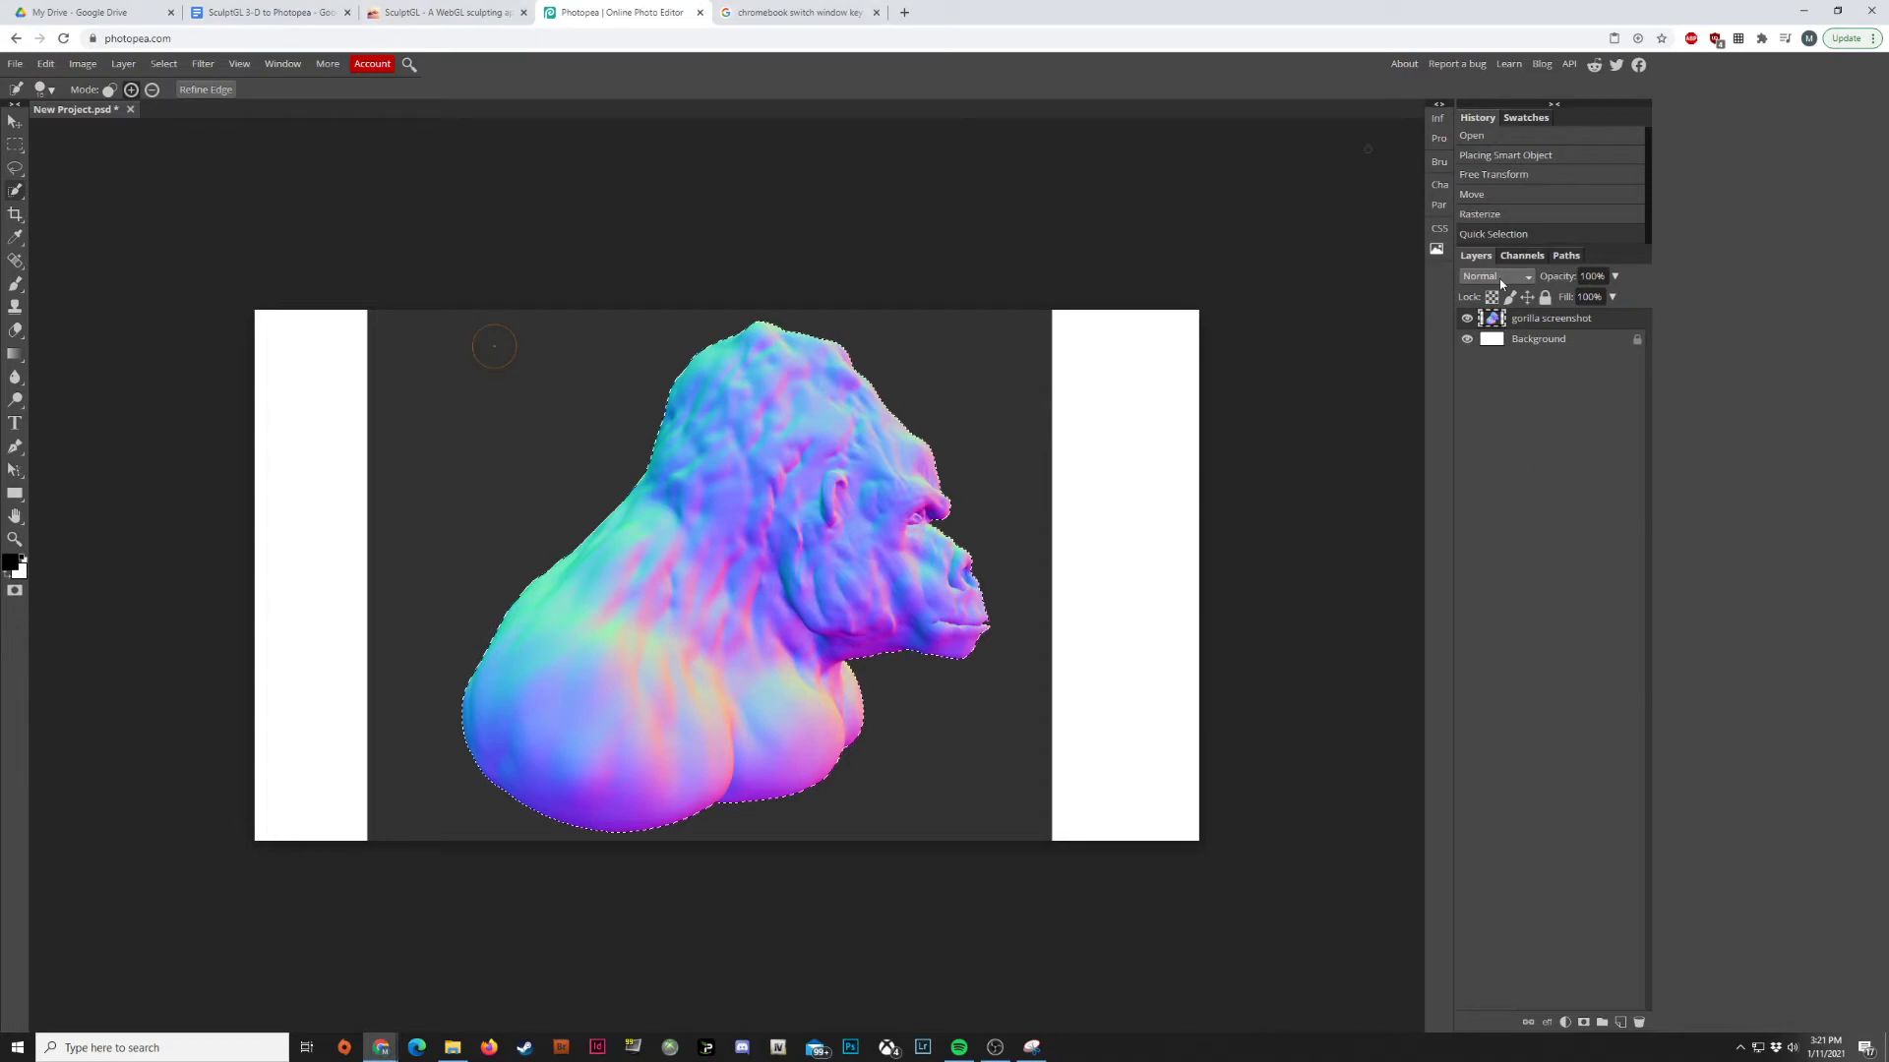
mouse_move(1496, 843)
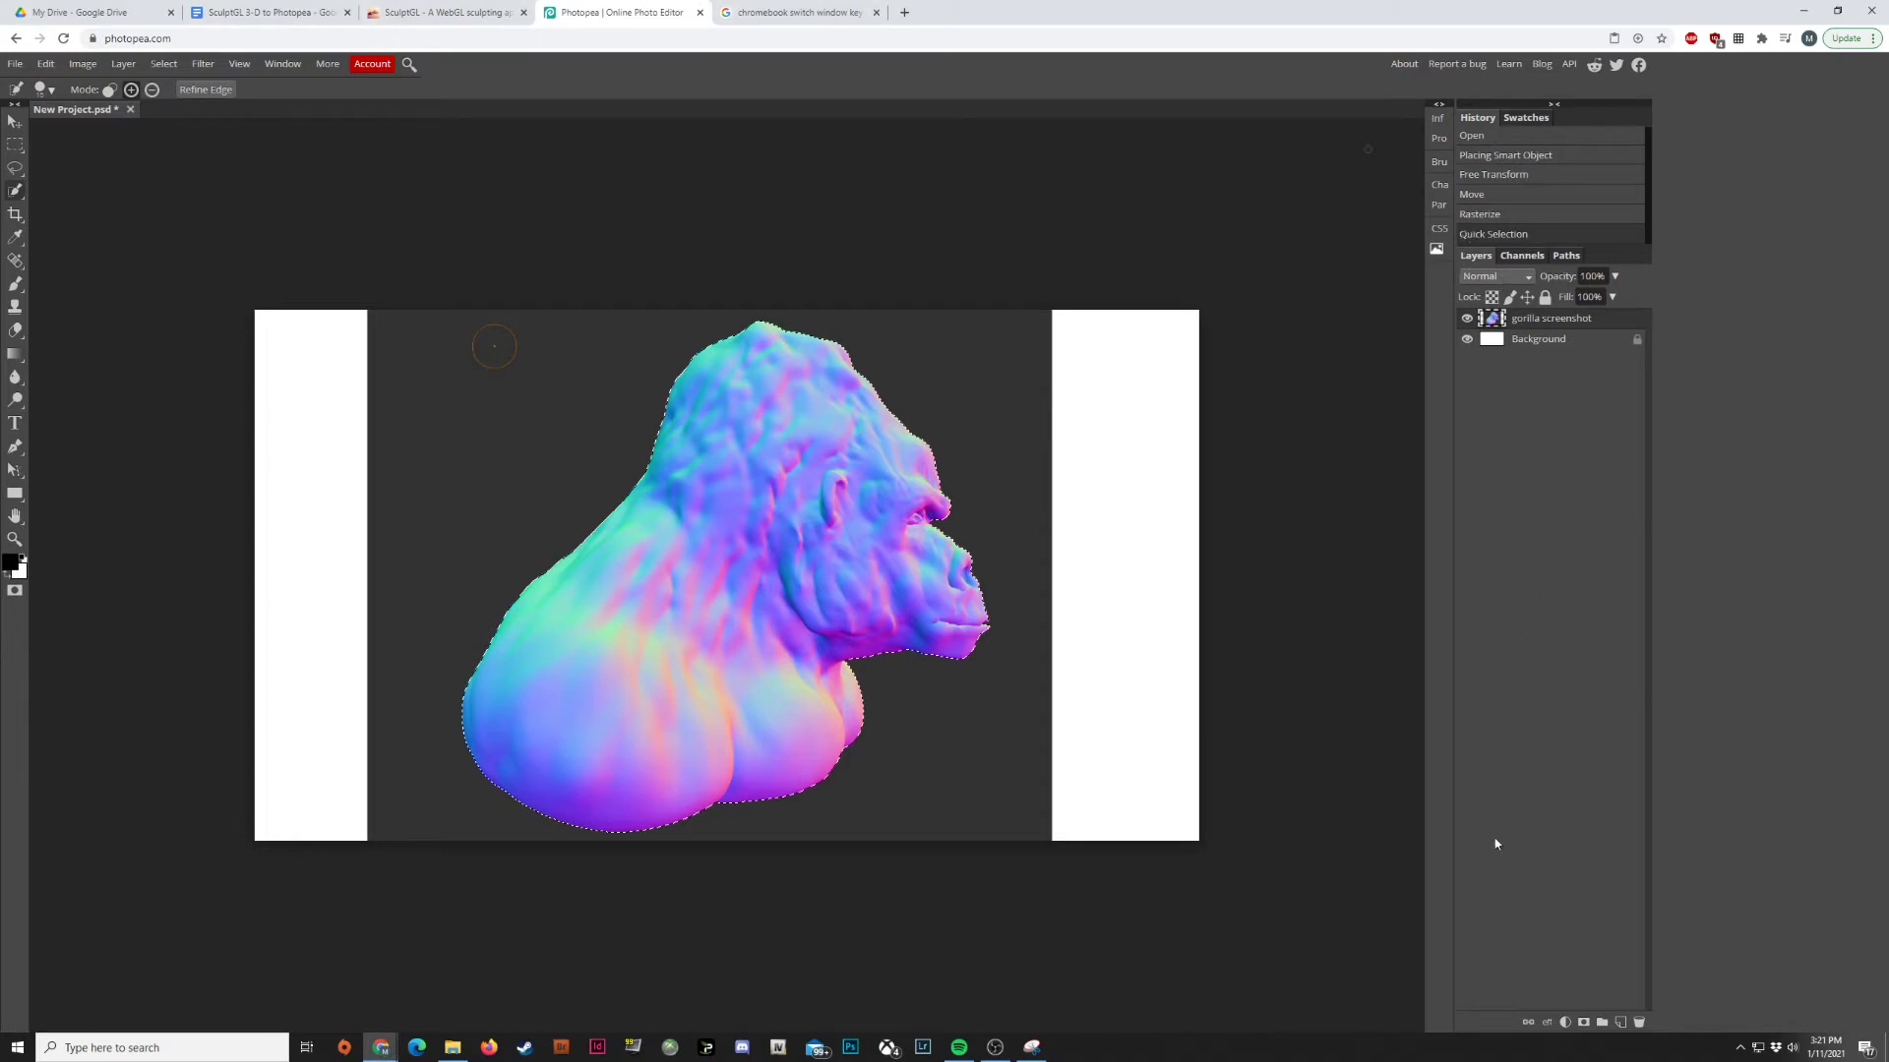
mouse_move(1582, 1007)
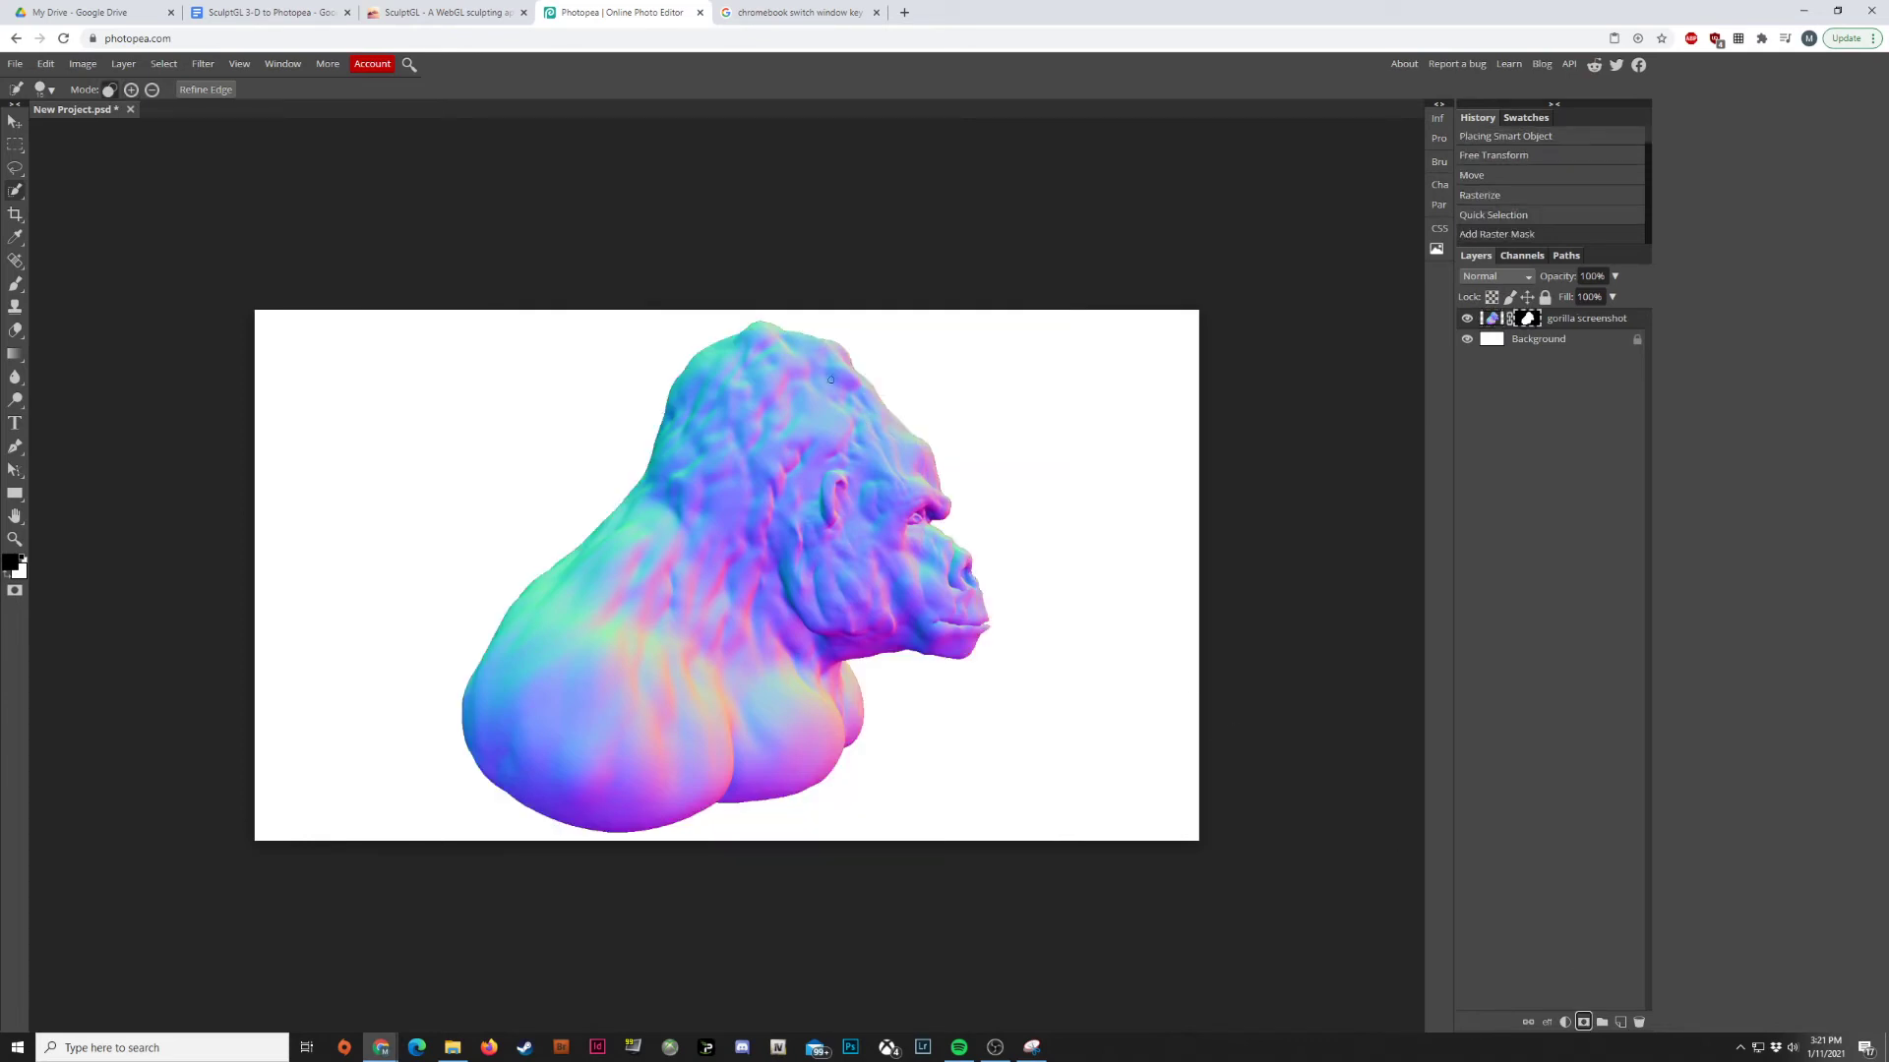
mouse_move(982, 520)
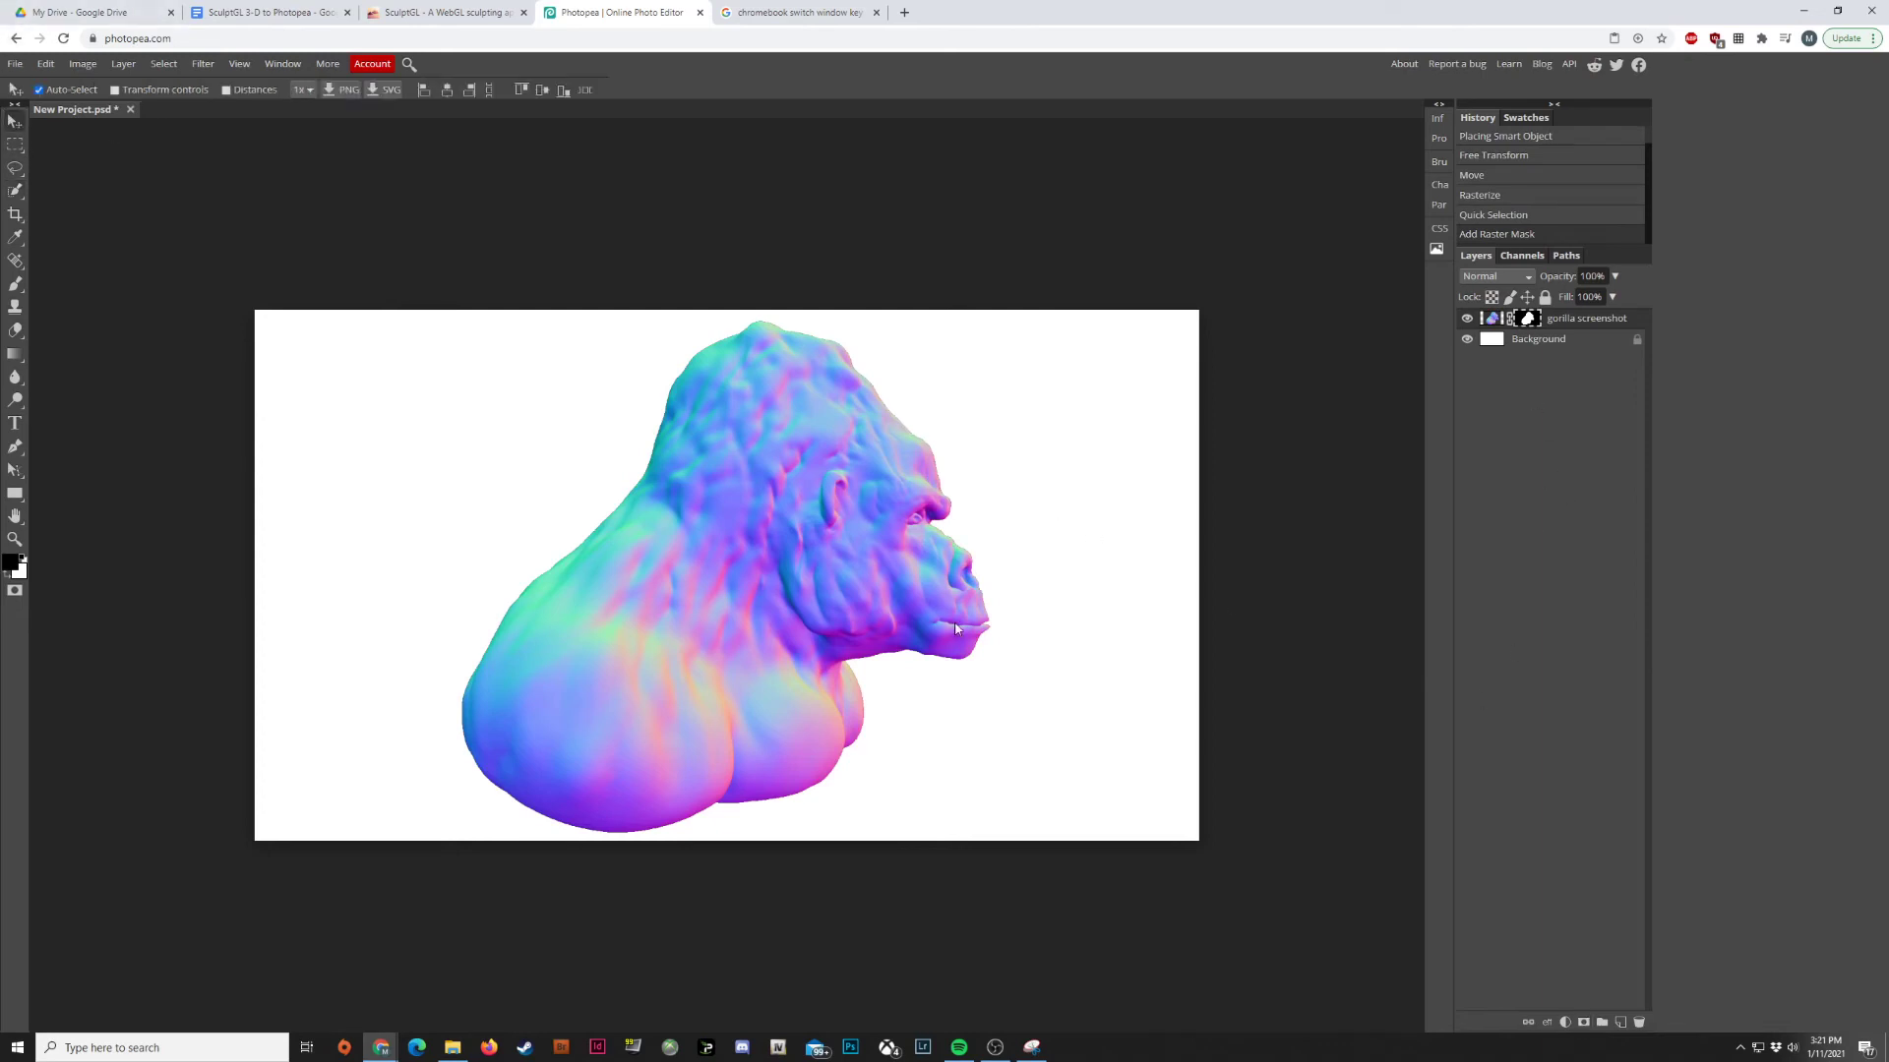
- Drag the masked gorilla leftward toward the canvas's left edge
left_click_drag(955, 628, 762, 568)
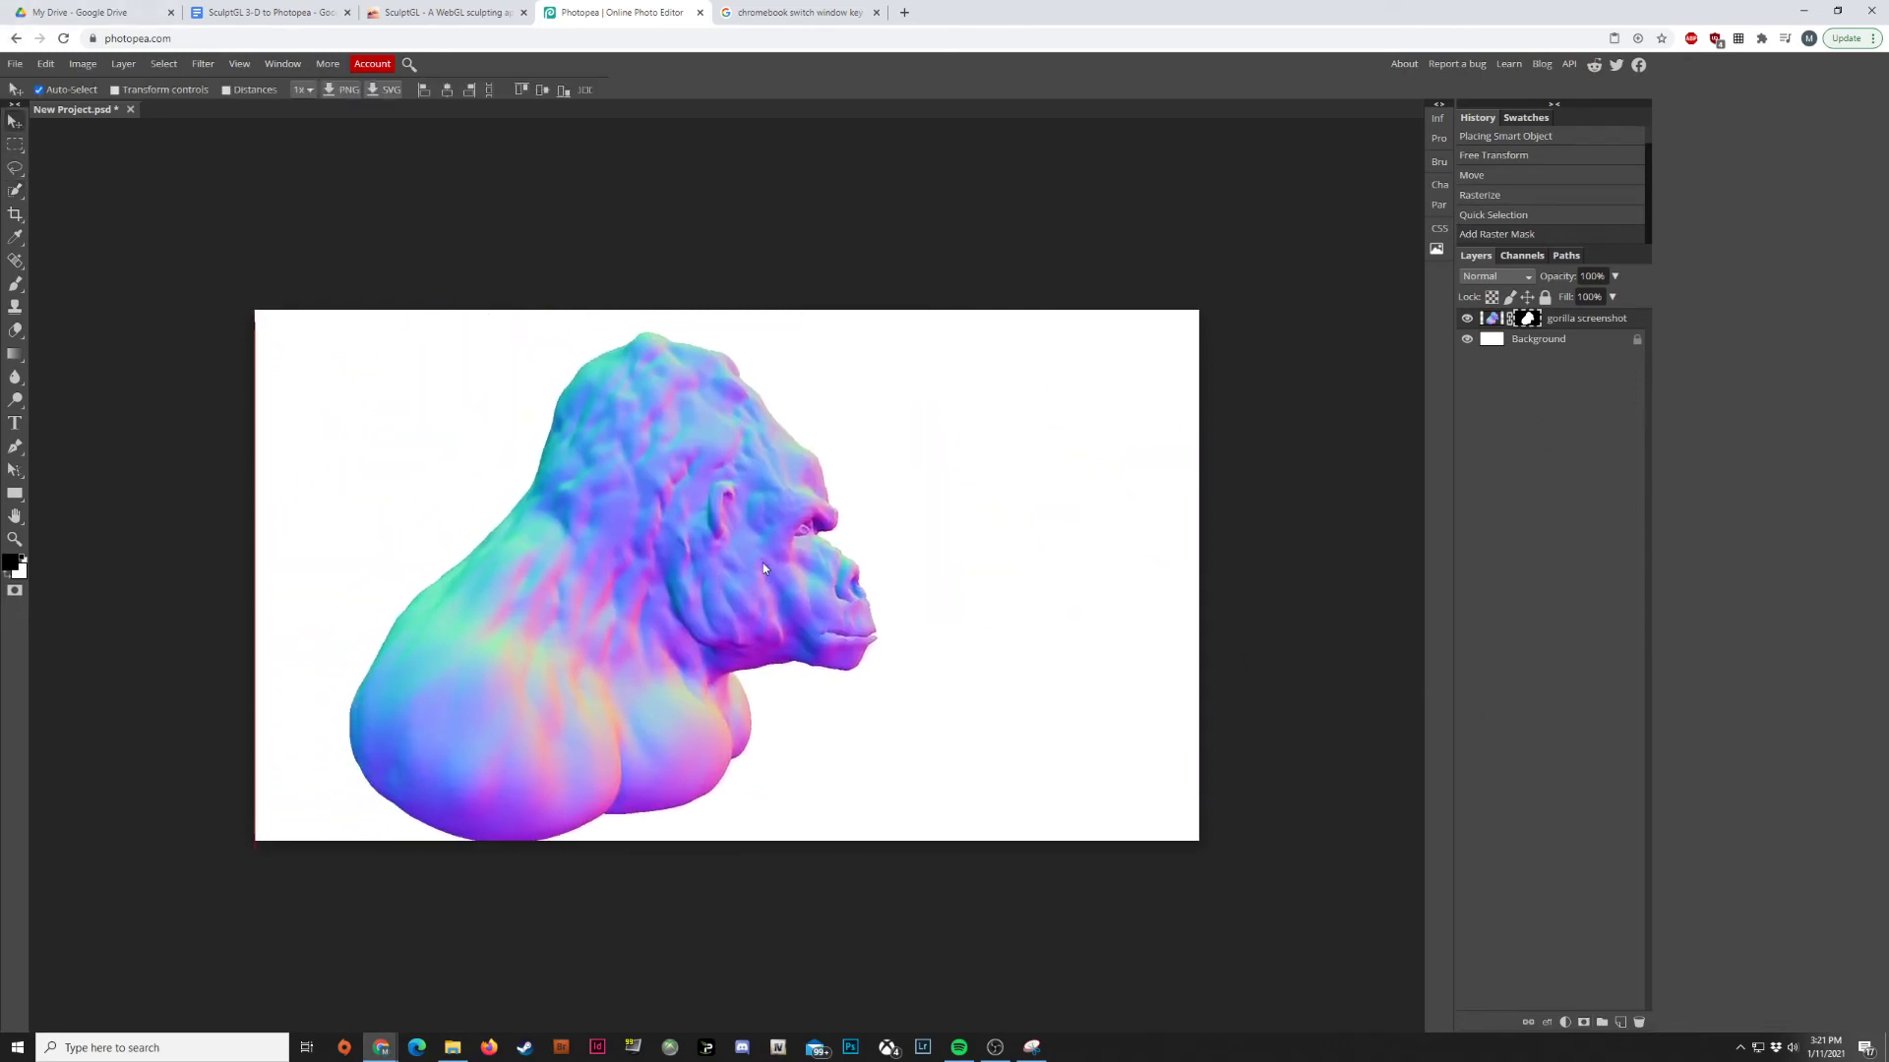